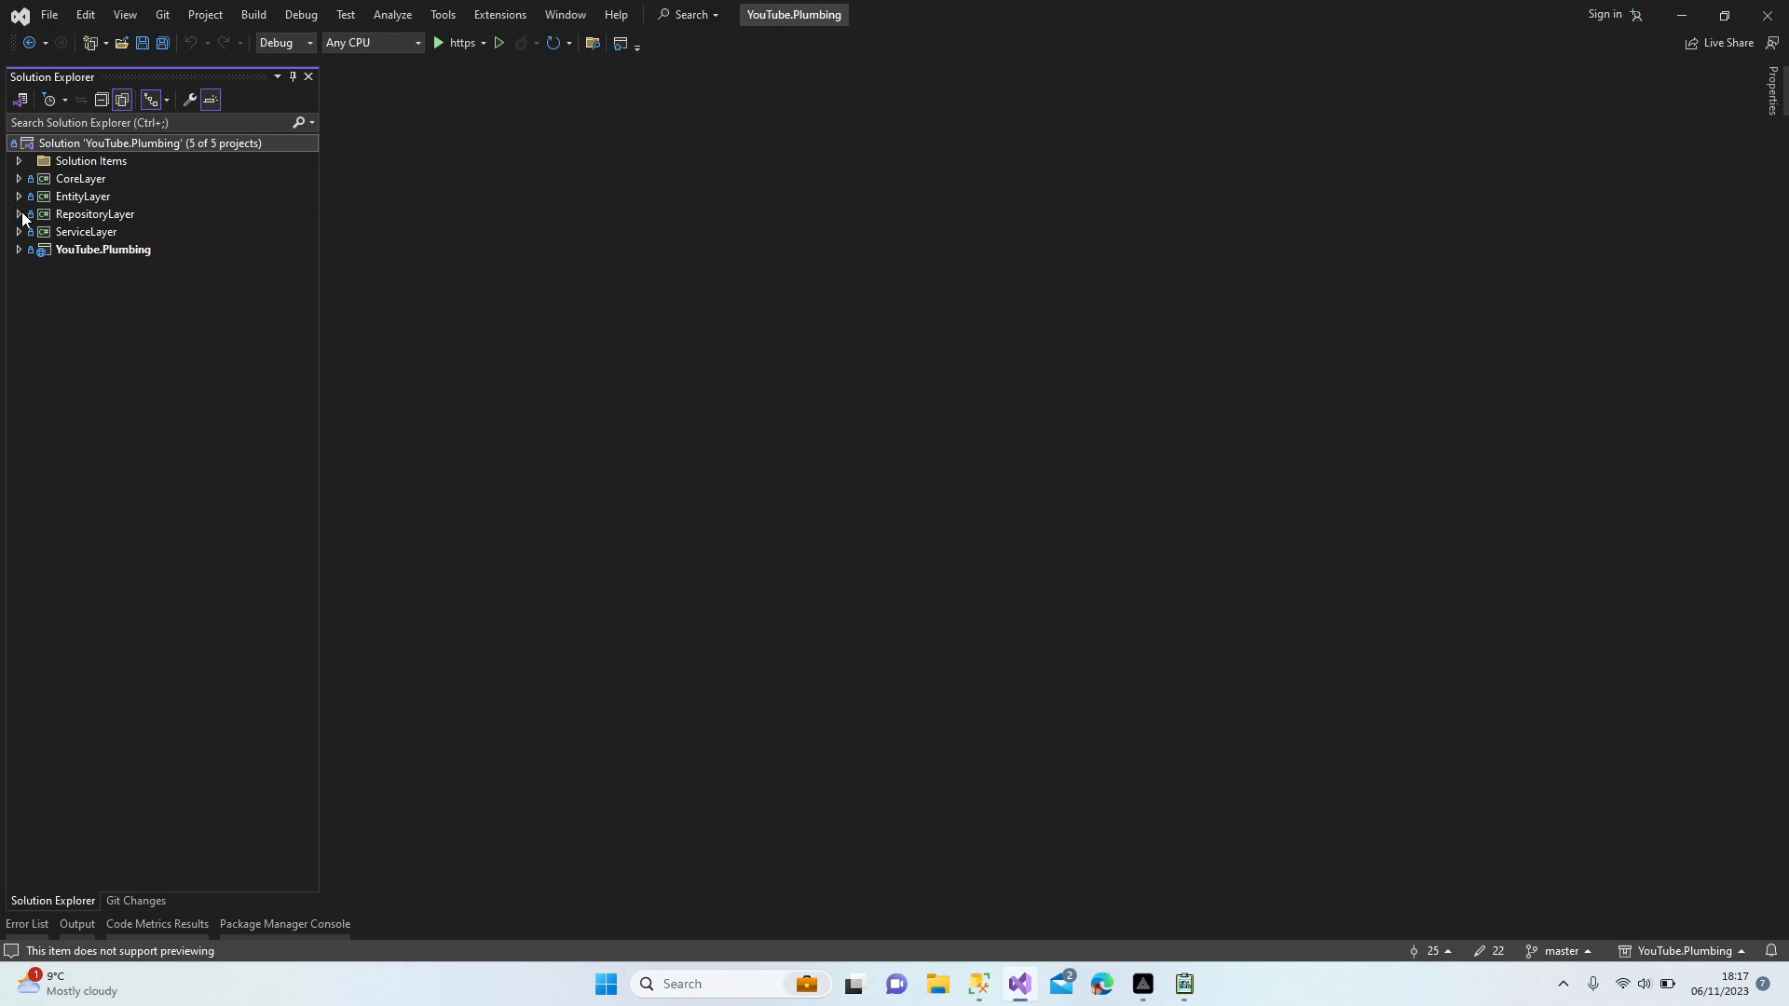
- Drill into YouTube.Plumbing > Areas > Admin > Controllers and select AboutController.cs
{"action": "left_click", "coordinate": [19, 248]}
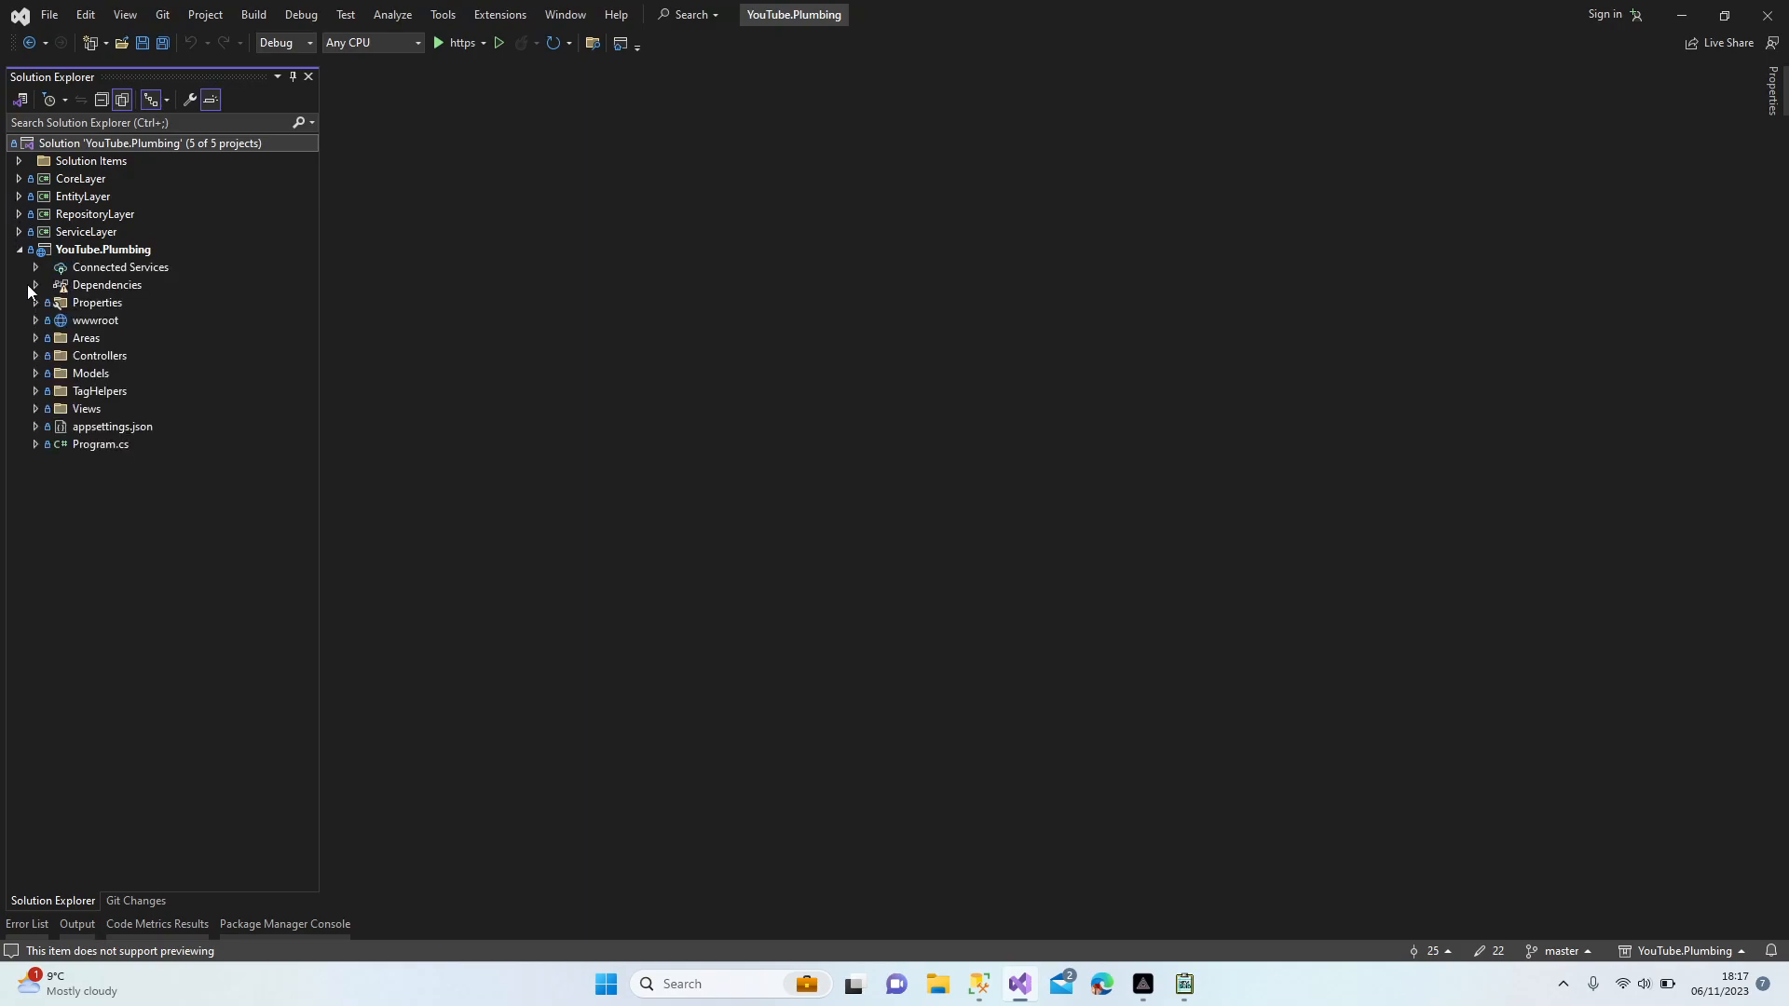
{"action": "left_click", "coordinate": [36, 338]}
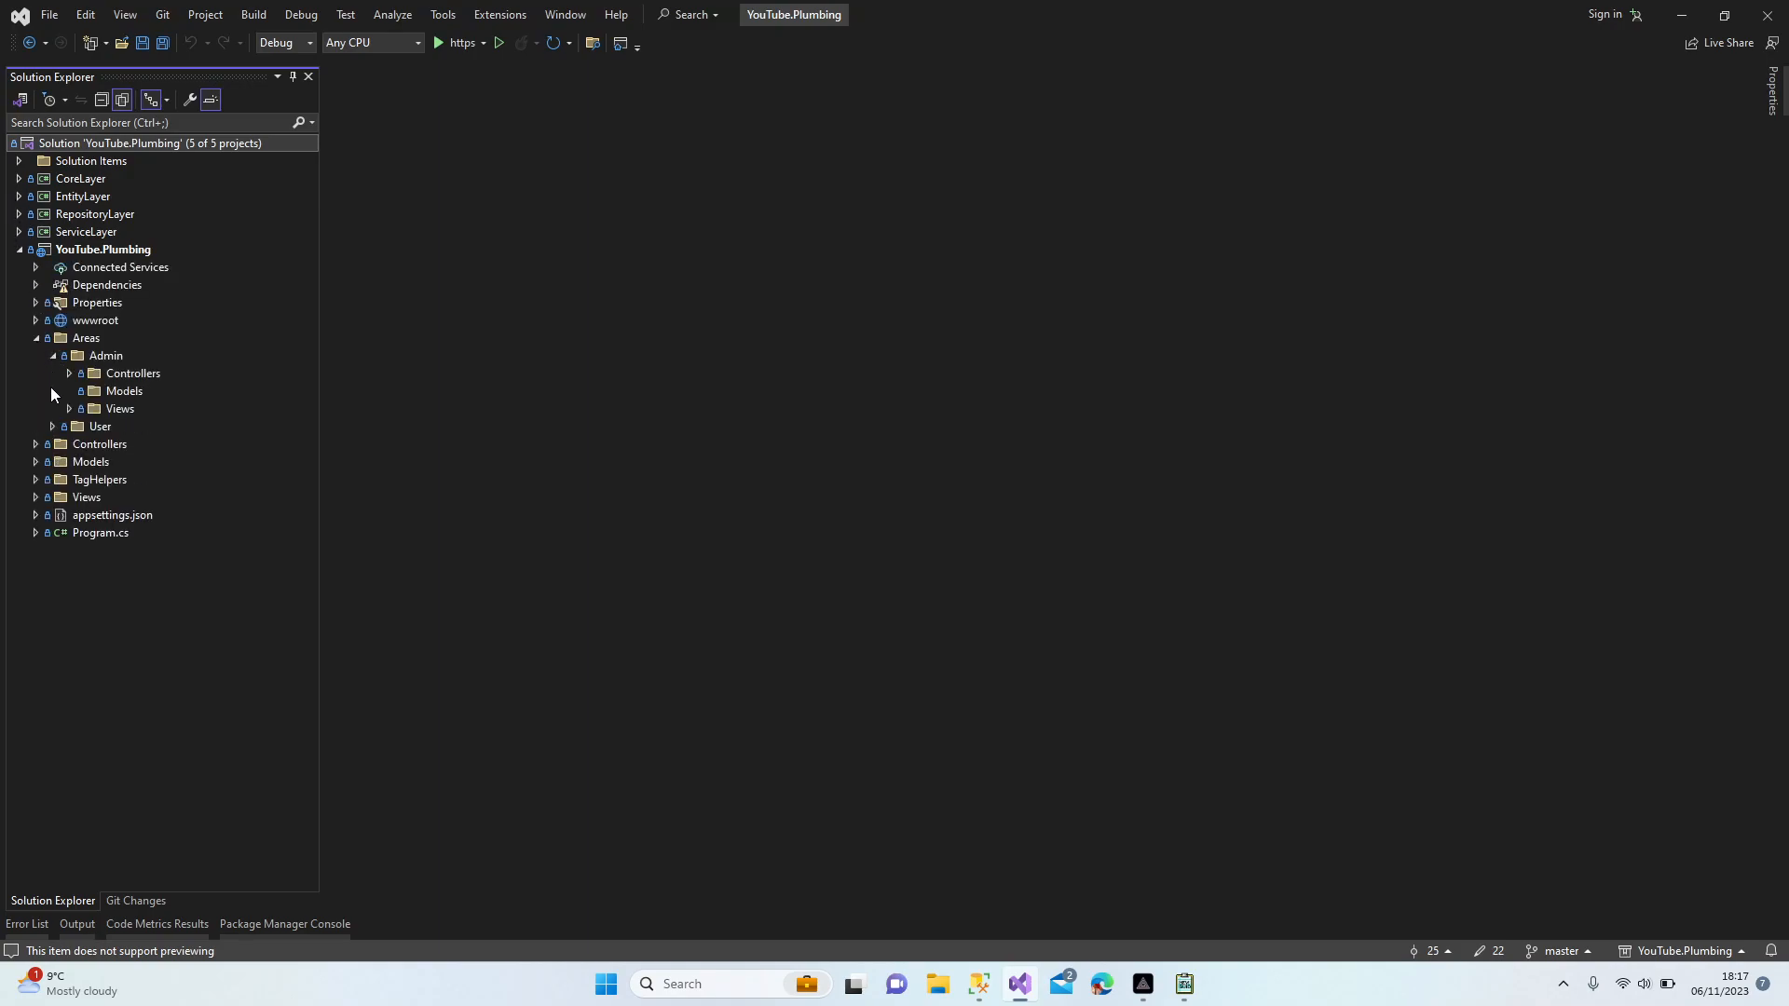
{"action": "left_click", "coordinate": [69, 373]}
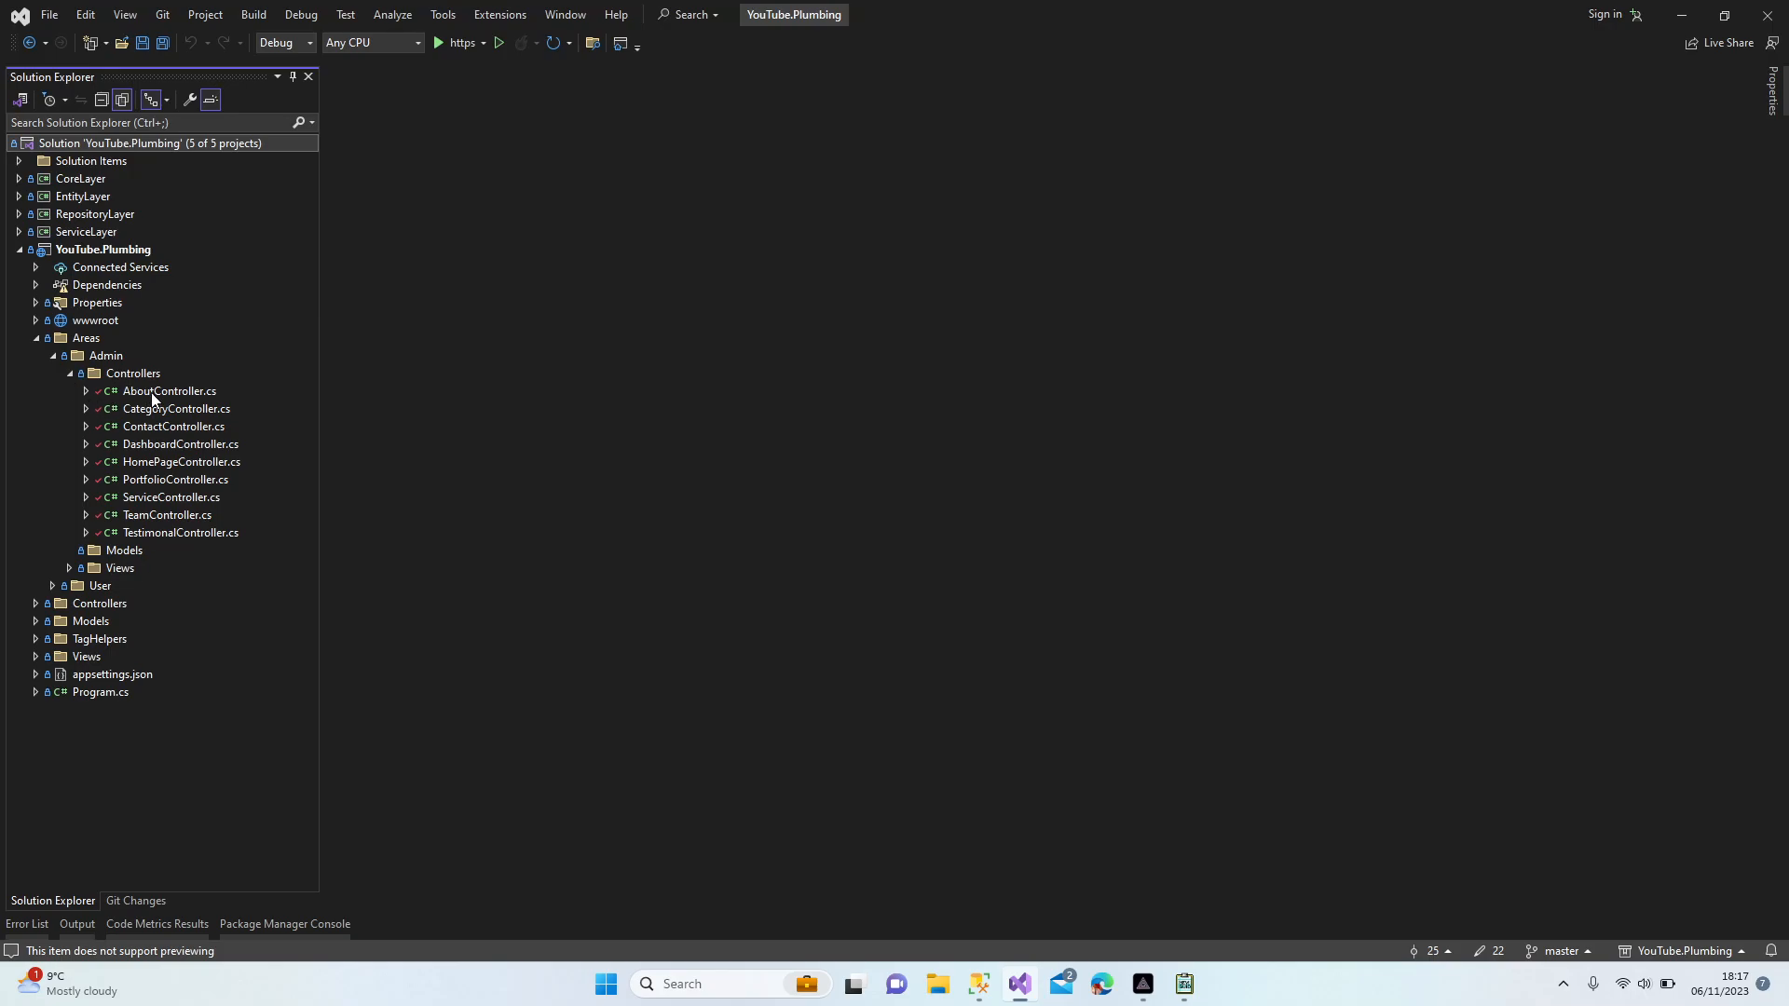
{"action": "left_click", "coordinate": [170, 390]}
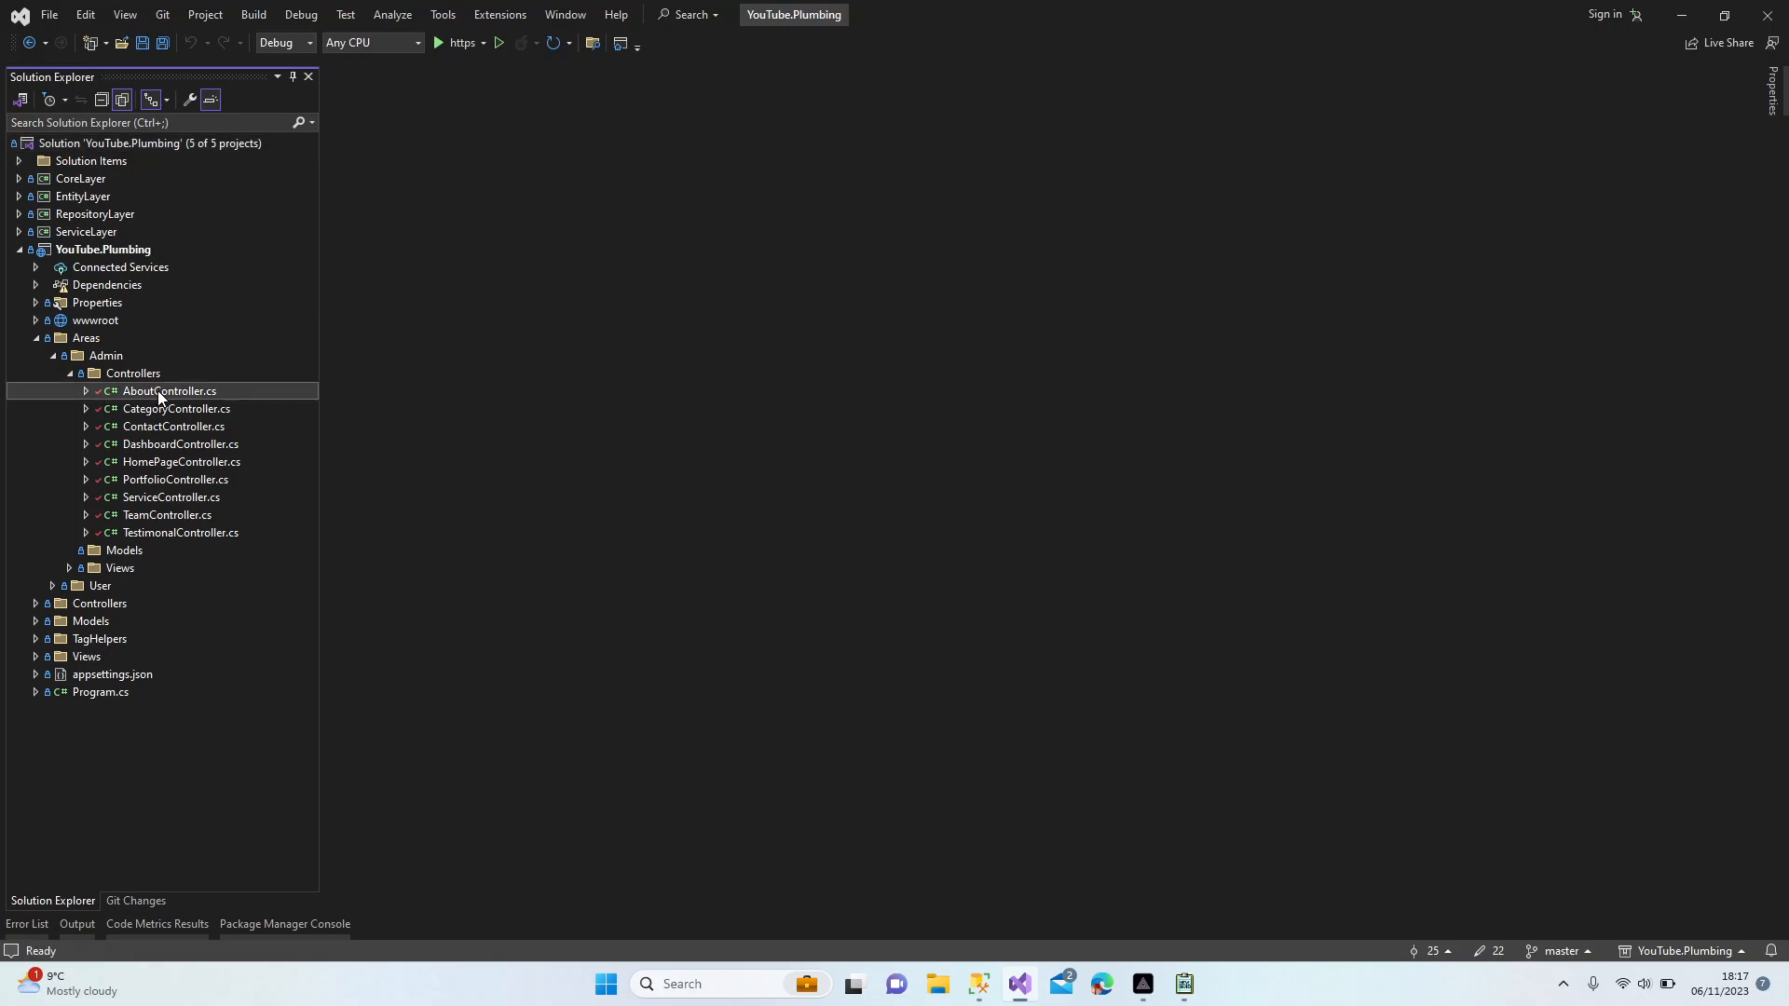
- Bring the Contact, Dashboard and About controller files into the editor
{"action": "double_click", "coordinate": [170, 389]}
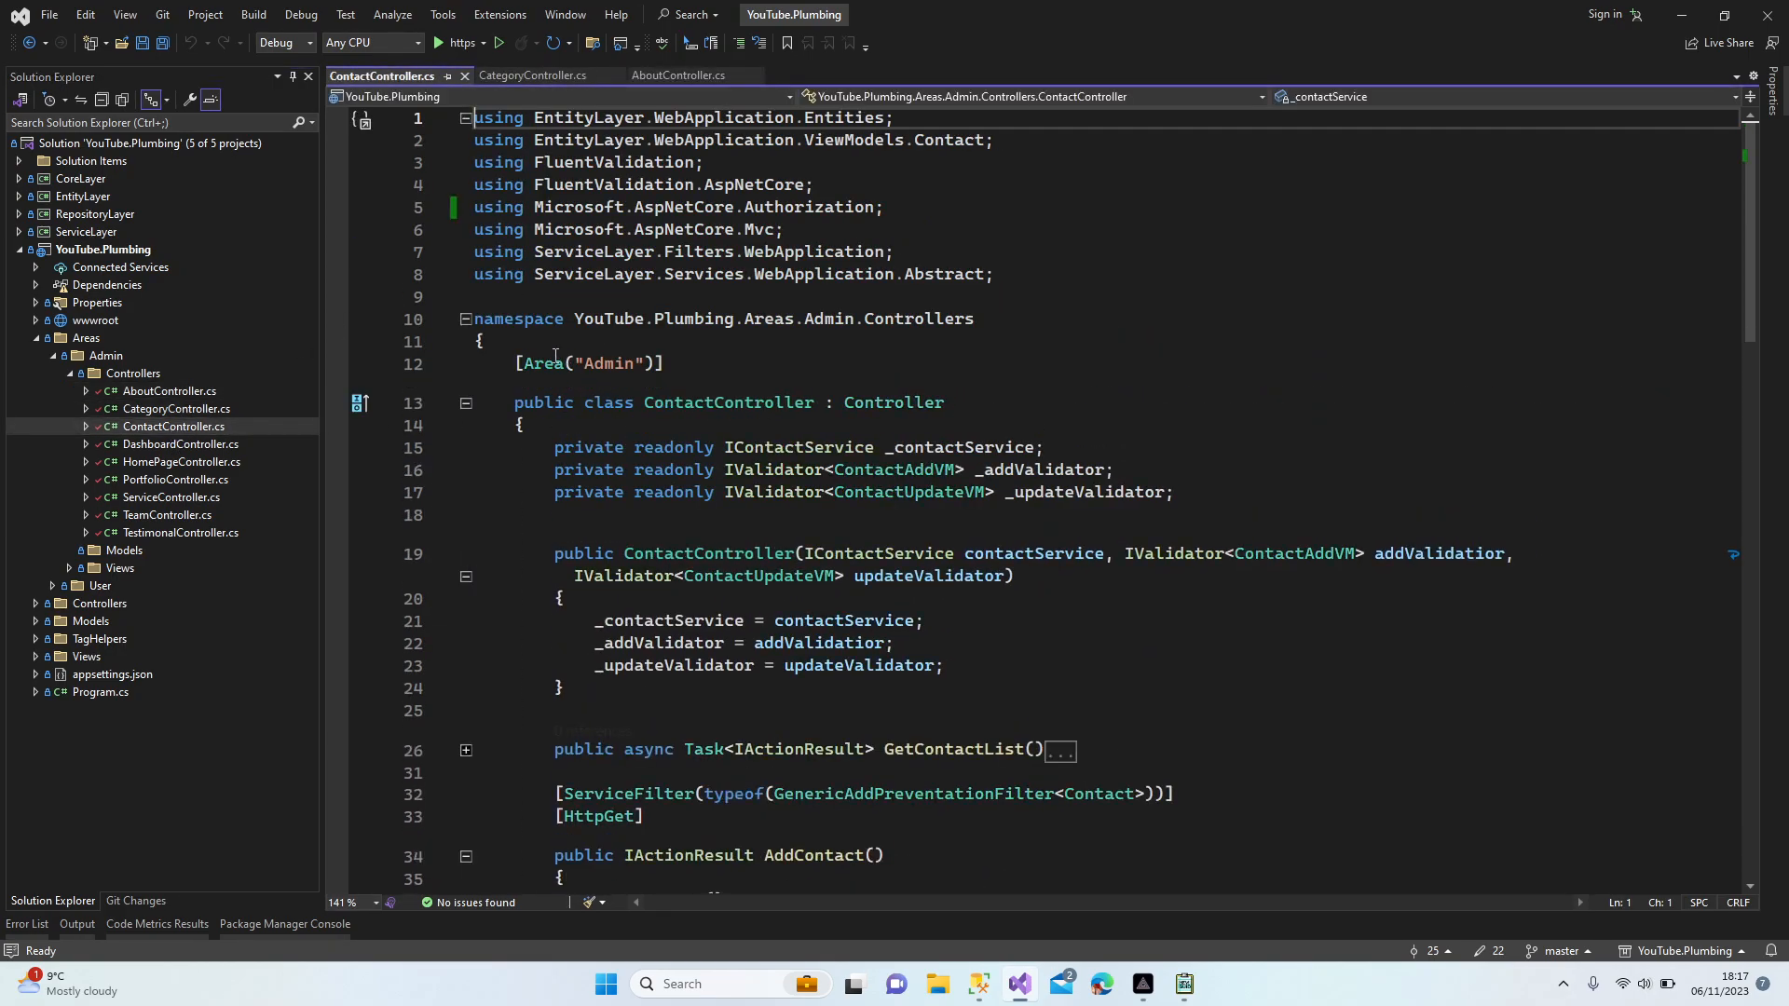
{"action": "double_click", "coordinate": [179, 443]}
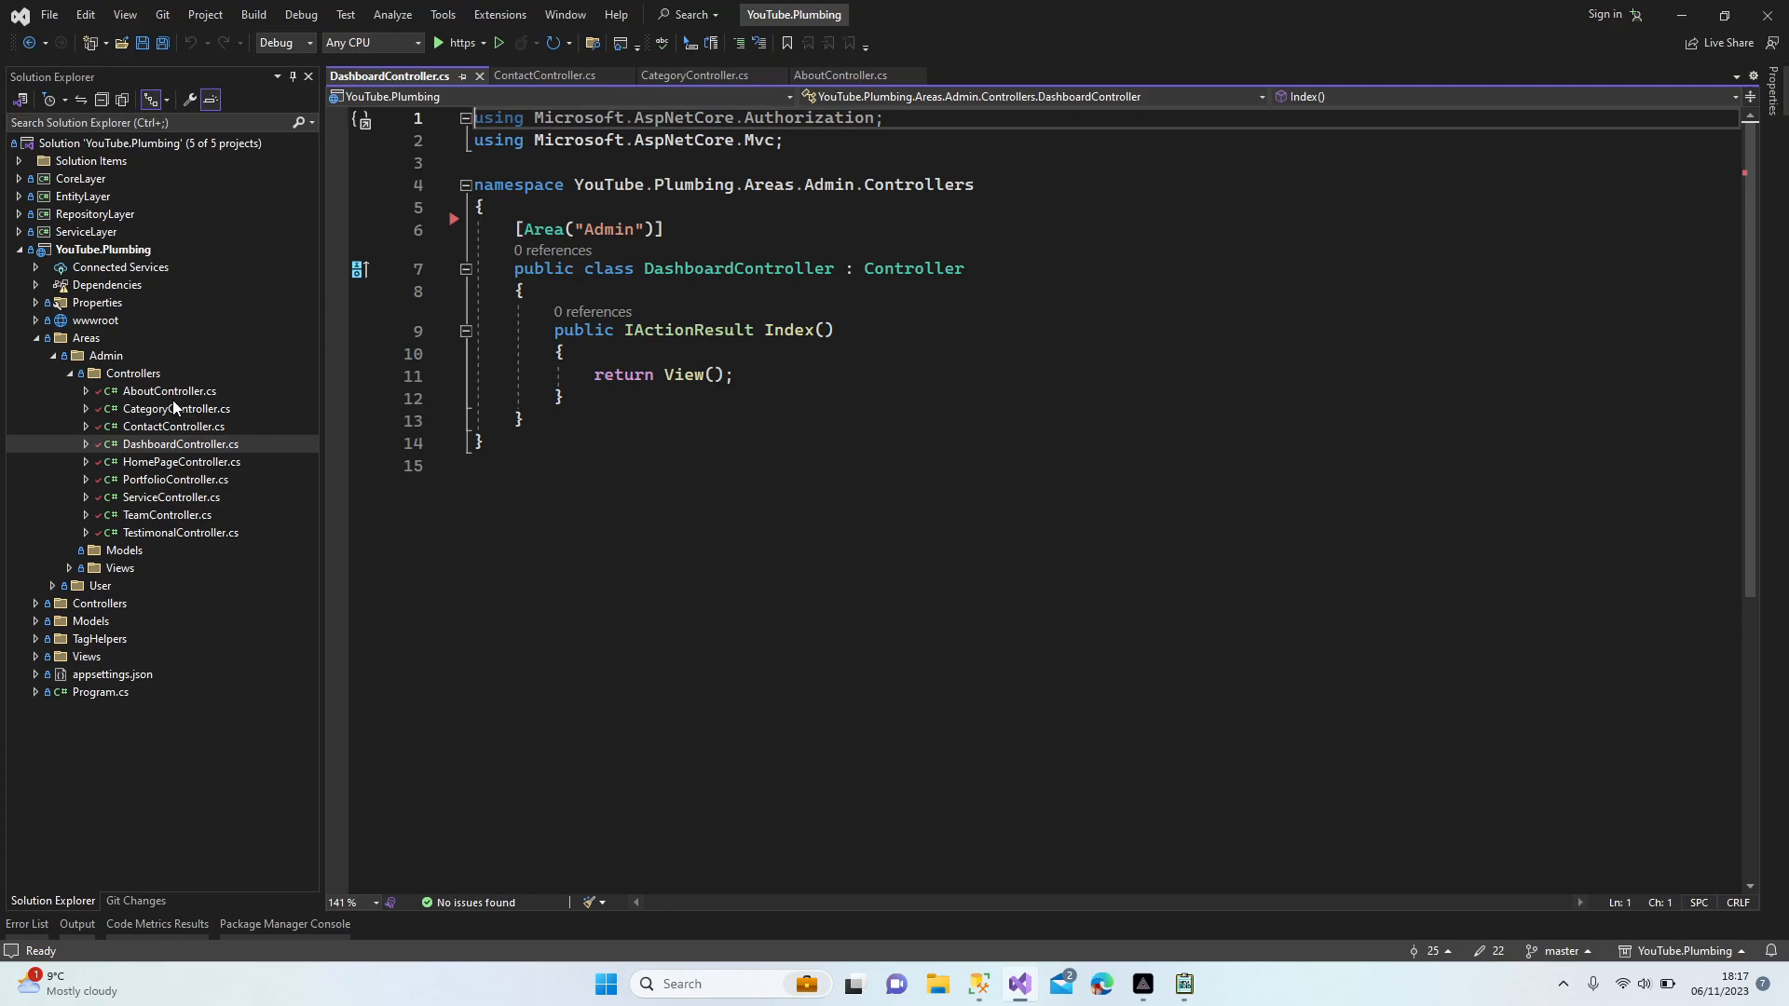
{"action": "mouse_move", "coordinate": [192, 393]}
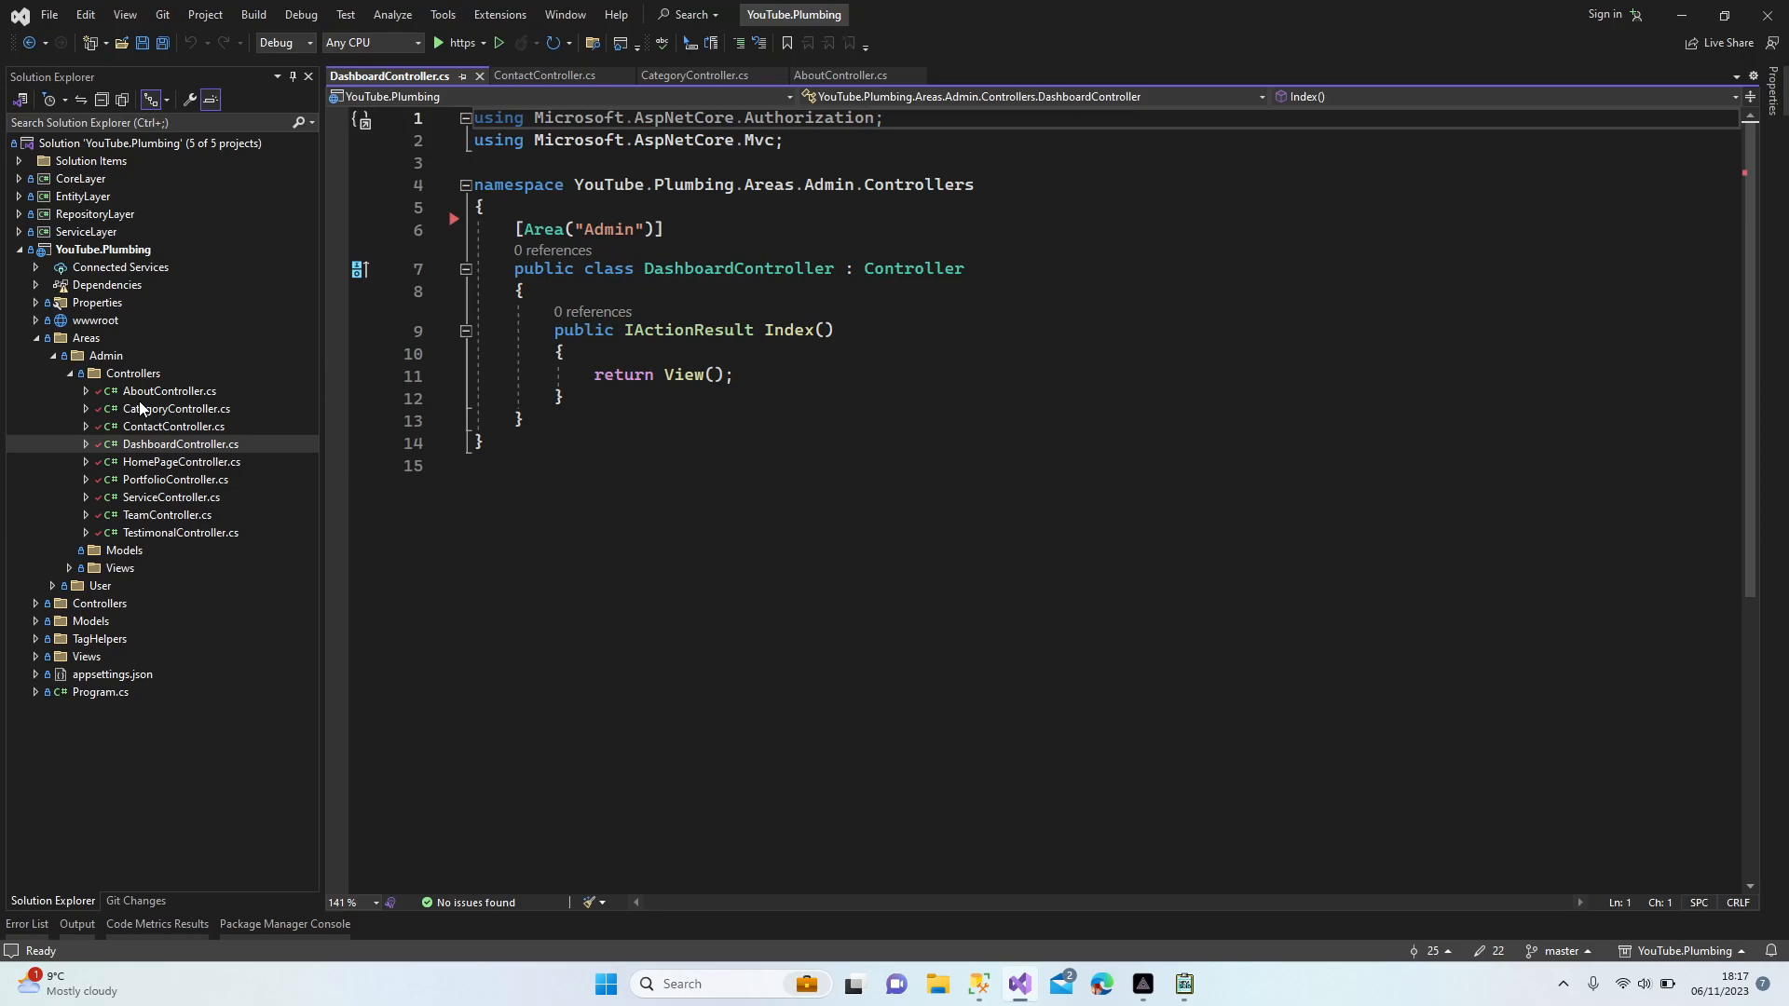
{"action": "double_click", "coordinate": [170, 390]}
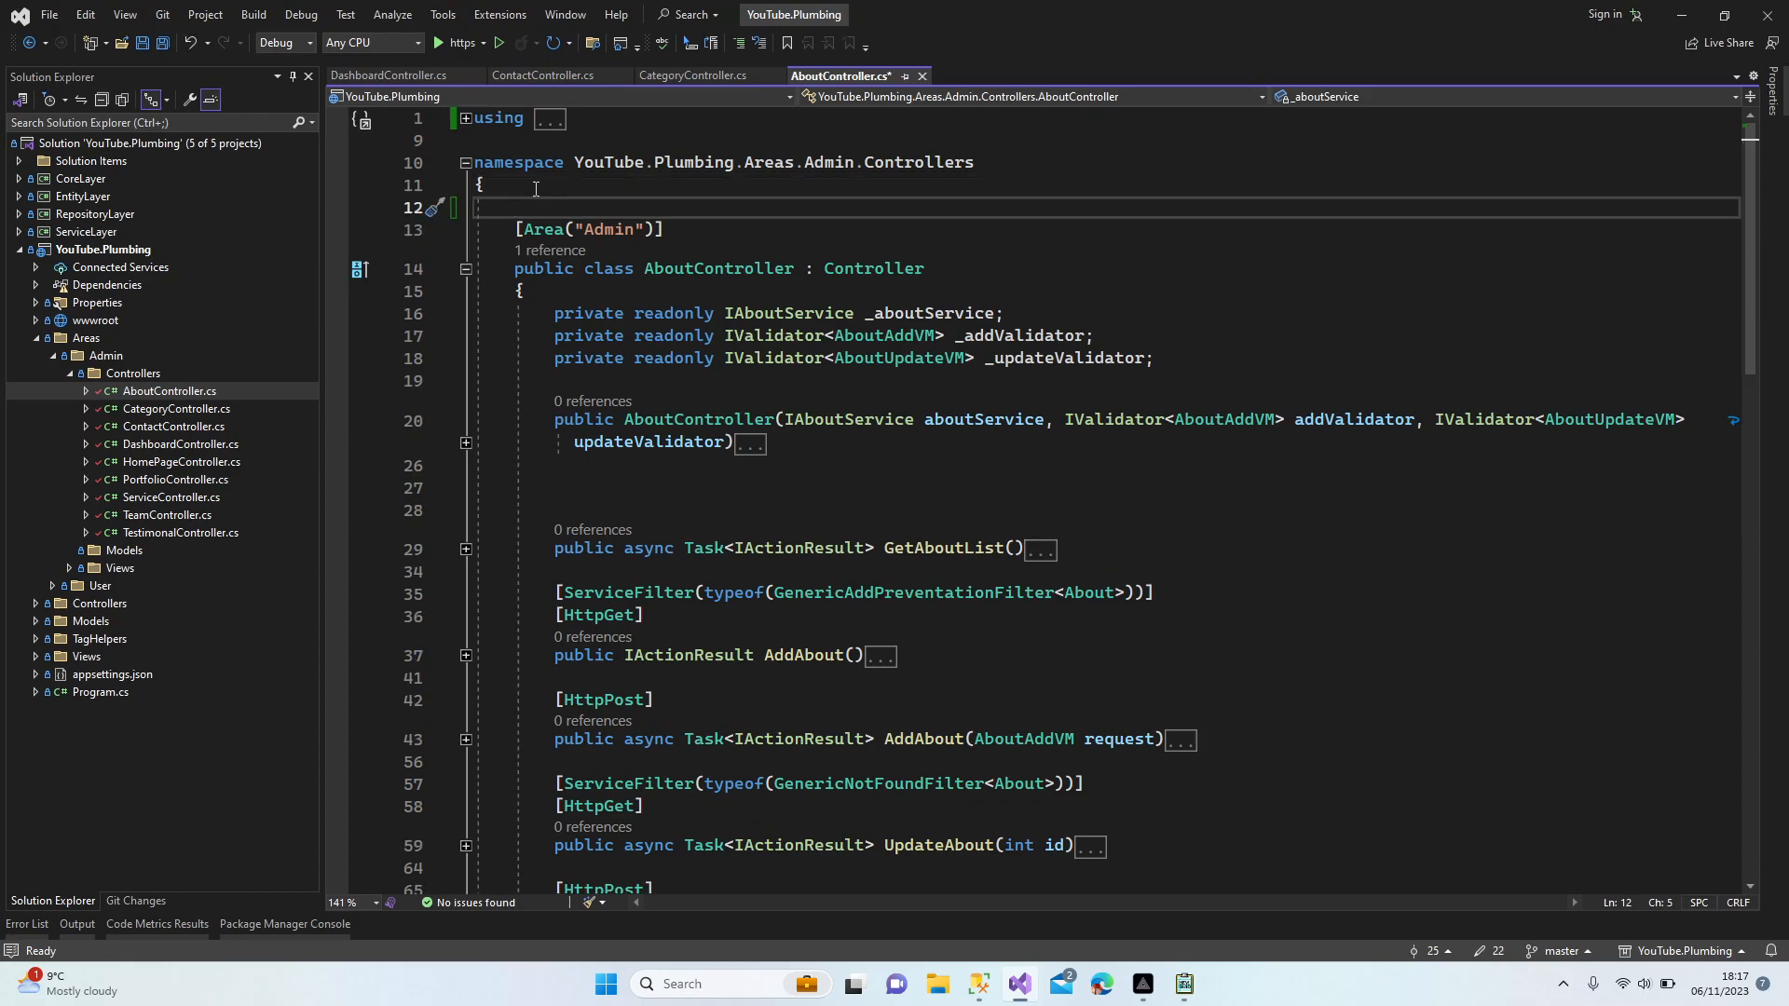
- Add [Authorize(Roles = "SuperAdmin")] above the About controller's [Area("Admin")] attribute
{"action": "type", "text": "["}
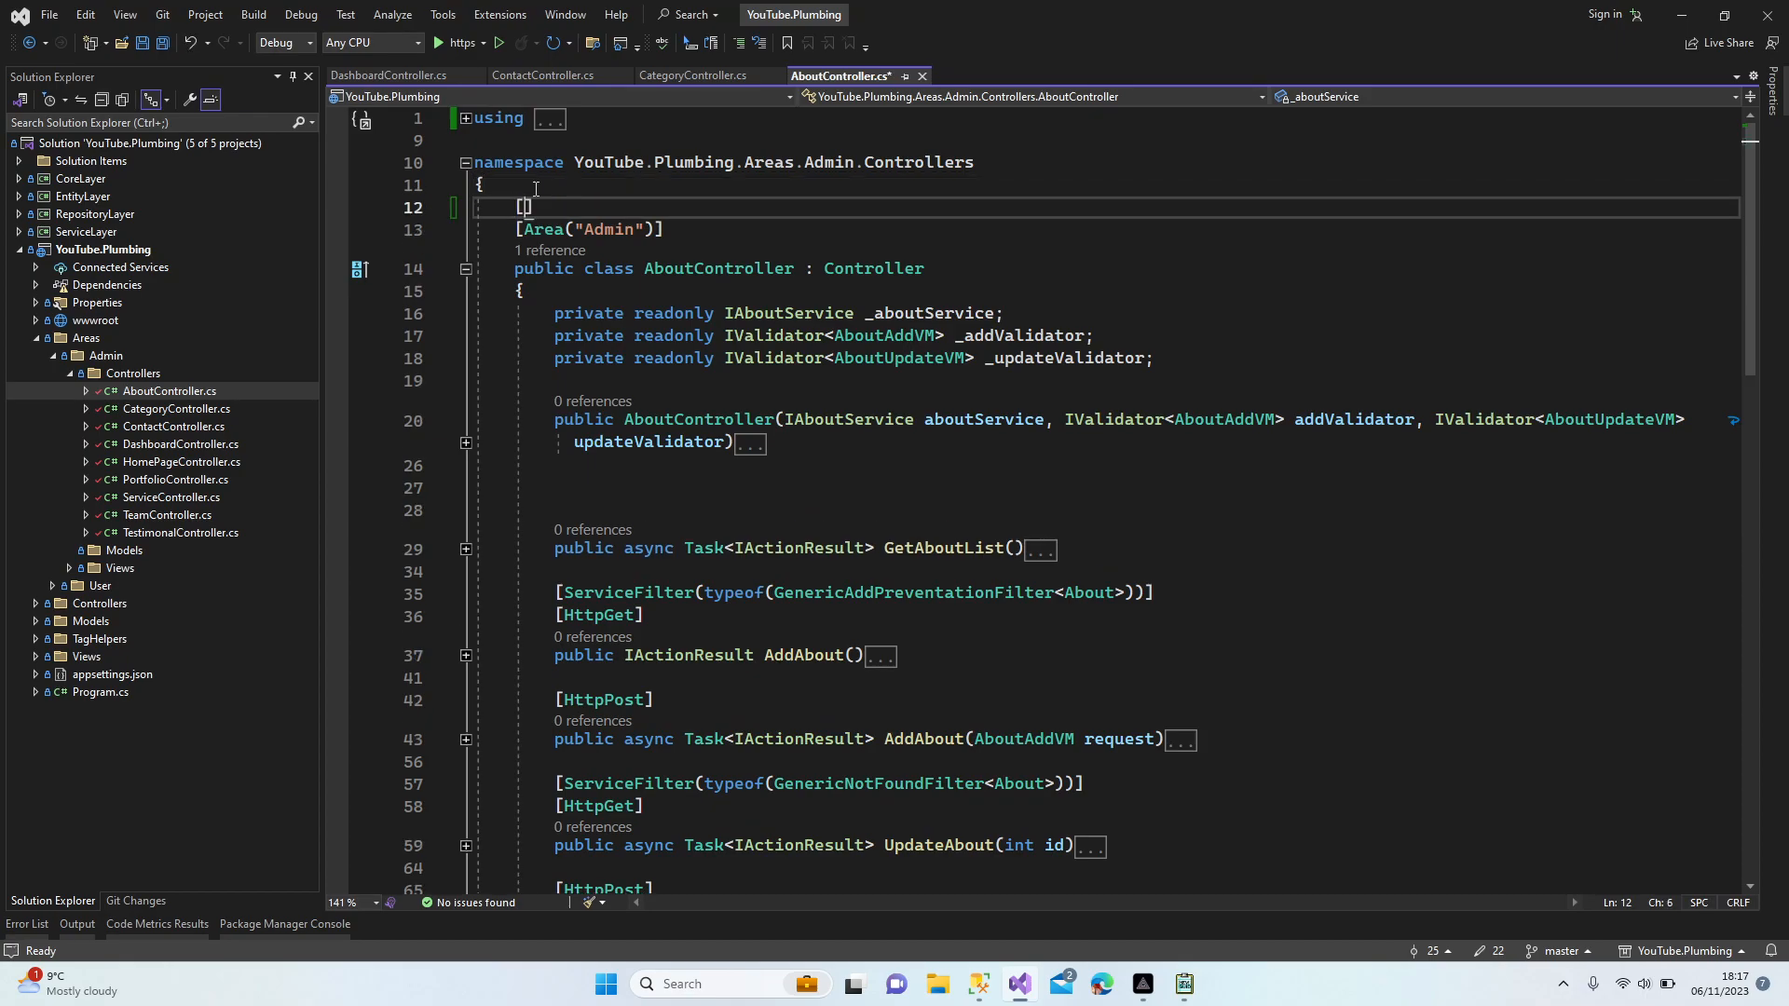
{"action": "type", "text": "au"}
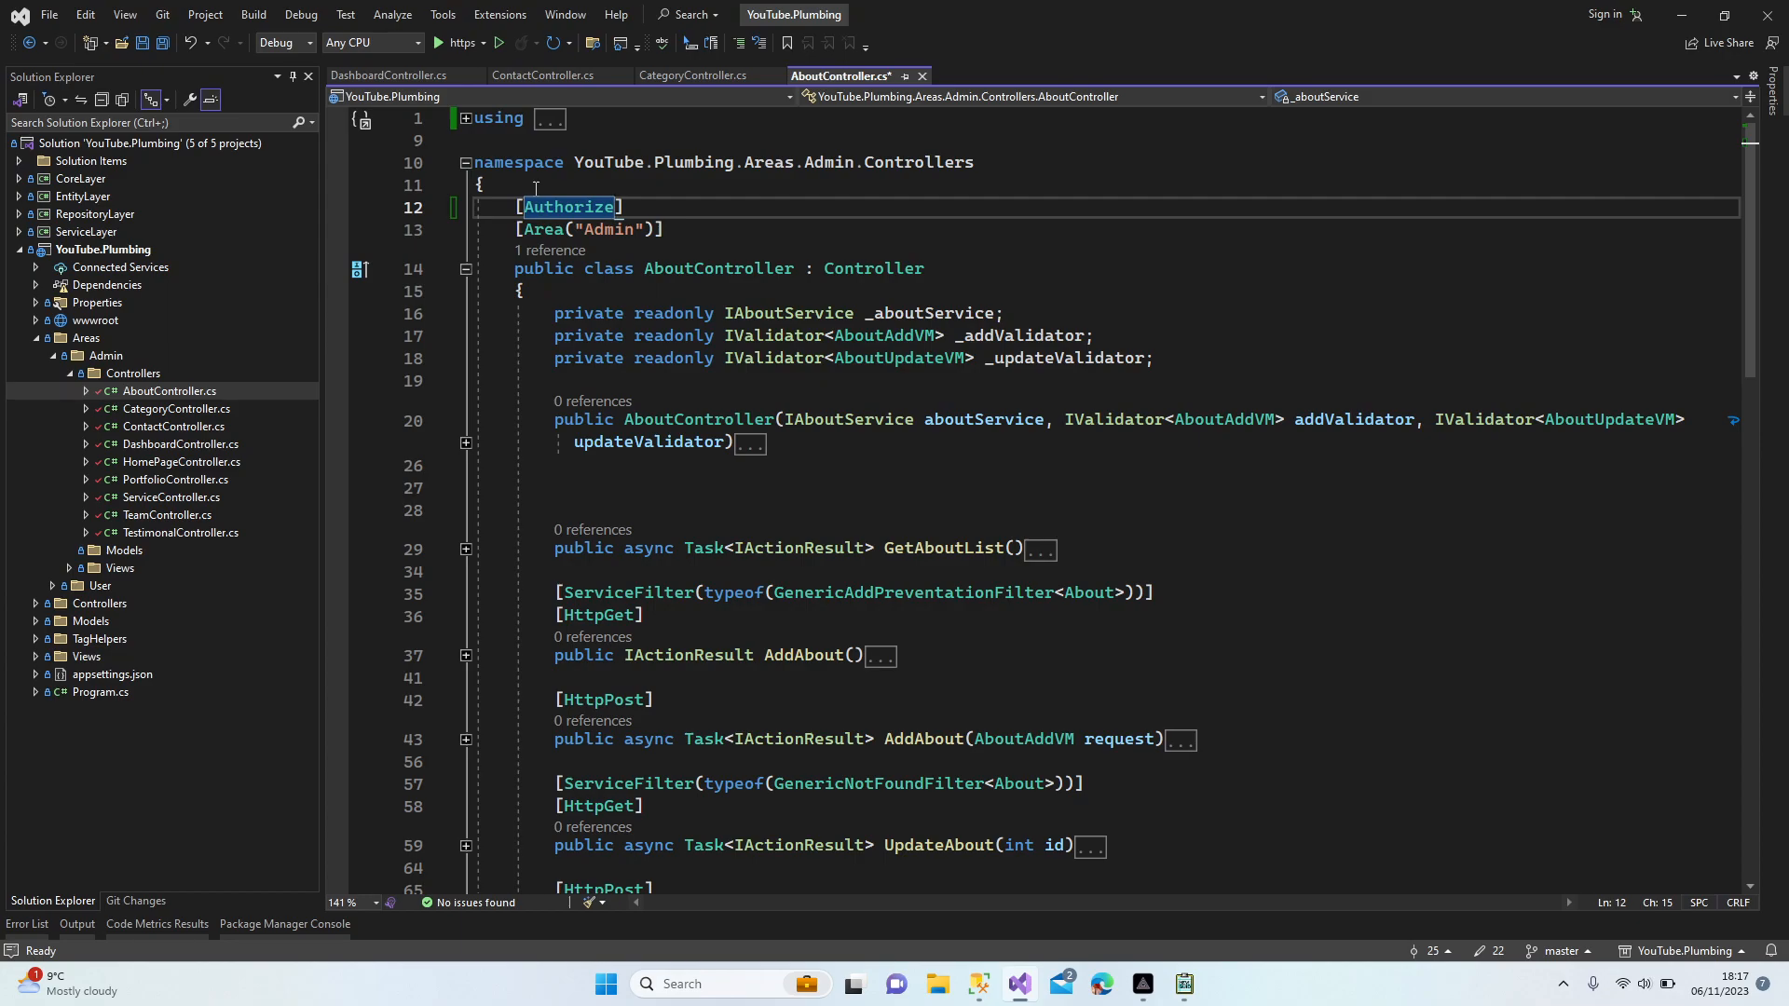
{"action": "type", "text": "()"}
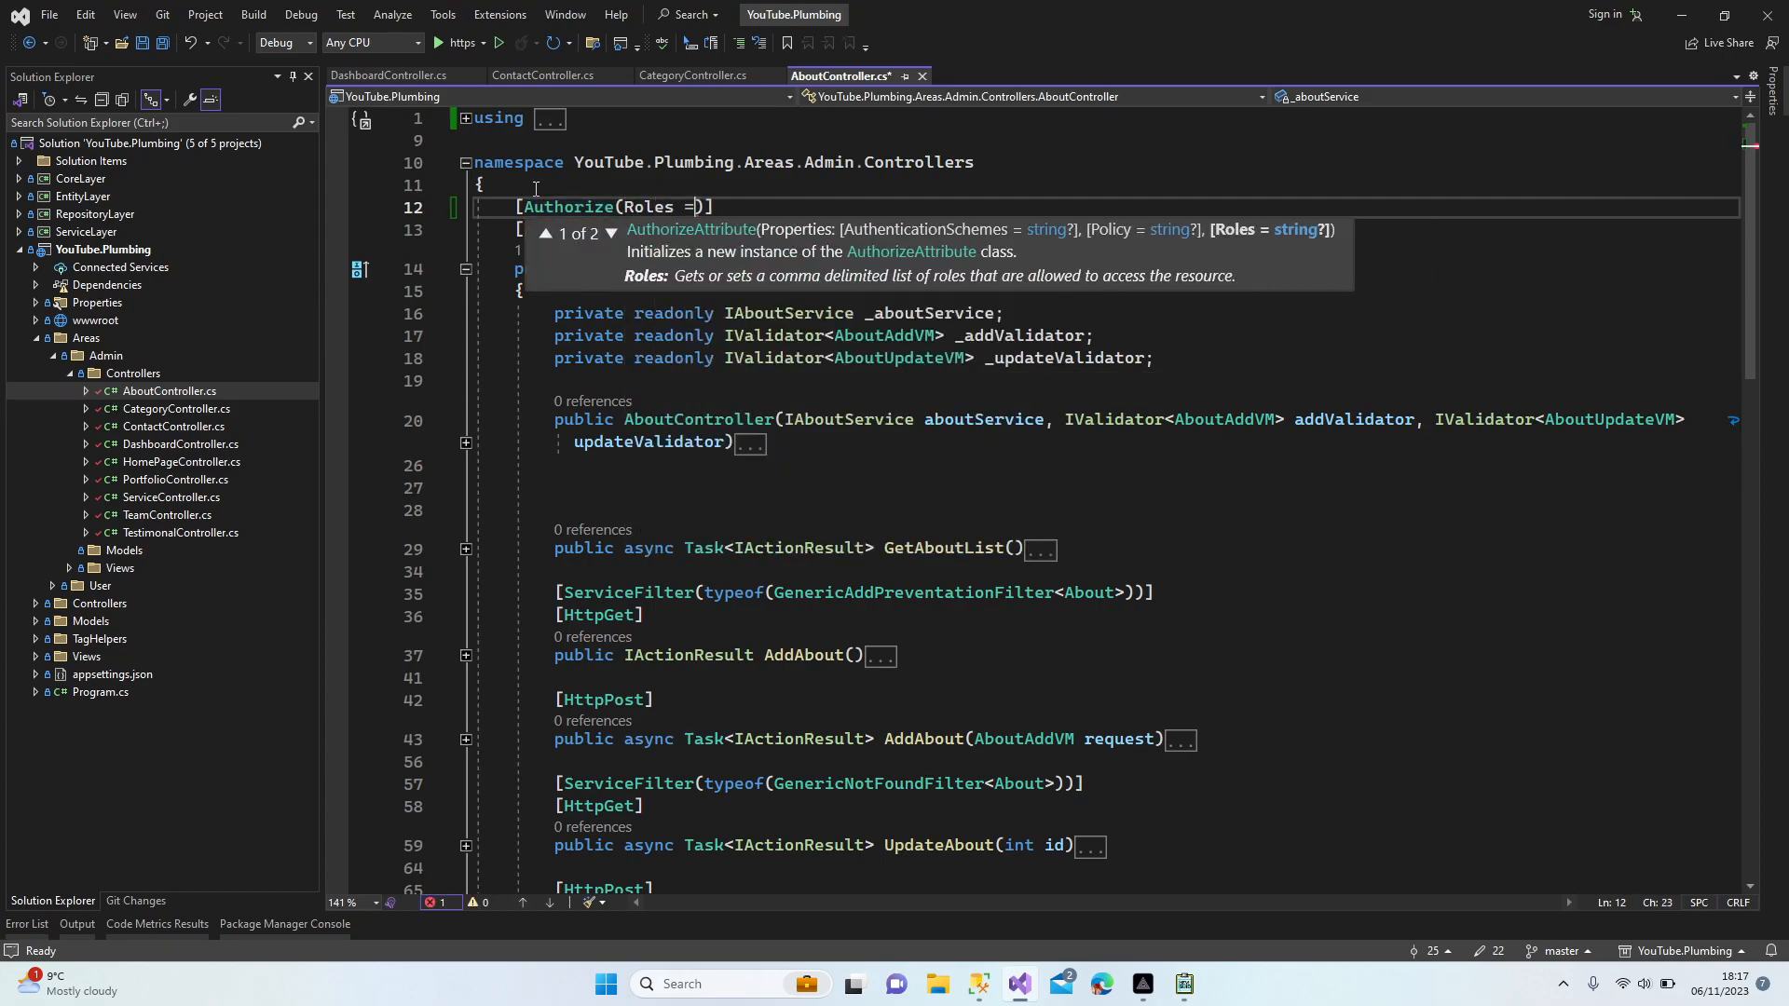
{"action": "type", "text": "\"SuperAdmi"}
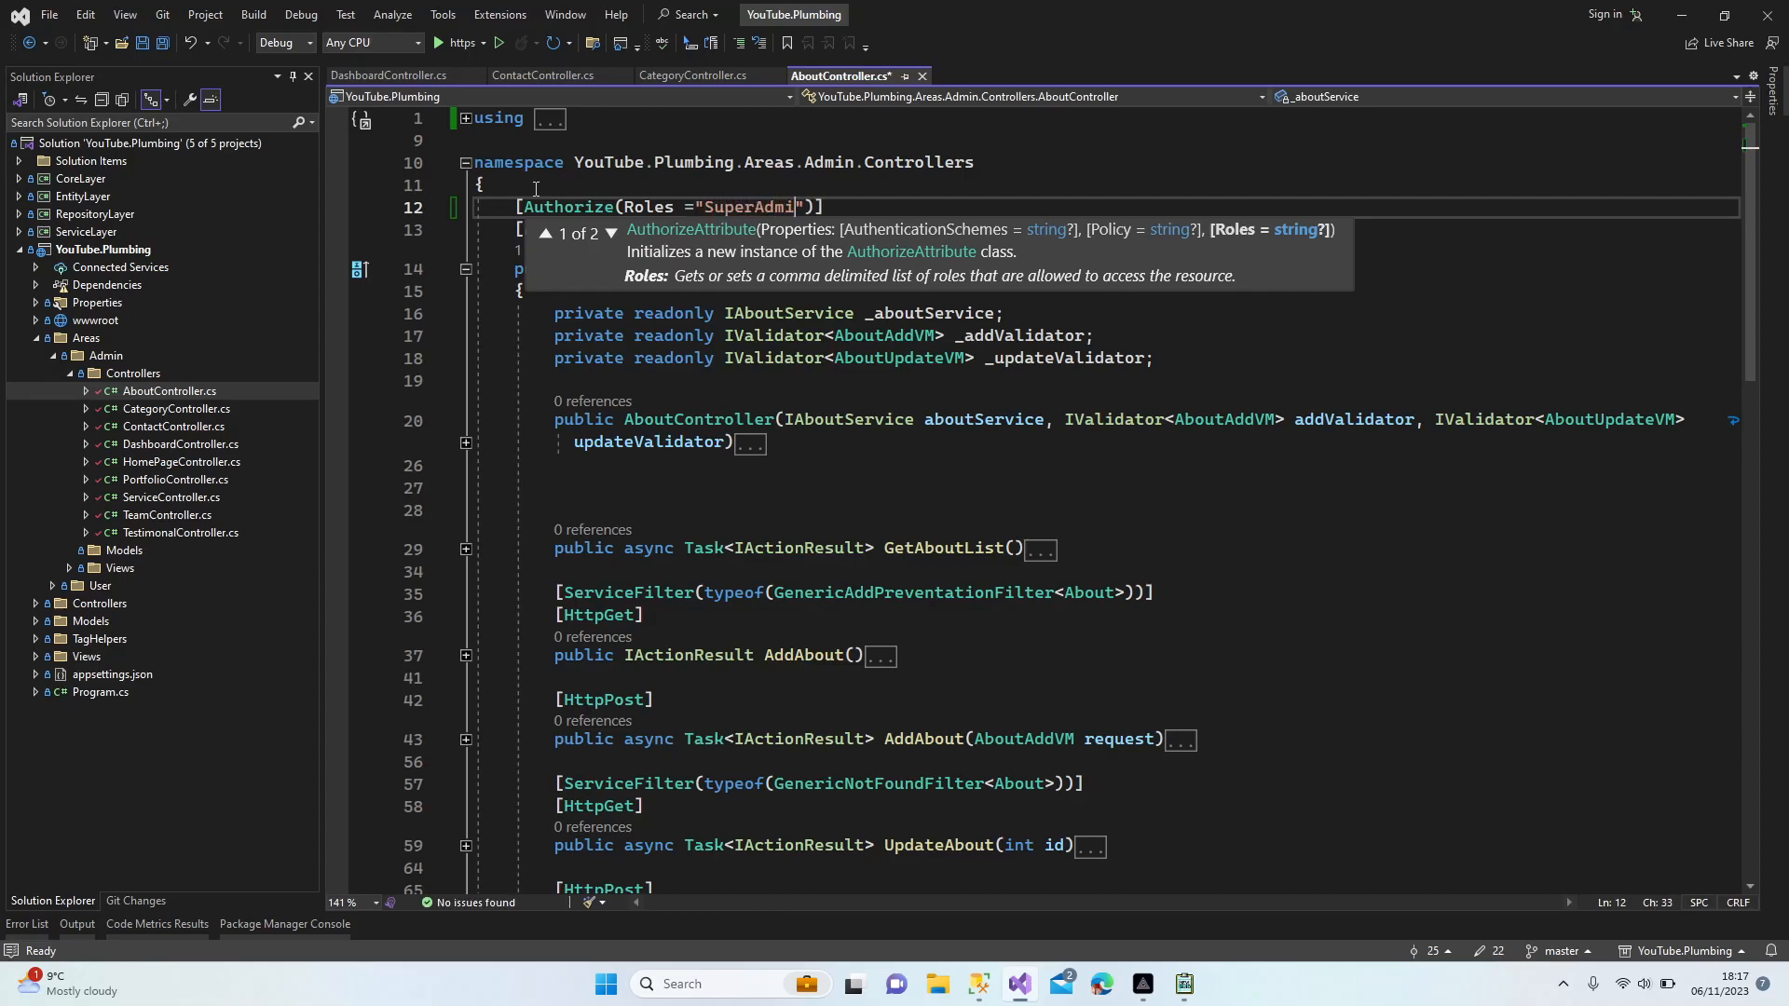
{"action": "type", "text": "n"}
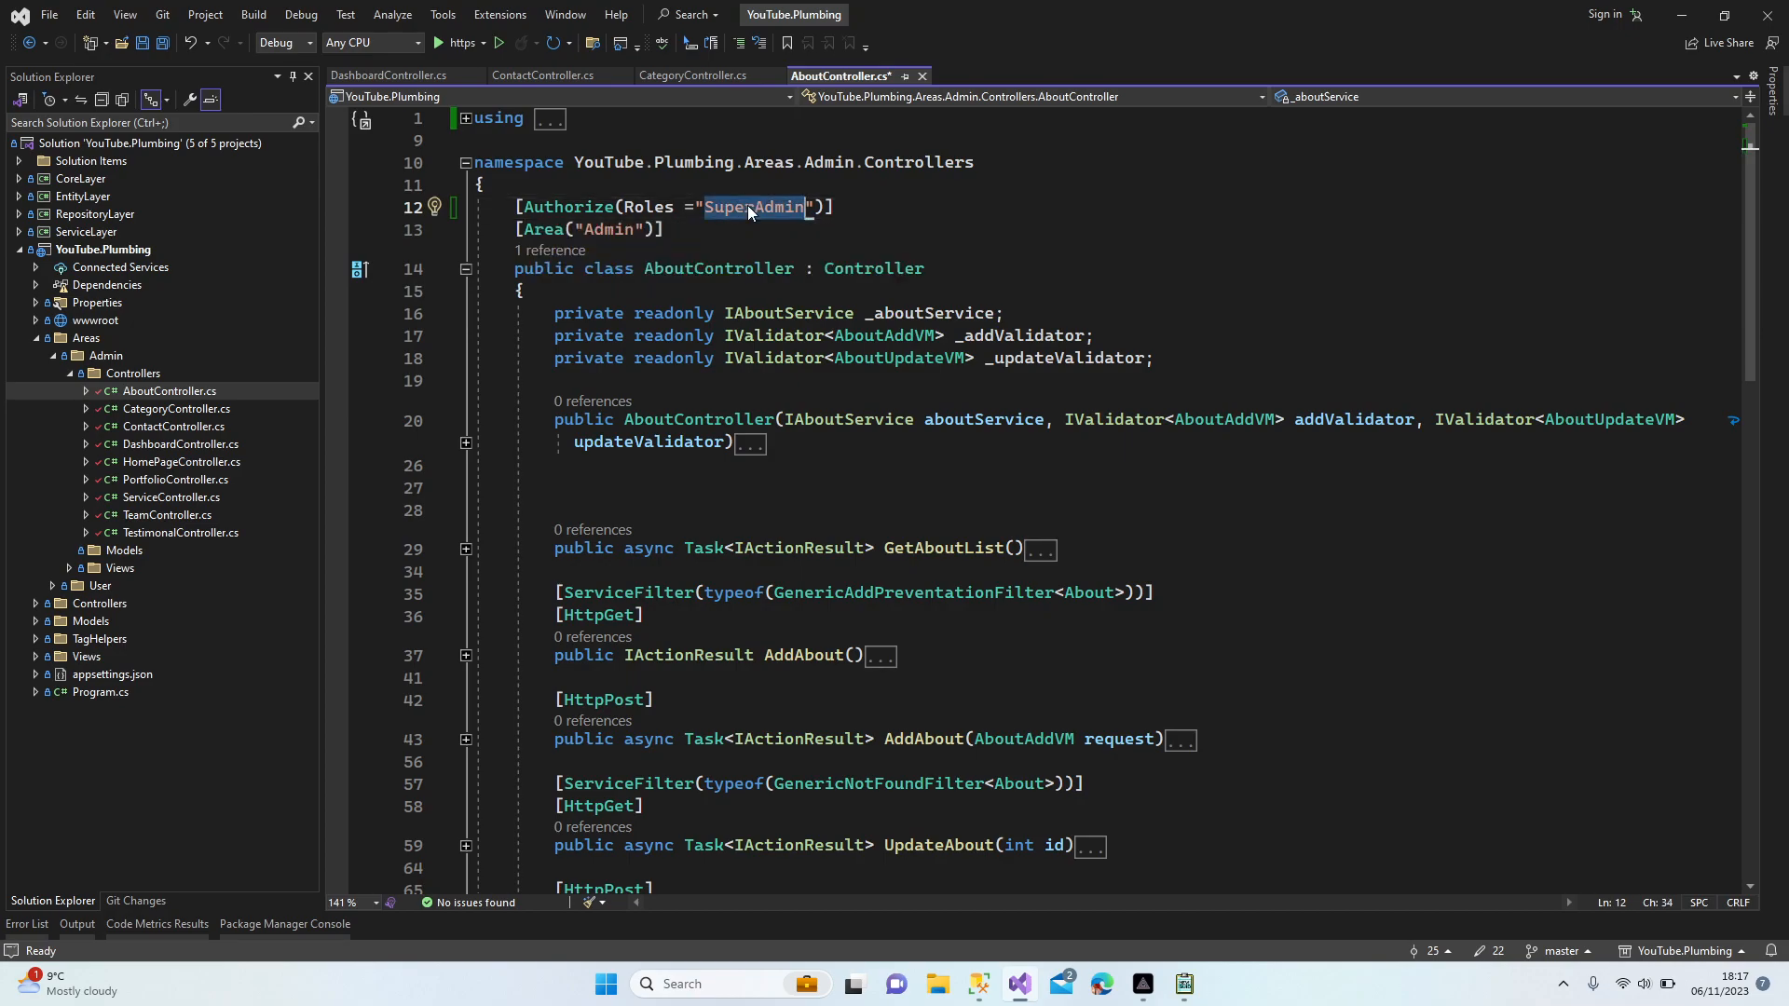
{"action": "mouse_move", "coordinate": [753, 210]}
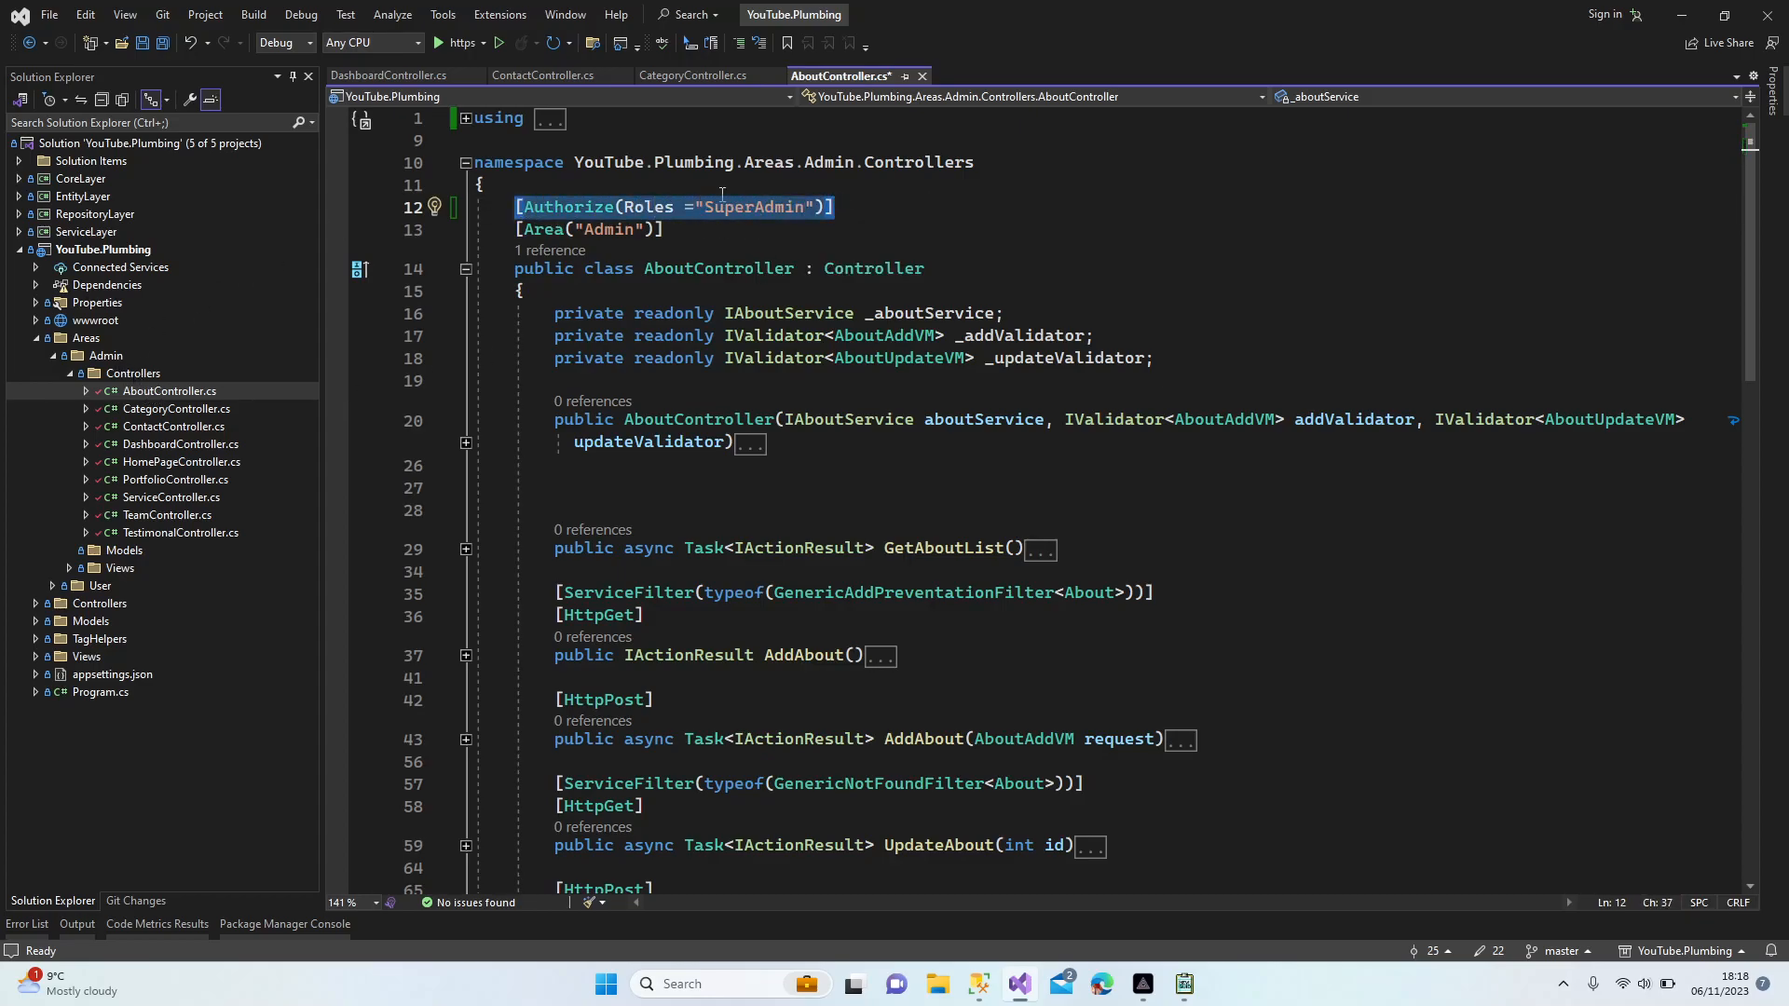
{"action": "mouse_move", "coordinate": [751, 216]}
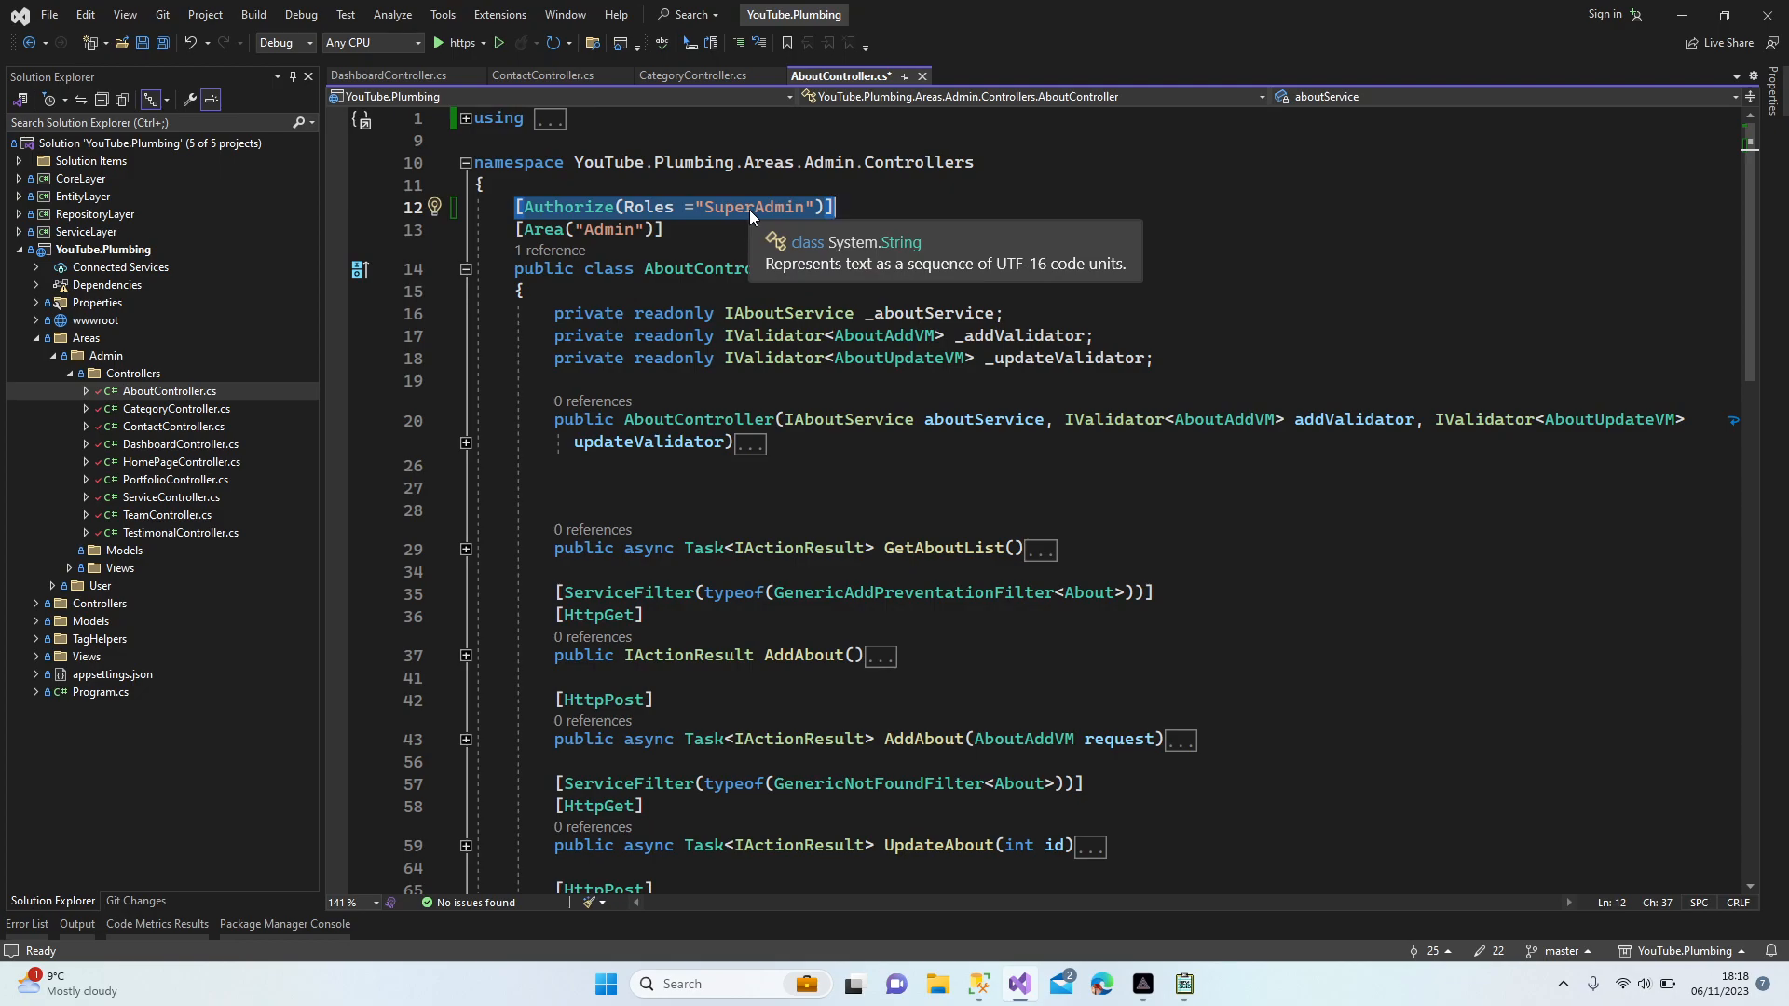
{"action": "mouse_move", "coordinate": [727, 217]}
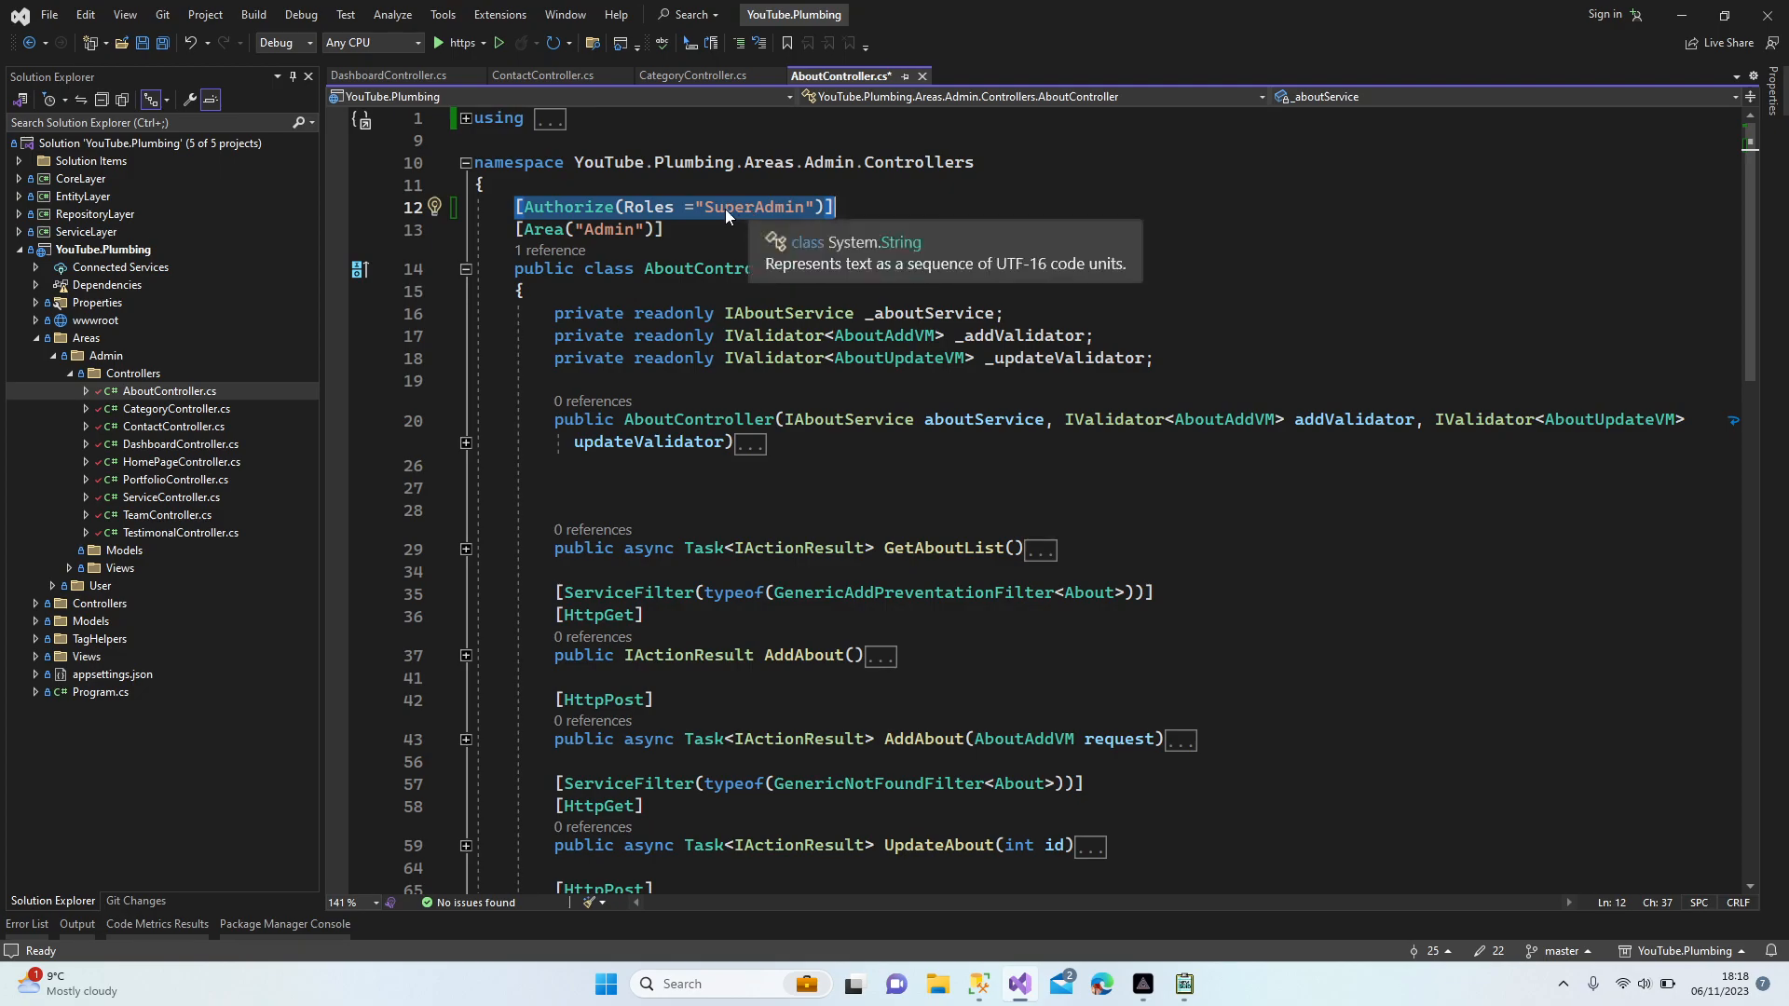
- Paste [Authorize(Roles = "SuperAdmin")] into the Category, Dashboard and HomePage controllers
{"action": "left_click", "coordinate": [693, 75]}
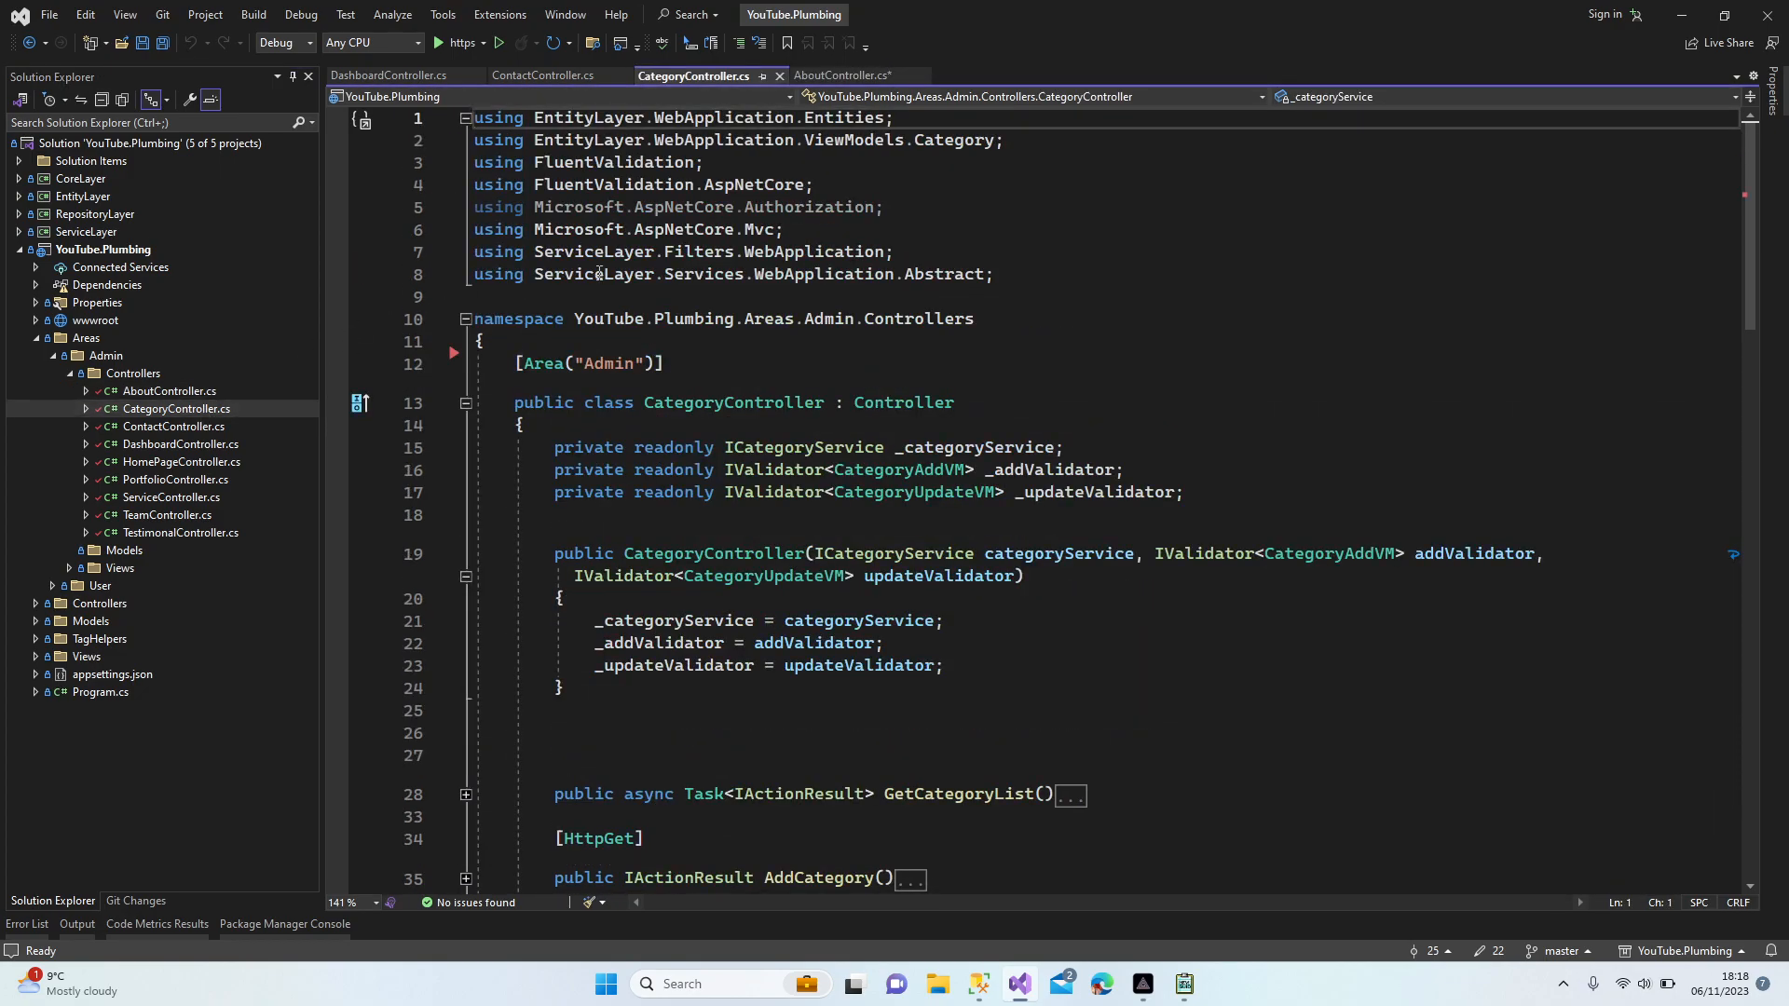
{"action": "type", "text": "[Authorize(Roles = \"SuperAdmin\")]"}
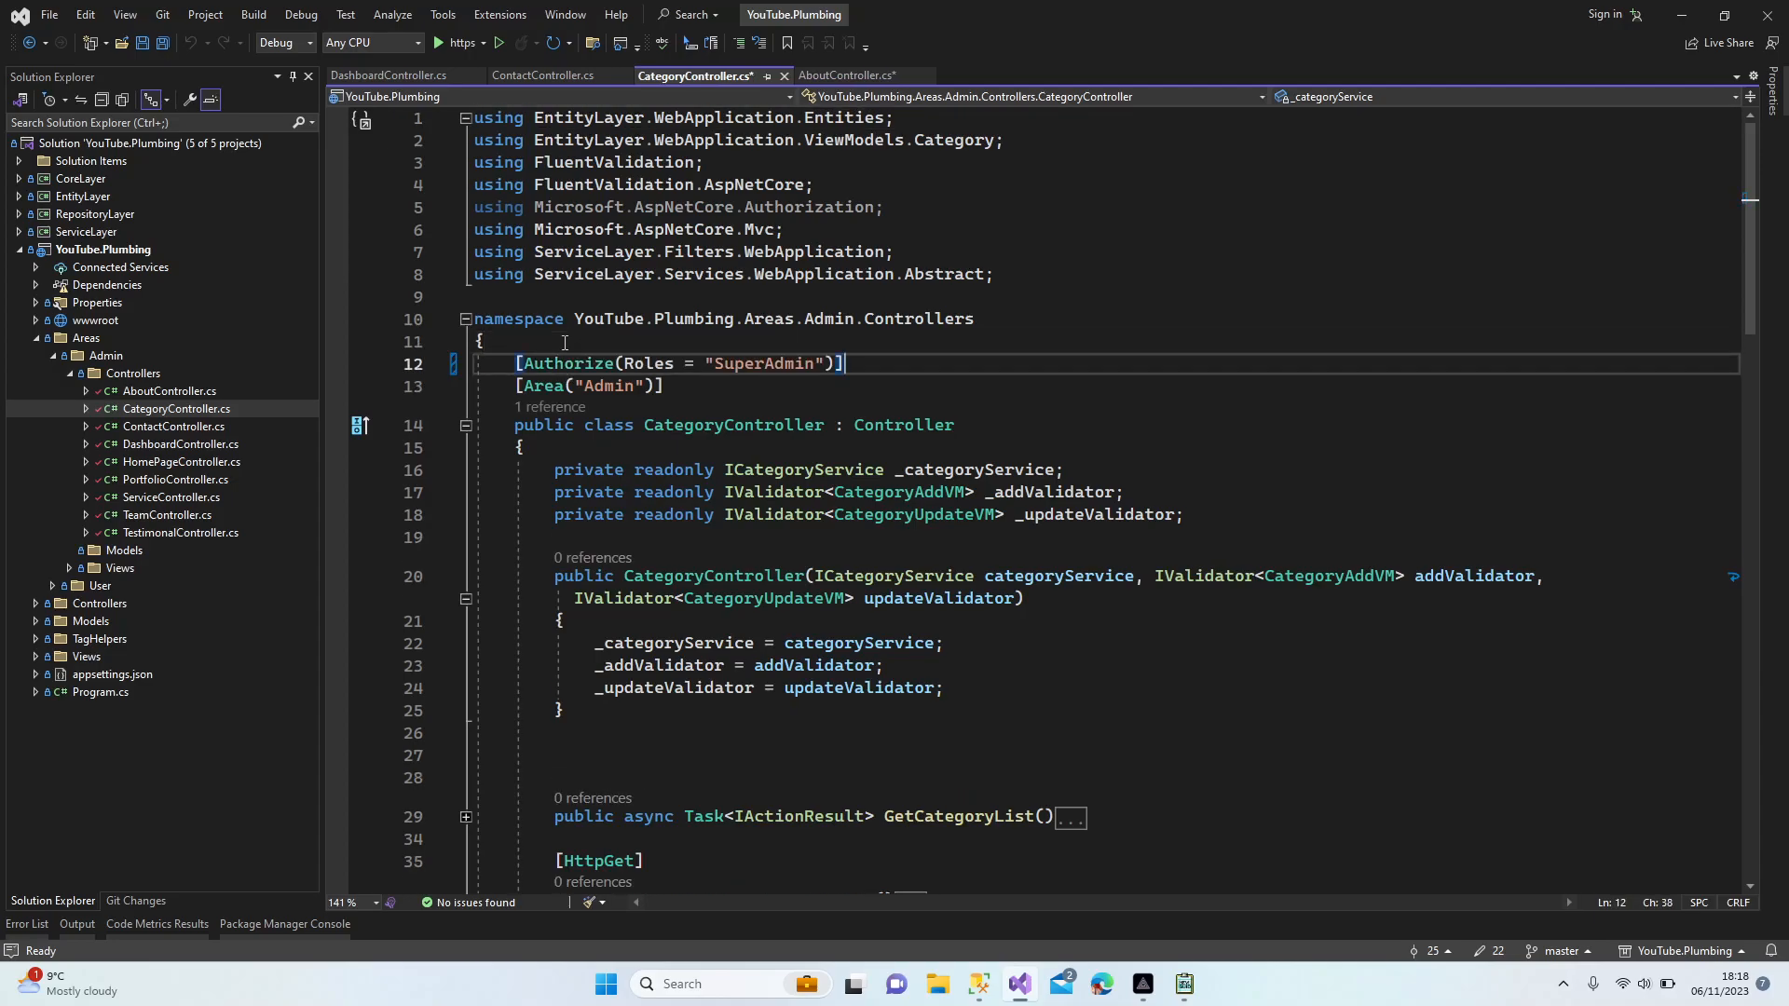
{"action": "left_click", "coordinate": [544, 74]}
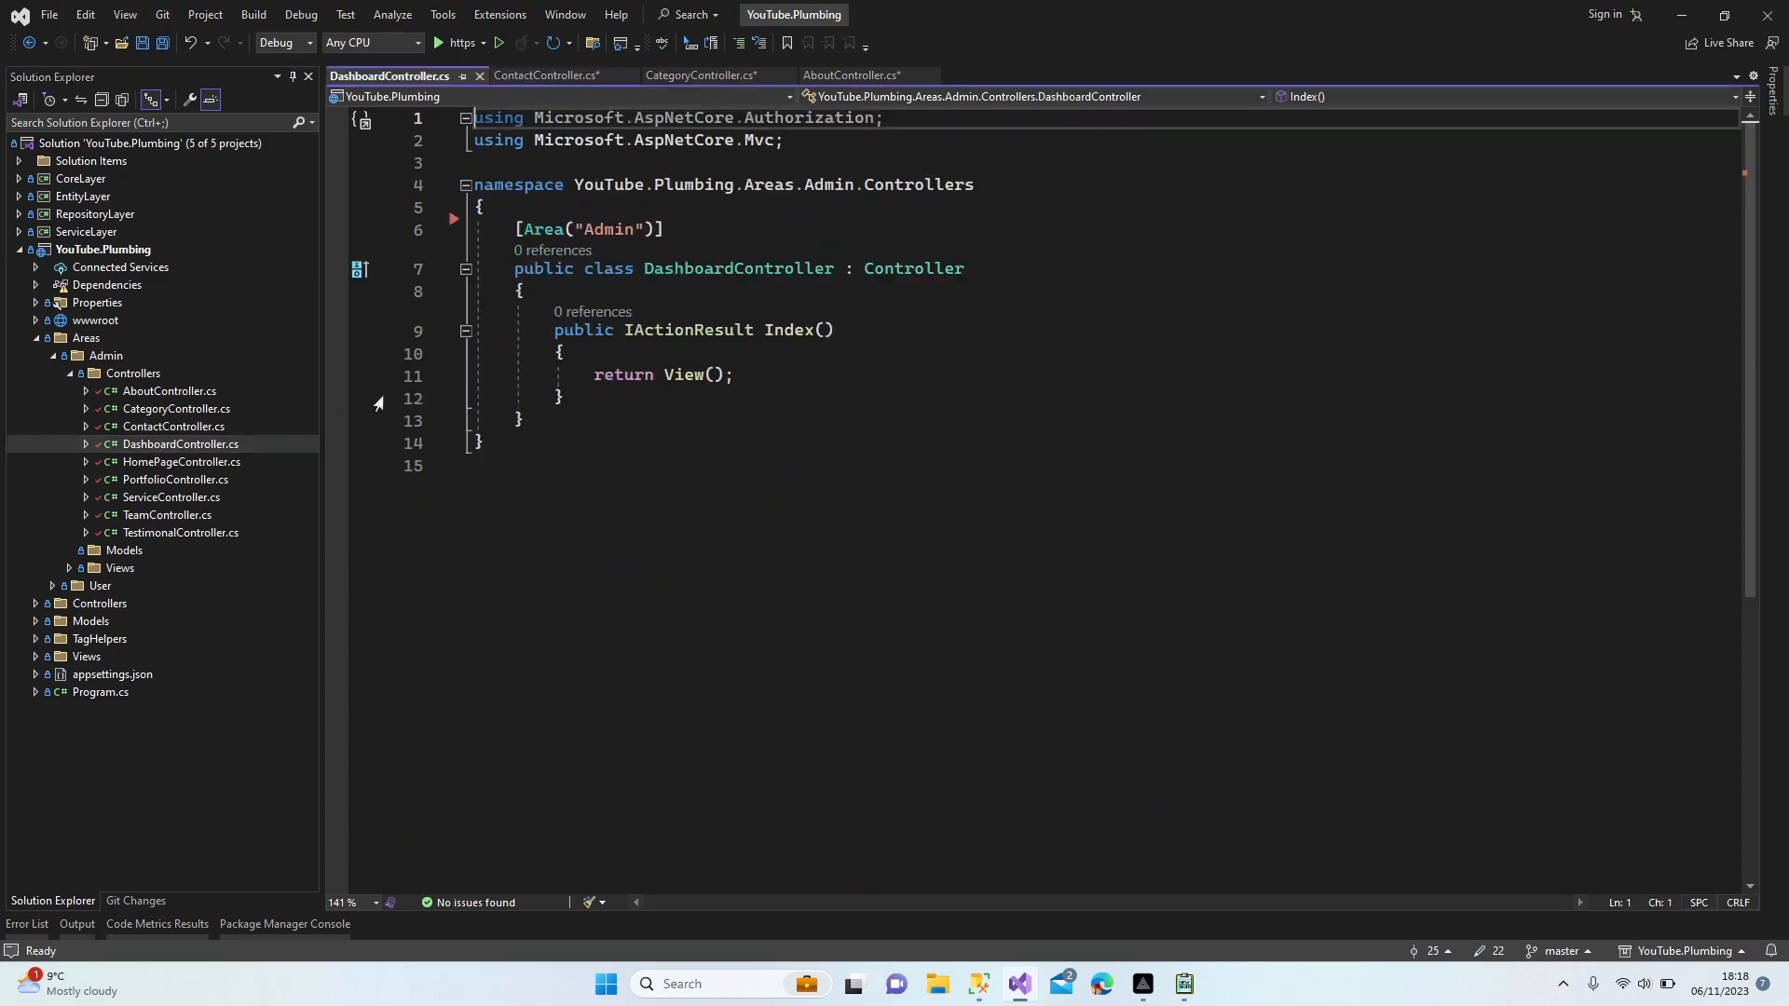
{"action": "type", "text": "[Authorize(Roles = \"SuperAdmin\")]"}
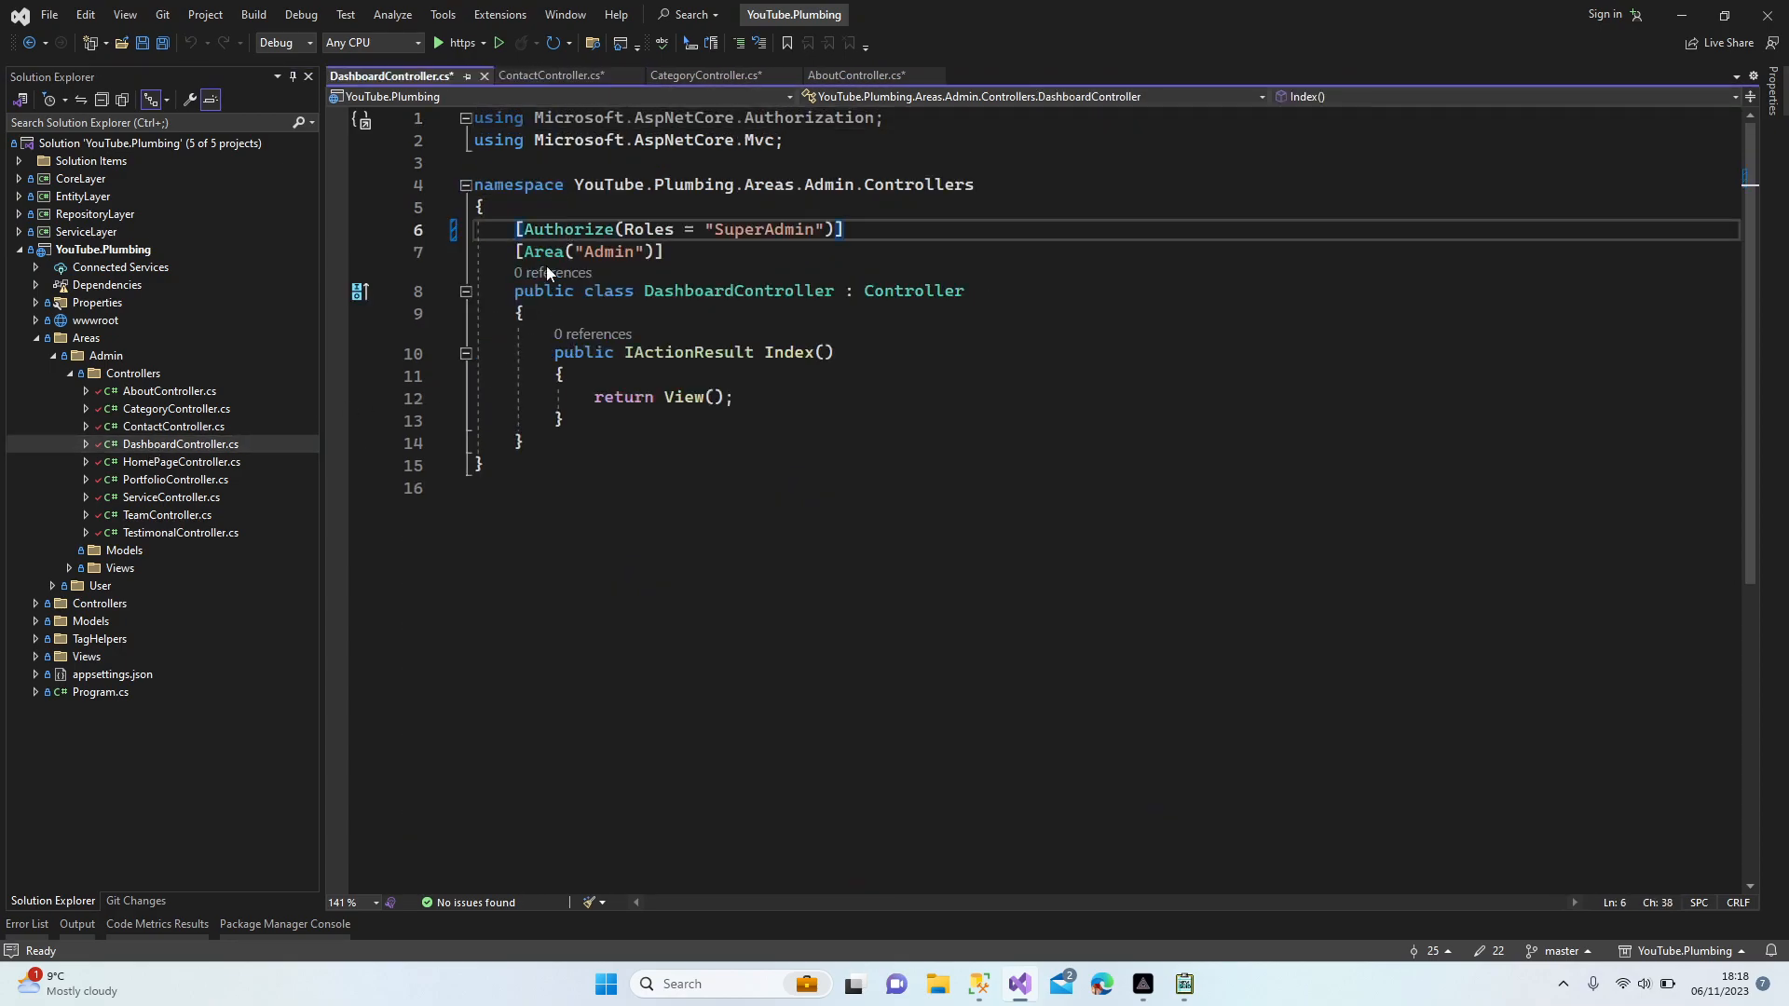
{"action": "left_click", "coordinate": [179, 462]}
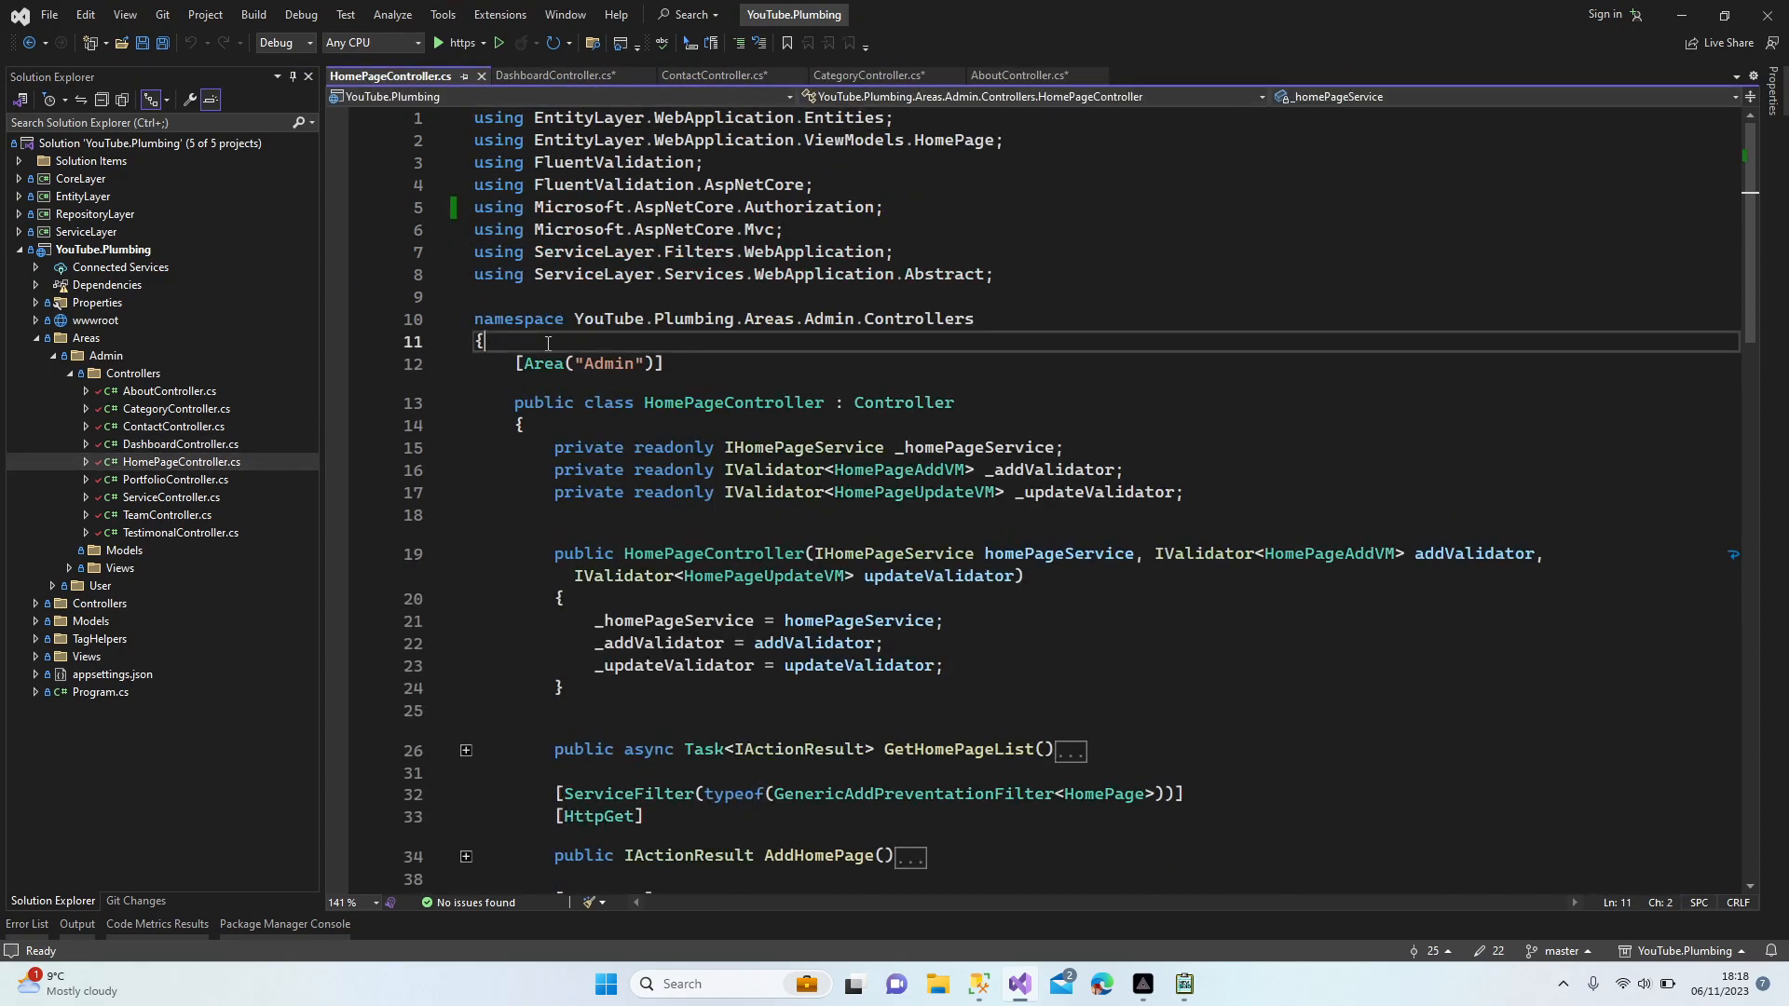
{"action": "type", "text": "[Authorize(Roles = \"SuperAdmin\")]"}
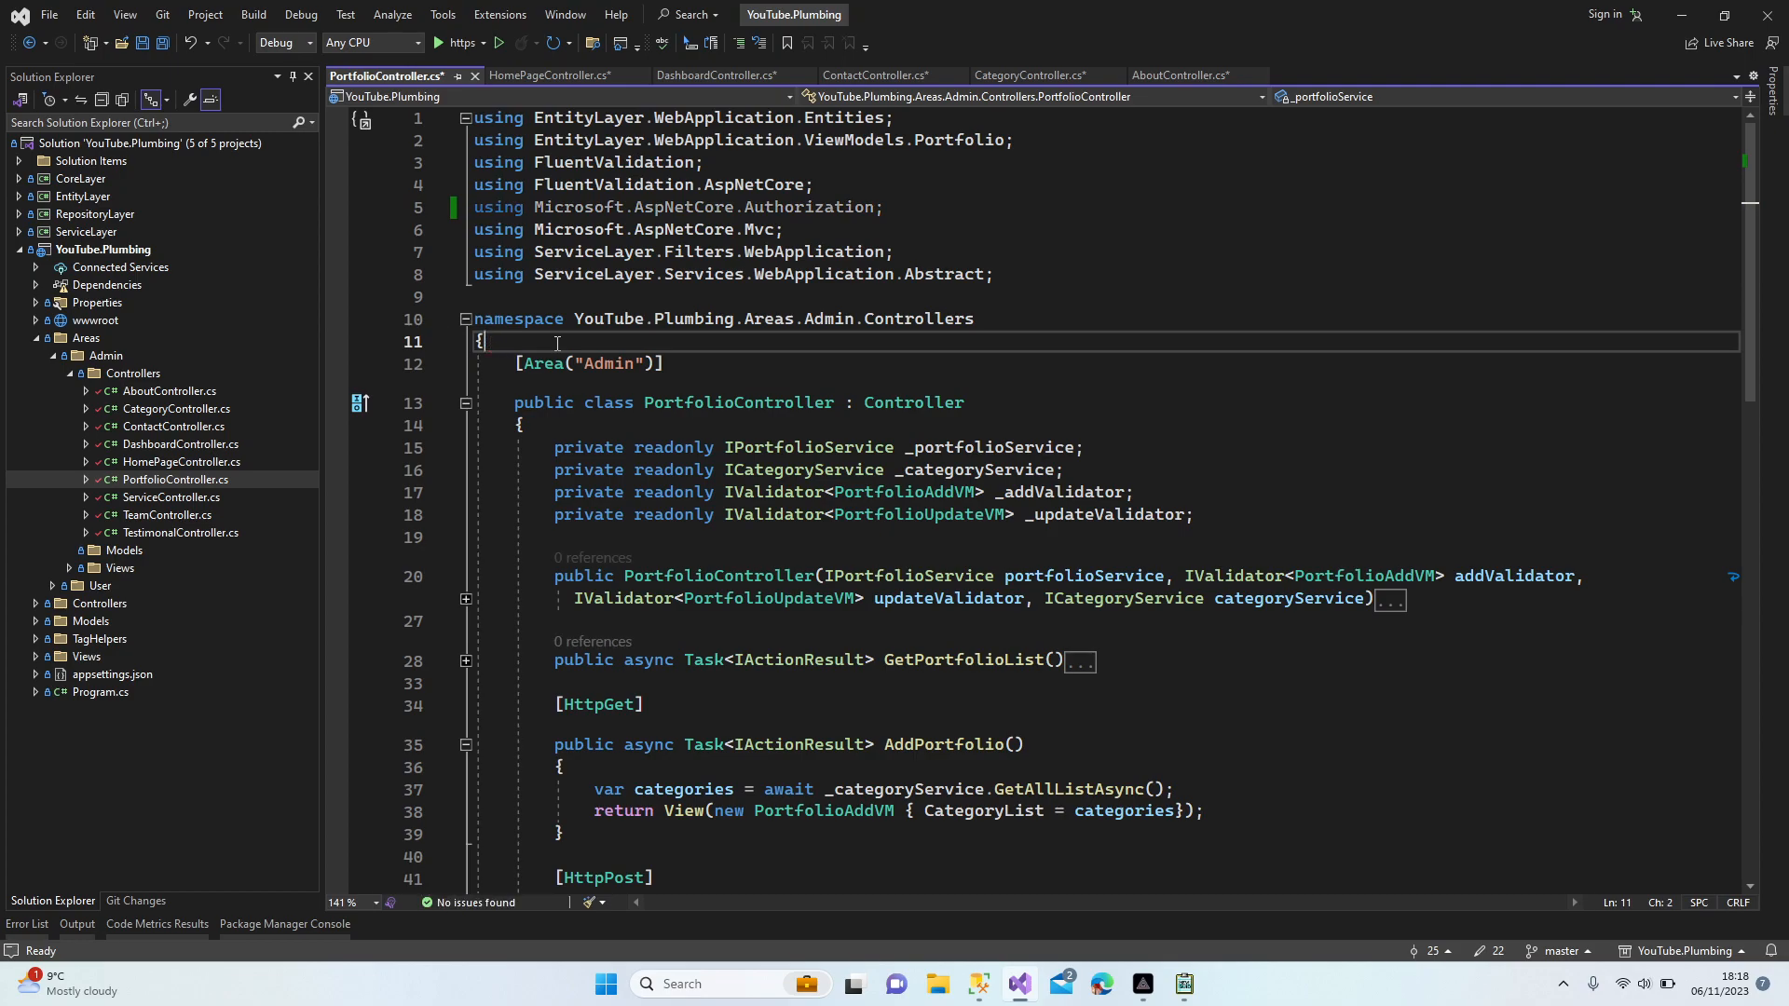
- Paste the SuperAdmin Authorize attribute into the remaining Admin controllers, including Team and Testimonial
{"action": "type", "text": "[Authorize(Roles = \"SuperAdmin\")]"}
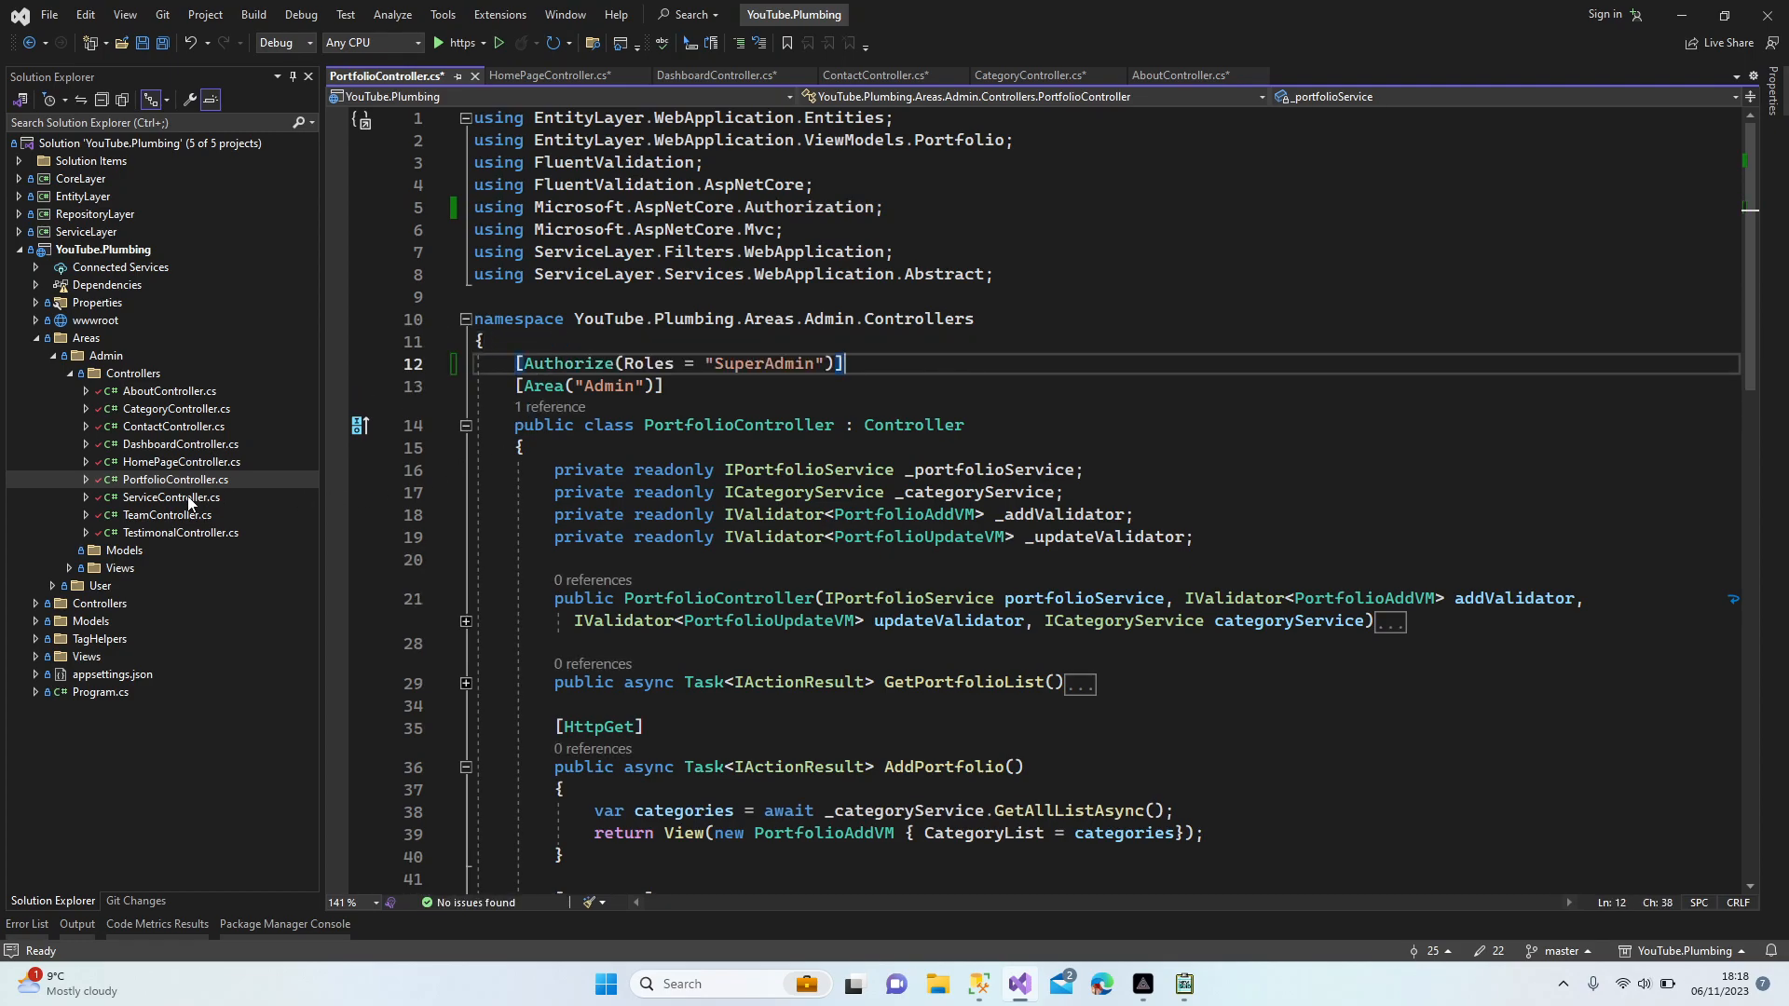
{"action": "double_click", "coordinate": [171, 495]}
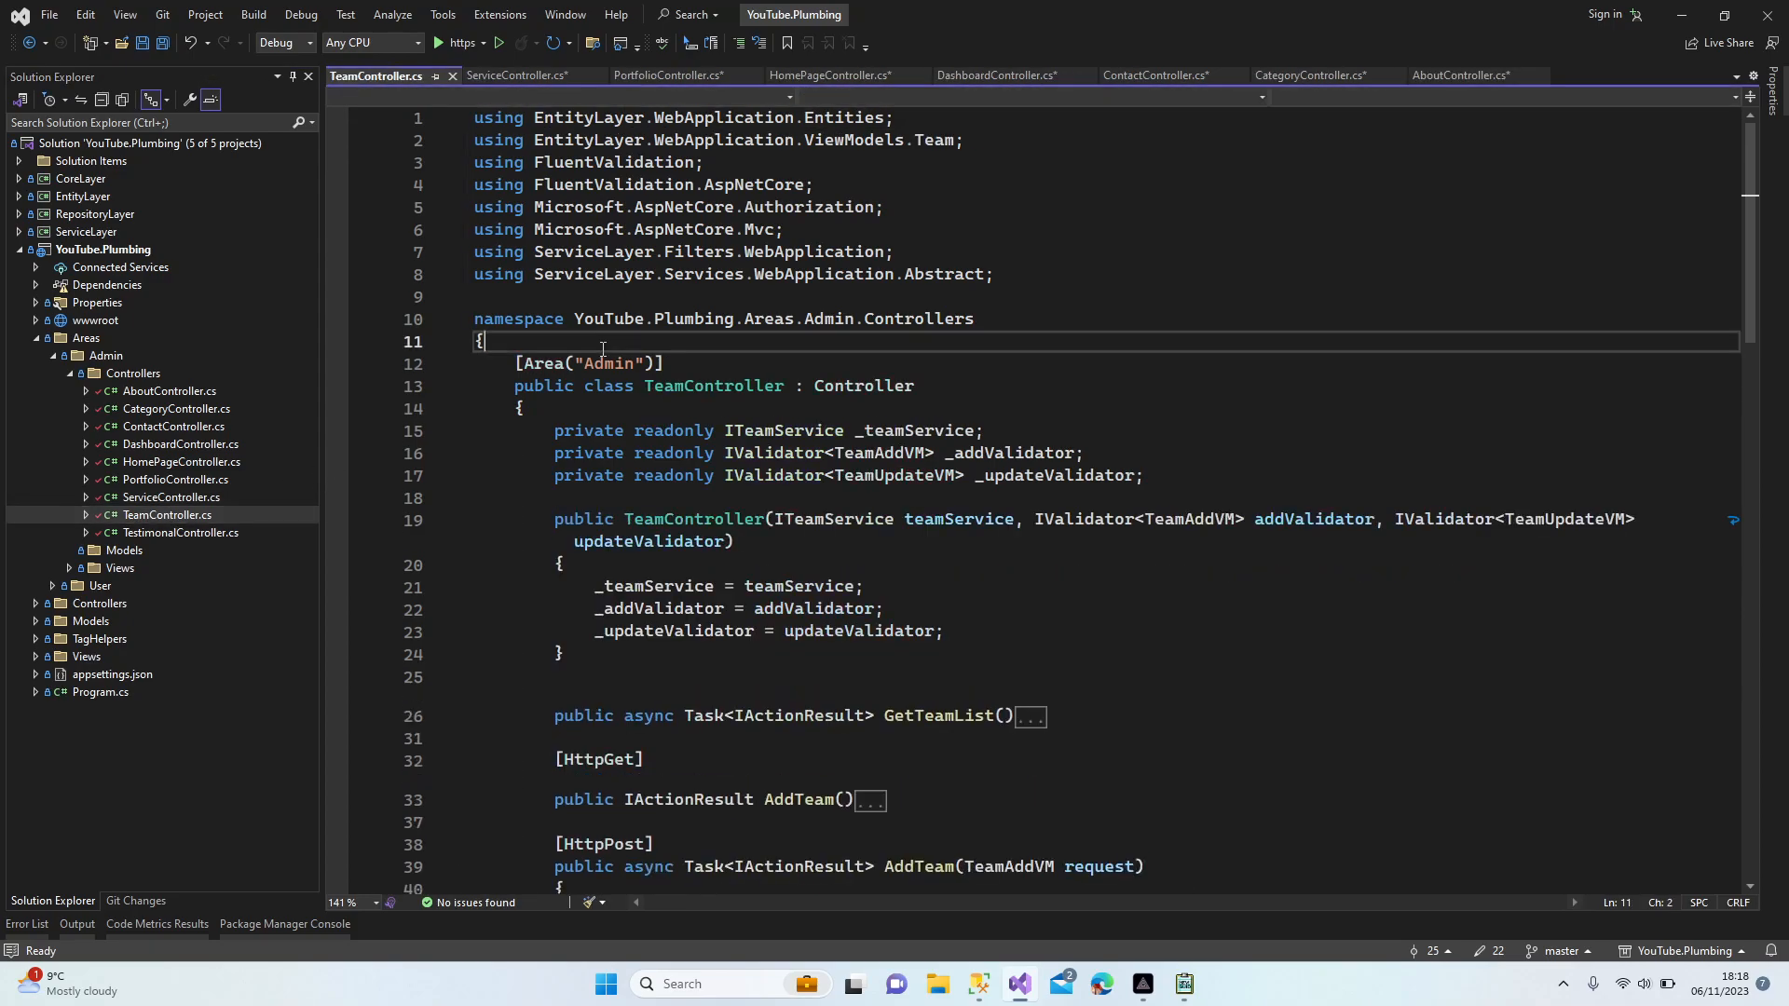
{"action": "type", "text": "[Authorize(Roles = \"SuperAdmin\")]"}
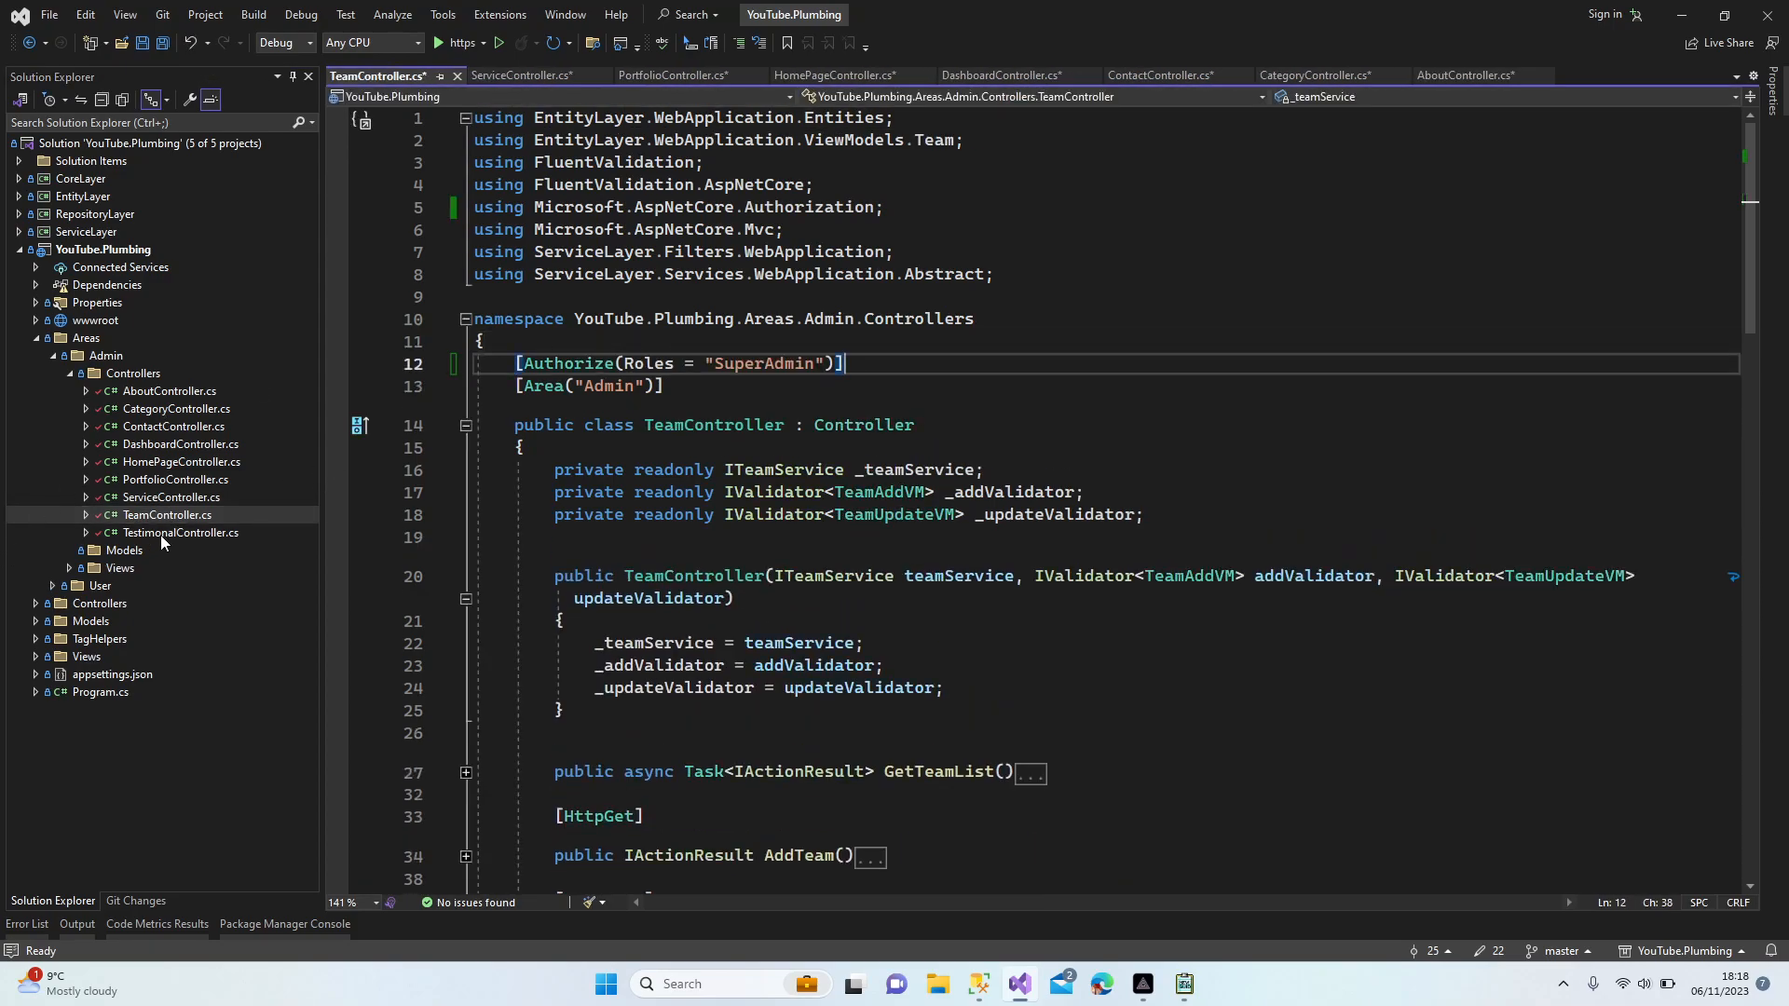
{"action": "double_click", "coordinate": [179, 533]}
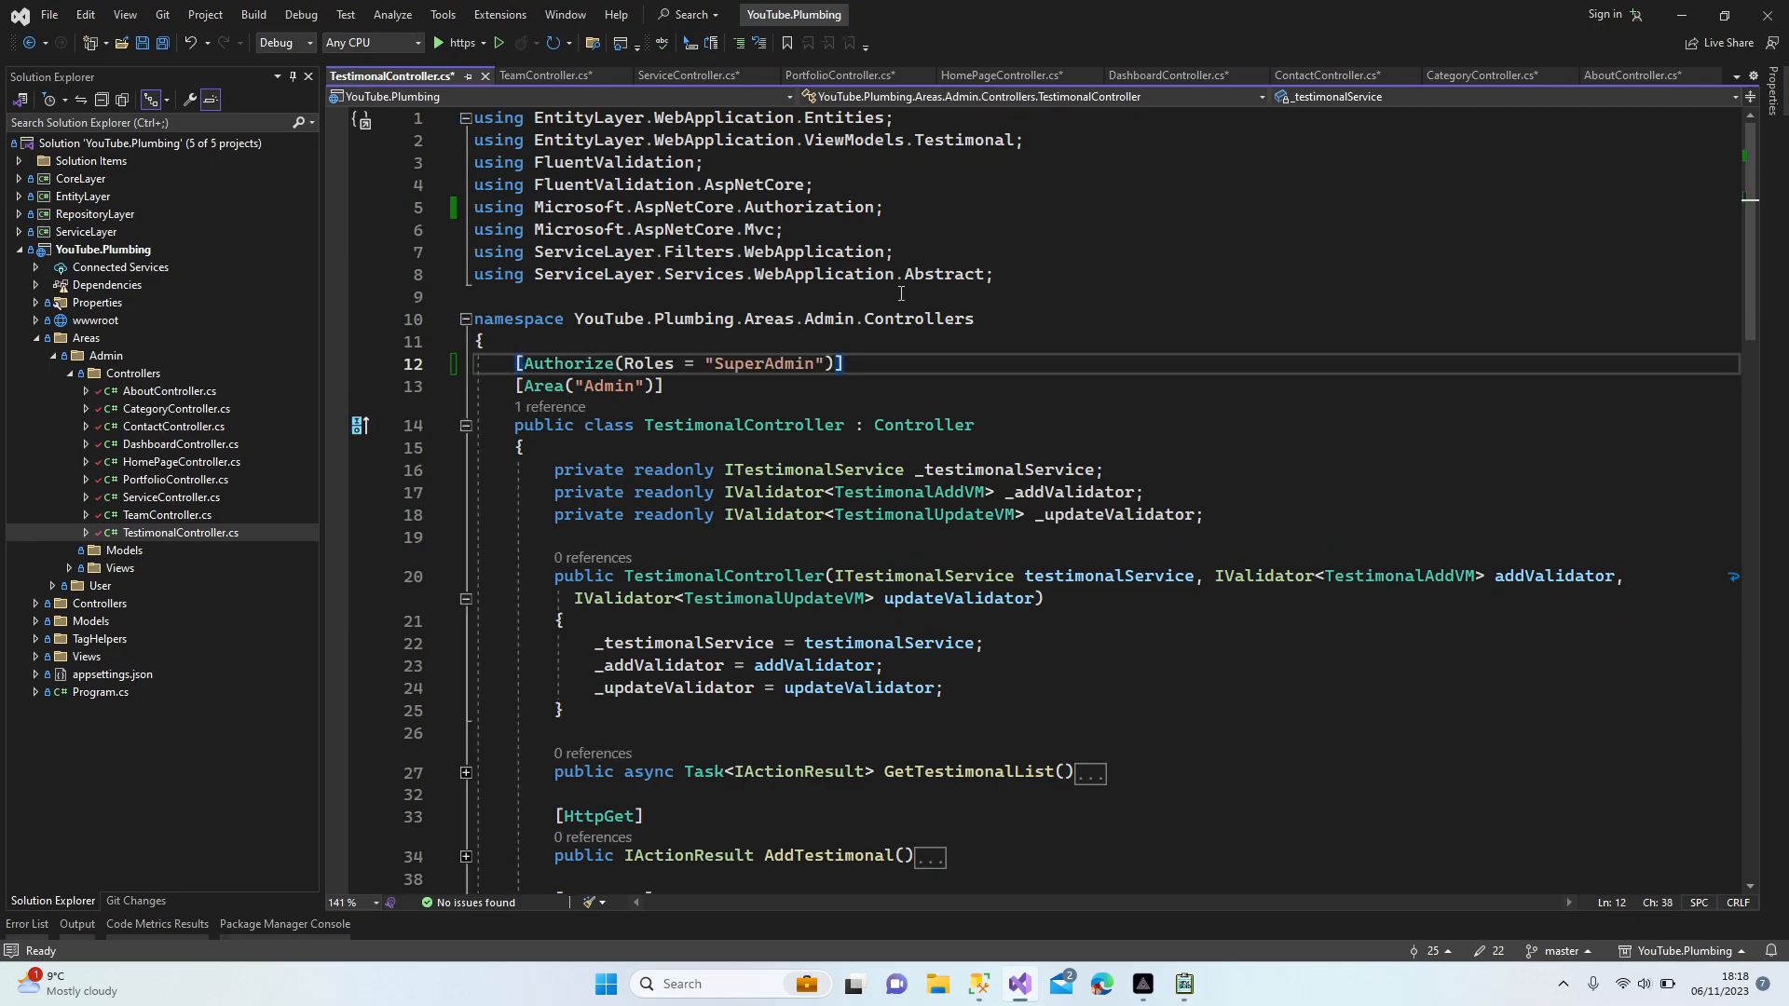
{"action": "left_click", "coordinate": [1634, 75]}
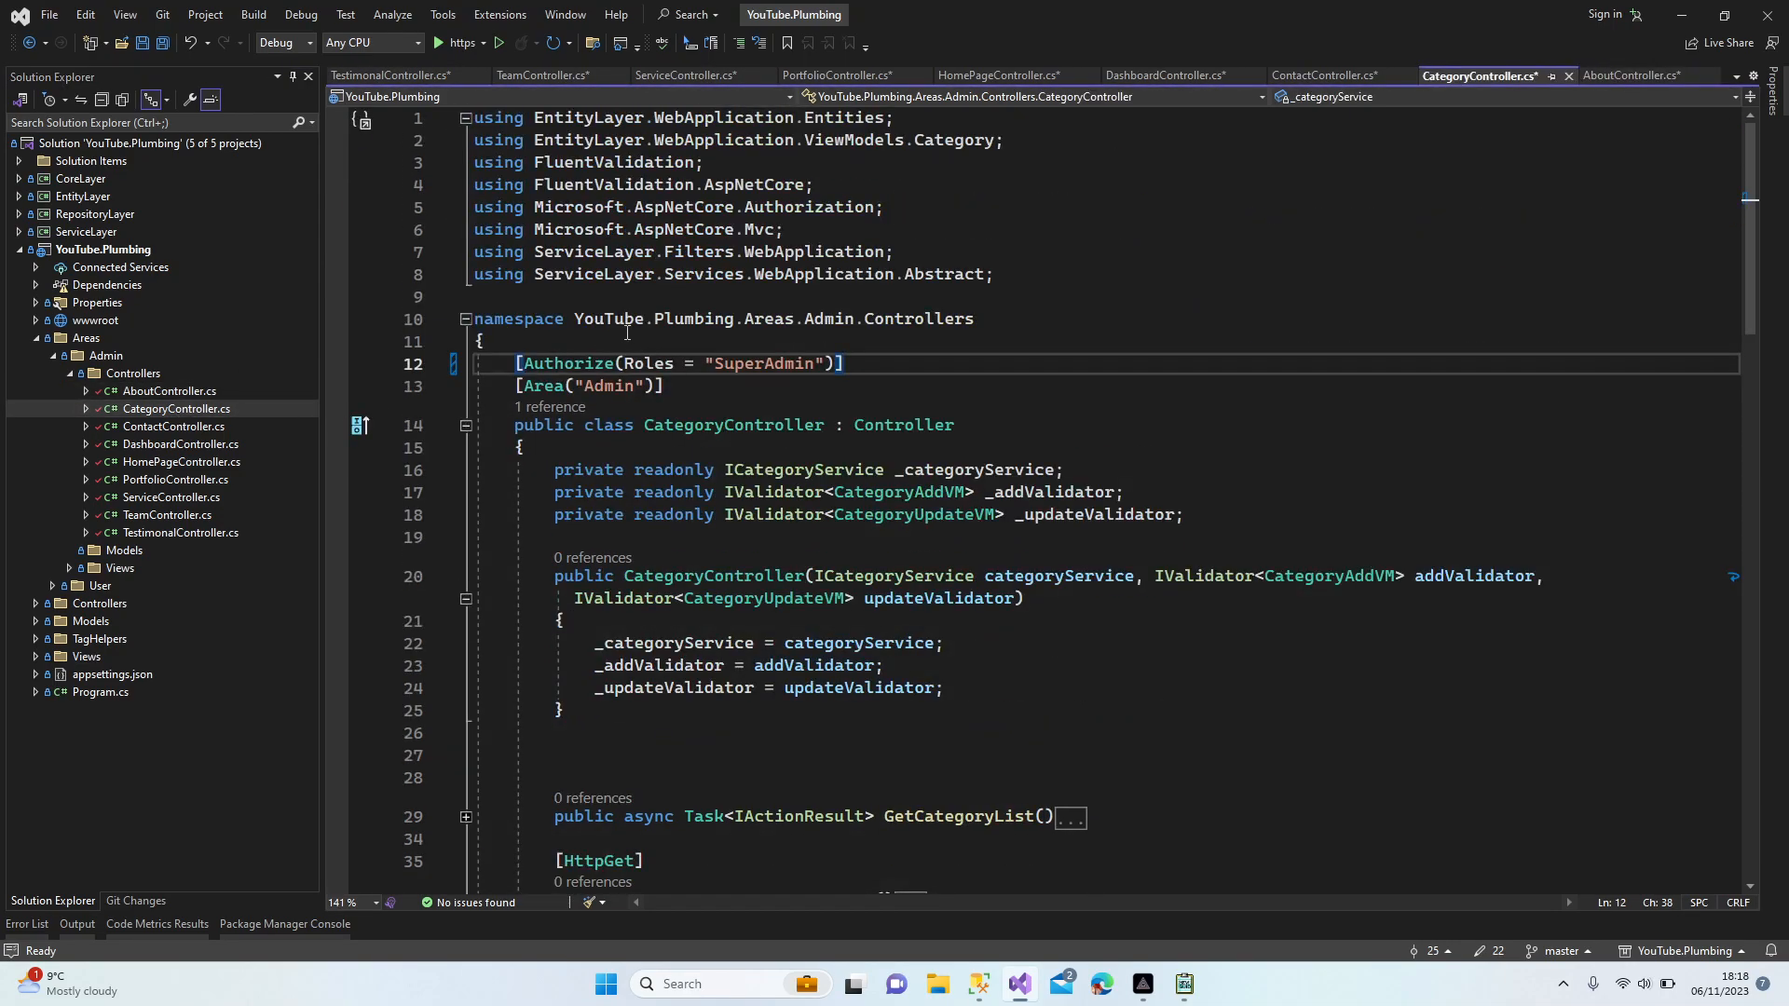
- Collapse the Contact controller to its method definitions via Outlining
{"action": "scroll", "scroll_direction": "down", "scroll_amount": 3}
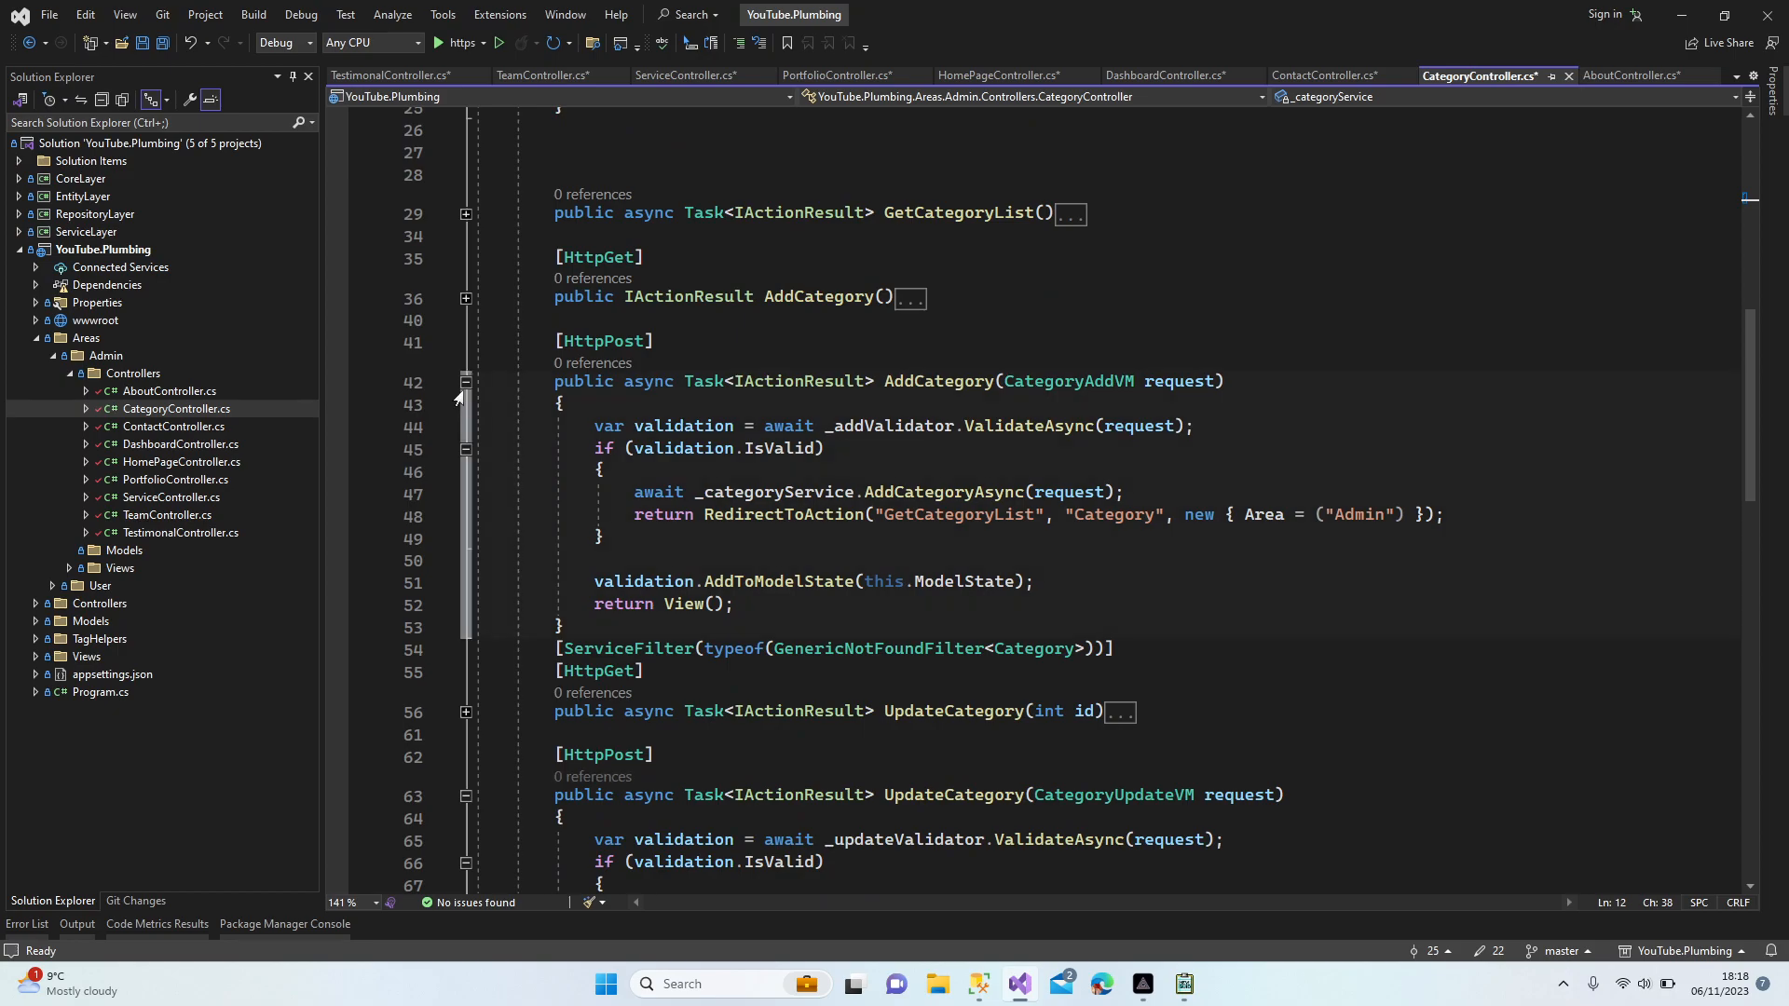
{"action": "left_click", "coordinate": [464, 382]}
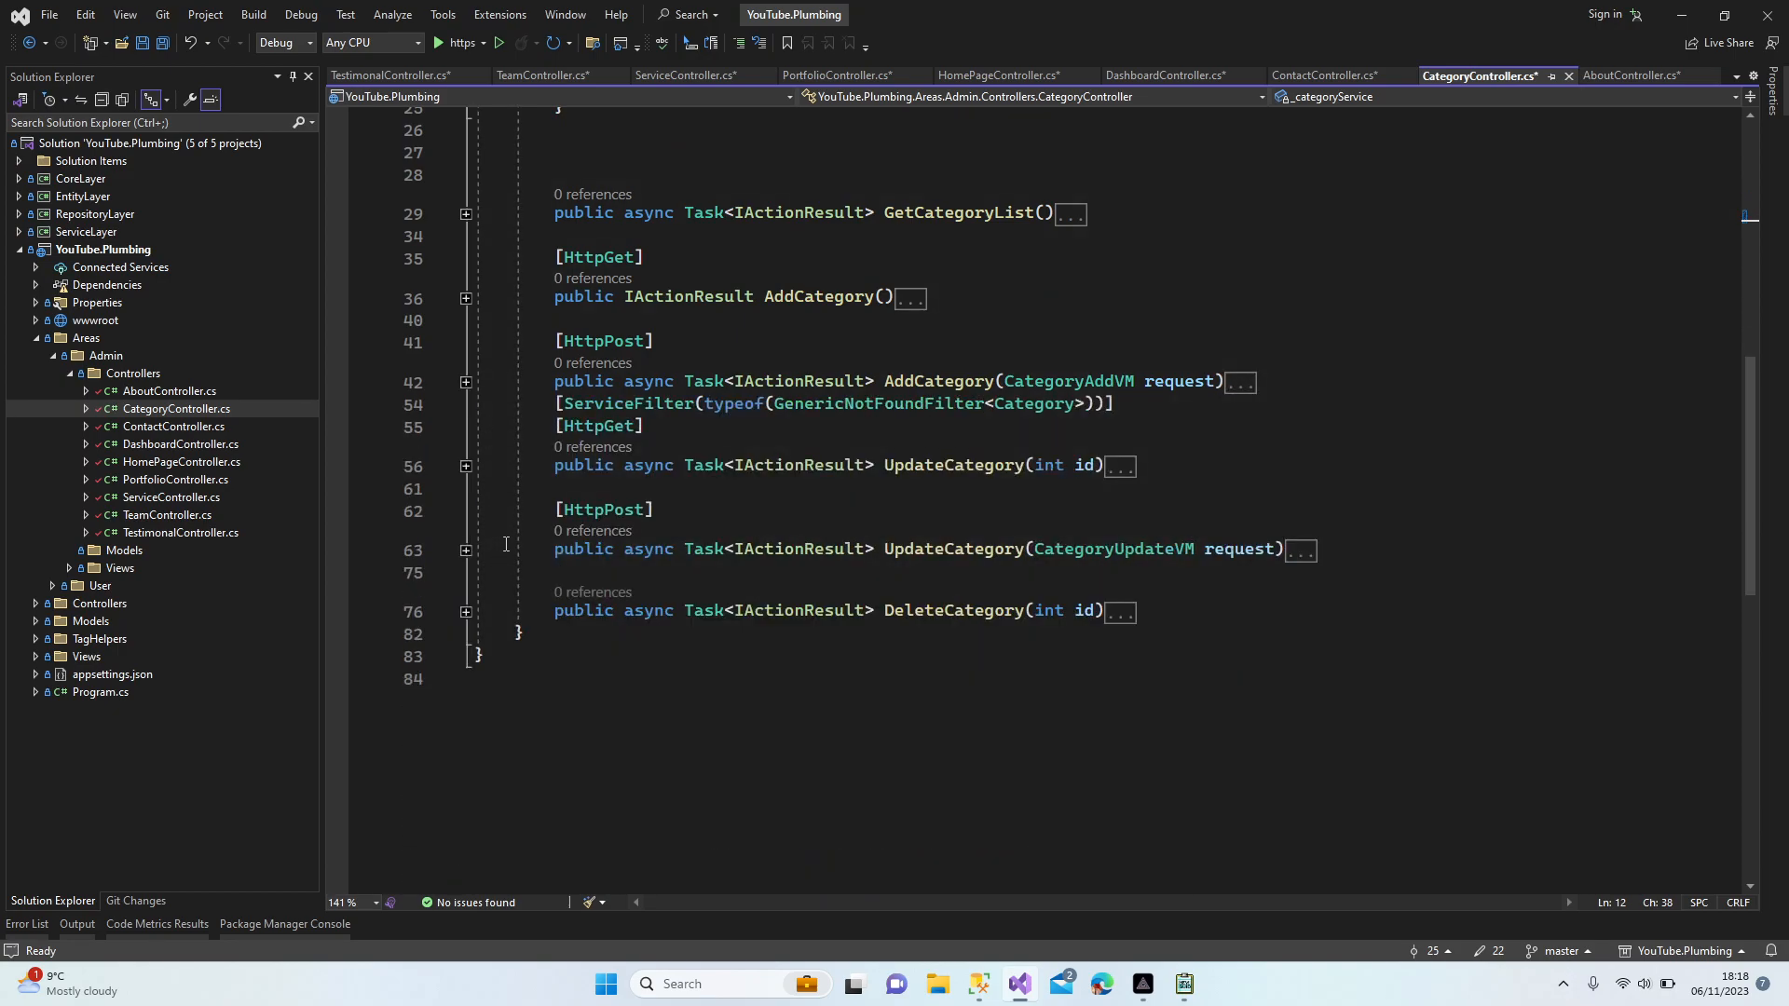
{"action": "left_click", "coordinate": [1323, 75]}
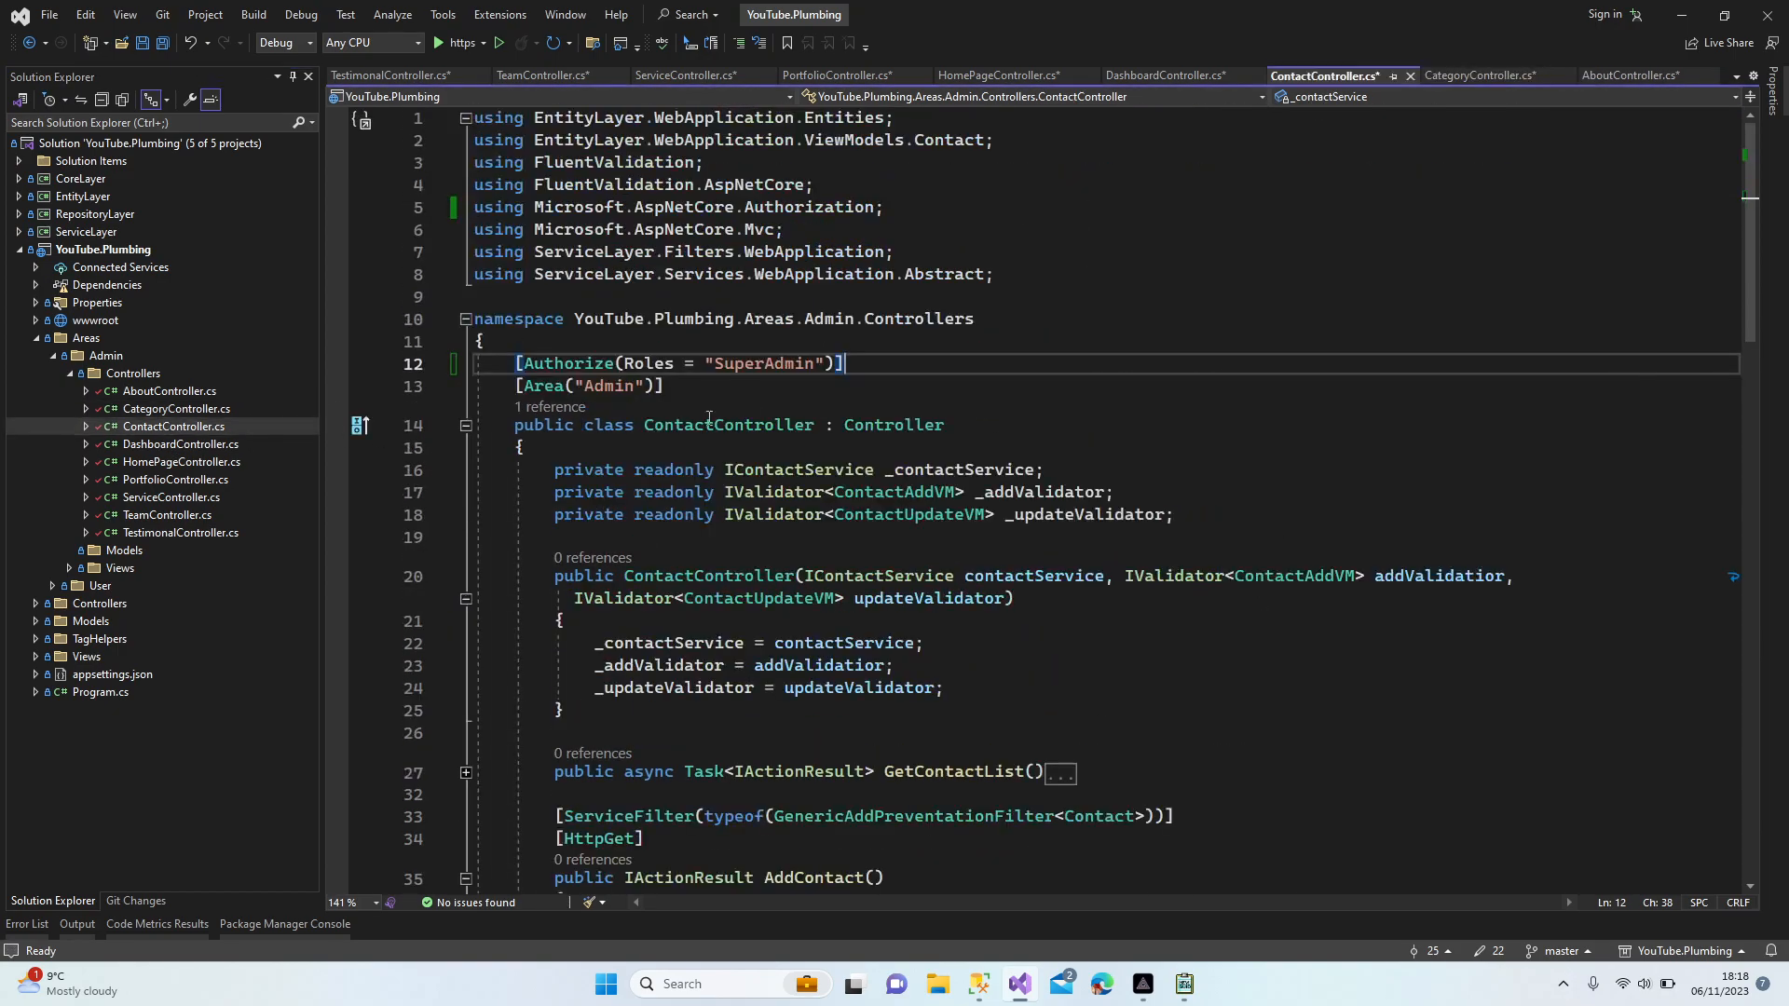
{"action": "scroll", "scroll_direction": "down", "scroll_amount": 3}
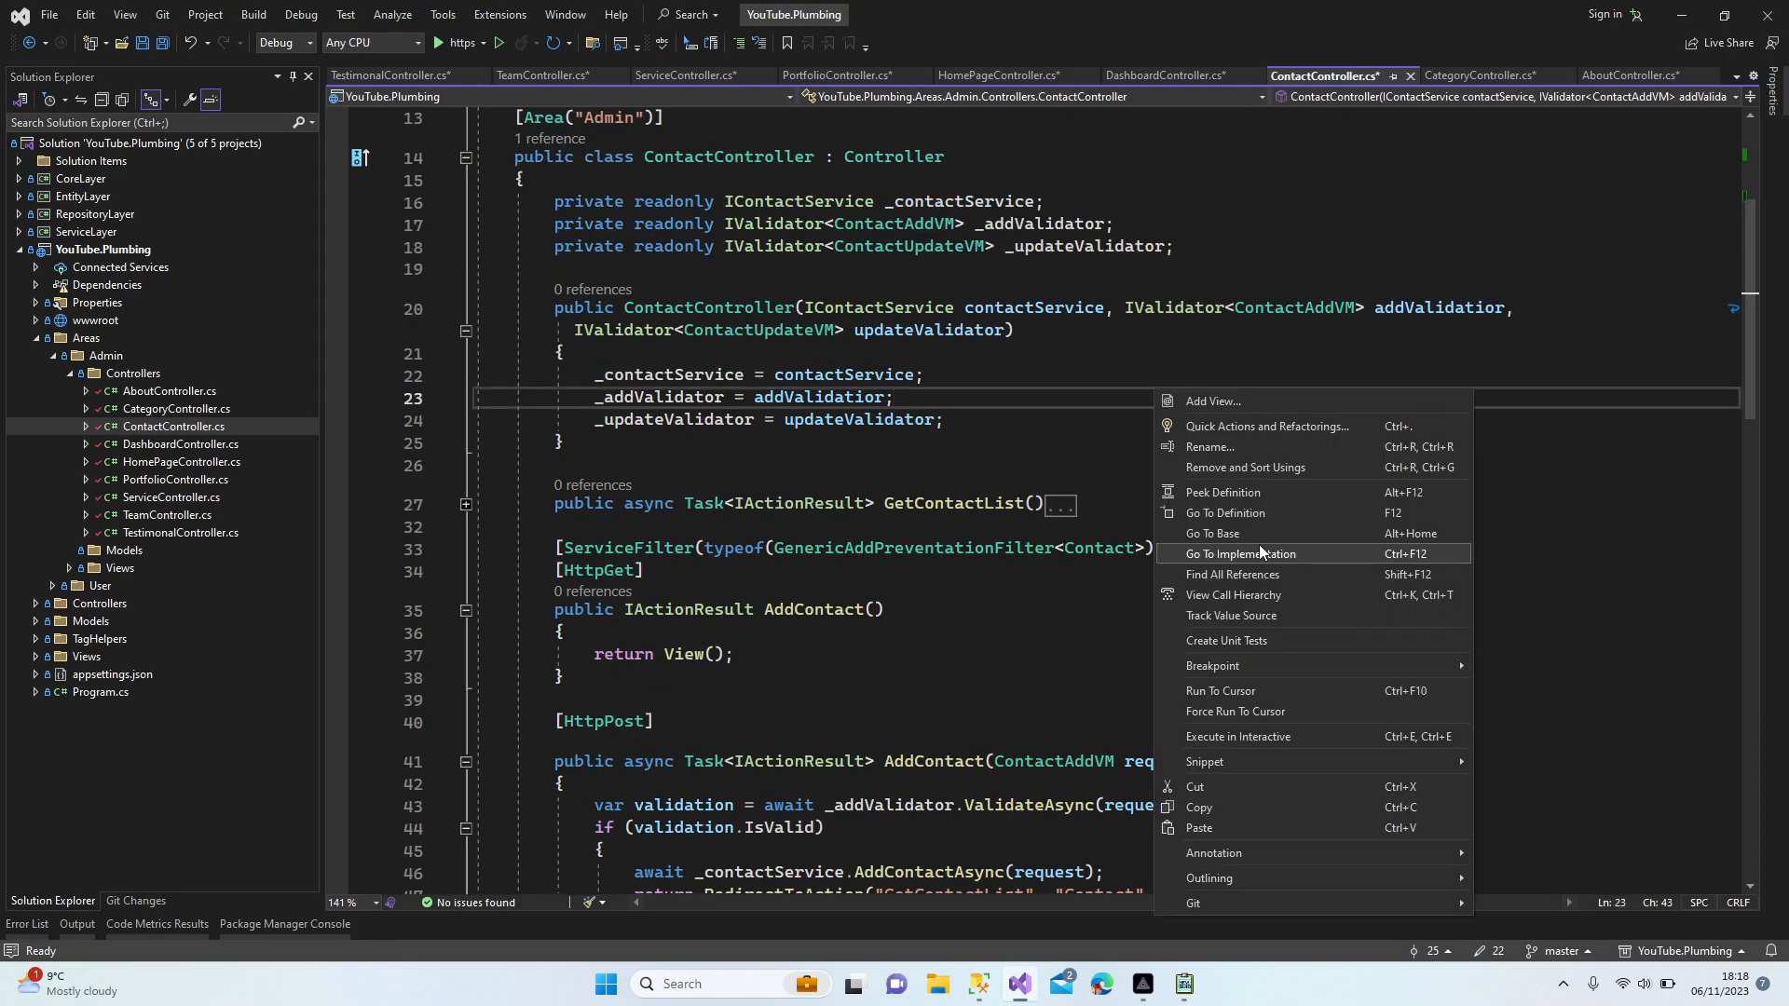
{"action": "mouse_move", "coordinate": [1232, 859]}
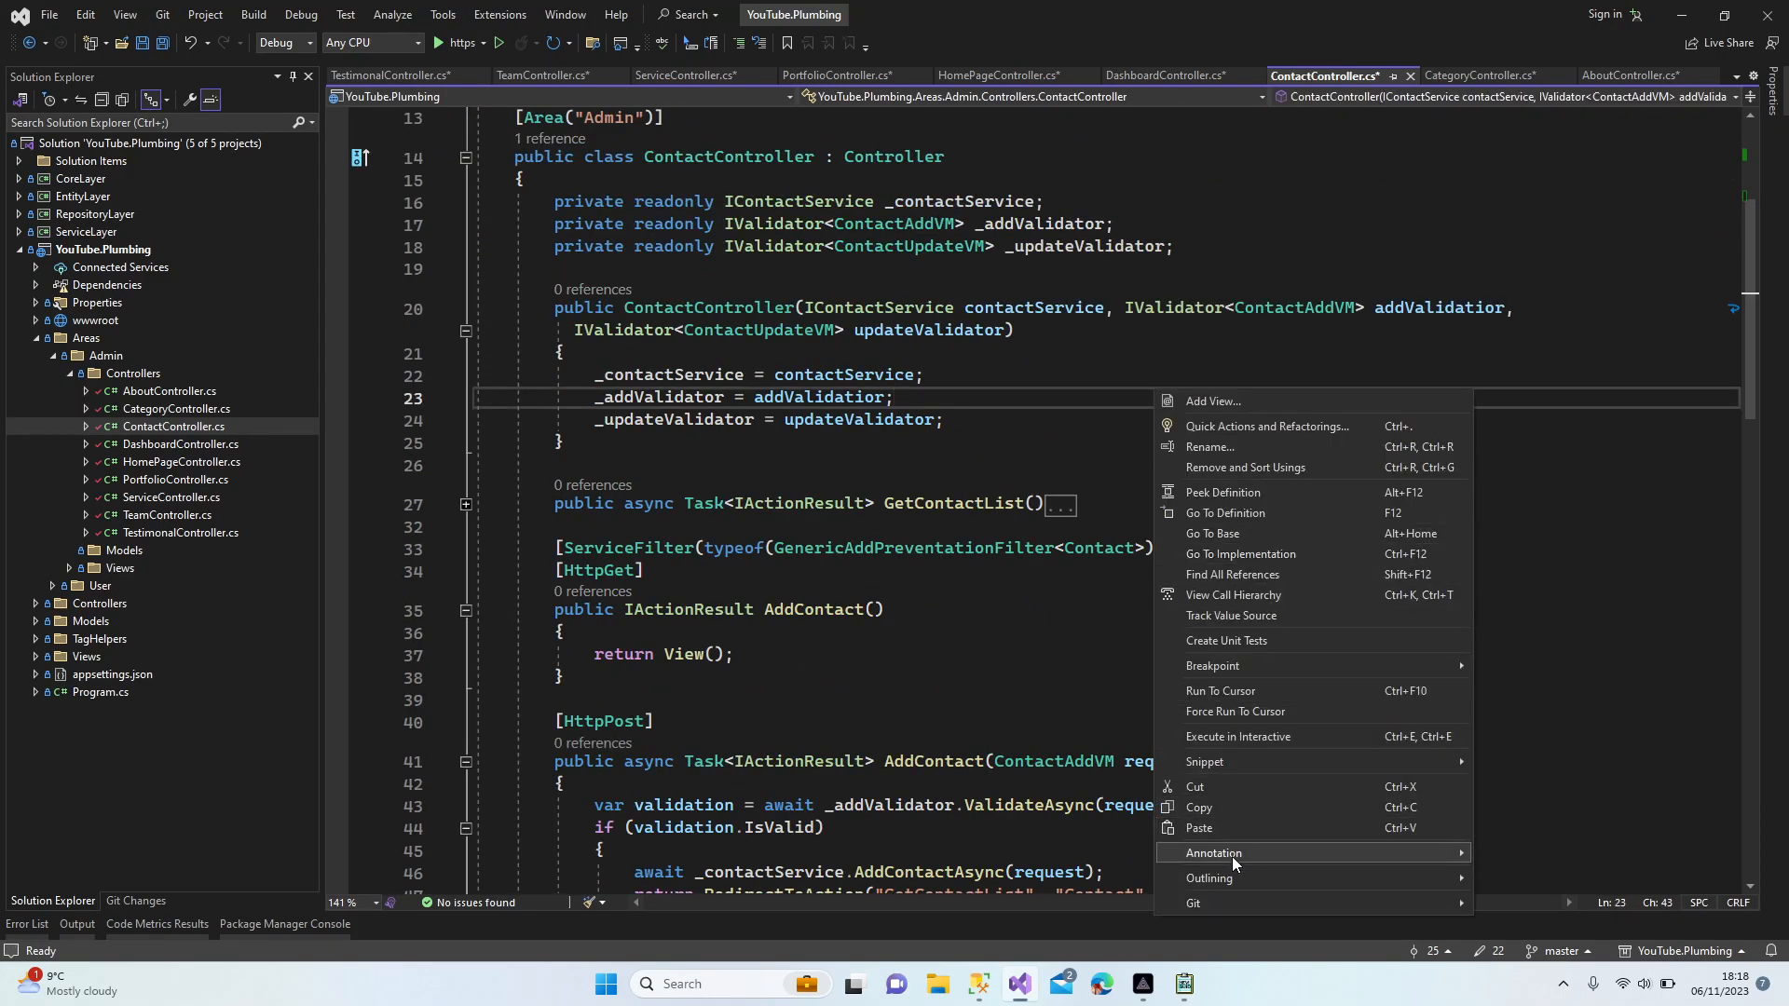
{"action": "mouse_move", "coordinate": [1213, 851]}
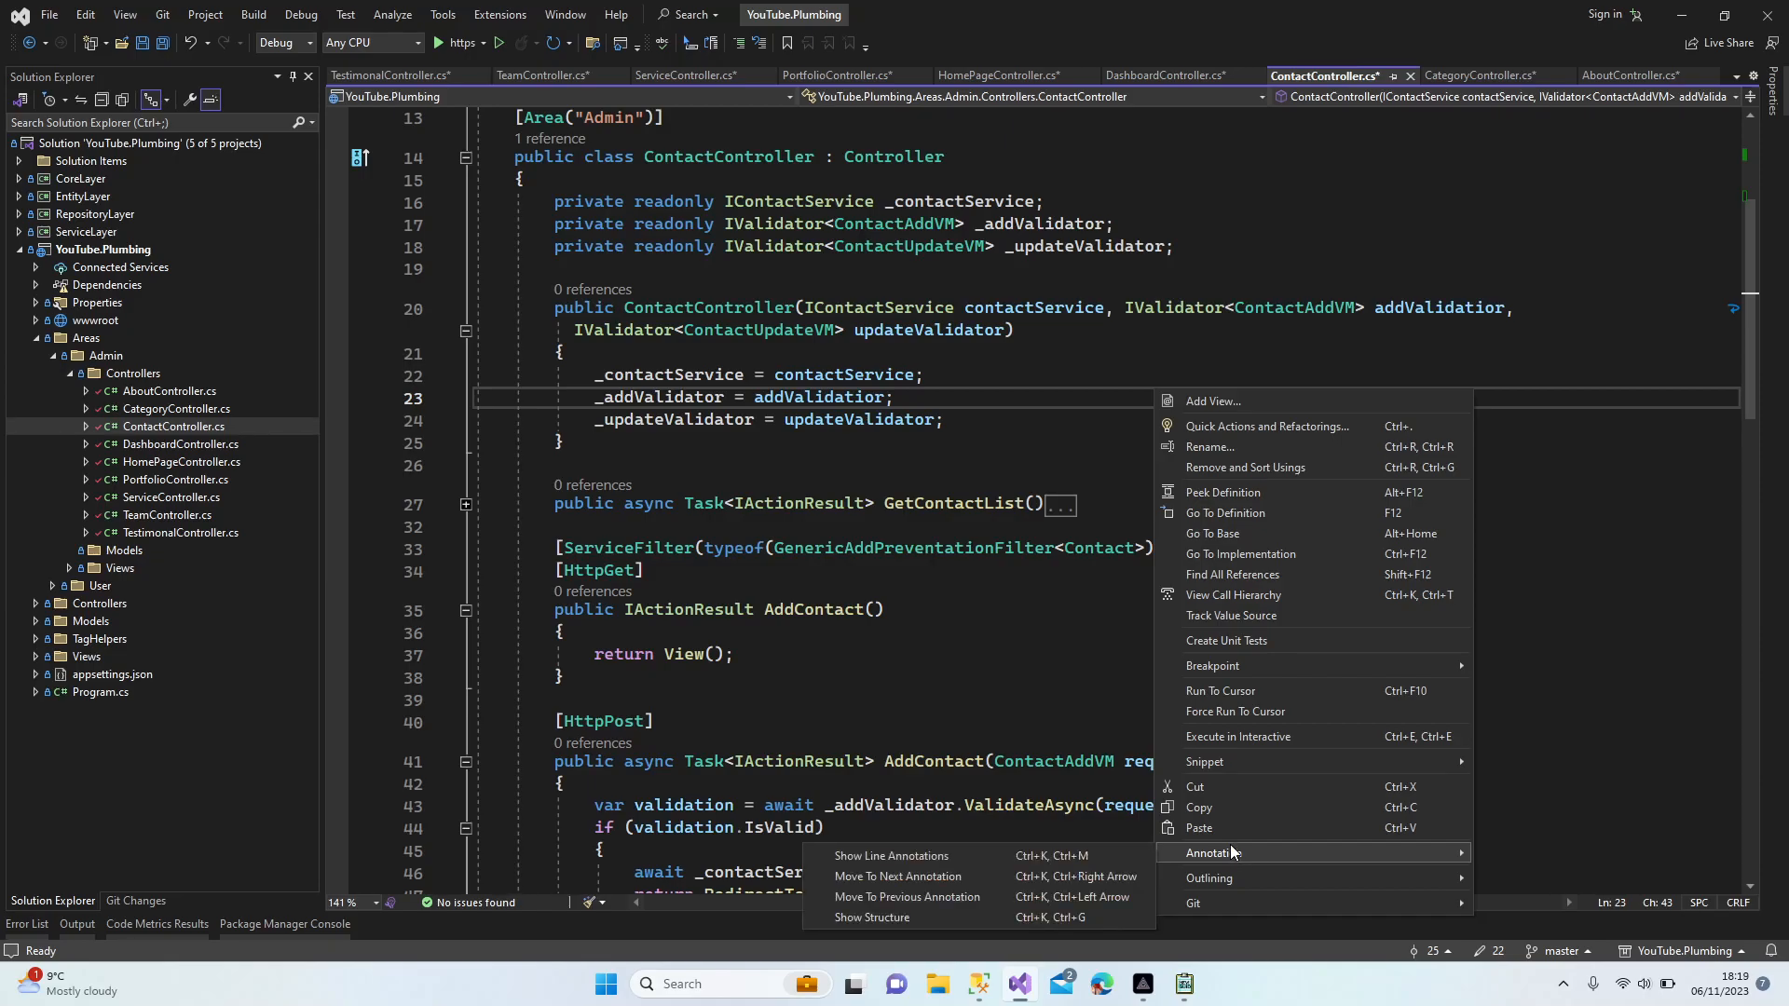
{"action": "mouse_move", "coordinate": [1207, 878]}
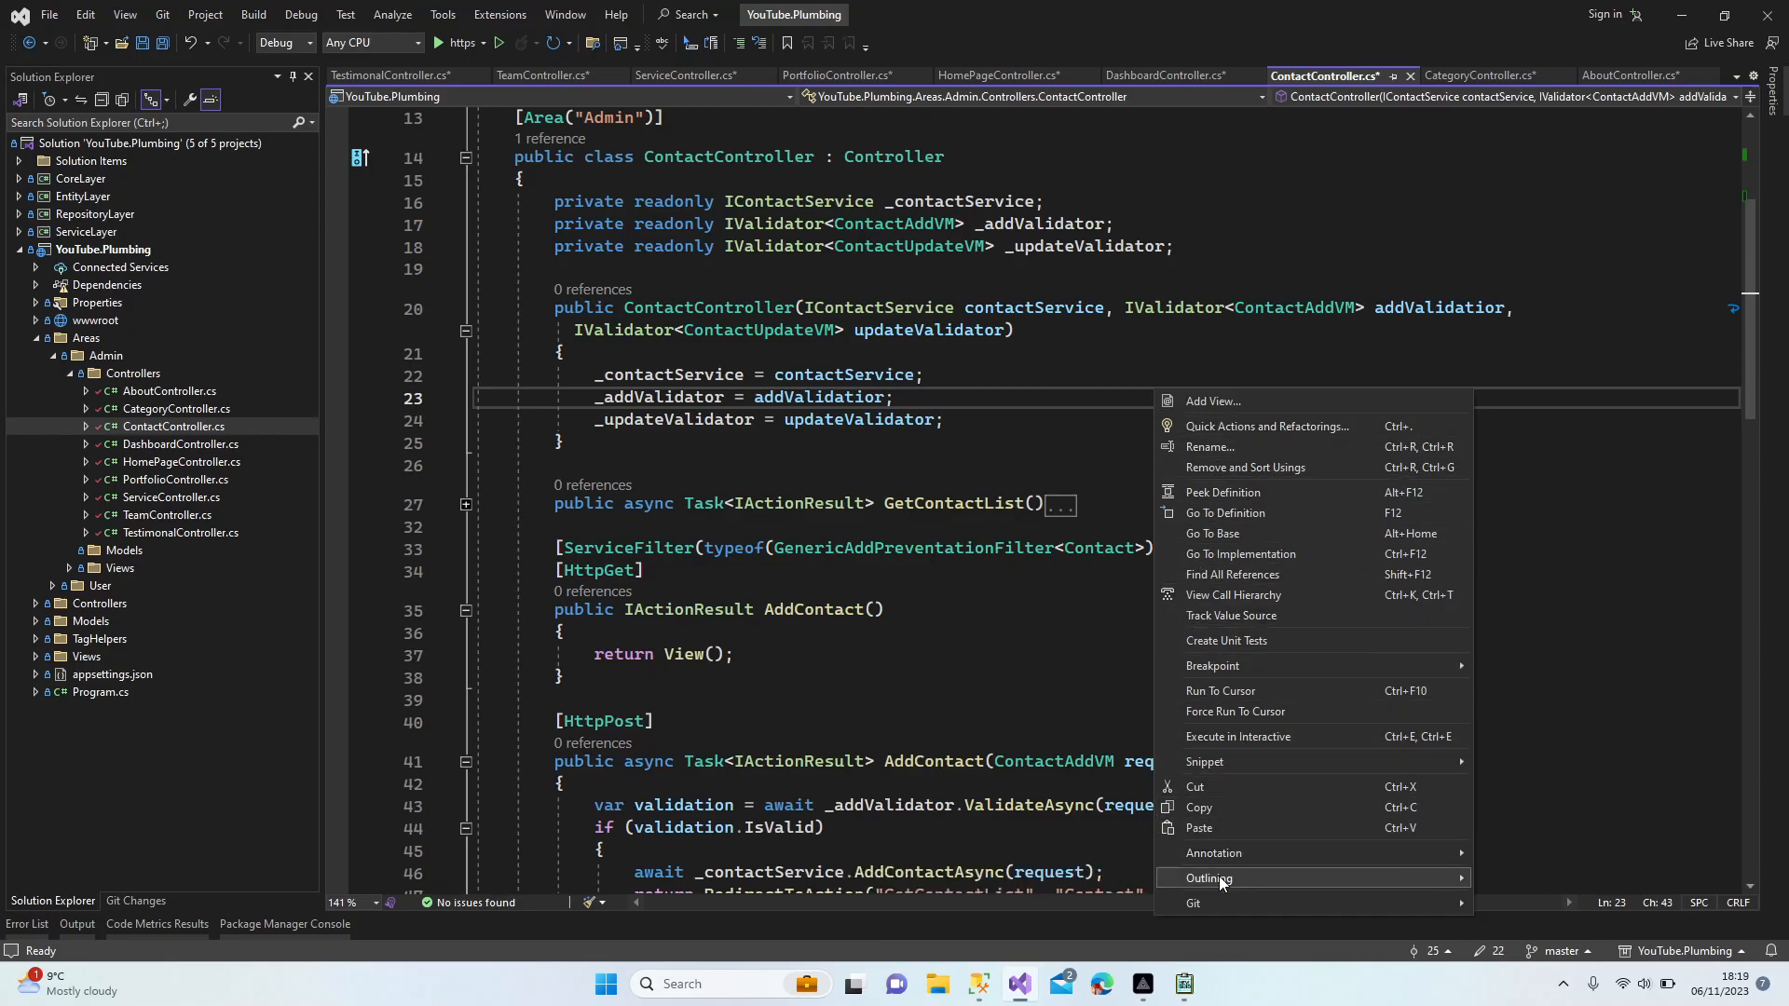
{"action": "left_click", "coordinate": [1208, 878]}
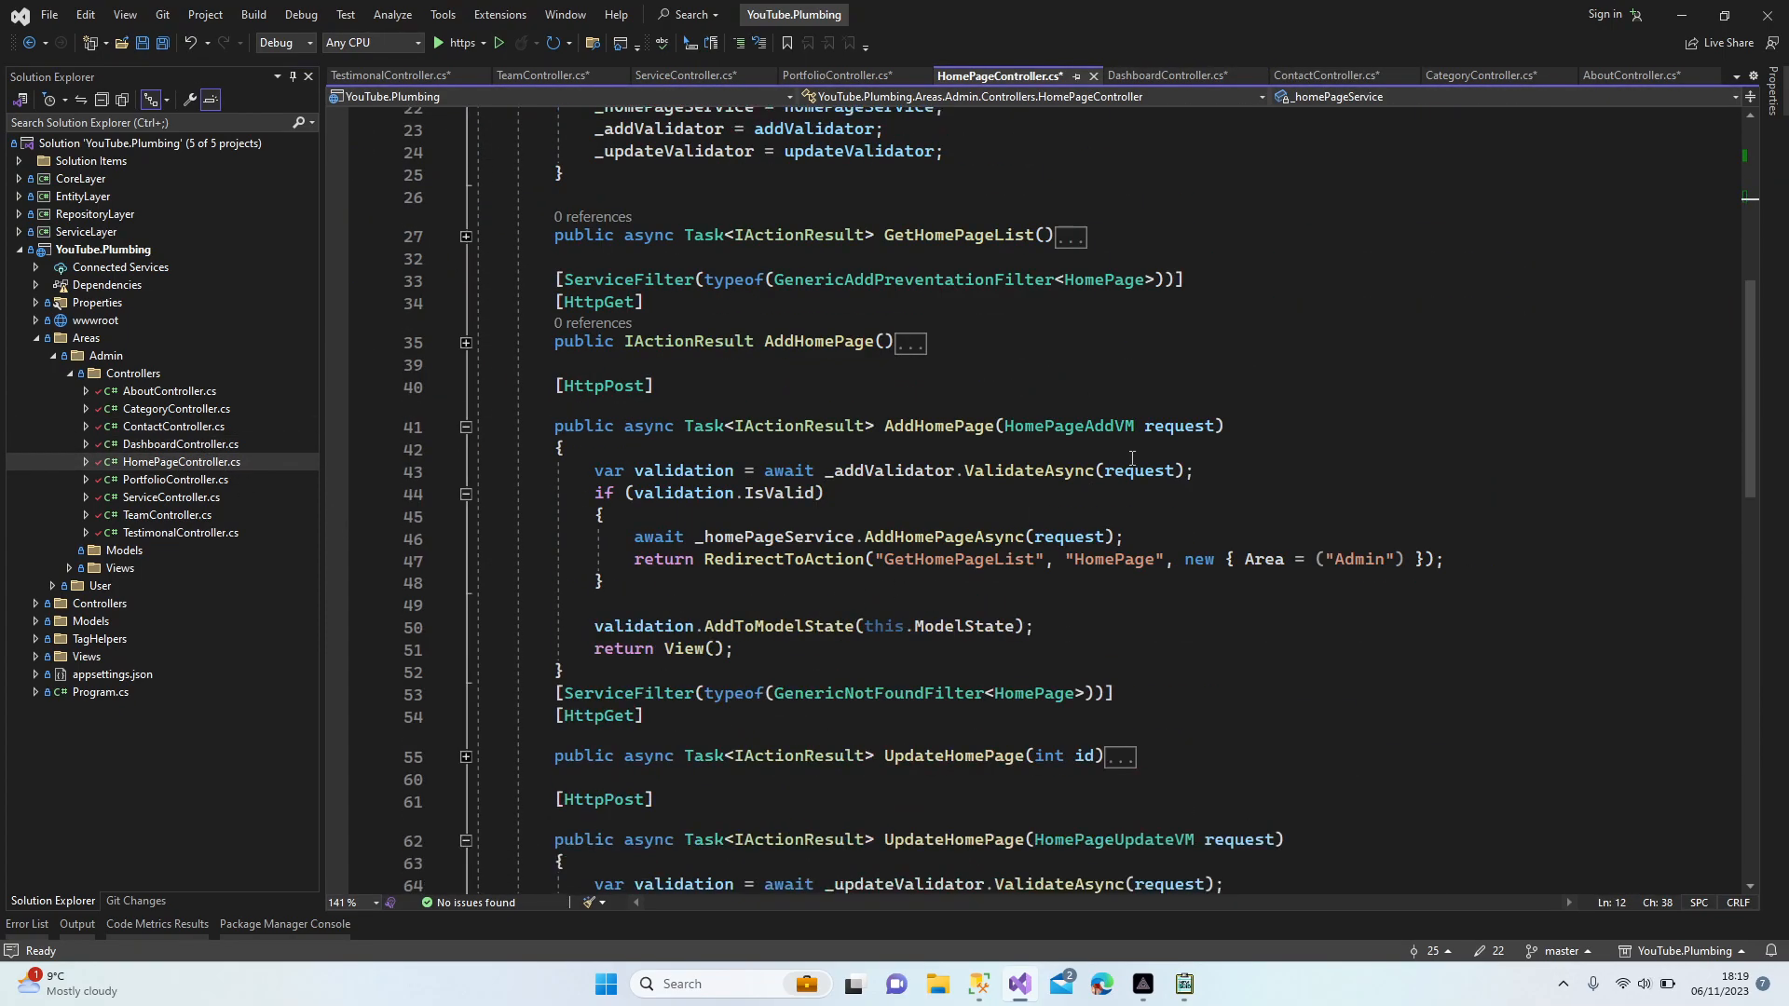
- Collapse the HomePage and Team controllers to their definitions as well
{"action": "right_click", "coordinate": [1163, 425]}
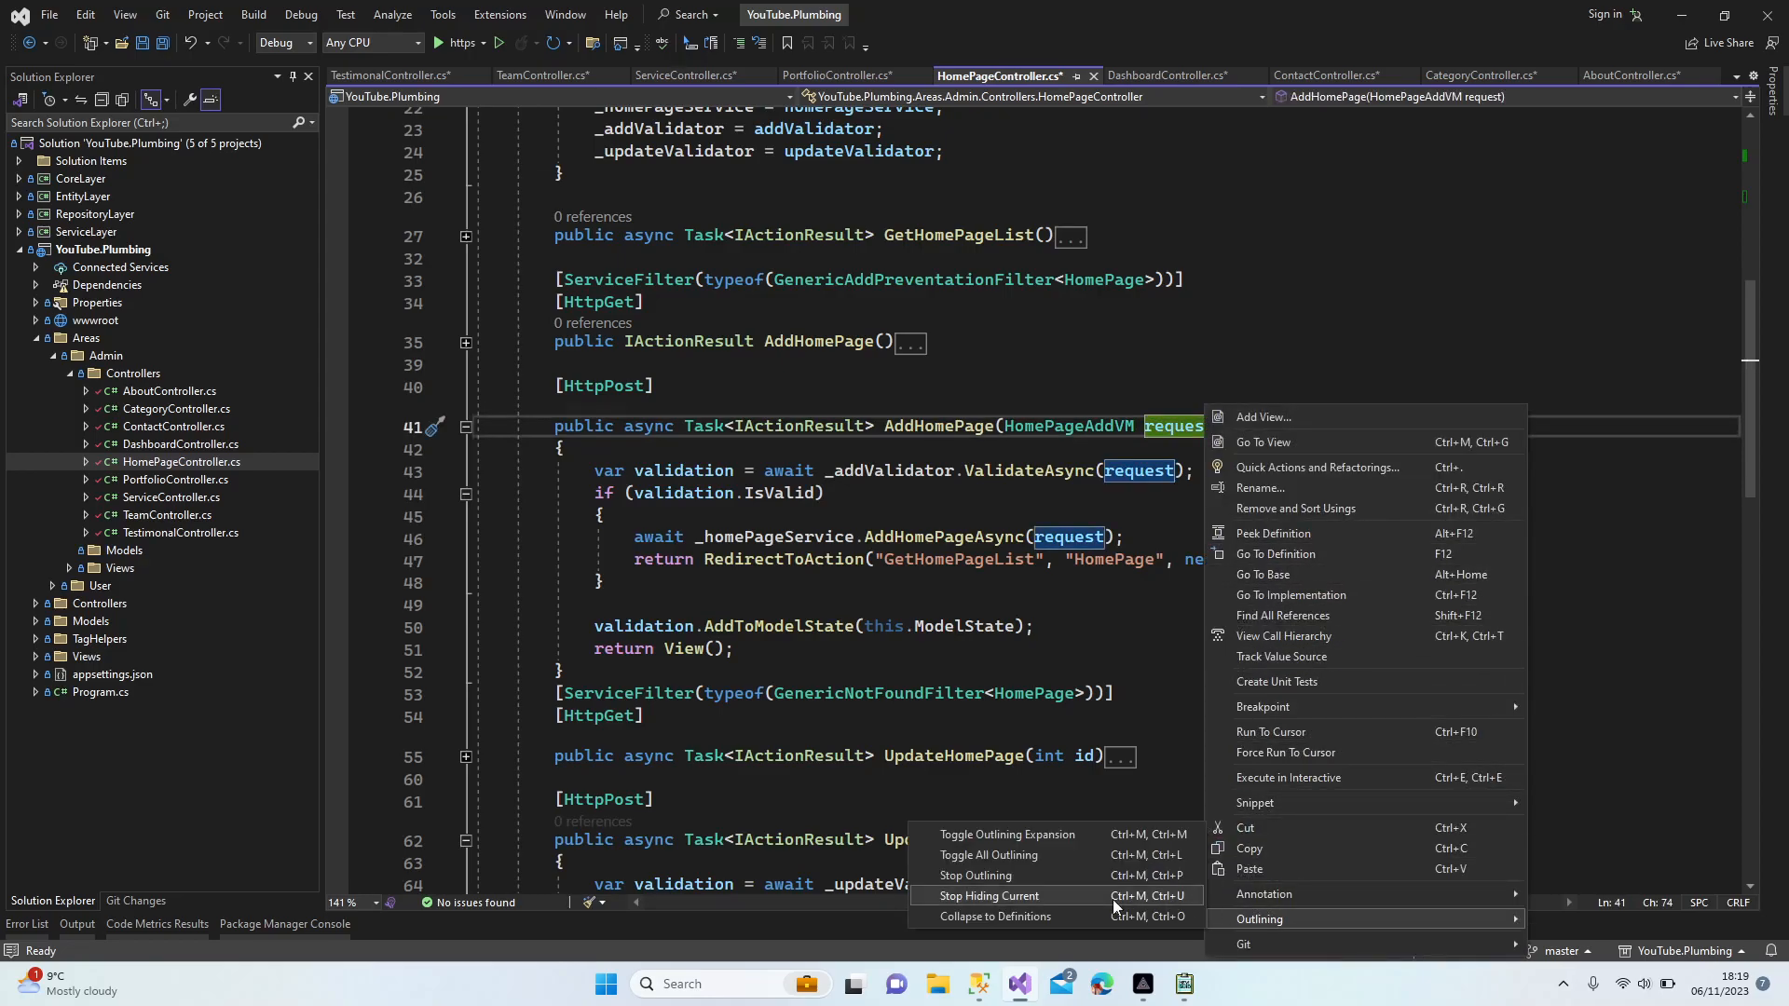
{"action": "left_click", "coordinate": [996, 916]}
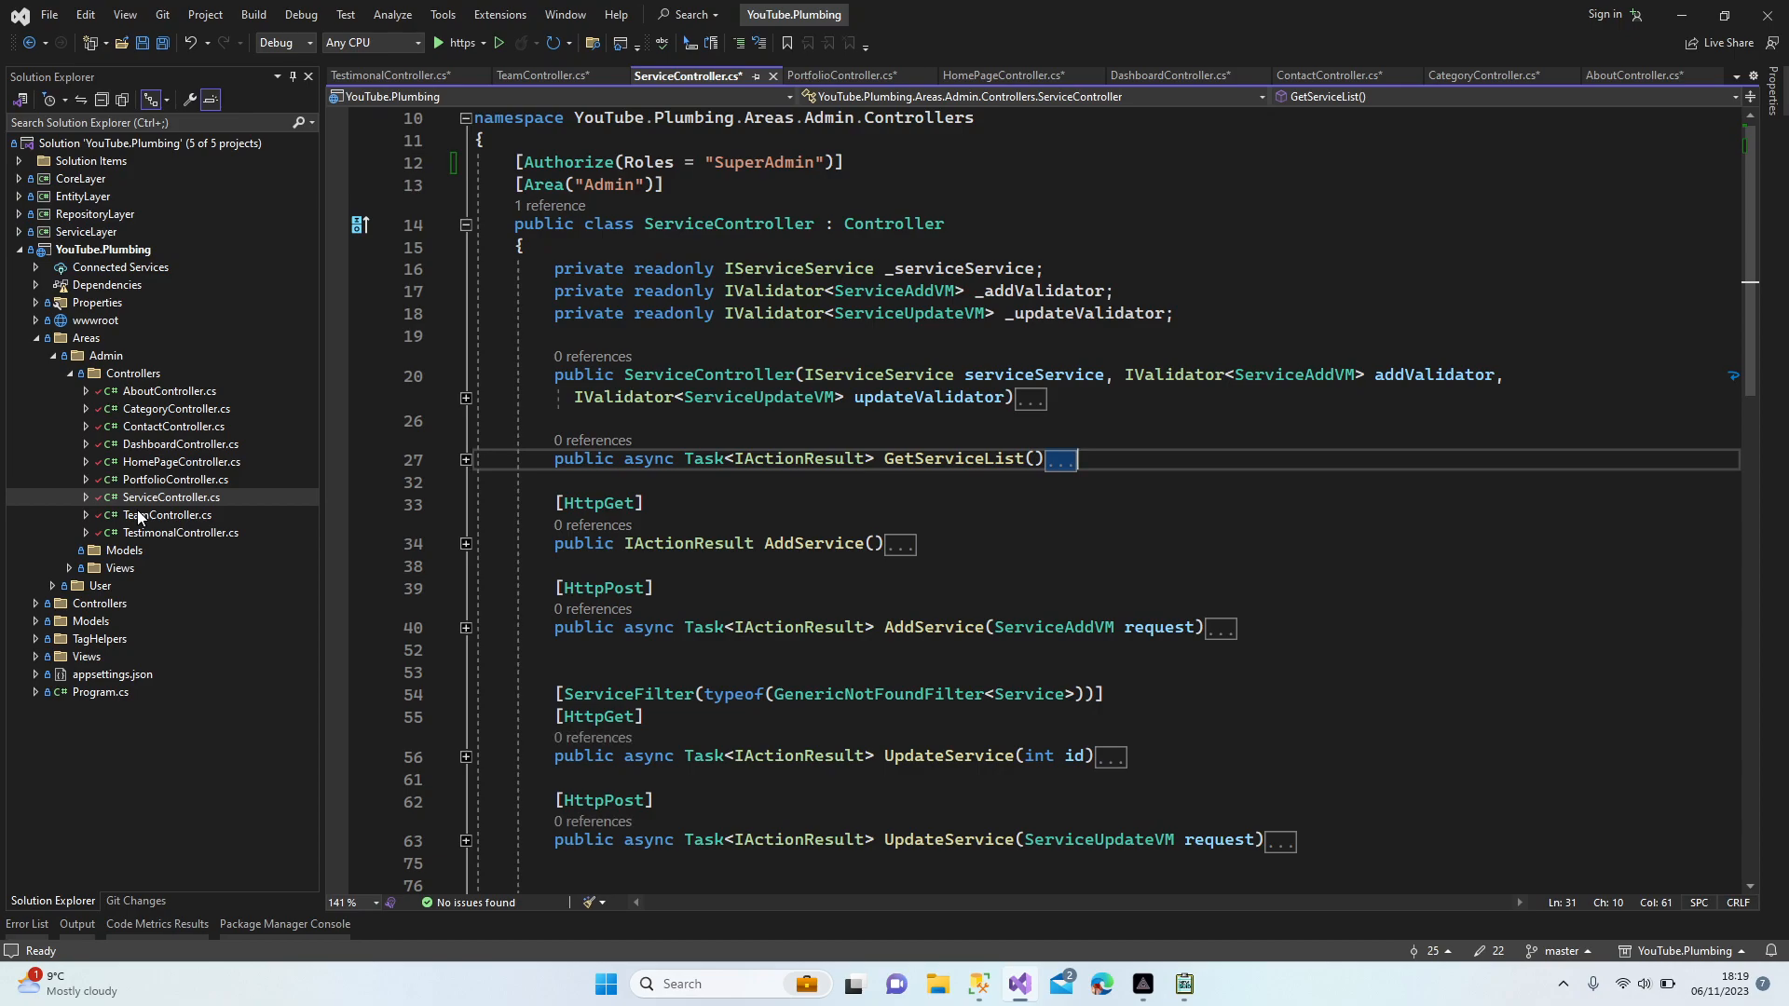
{"action": "left_click", "coordinate": [546, 74]}
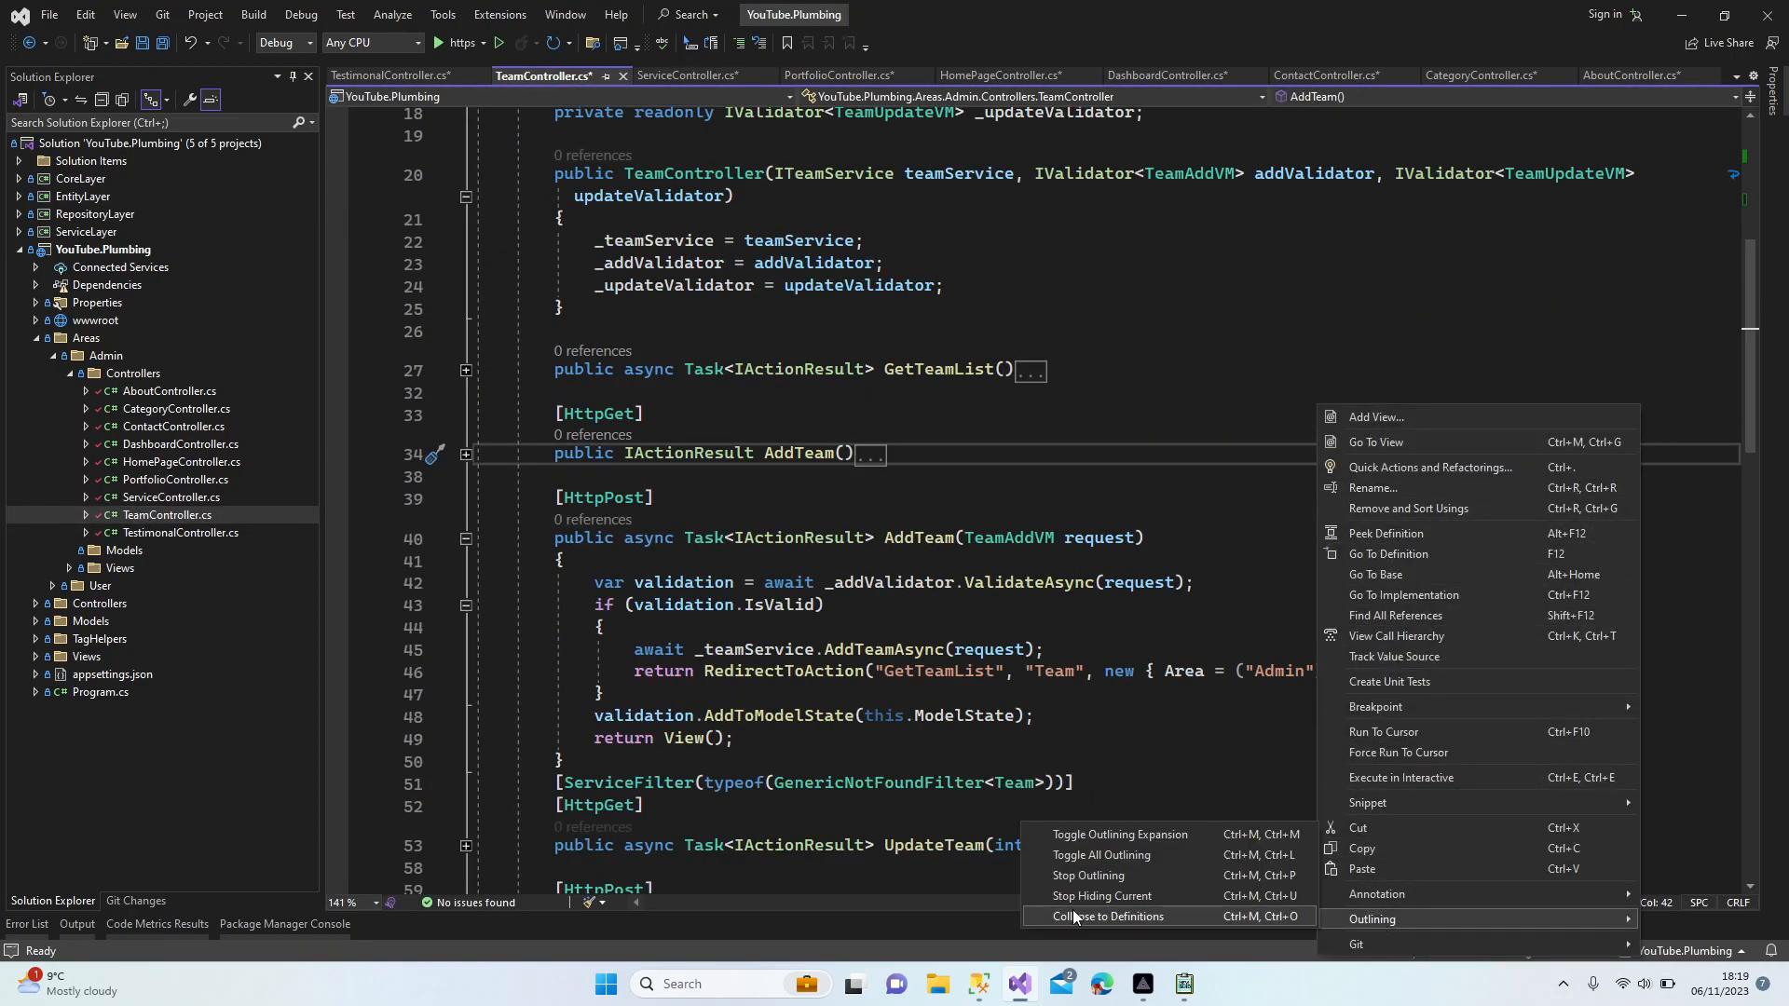
{"action": "mouse_move", "coordinate": [1090, 922]}
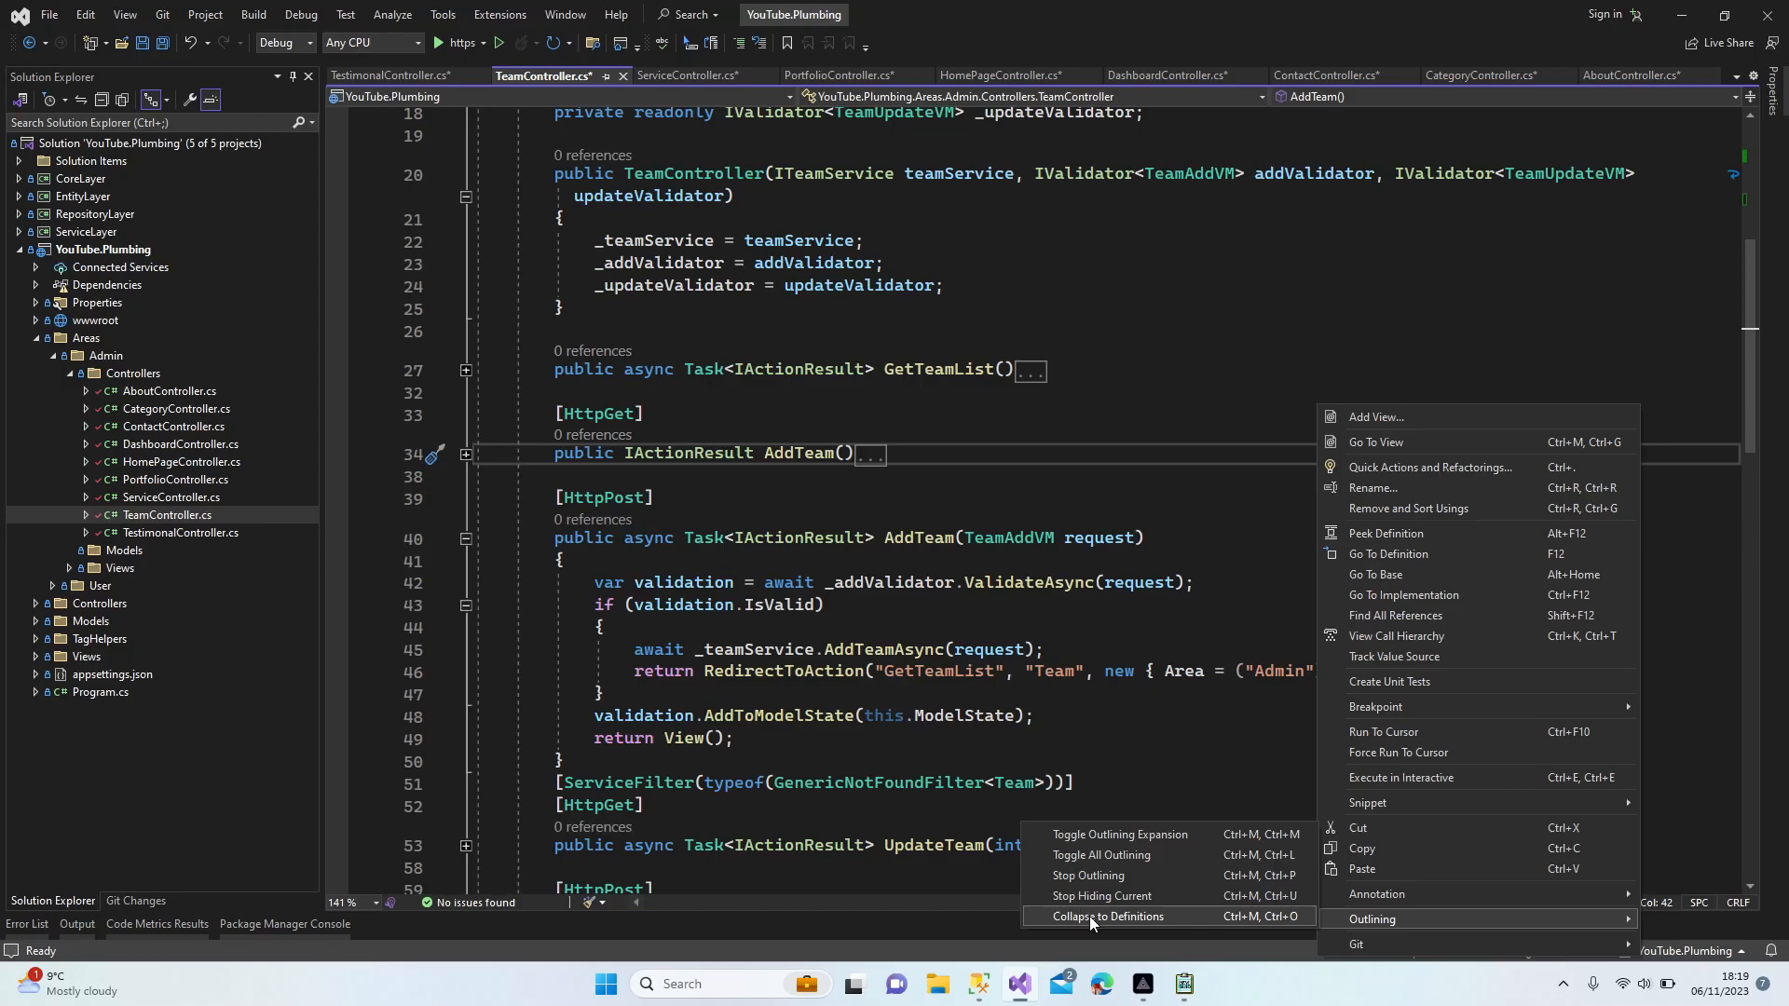
{"action": "left_click", "coordinate": [1105, 917]}
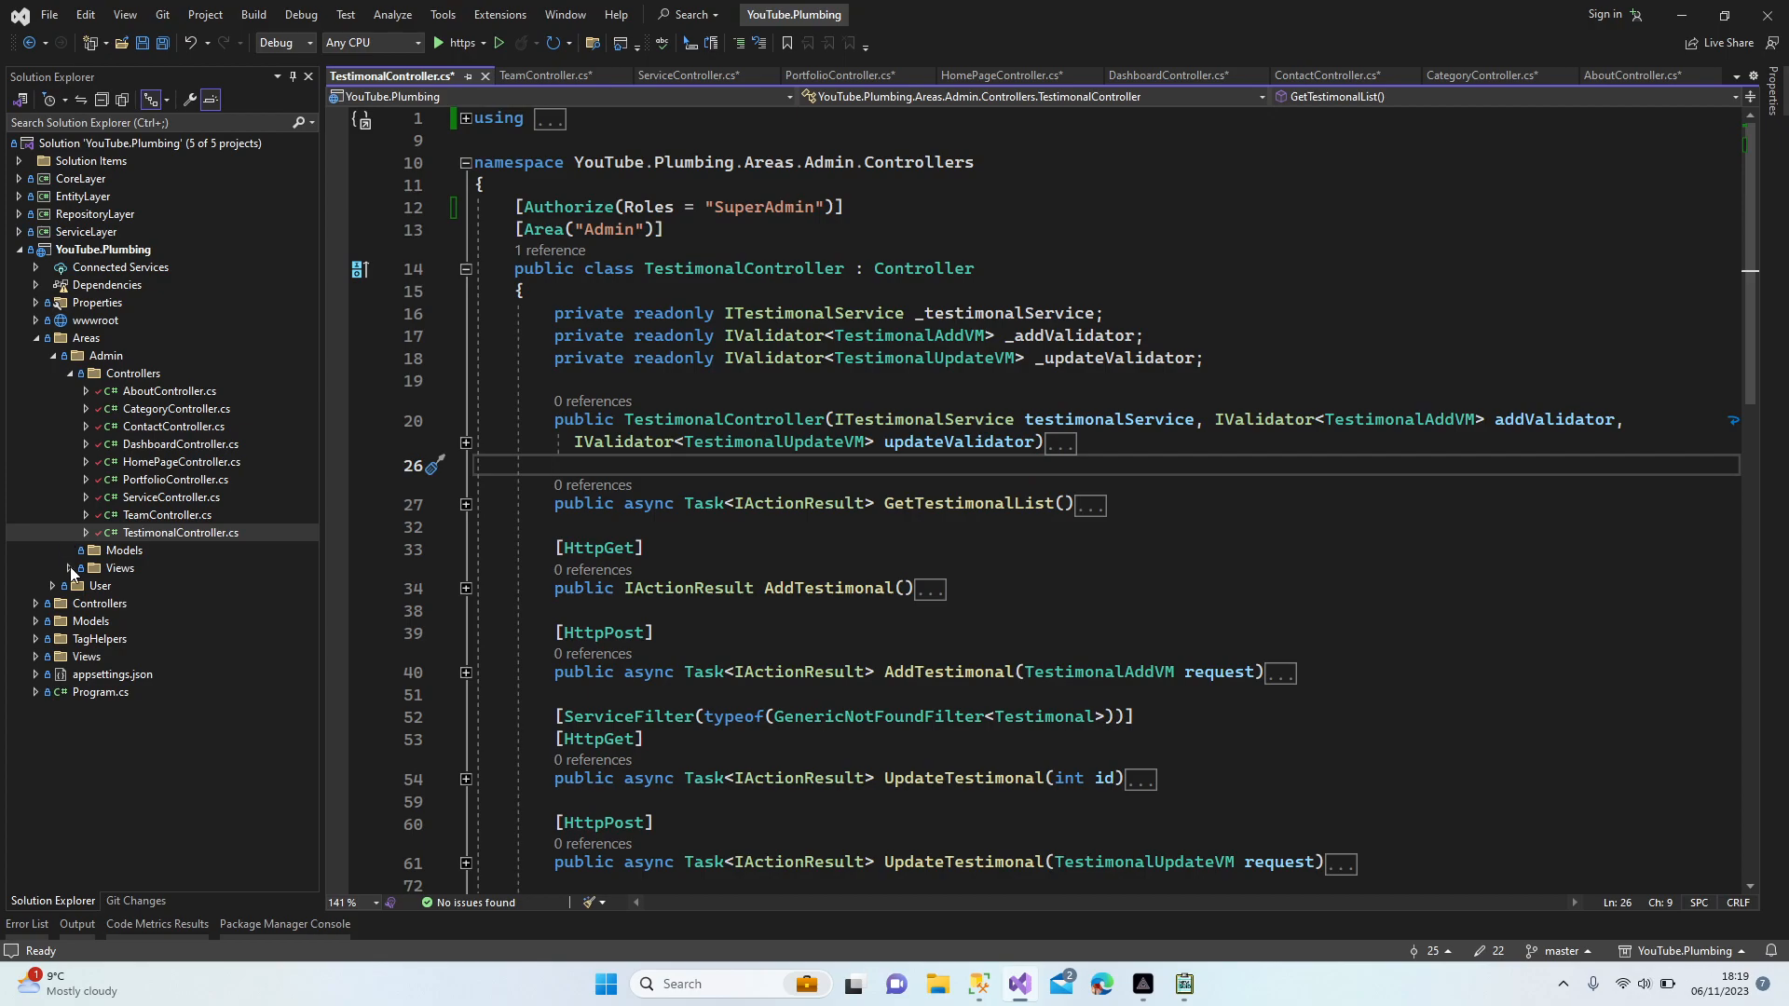
- In Areas/User/Controllers, collapse AuthenticationUserController and paste the SuperAdmin Authorize attribute
{"action": "left_click", "coordinate": [69, 585]}
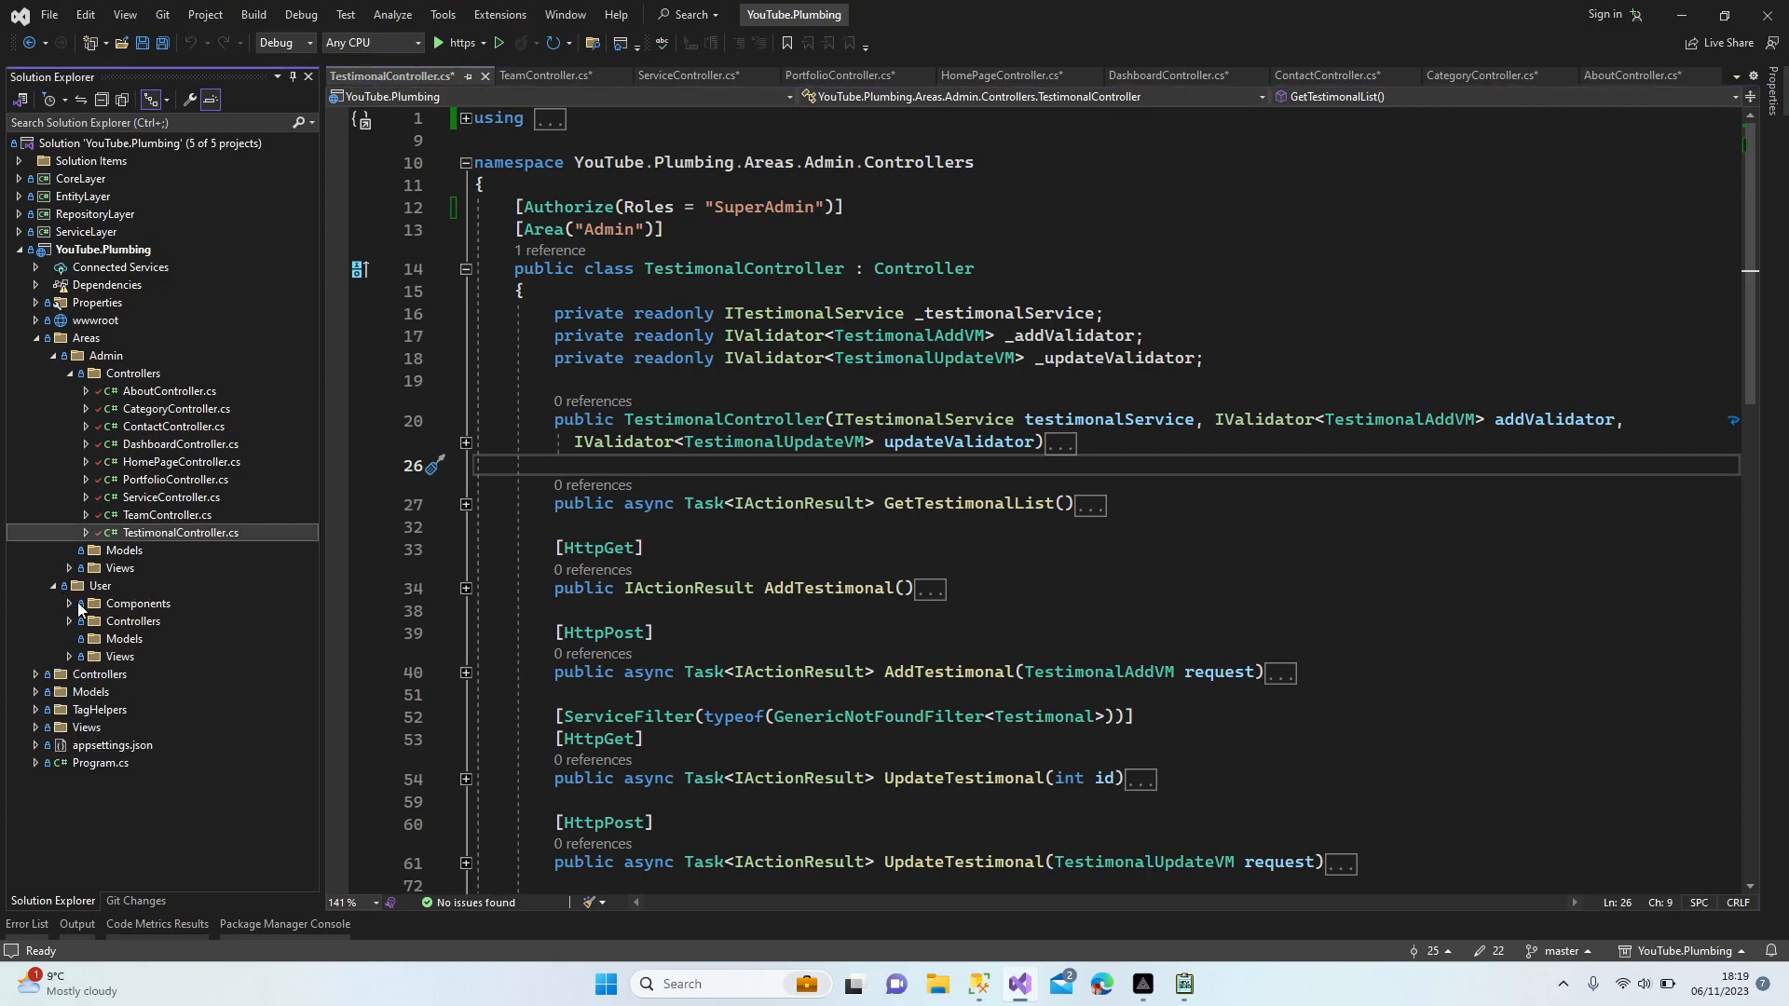
{"action": "left_click", "coordinate": [69, 620]}
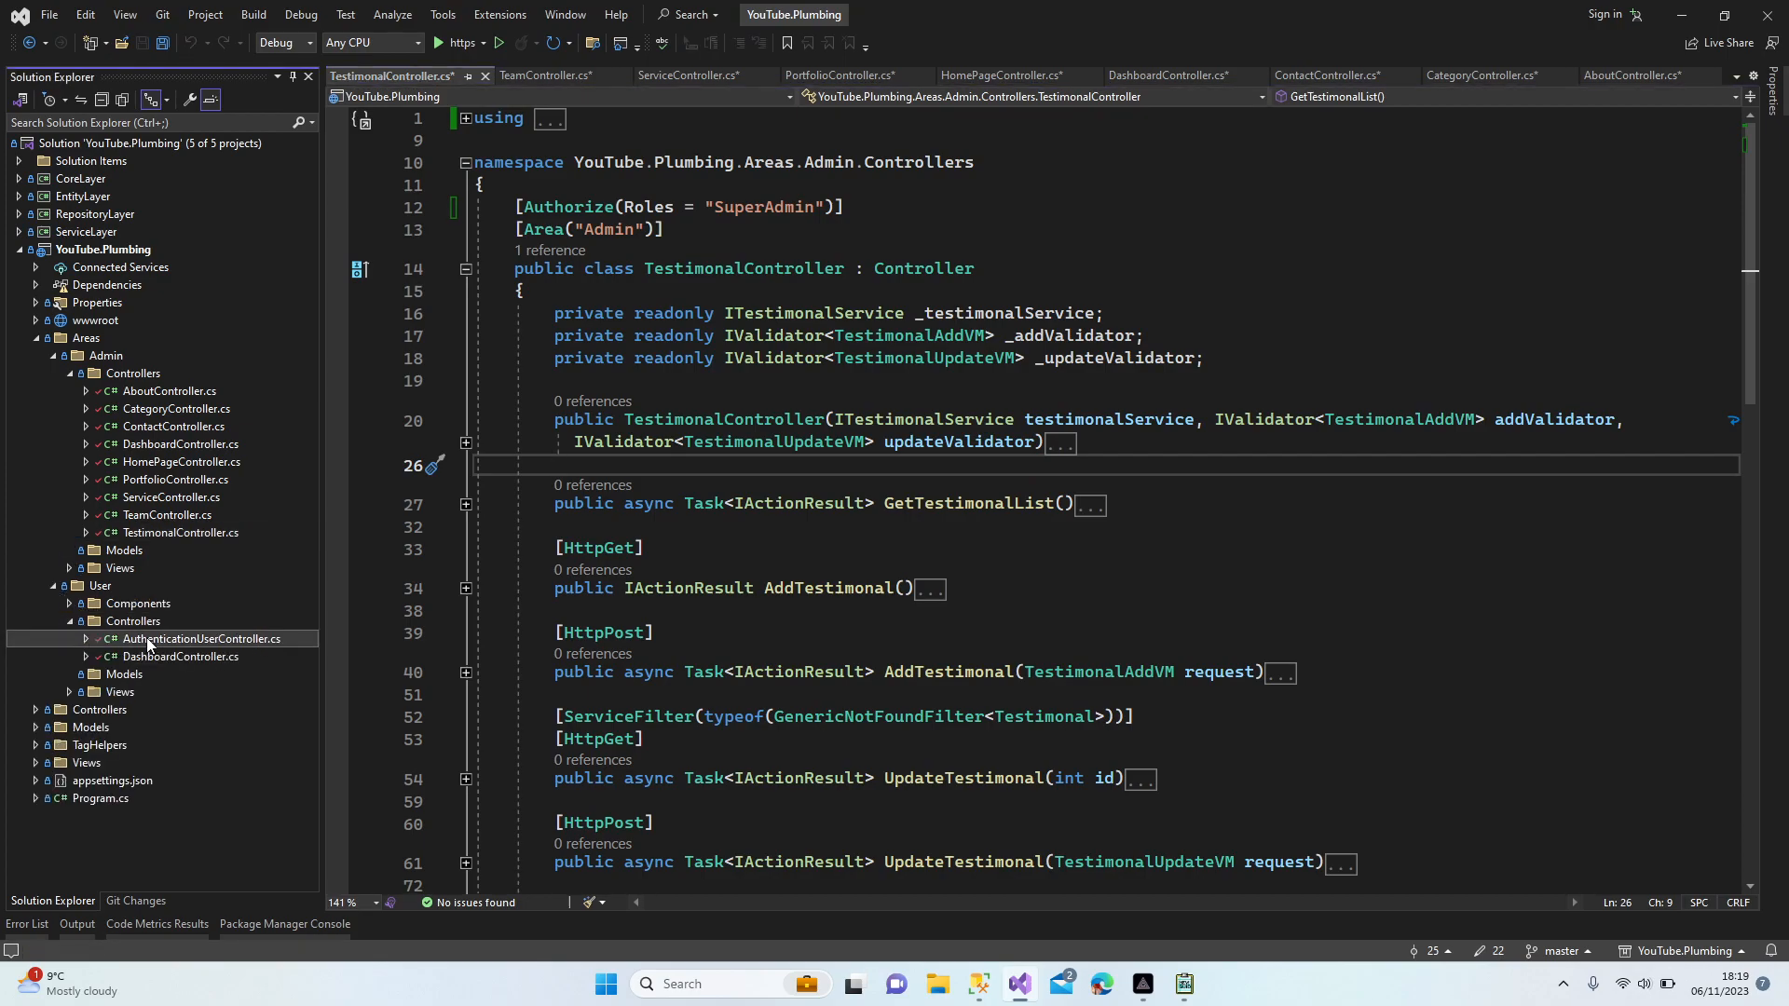
{"action": "double_click", "coordinate": [205, 639]}
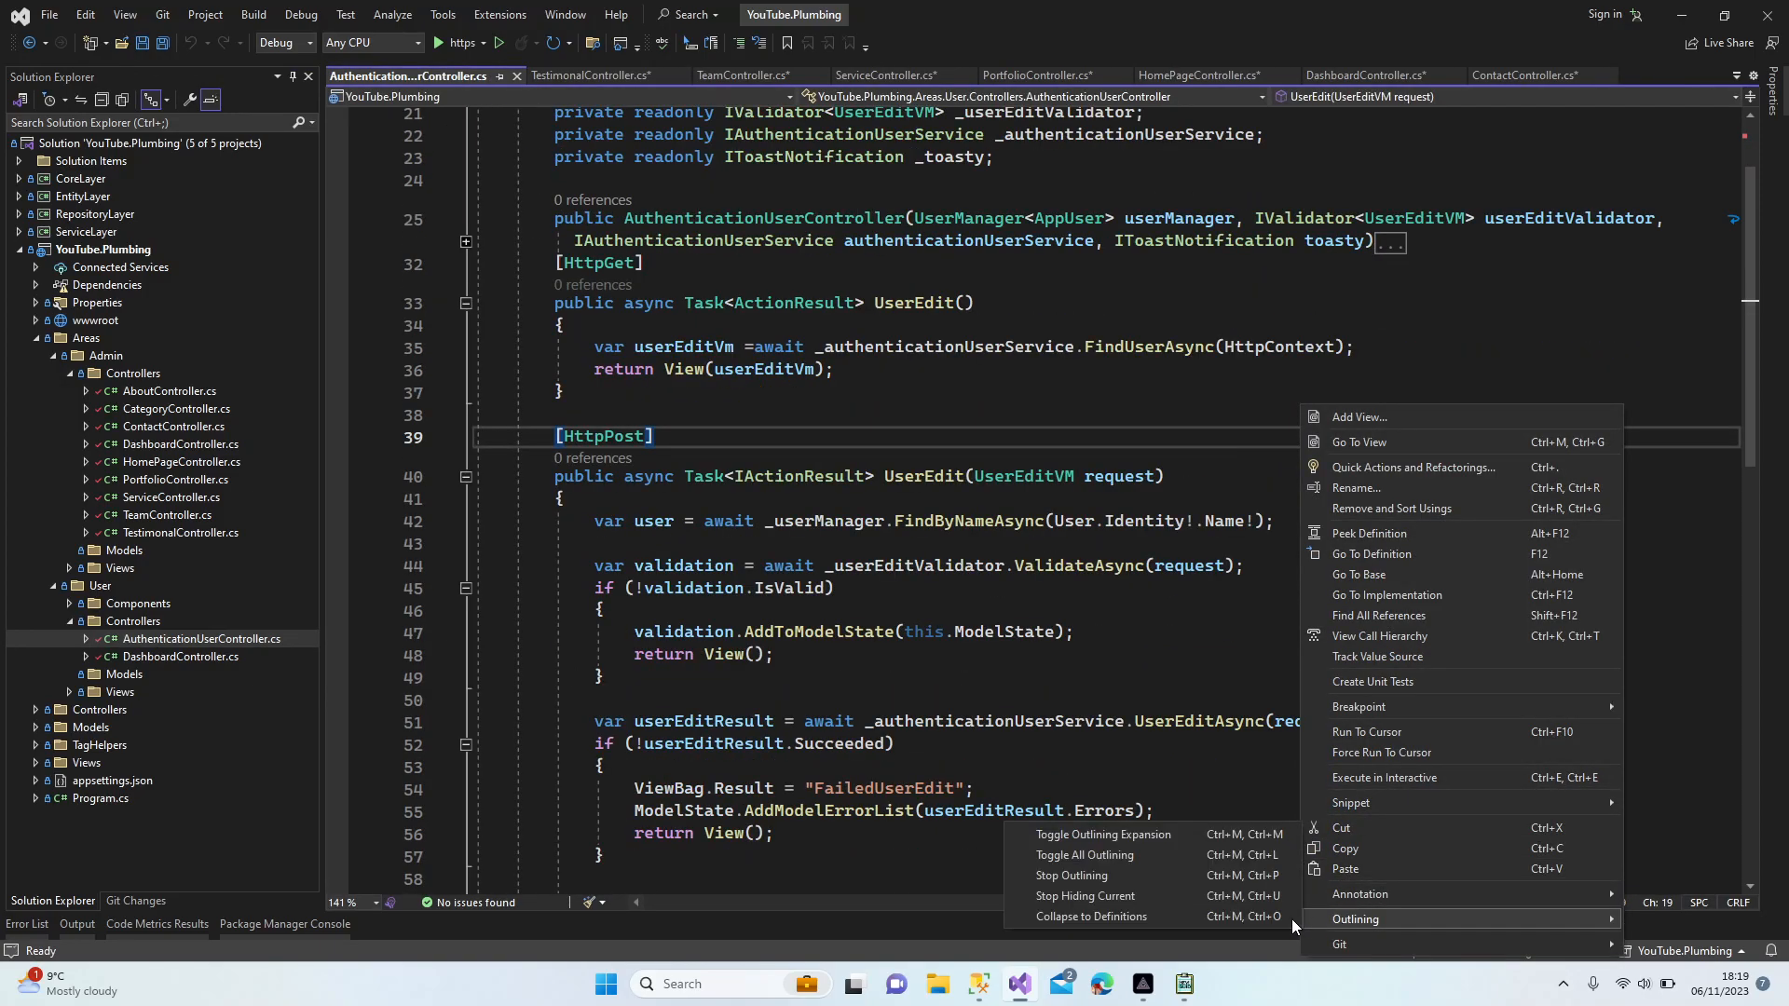
{"action": "left_click", "coordinate": [1090, 916]}
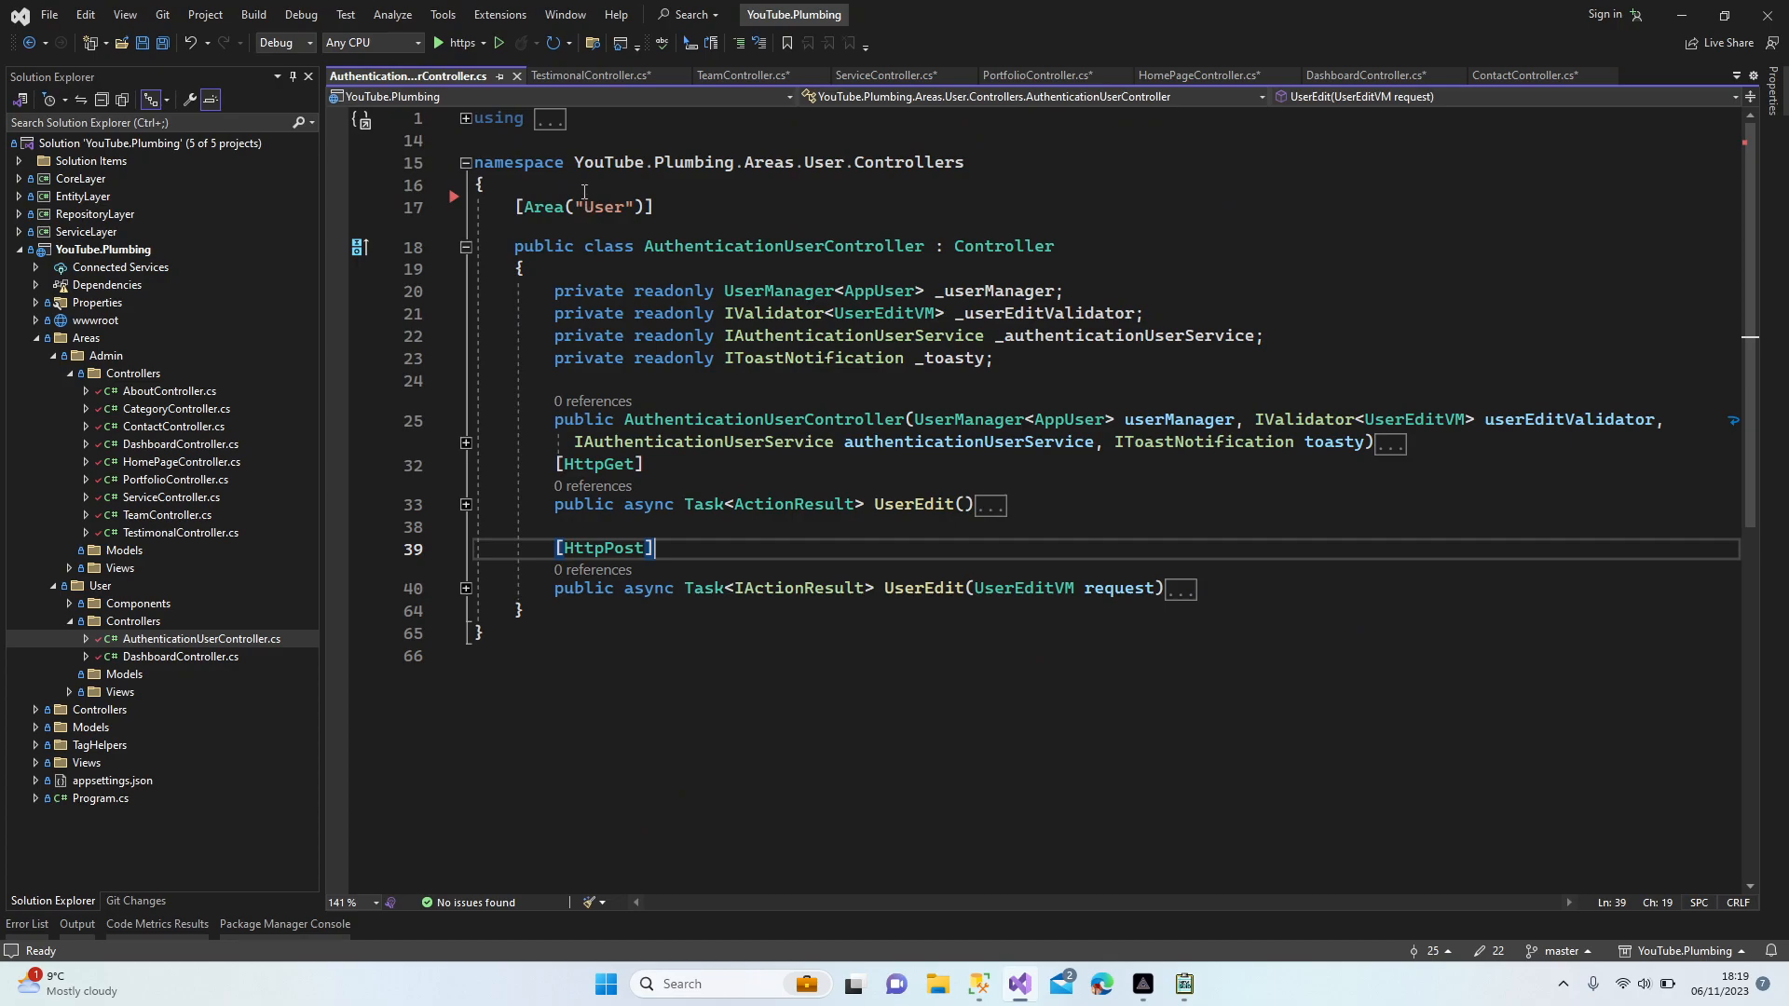
{"action": "type", "text": "[Authorize(Roles = \"SuperAdmin\")]"}
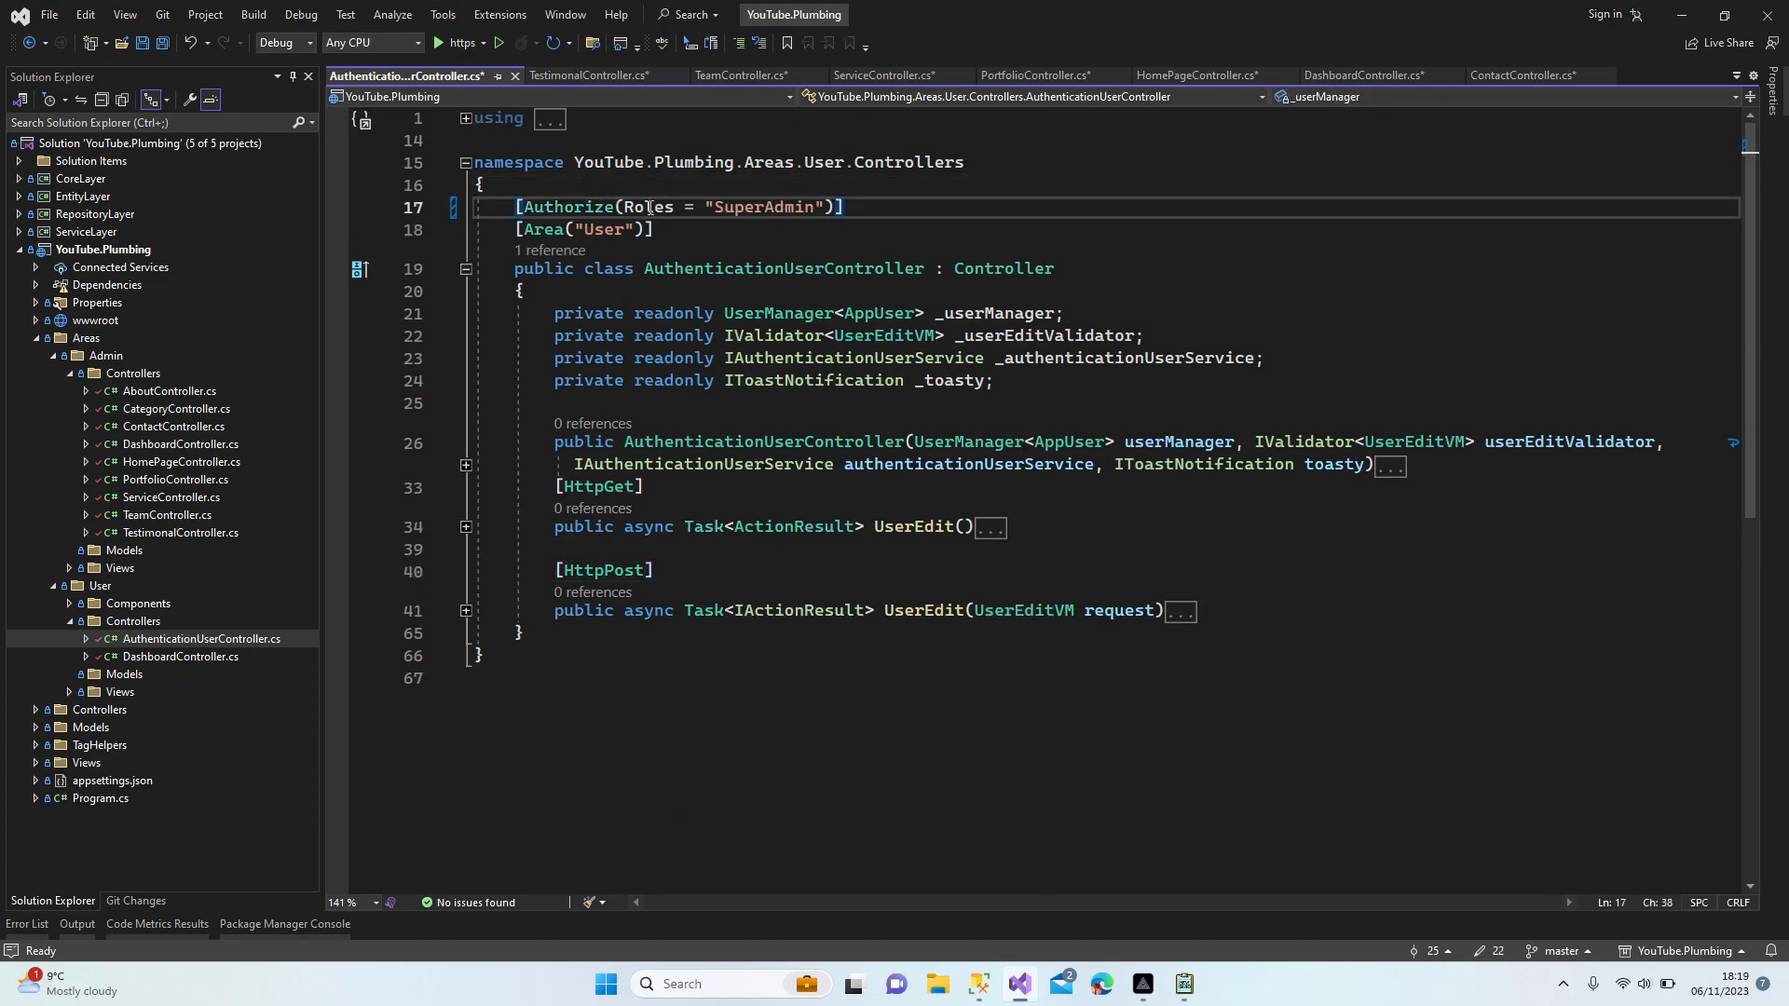
- Edit the attribute's roles to read "Member,SuperAdmin"
{"action": "double_click", "coordinate": [764, 207]}
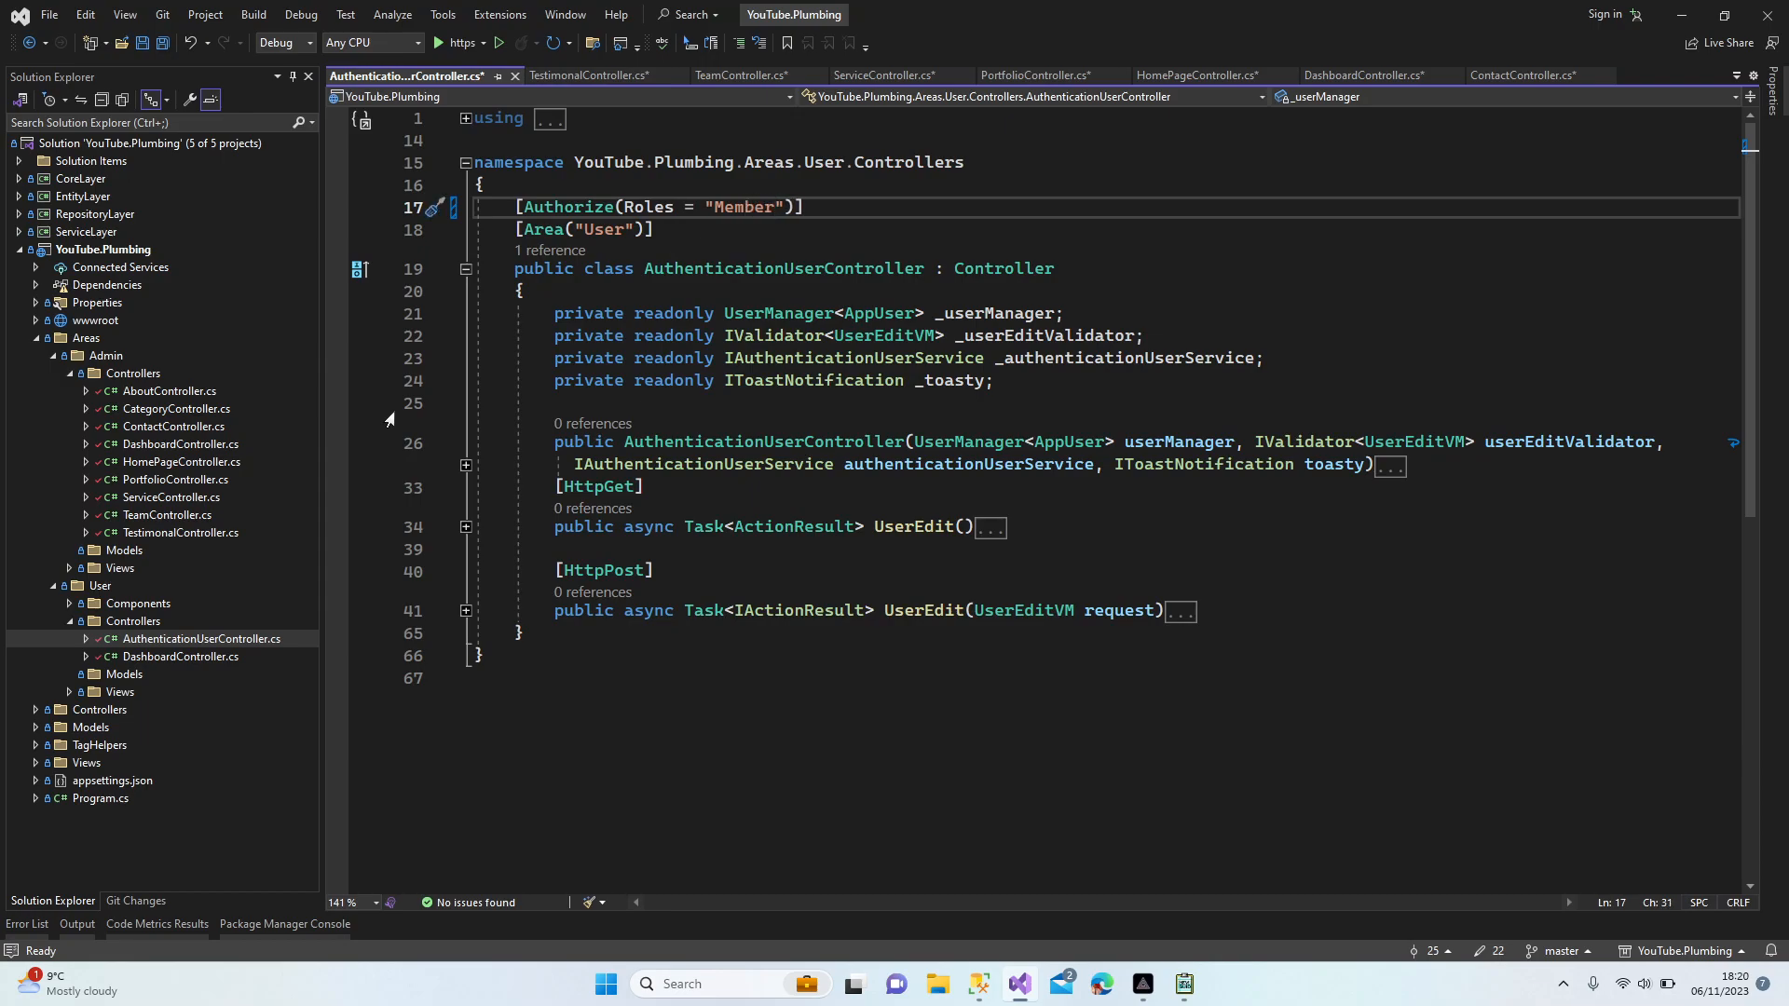
{"action": "type", "text": ",SuperAdmin"}
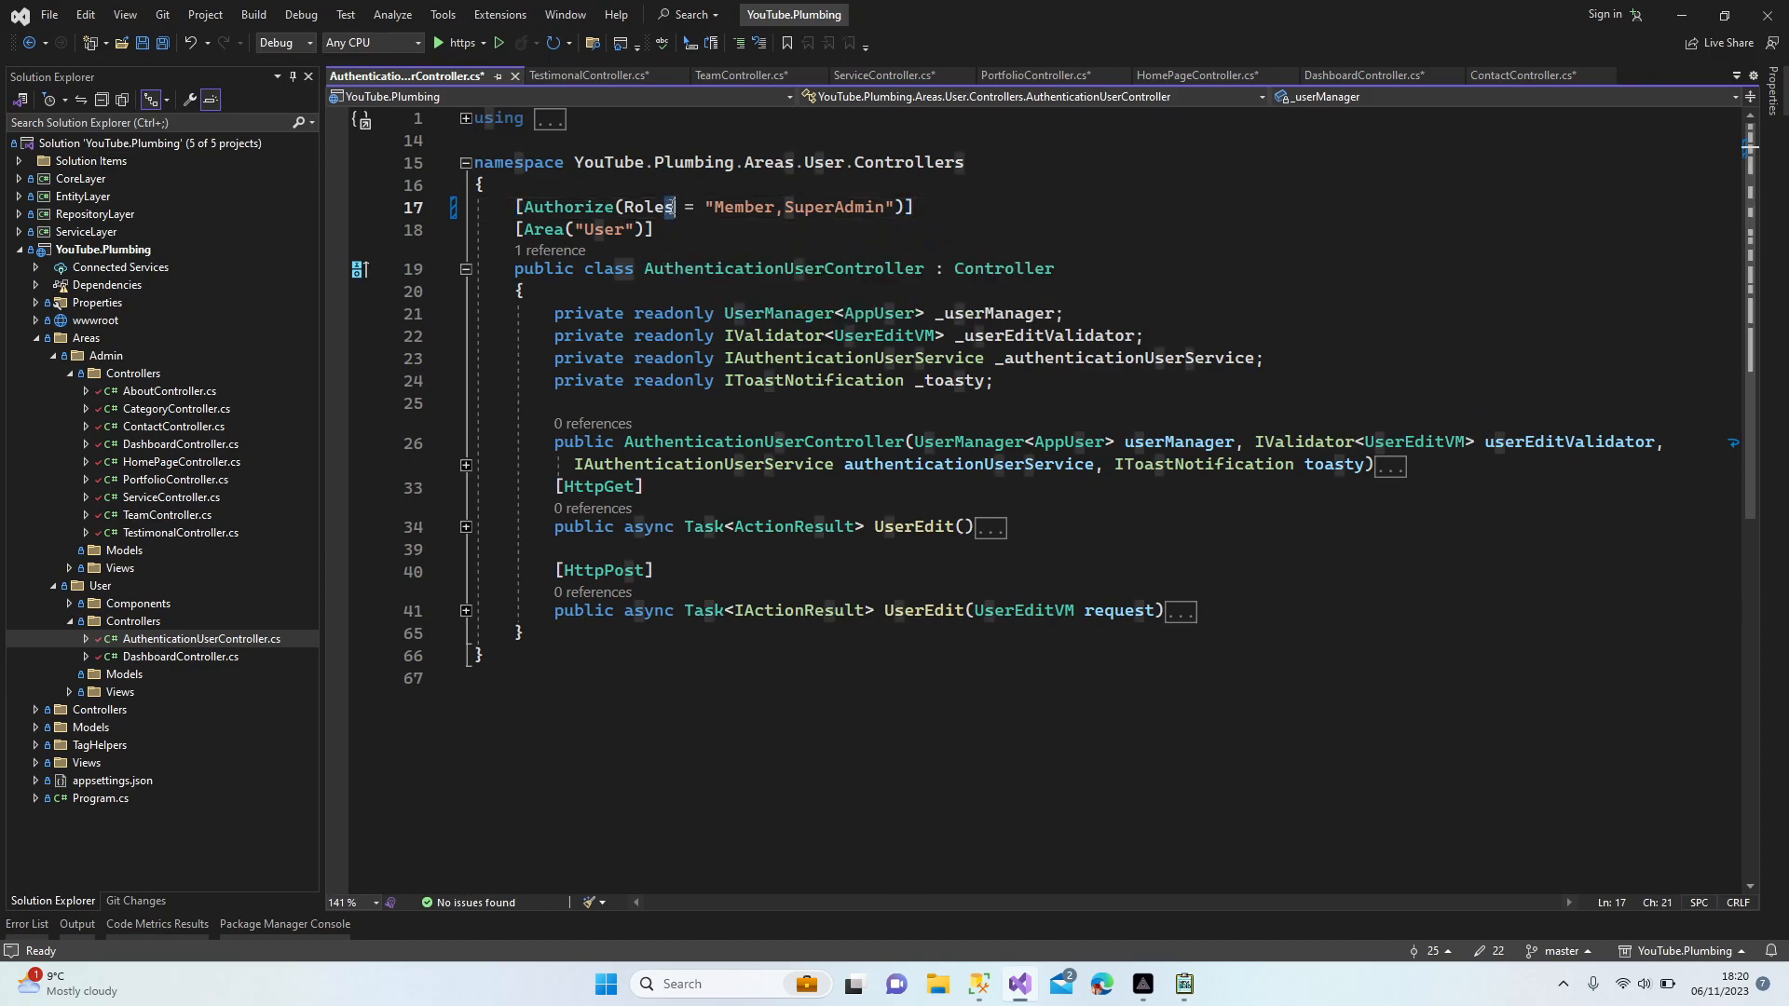
{"action": "double_click", "coordinate": [647, 207]}
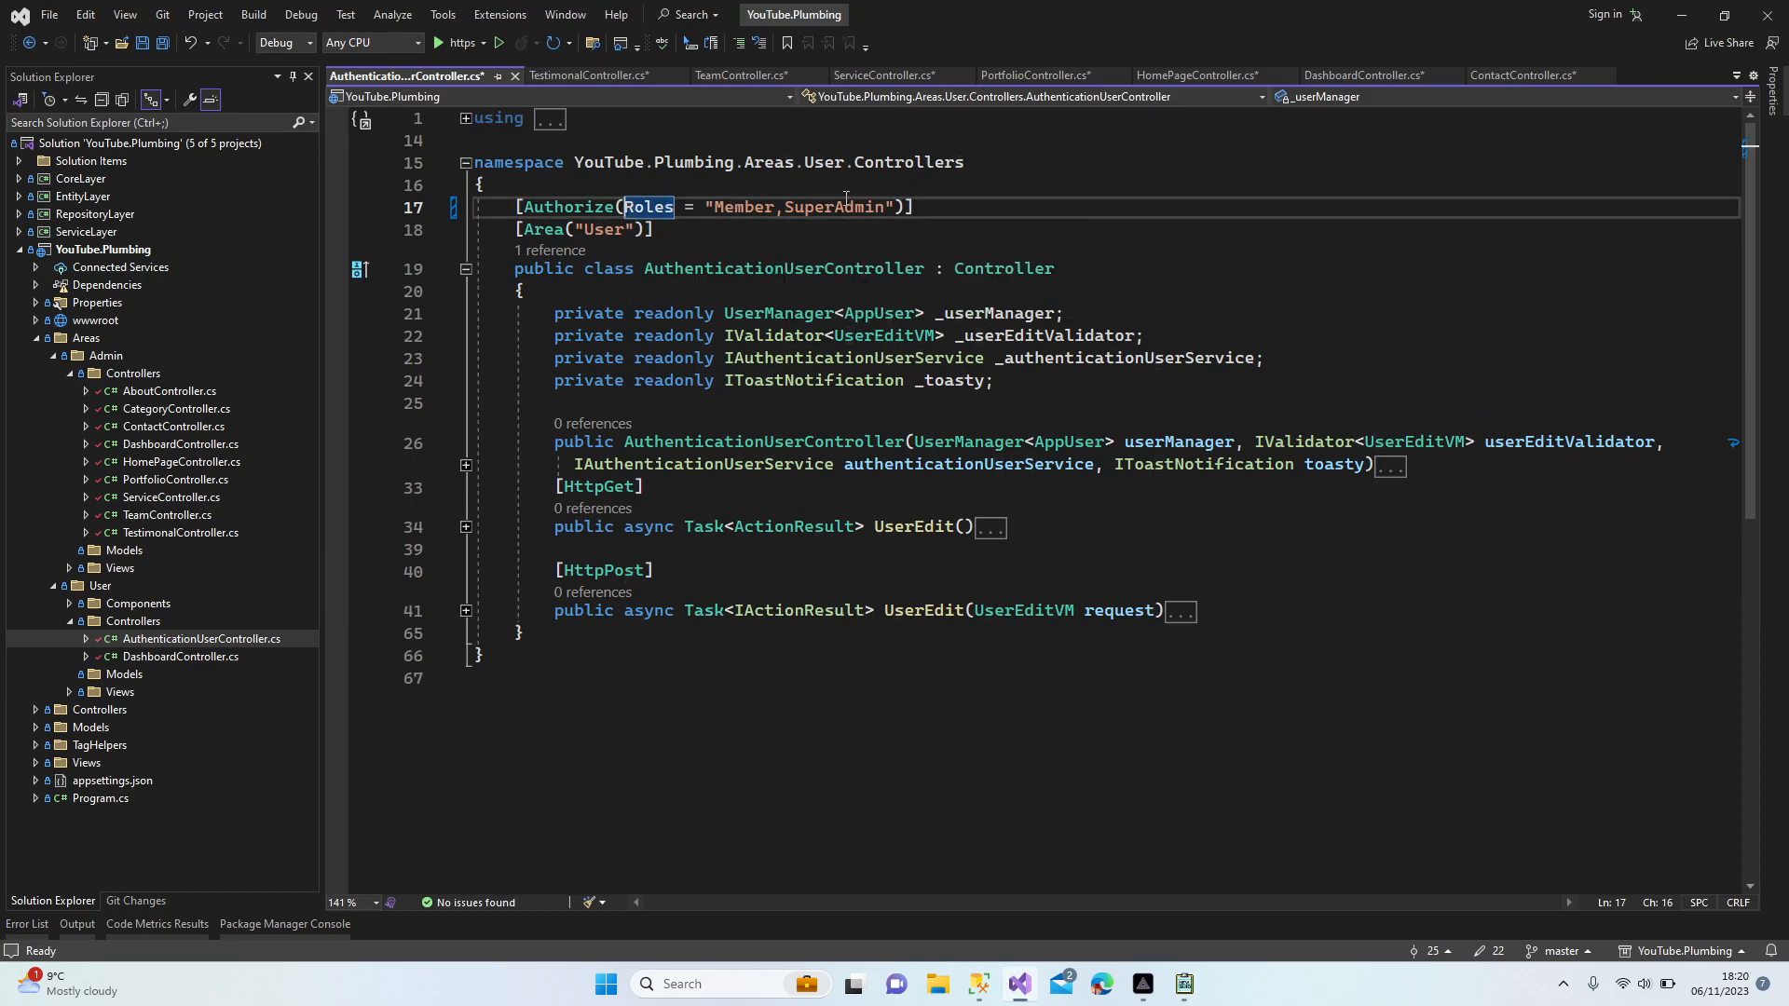
{"action": "mouse_move", "coordinate": [731, 207]}
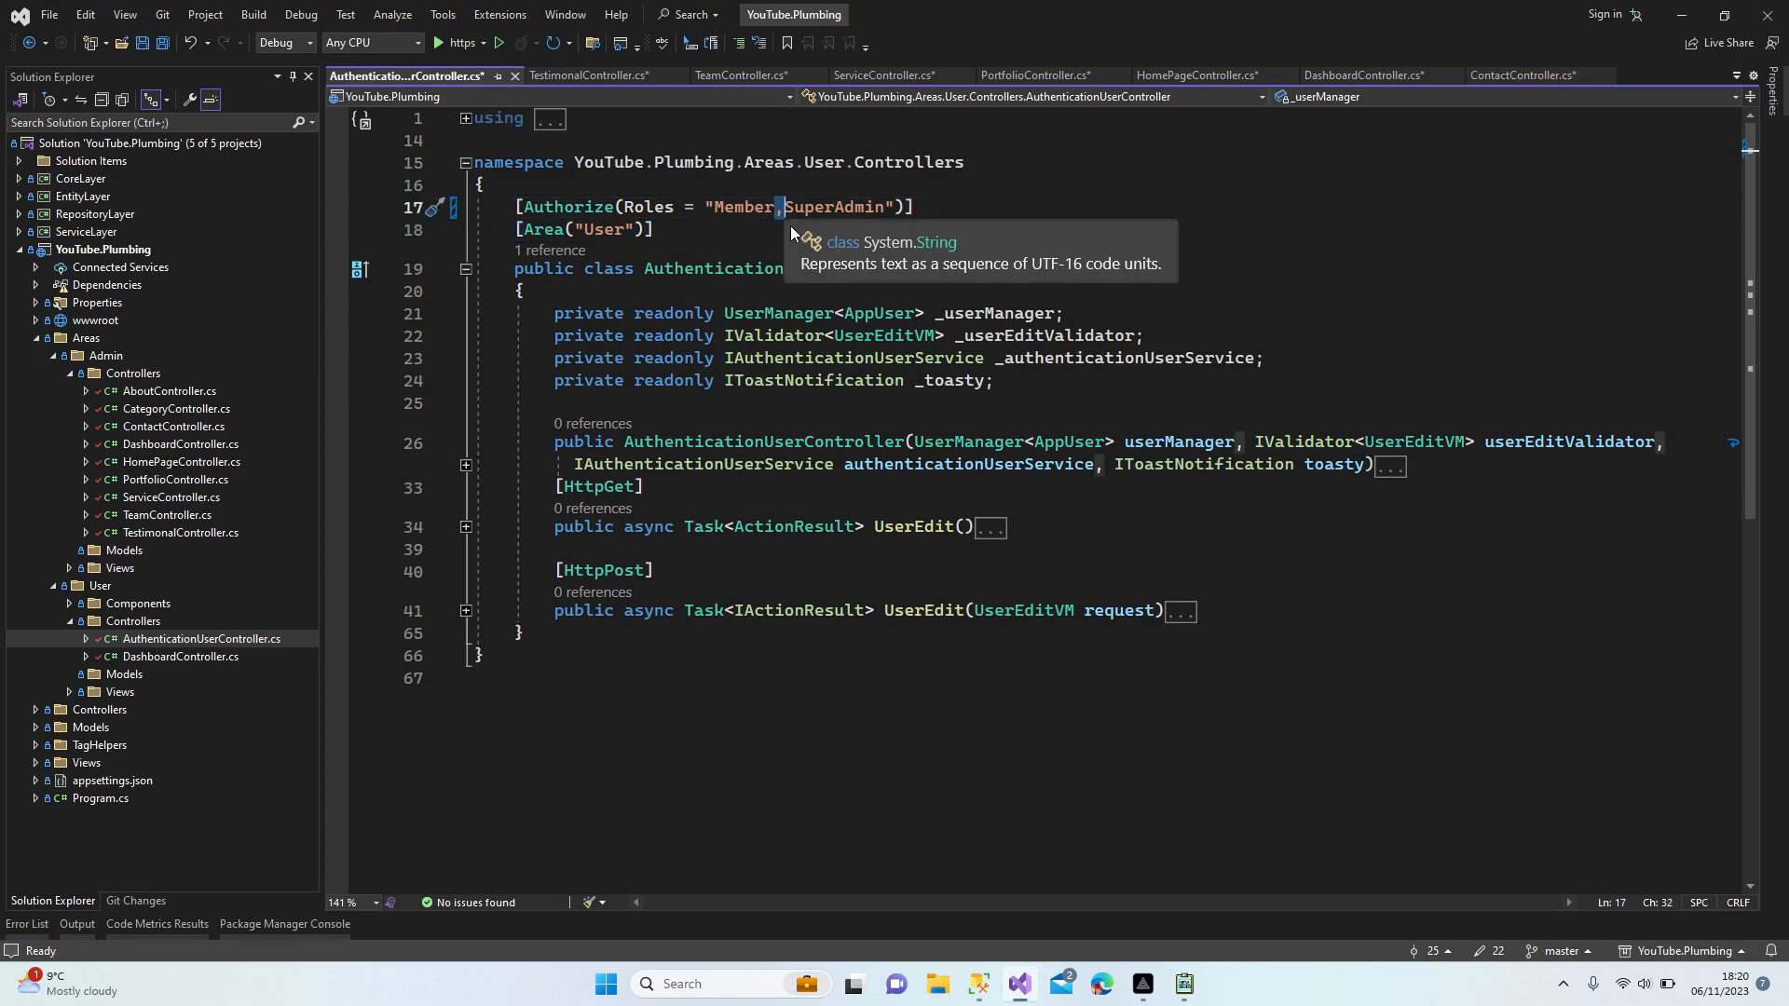
{"action": "mouse_move", "coordinate": [723, 223]}
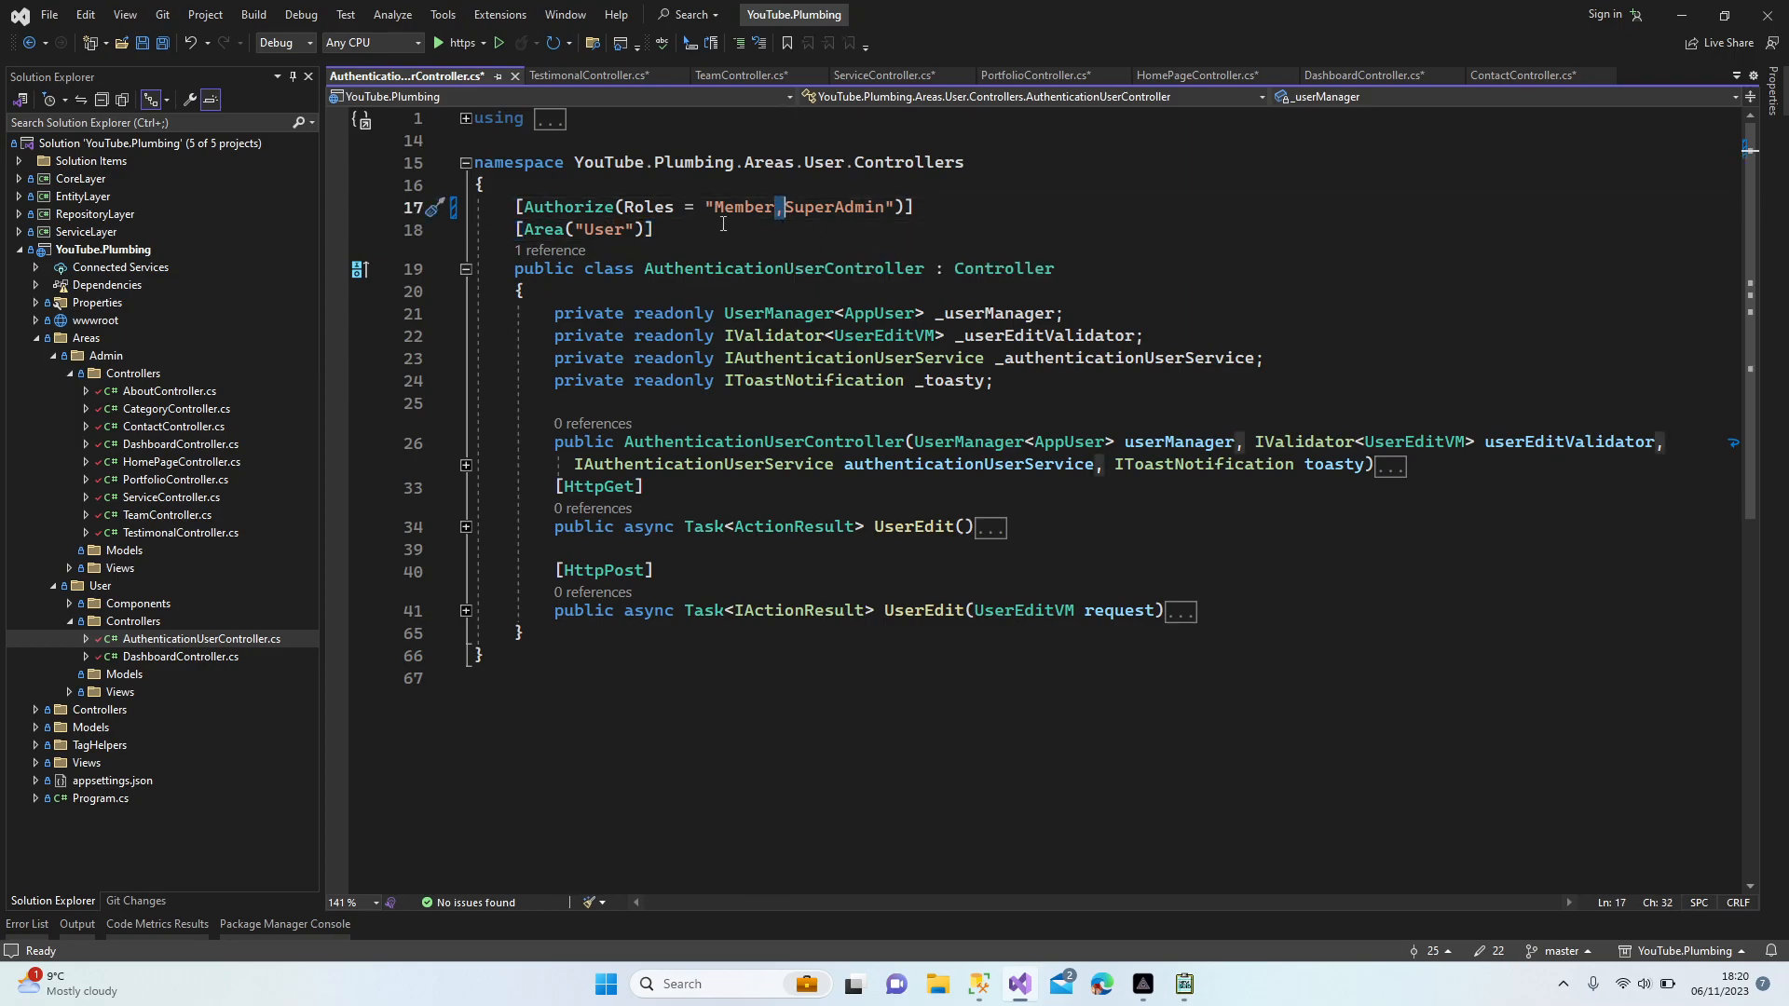
{"action": "mouse_move", "coordinate": [725, 207]}
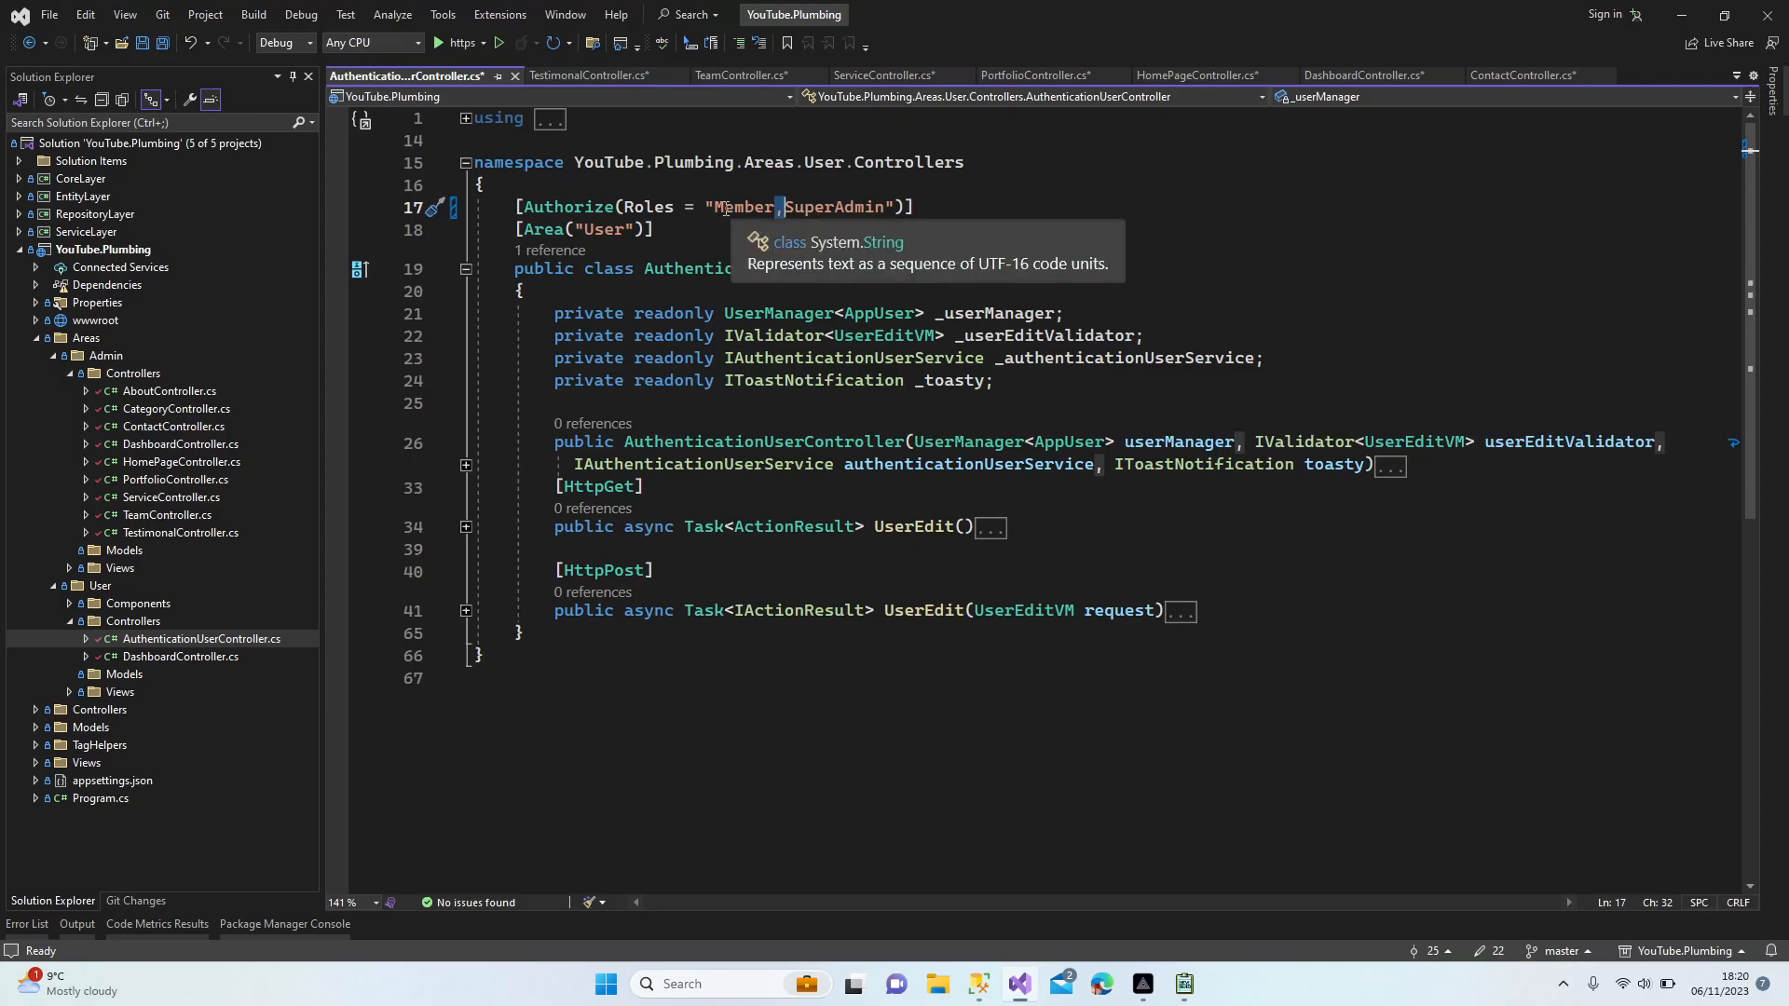
{"action": "mouse_move", "coordinate": [871, 210]}
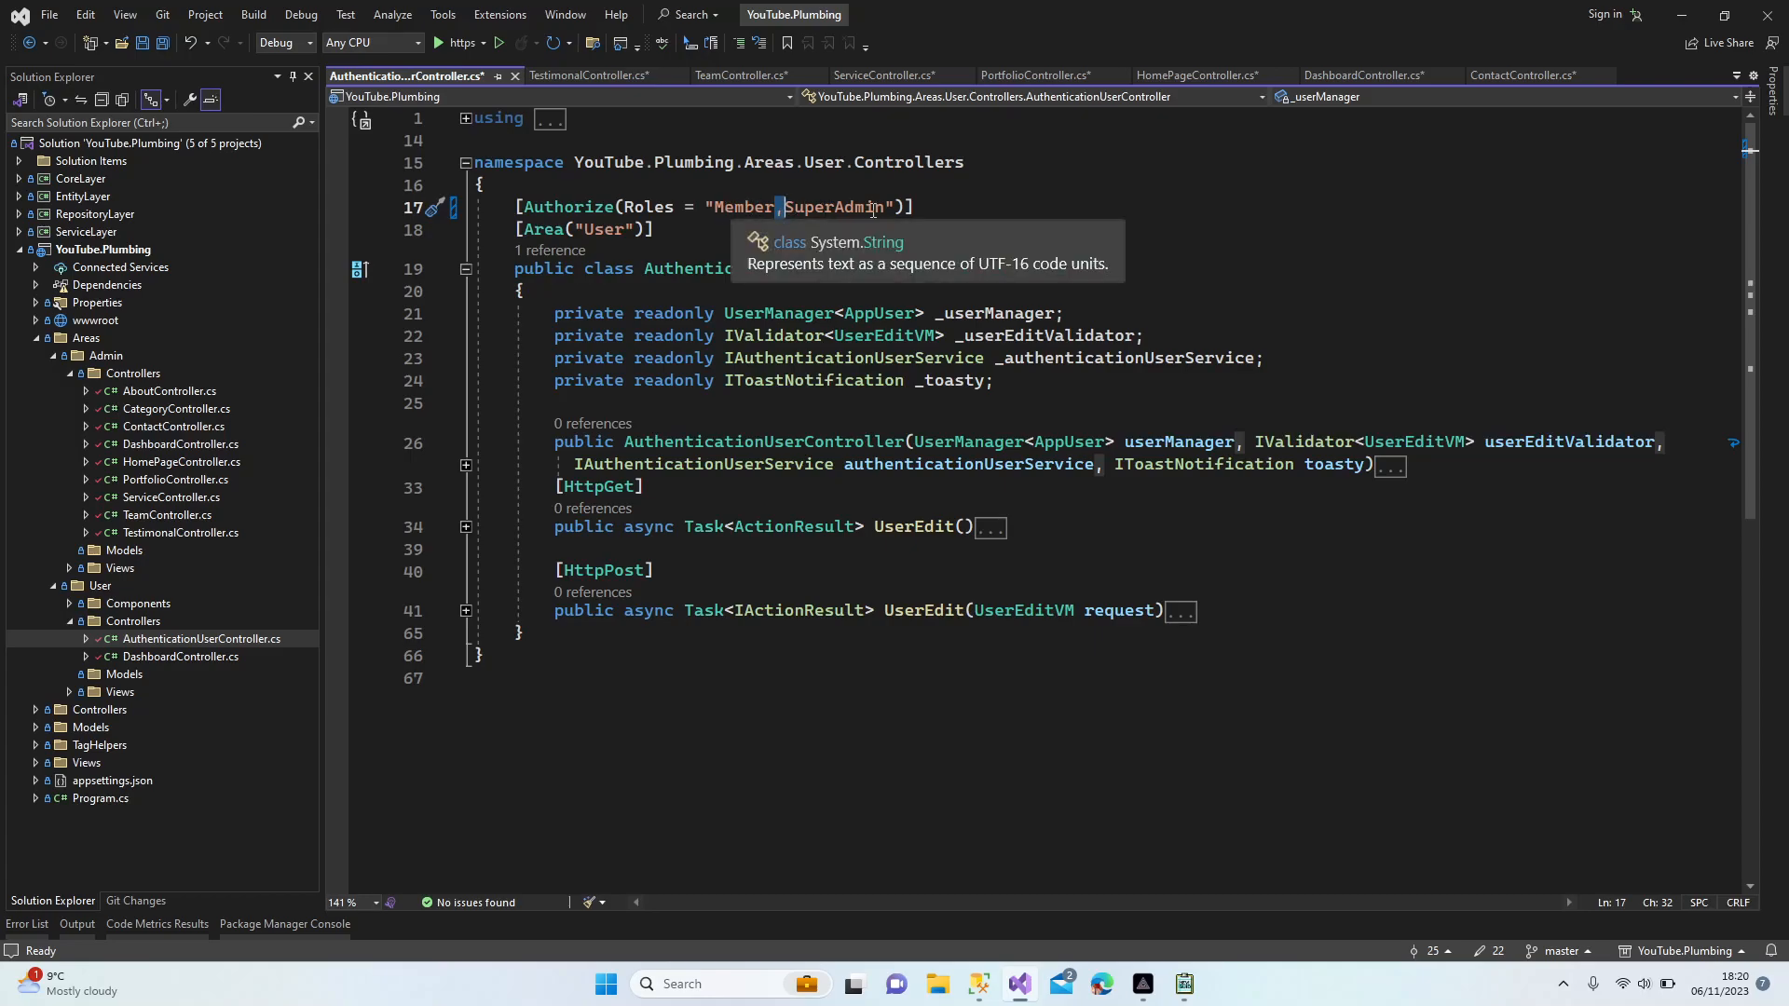
{"action": "mouse_move", "coordinate": [853, 233]}
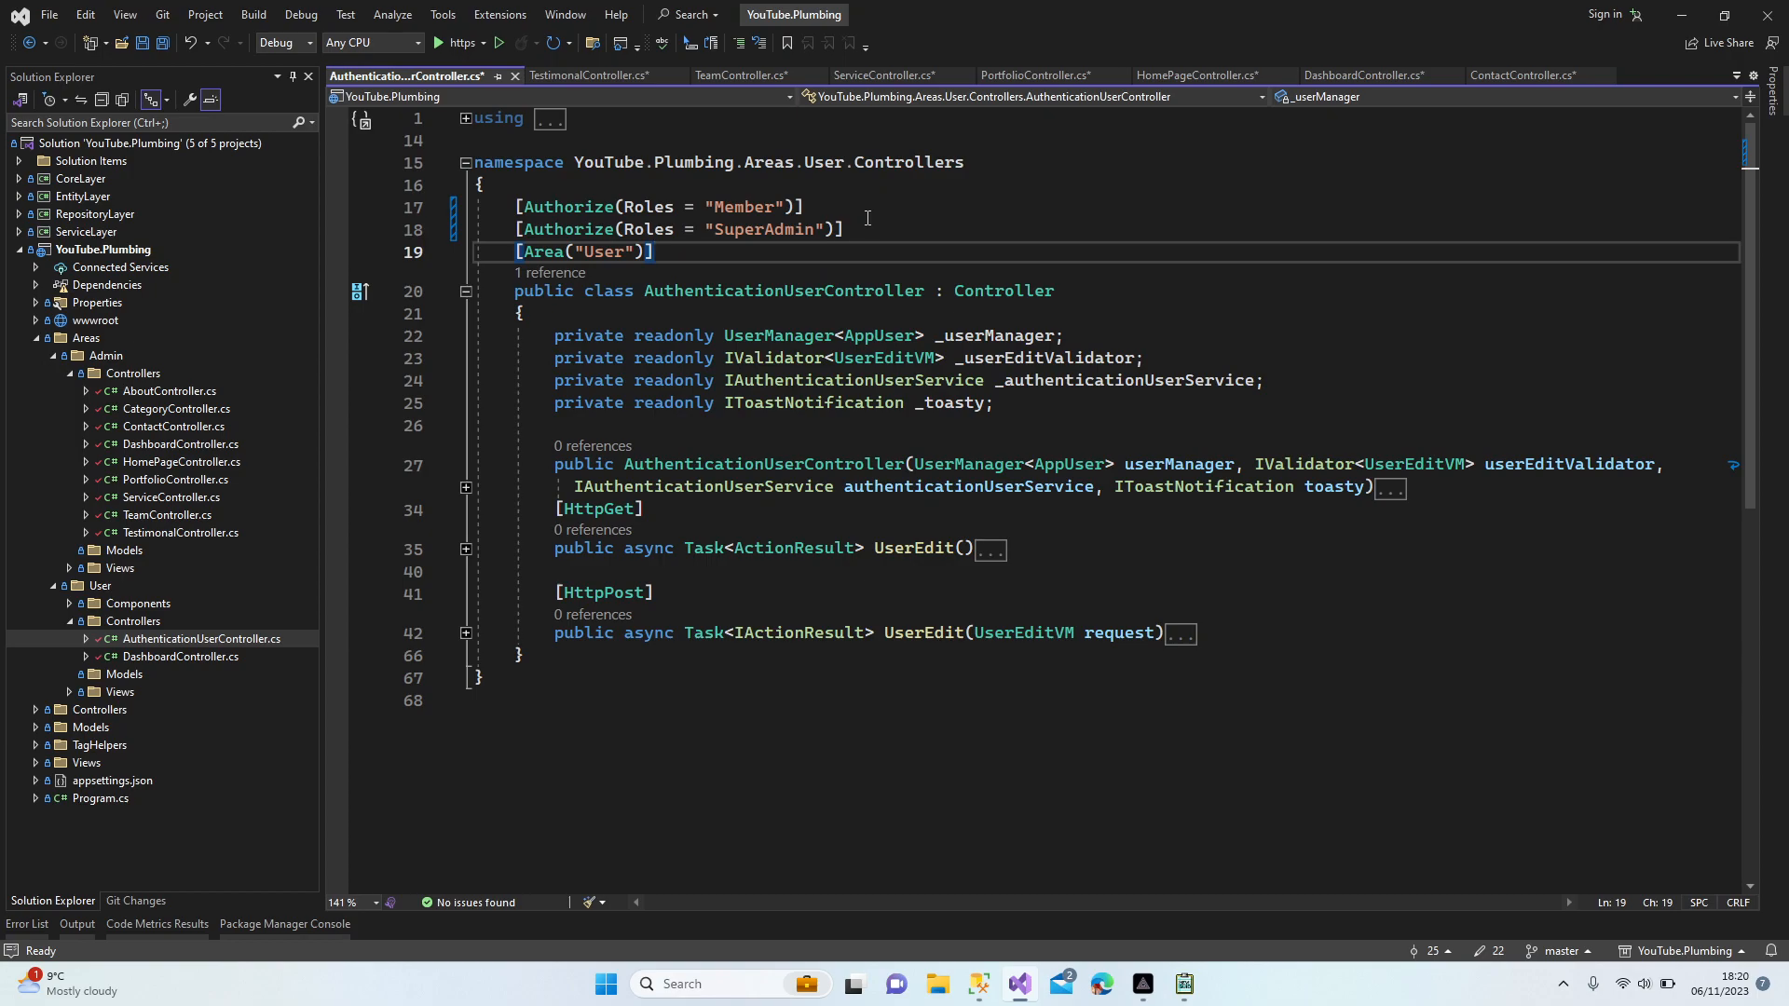
{"action": "mouse_move", "coordinate": [753, 229]}
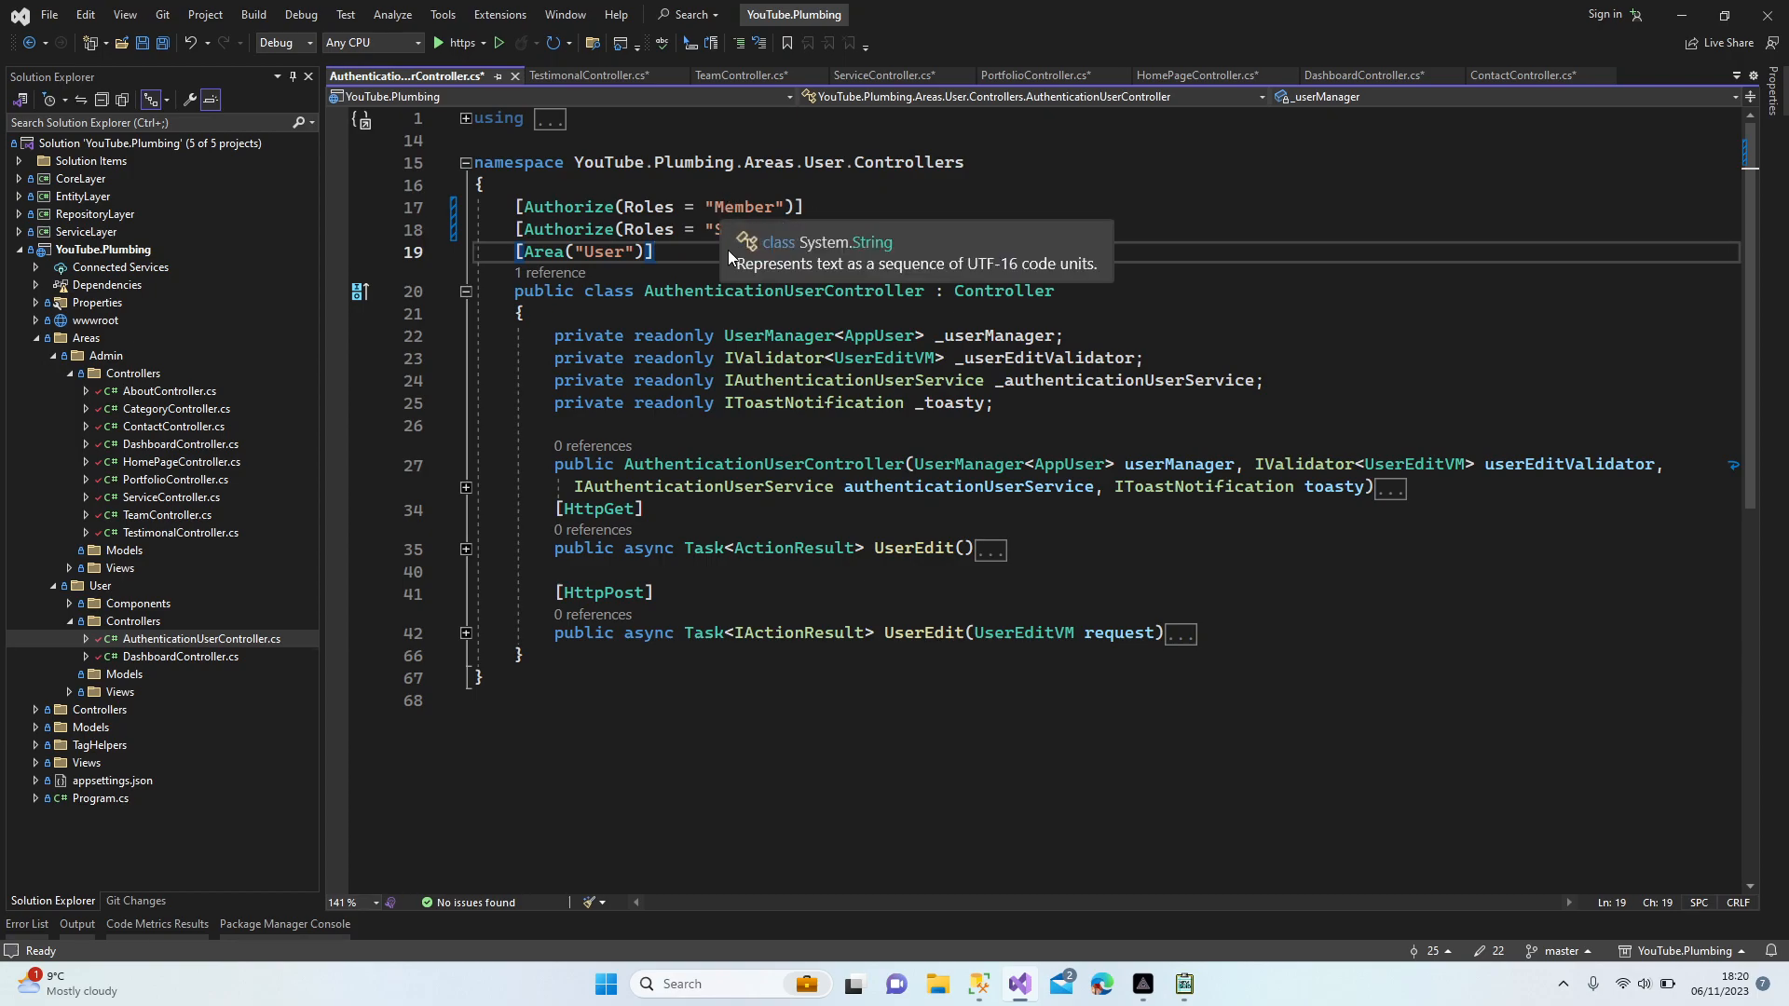
{"action": "type", "text": "SuperAdmin\")]"}
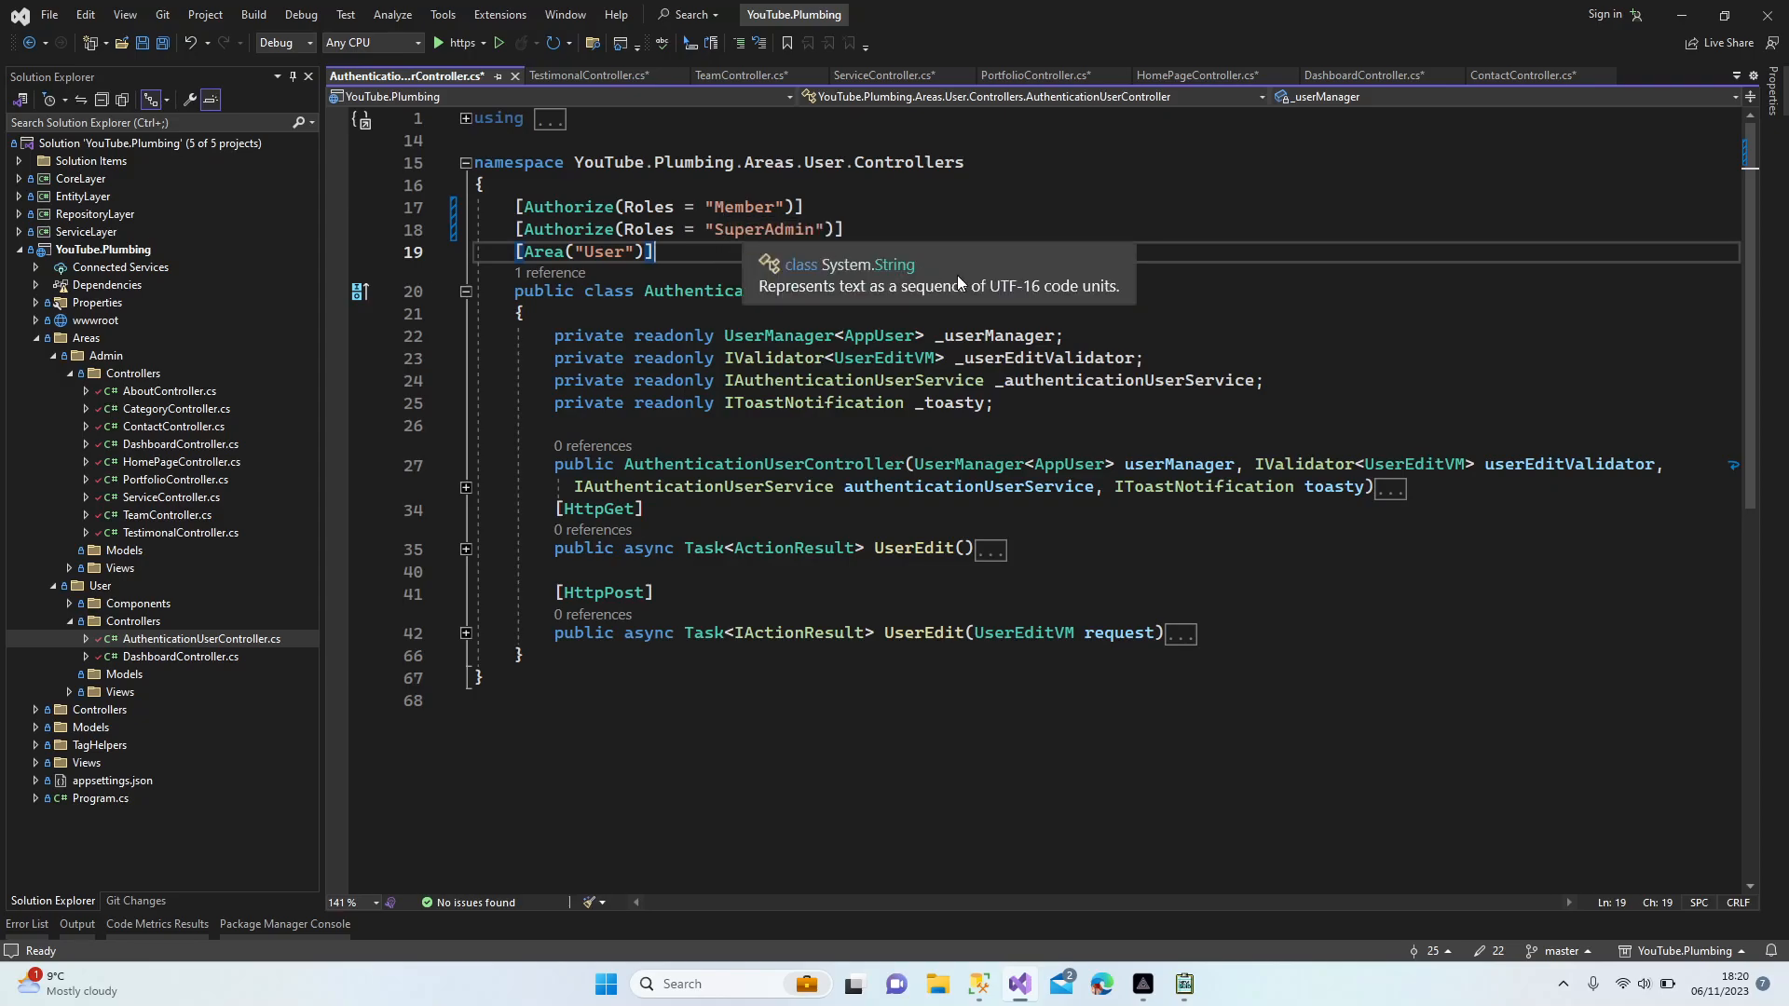
{"action": "mouse_move", "coordinate": [954, 274]}
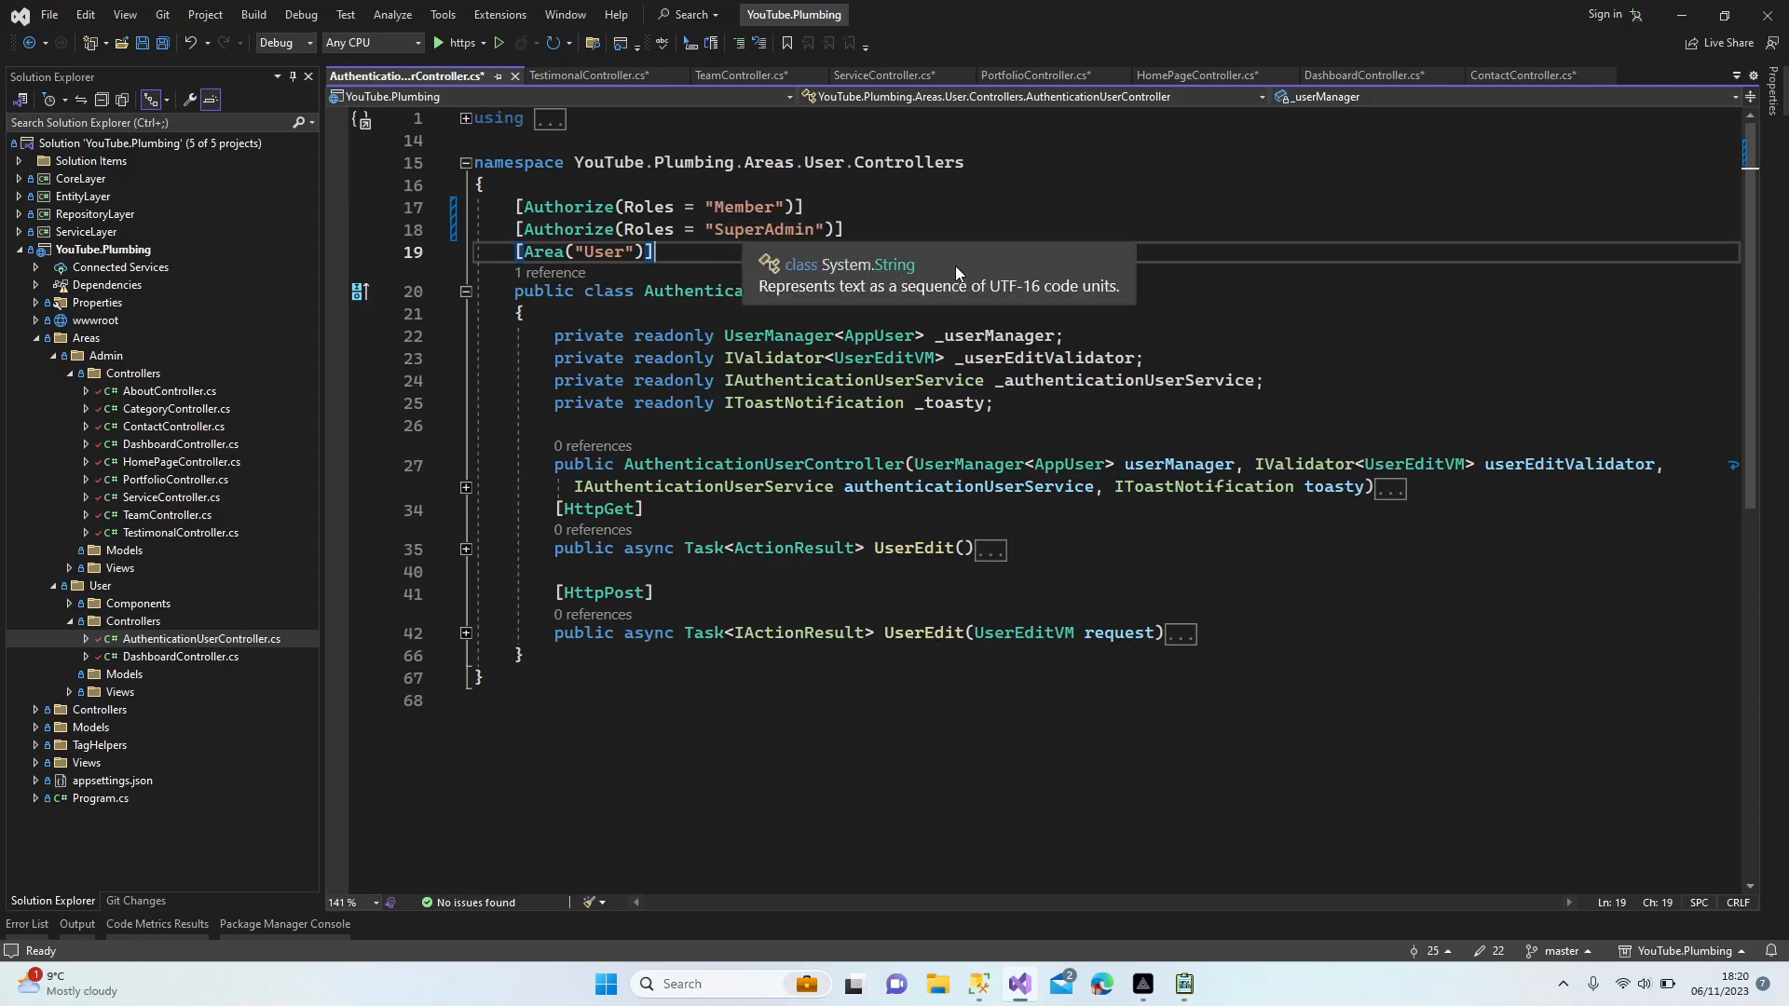
{"action": "type", "text": ",SuperAdmin"}
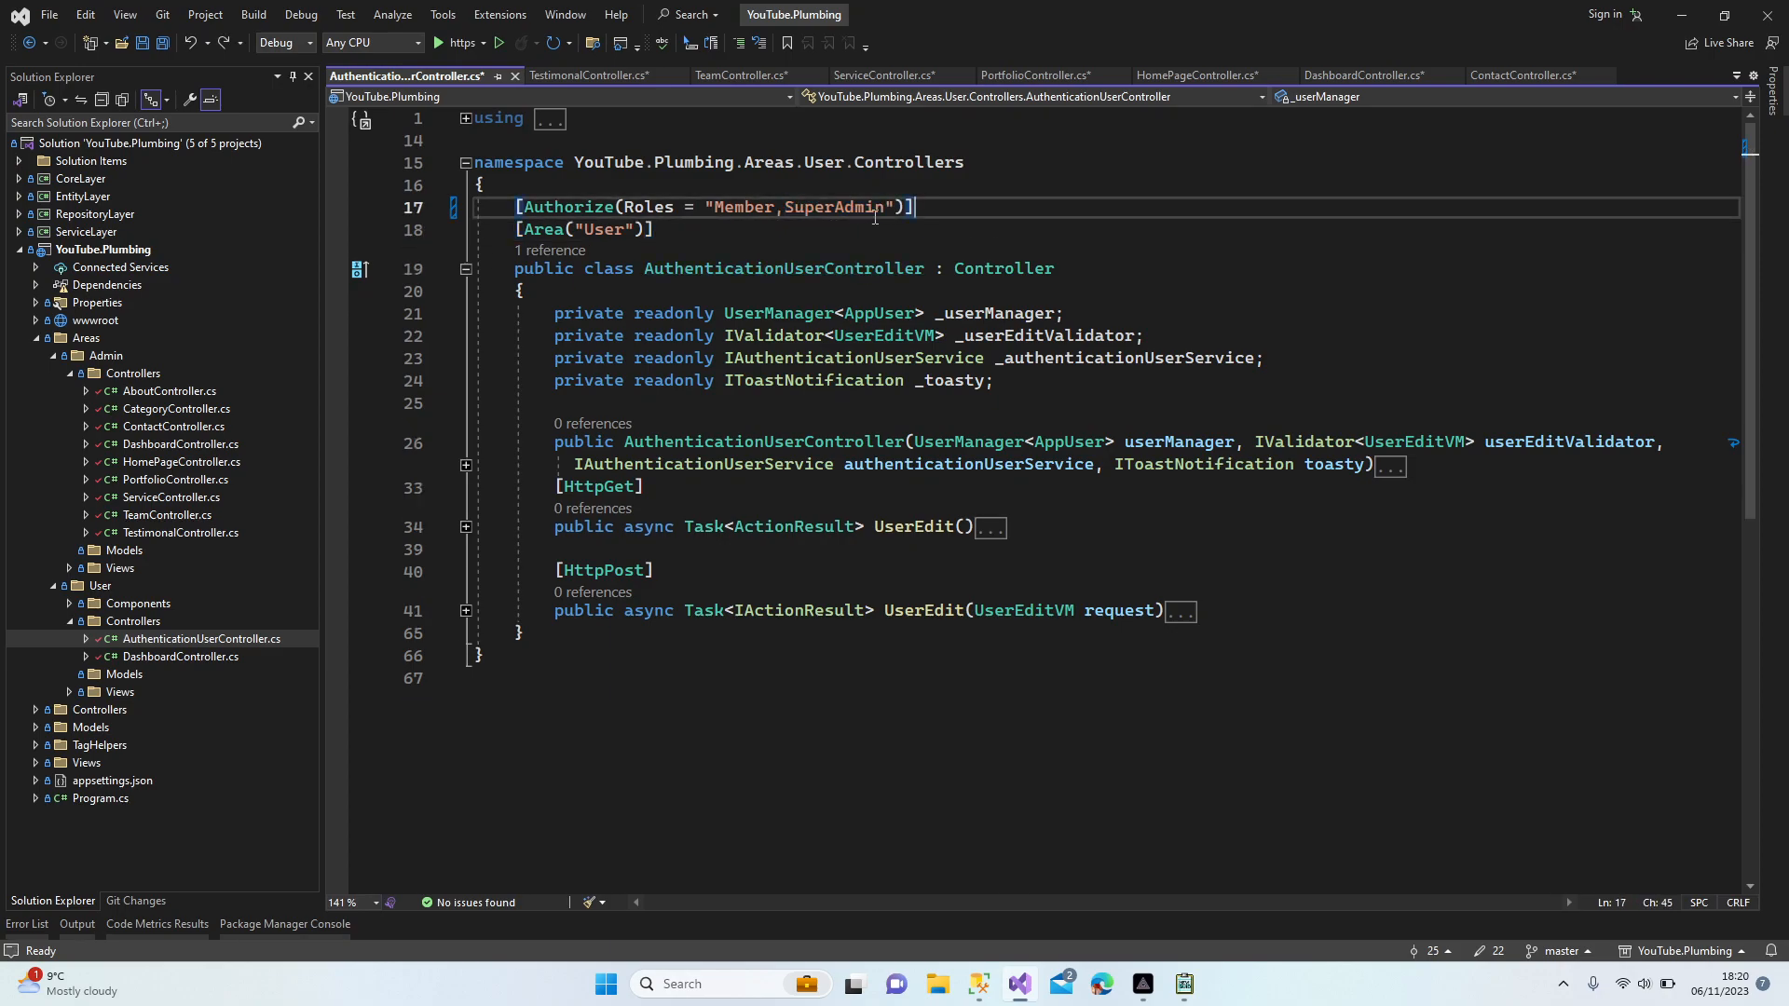
{"action": "mouse_move", "coordinate": [779, 313]}
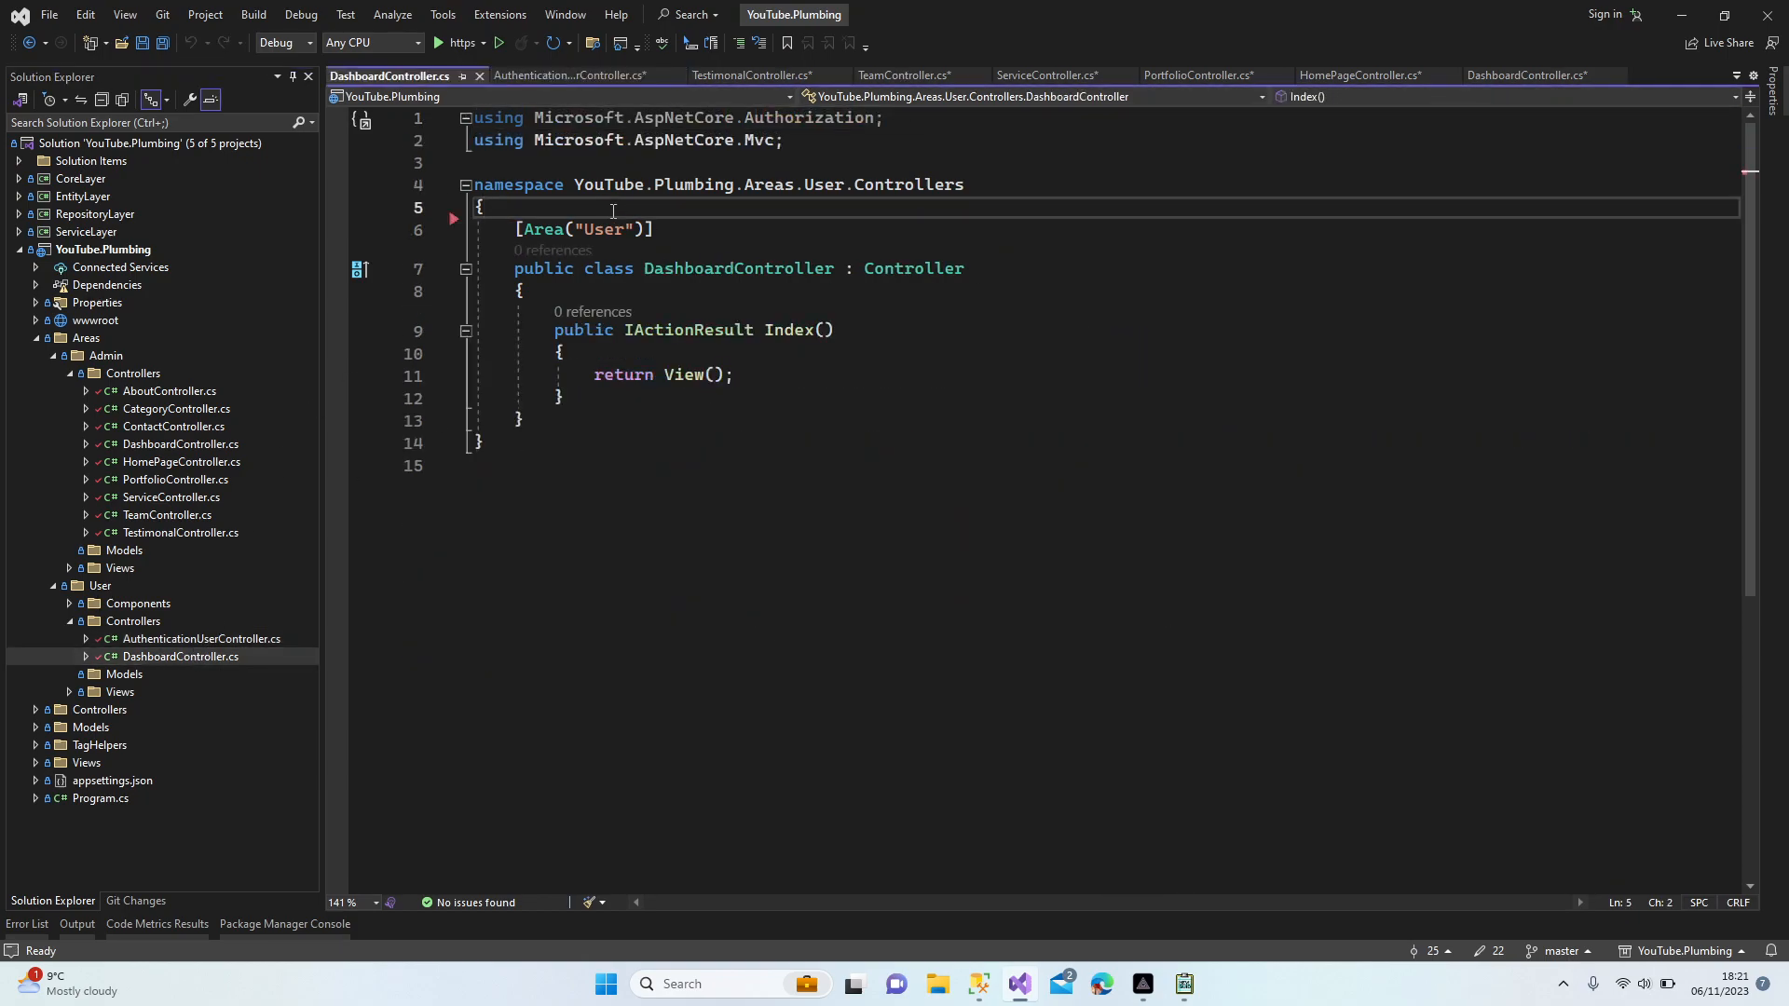
- Add [Authorize(Roles = "Member,SuperAdmin")] to the user DashboardController and save
{"action": "type", "text": "[Authorize(Roles = \"Member,SuperAdmin\")]"}
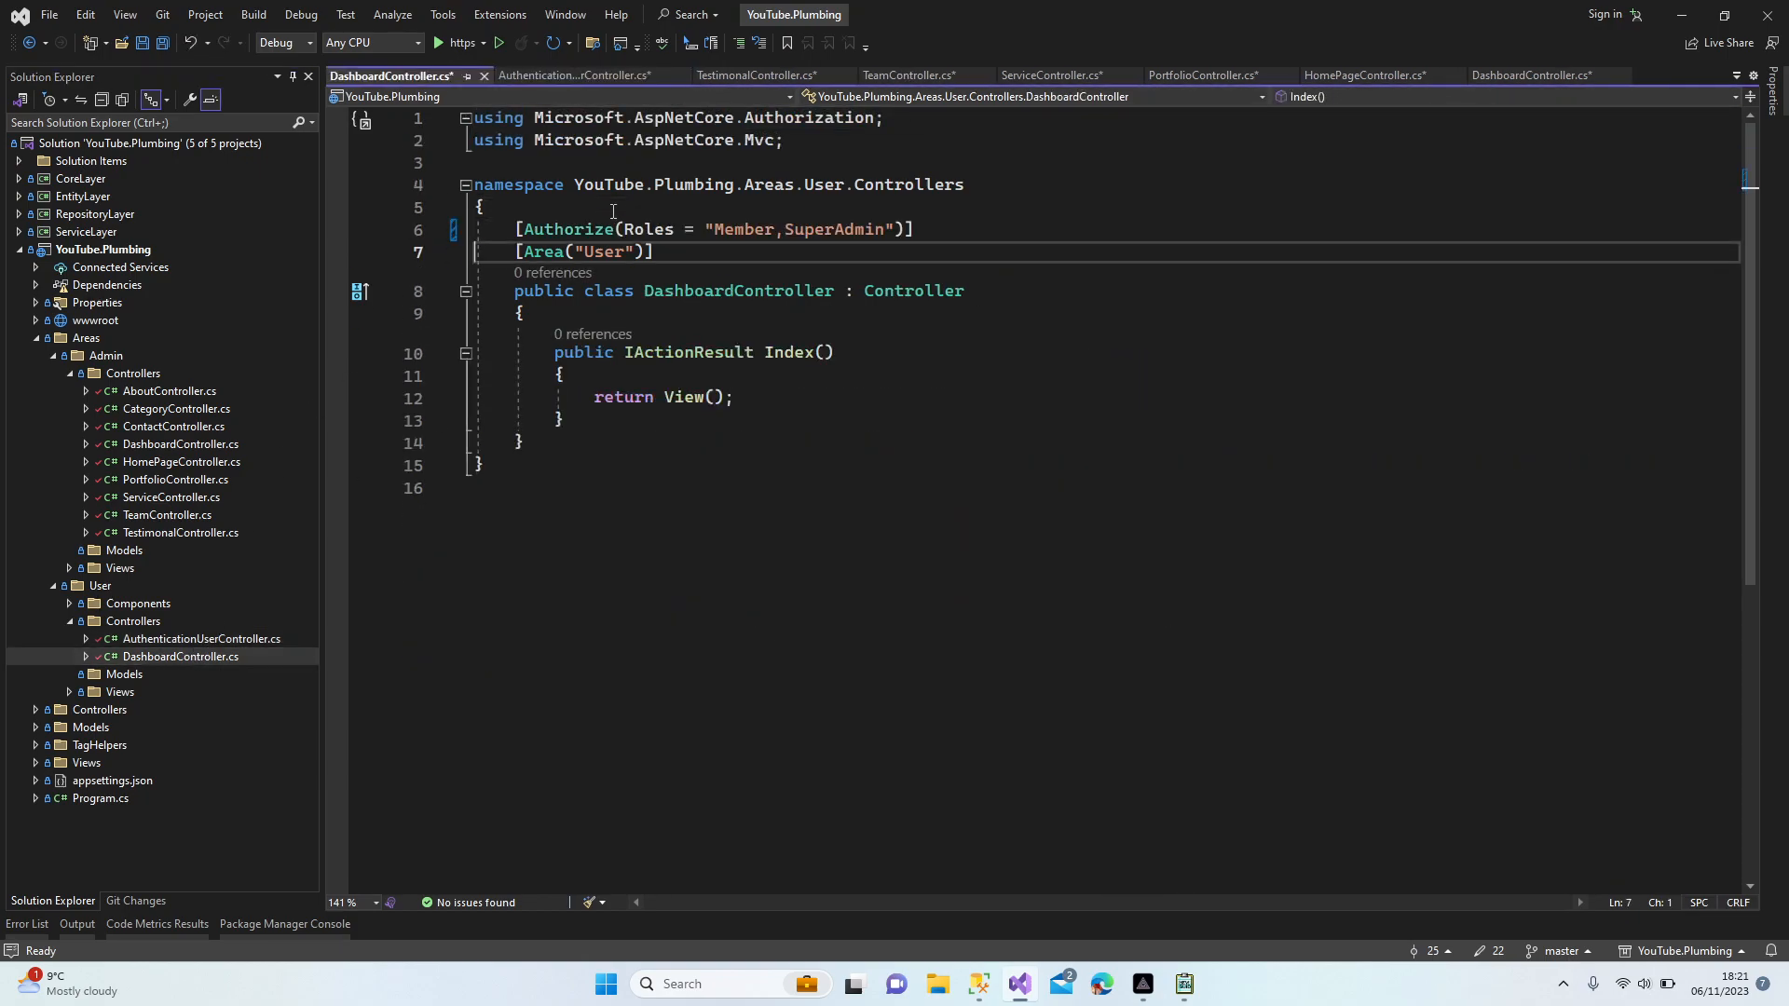
{"action": "key", "text": "ctrl+s"}
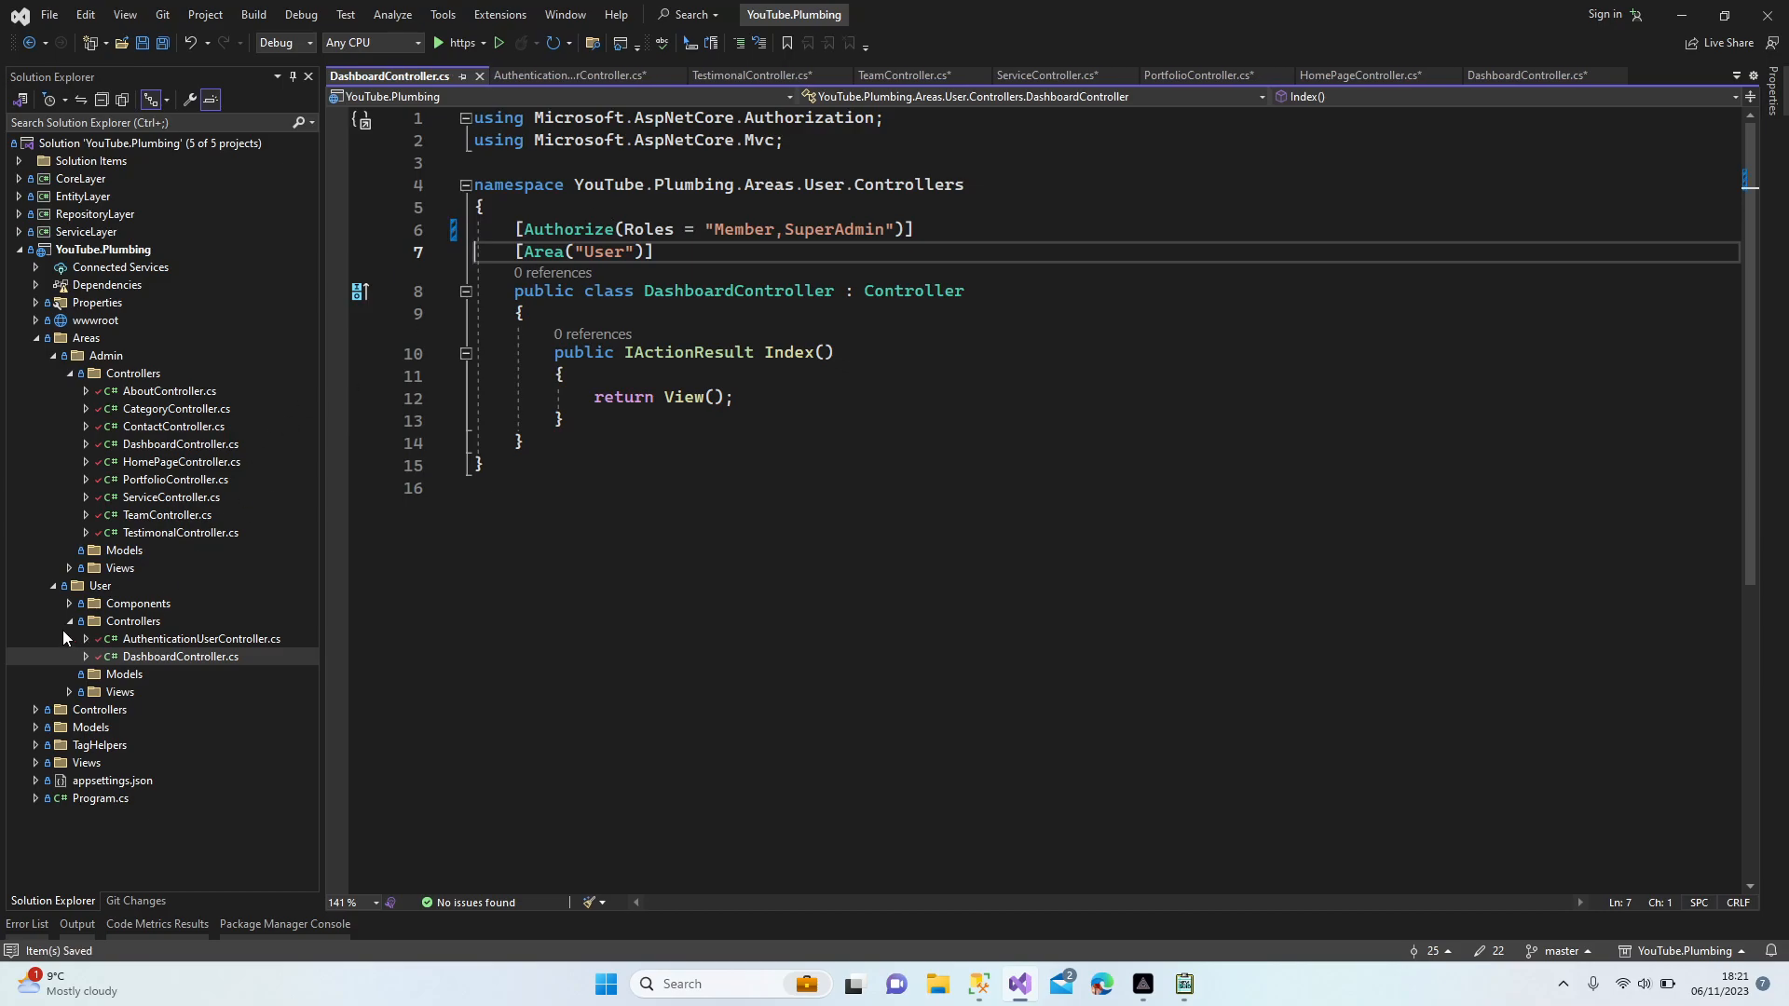
{"action": "left_click", "coordinate": [69, 372]}
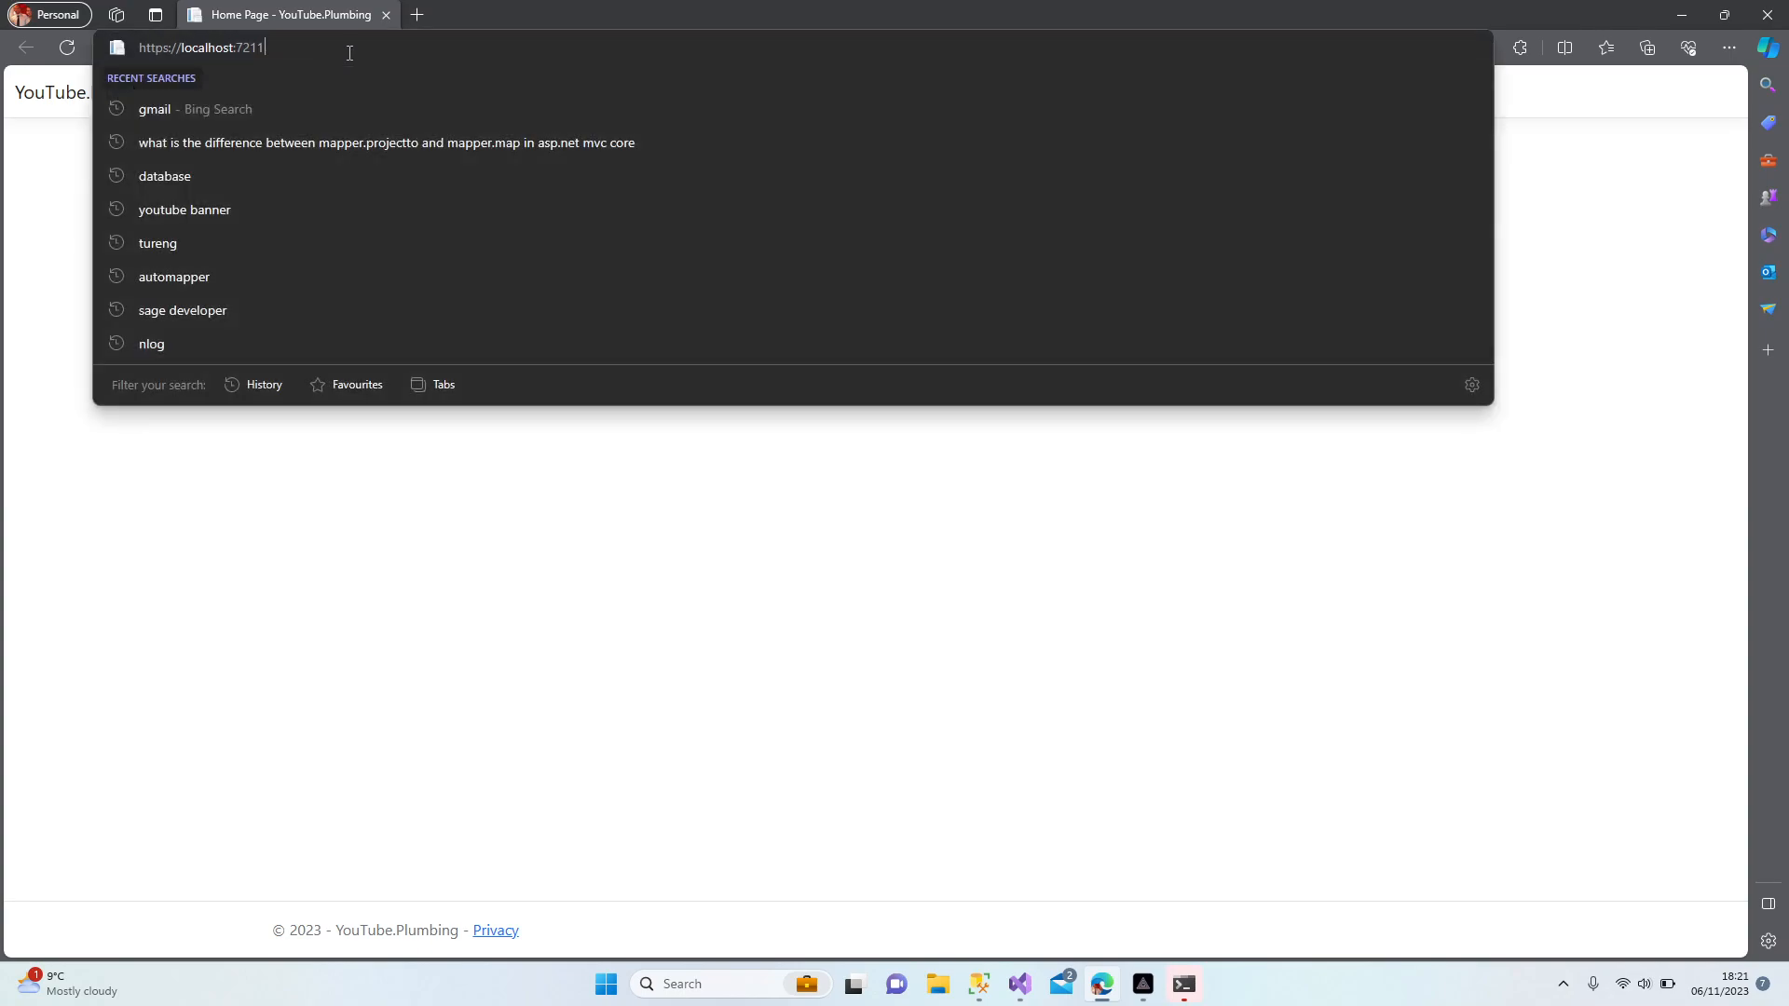
{"action": "type", "text": "/user"}
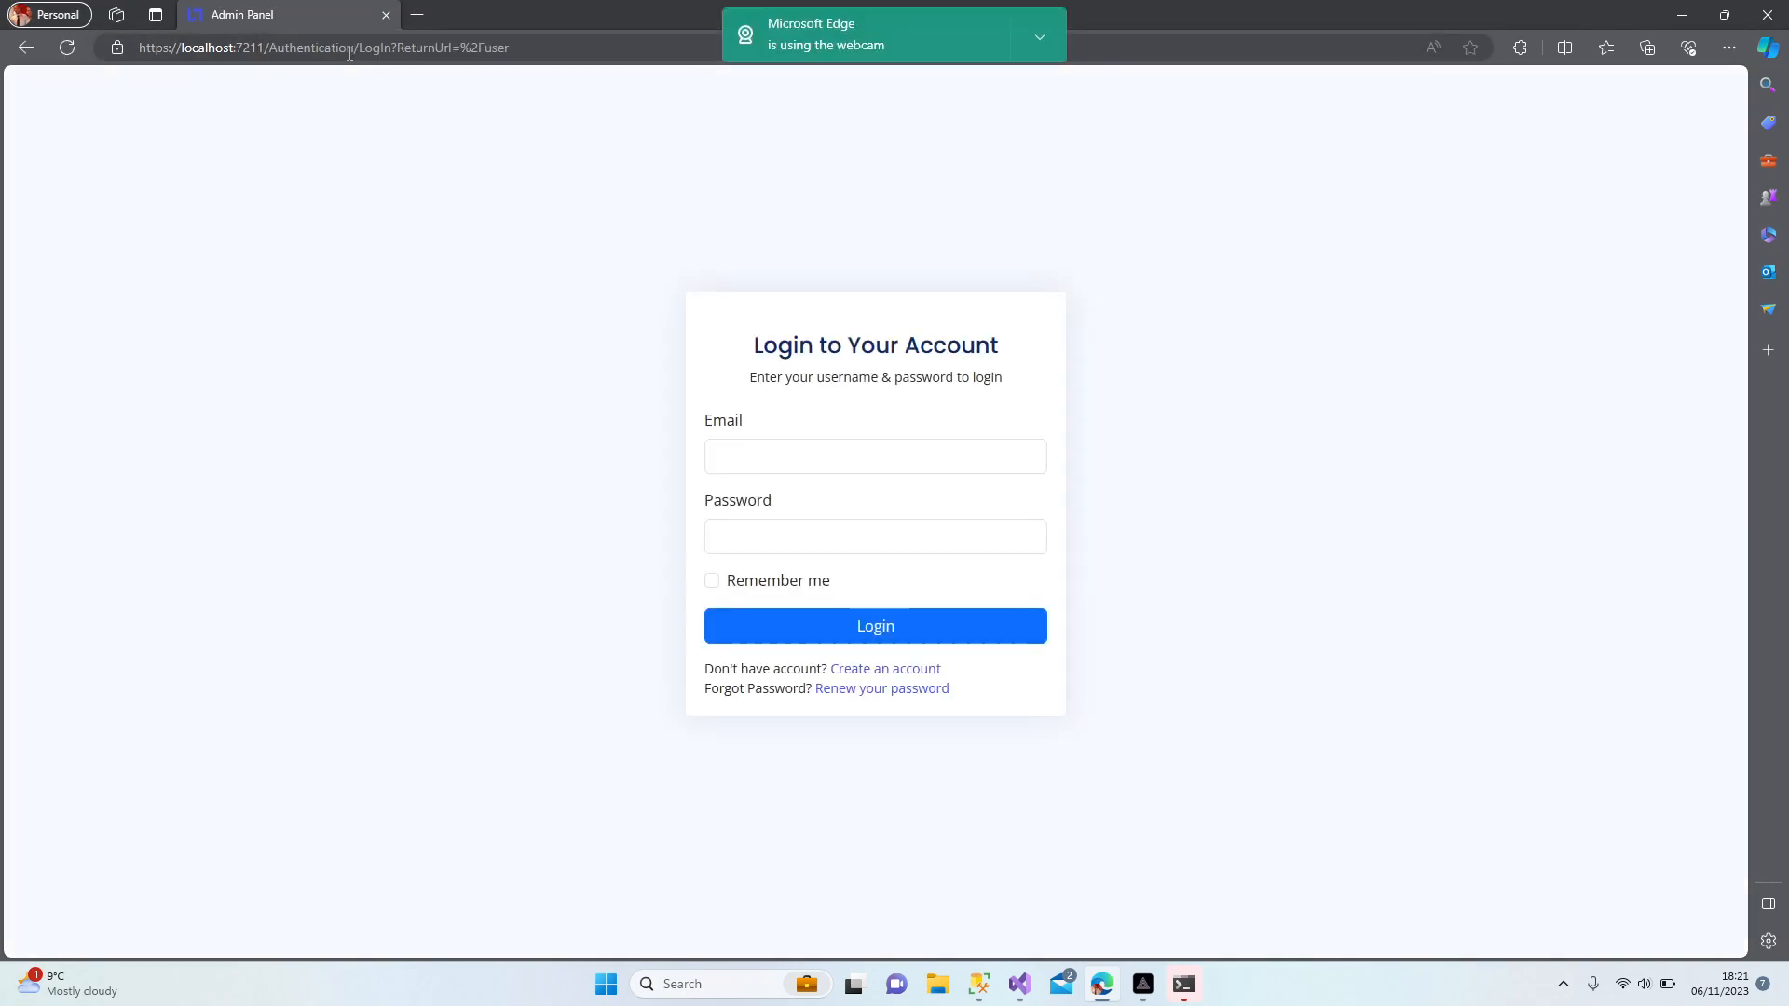
{"action": "left_click", "coordinate": [876, 454]}
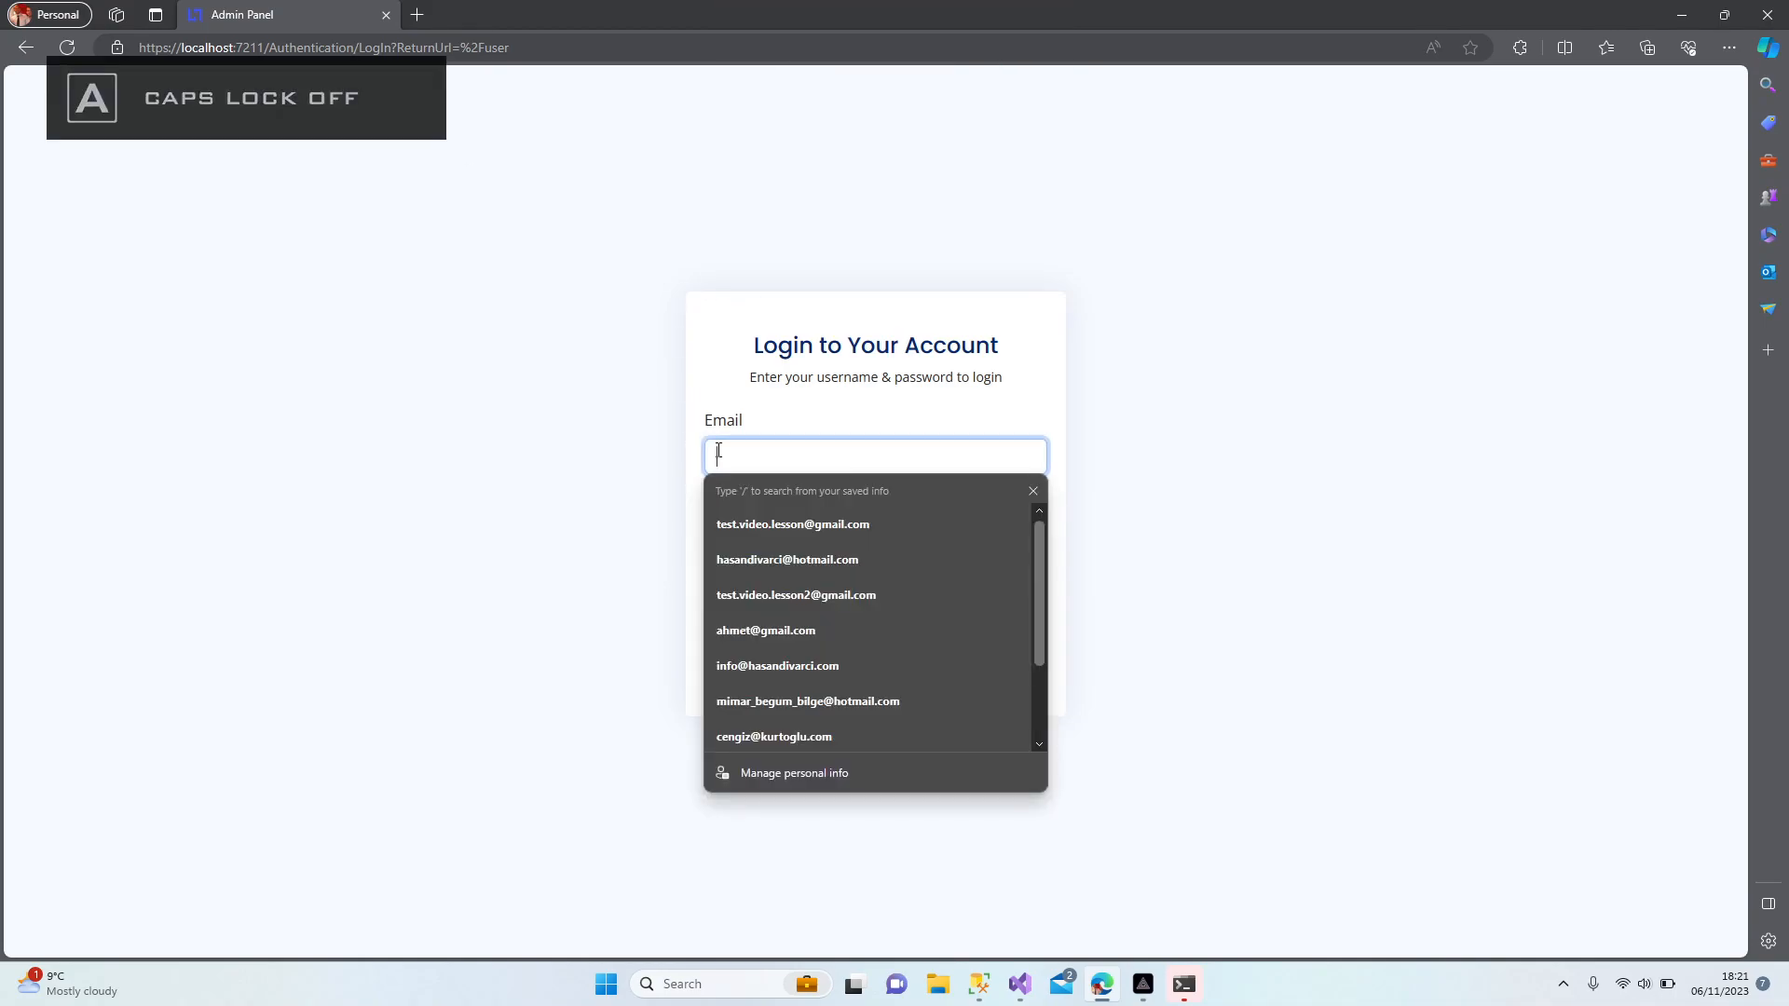
{"action": "left_click", "coordinate": [792, 524]}
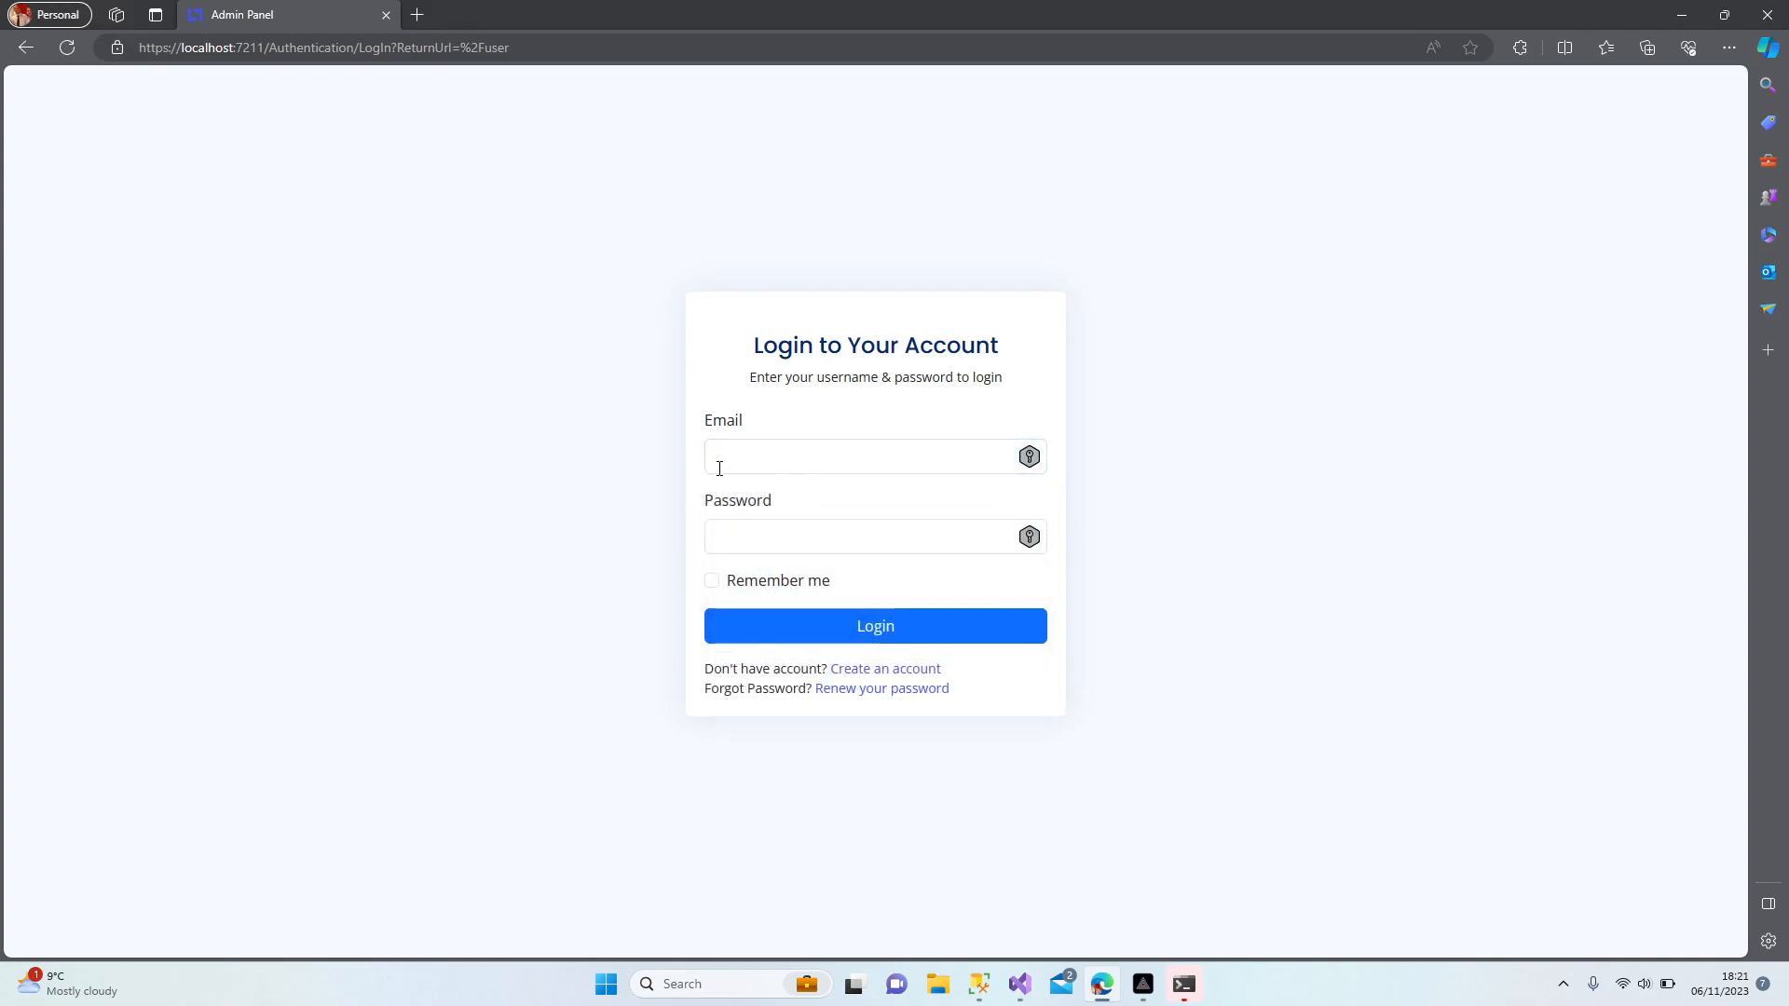
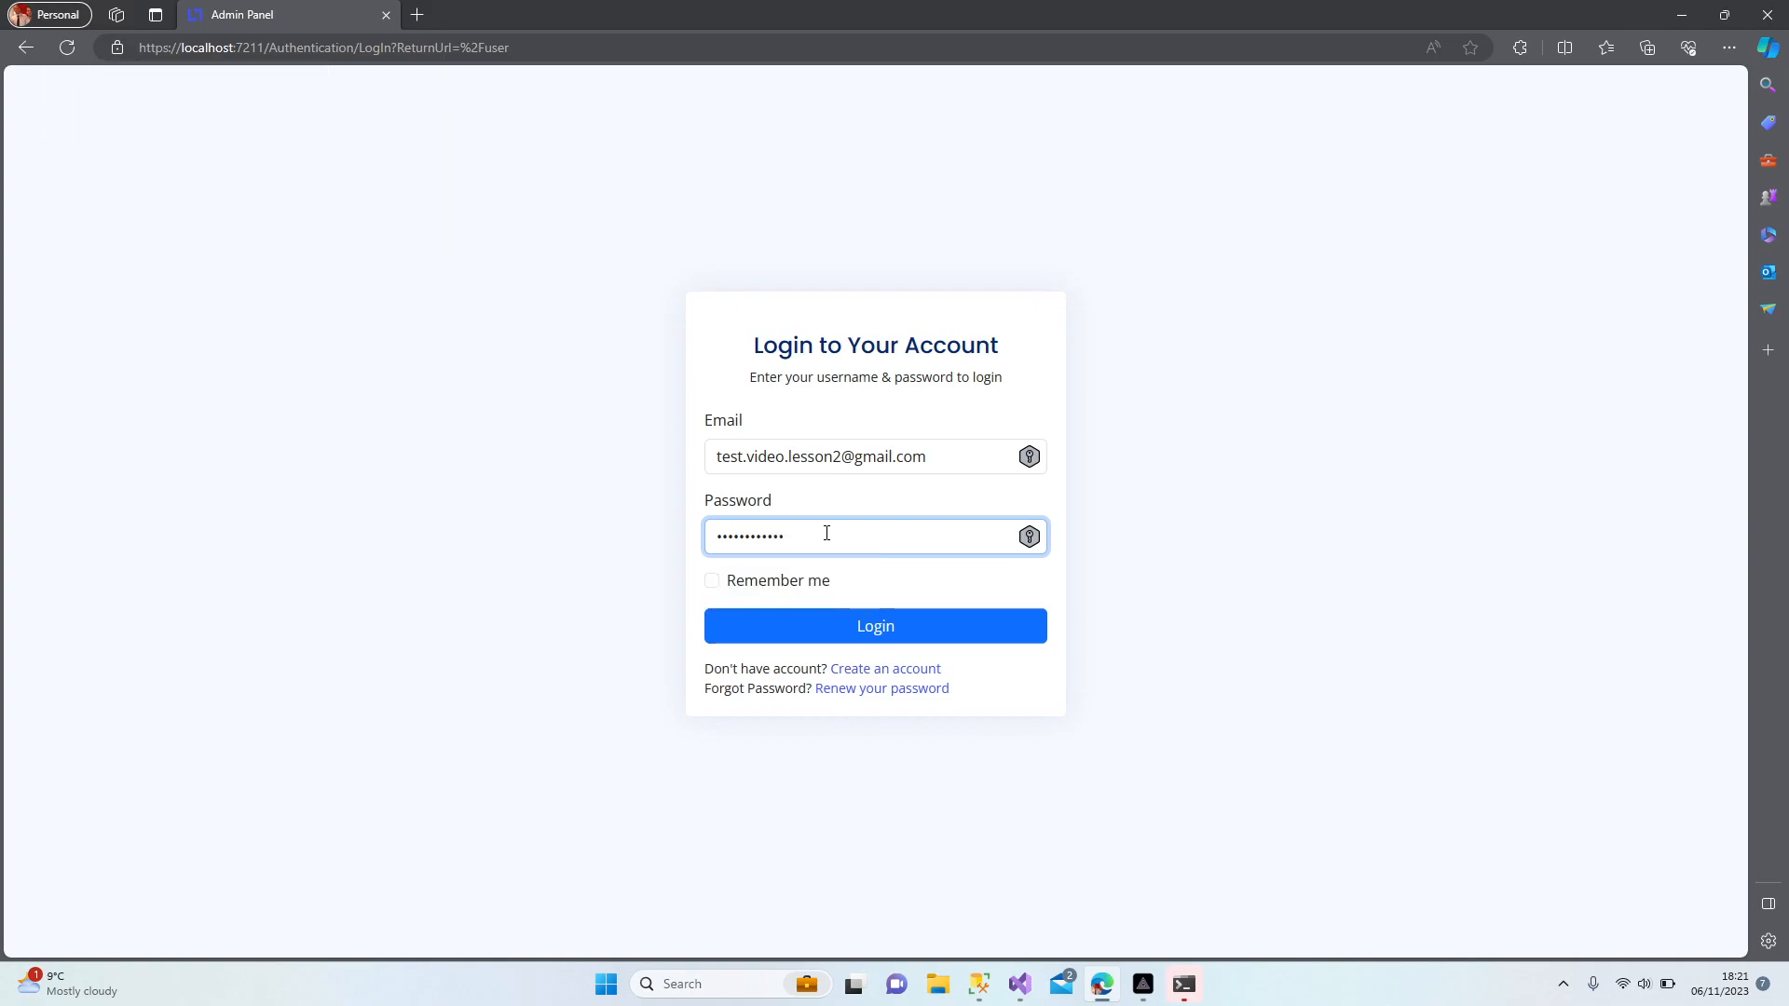
{"action": "left_click", "coordinate": [874, 627]}
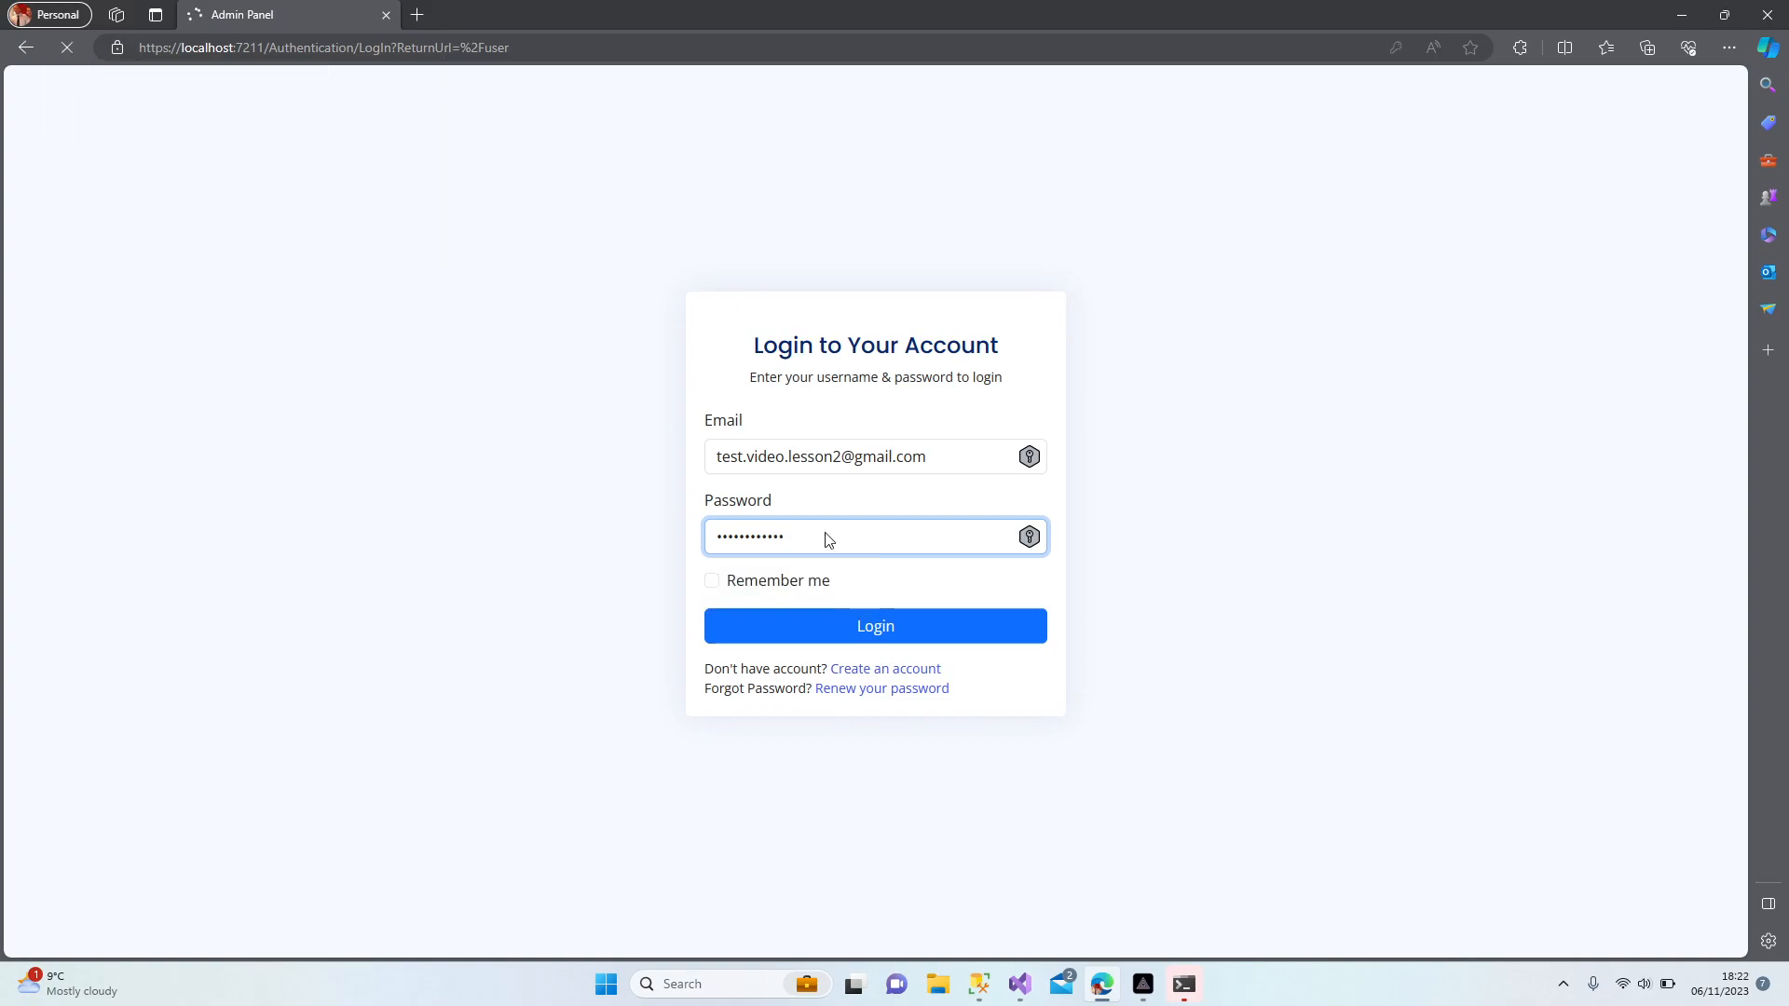
{"action": "left_click", "coordinate": [874, 626]}
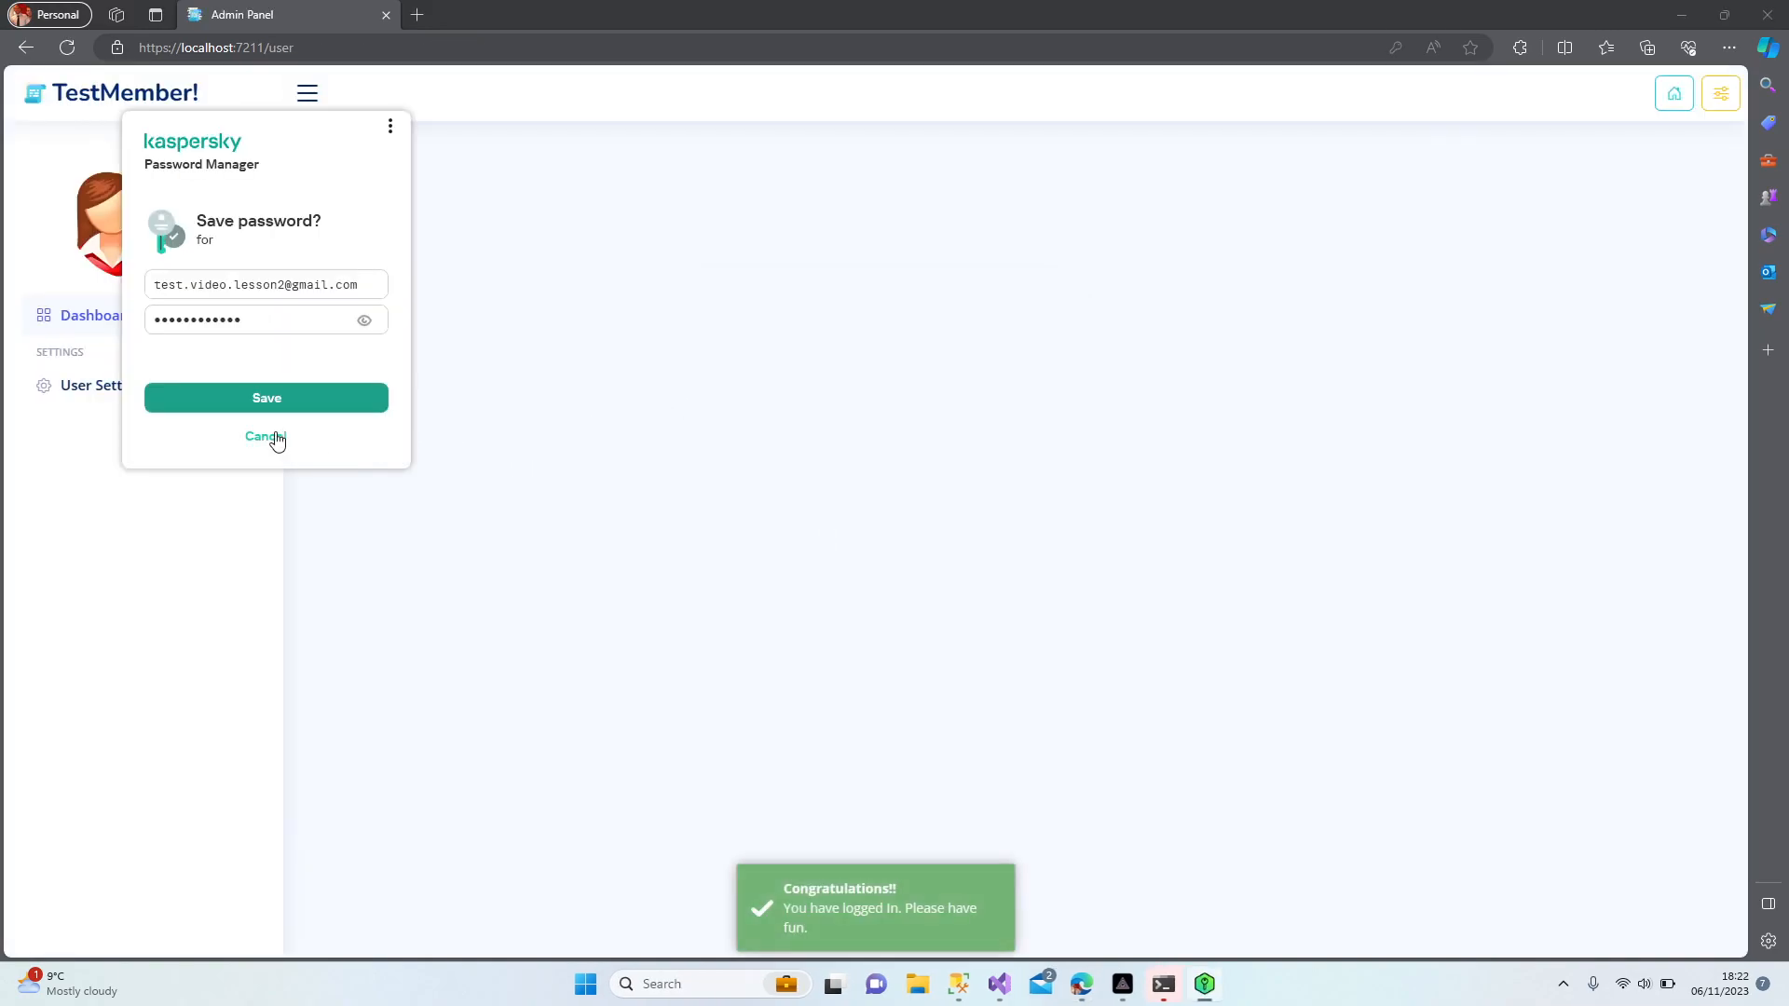
- Decline the save-password prompt and request the admin panel as the member, landing on a 403 page
{"action": "left_click", "coordinate": [264, 436]}
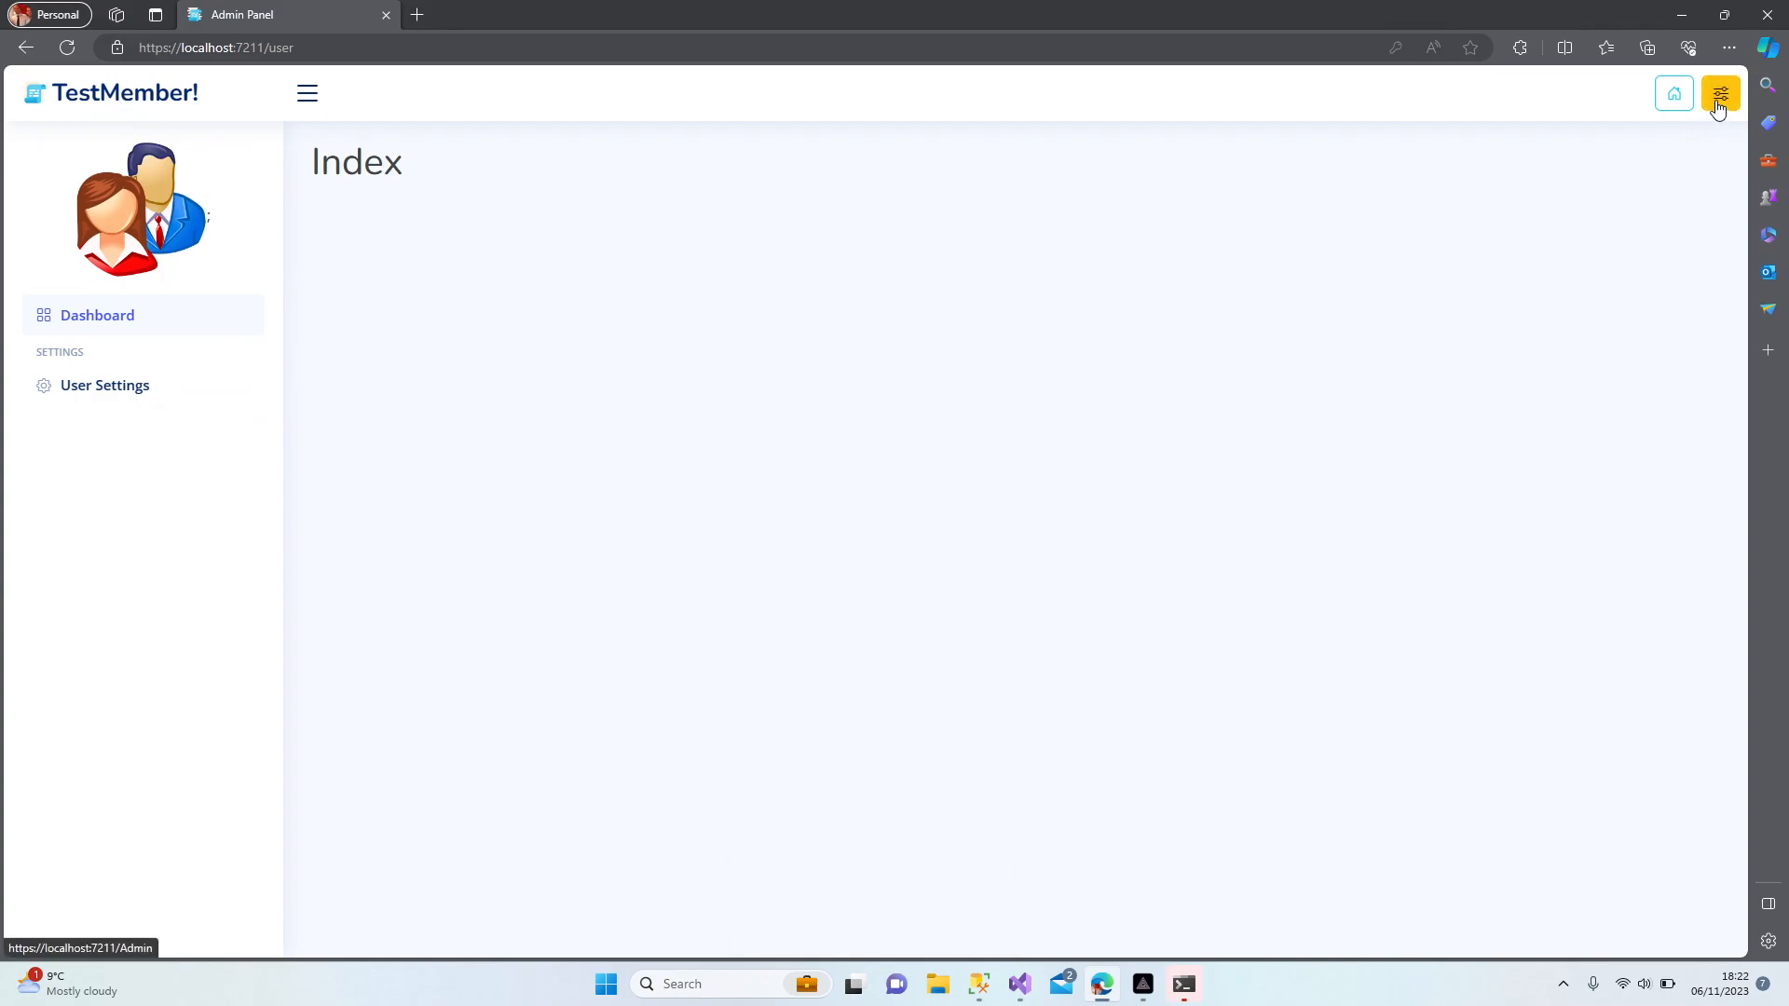
{"action": "left_click", "coordinate": [1720, 93]}
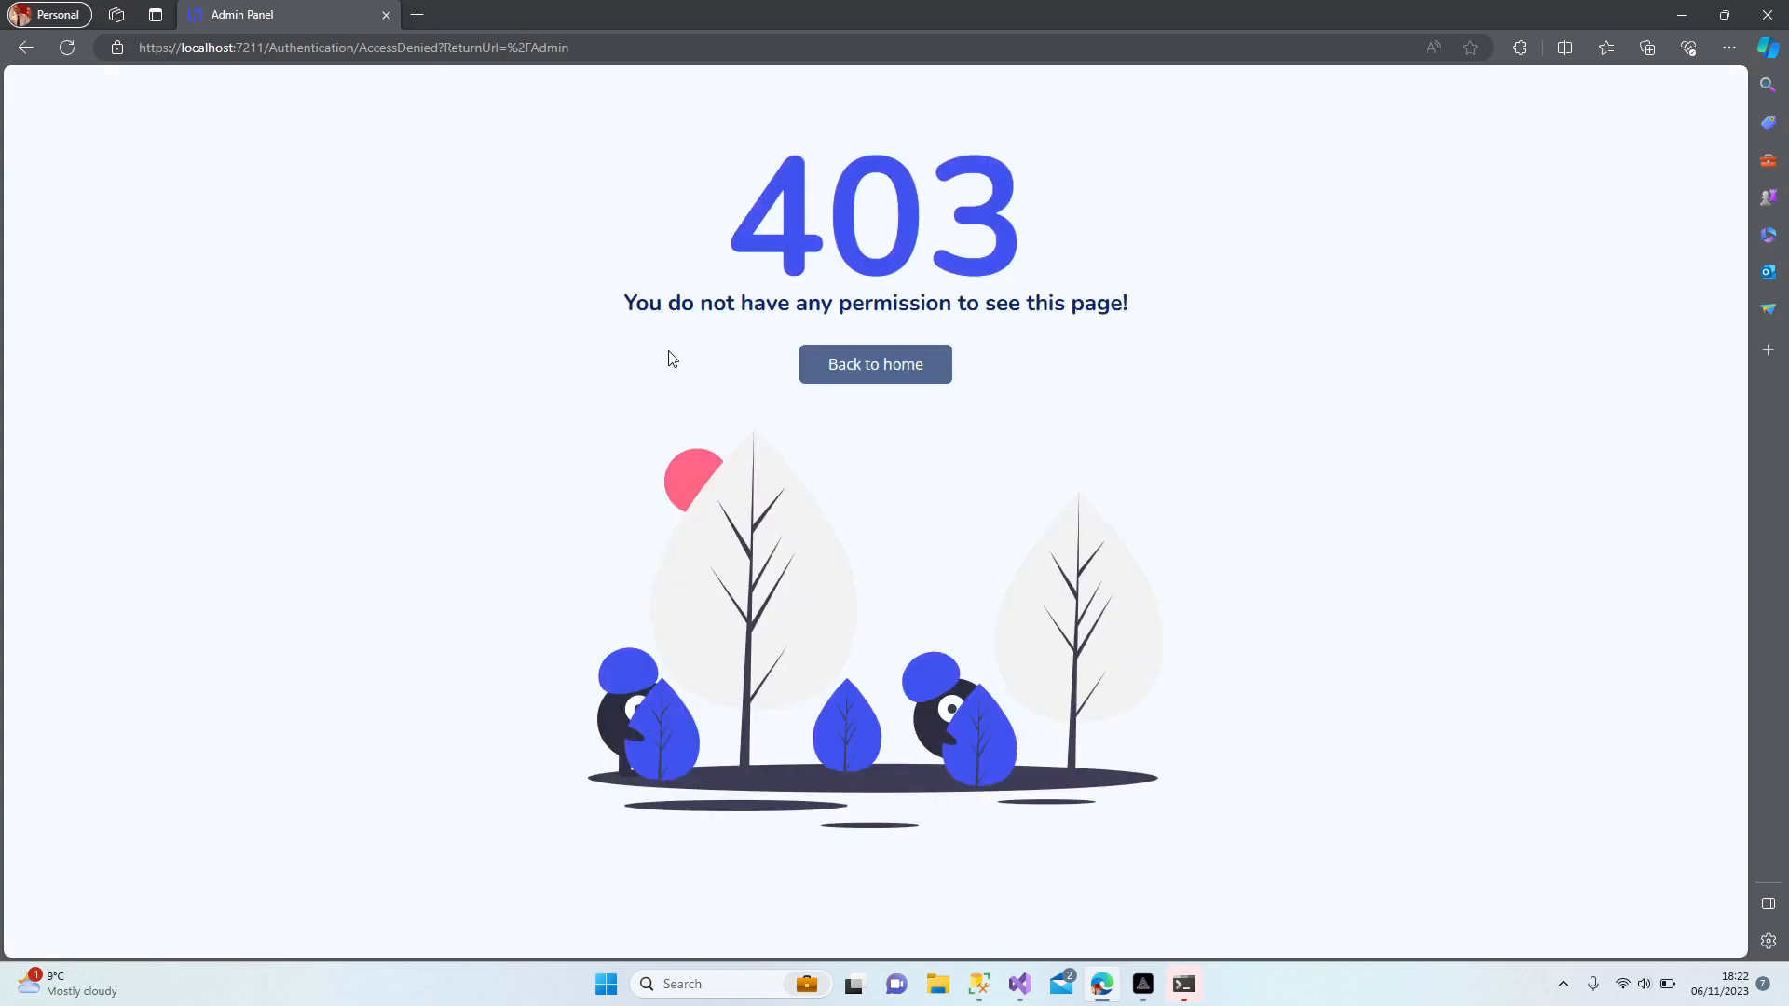
{"action": "mouse_move", "coordinate": [575, 343]}
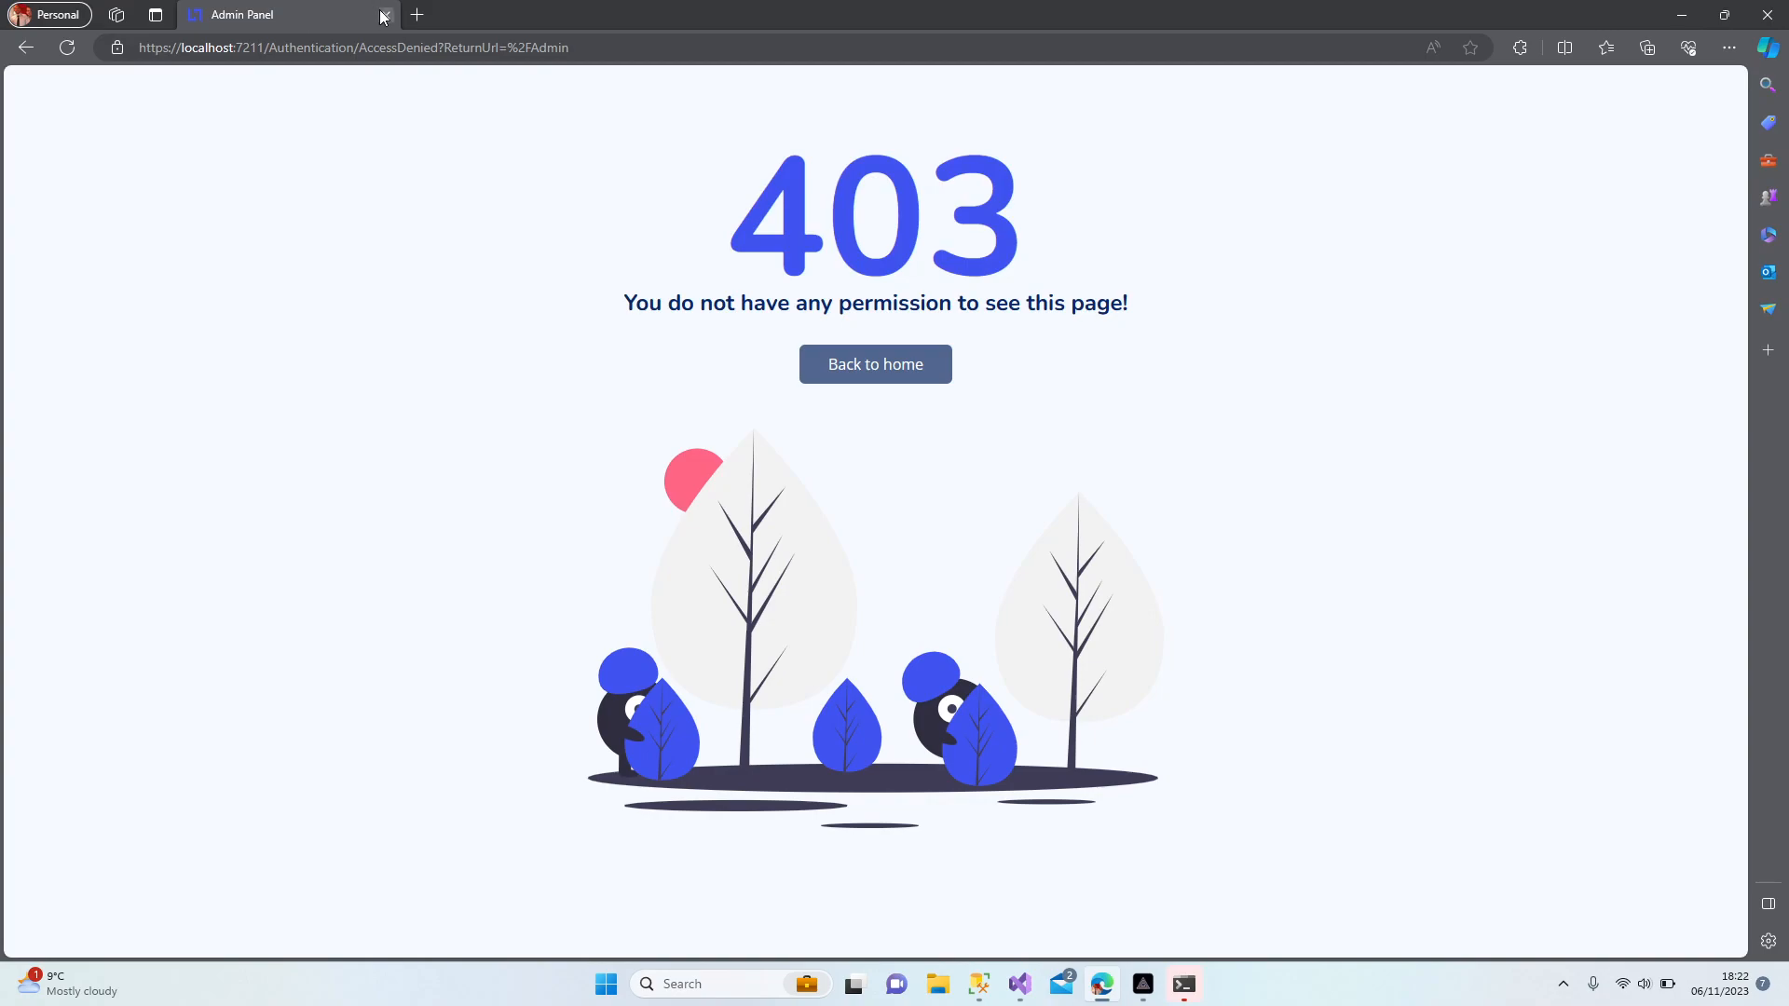
{"action": "mouse_move", "coordinate": [386, 13]}
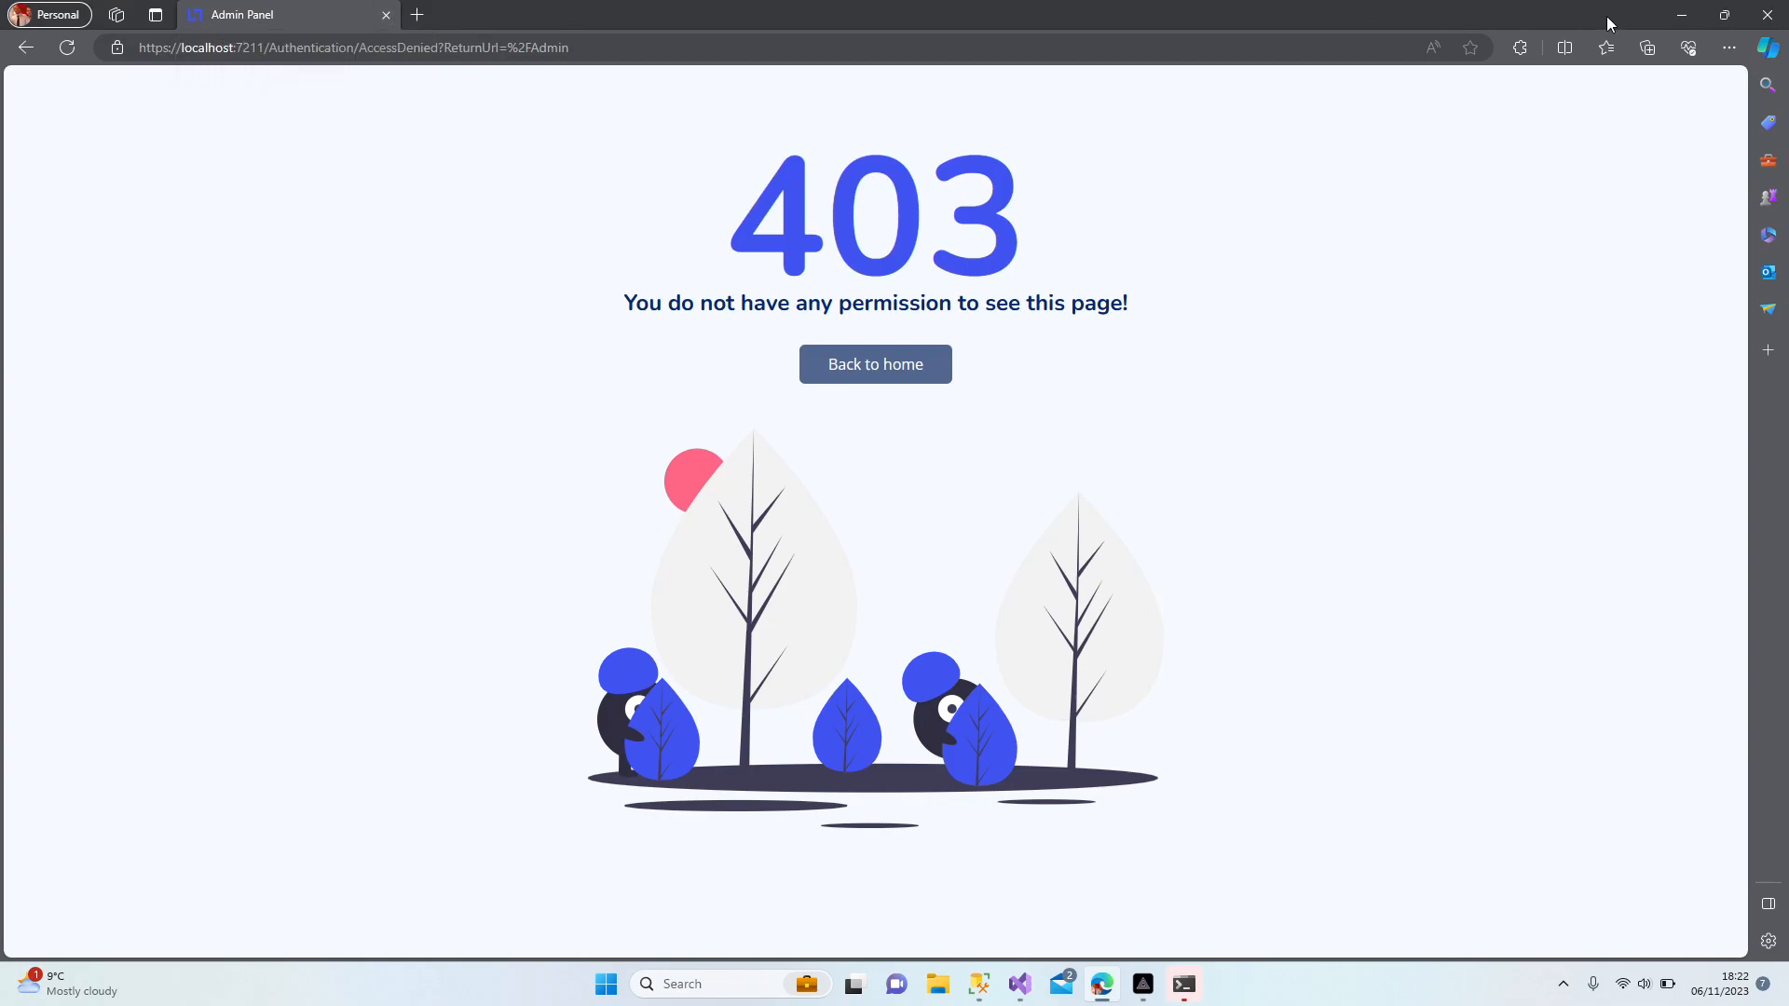
{"action": "mouse_move", "coordinate": [1221, 166]}
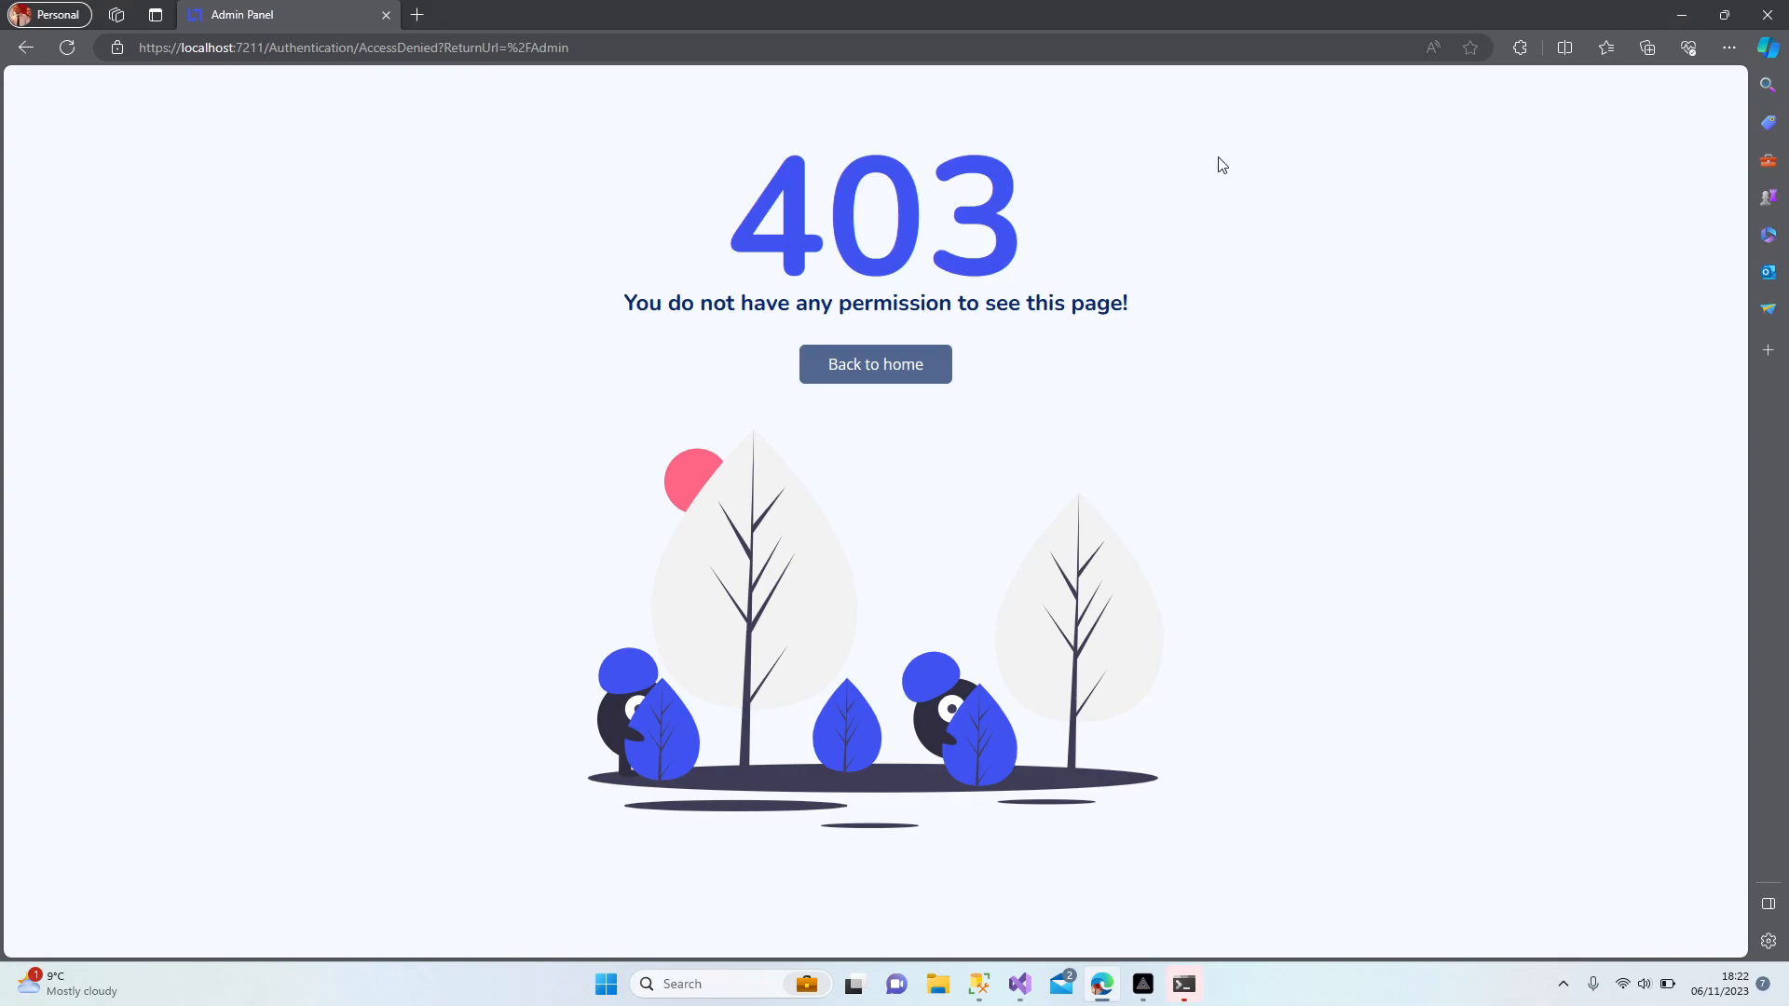
{"action": "mouse_move", "coordinate": [846, 499]}
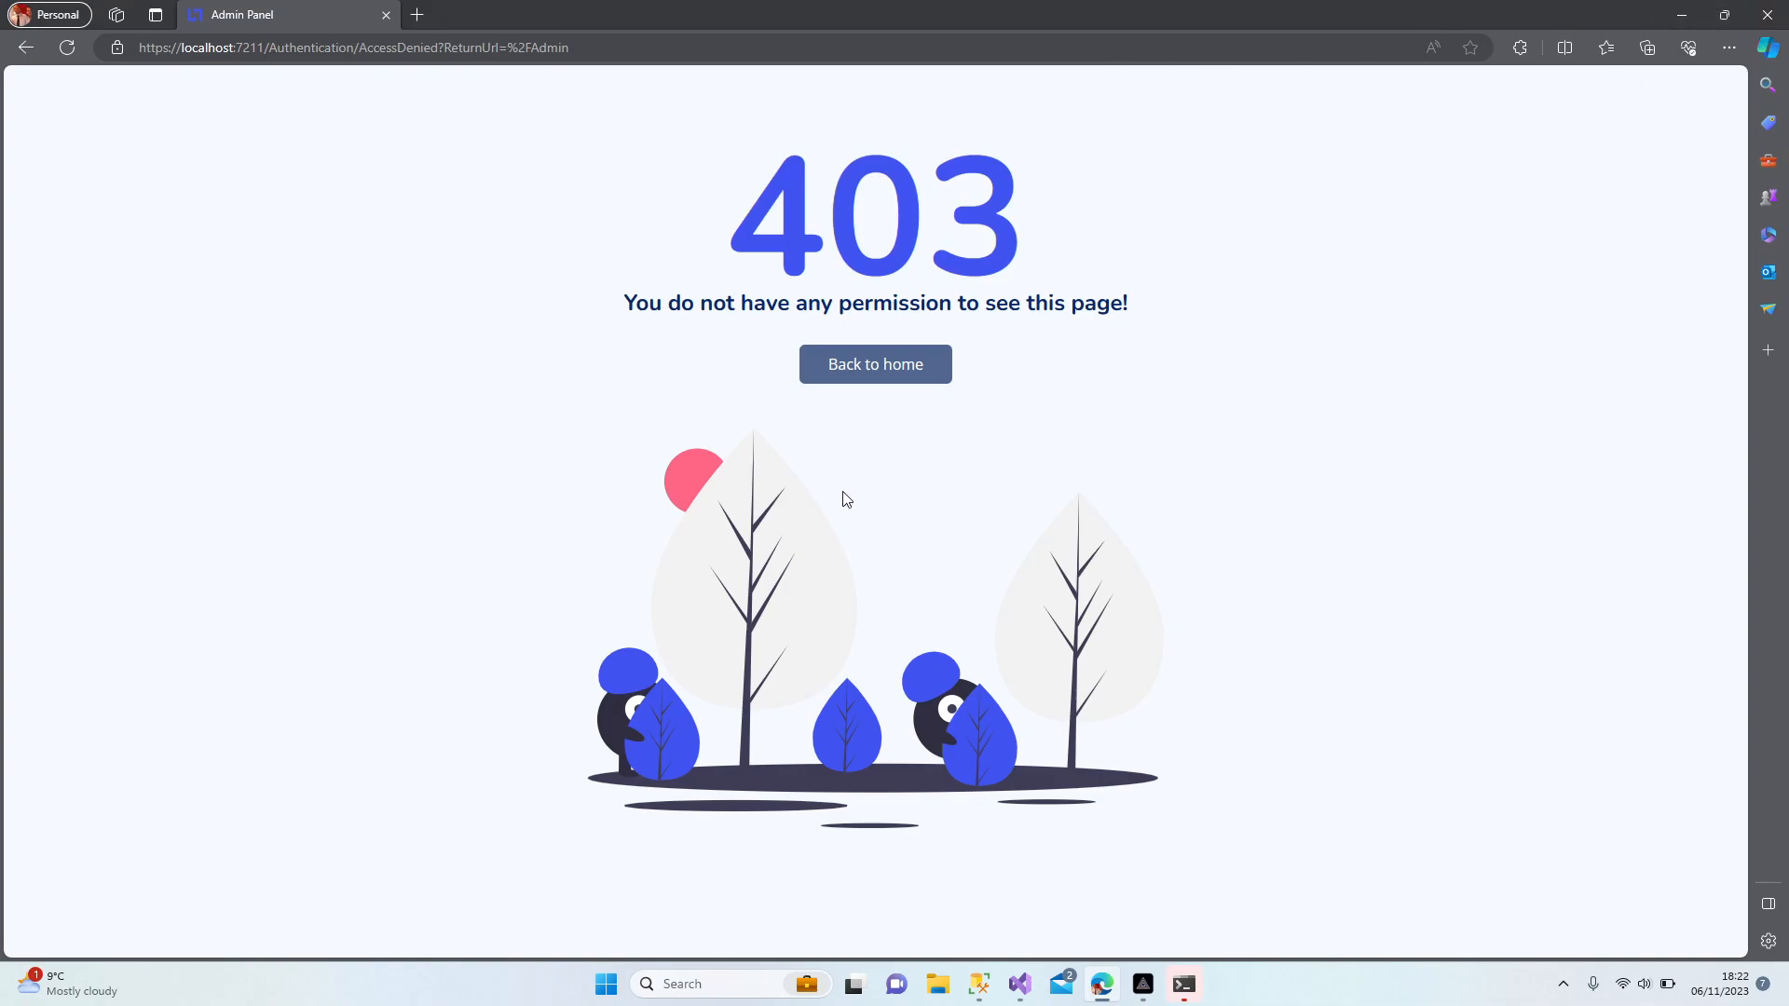
{"action": "mouse_move", "coordinate": [1265, 304]}
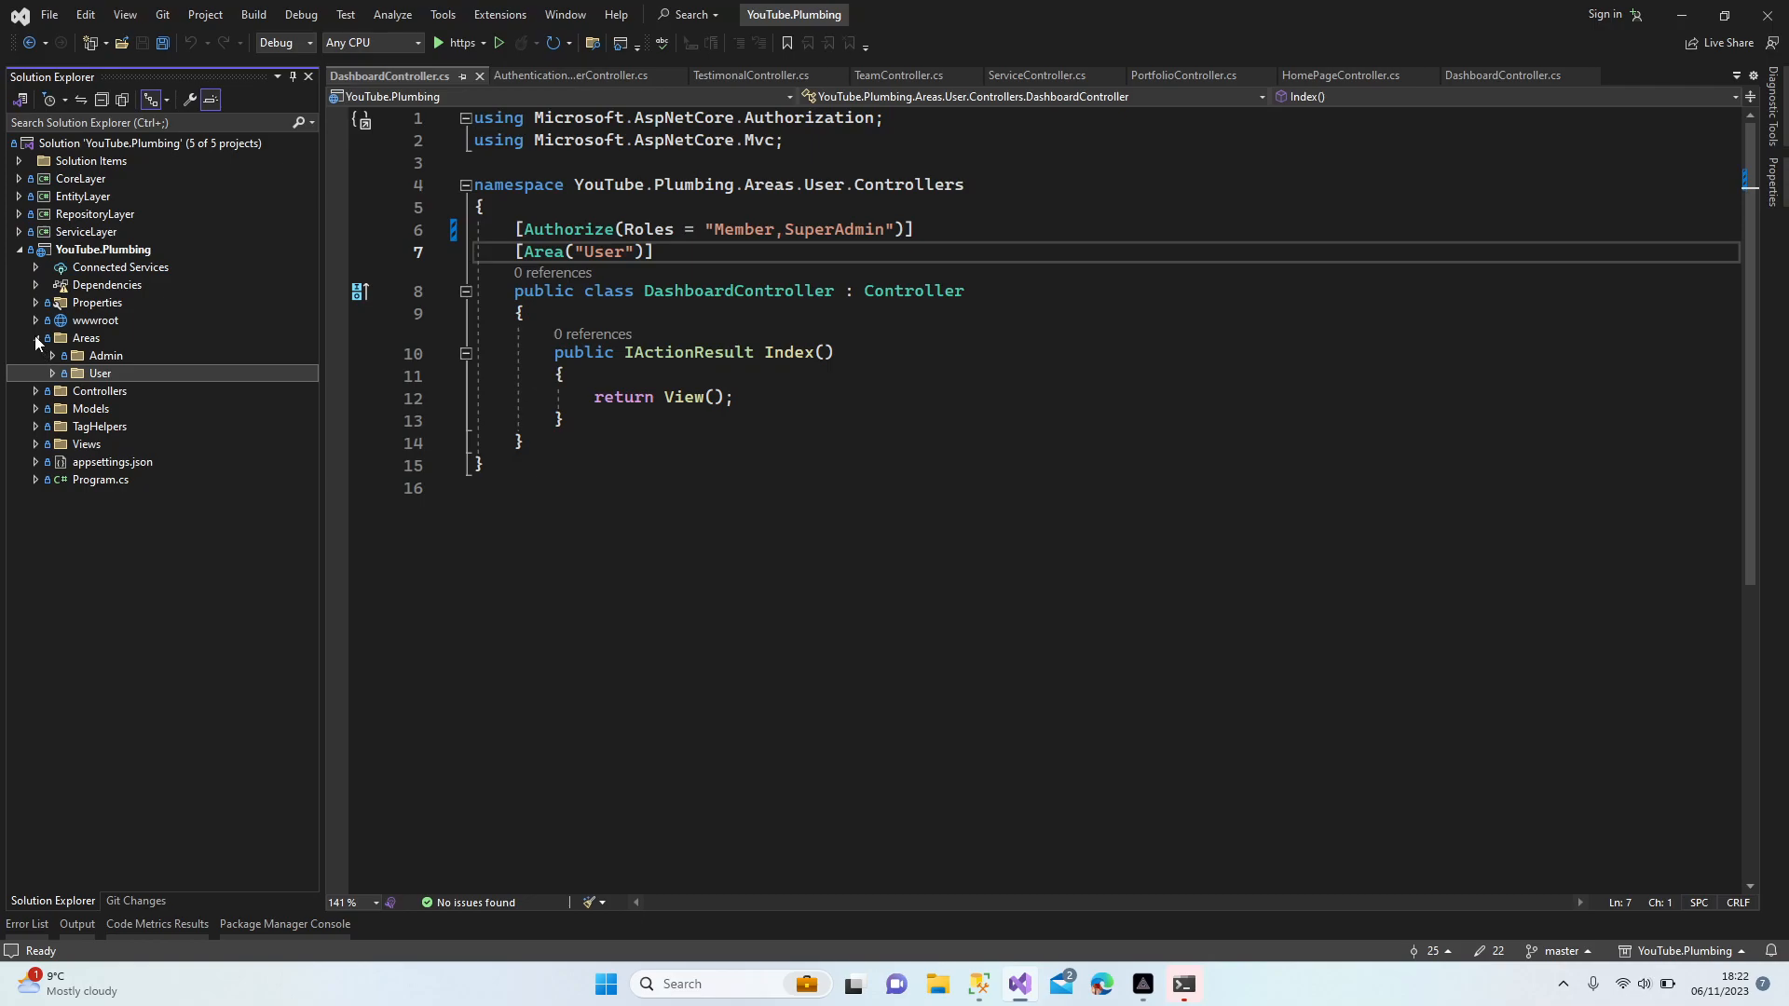
- Re-expand YouTube.Plumbing > Areas > User > Controllers and bring up AuthenticationUserController.cs
{"action": "left_click", "coordinate": [36, 337]}
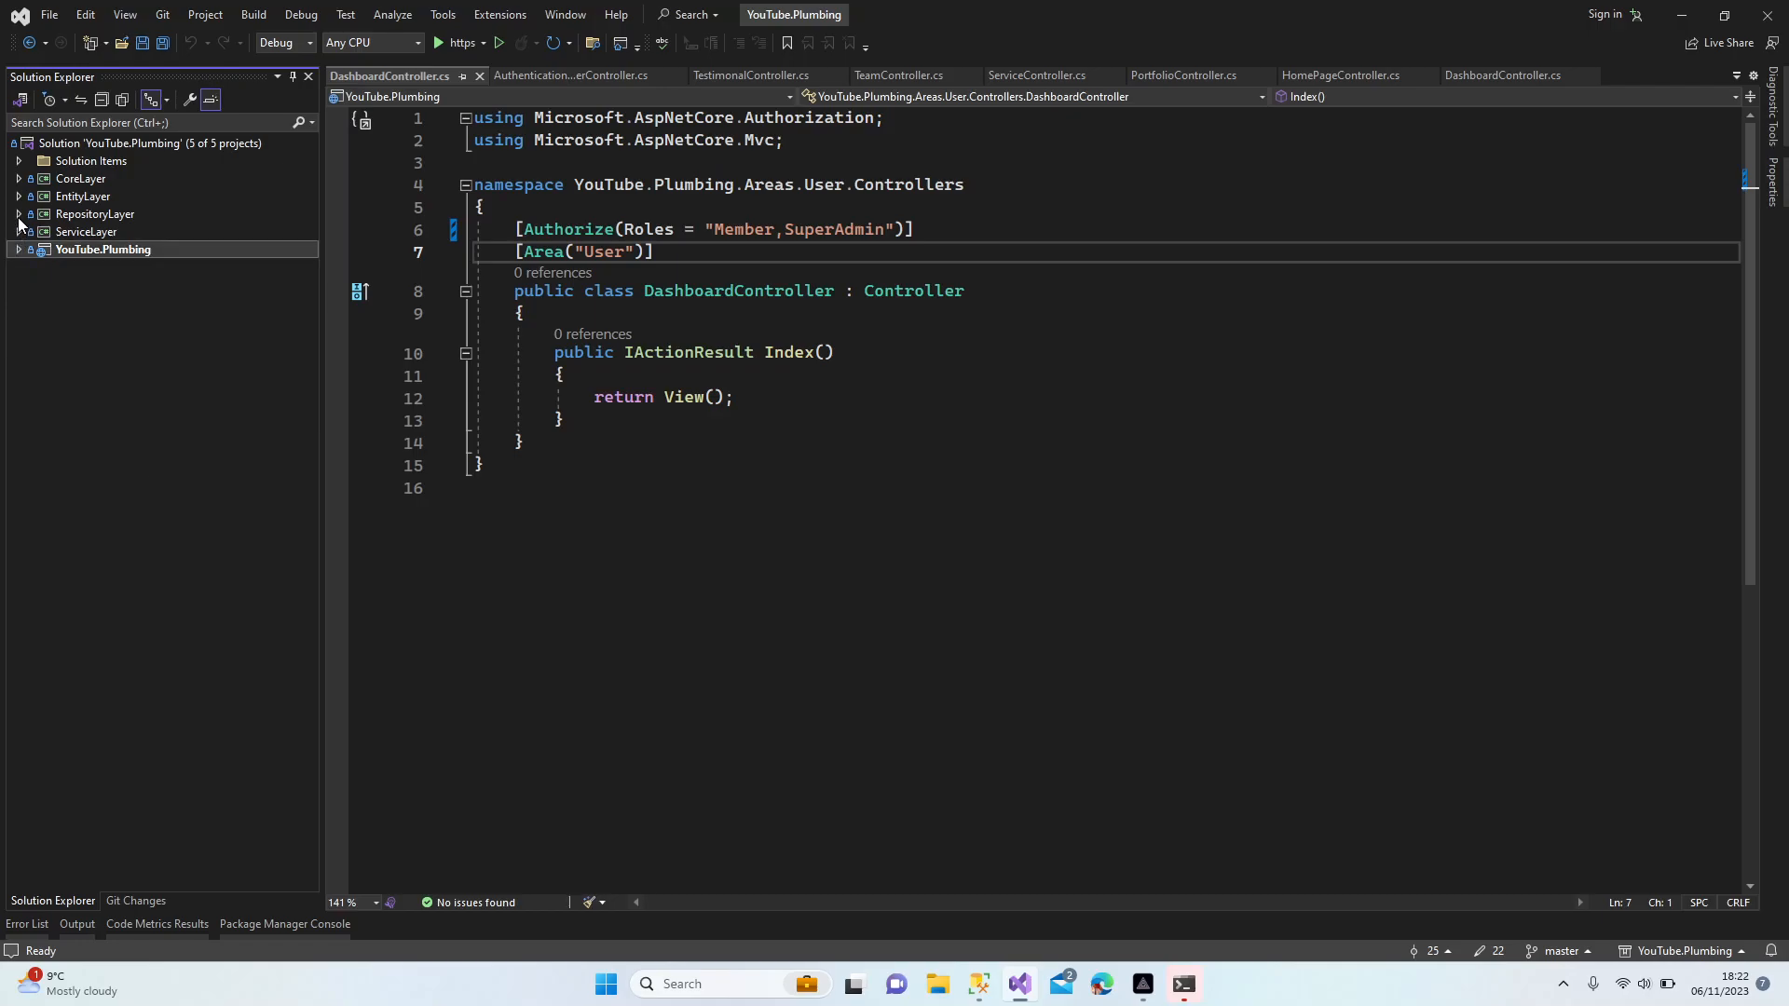
{"action": "left_click", "coordinate": [19, 248]}
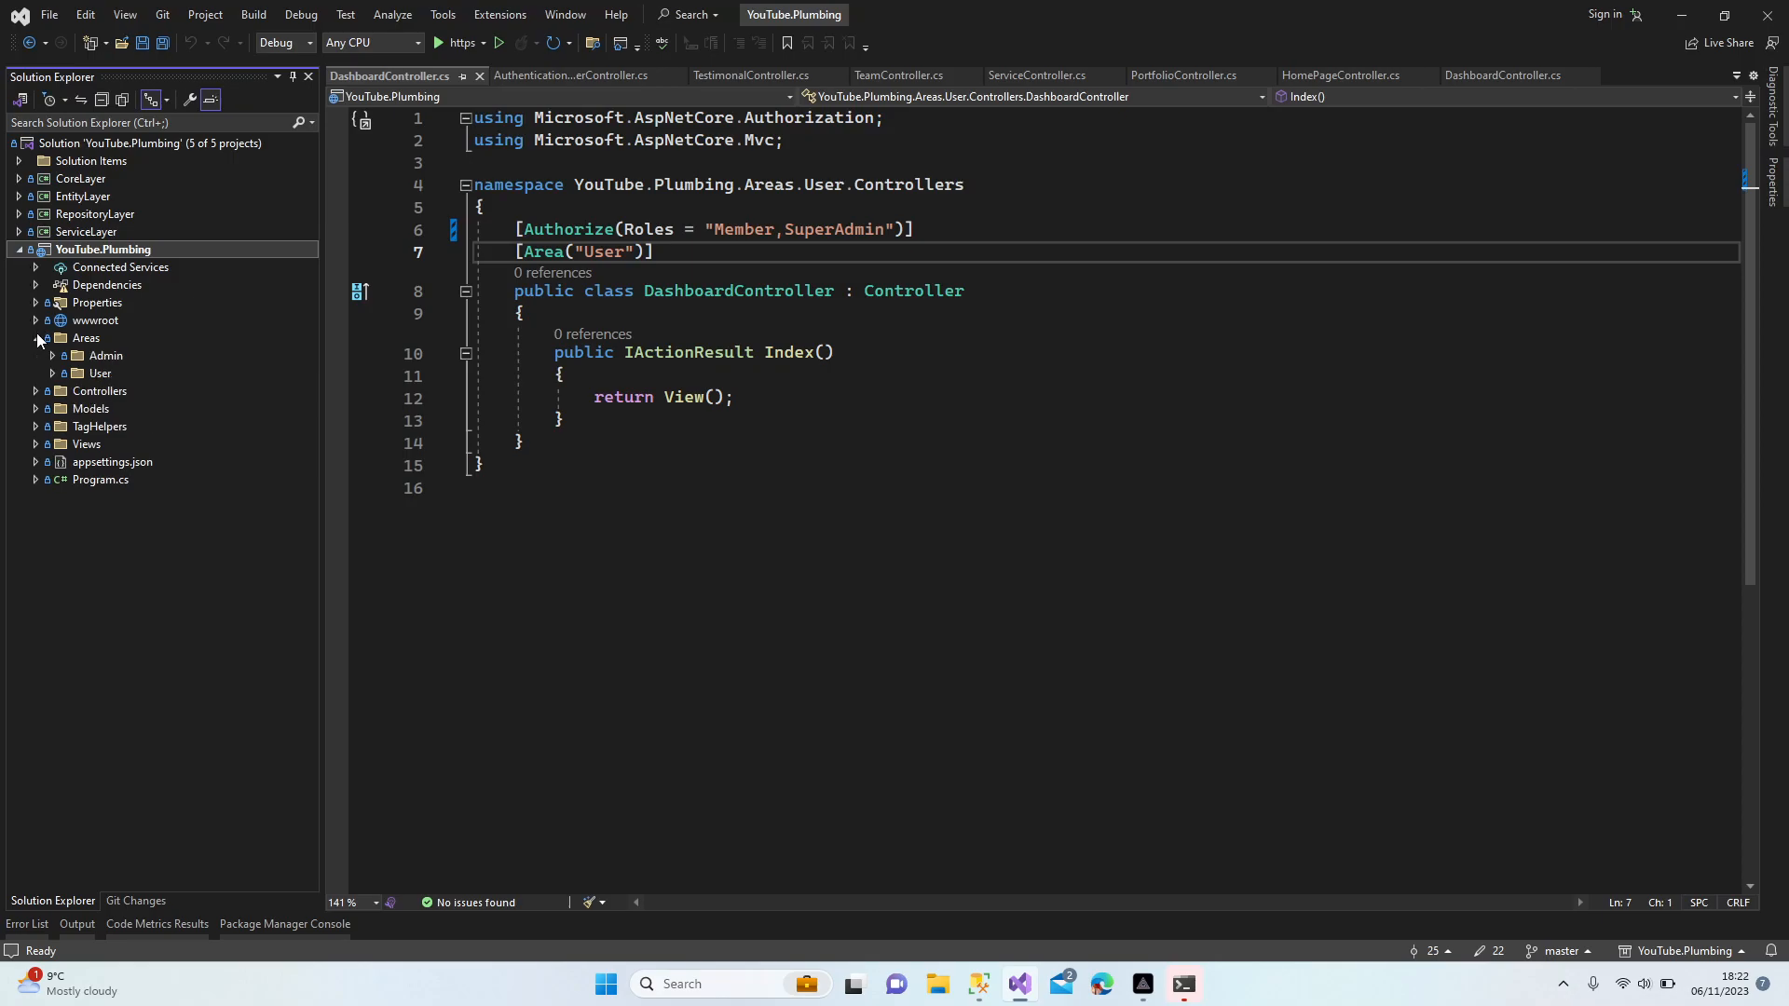
{"action": "left_click", "coordinate": [52, 372]}
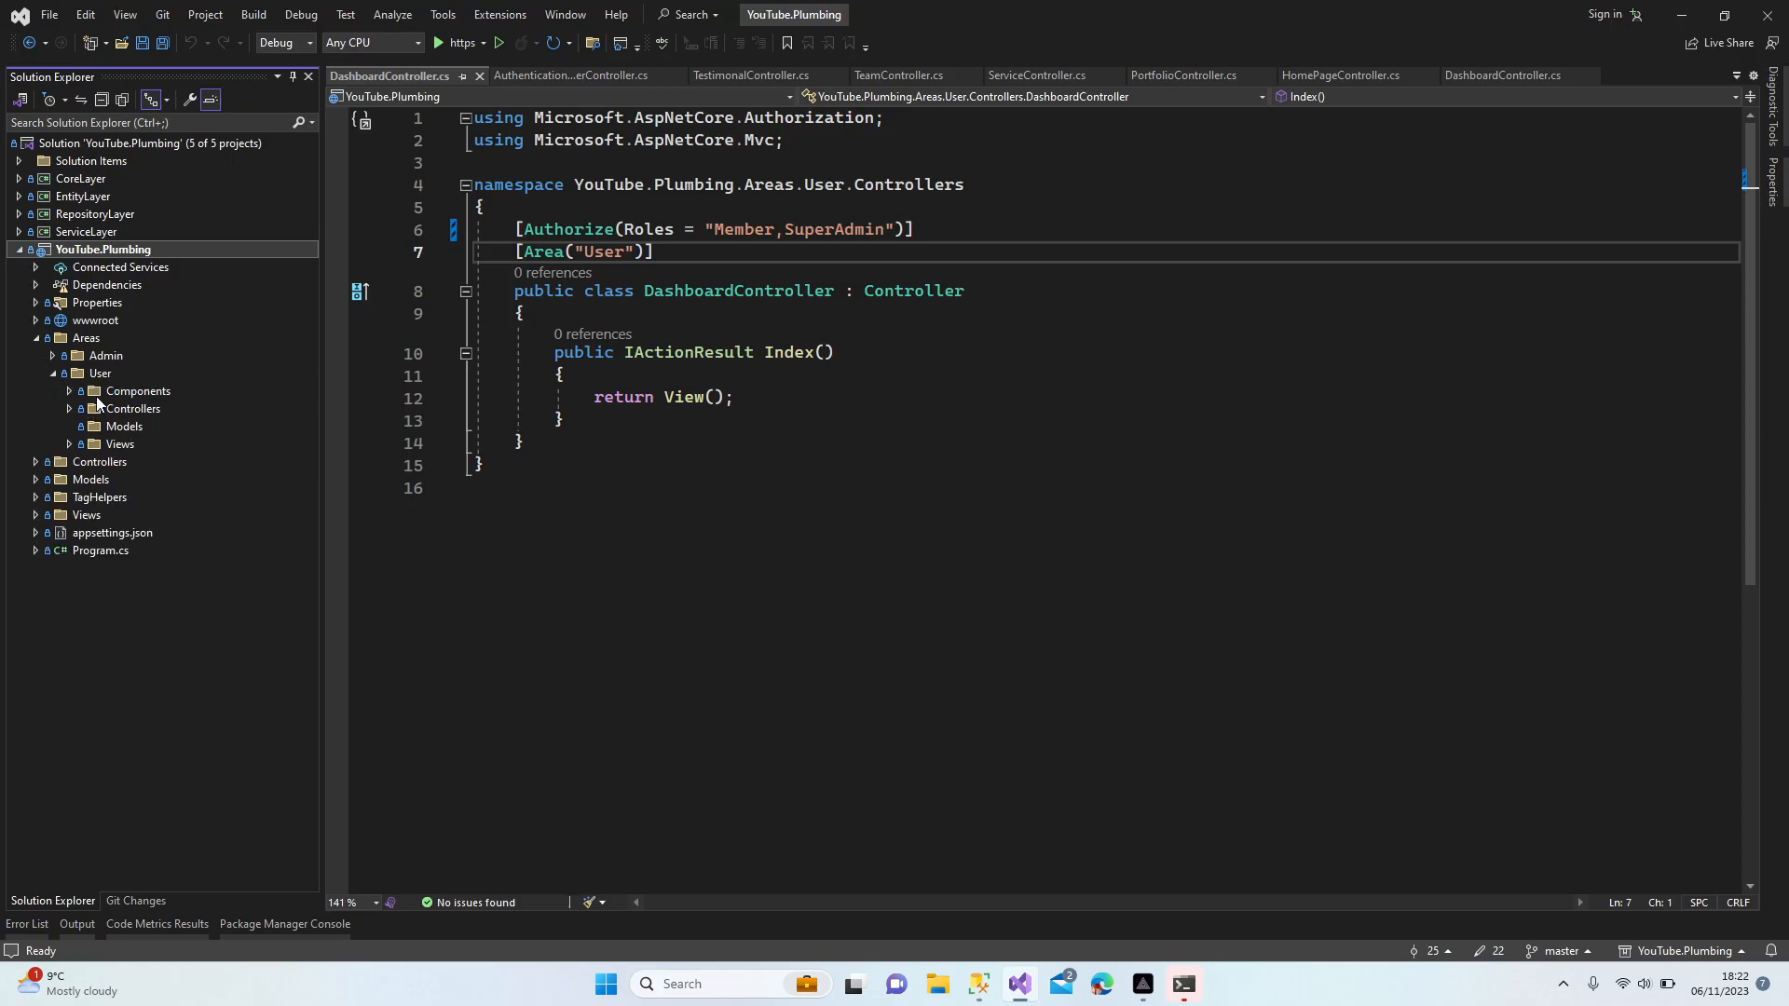
{"action": "left_click", "coordinate": [134, 408]}
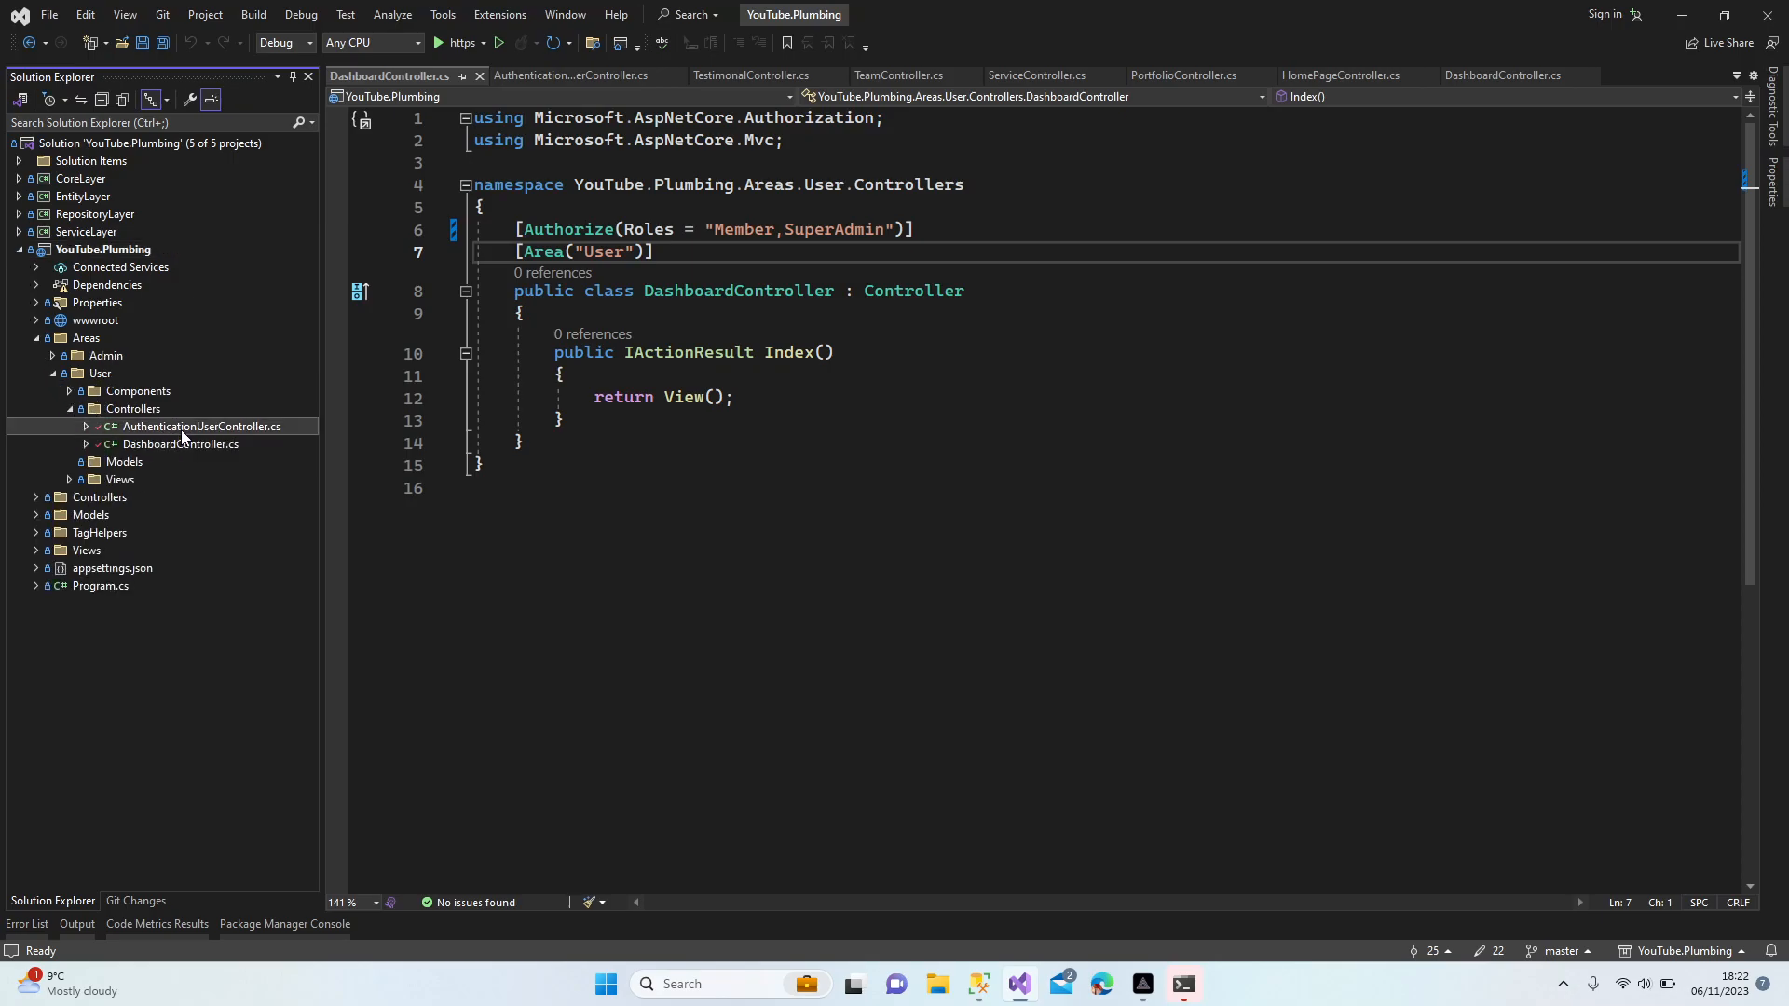
{"action": "left_click", "coordinate": [576, 74]}
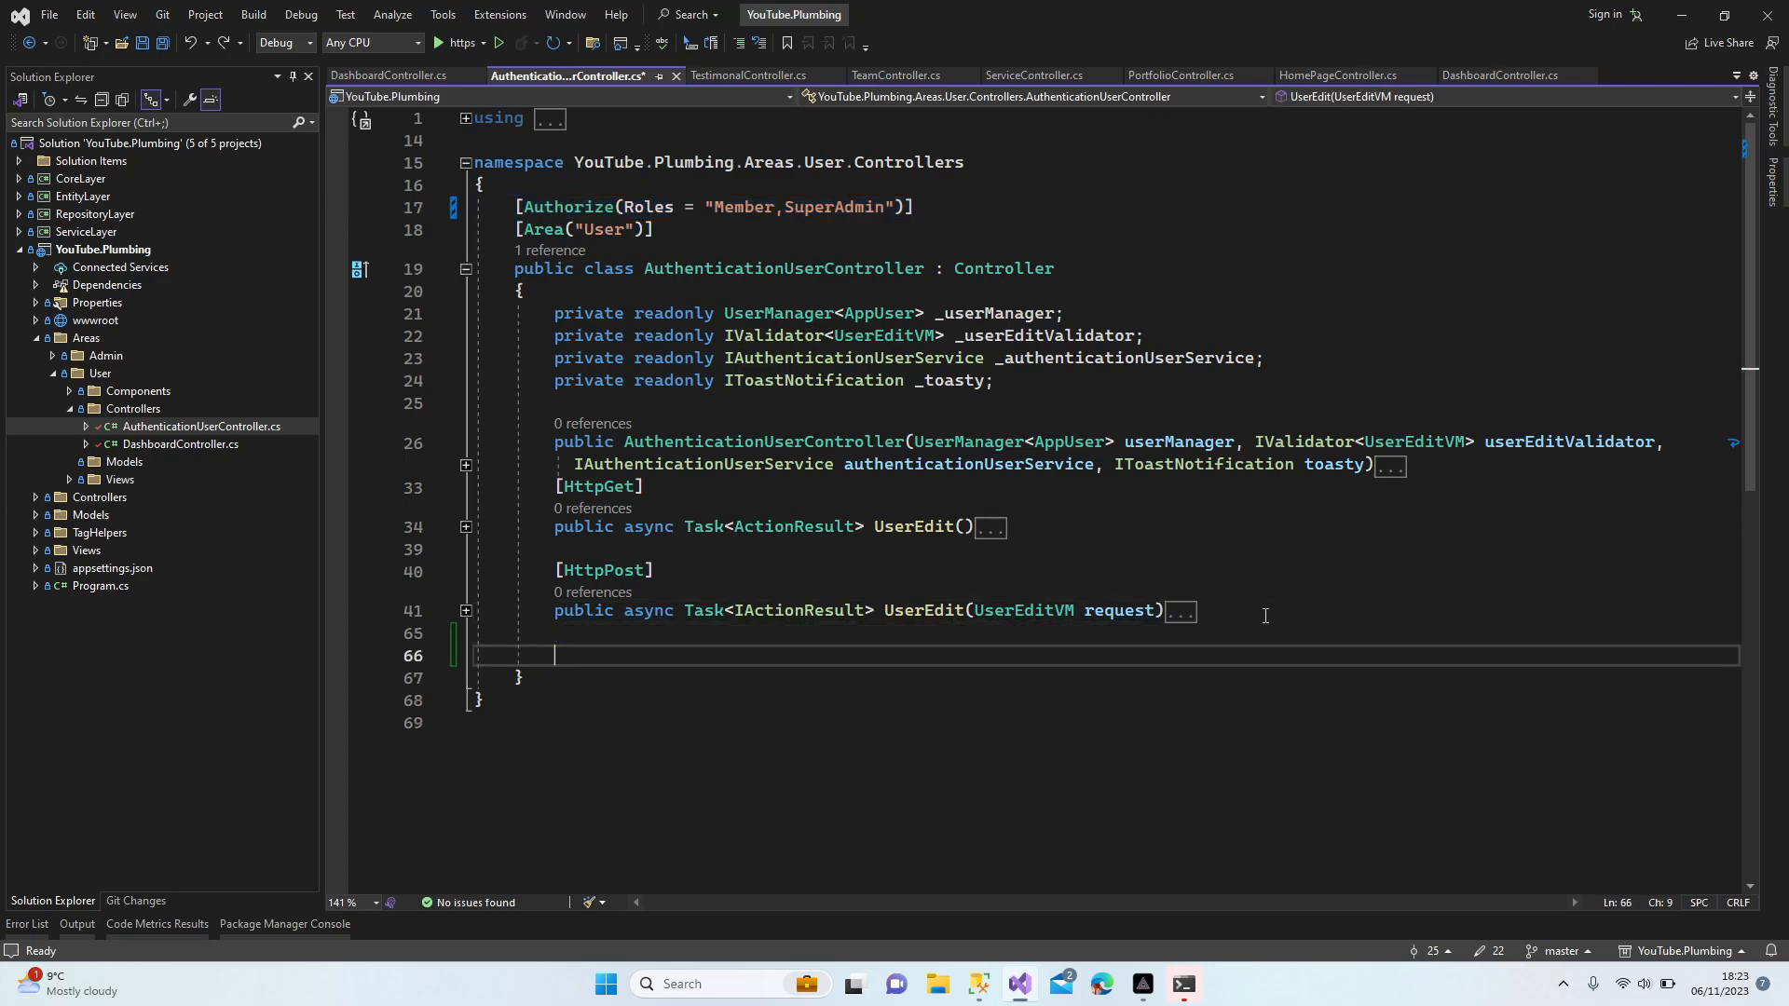
- Declare a public async Task<IActionResult> Logout() action in AuthenticationUserController
{"action": "type", "text": "public asyn"}
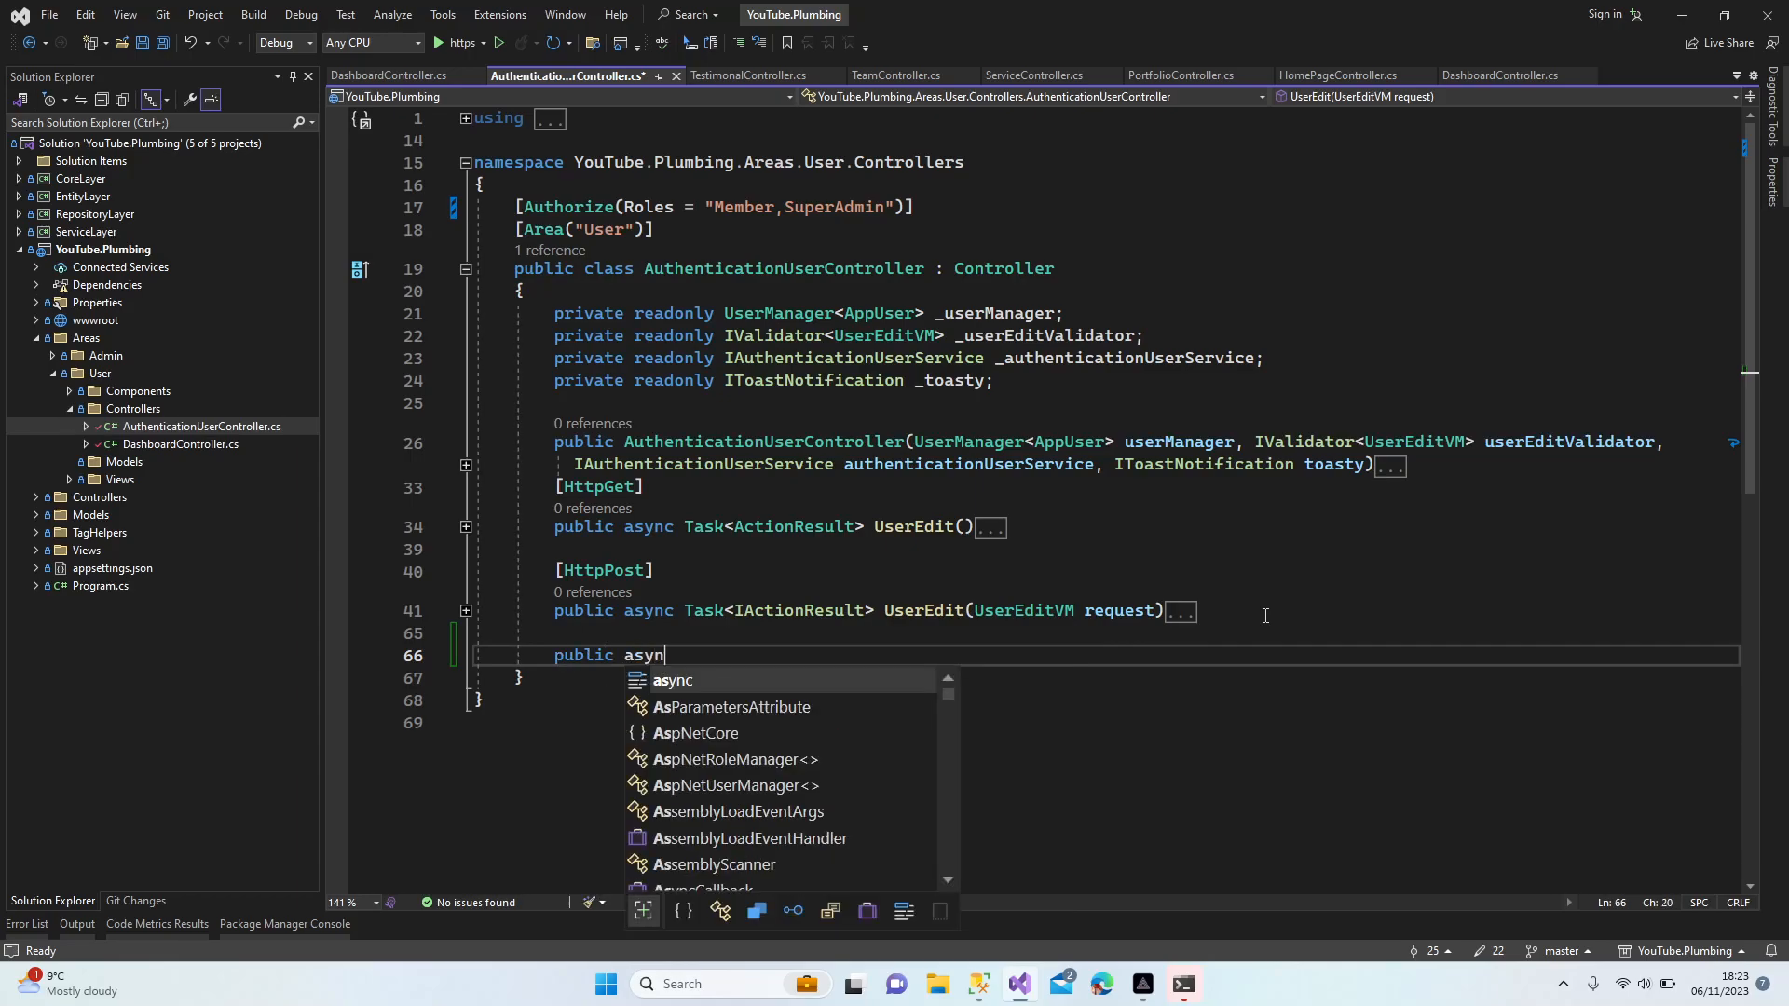
{"action": "type", "text": "Task"}
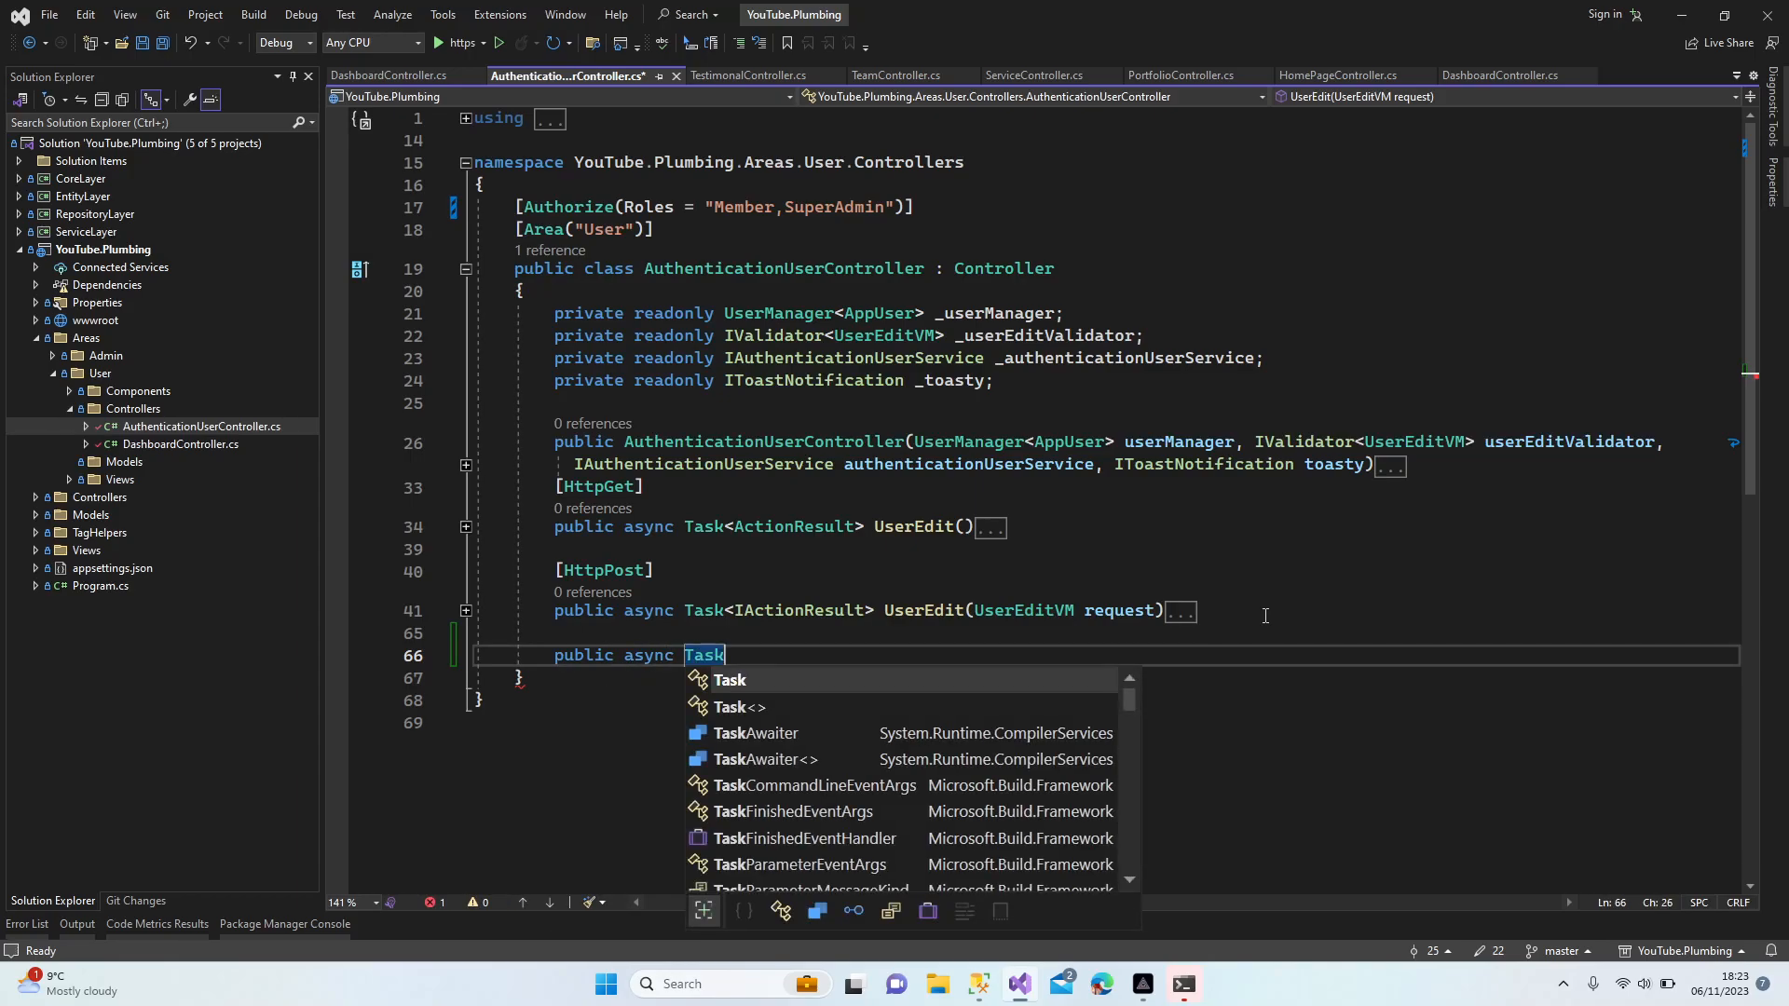
{"action": "type", "text": "<Iac>"}
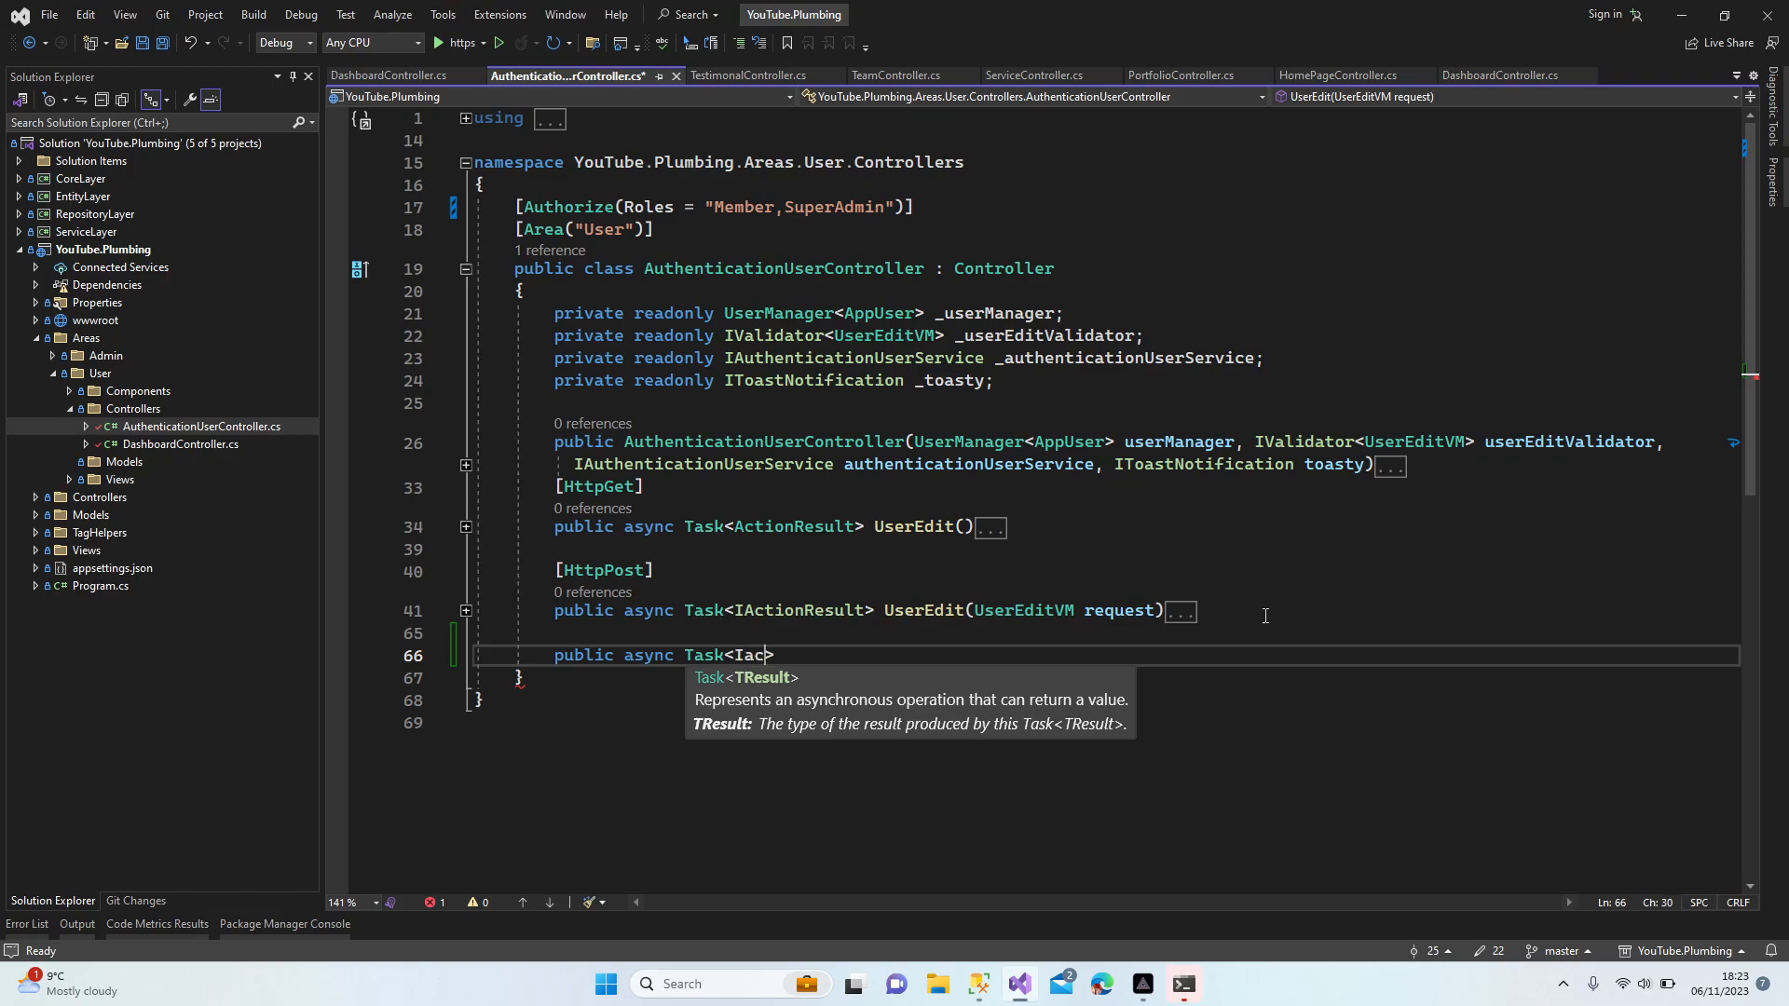
{"action": "type", "text": "tionResult"}
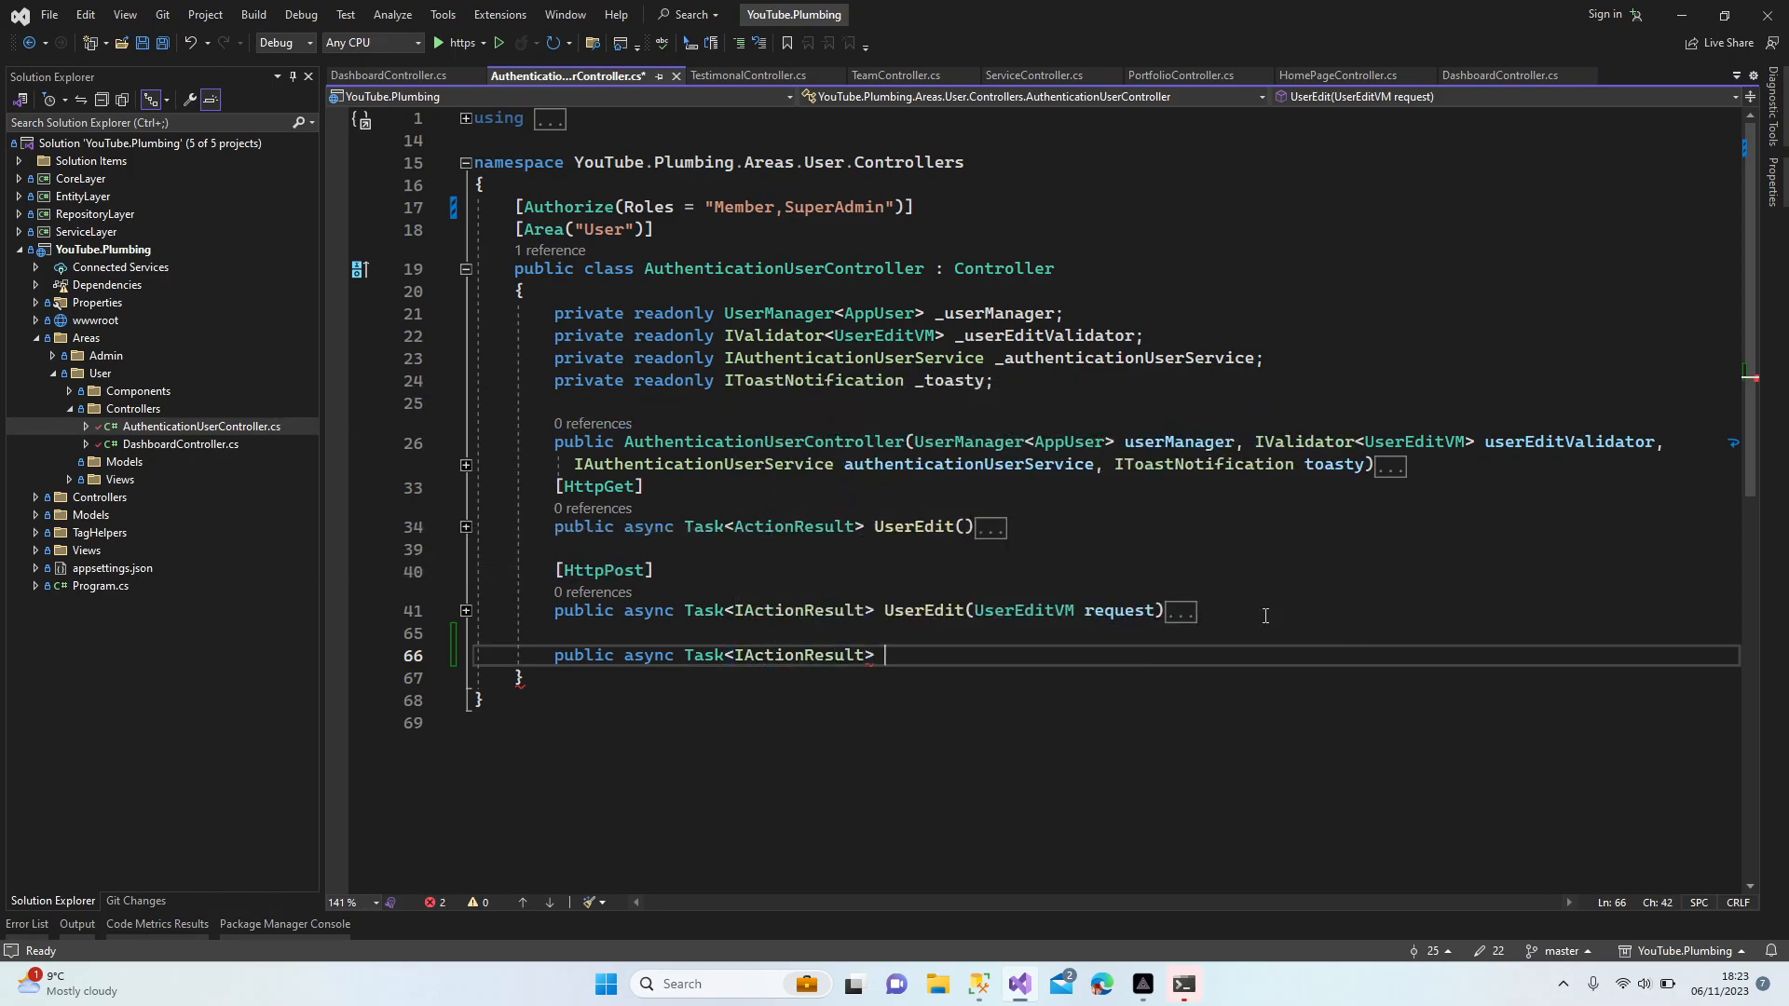
{"action": "type", "text": "Logout"}
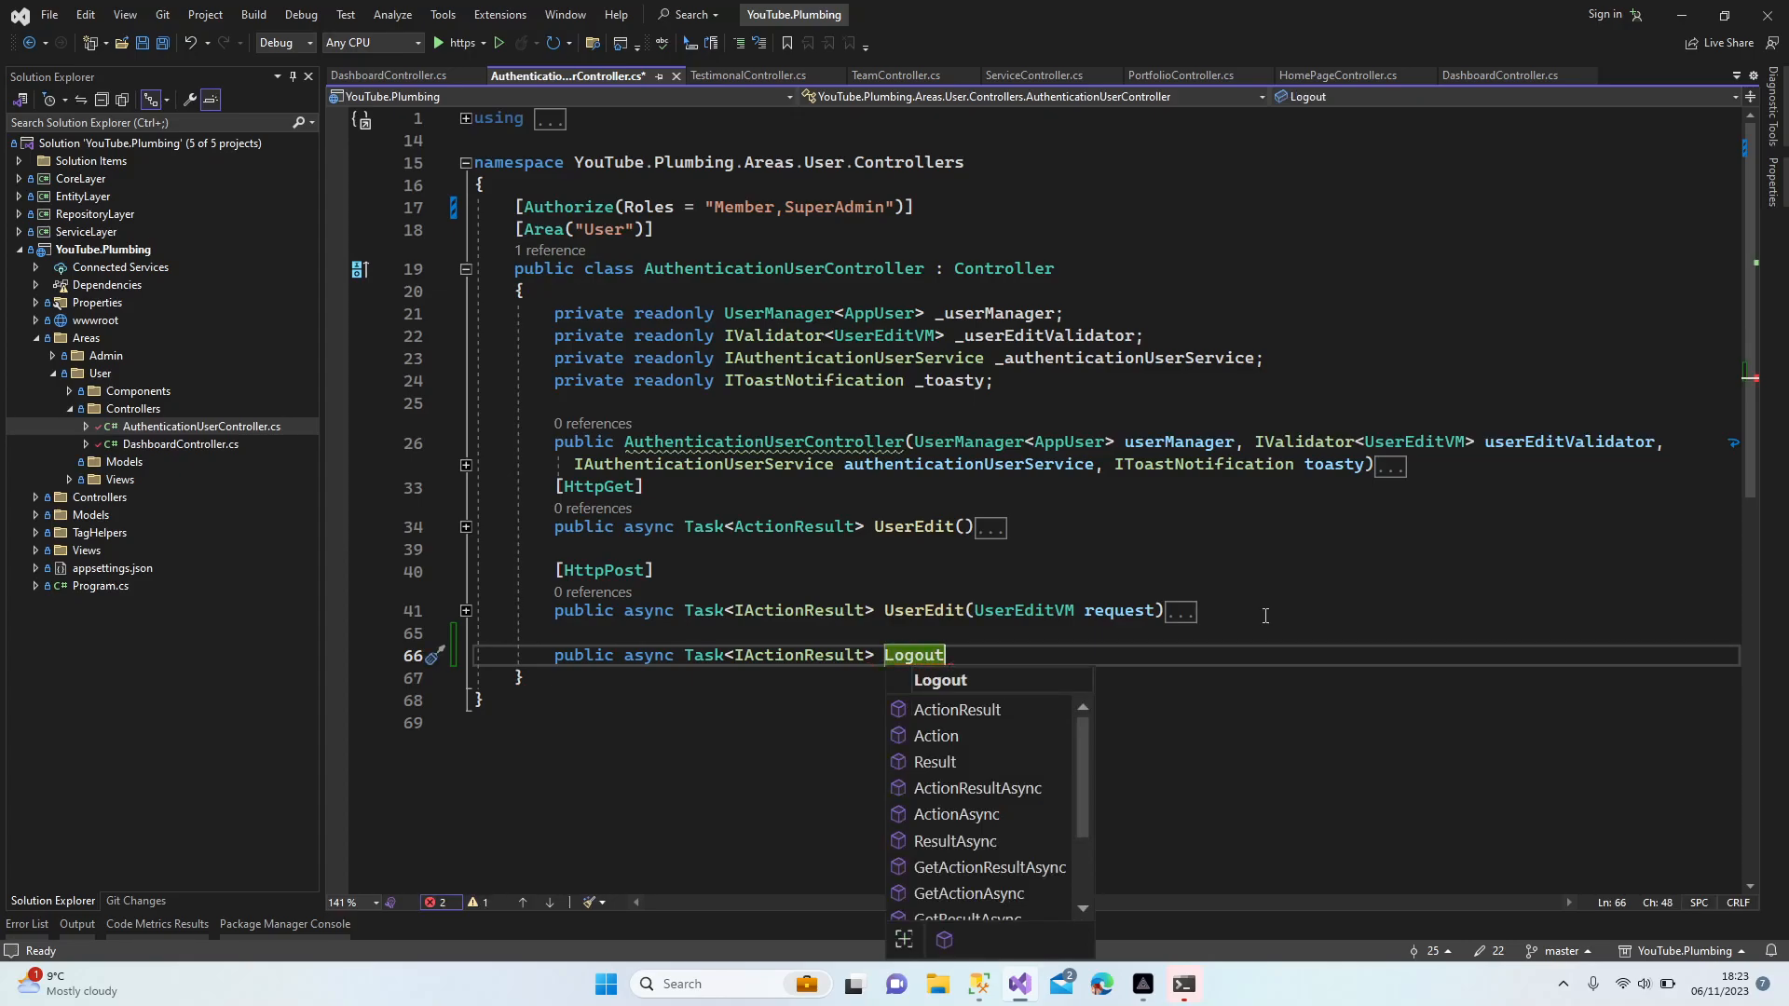
{"action": "type", "text": "()"}
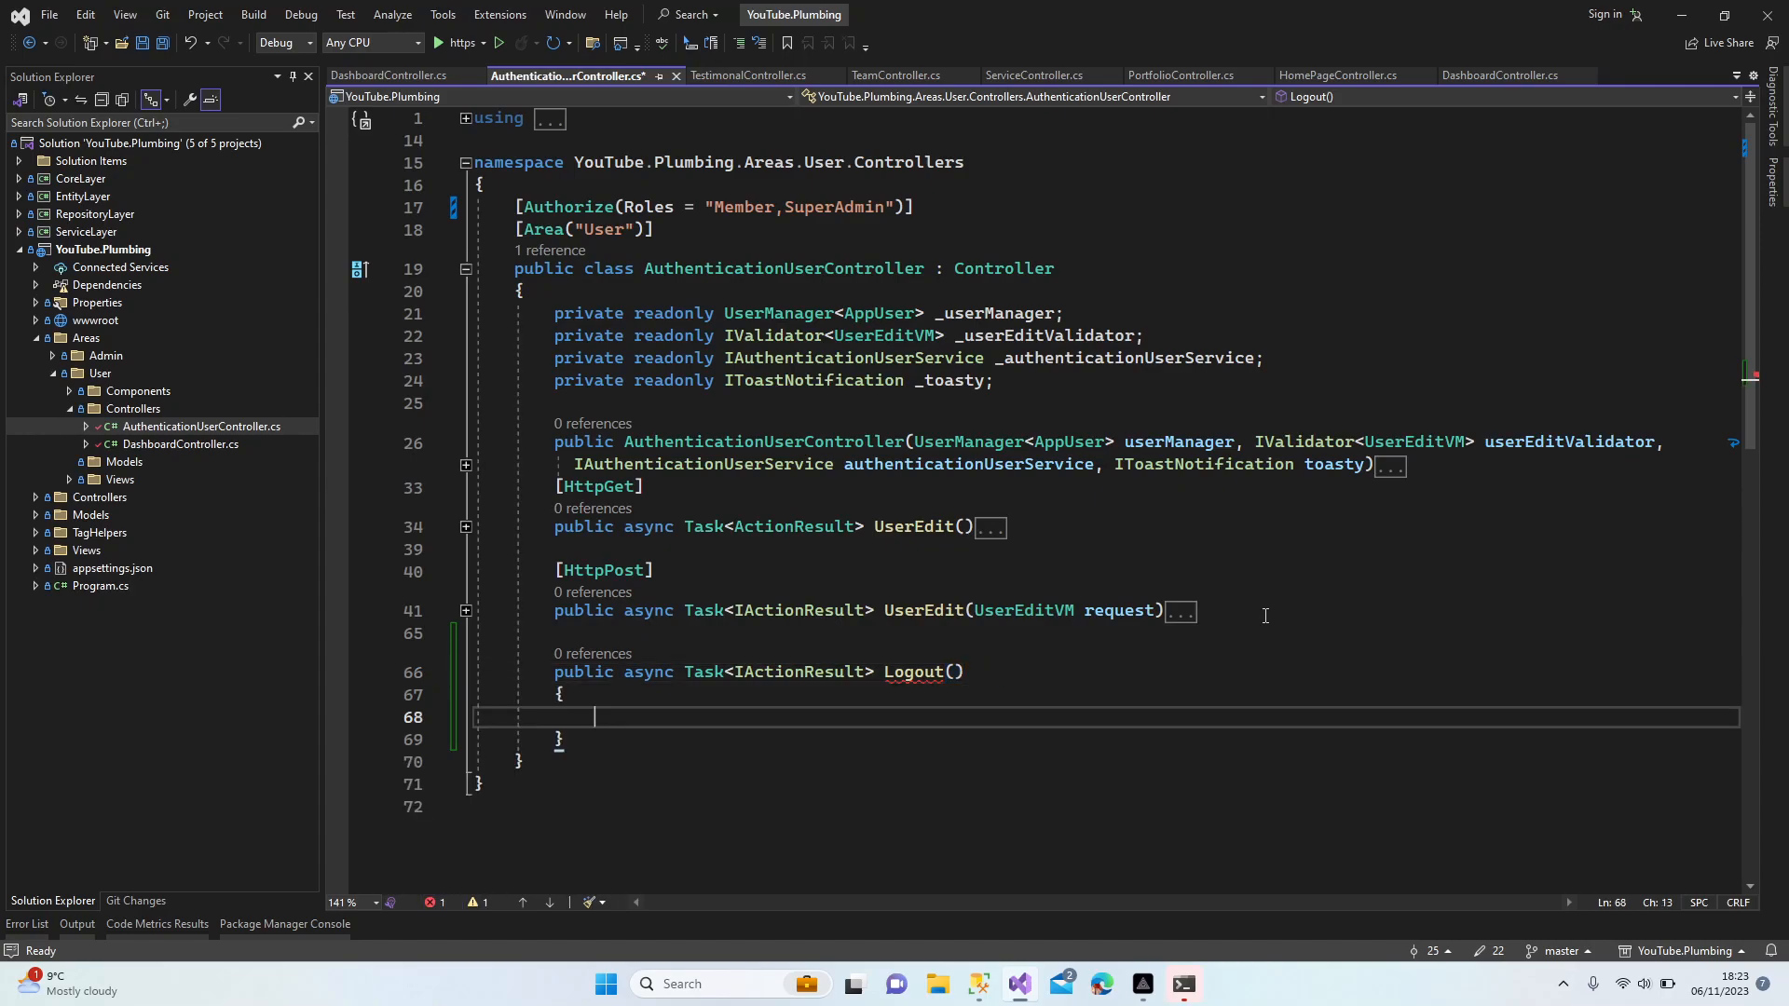
- Start the Logout body with a toast message and an awaited _userManager call
{"action": "type", "text": "_toasty.AddInfoToastMessage("}
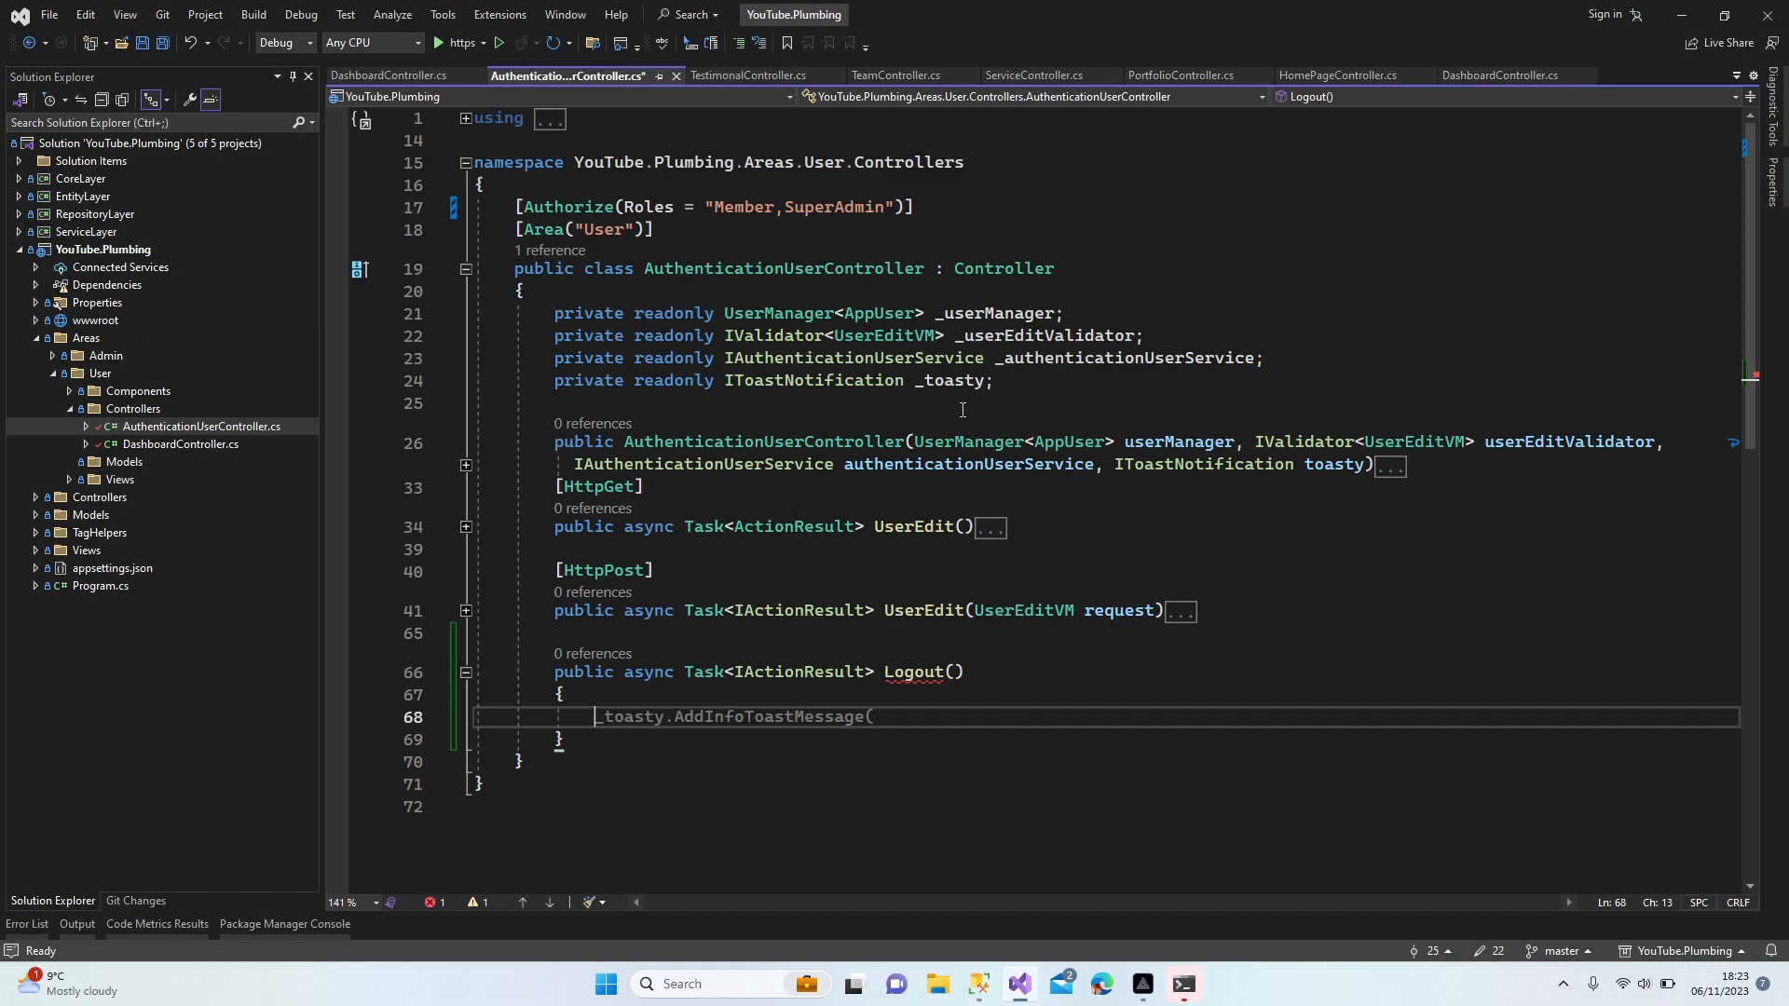
{"action": "type", "text": "await"}
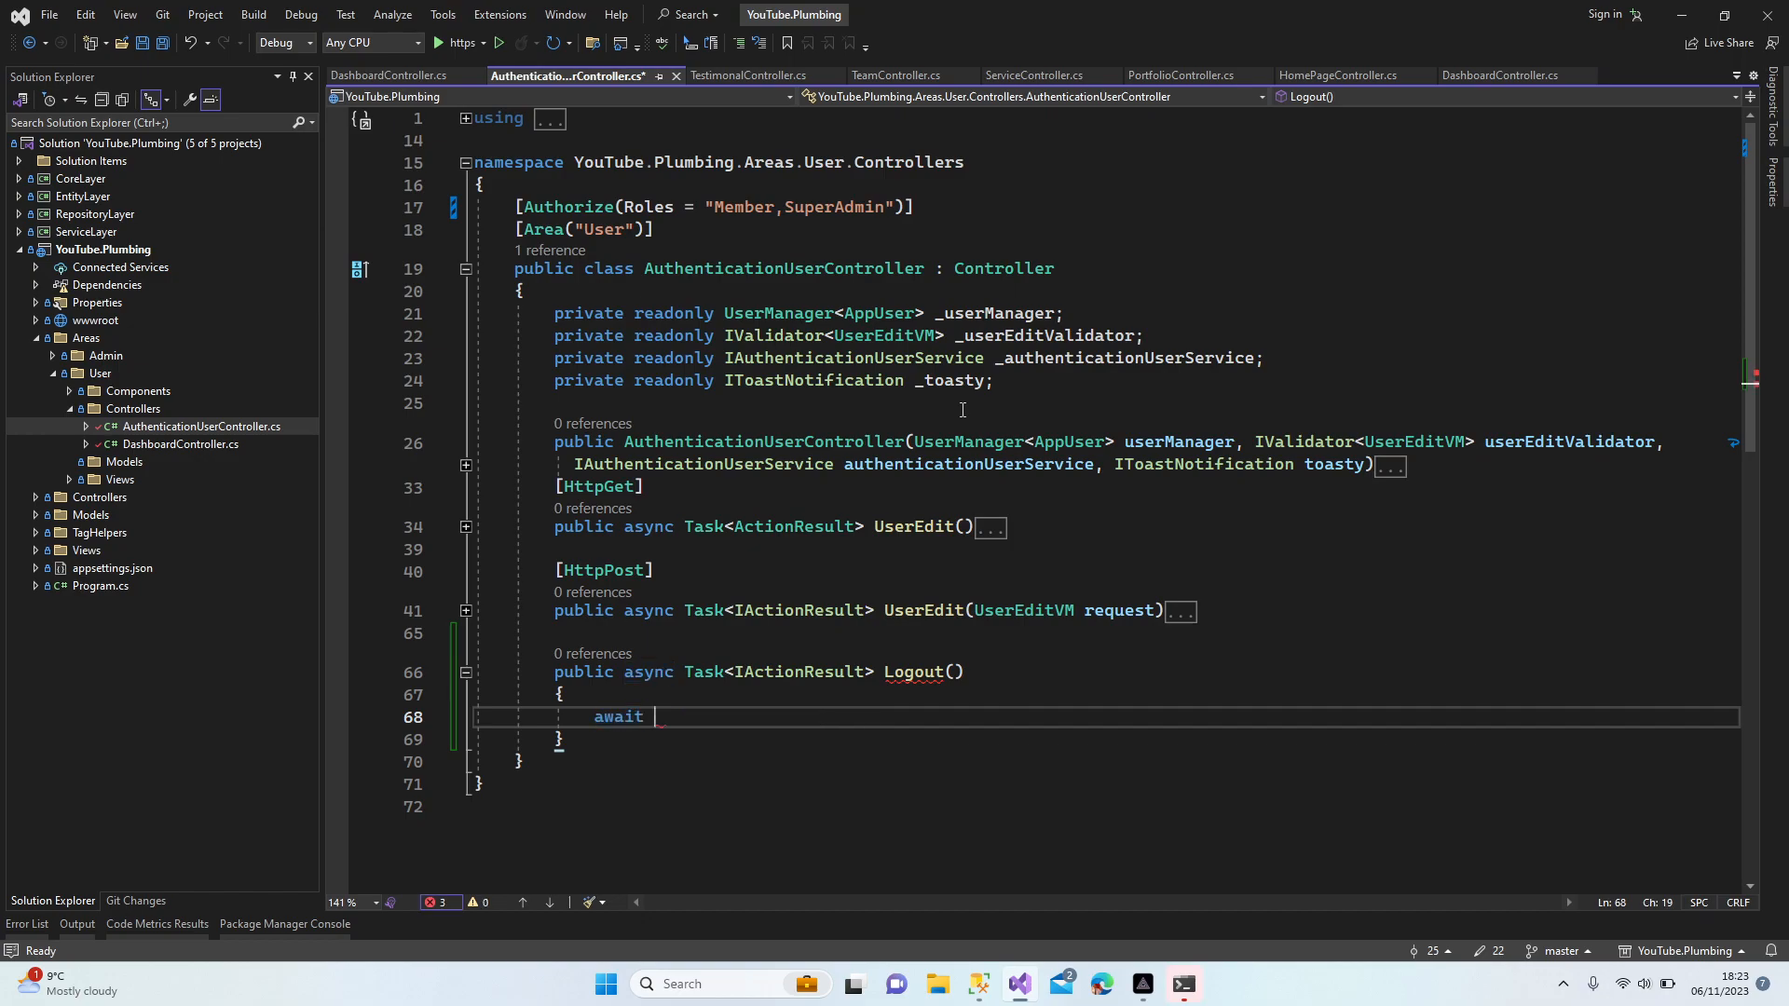
{"action": "type", "text": "_user"}
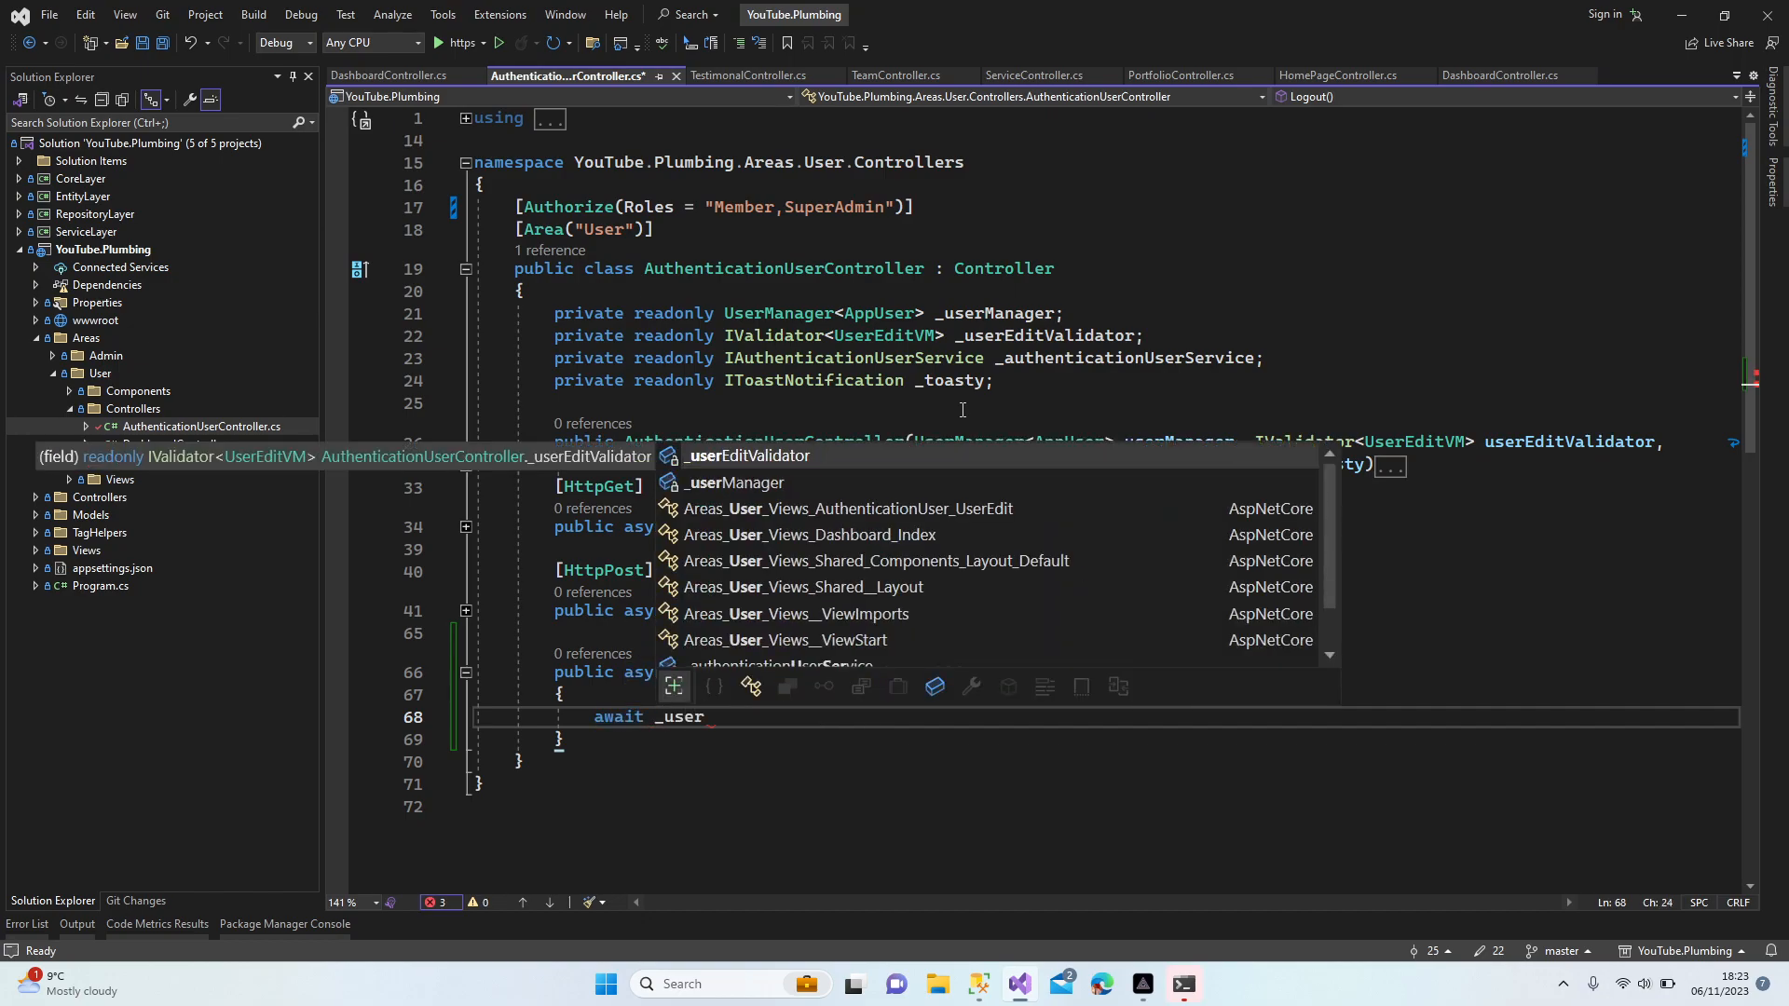
{"action": "type", "text": "Manager.lo"}
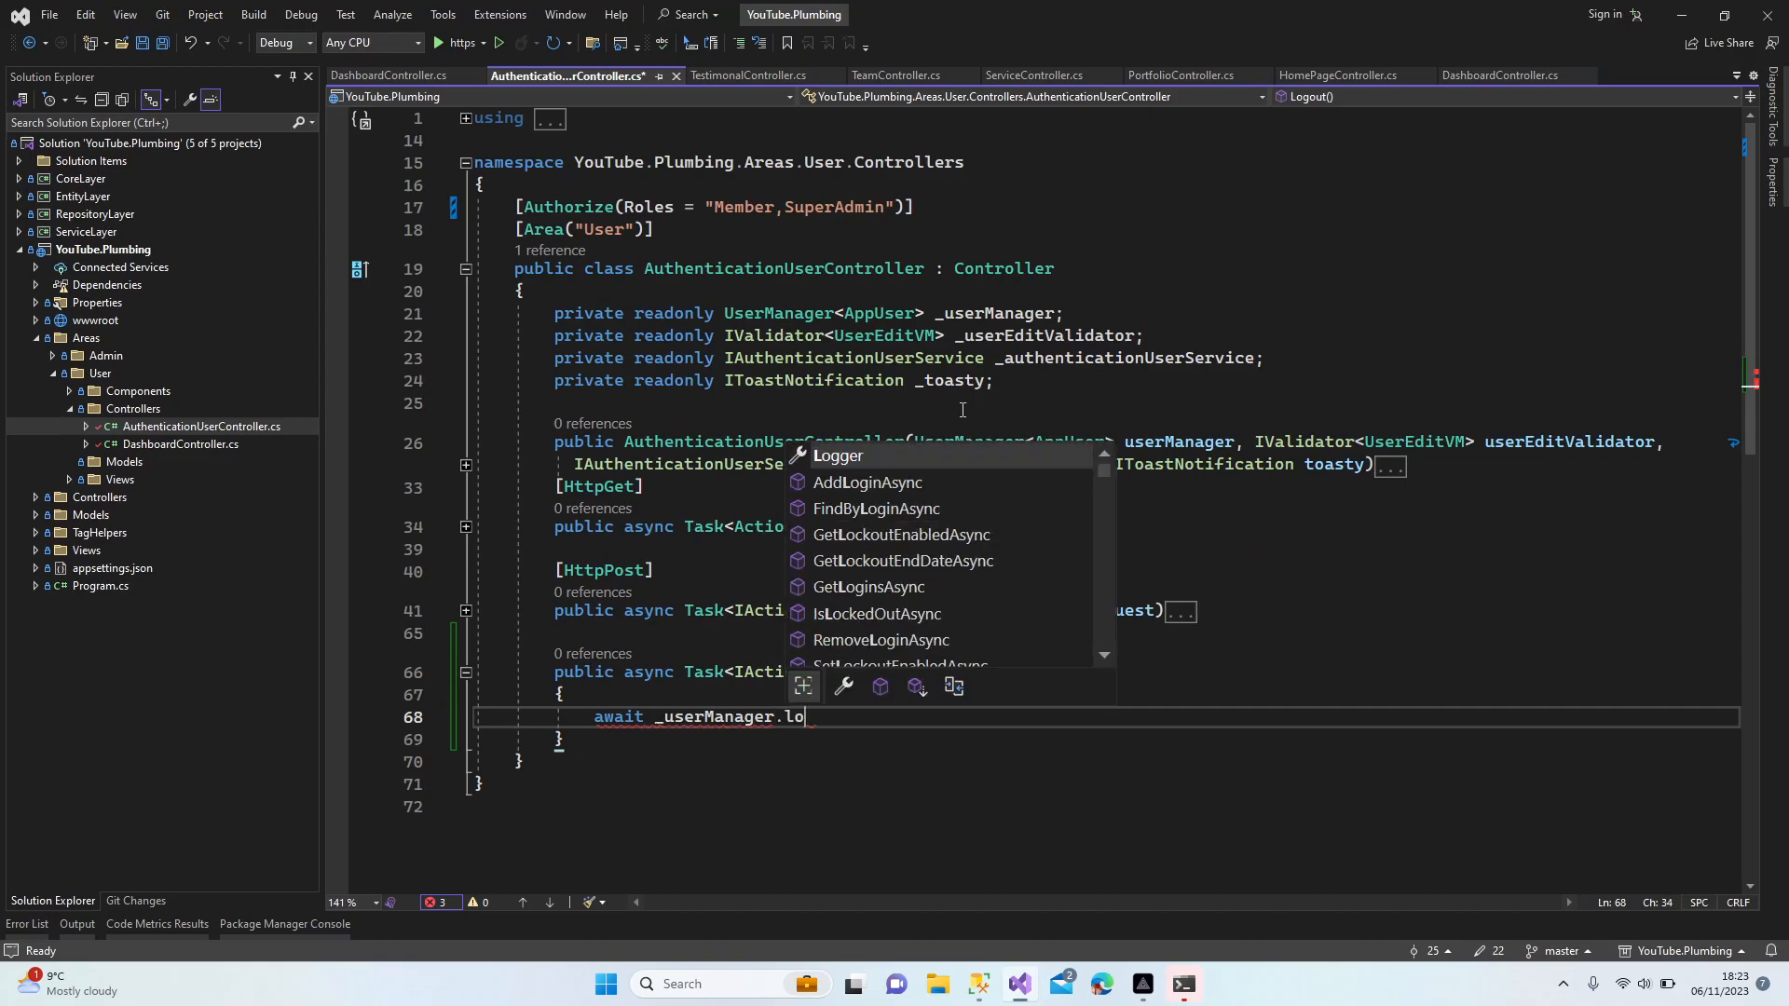
{"action": "type", "text": "g"}
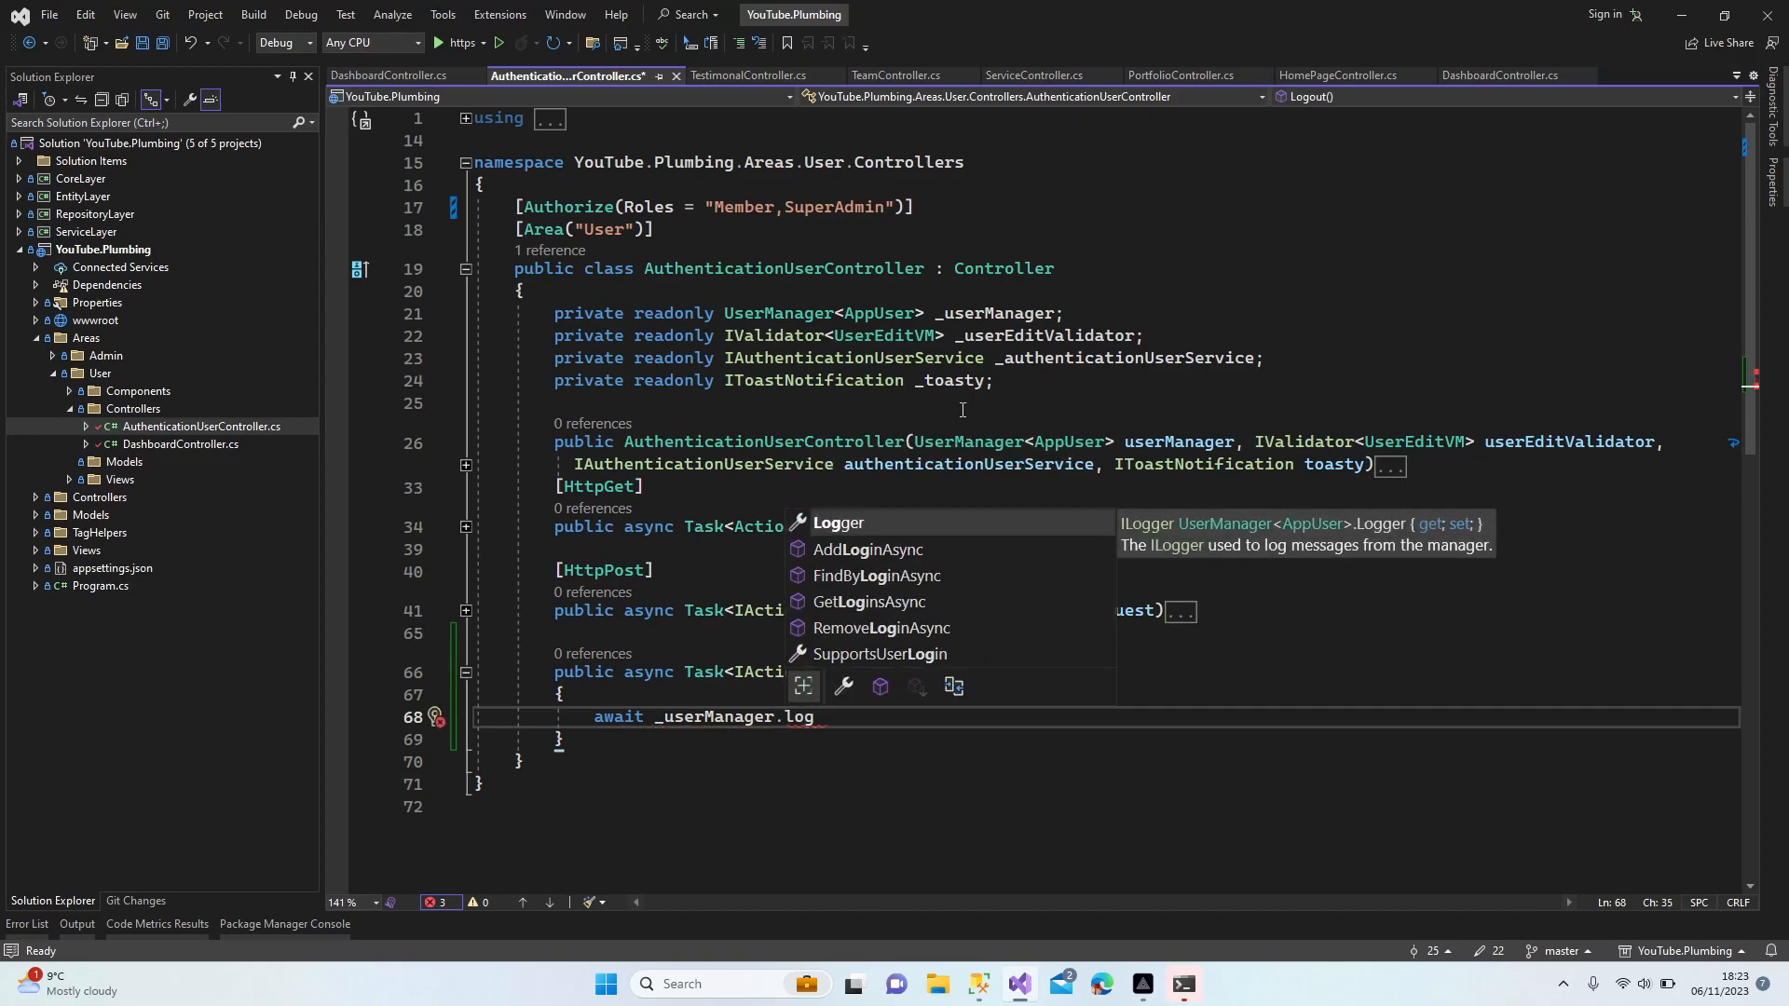
{"action": "type", "text": "o"}
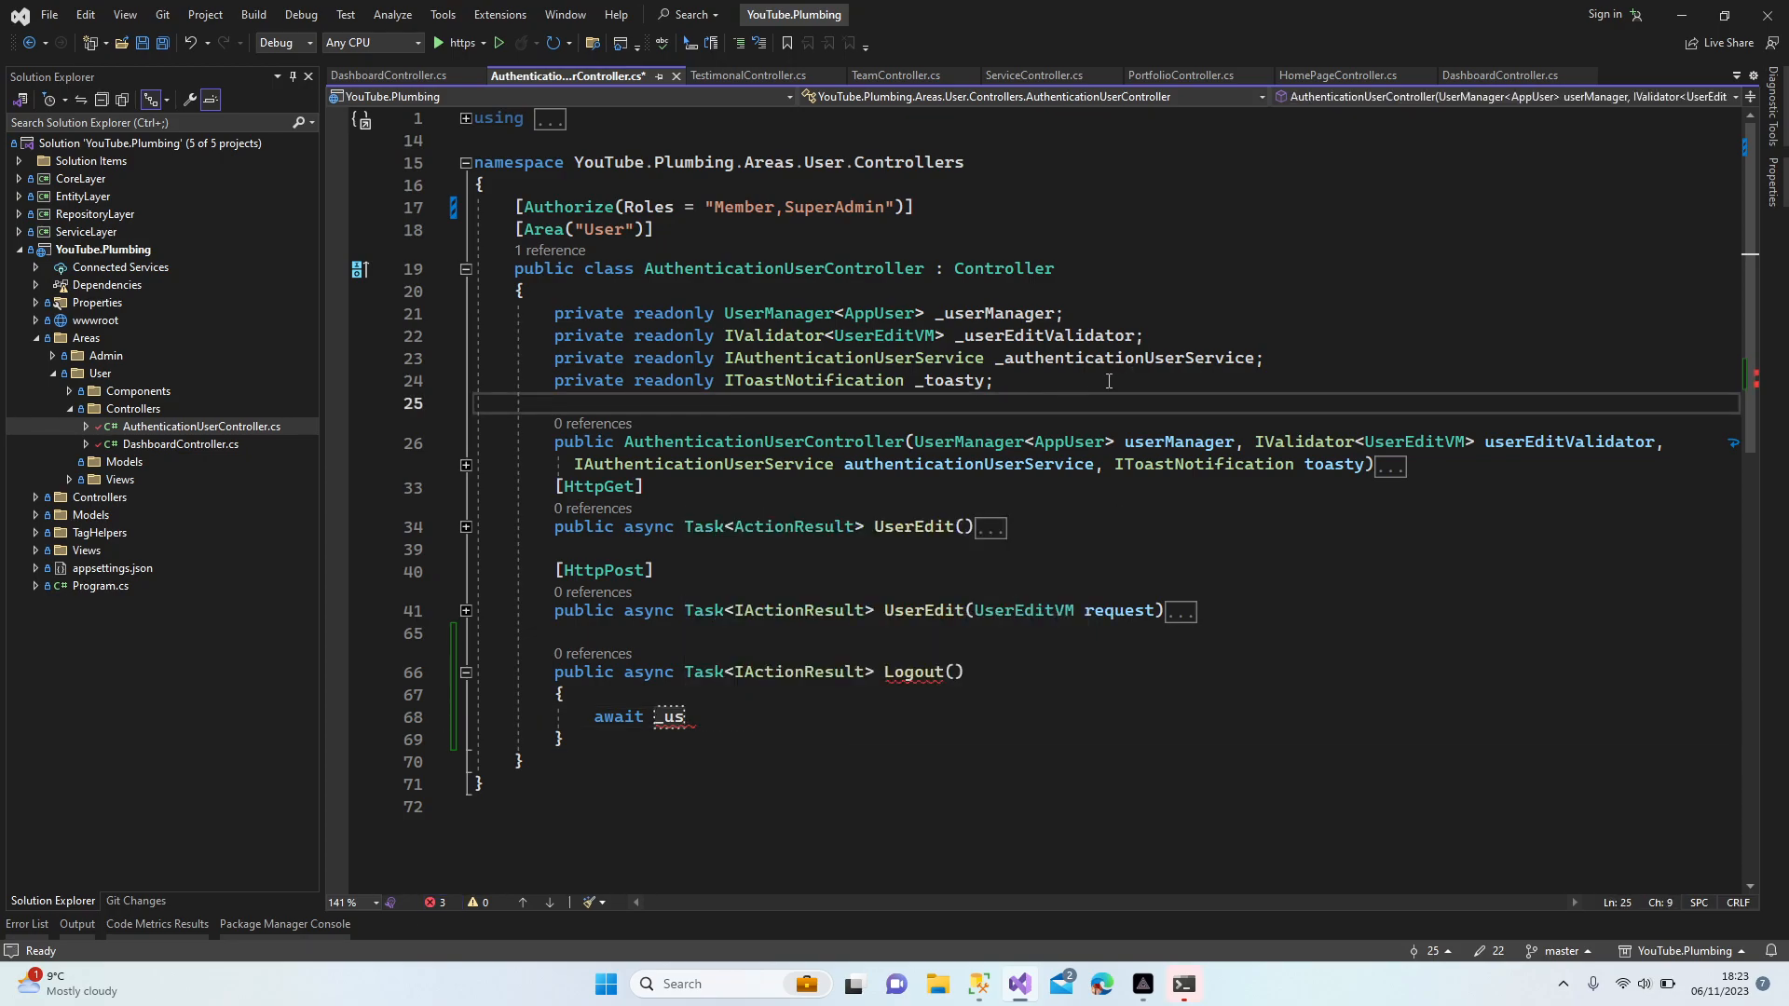
- Add a SignInManager<AppUser> _signinManager field and inject it through the constructor via Quick Actions
{"action": "left_click", "coordinate": [1061, 313]}
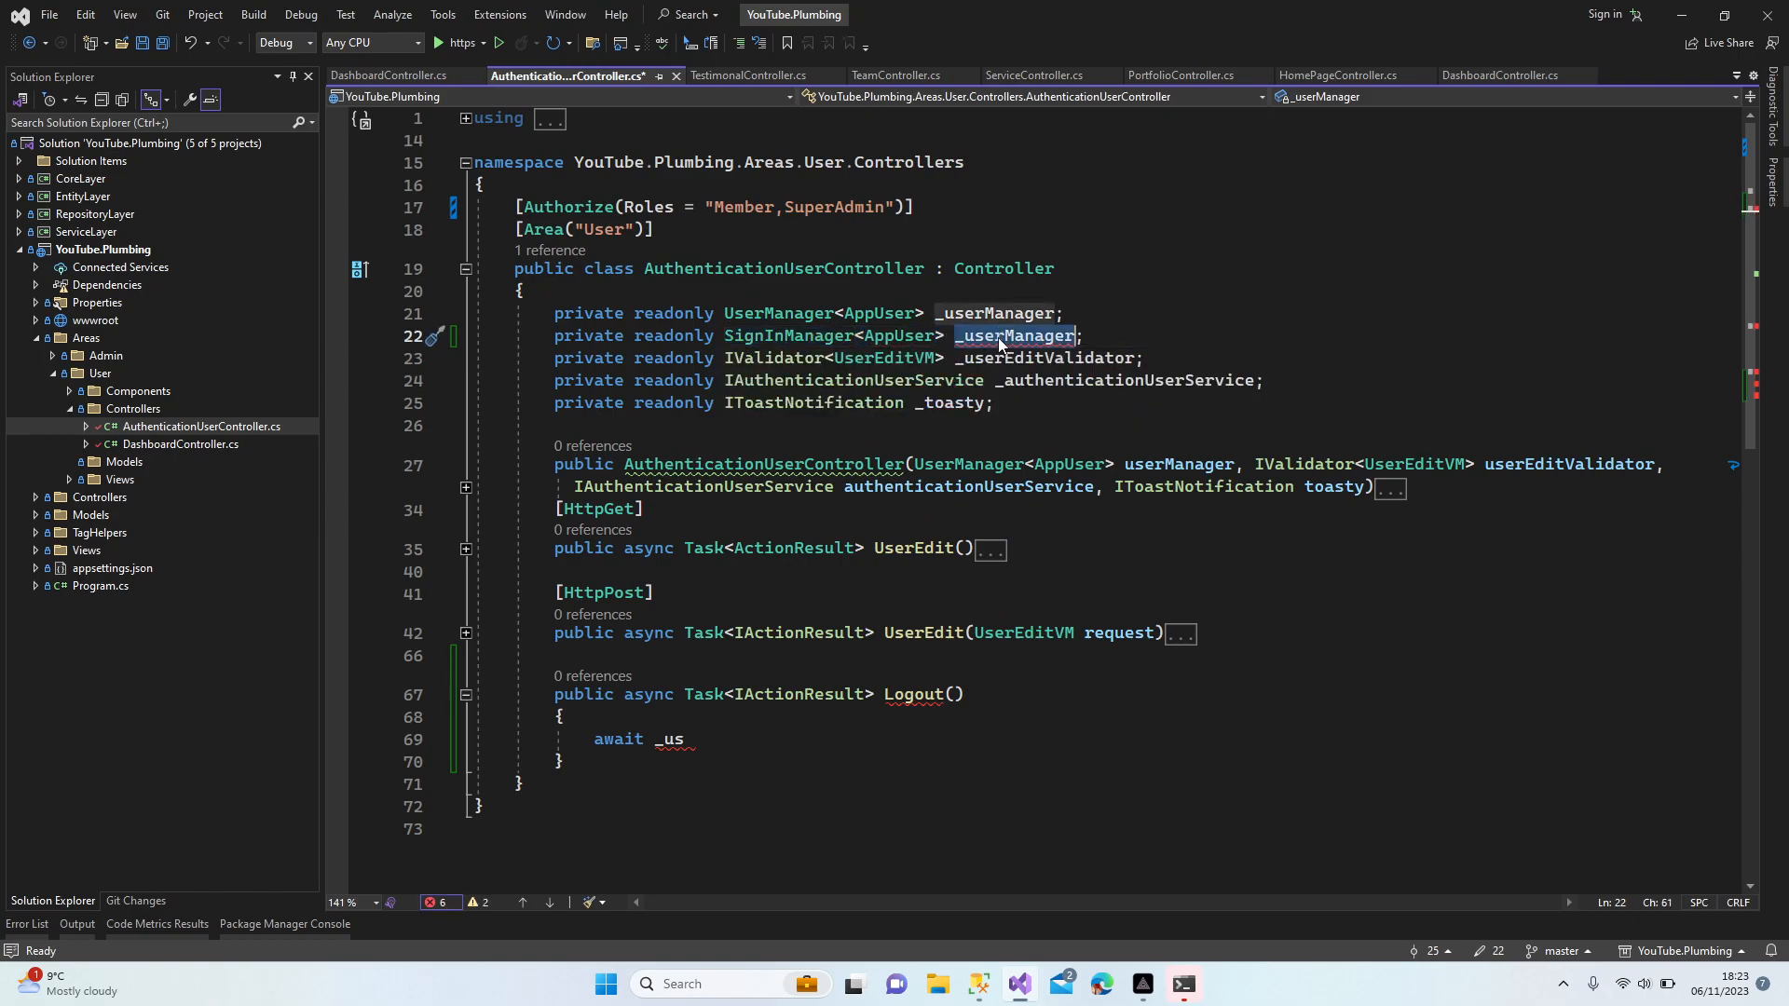
{"action": "type", "text": "_signin"}
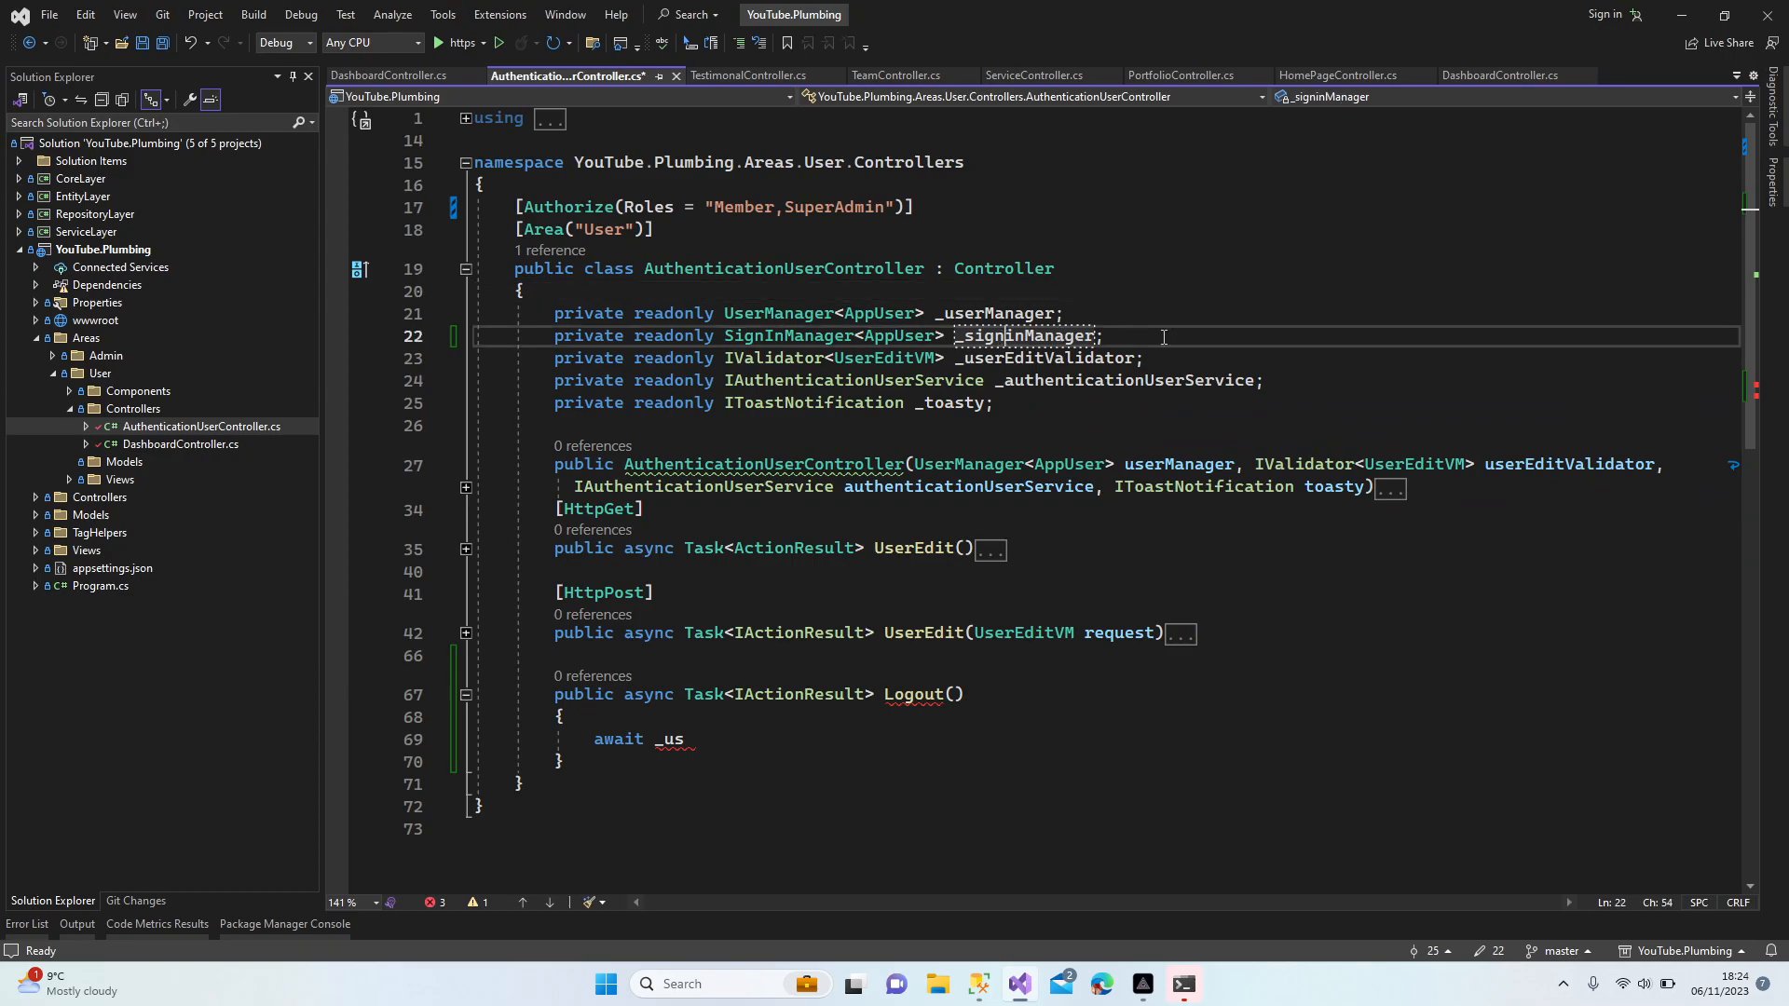
{"action": "left_click", "coordinate": [436, 334]}
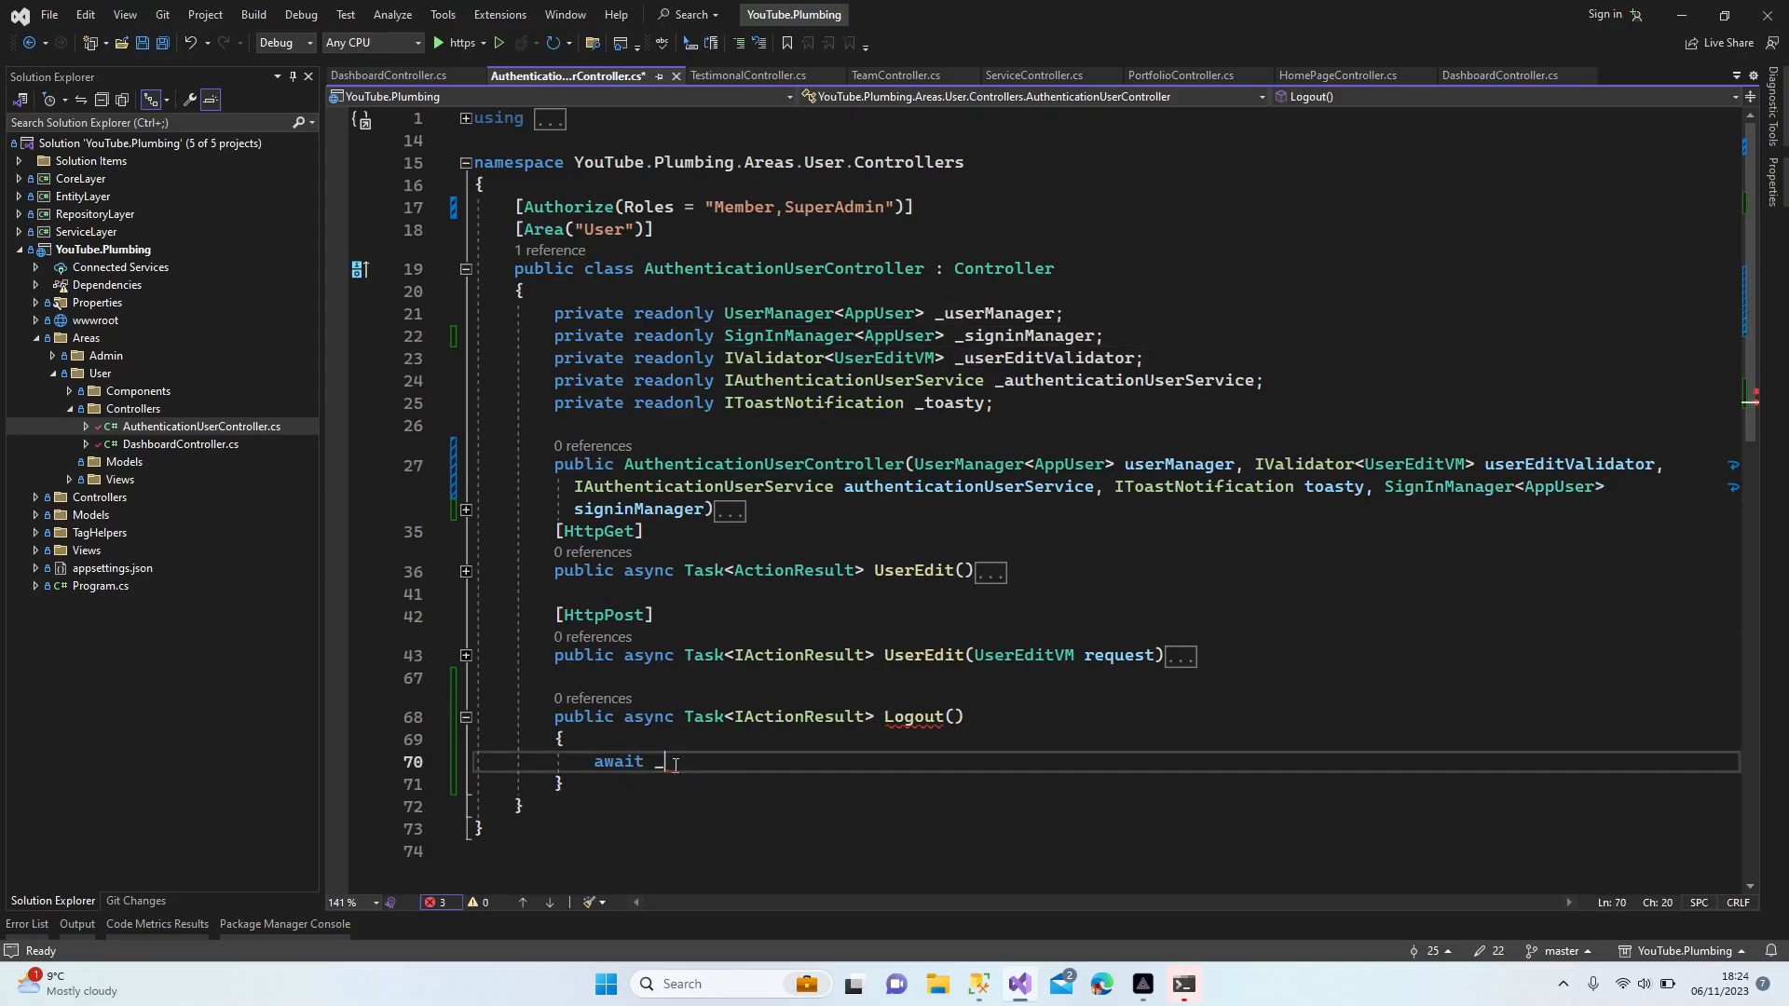
- Have Logout await _signinManager.SignOutAsync() and return a view
{"action": "type", "text": "signinManager.SignOutAsync();"}
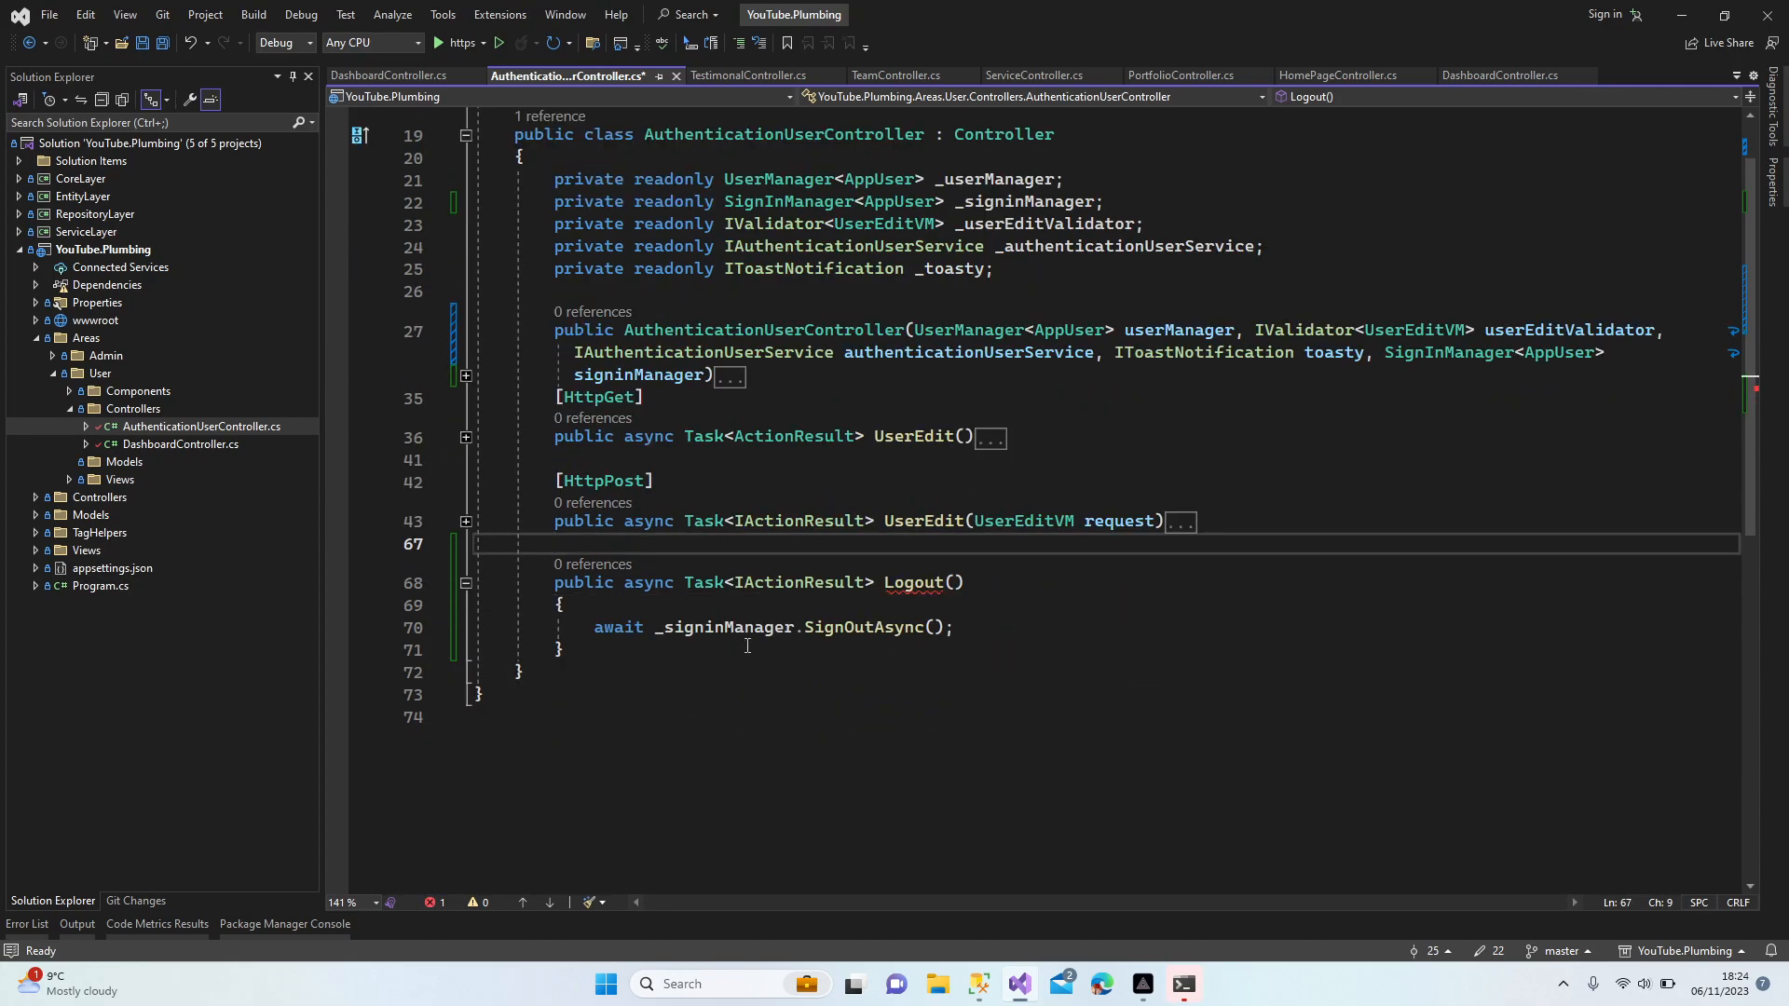
{"action": "mouse_move", "coordinate": [617, 626]}
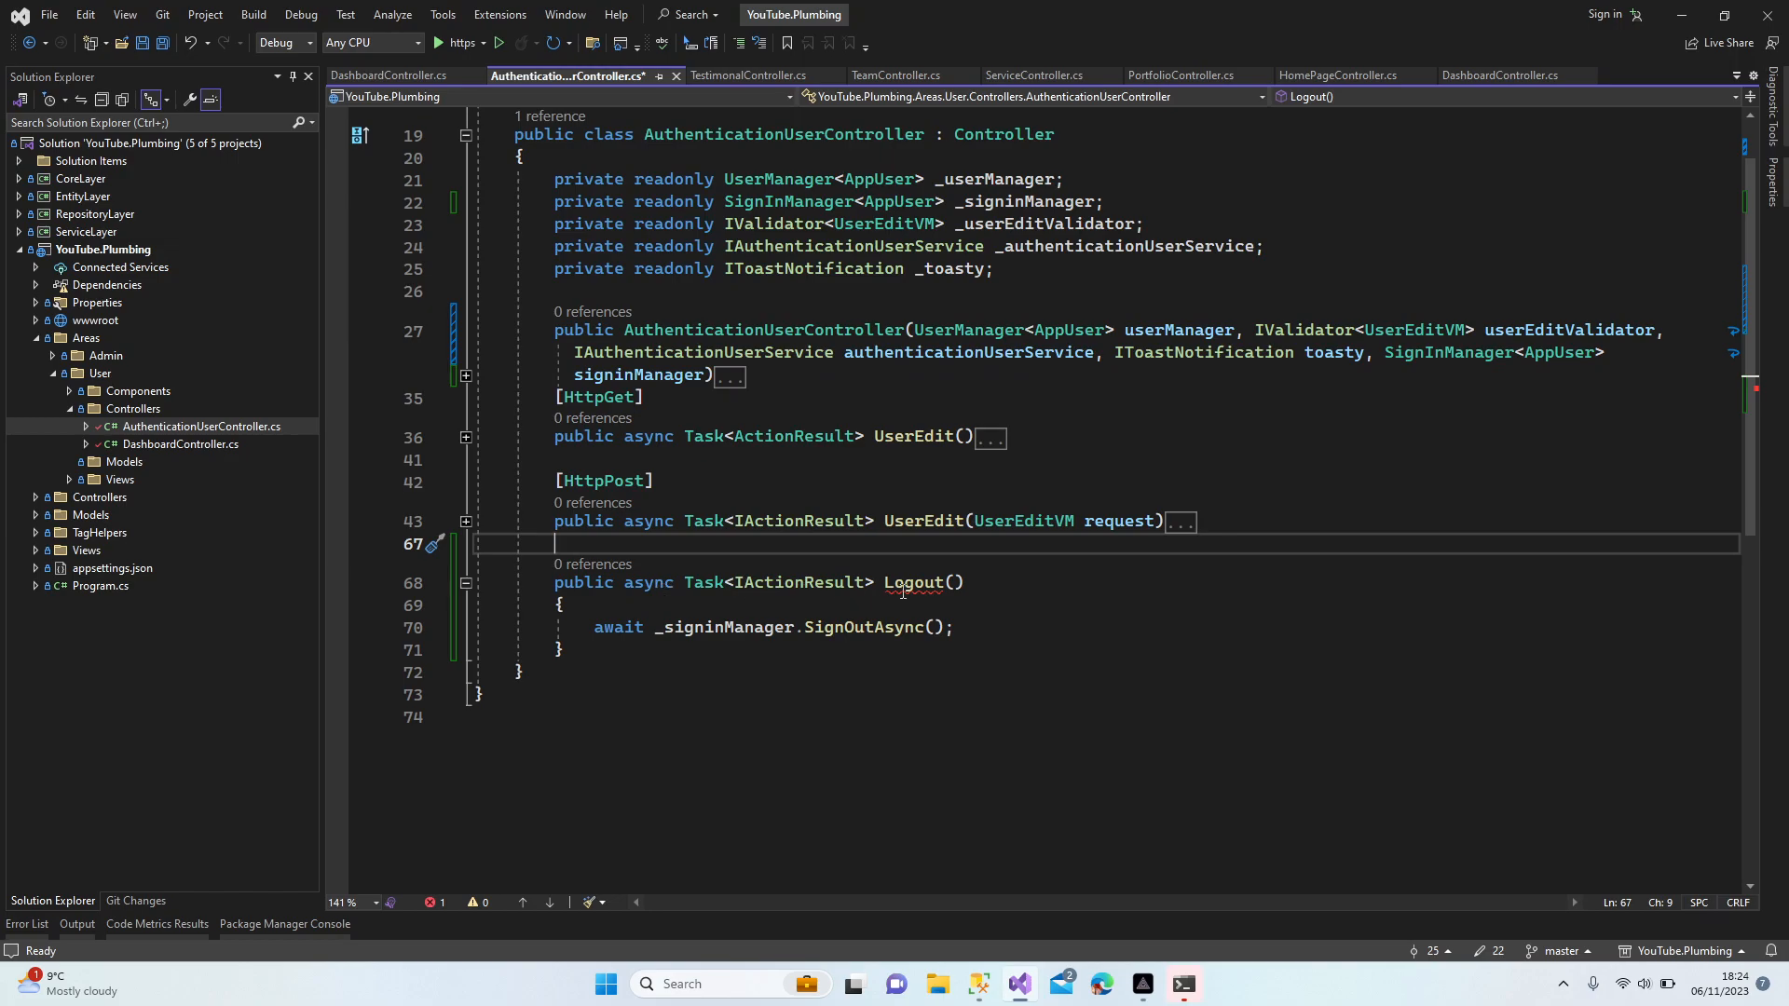
{"action": "mouse_move", "coordinate": [911, 581]}
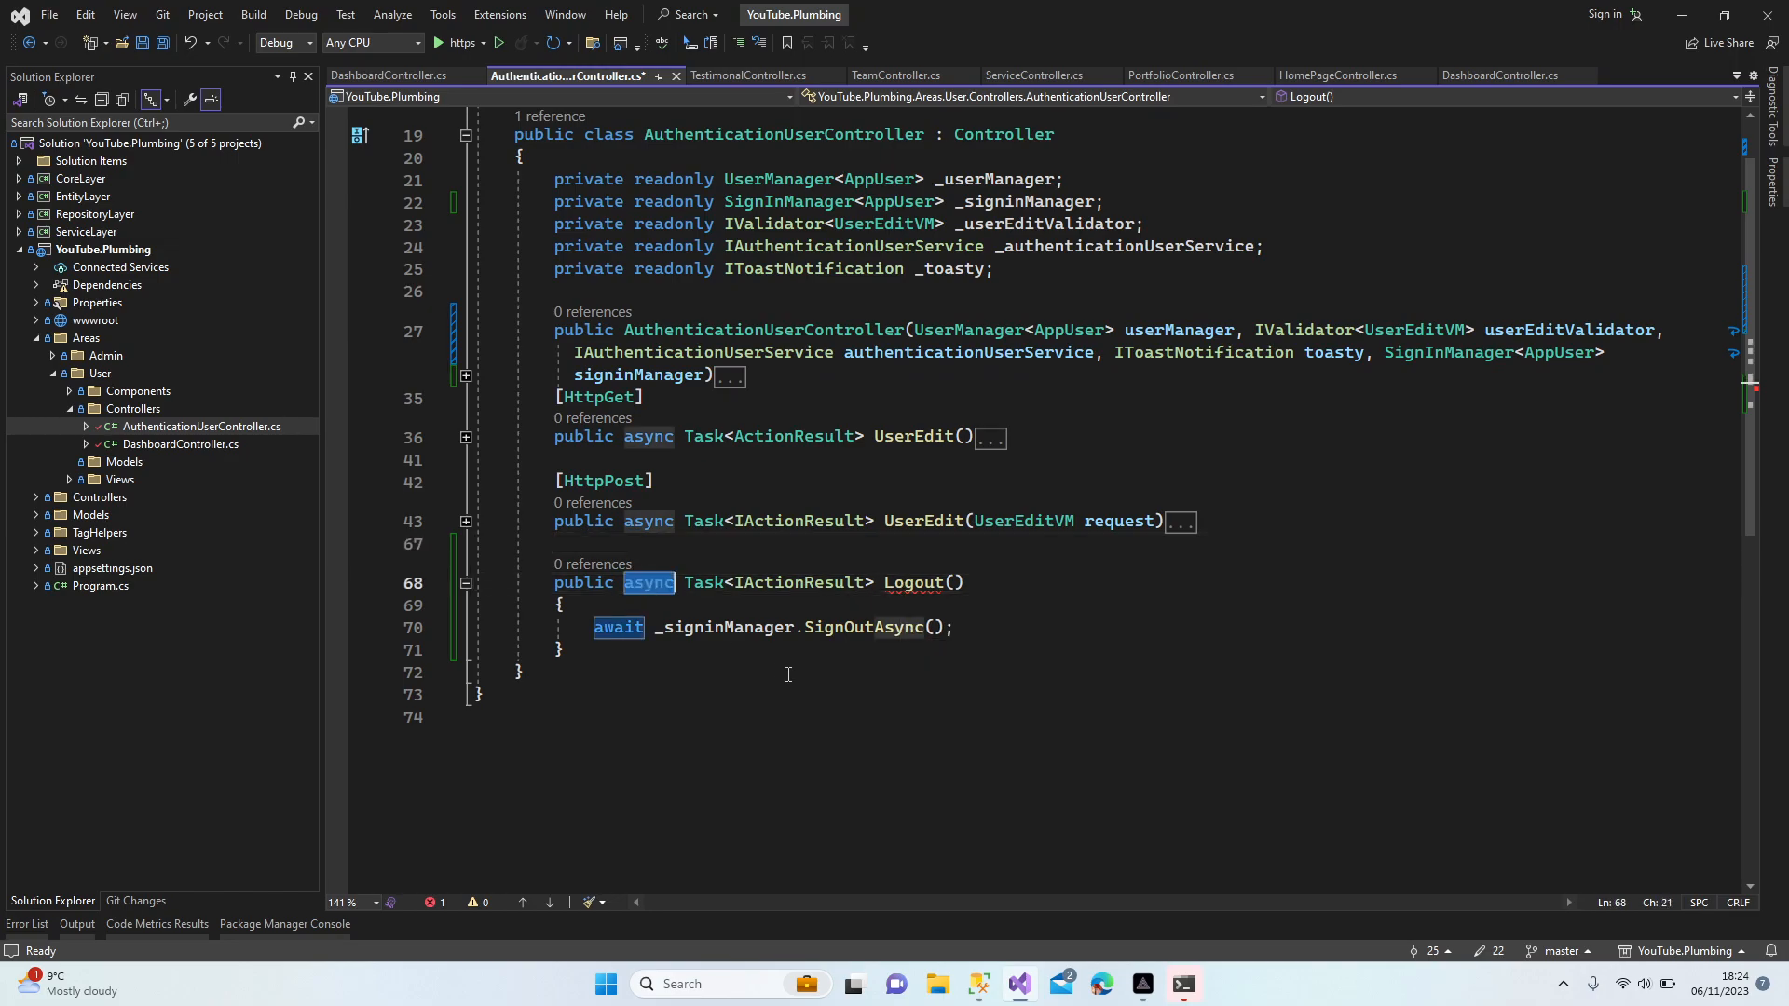
{"action": "key", "text": "Delete"}
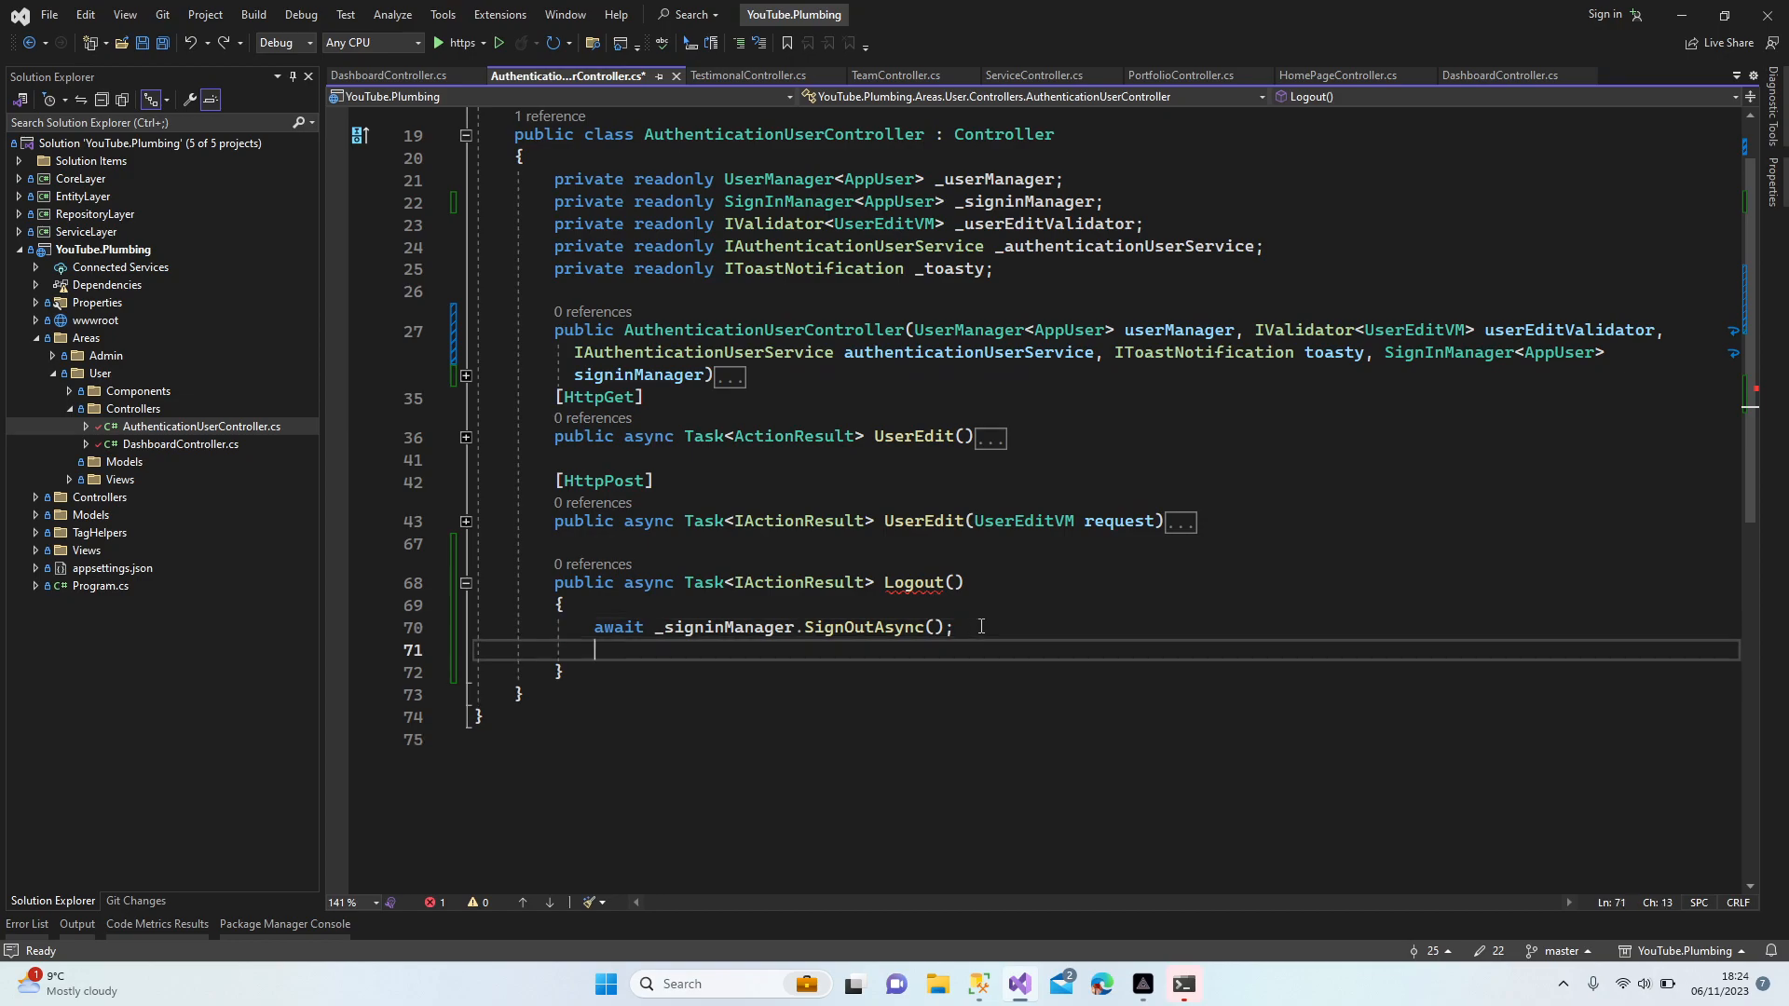
{"action": "type", "text": "return"}
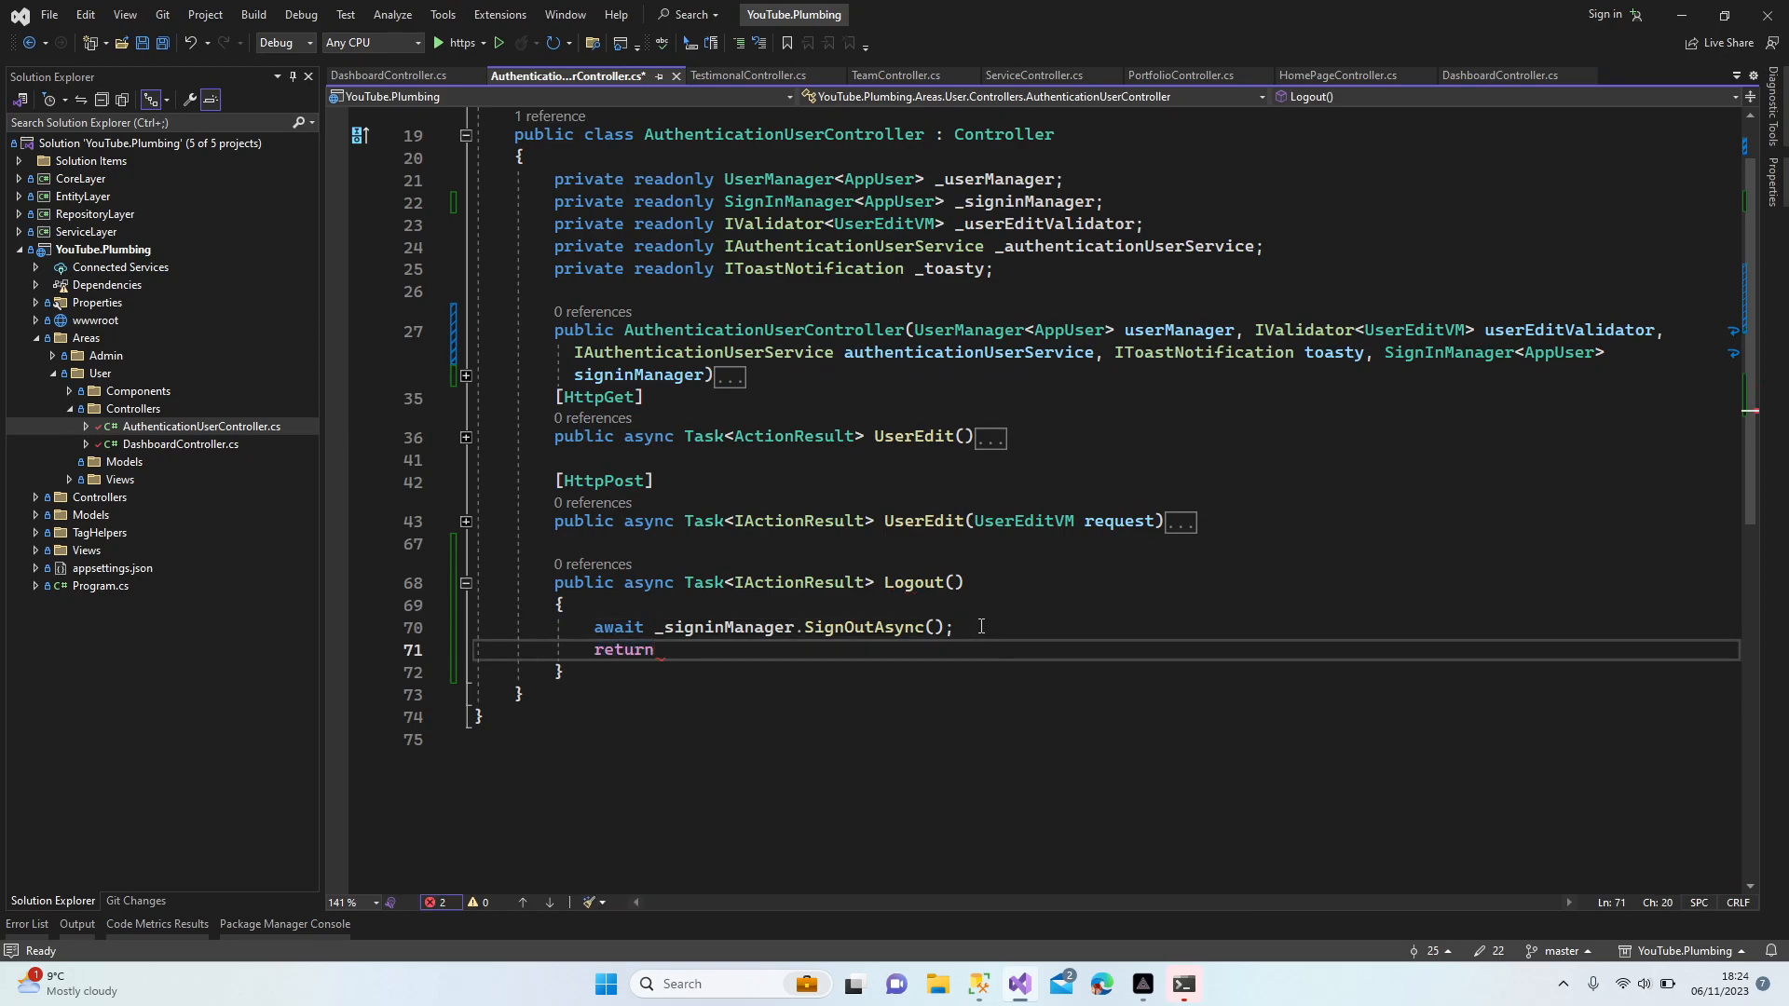
{"action": "type", "text": "View(\"Error\");"}
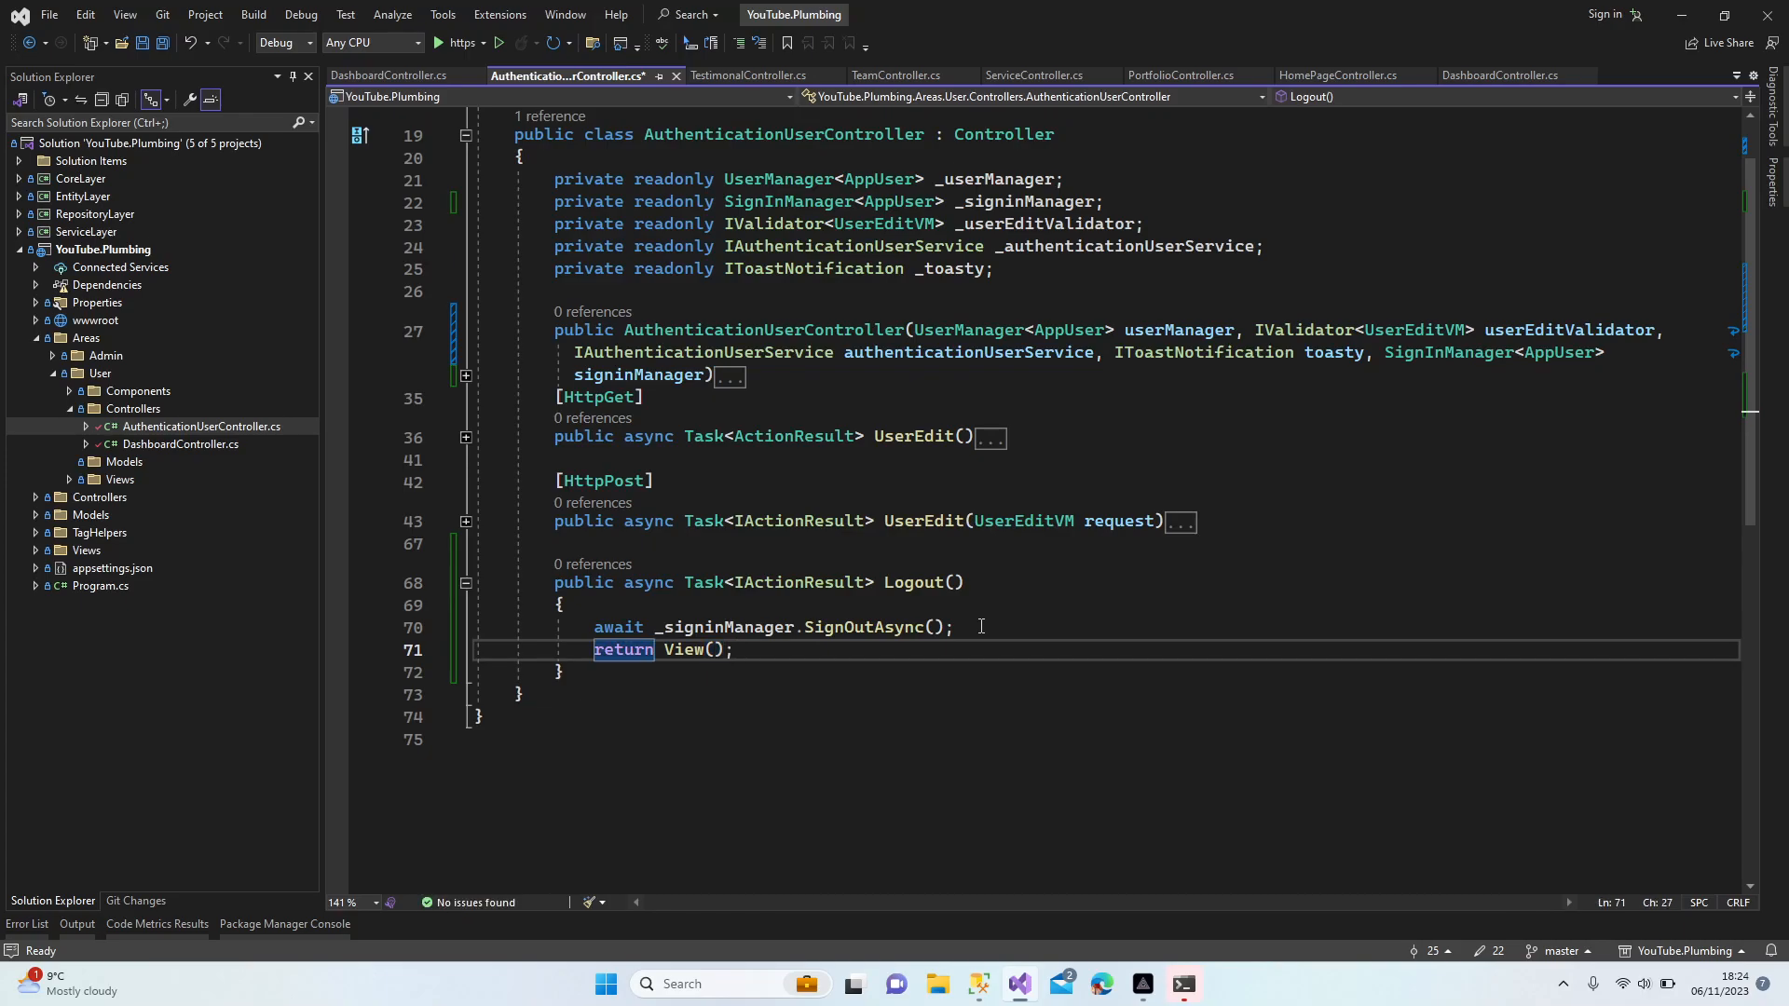
{"action": "mouse_move", "coordinate": [934, 490]}
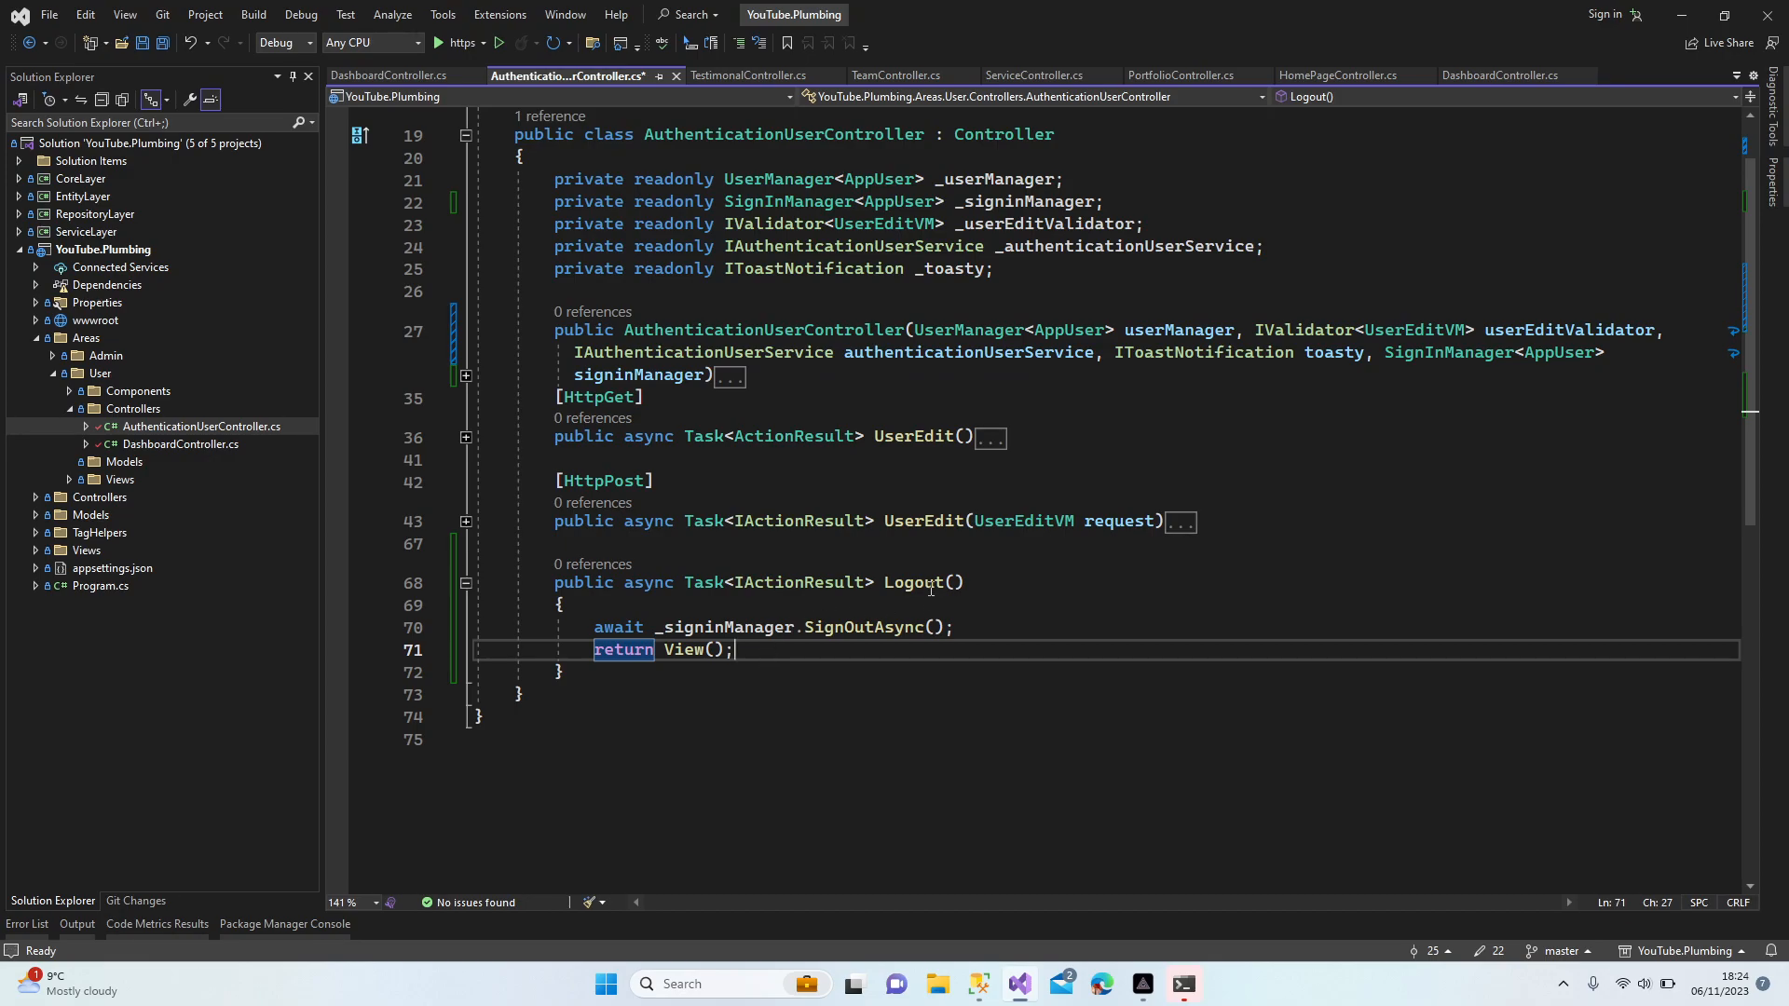
{"action": "mouse_move", "coordinate": [855, 626]}
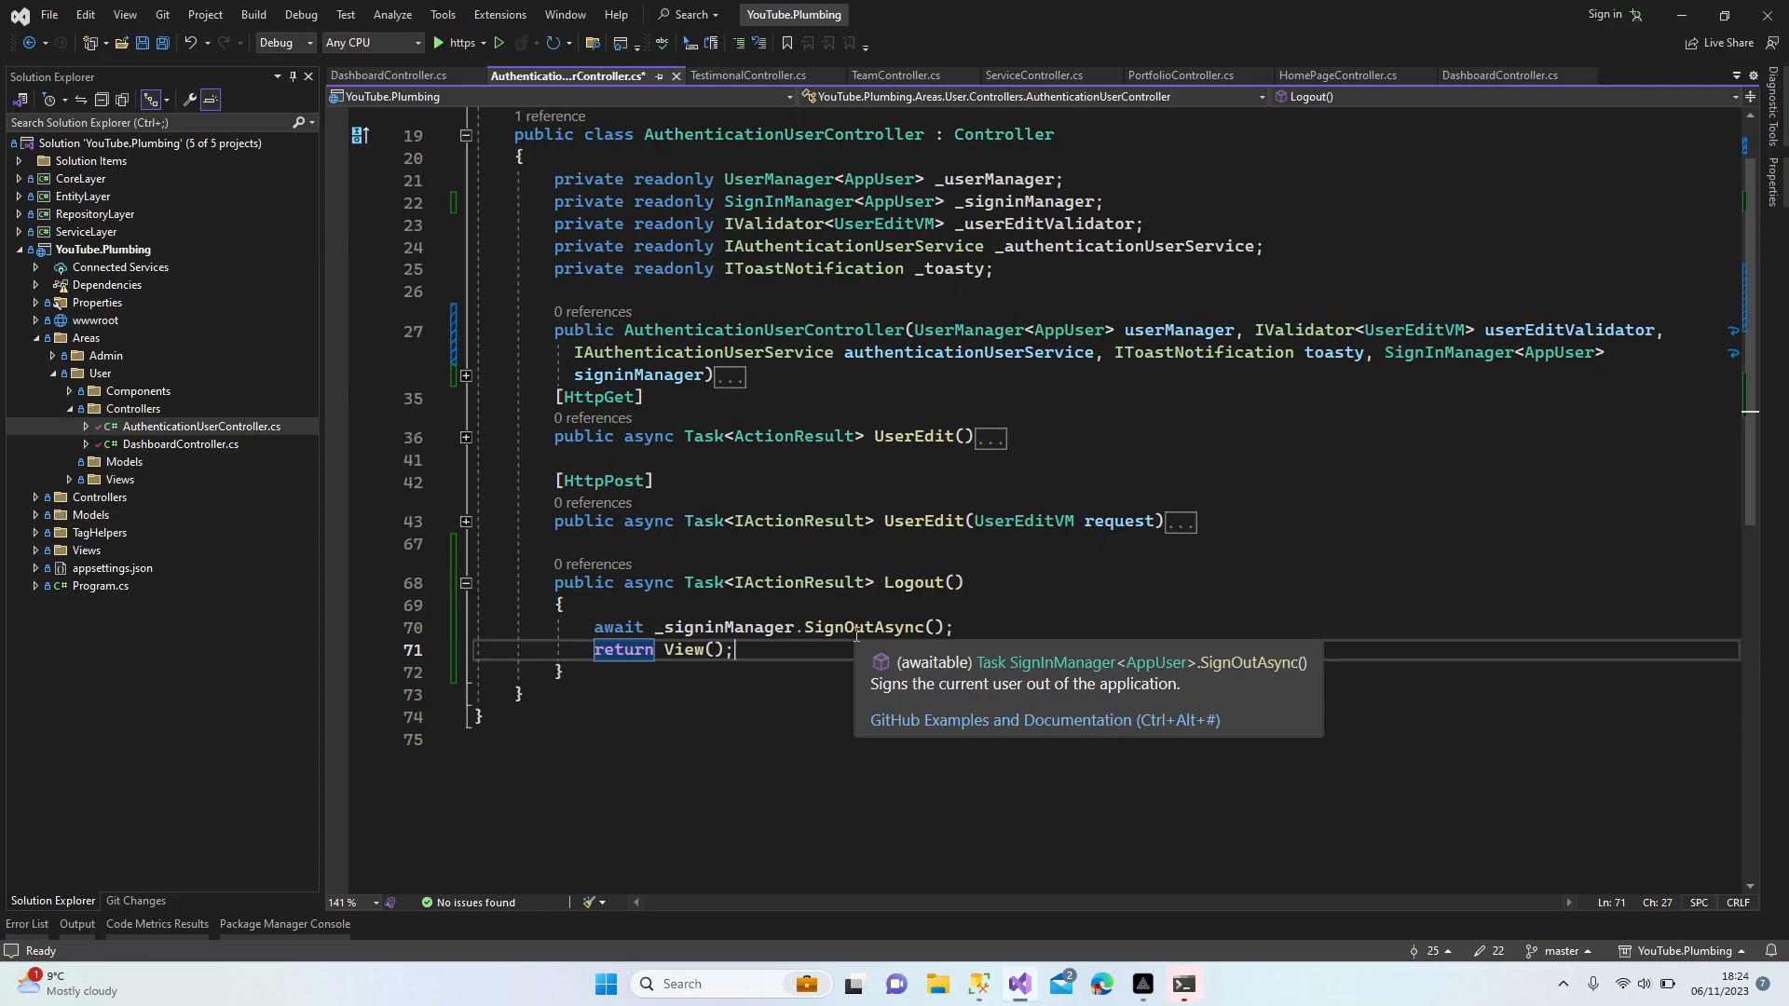
{"action": "mouse_move", "coordinate": [48, 399]}
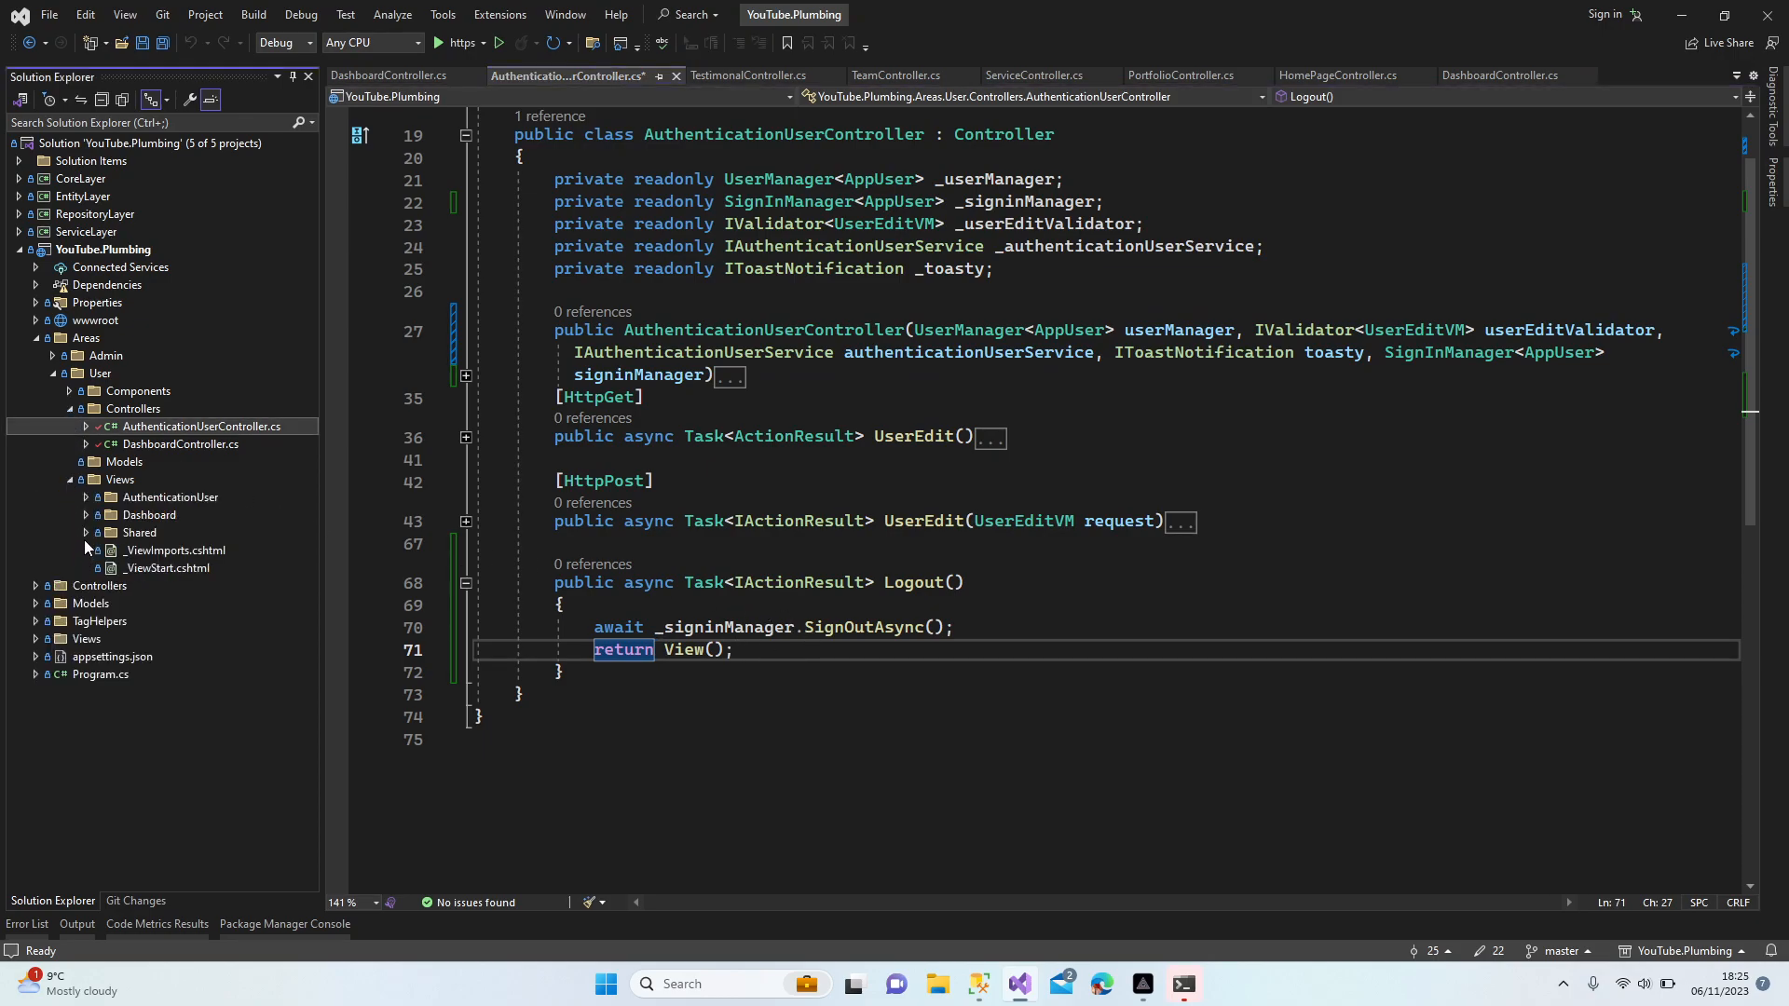
- In the user _Layout.cshtml, duplicate the dashboard nav link as a btn-danger logout button
{"action": "left_click", "coordinate": [86, 550]}
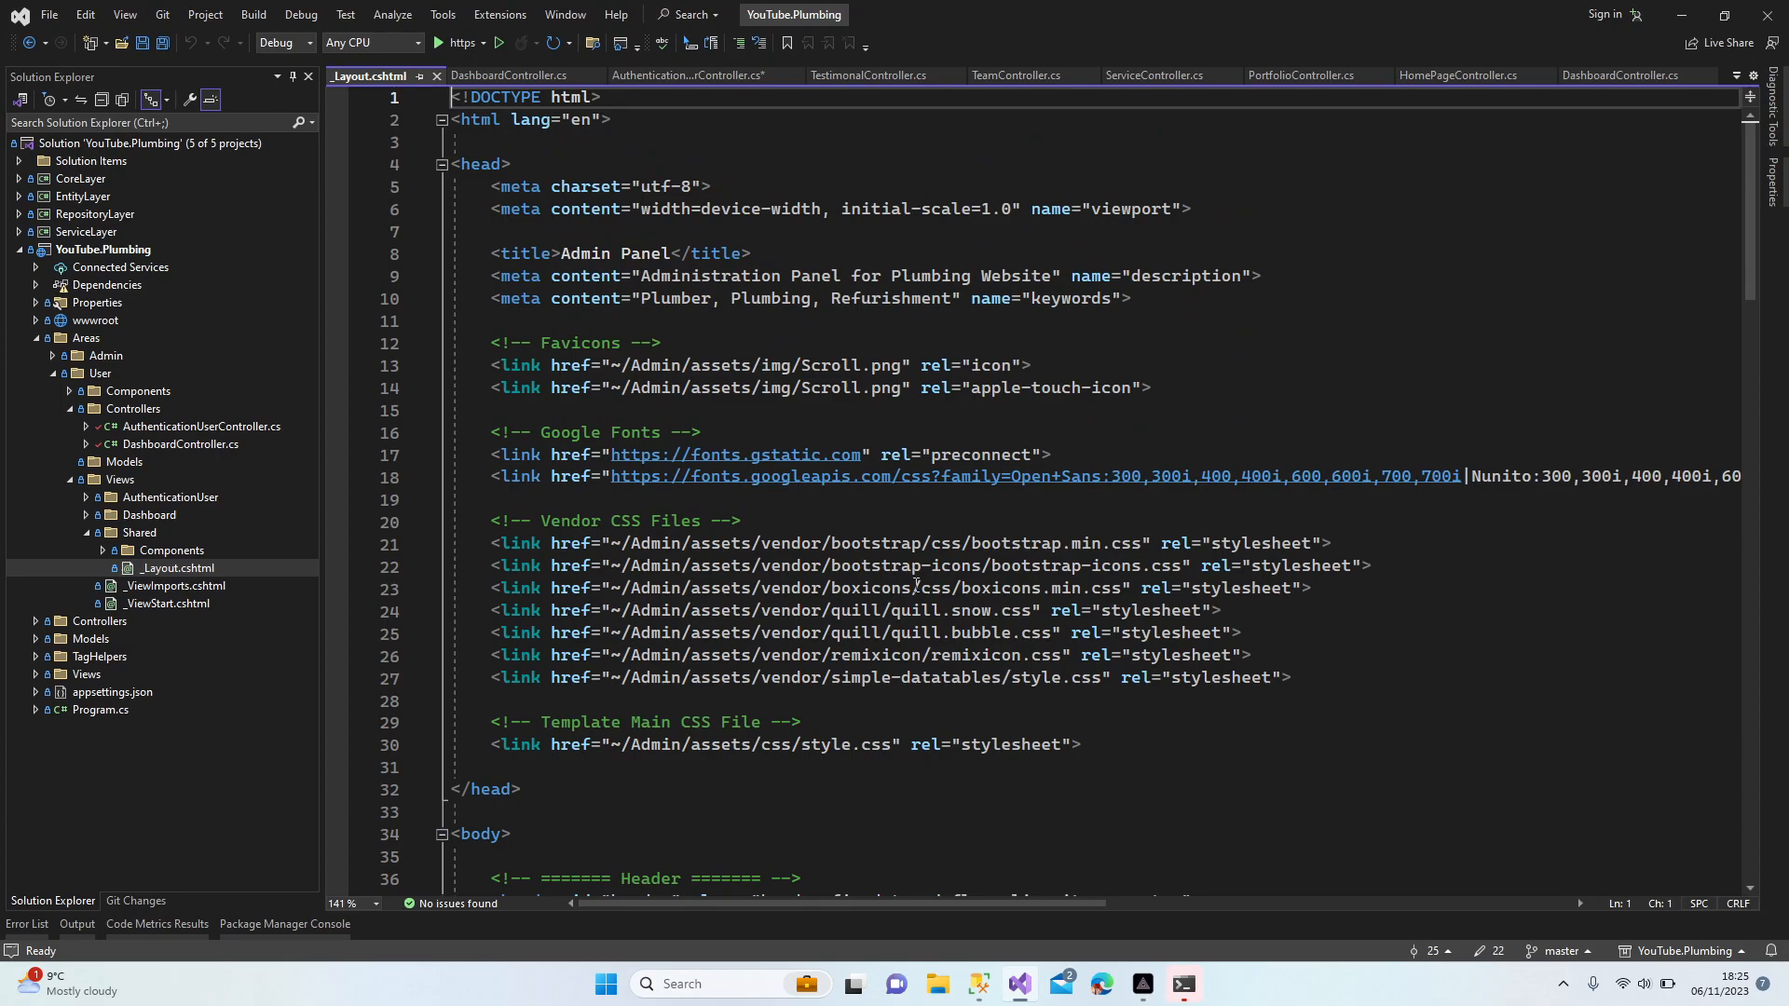
{"action": "scroll", "scroll_direction": "down", "scroll_amount": 3}
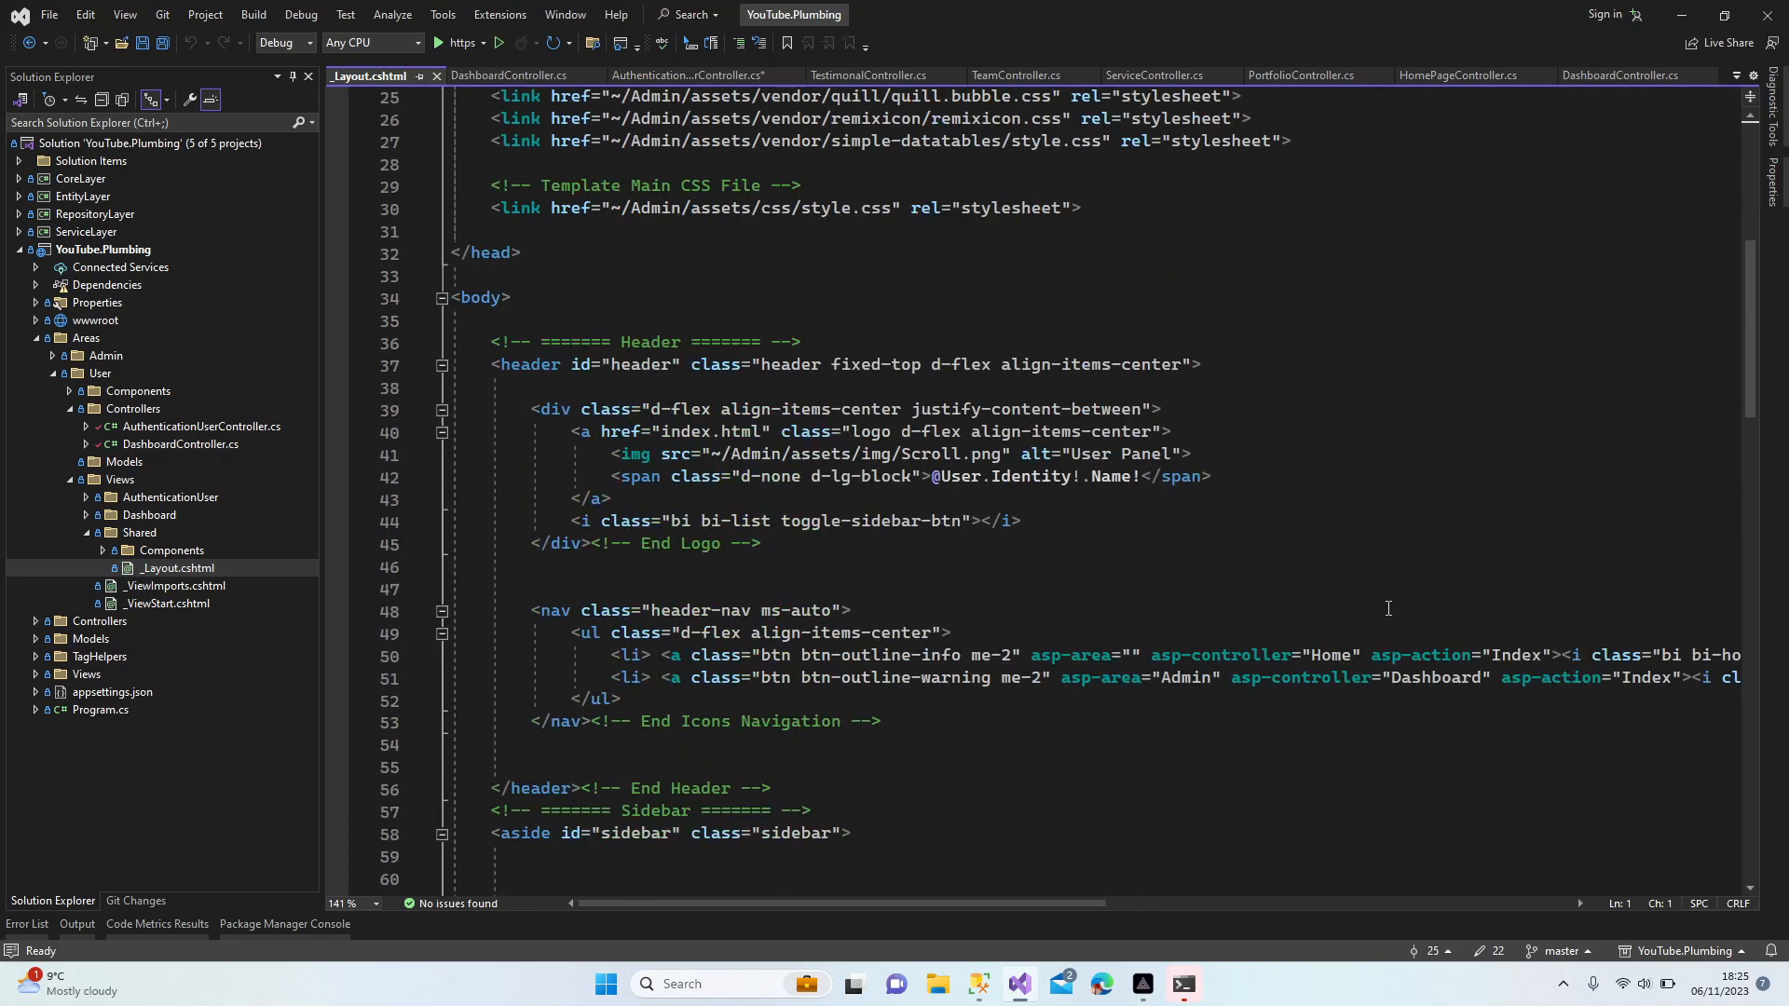
{"action": "mouse_move", "coordinate": [843, 537]}
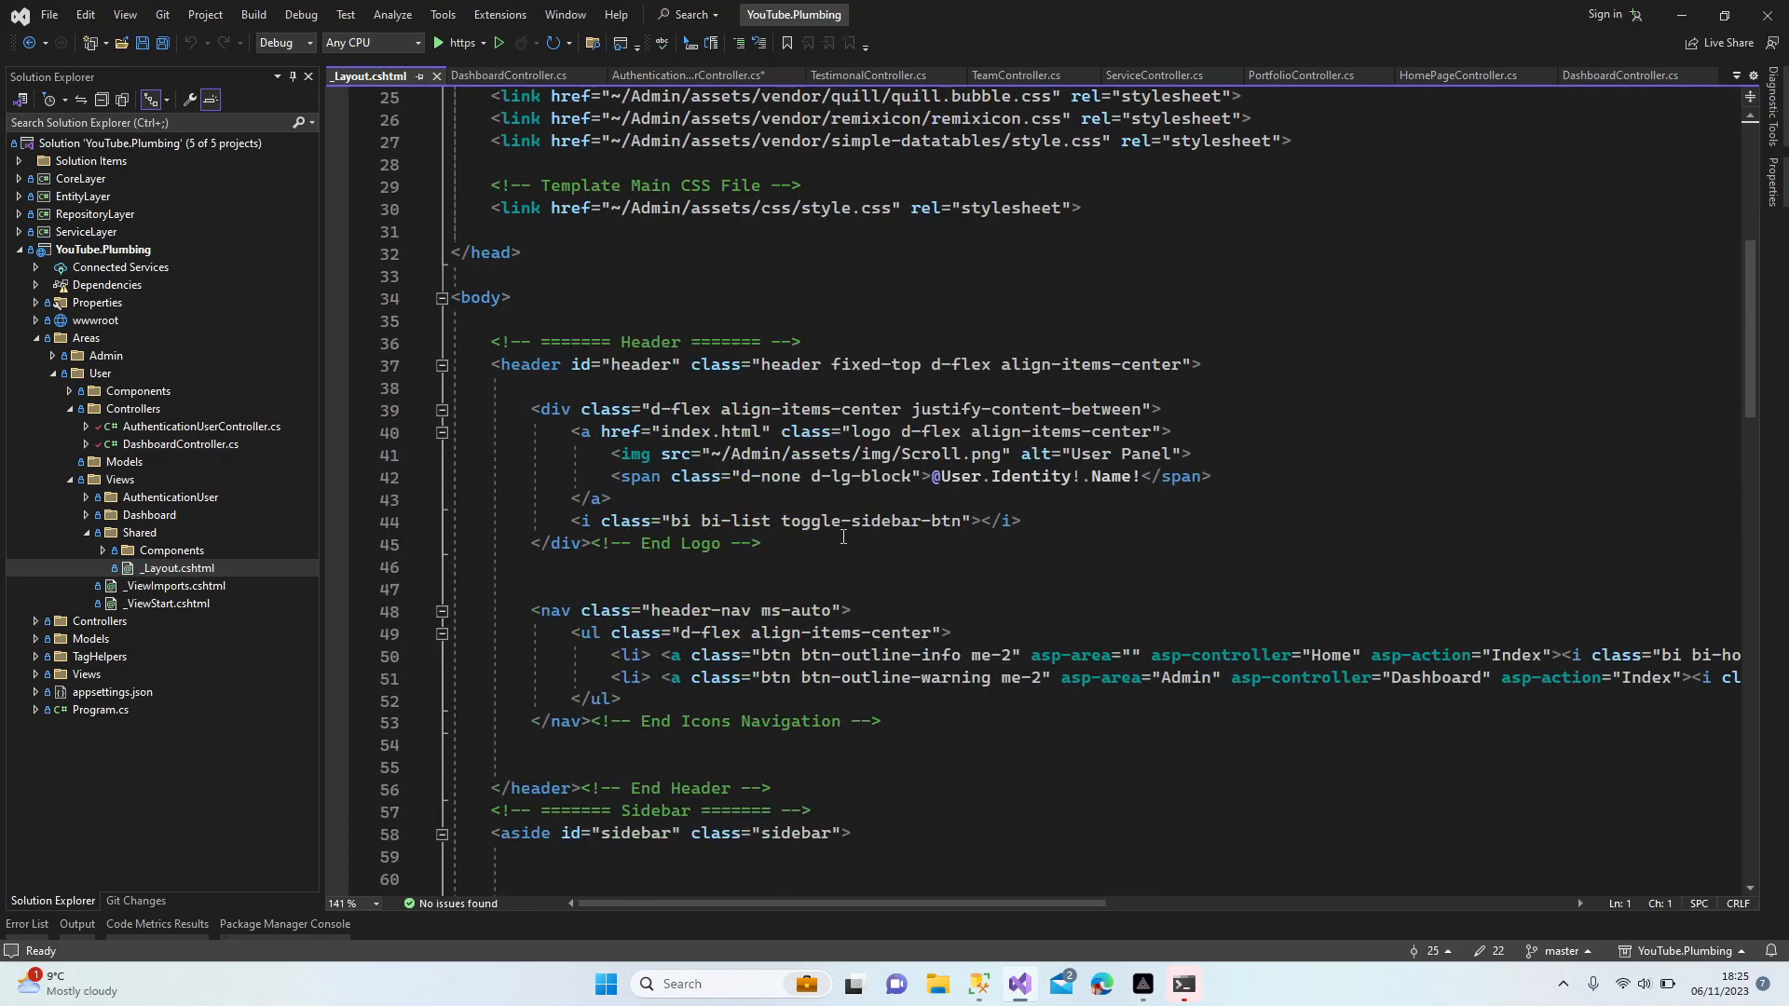
{"action": "scroll", "scroll_direction": "down", "scroll_amount": 3}
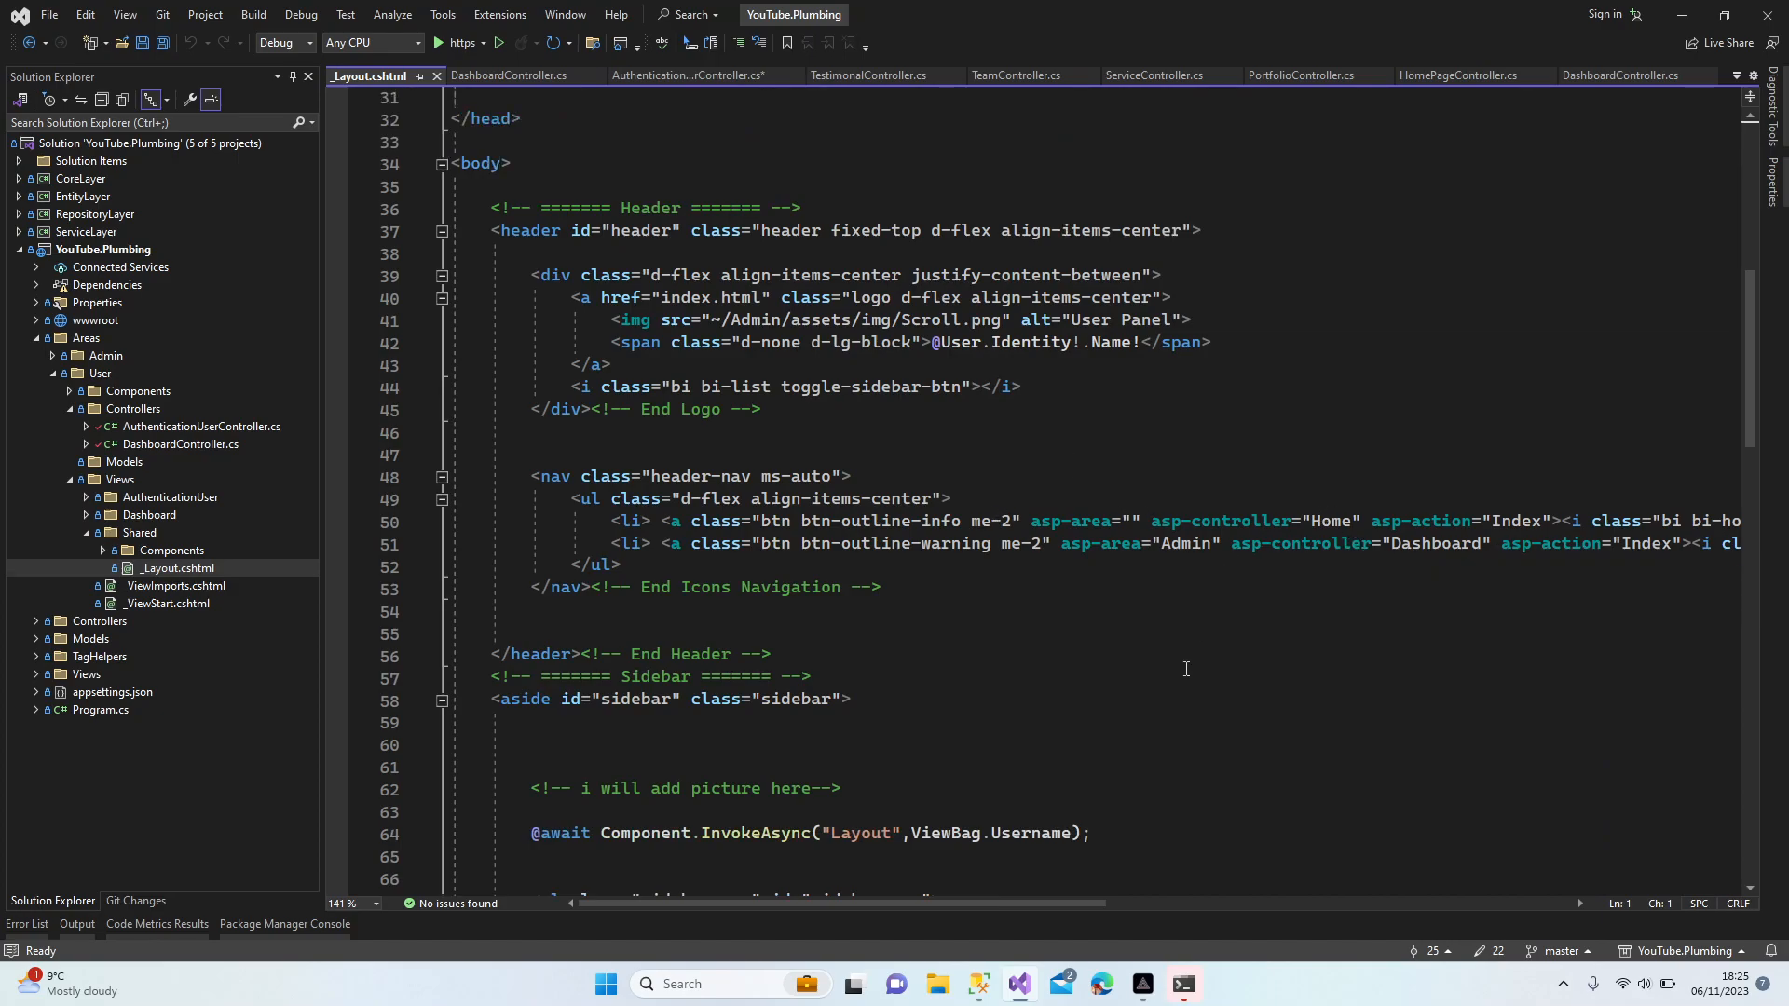
{"action": "left_click", "coordinate": [906, 542]}
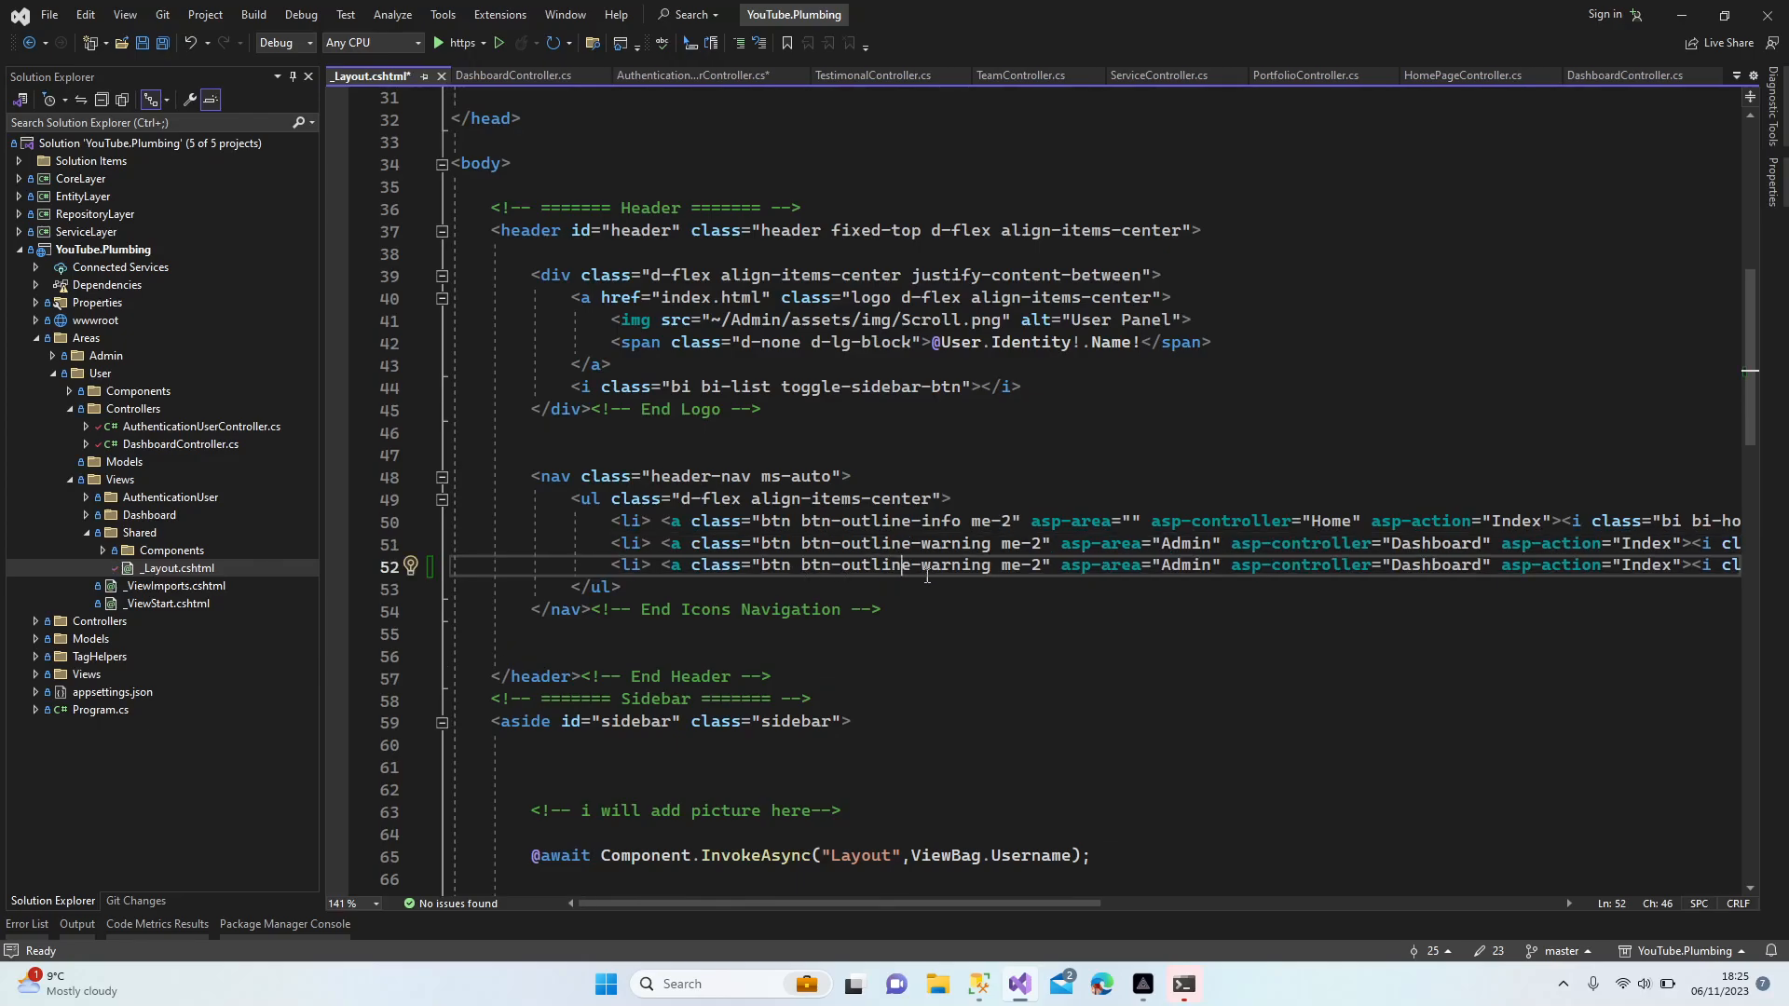
{"action": "type", "text": "dan"}
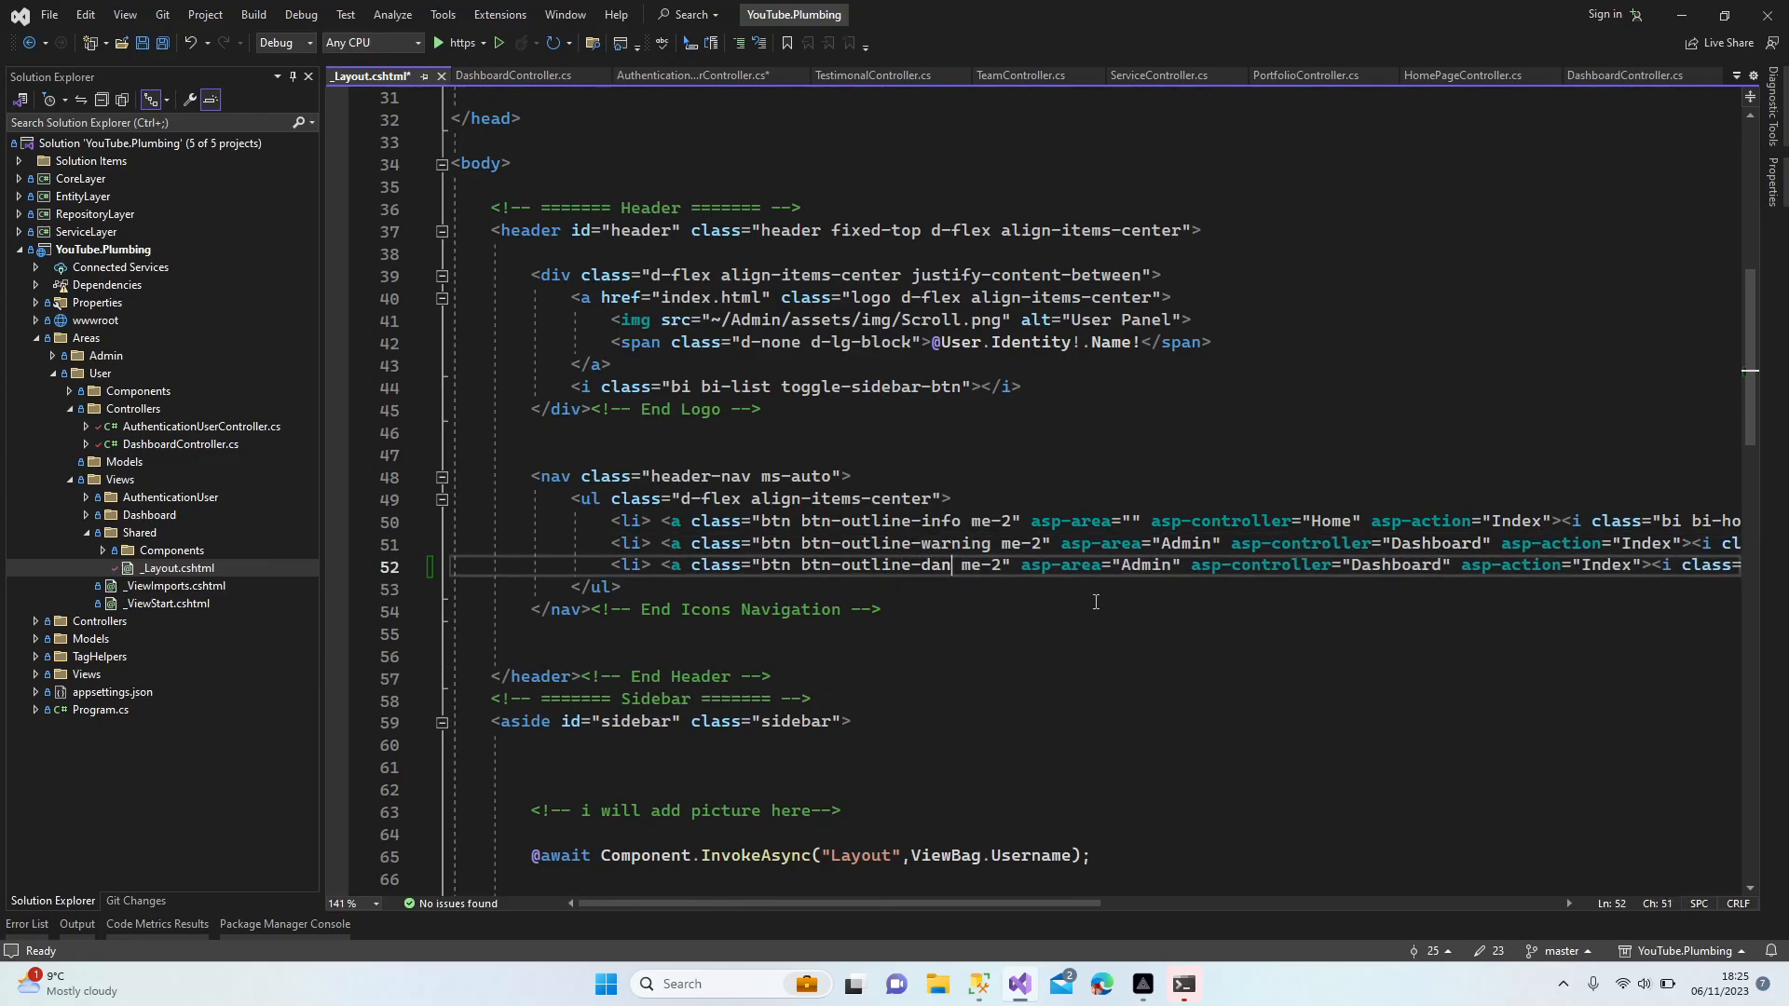
{"action": "type", "text": "ger"}
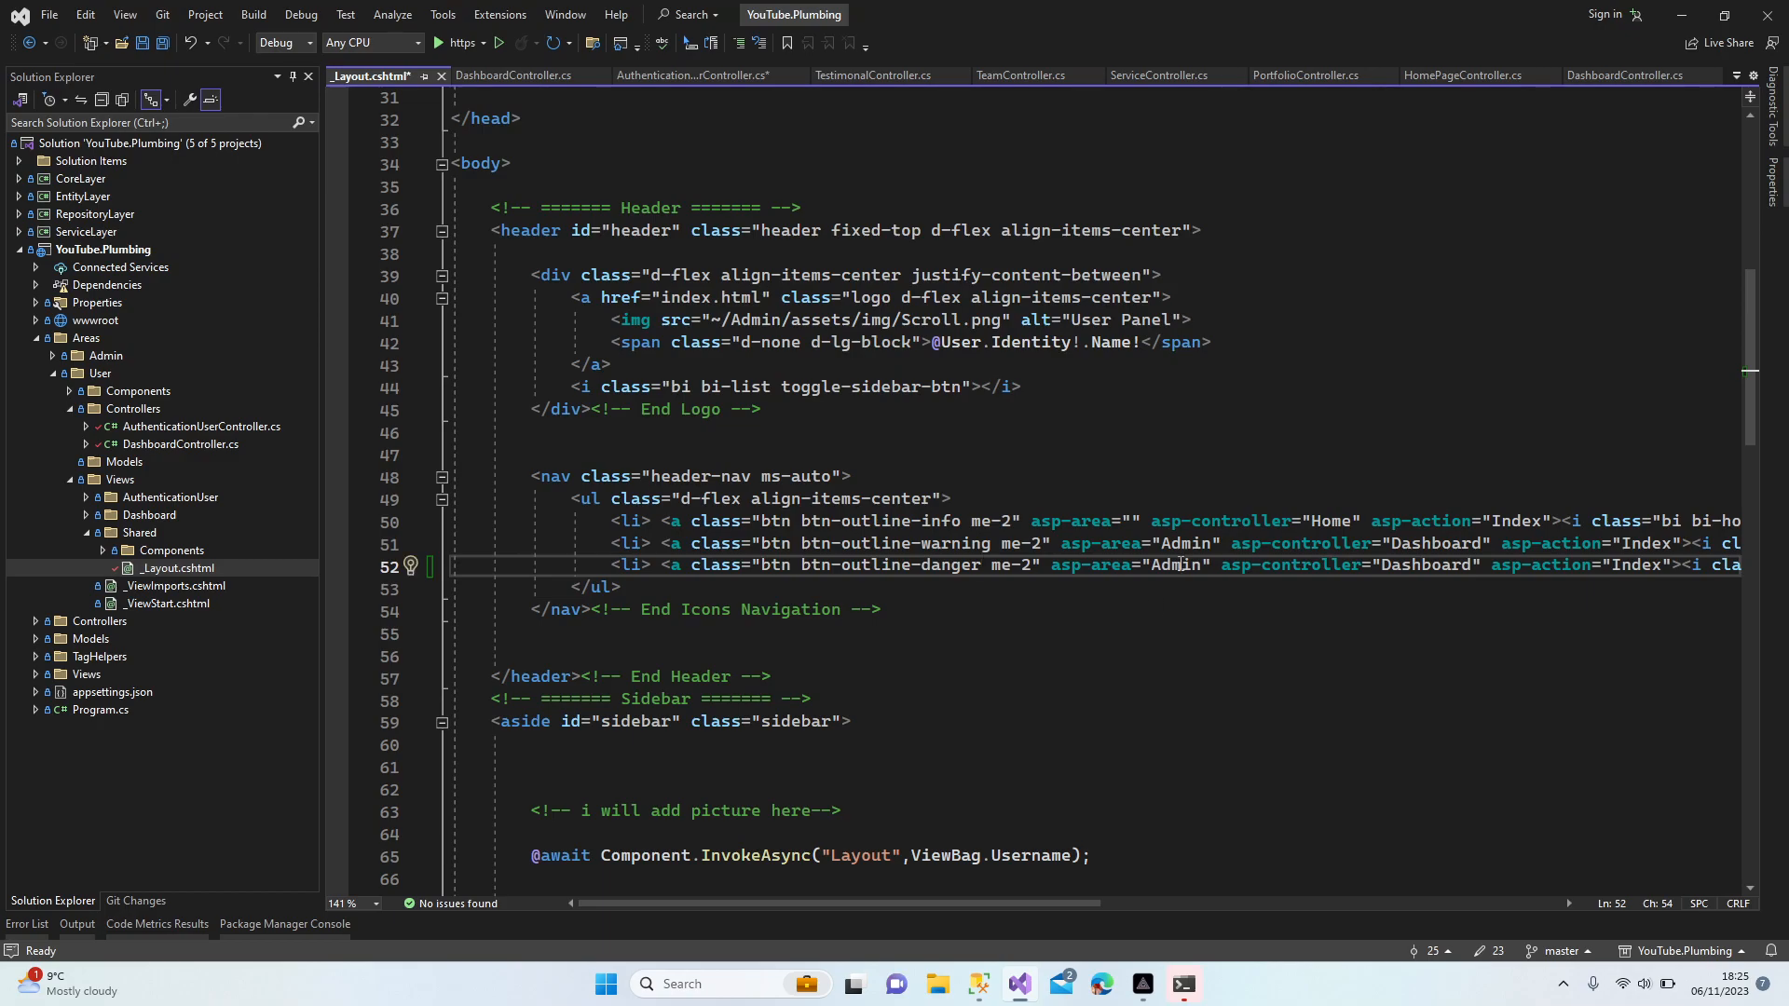
- Point the new link at area User, AuthenticationUserController, action Logout
{"action": "double_click", "coordinate": [1176, 565]}
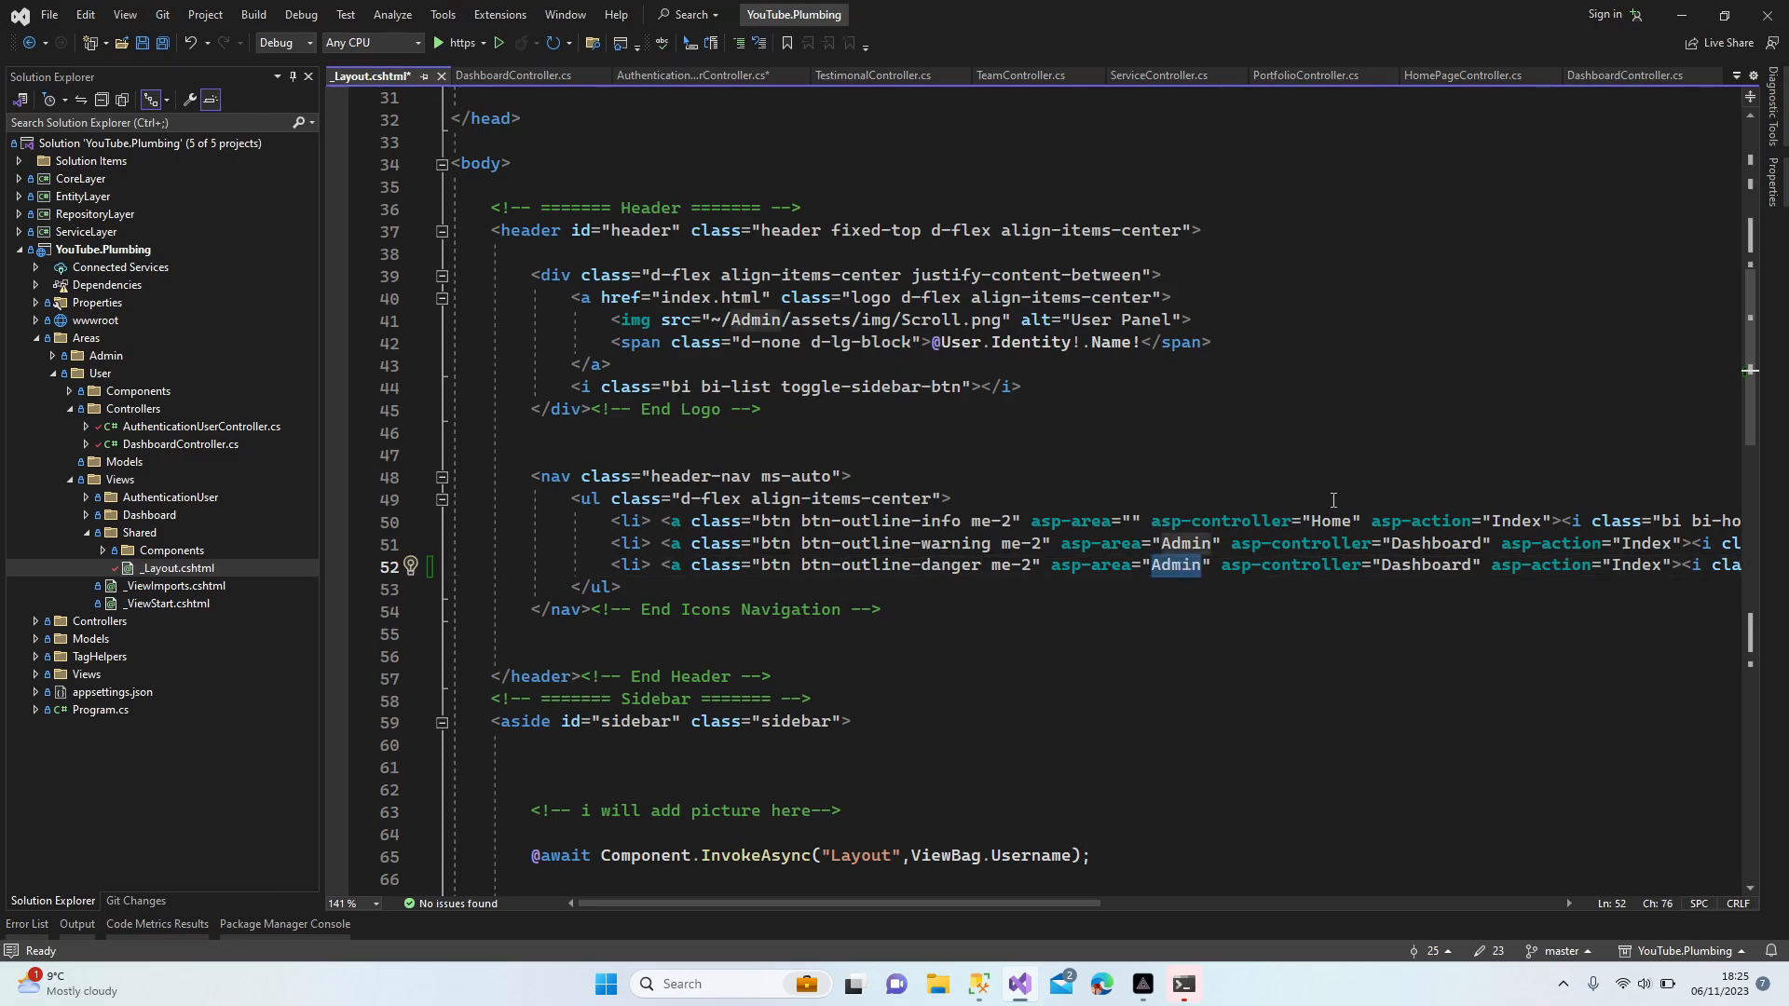
{"action": "type", "text": "User"}
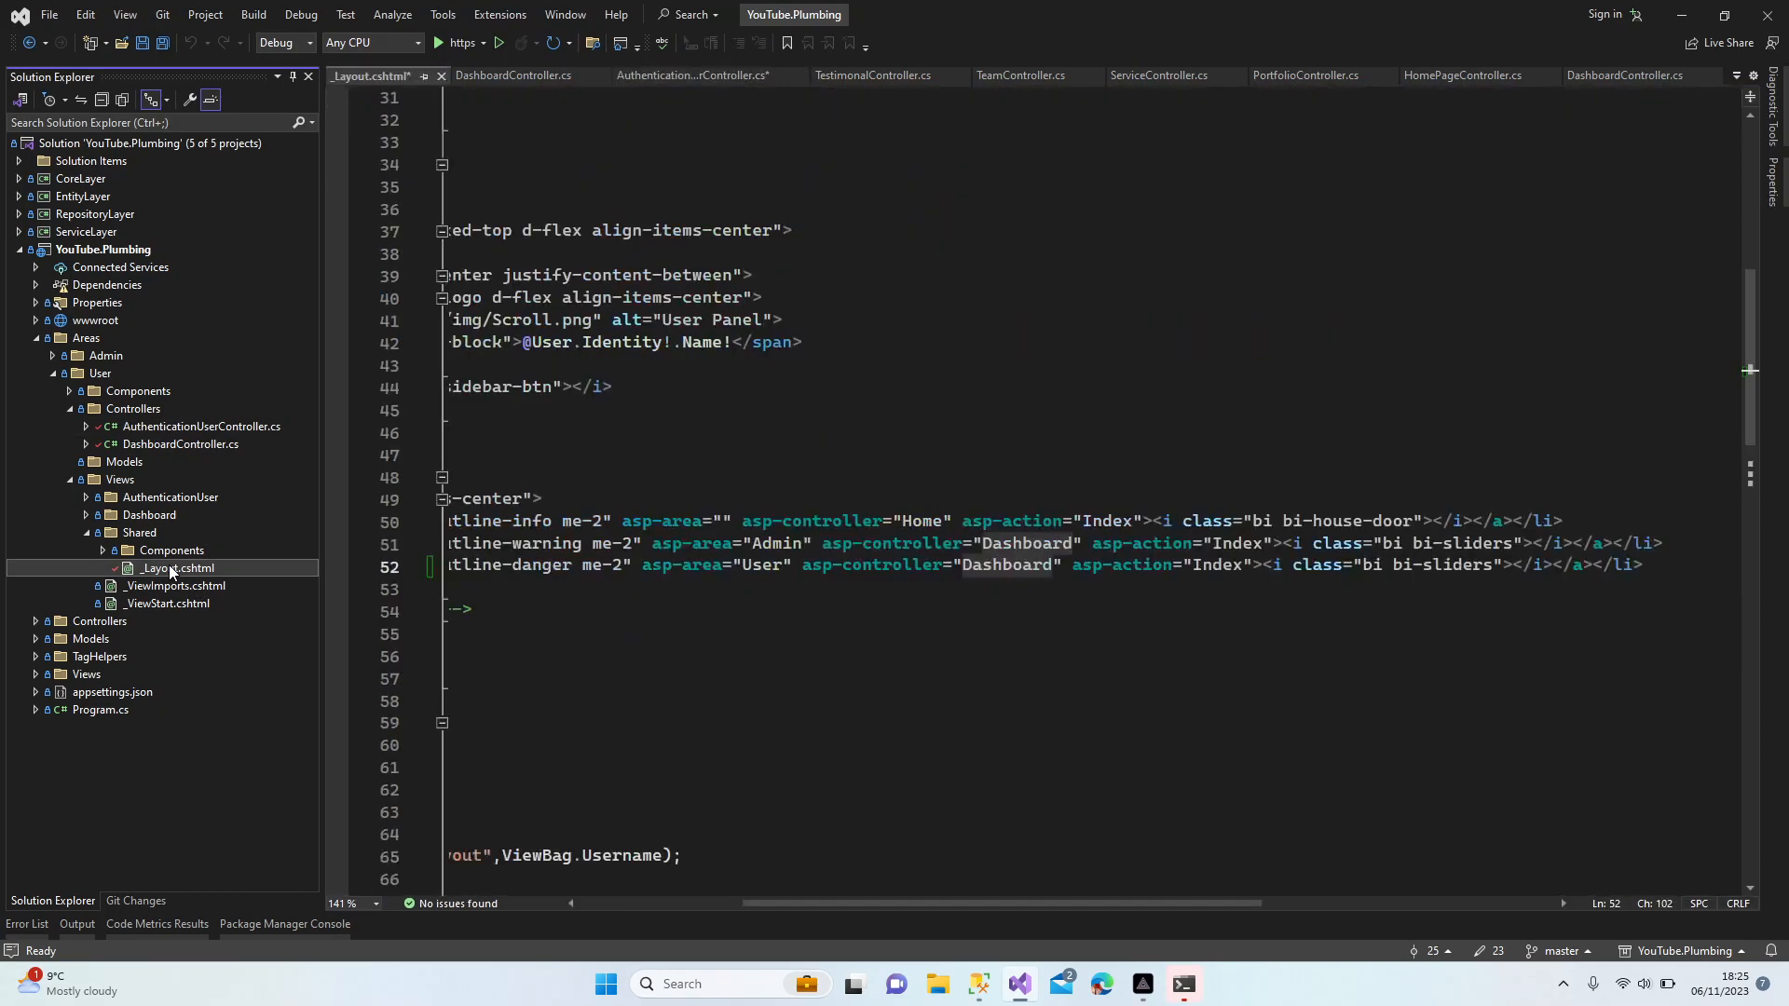
{"action": "double_click", "coordinate": [1009, 567]}
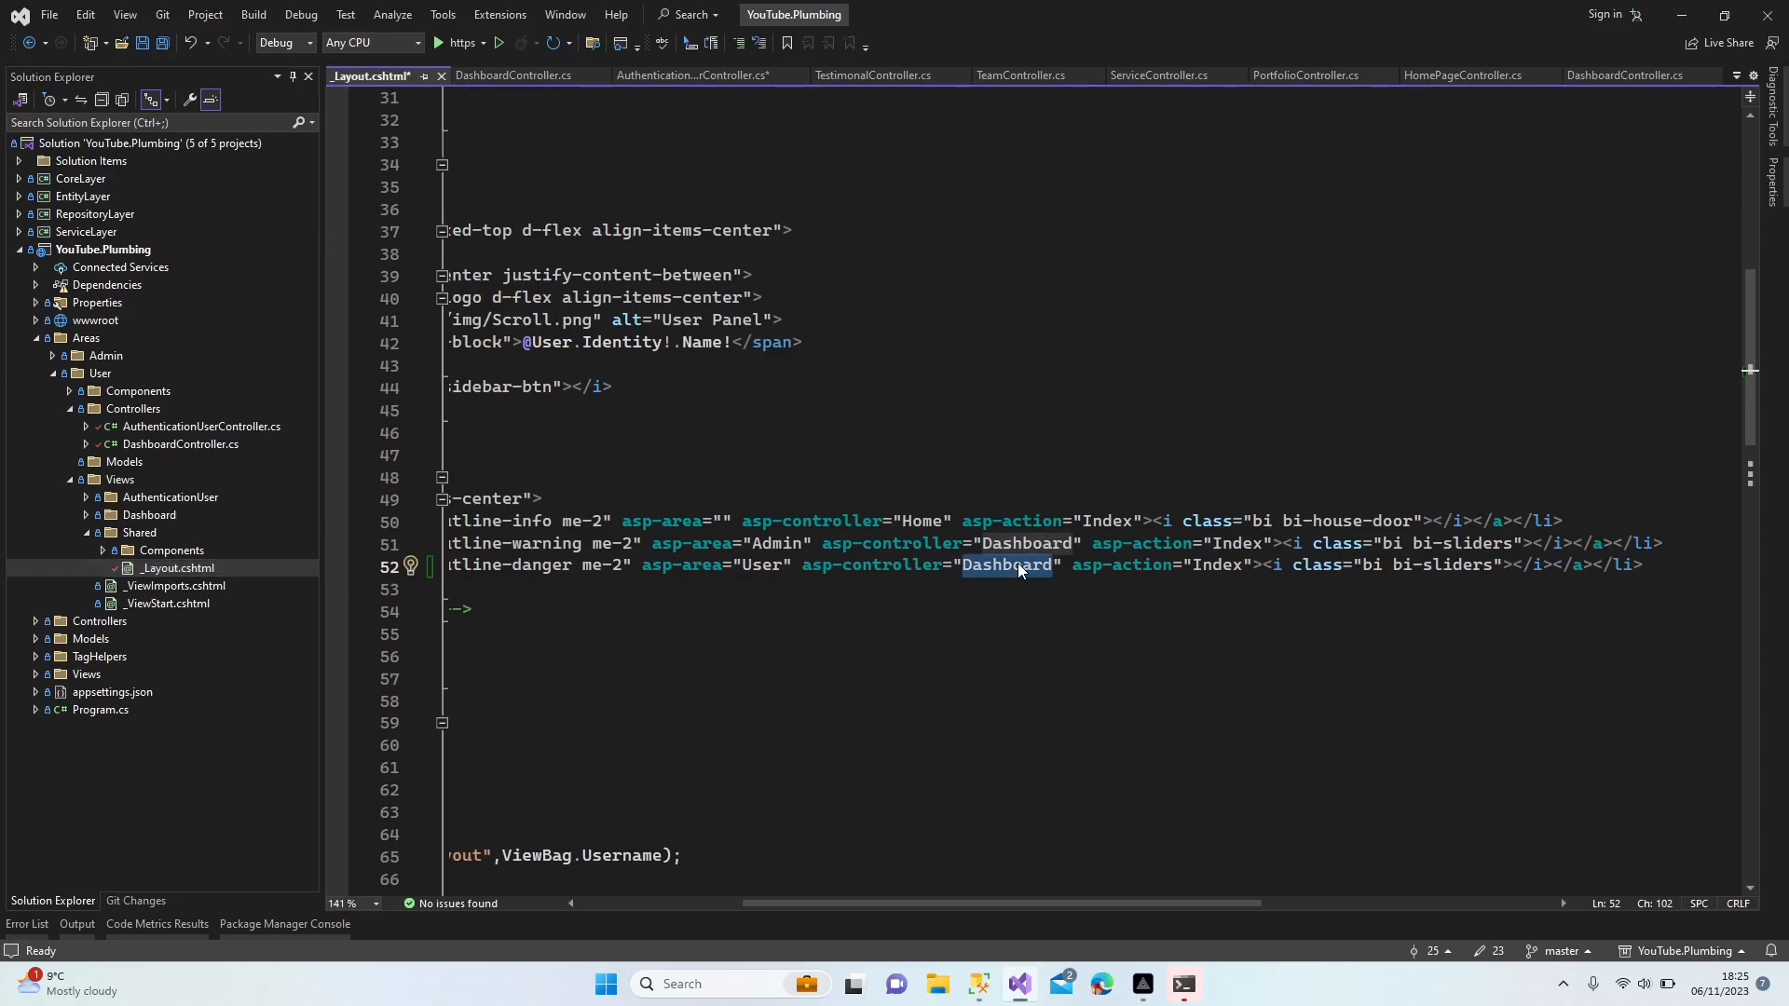
{"action": "type", "text": "AuthenticationUserController"}
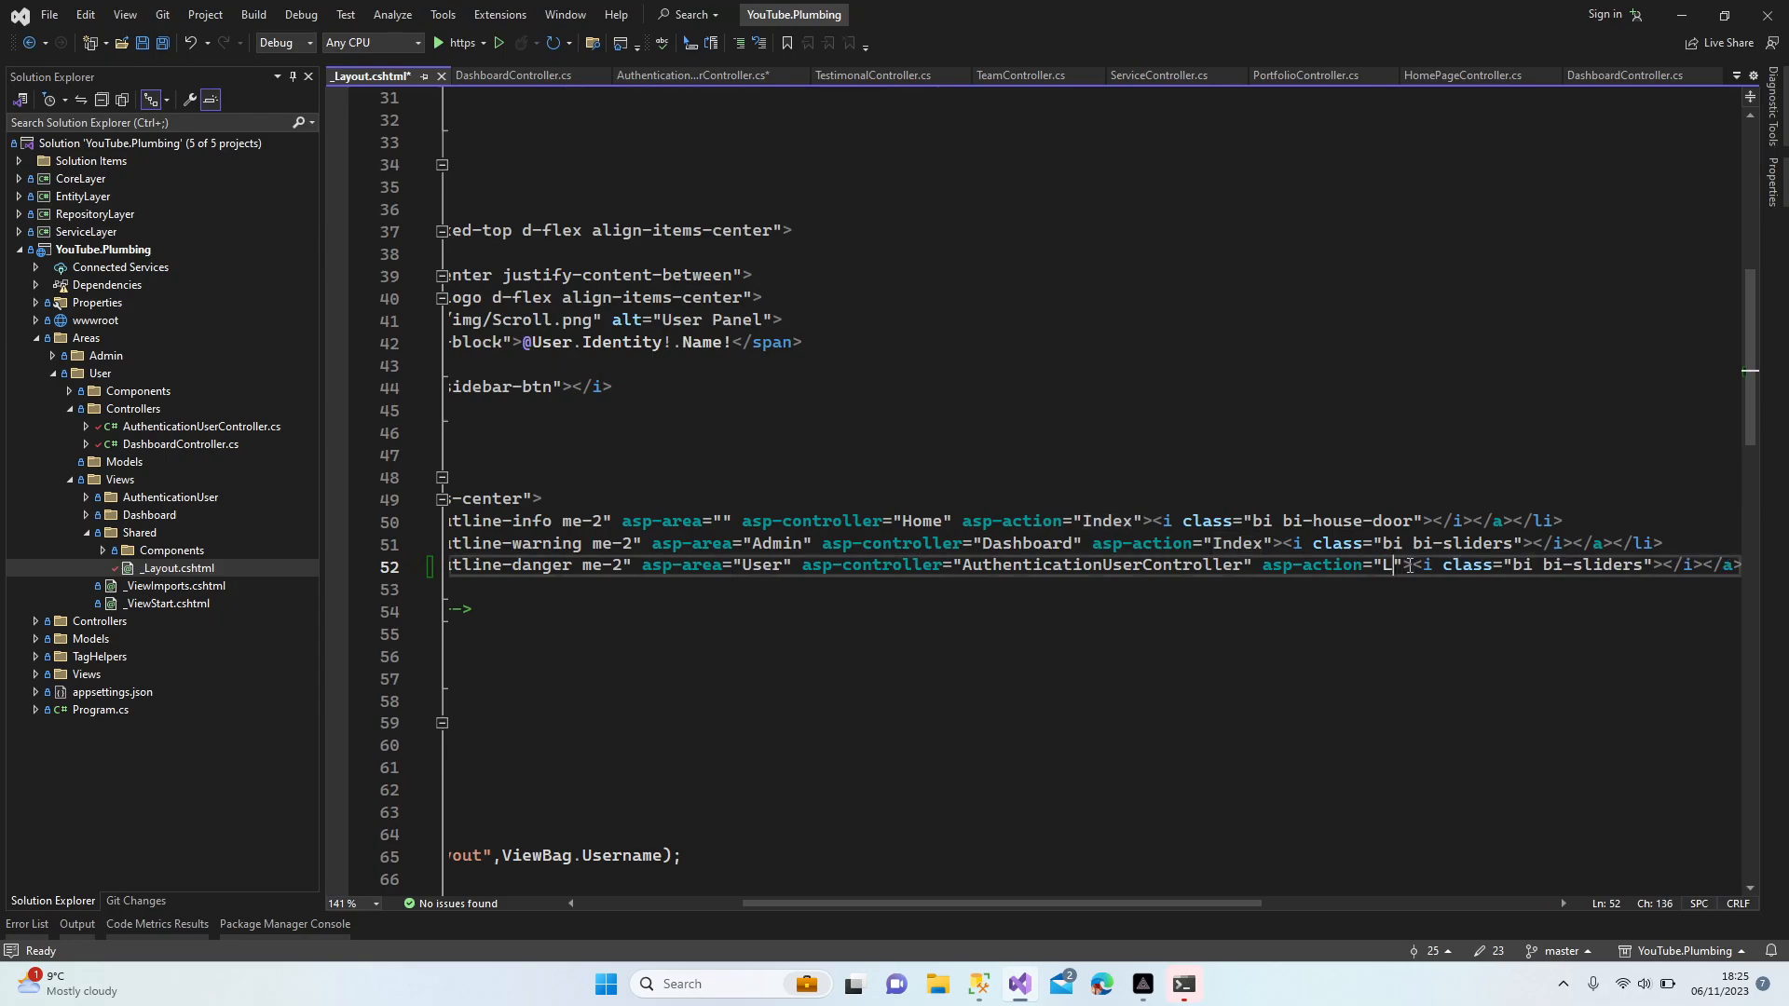
{"action": "type", "text": "ogout"}
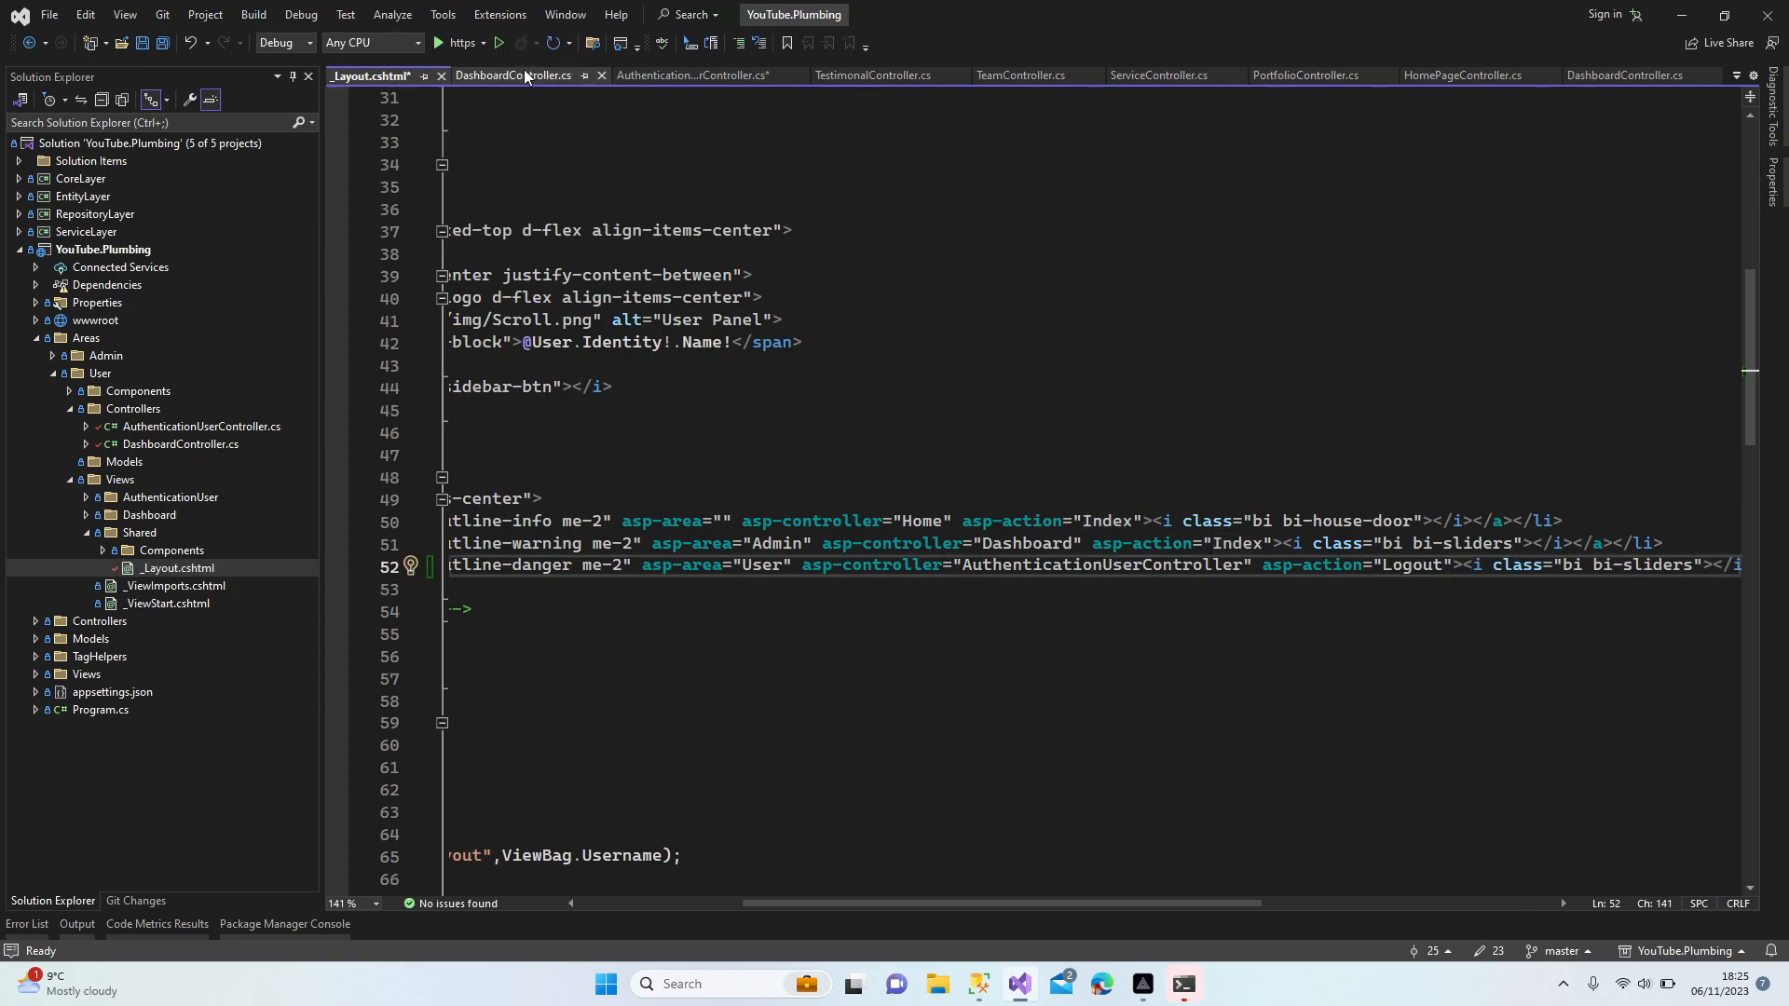
- Rename the controller's LogOut action to Logout
{"action": "left_click", "coordinate": [514, 75]}
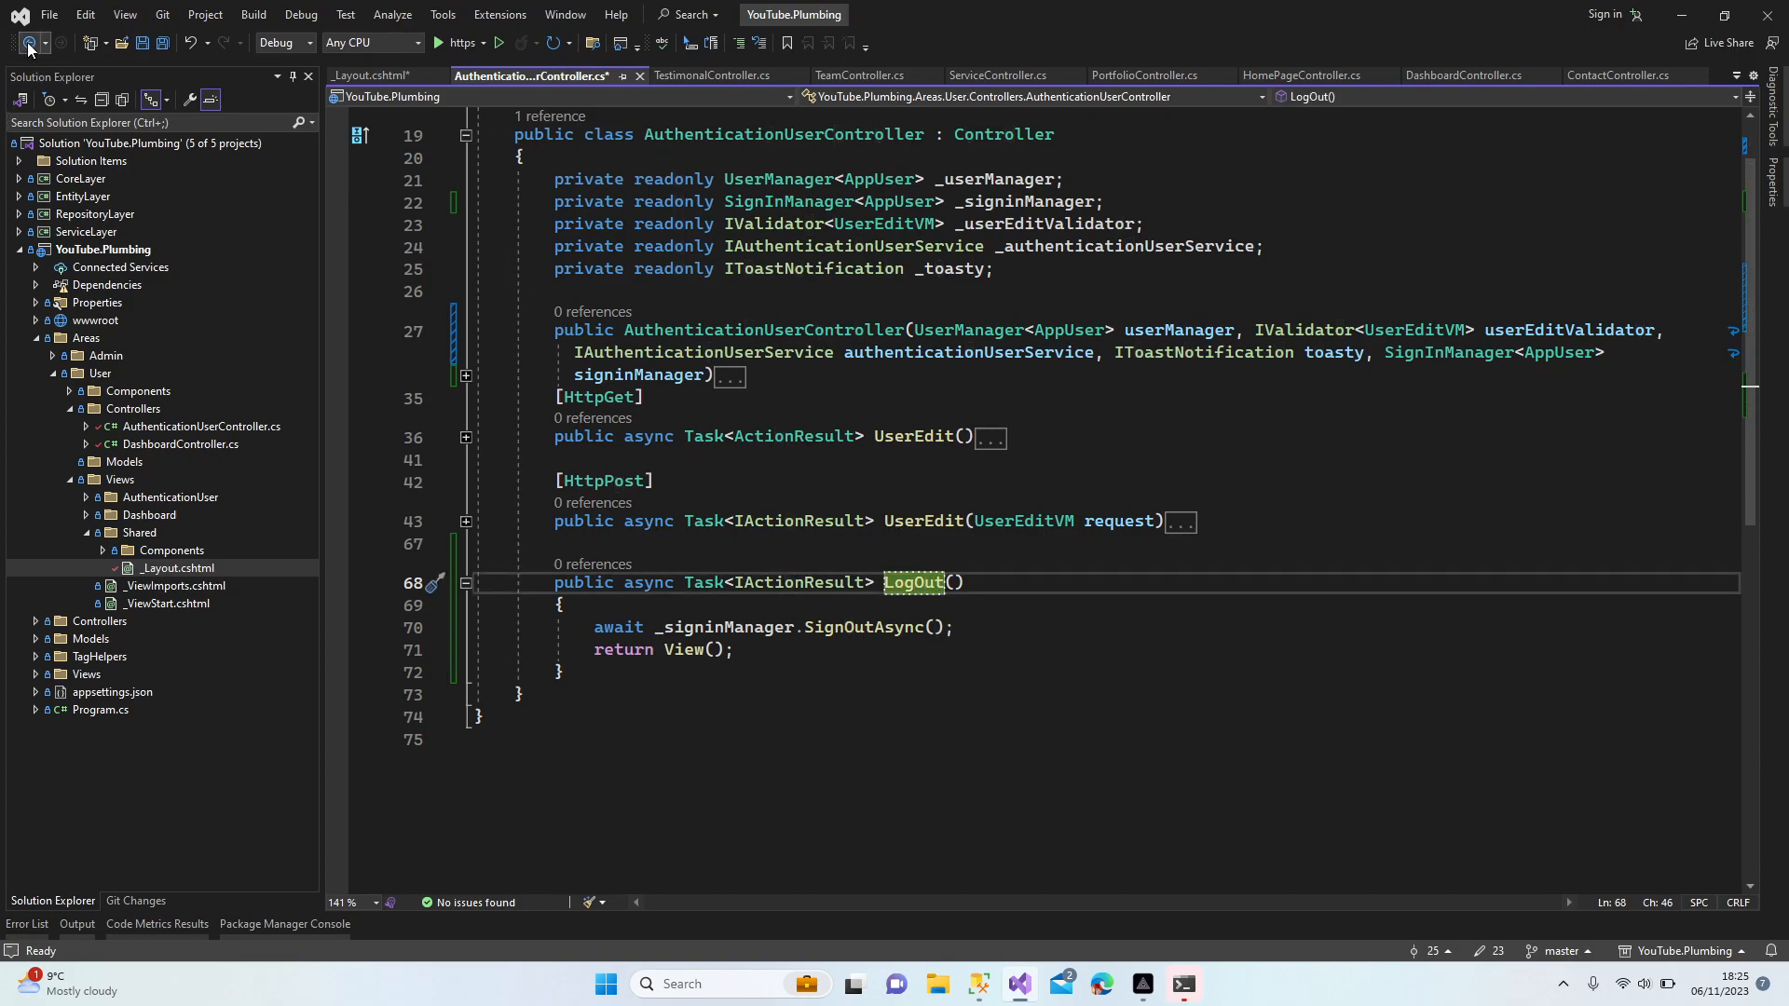
{"action": "type", "text": "Logout\"><i class=\"bi bi-sliders\"></i"}
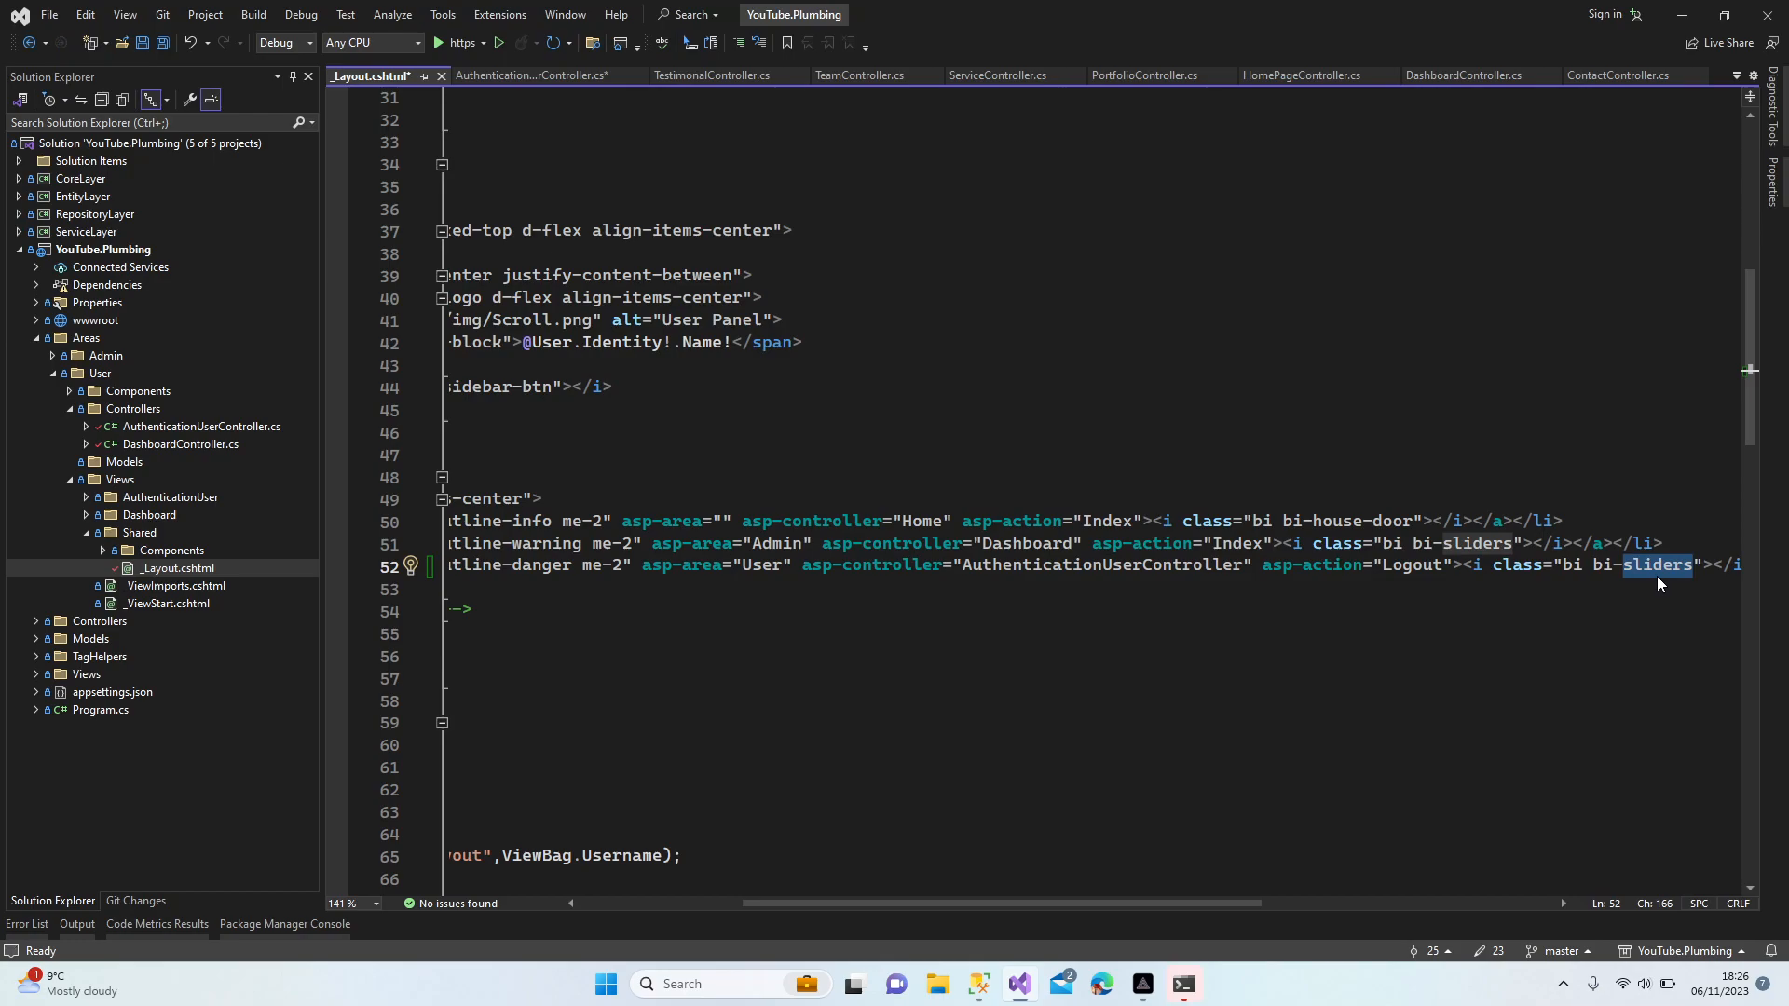
{"action": "mouse_move", "coordinate": [1776, 647]}
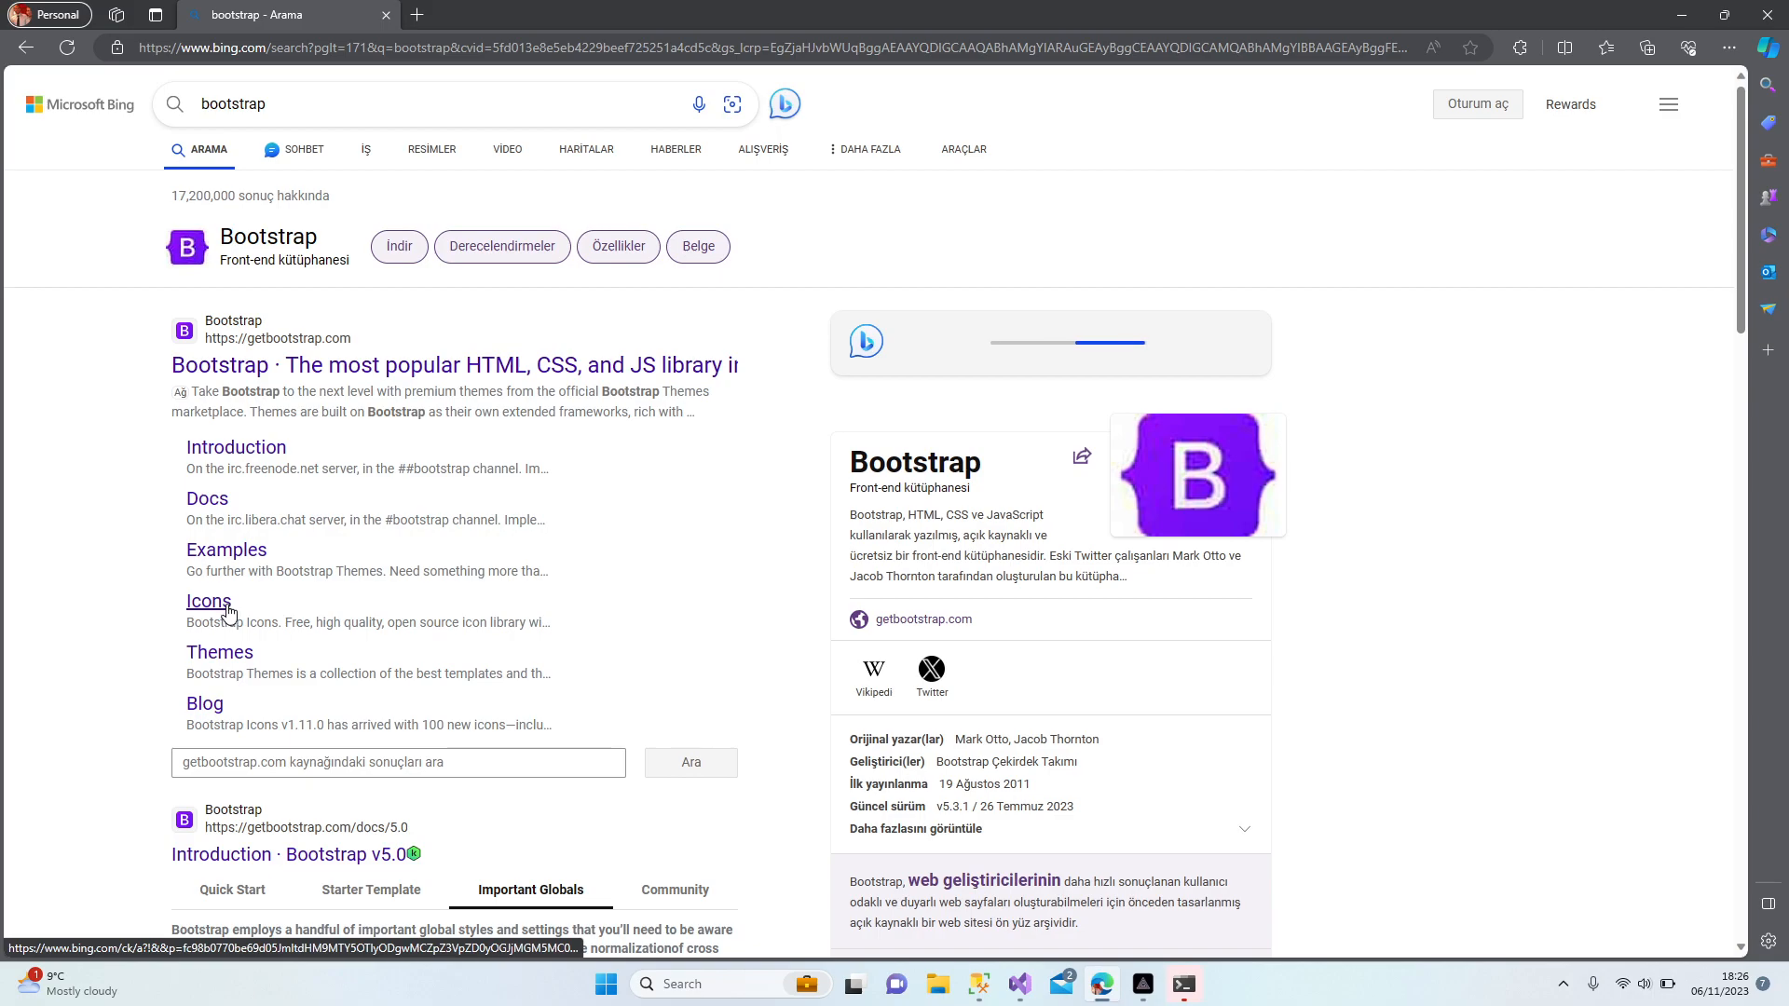
- Search Bootstrap Icons for 'exit' and grab the box-arrow-right icon's class name
{"action": "left_click", "coordinate": [207, 602]}
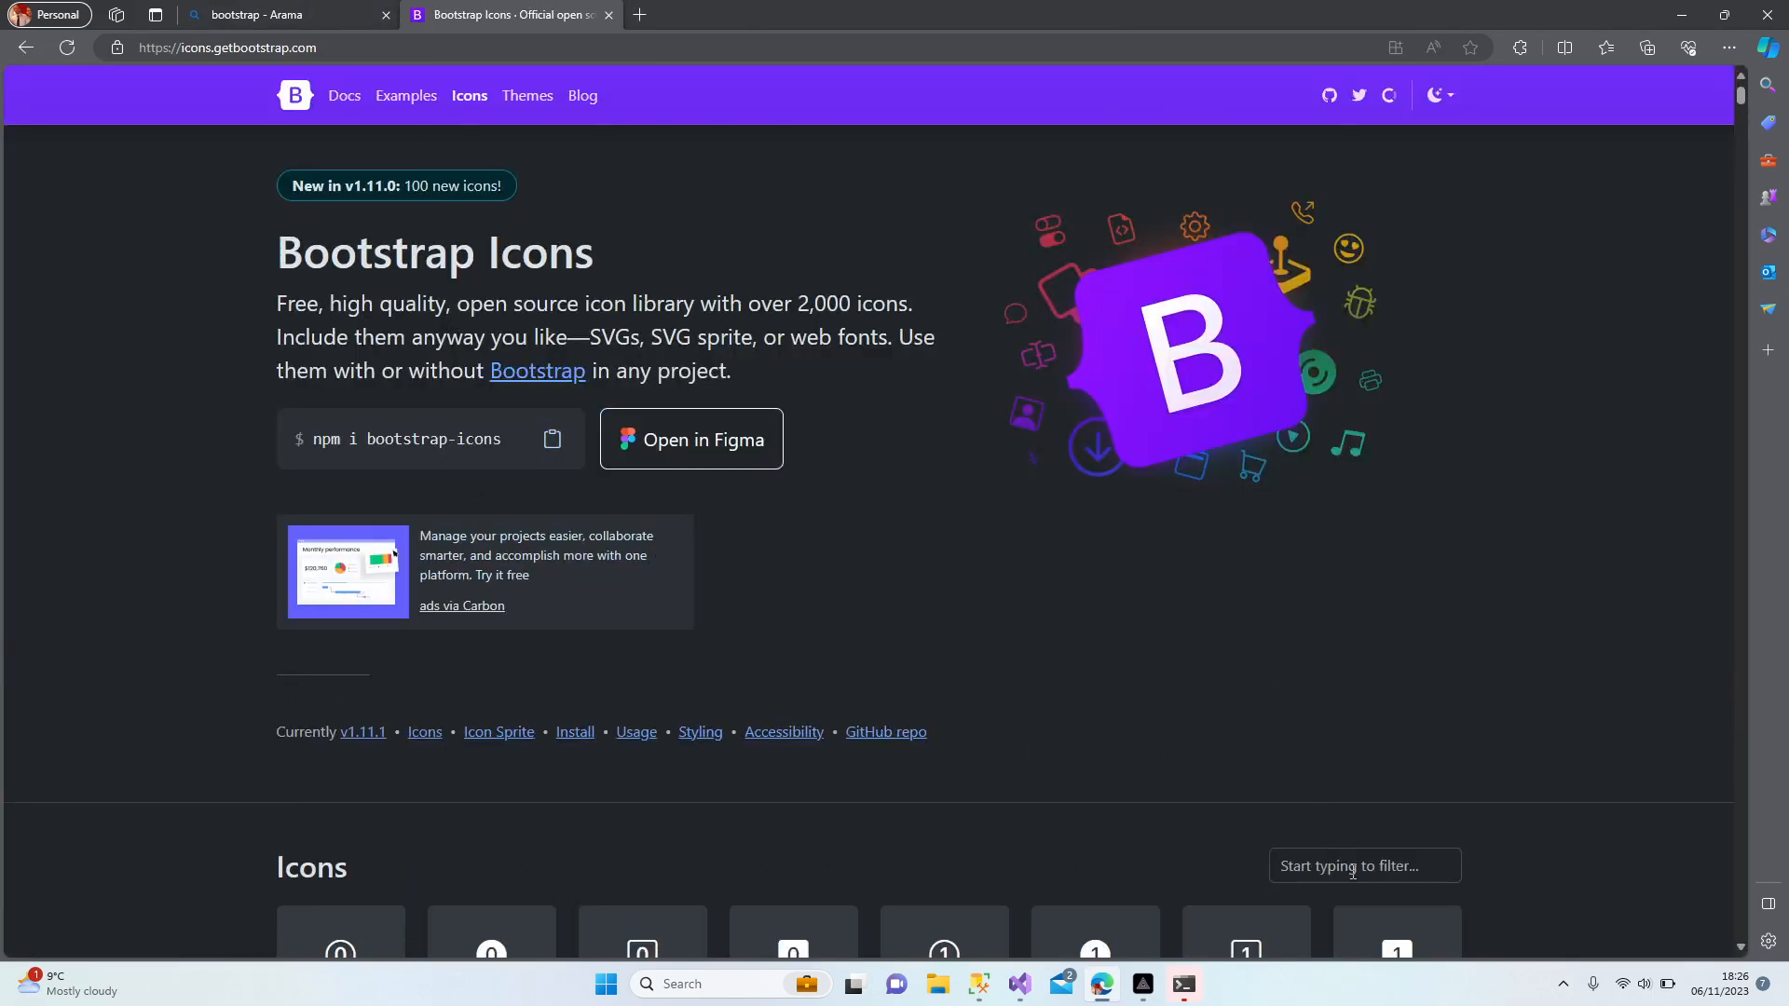
{"action": "type", "text": "exit"}
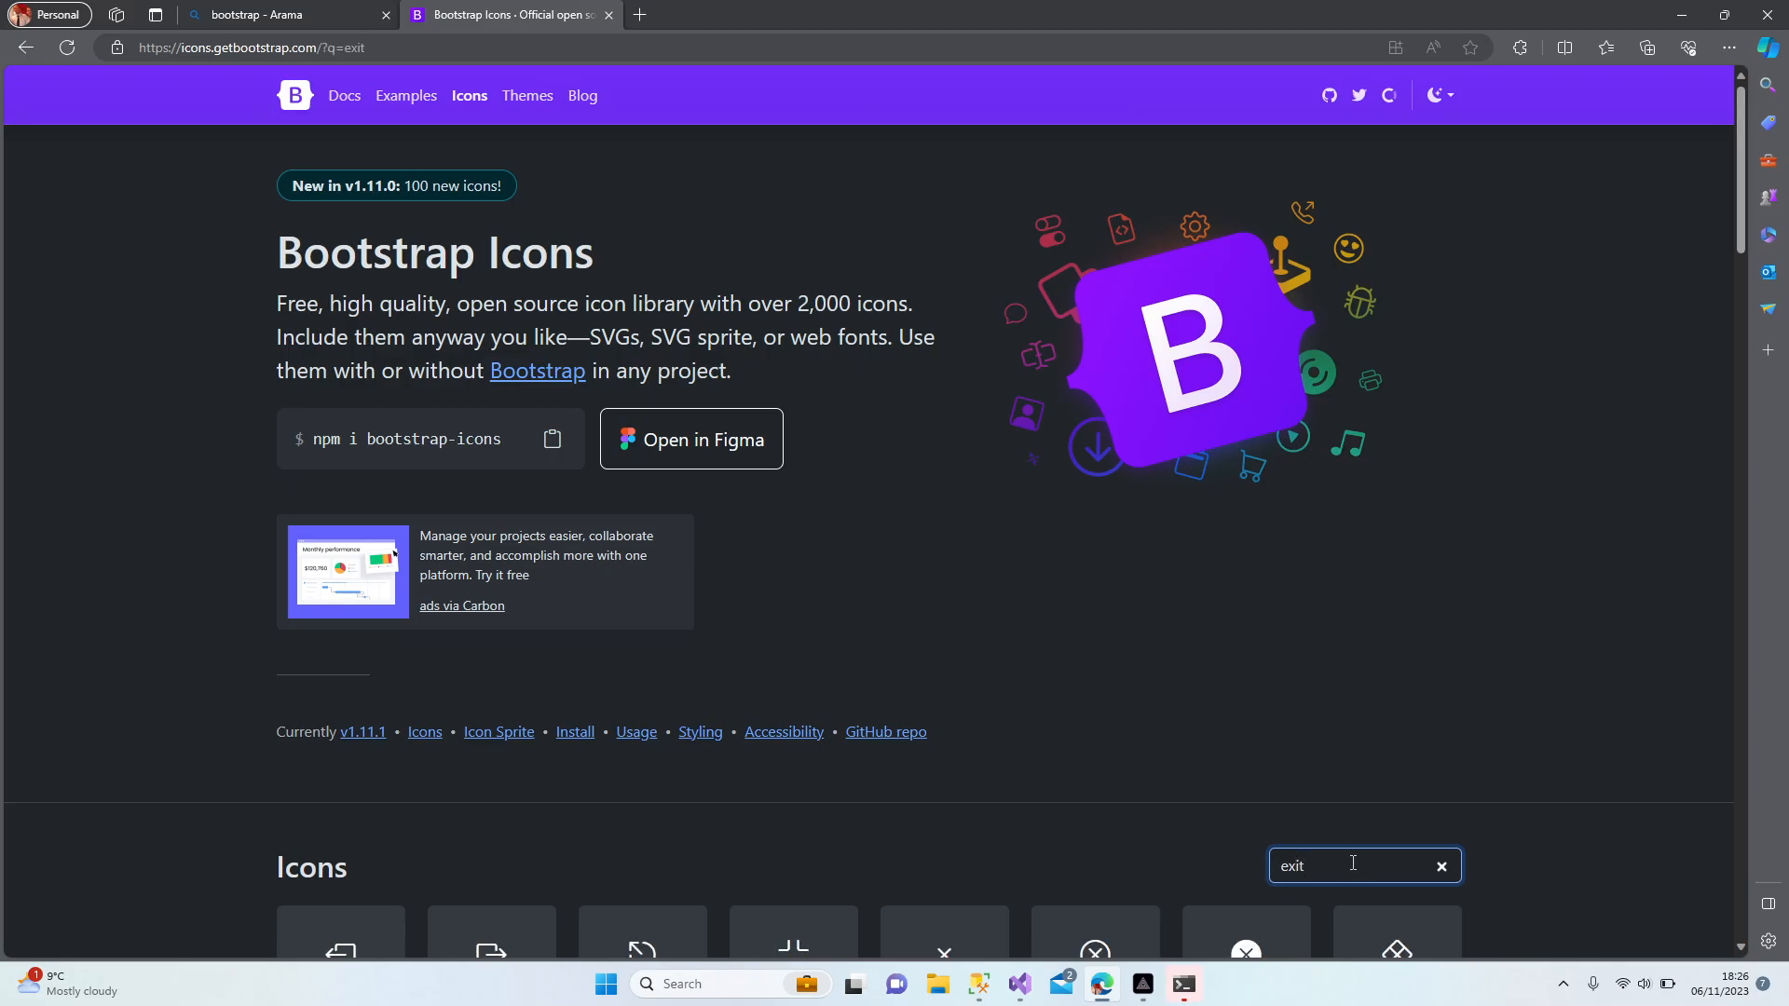
{"action": "scroll", "scroll_direction": "down", "scroll_amount": 3}
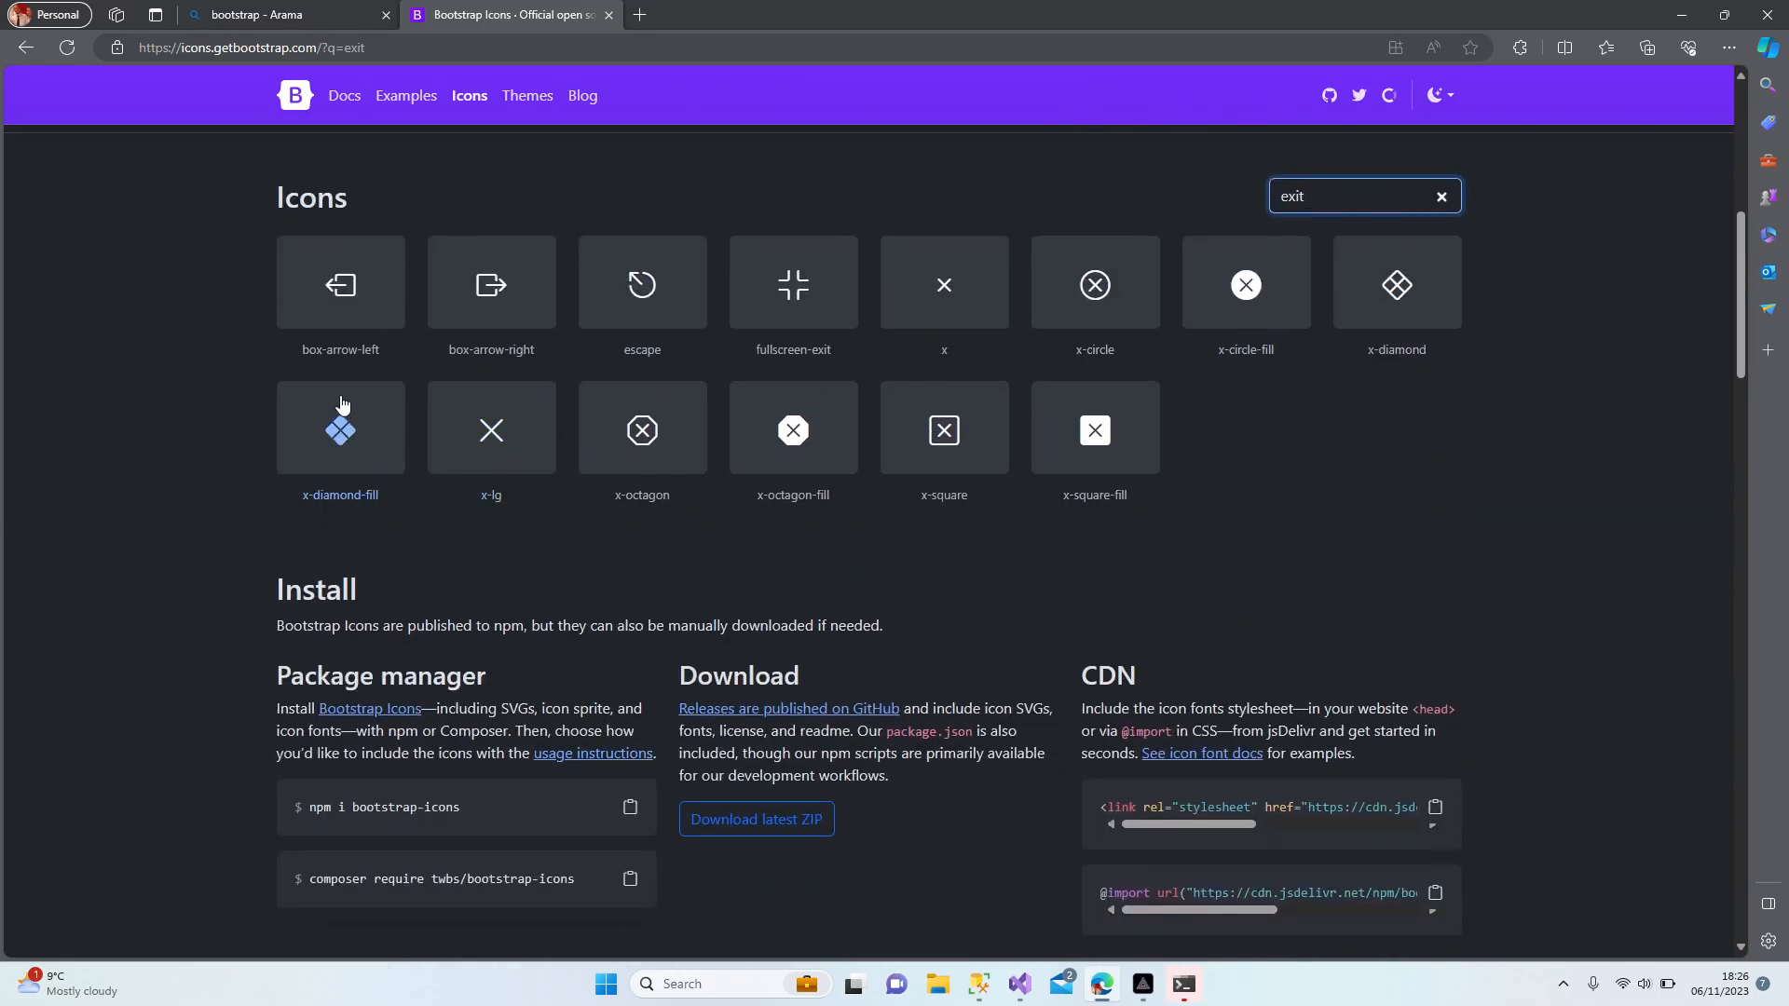
{"action": "mouse_move", "coordinate": [559, 304]}
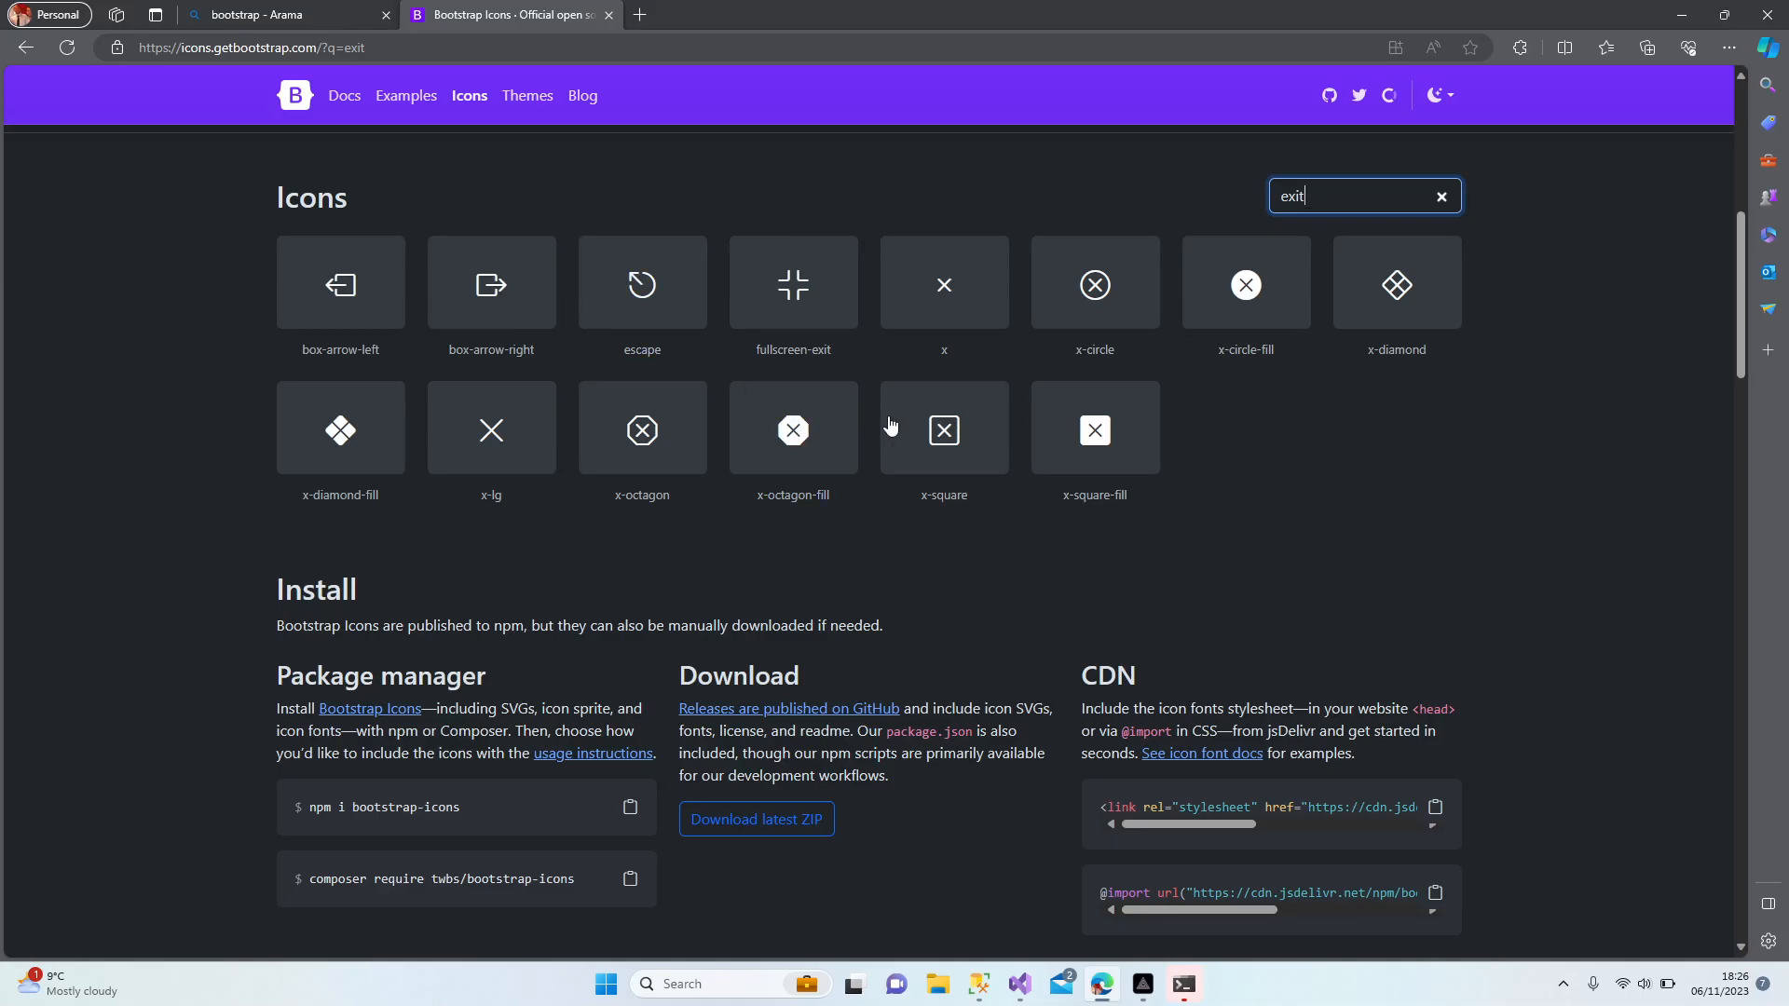
{"action": "mouse_move", "coordinate": [490, 283]}
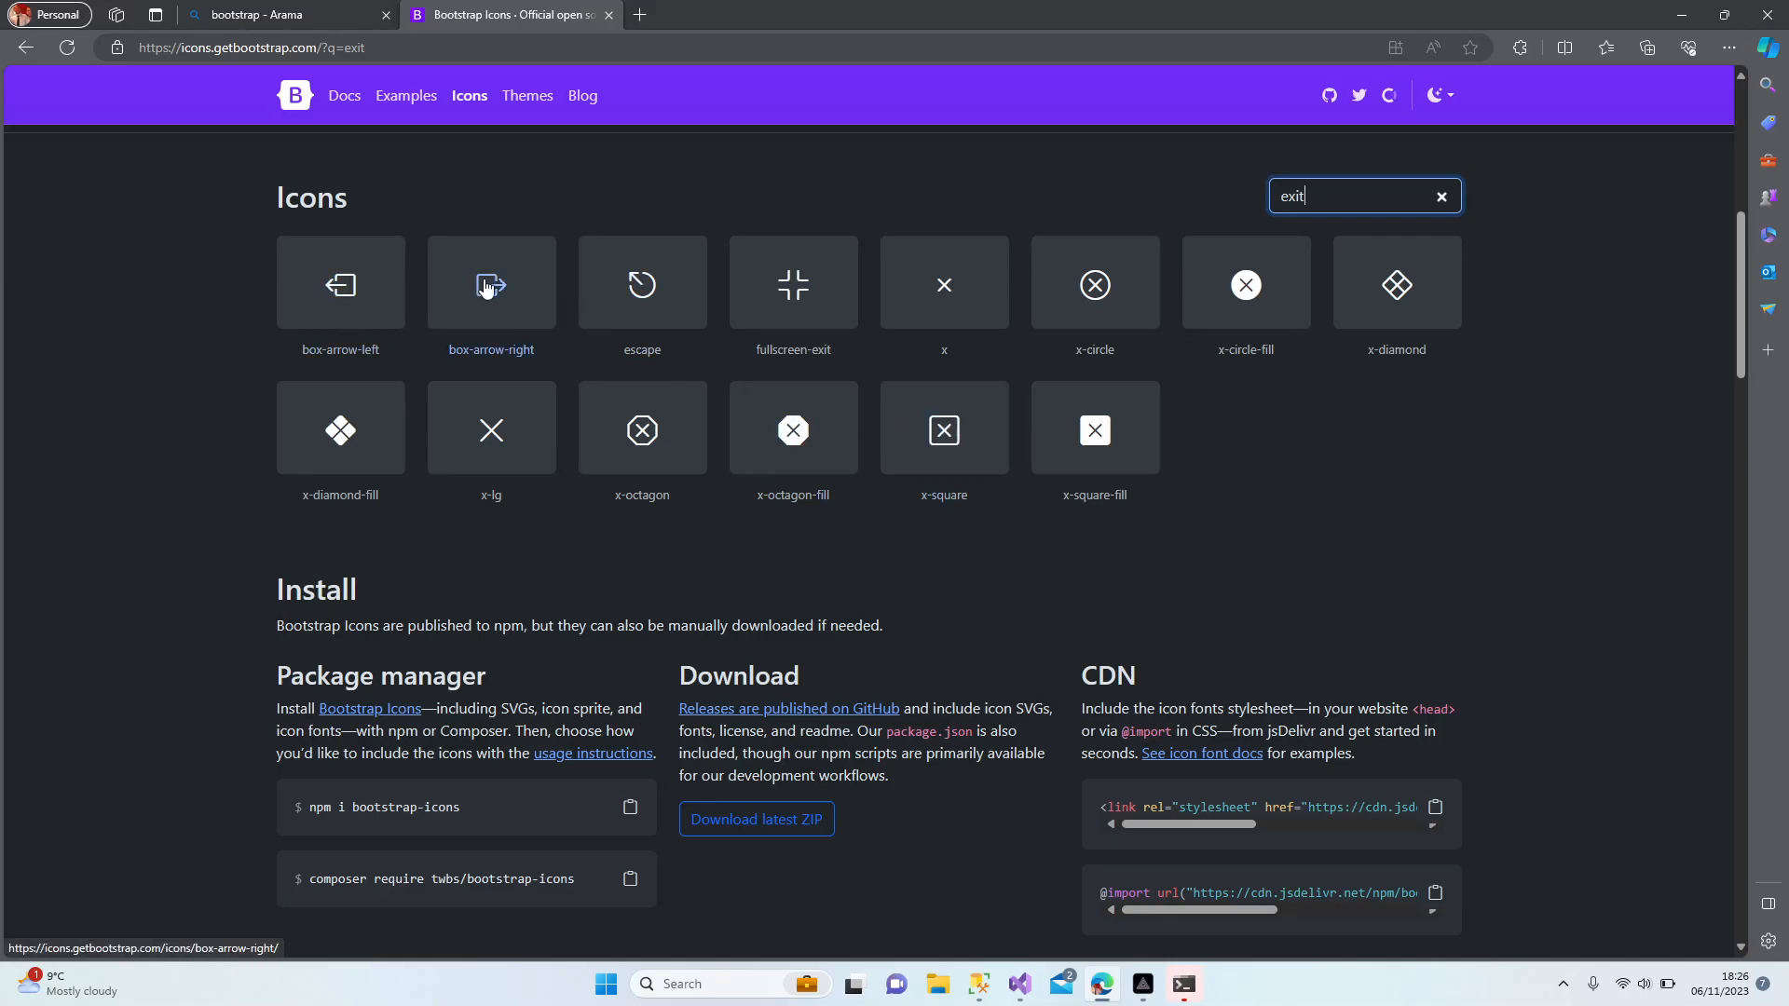
{"action": "left_click", "coordinate": [490, 283]}
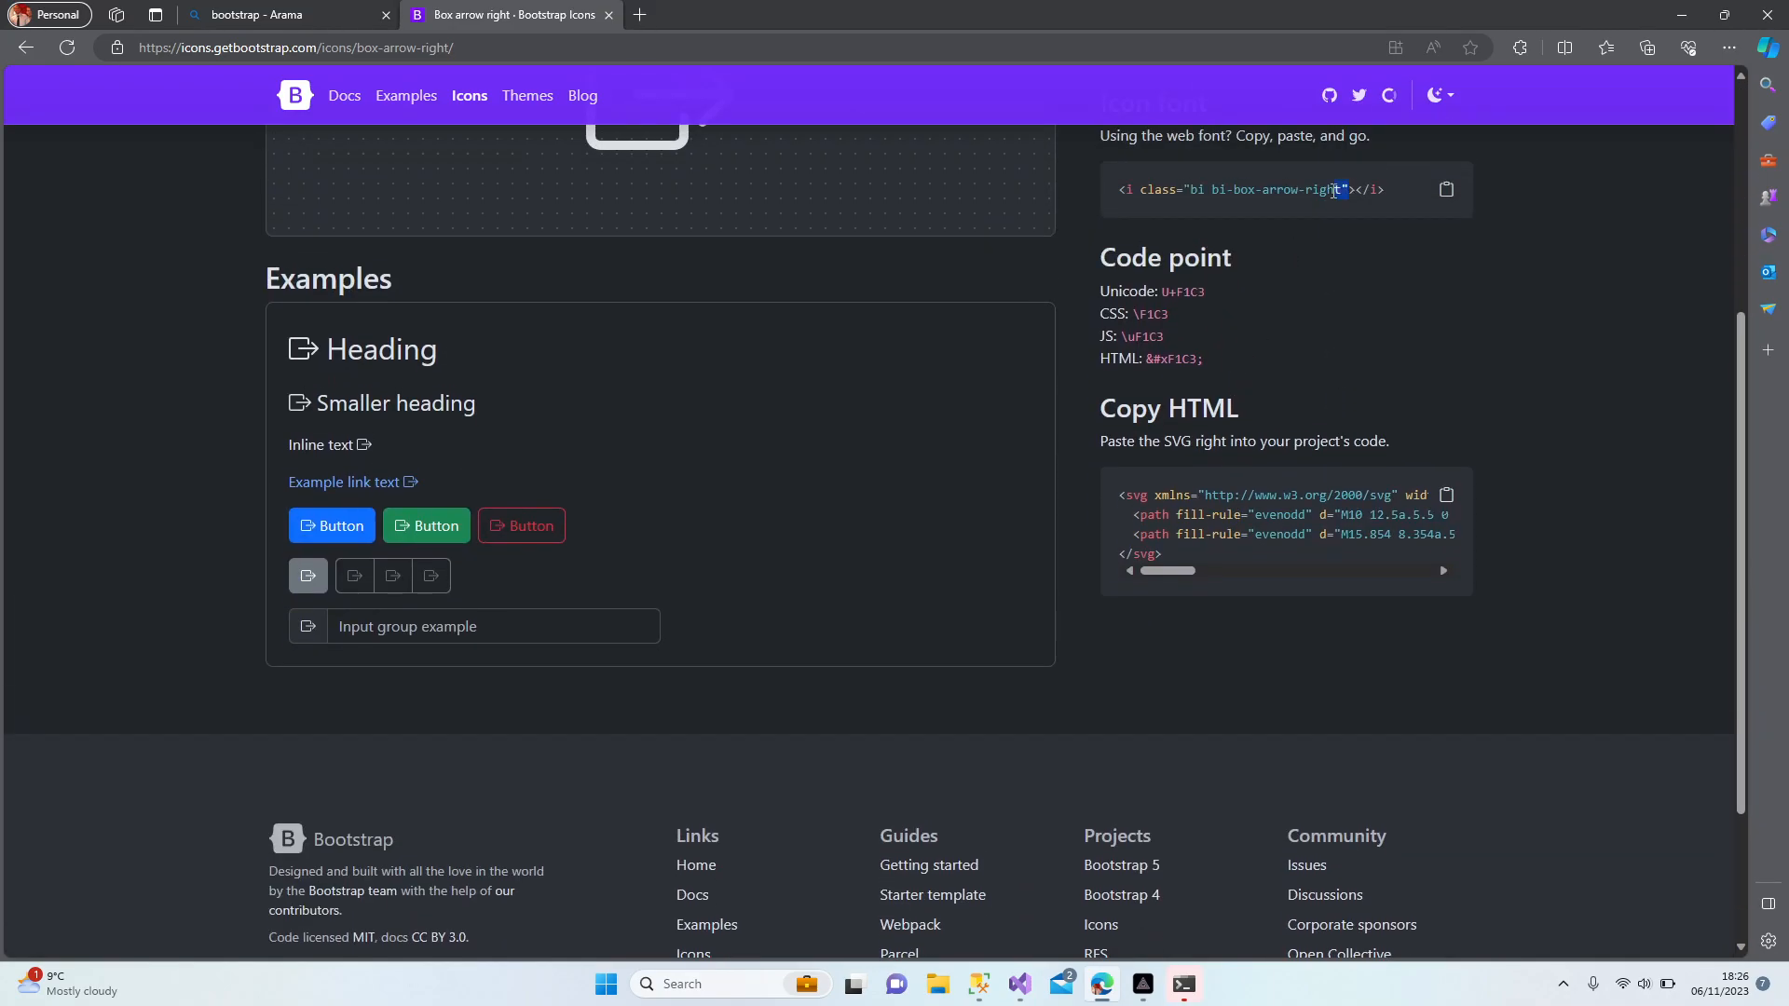
{"action": "double_click", "coordinate": [1267, 191]}
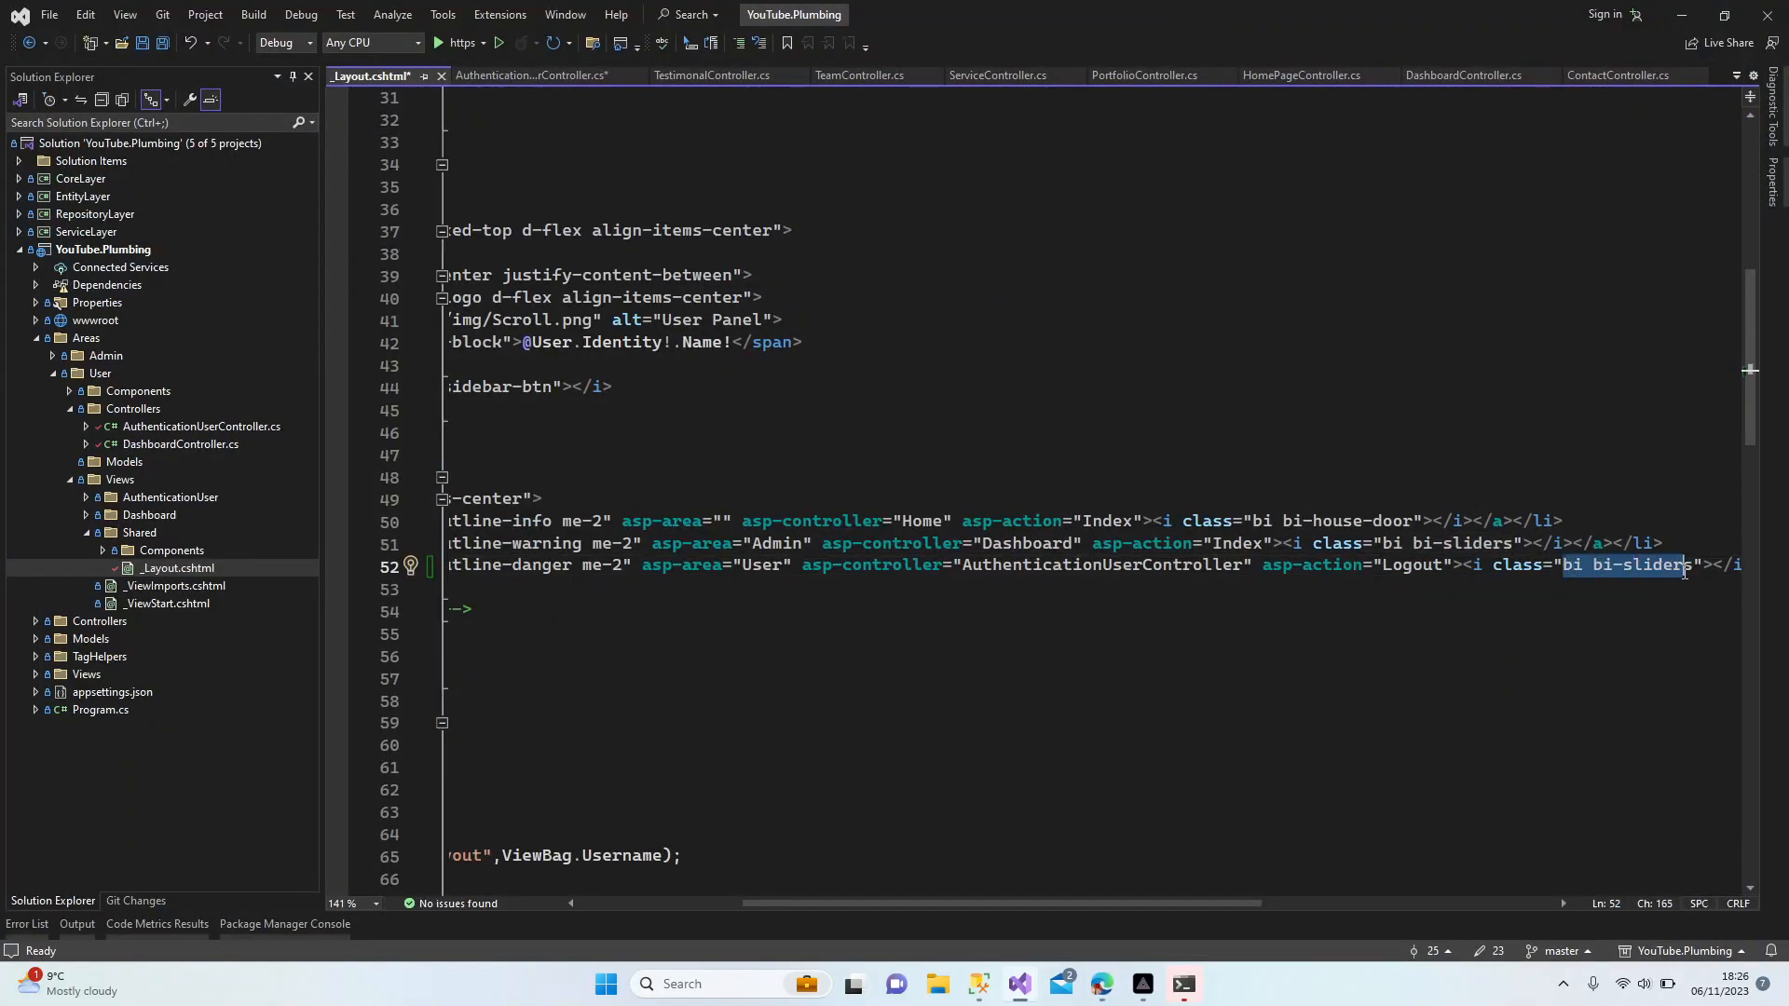
- Swap the logout button's icon to bi-box-arrow-right, save the layout, and run the app
{"action": "type", "text": "bi-box-arrow-right"}
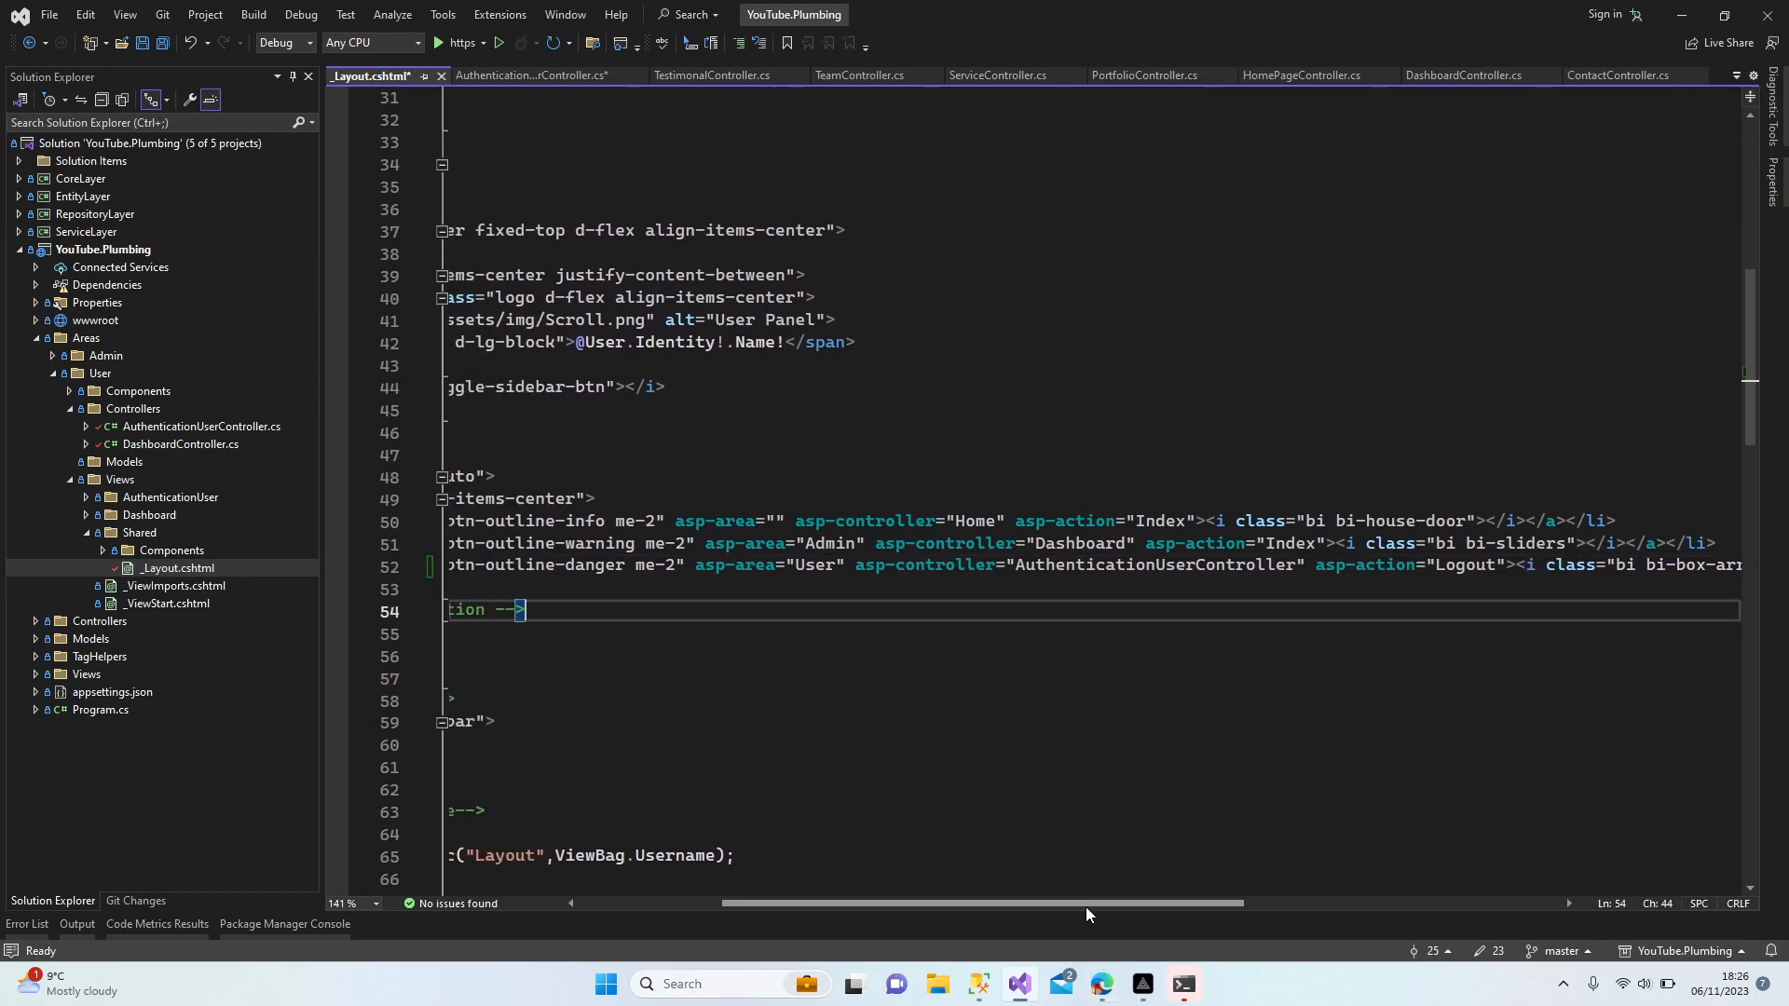
{"action": "scroll", "scroll_direction": "left", "scroll_amount": 3}
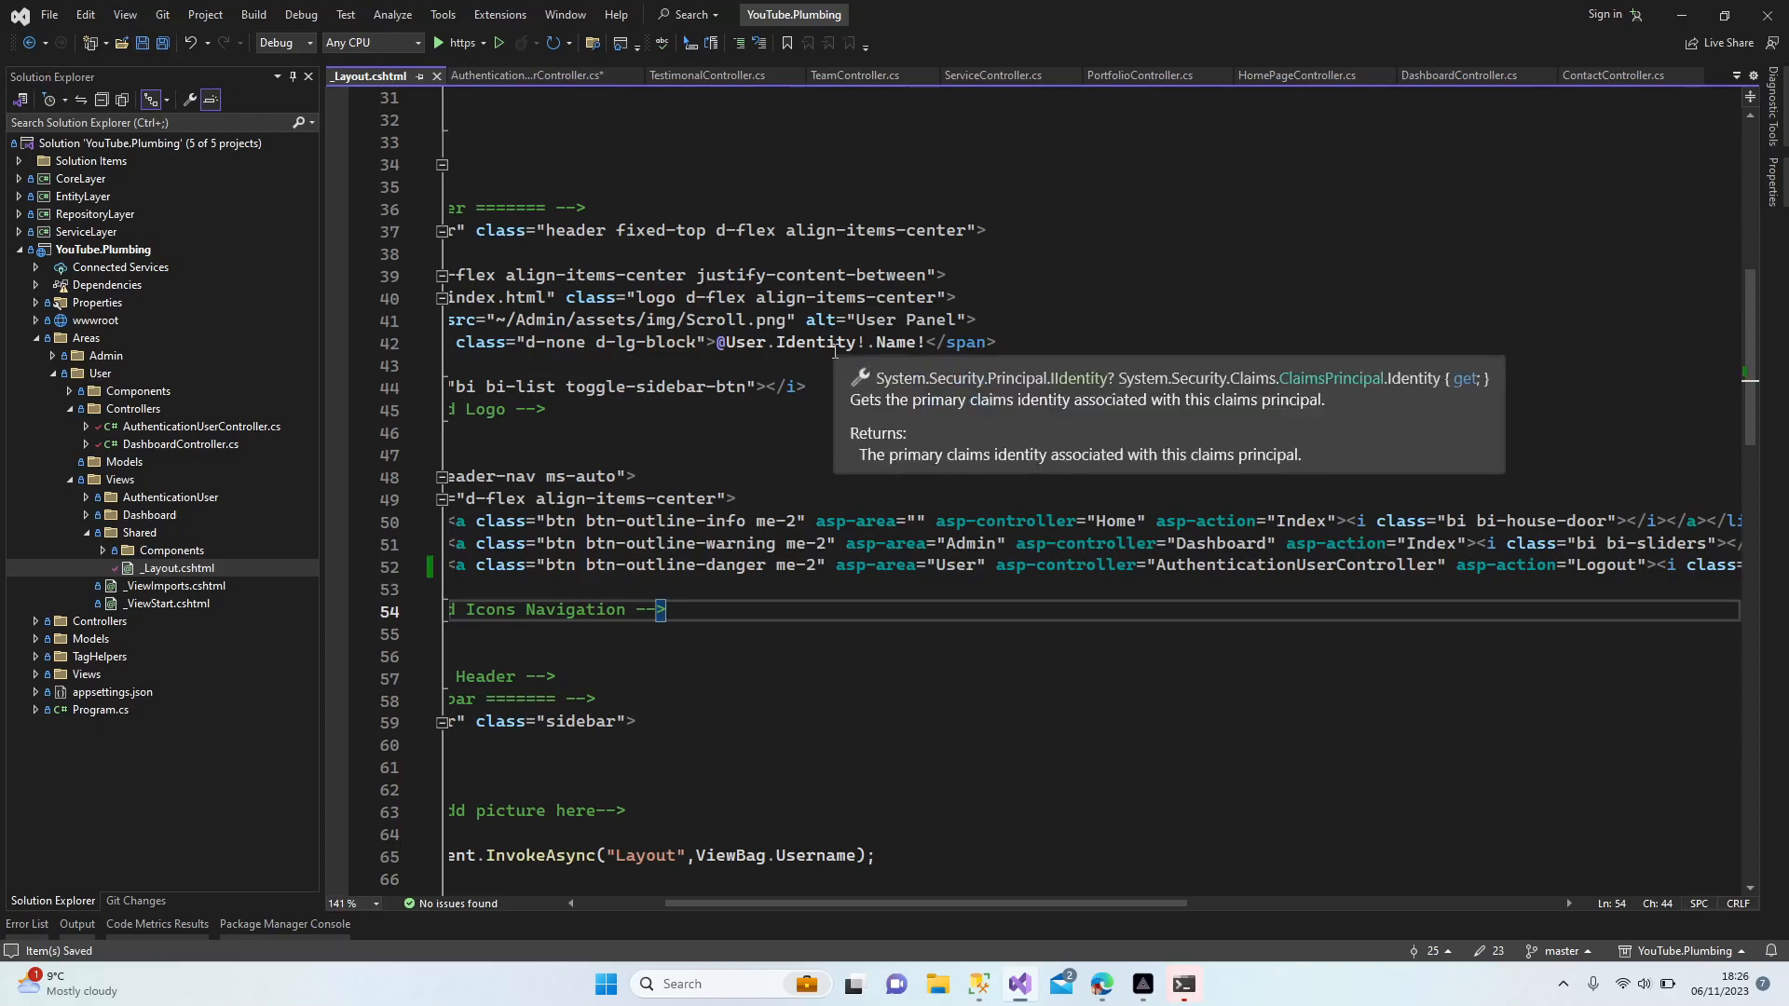
{"action": "mouse_move", "coordinate": [397, 274]}
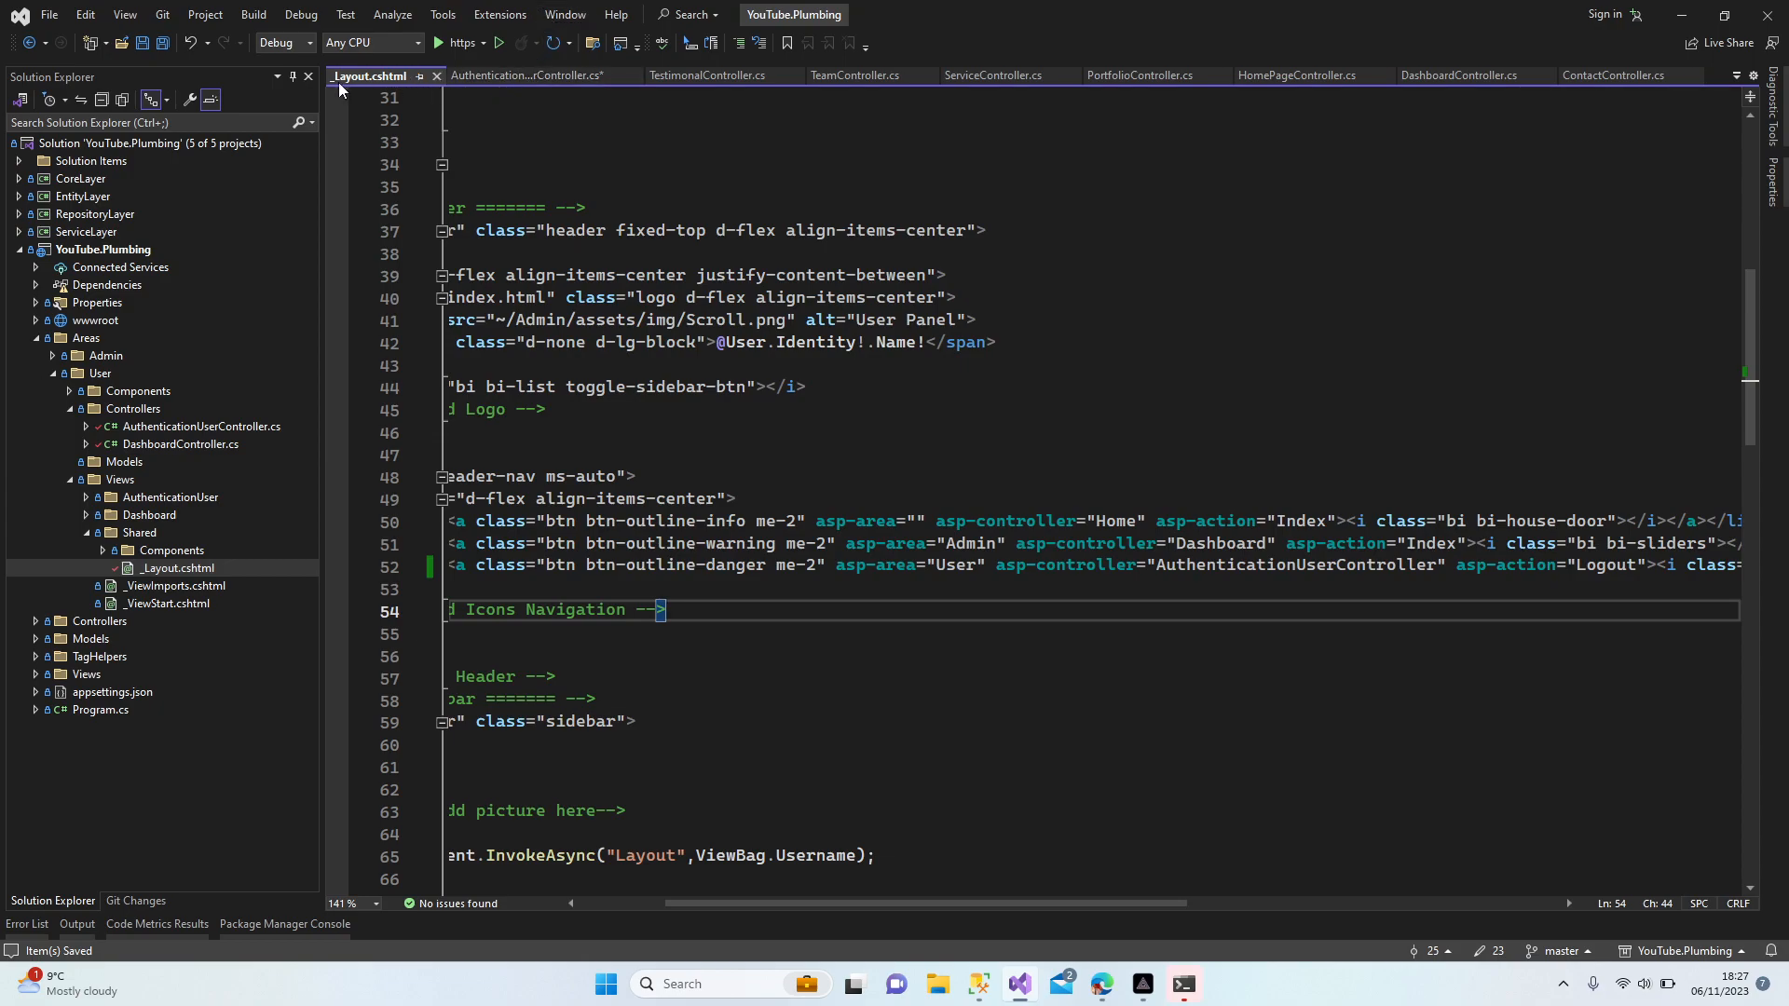
{"action": "mouse_move", "coordinate": [859, 211]}
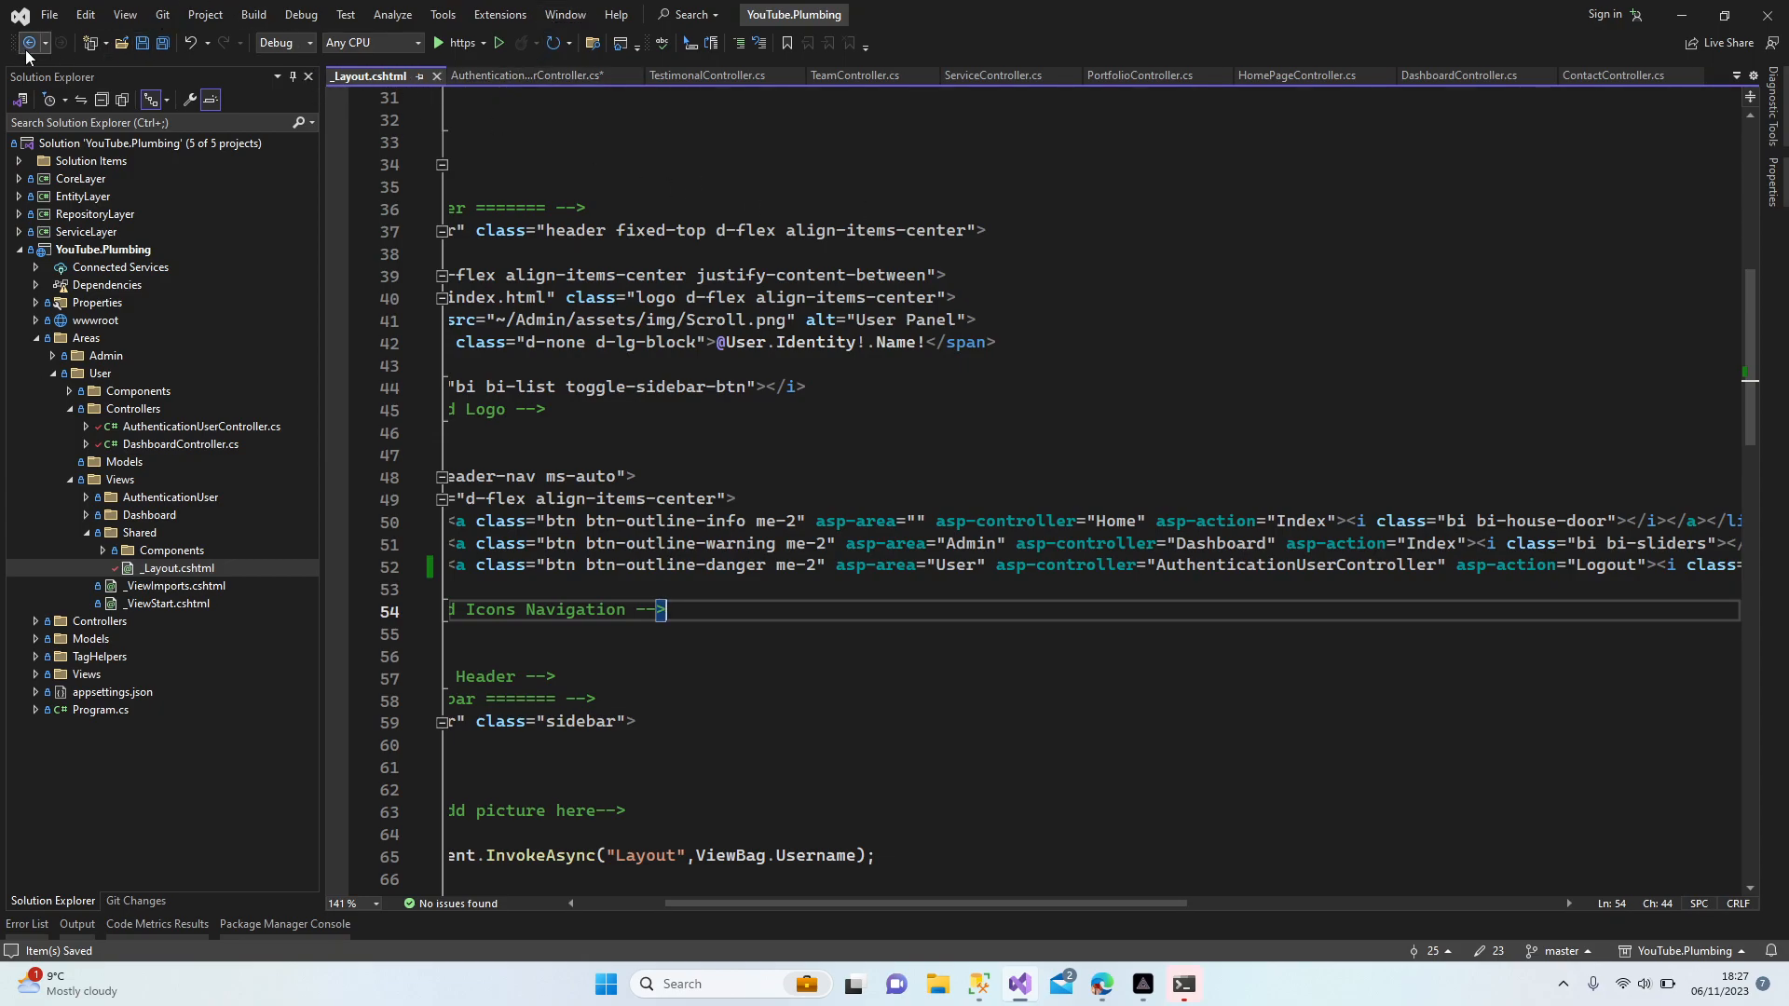
{"action": "mouse_move", "coordinate": [1037, 378]}
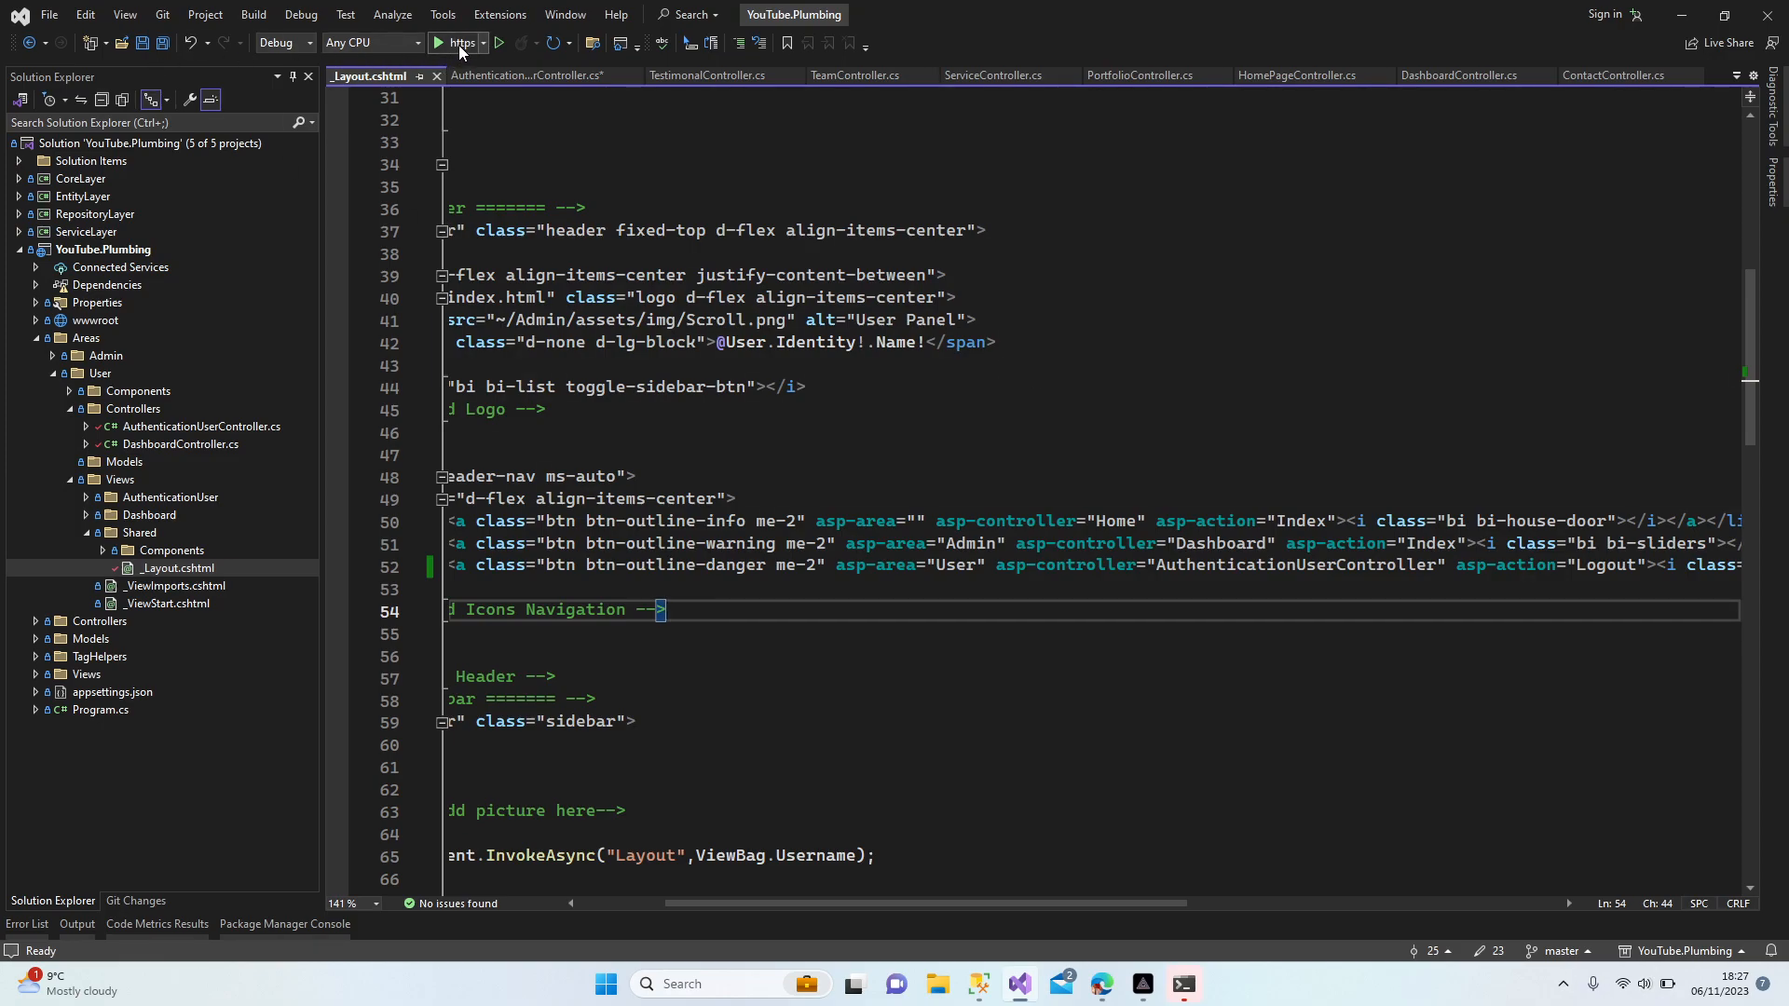
{"action": "left_click", "coordinate": [438, 43]}
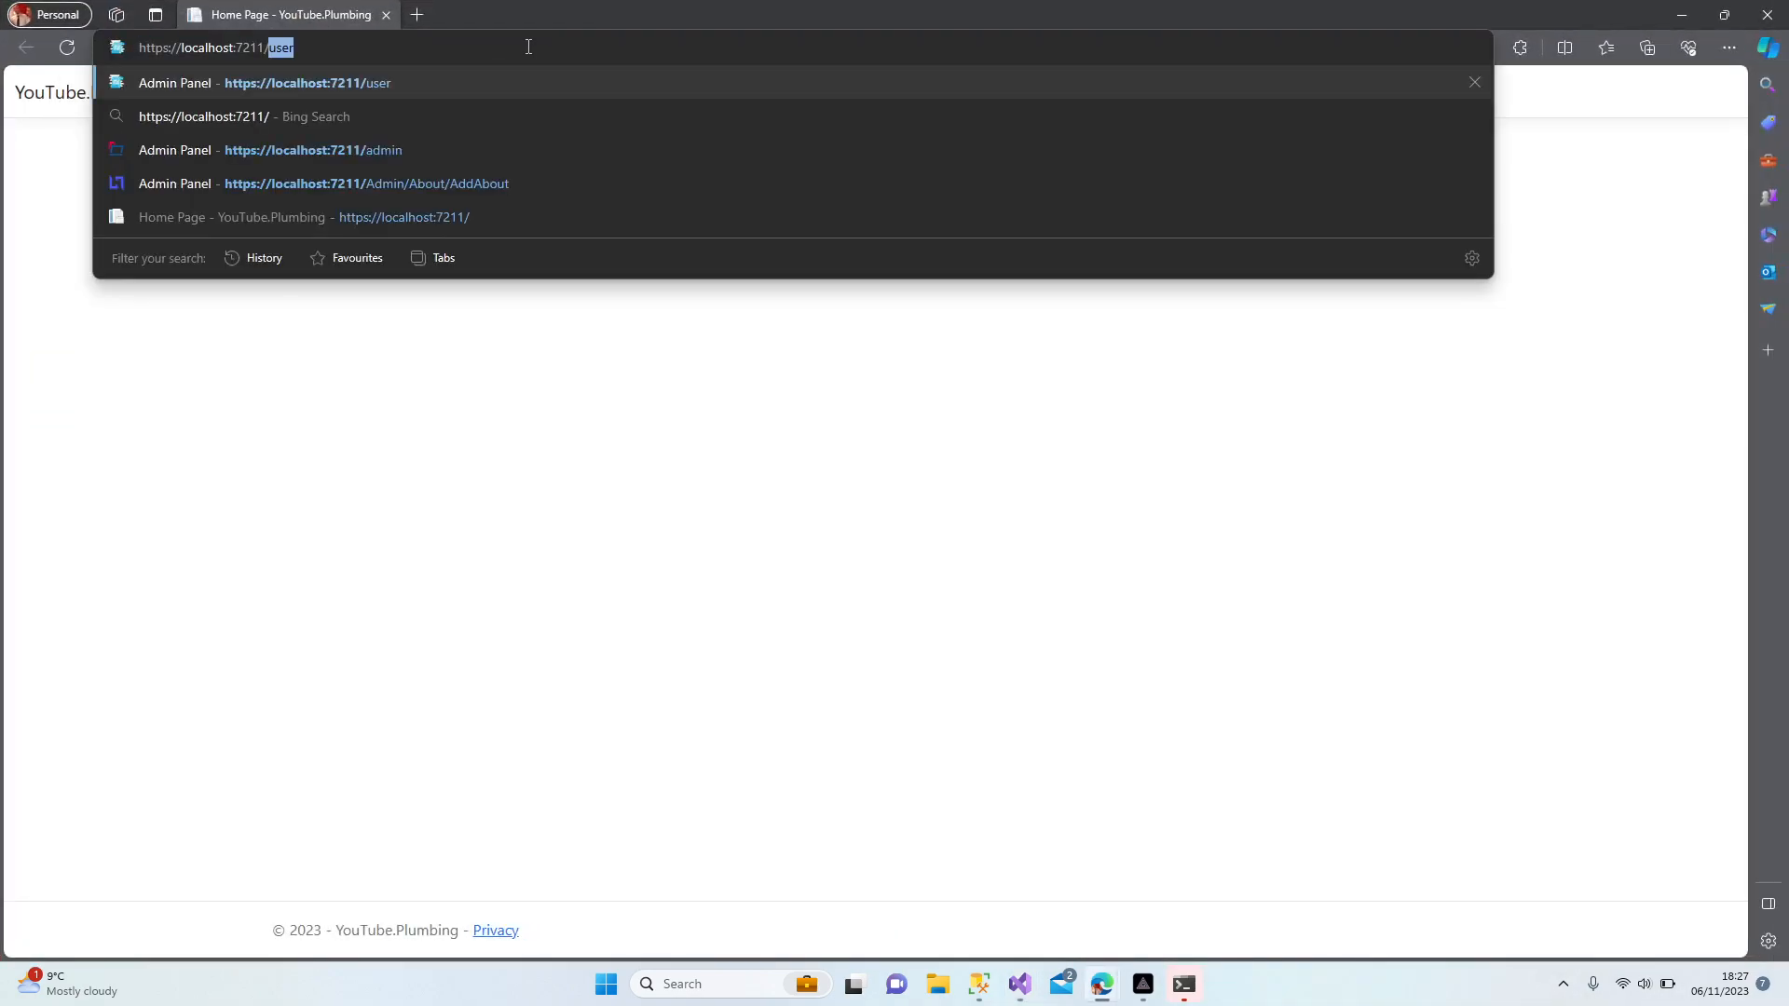
- Sign in at localhost:7211/user with the second test account and hit the logout button (404)
{"action": "key", "text": "Enter"}
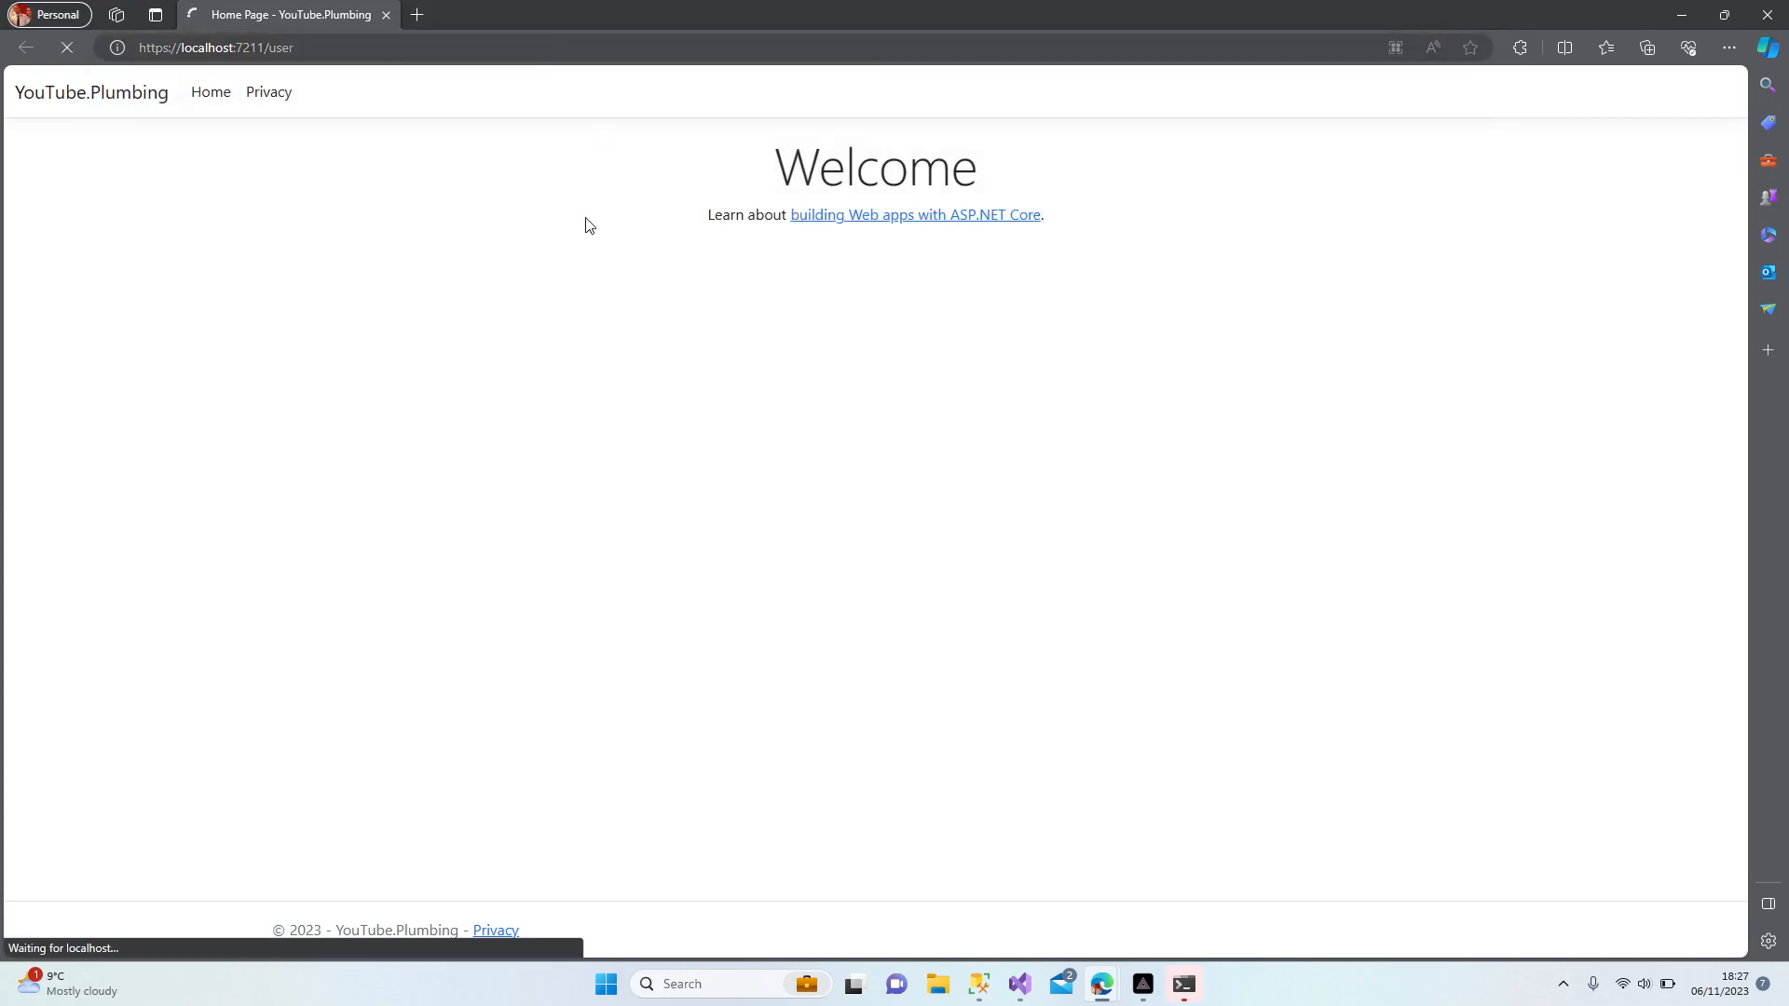
{"action": "left_click", "coordinate": [874, 457]}
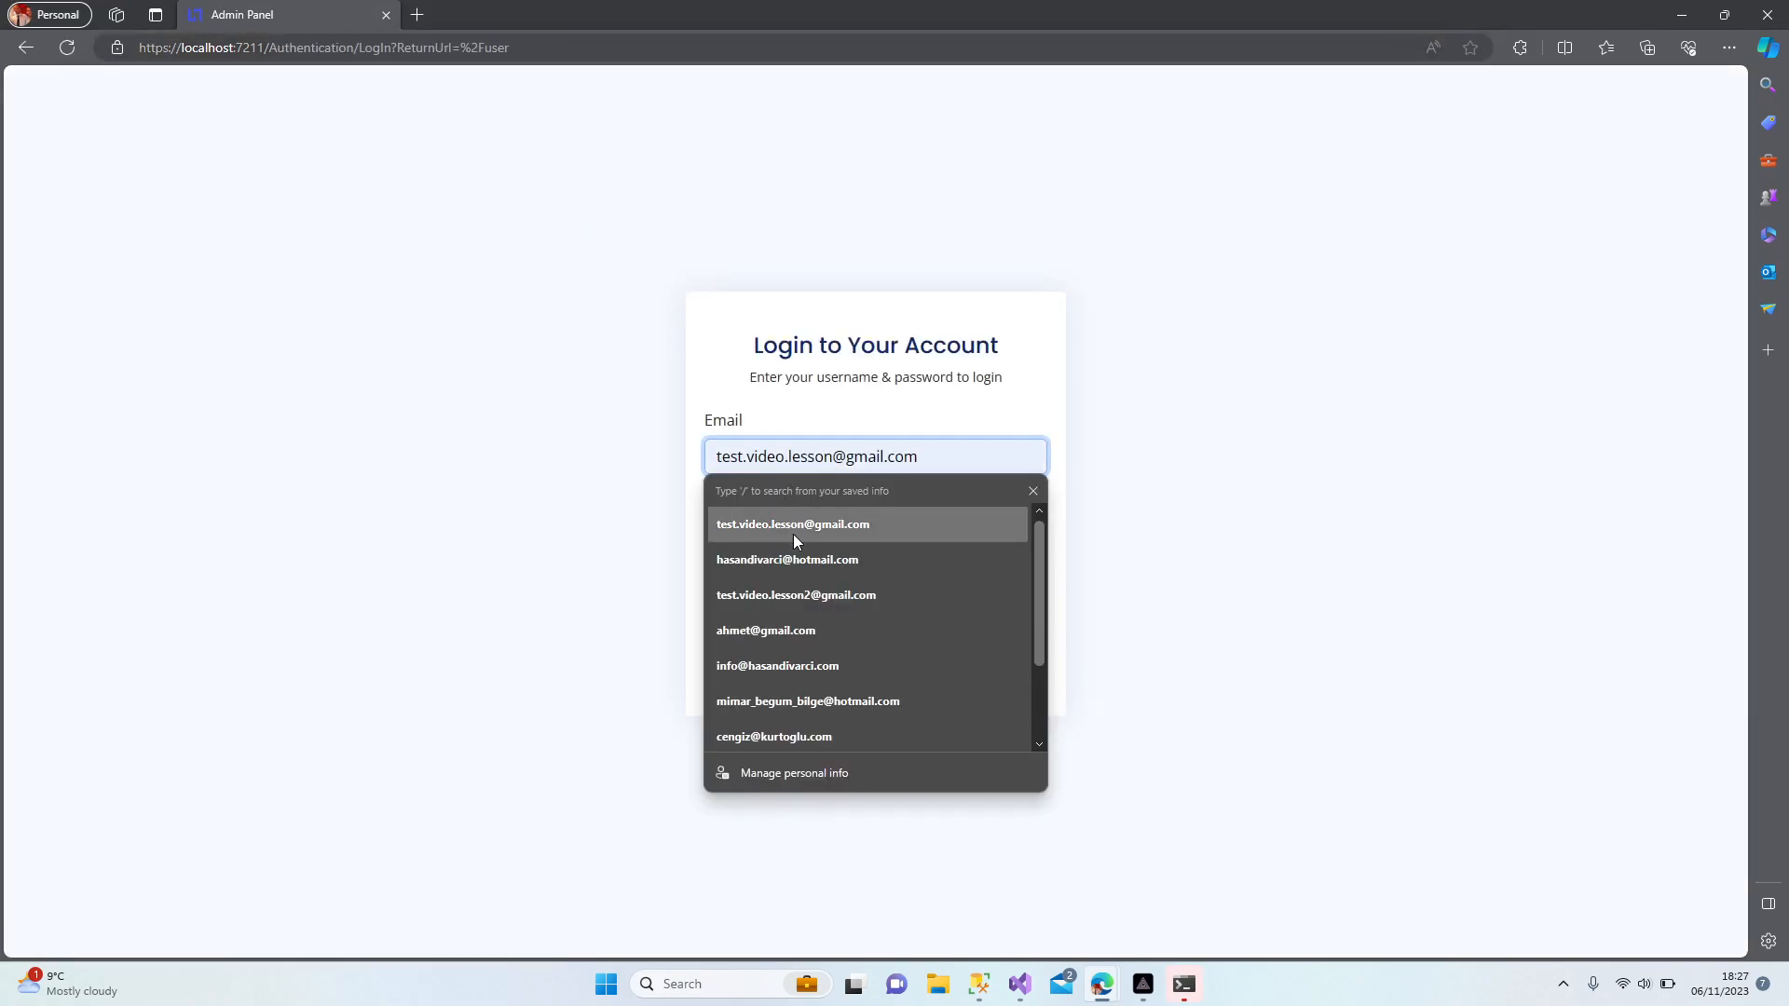
{"action": "left_click", "coordinate": [796, 595]}
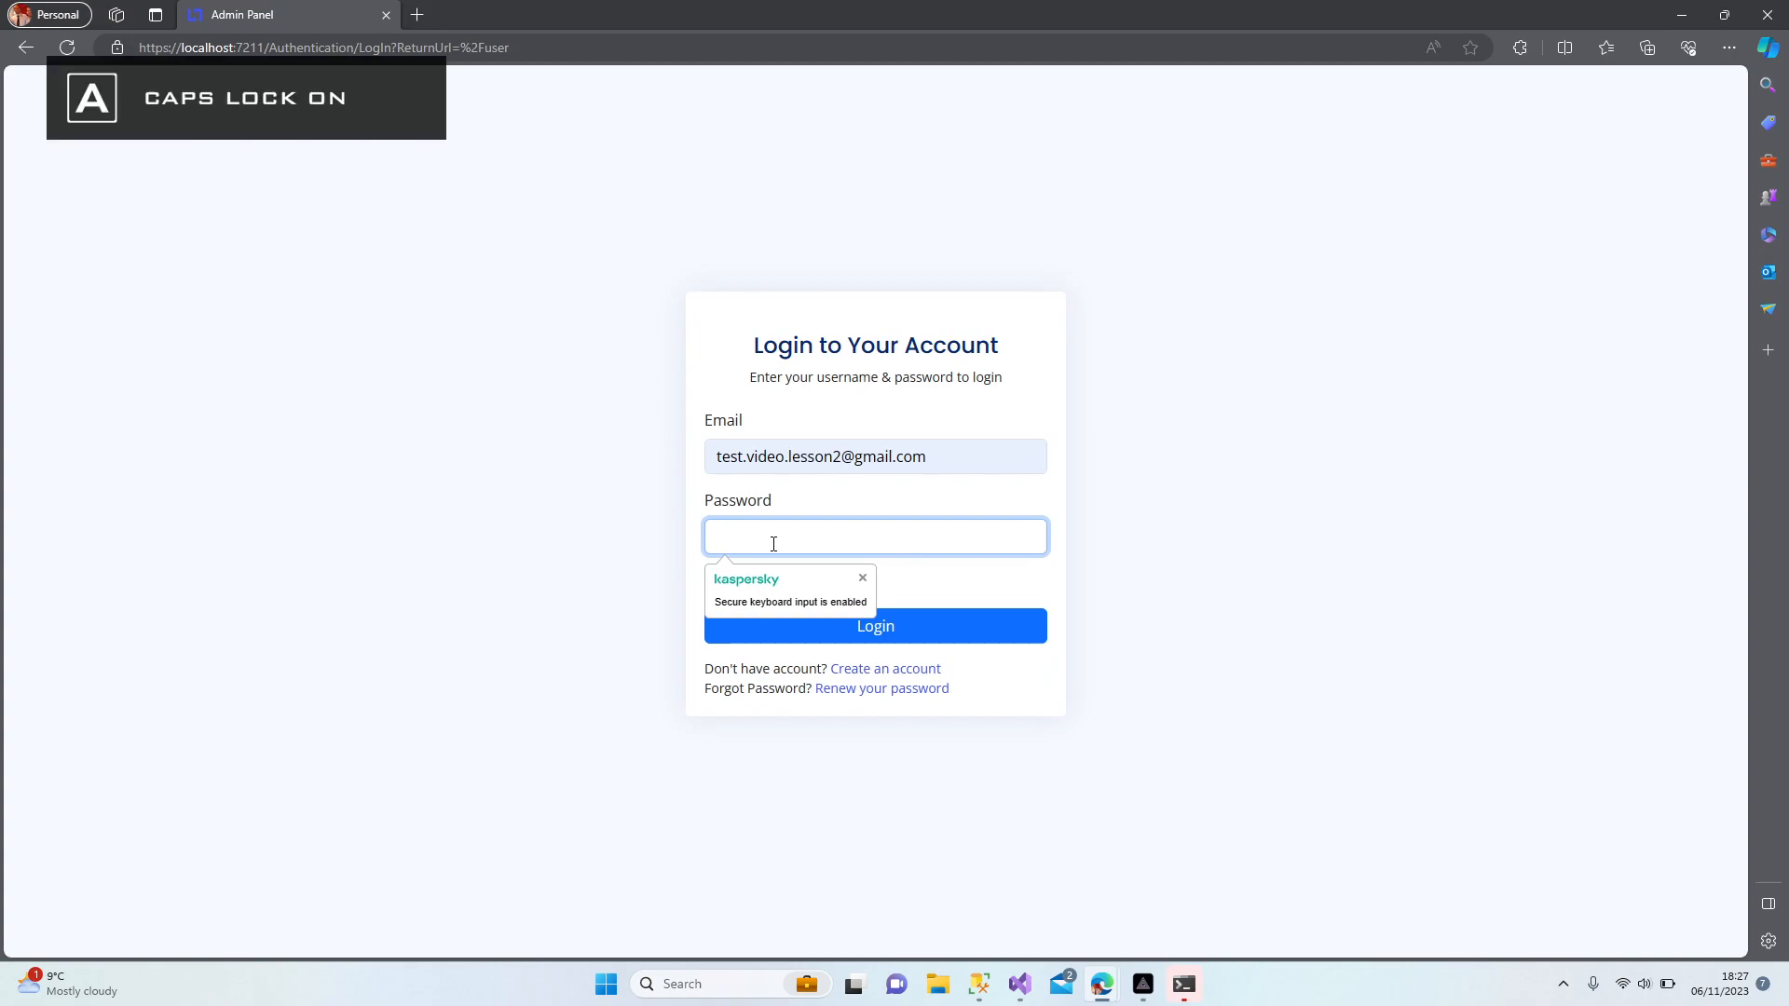
{"action": "left_click", "coordinate": [876, 537]}
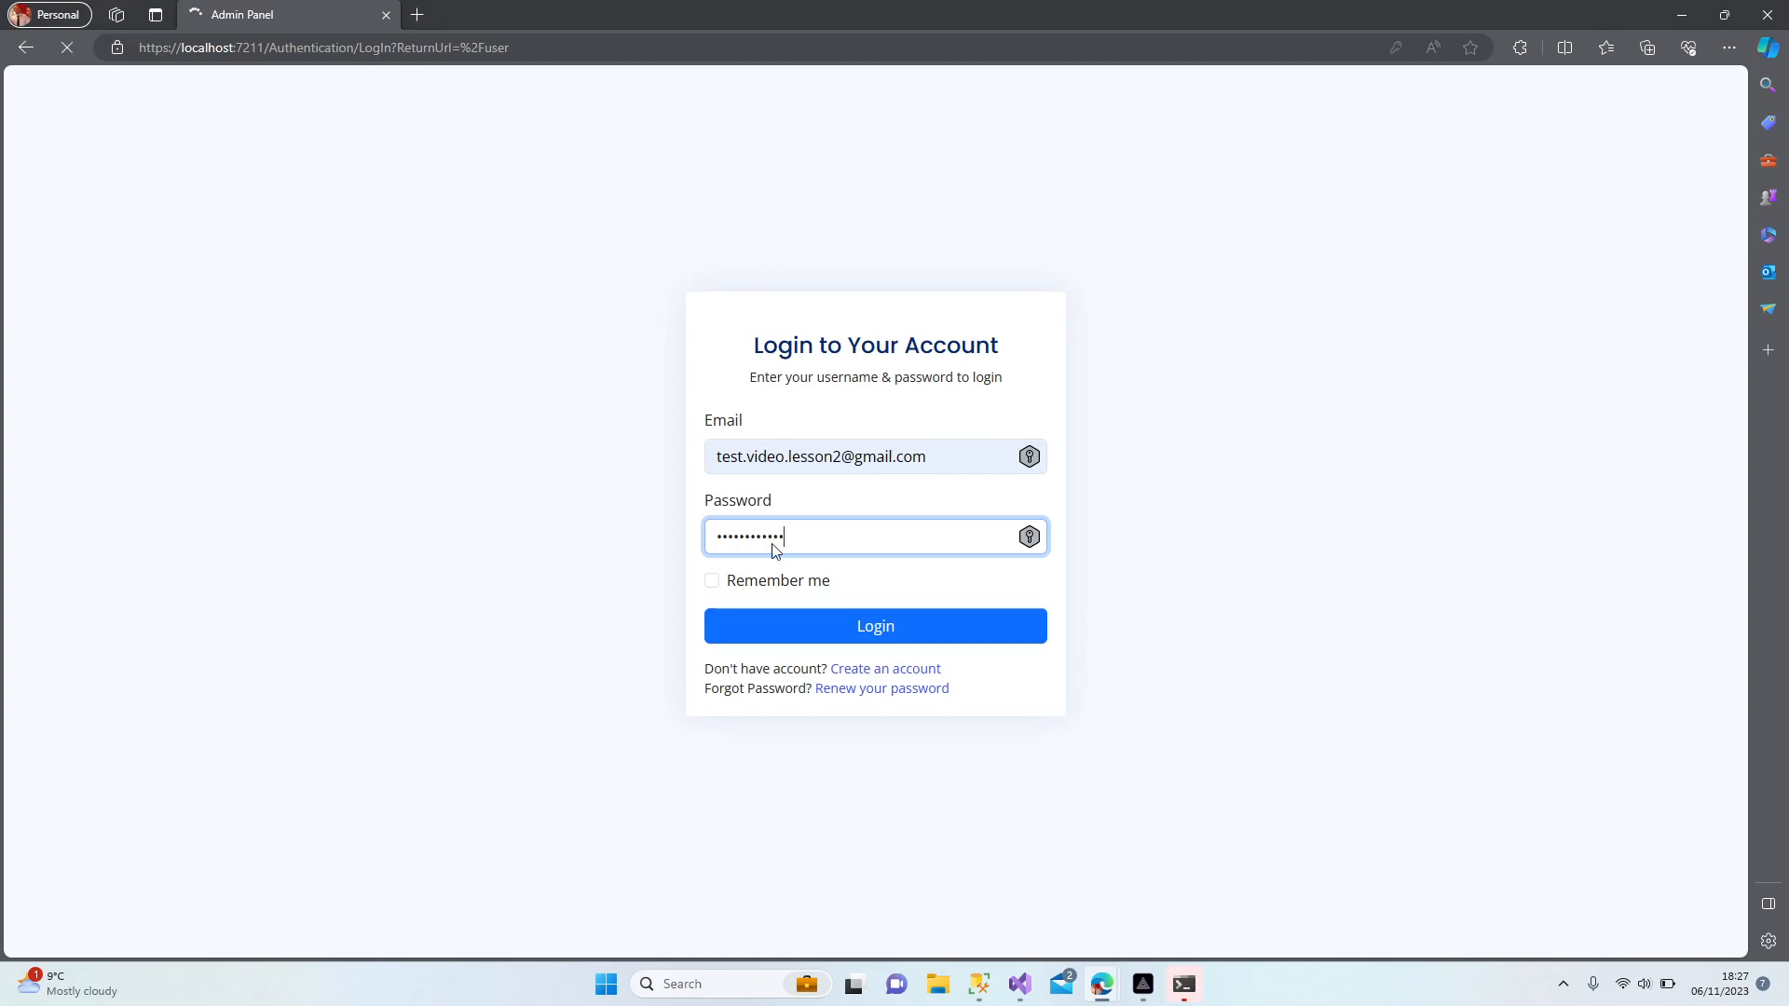
{"action": "left_click", "coordinate": [874, 626]}
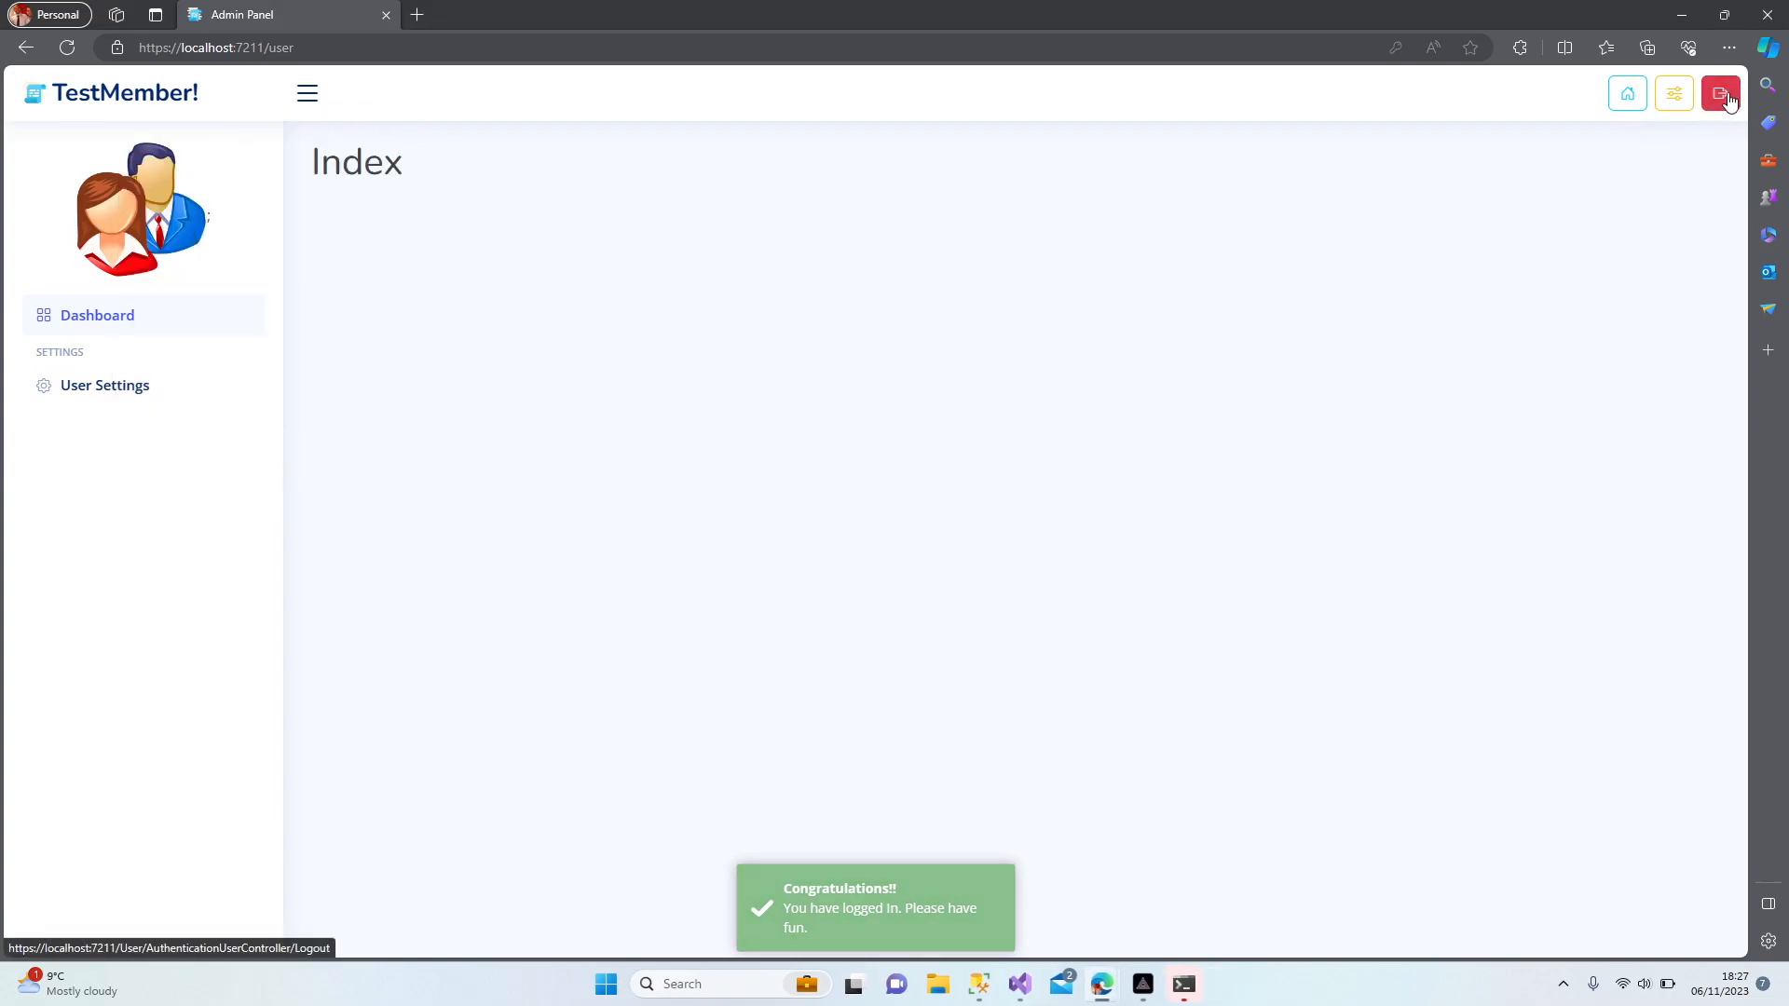
{"action": "left_click", "coordinate": [1720, 93]}
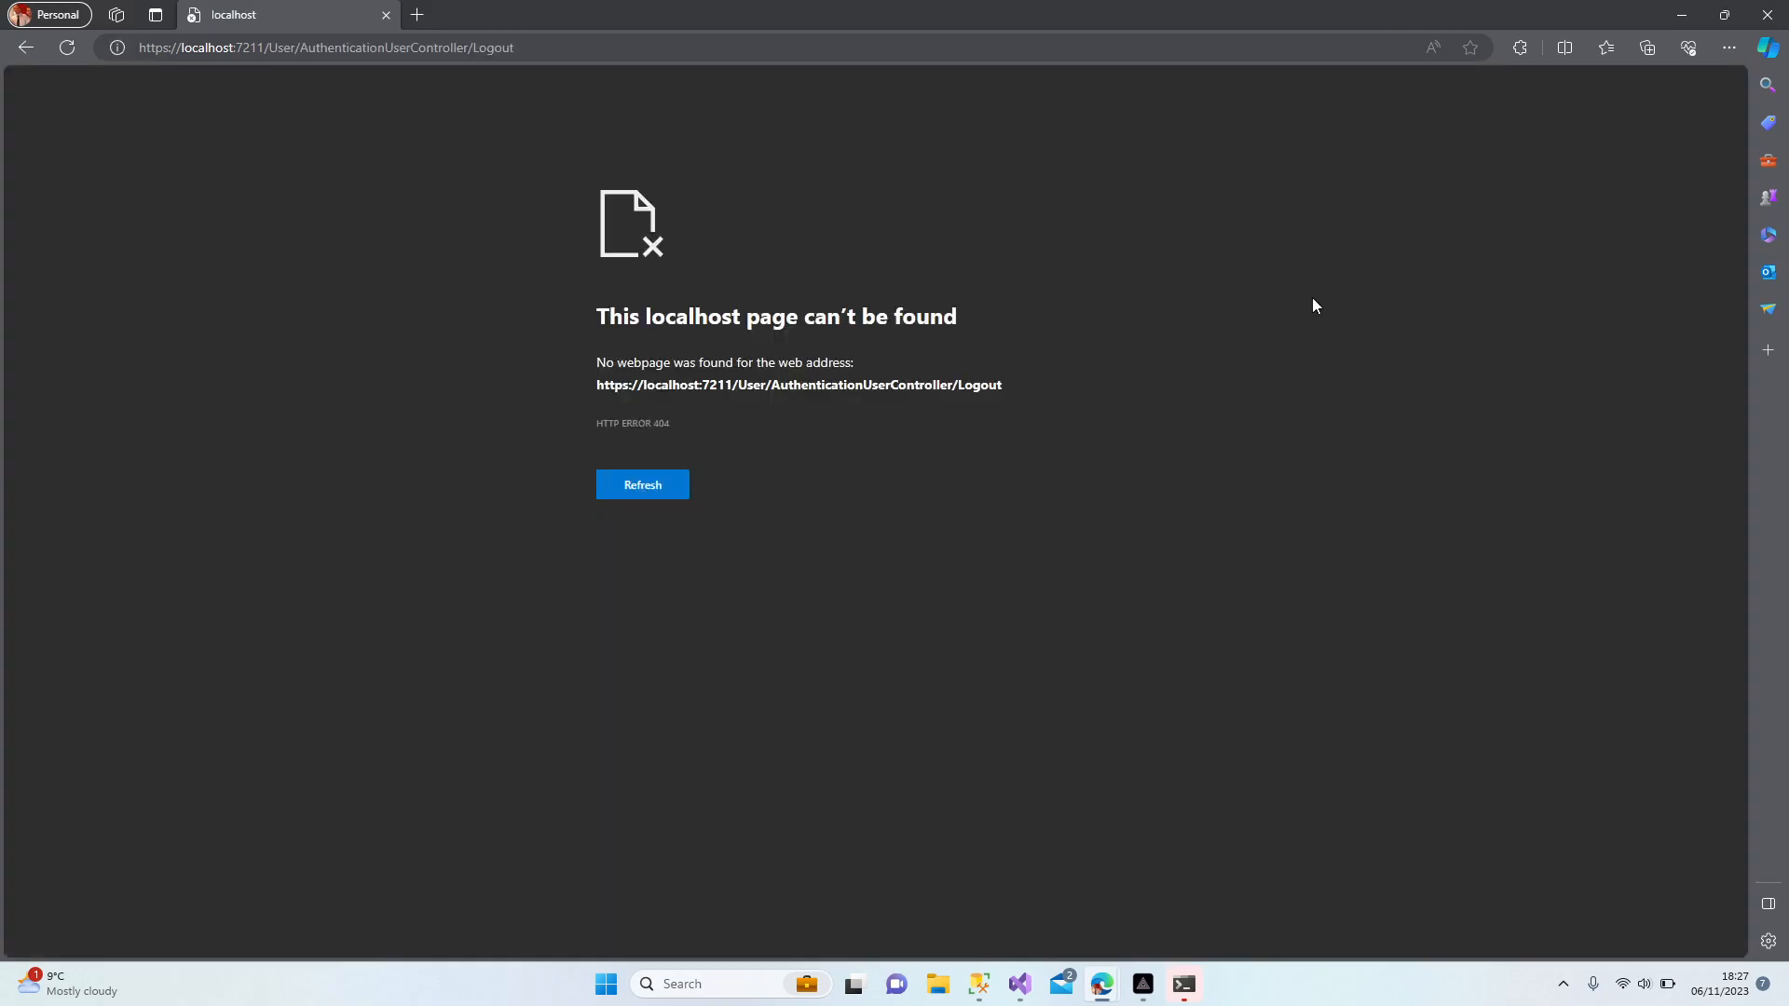
{"action": "mouse_move", "coordinate": [861, 425]}
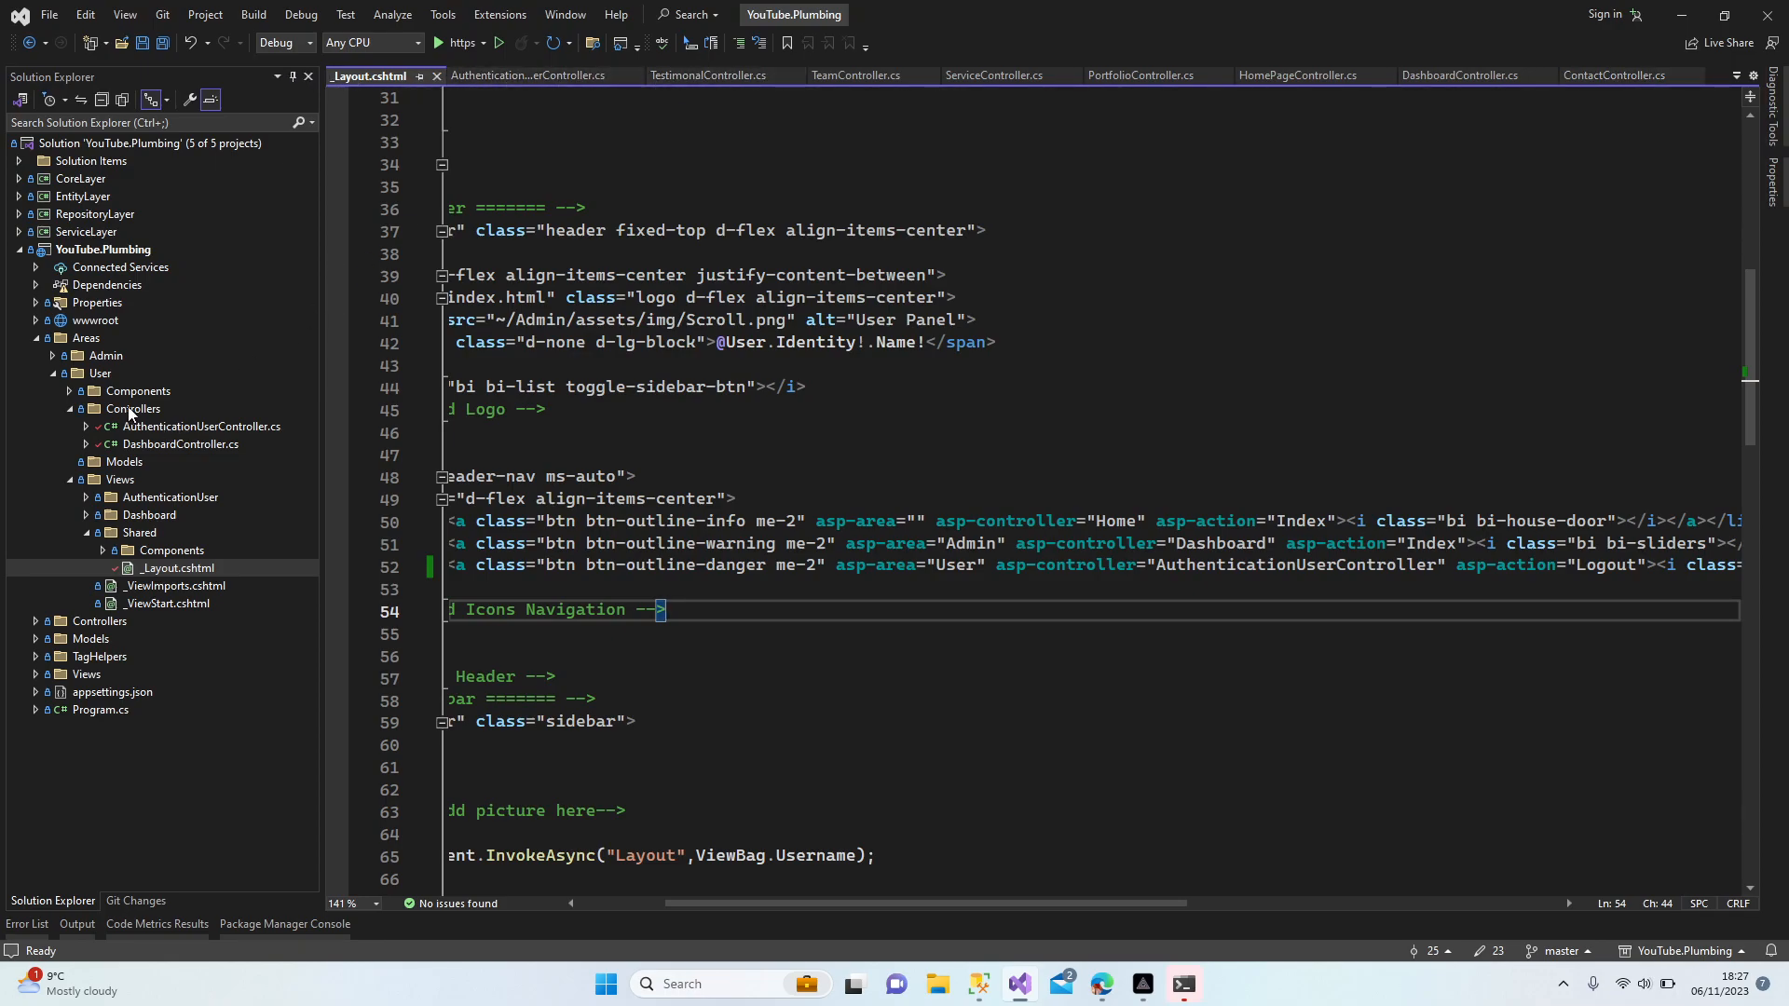
- In Logout, replace return View() with RedirectToAction("Index")
{"action": "left_click", "coordinate": [528, 75]}
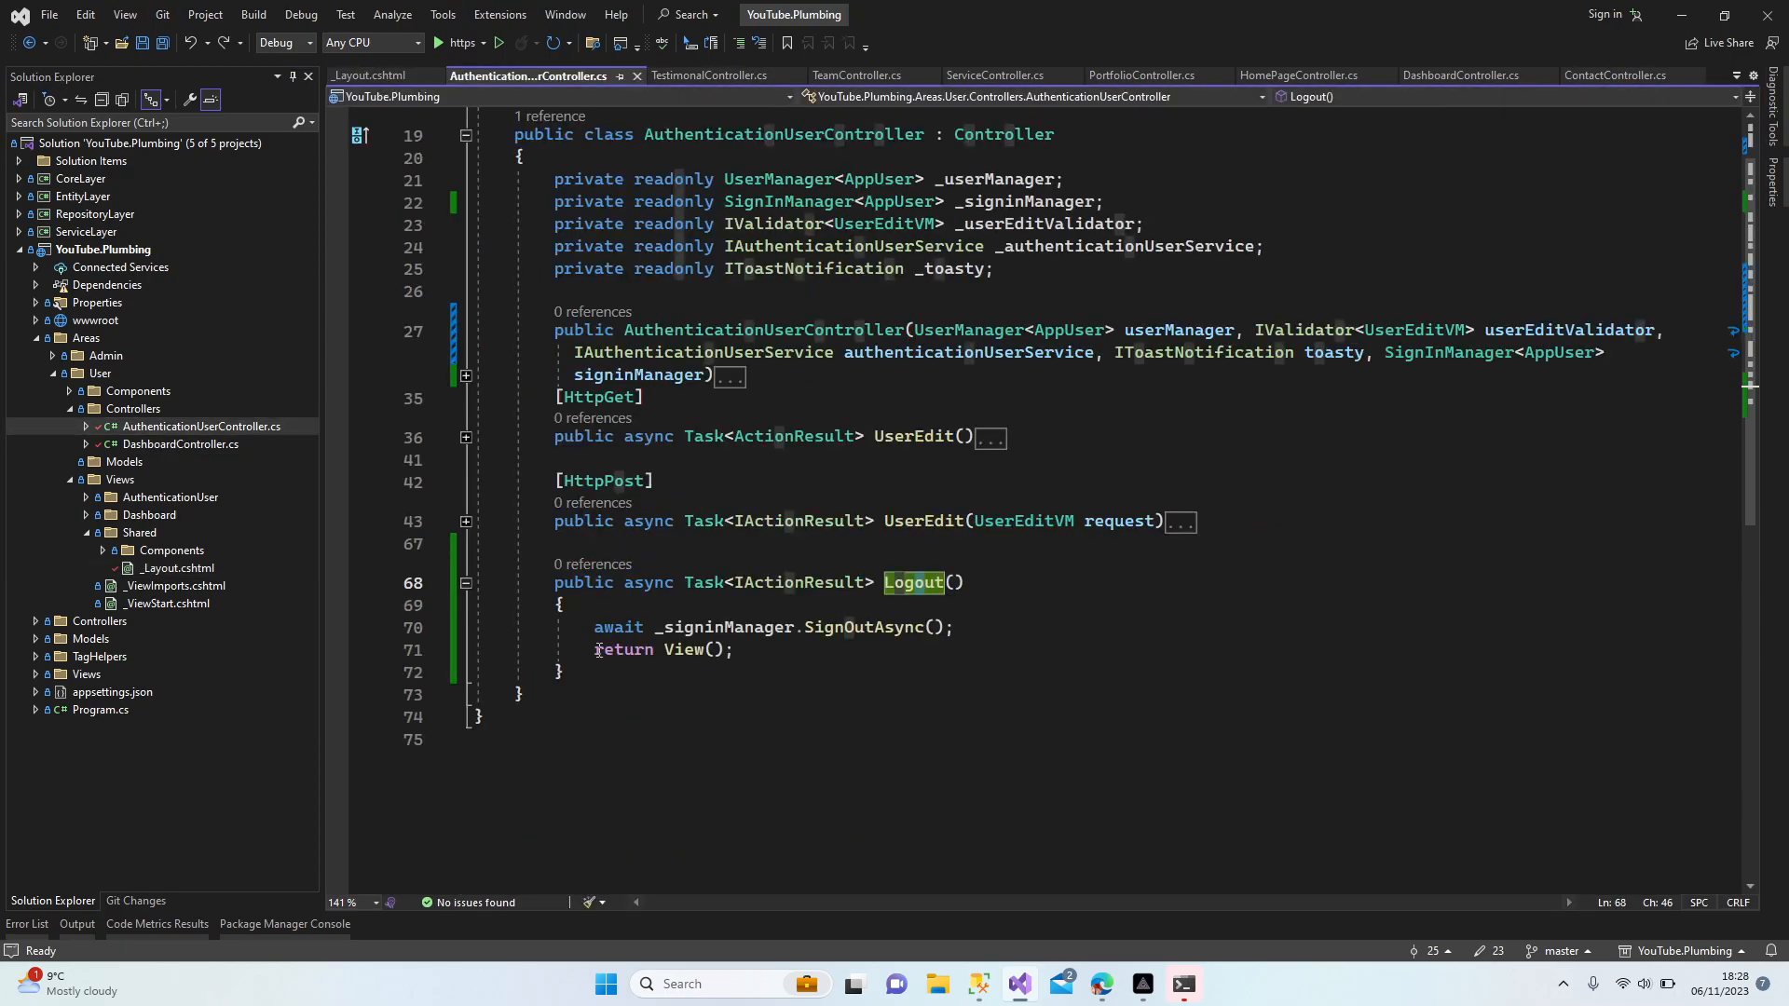
{"action": "double_click", "coordinate": [682, 648]}
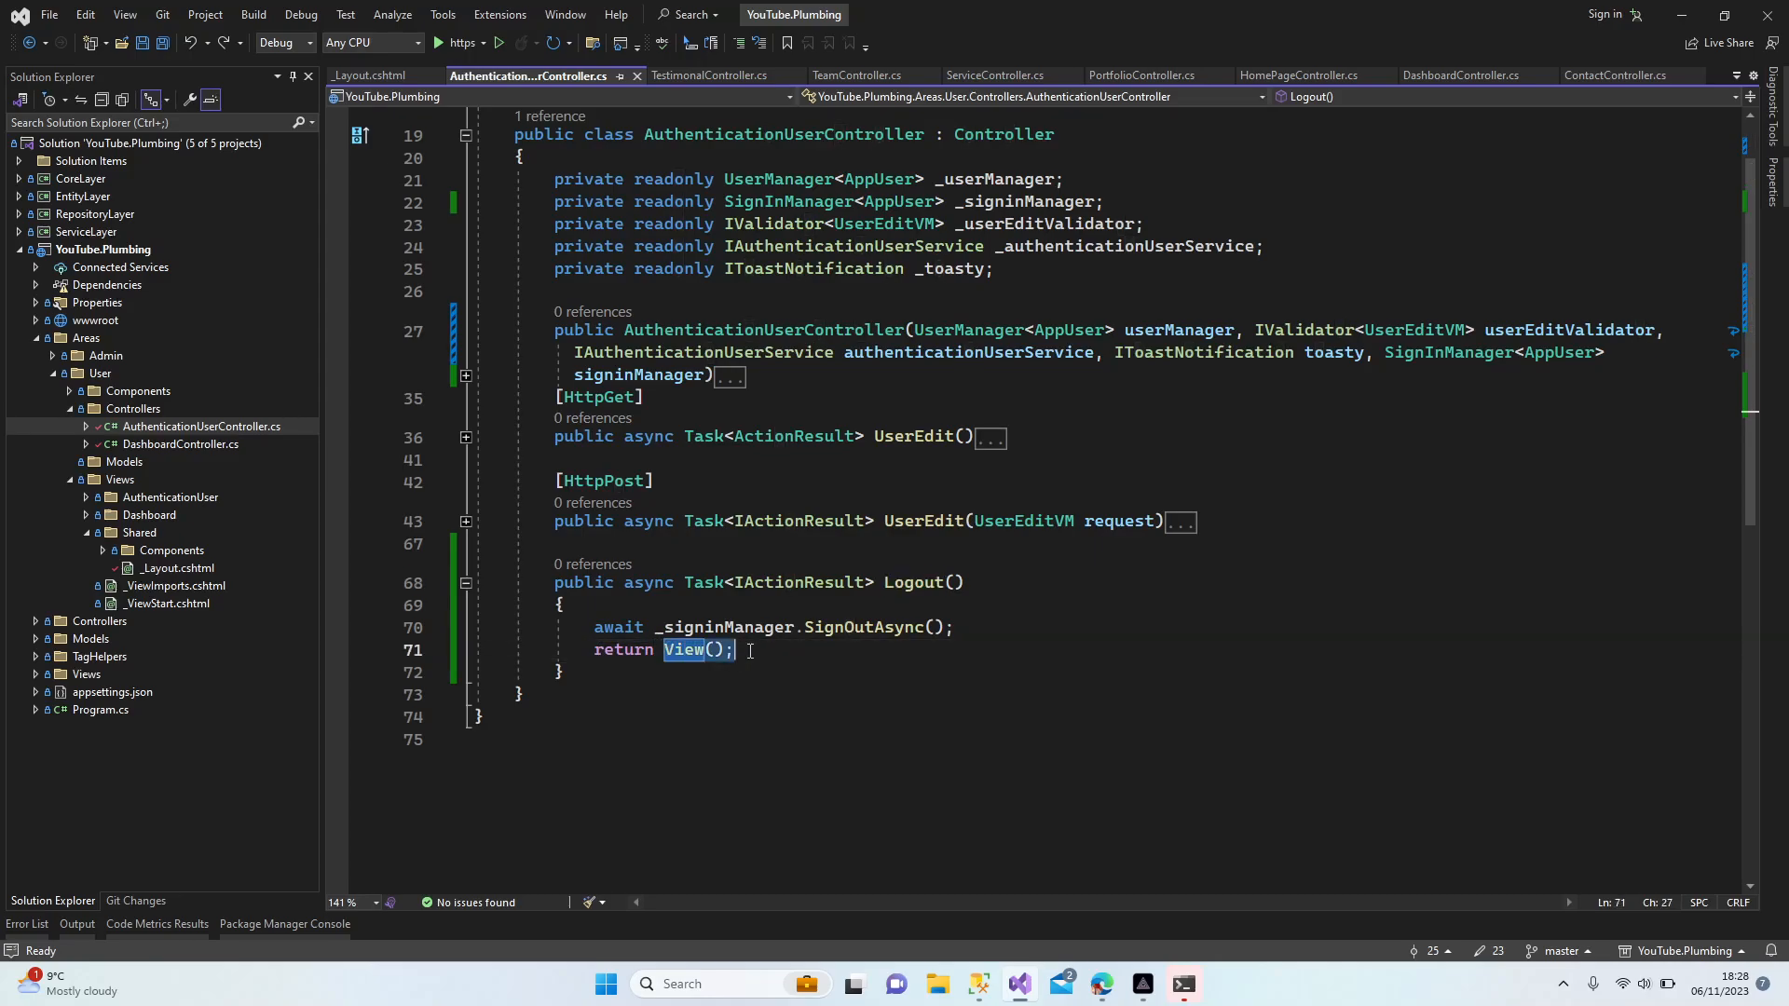
{"action": "type", "text": "redi"}
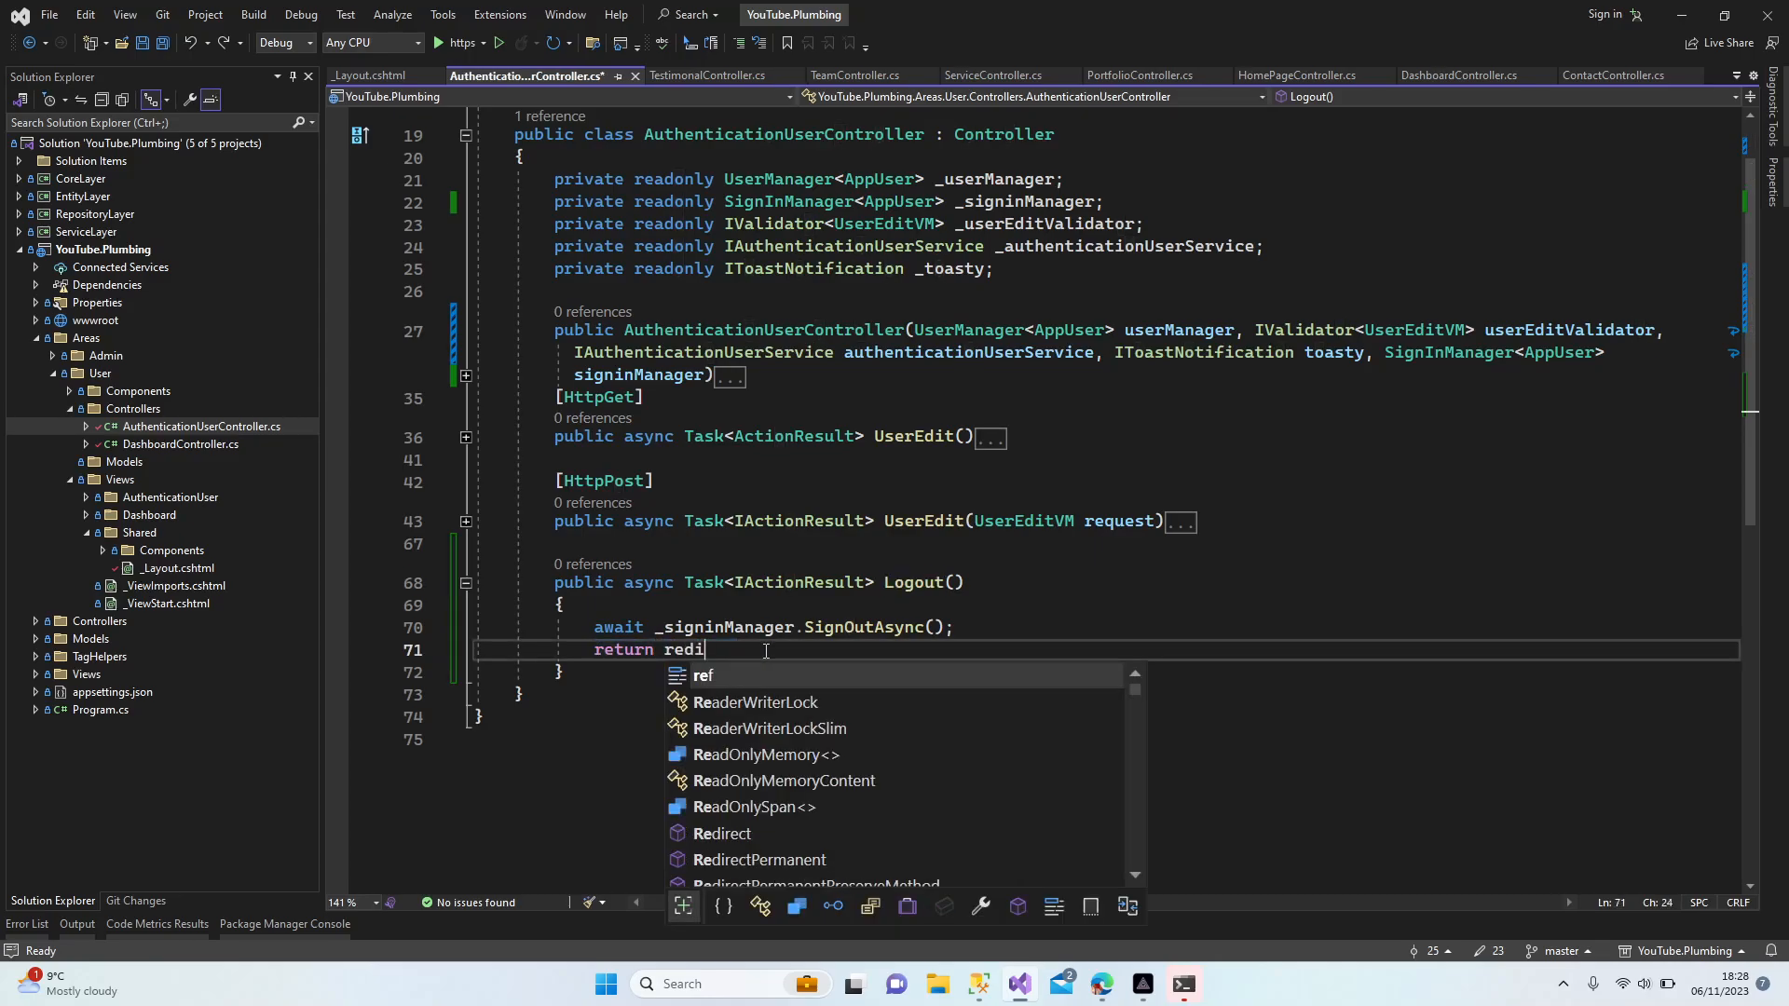
{"action": "type", "text": "RedirectTo"}
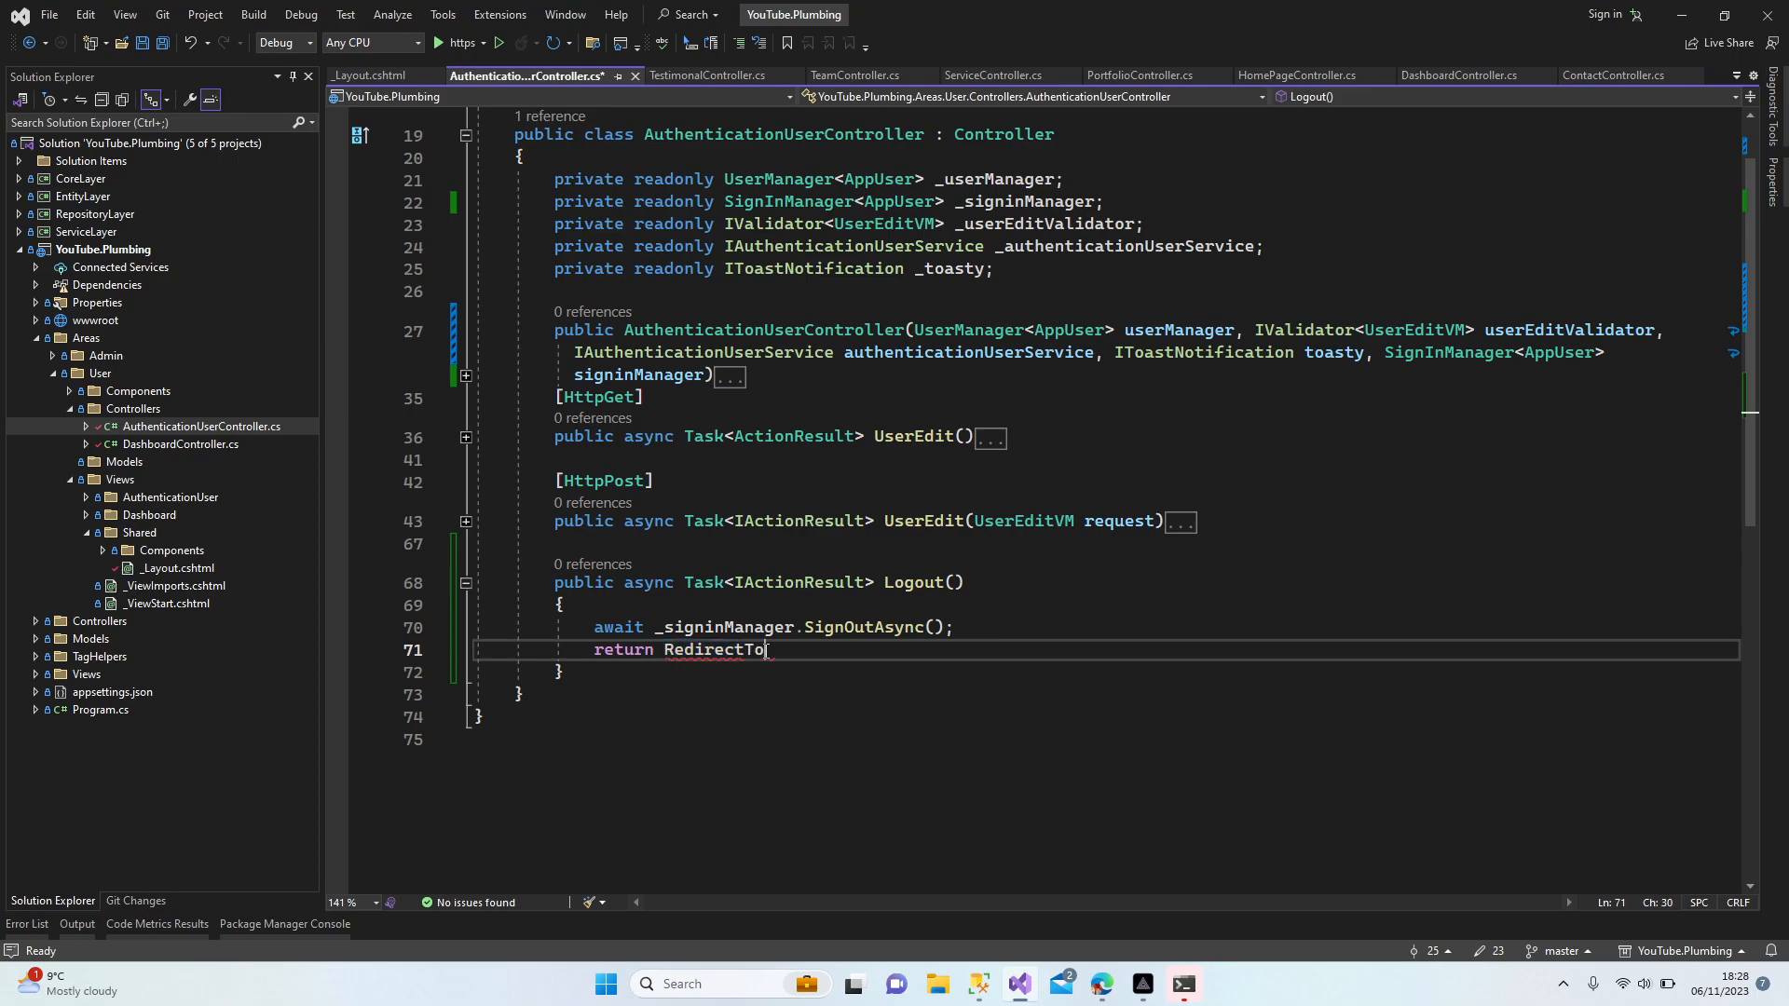
{"action": "type", "text": "Action"}
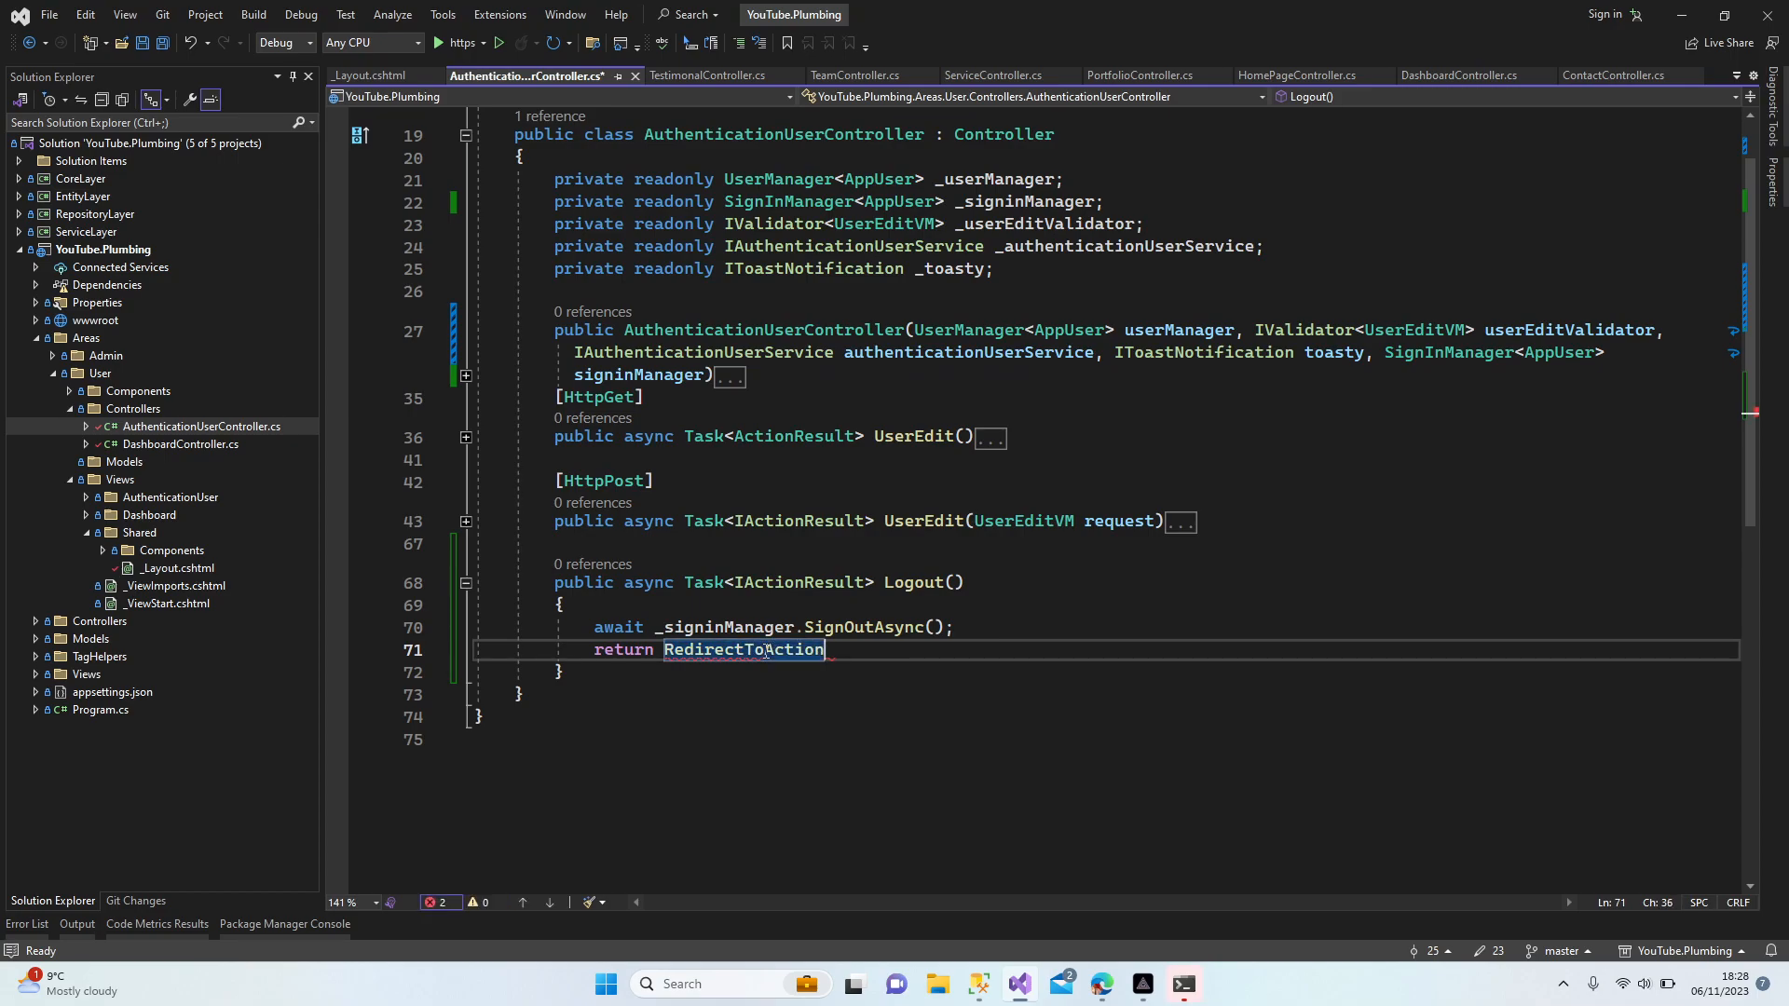
{"action": "type", "text": "(\"\")"}
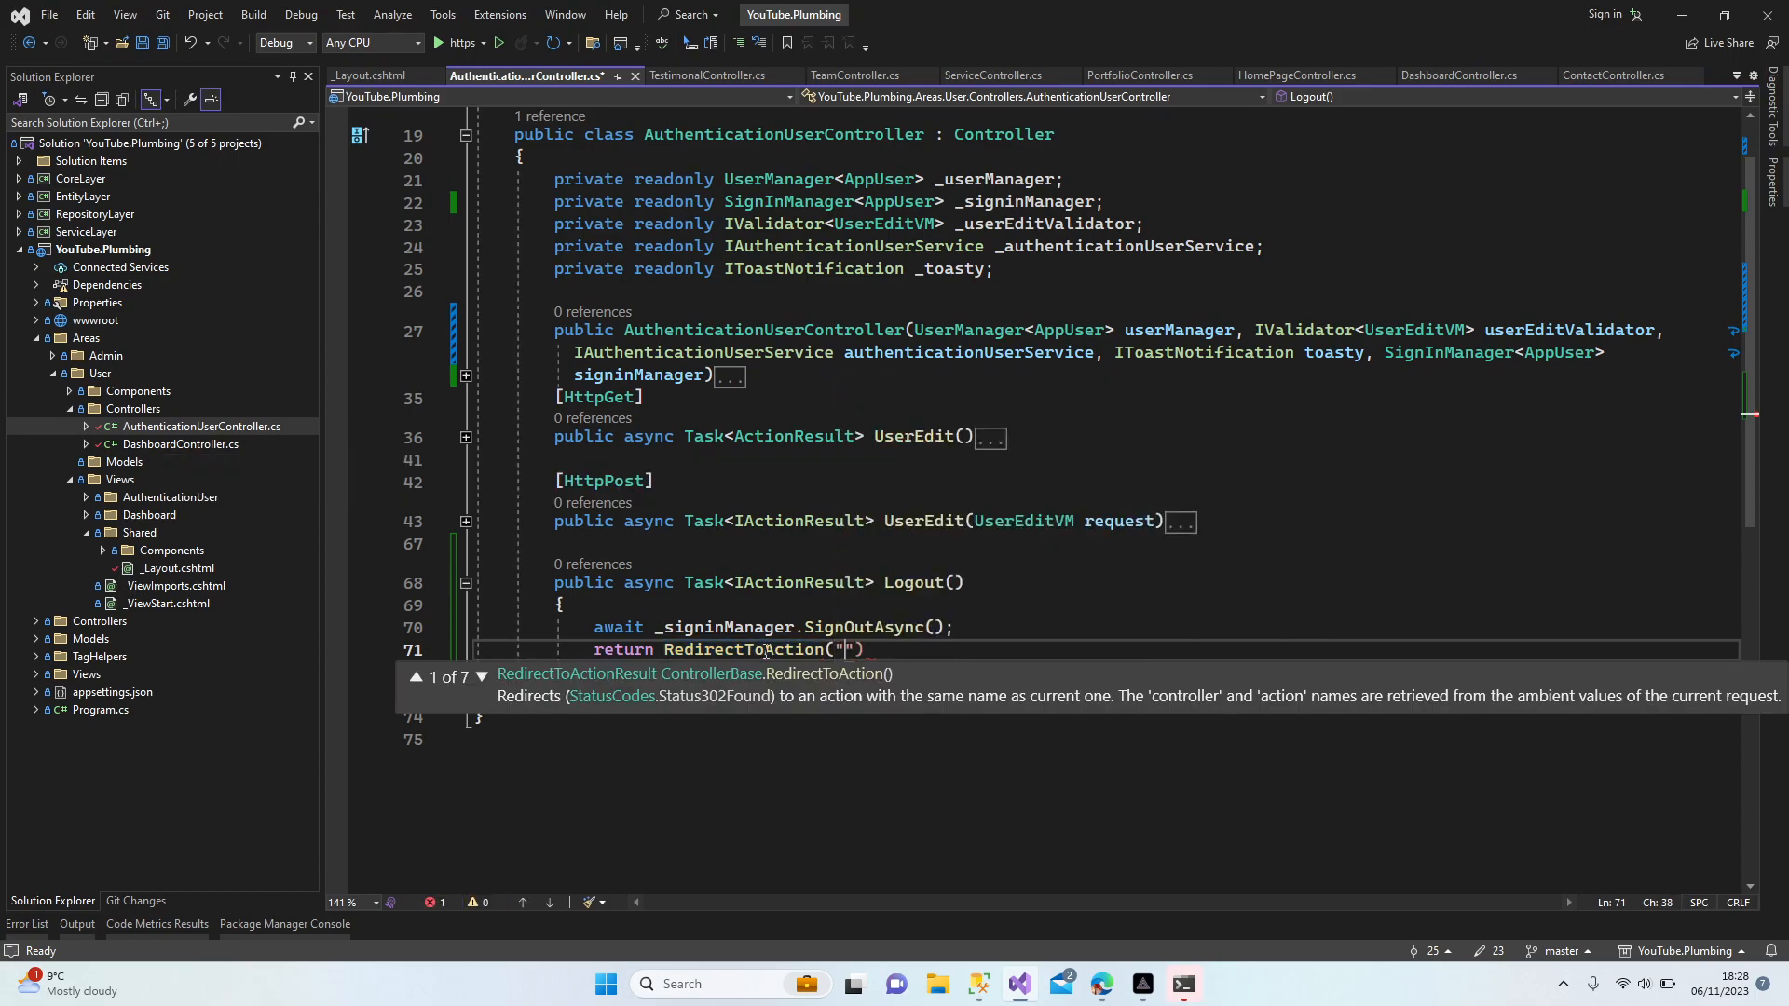
{"action": "left_click", "coordinate": [481, 678]}
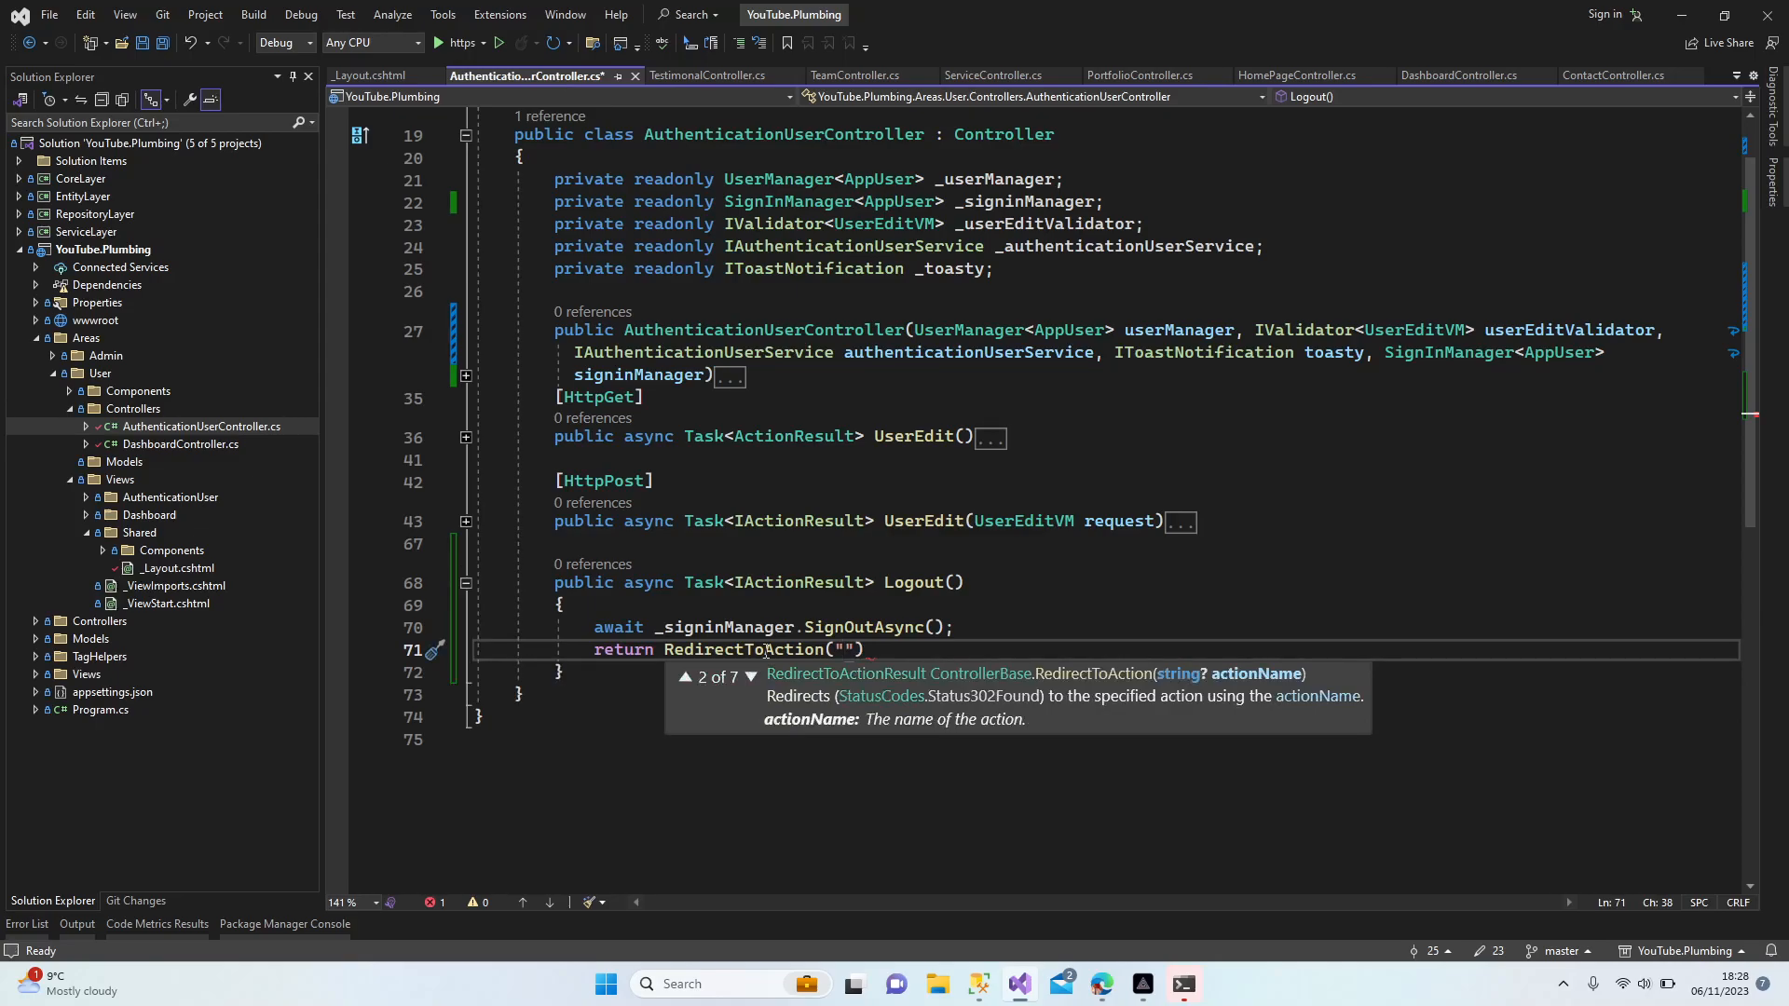
{"action": "type", "text": "Index"}
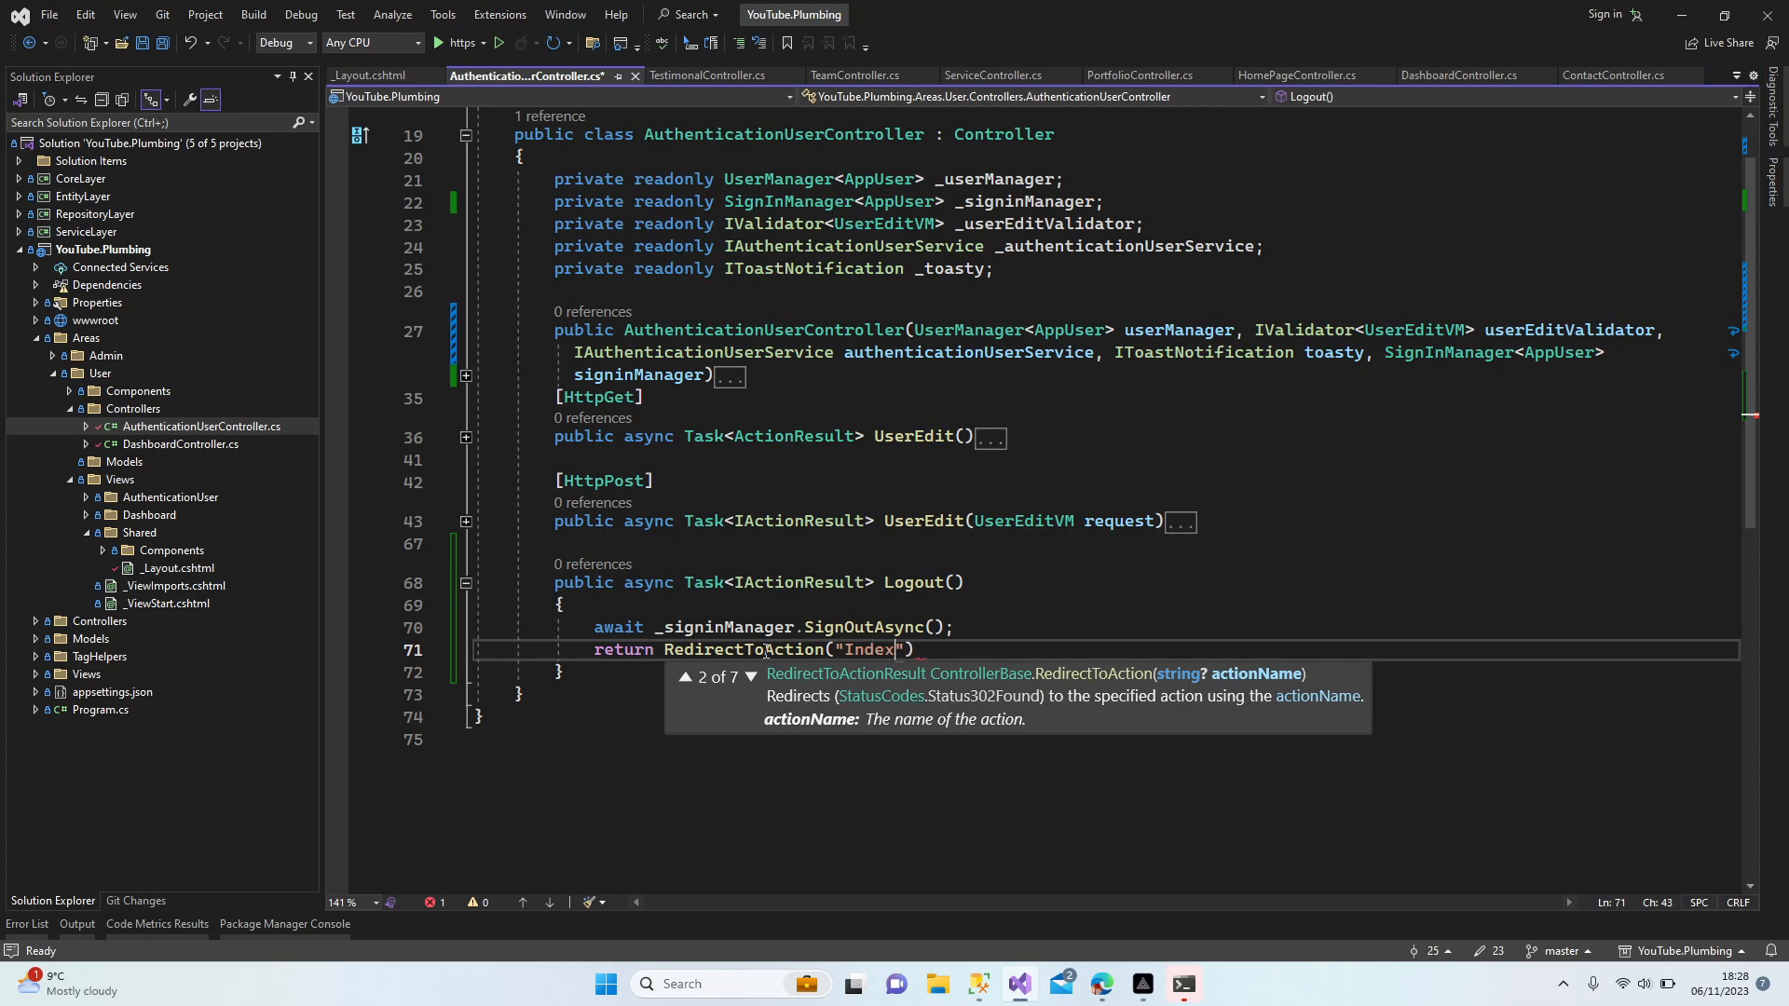
- Add the "Home" controller argument and begin a new route-values object
{"action": "type", "text": ",\""}
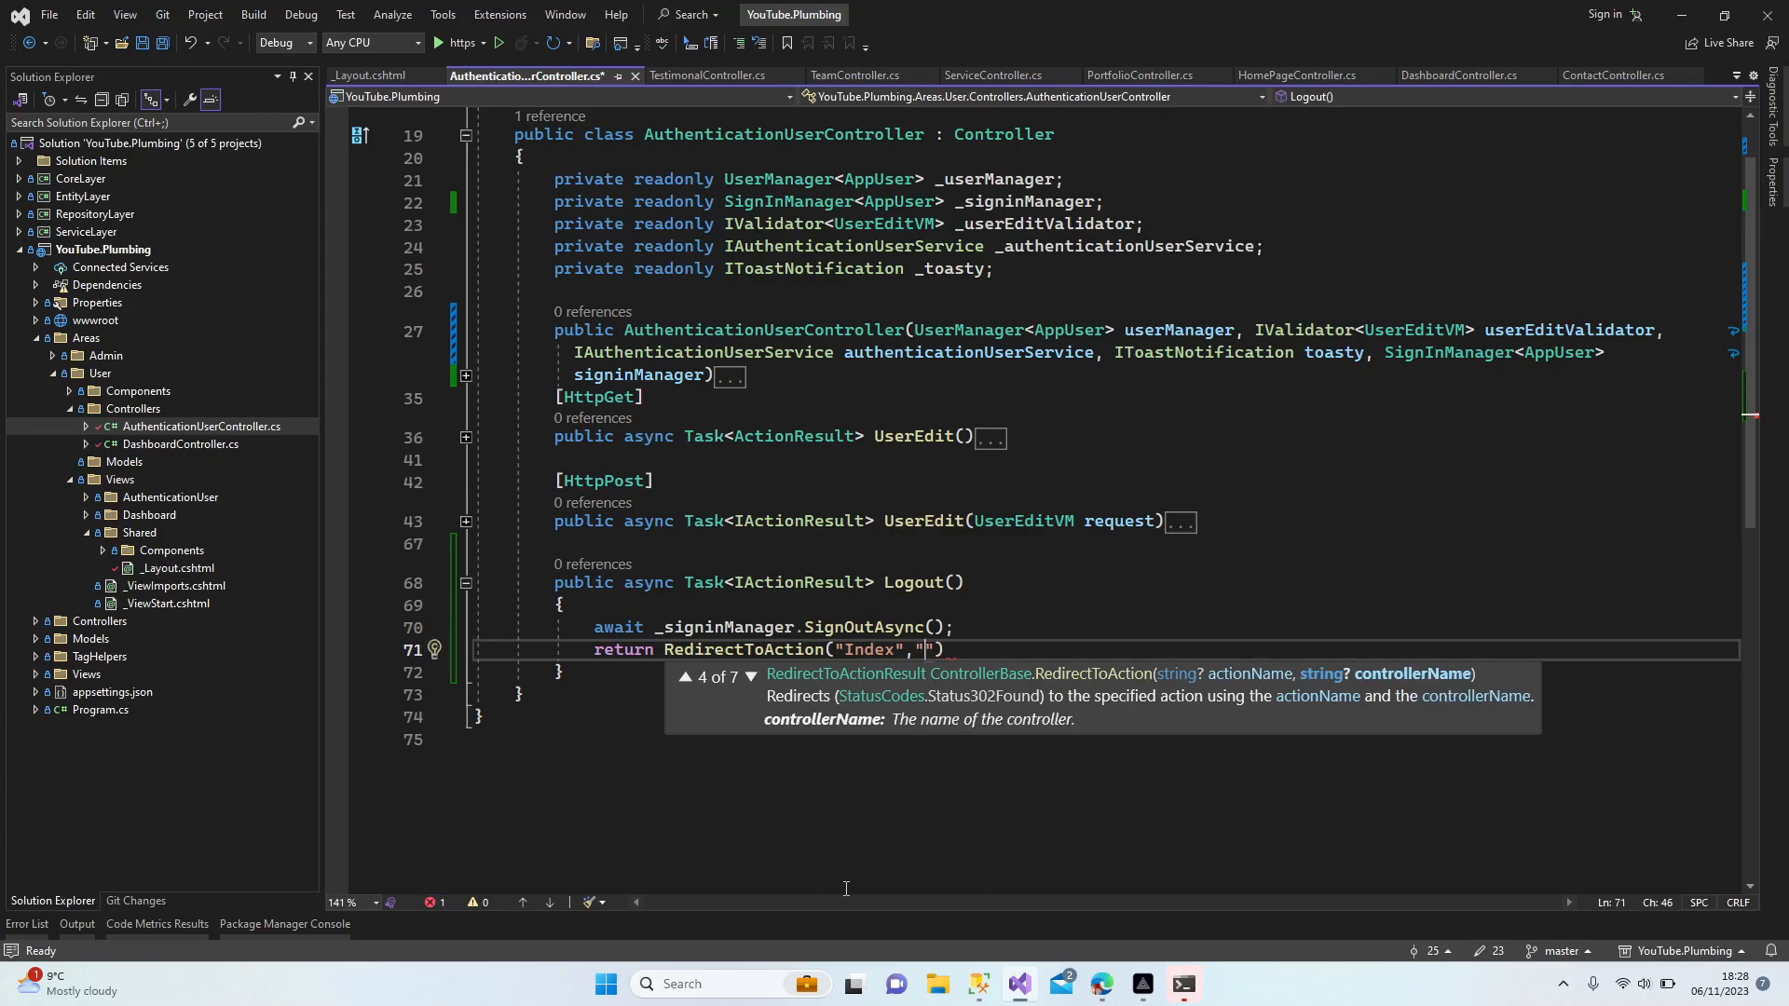
{"action": "mouse_move", "coordinate": [1305, 924]}
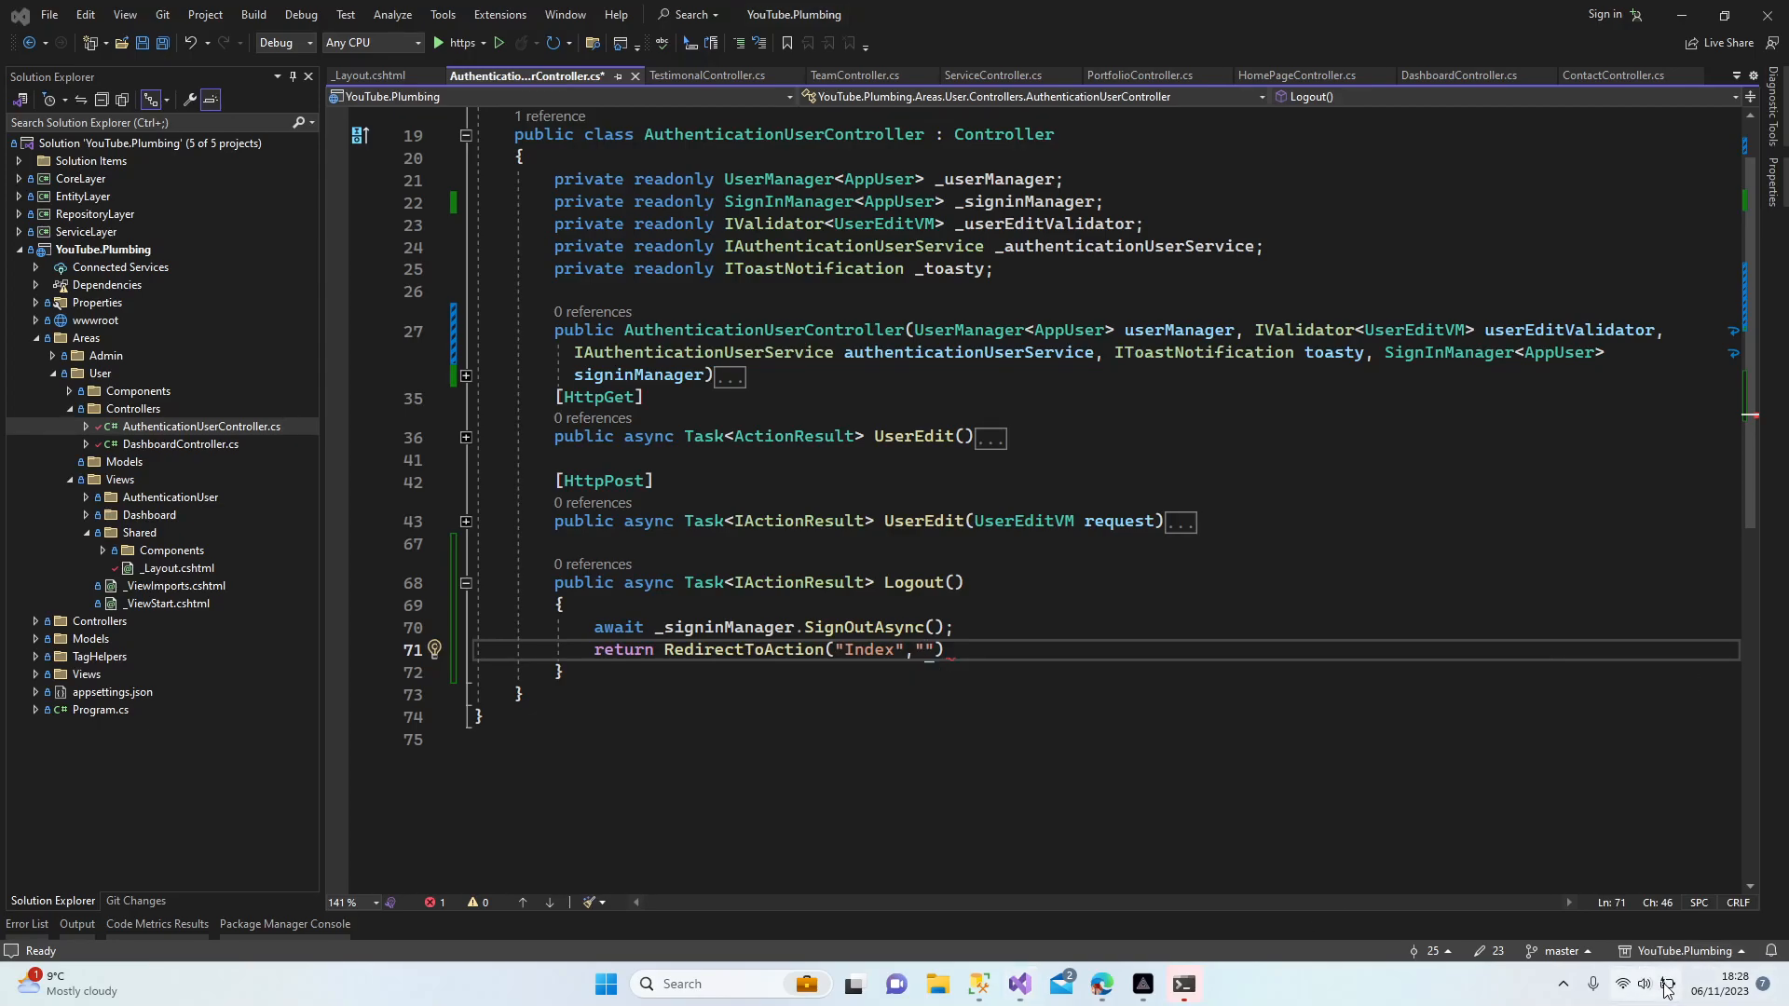
{"action": "left_click", "coordinate": [1643, 984]}
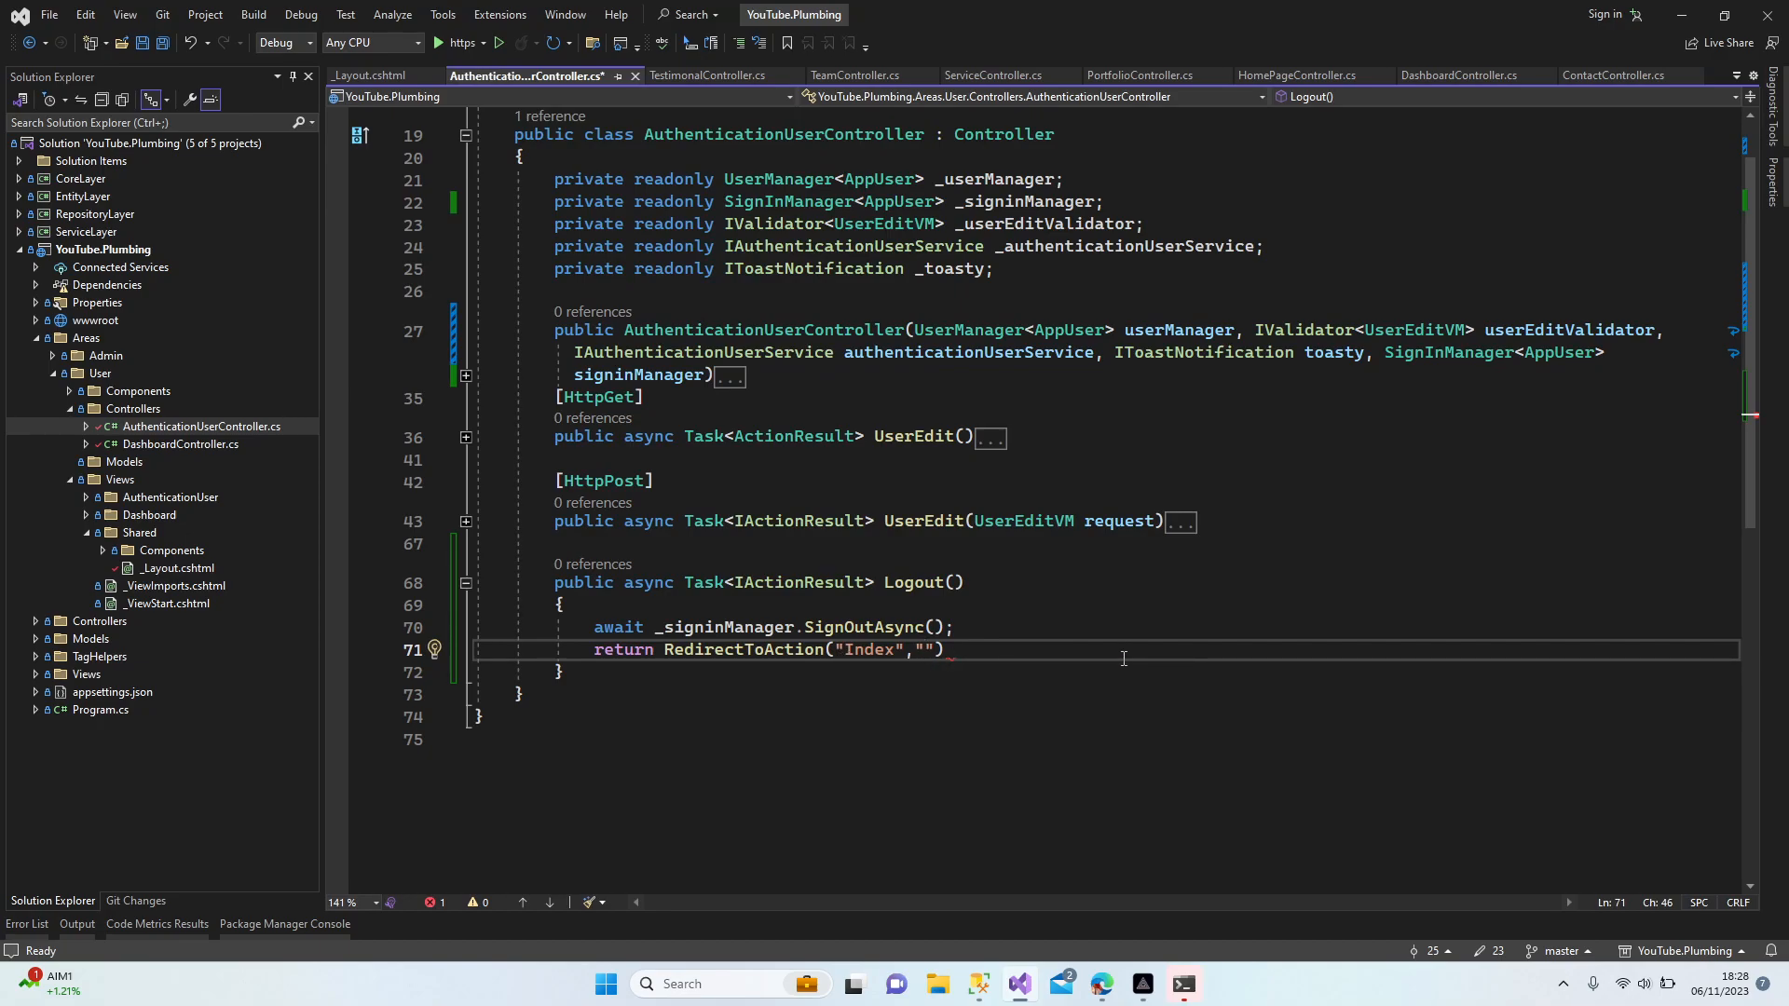
{"action": "type", "text": "Home"}
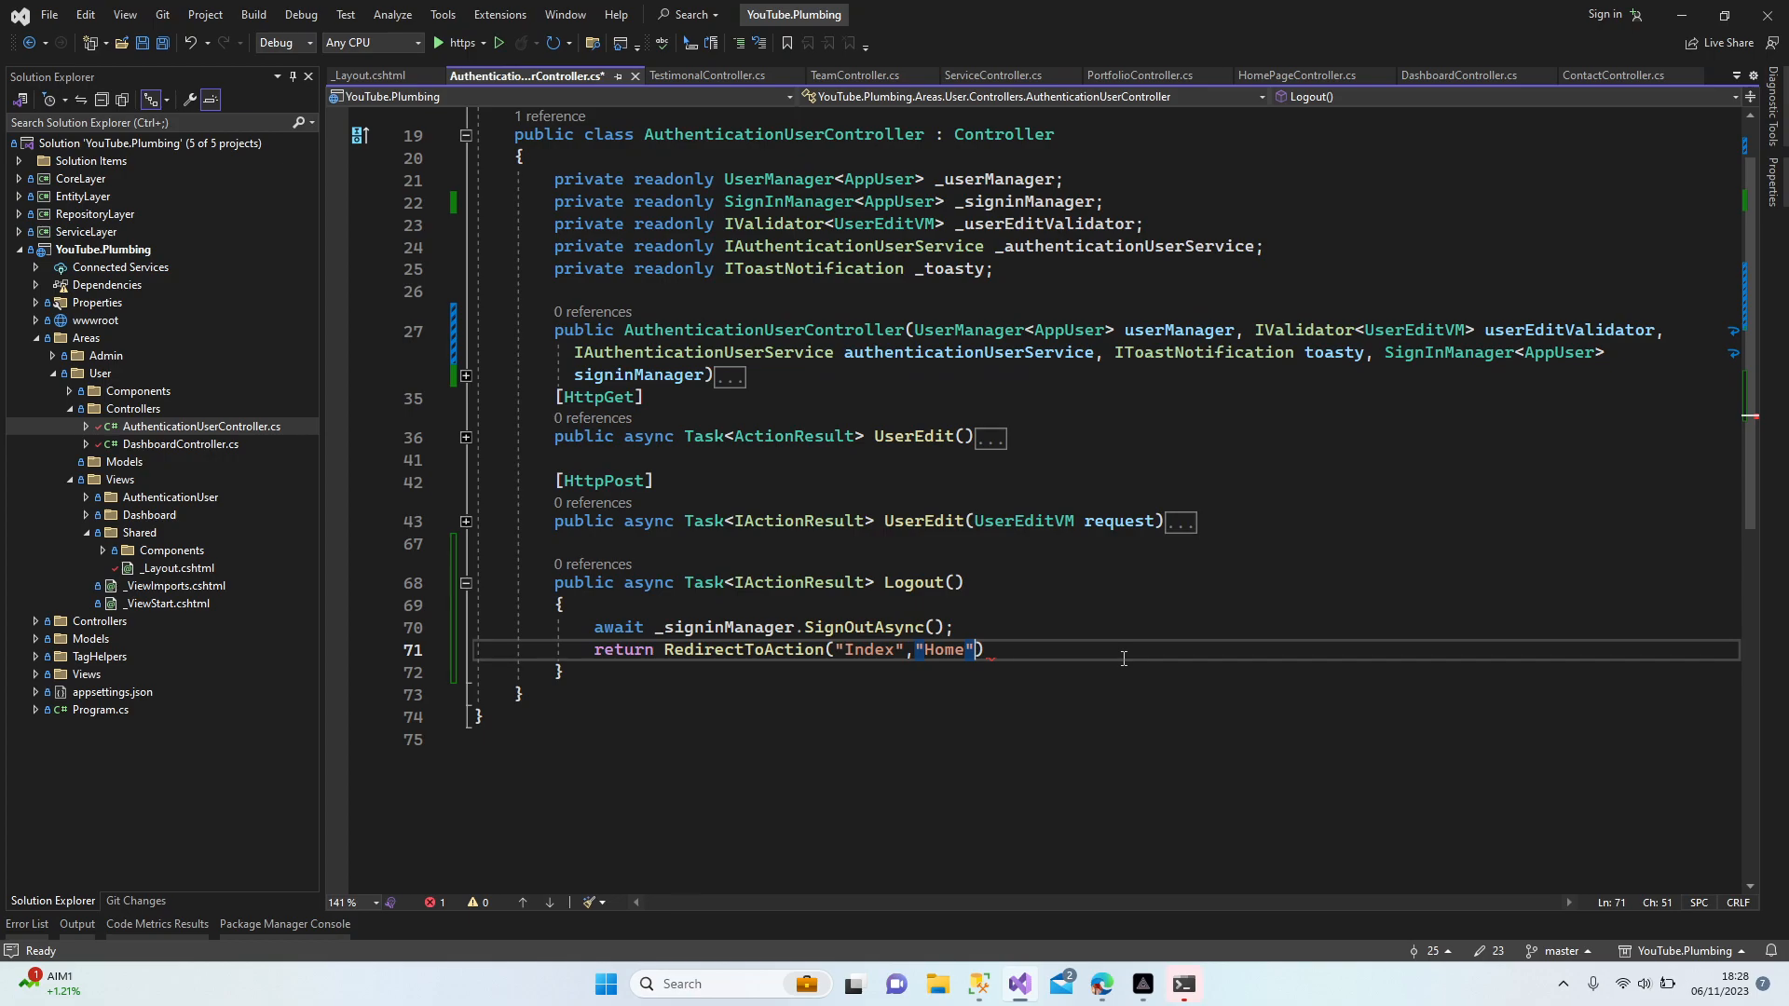
{"action": "type", "text": ","}
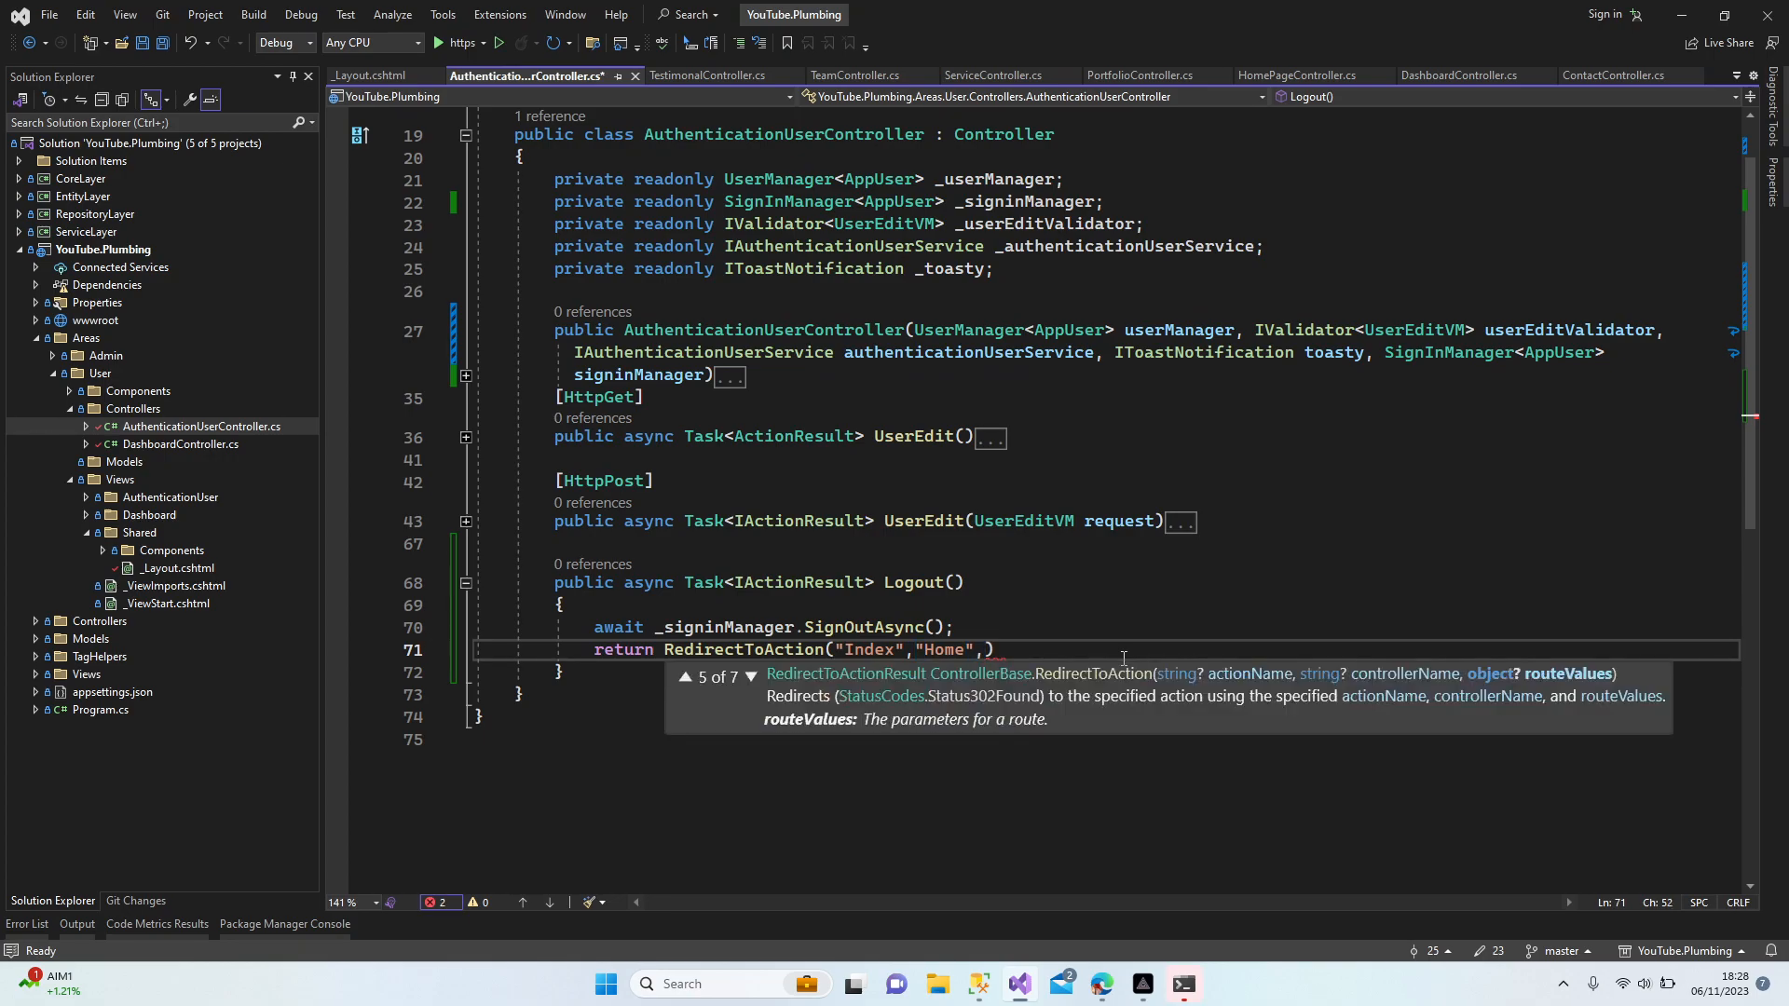
{"action": "type", "text": ","}
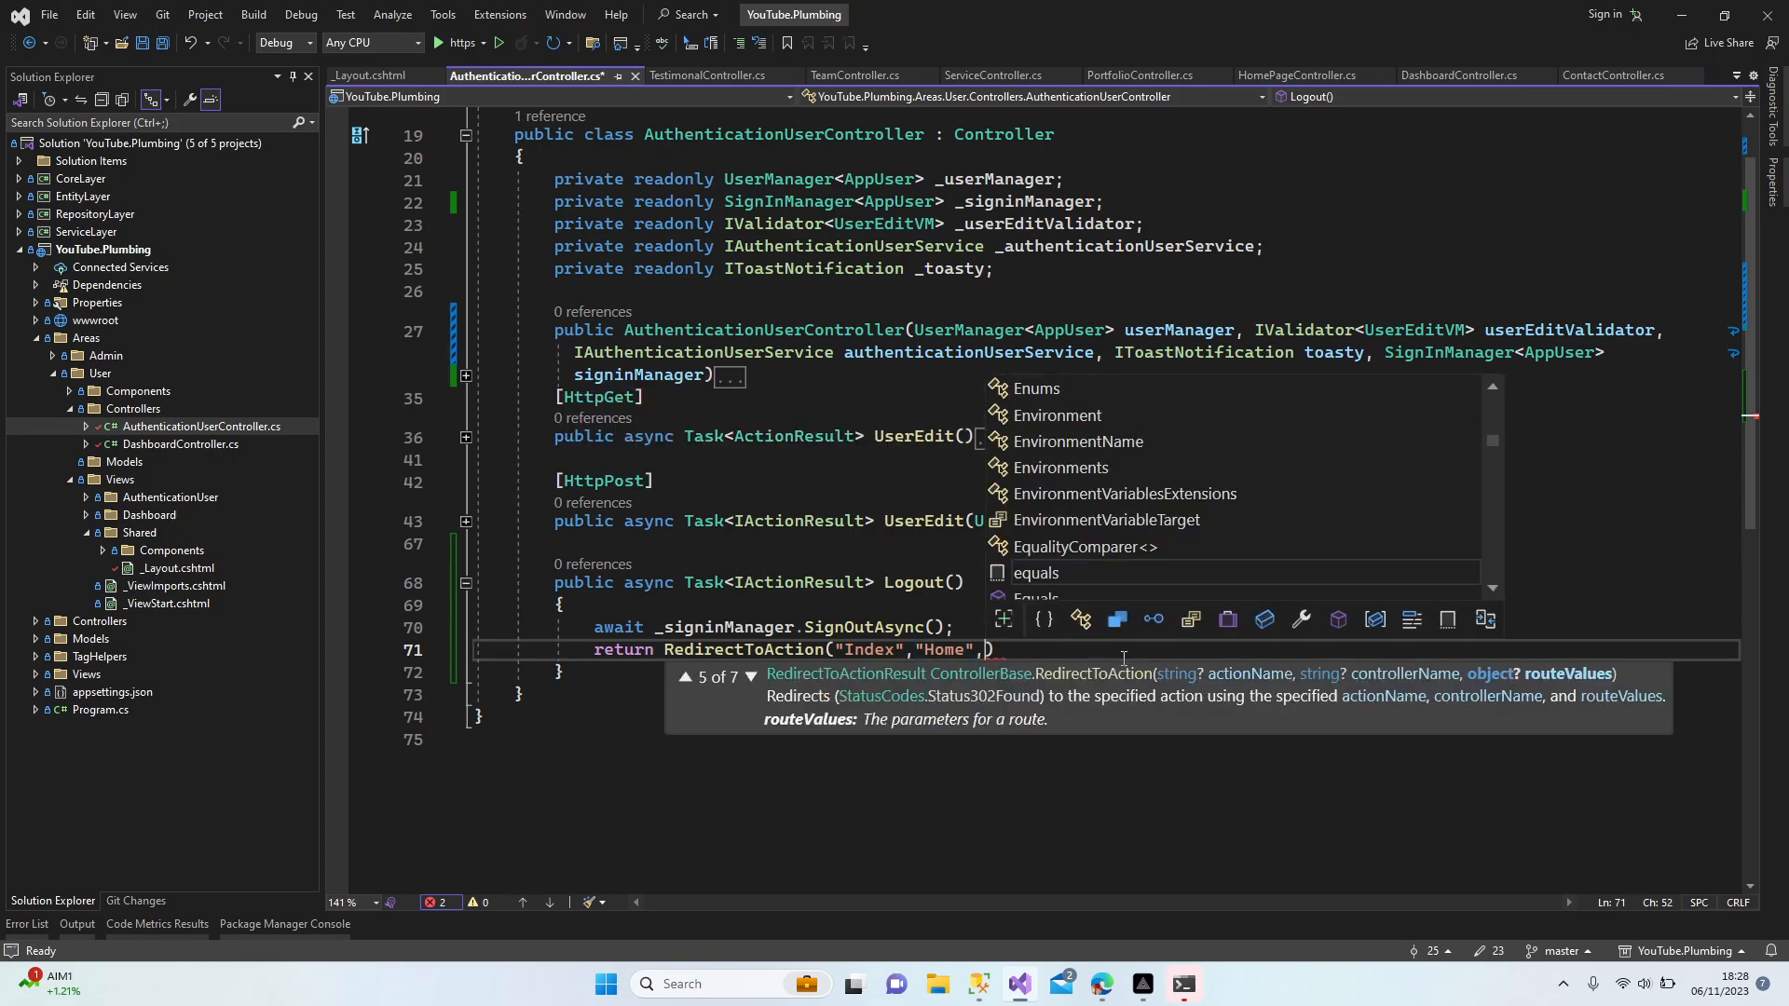
{"action": "type", "text": "new {"}
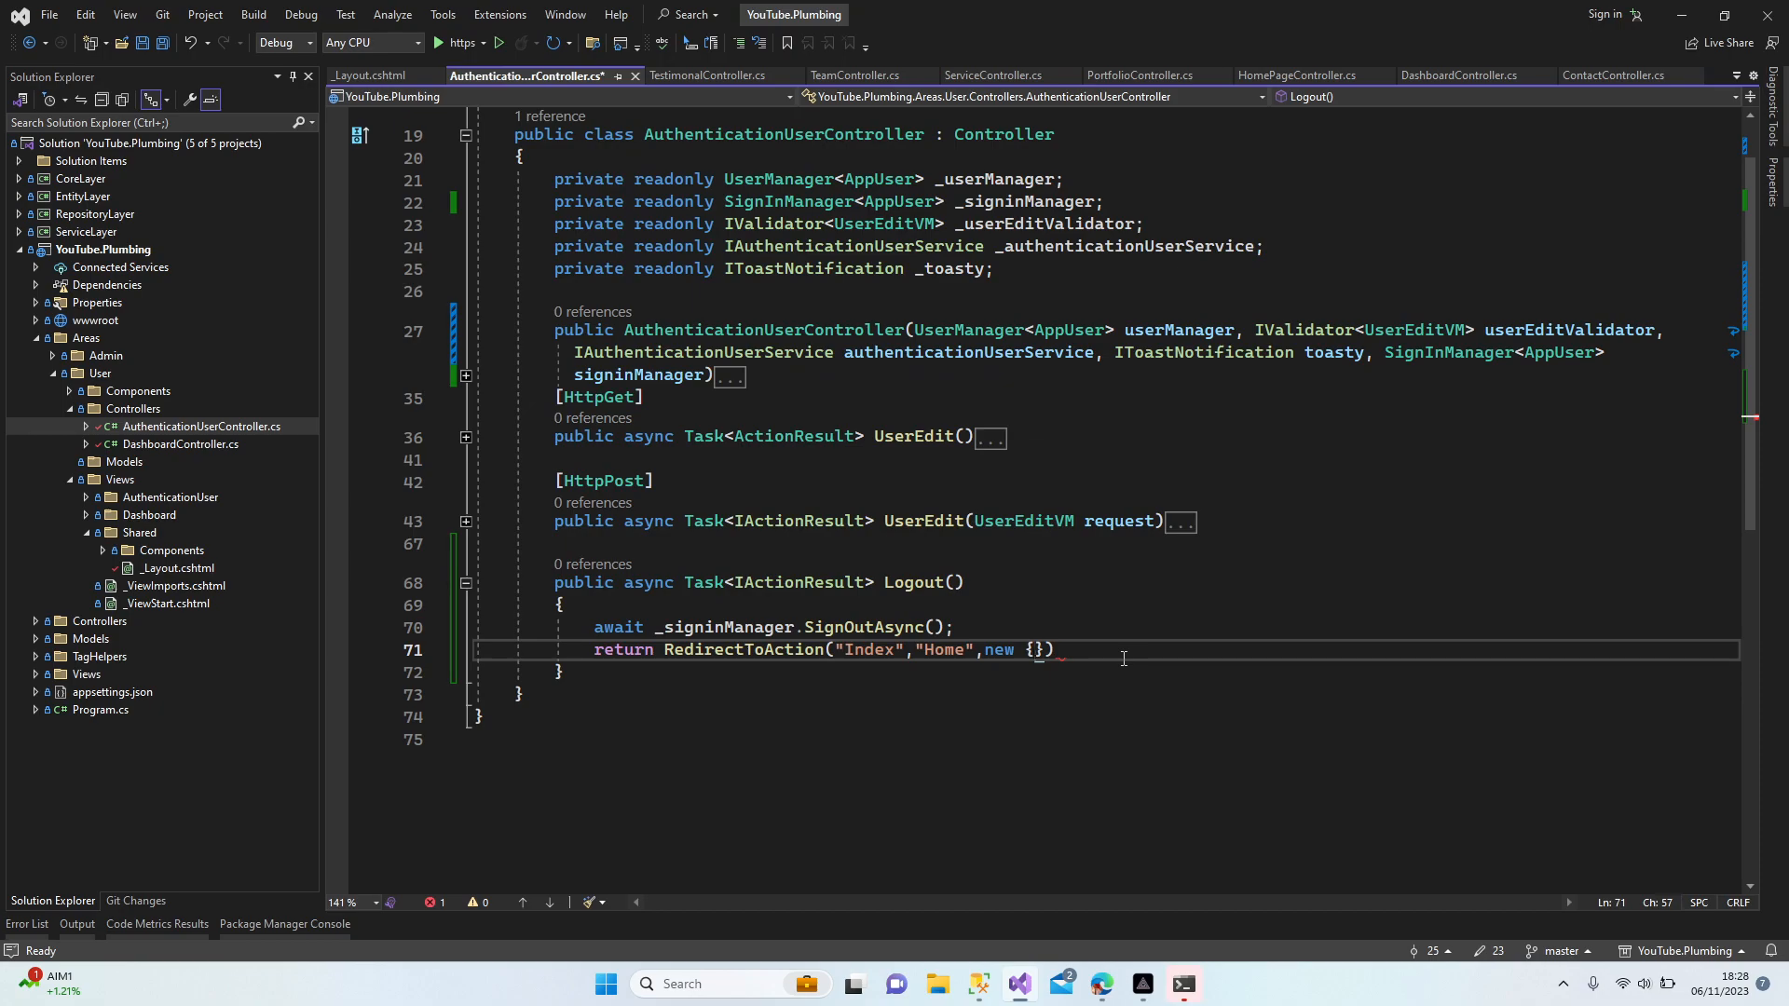
- Change the Logout return to Redirect("/Home/Index")
{"action": "type", "text": "Area"}
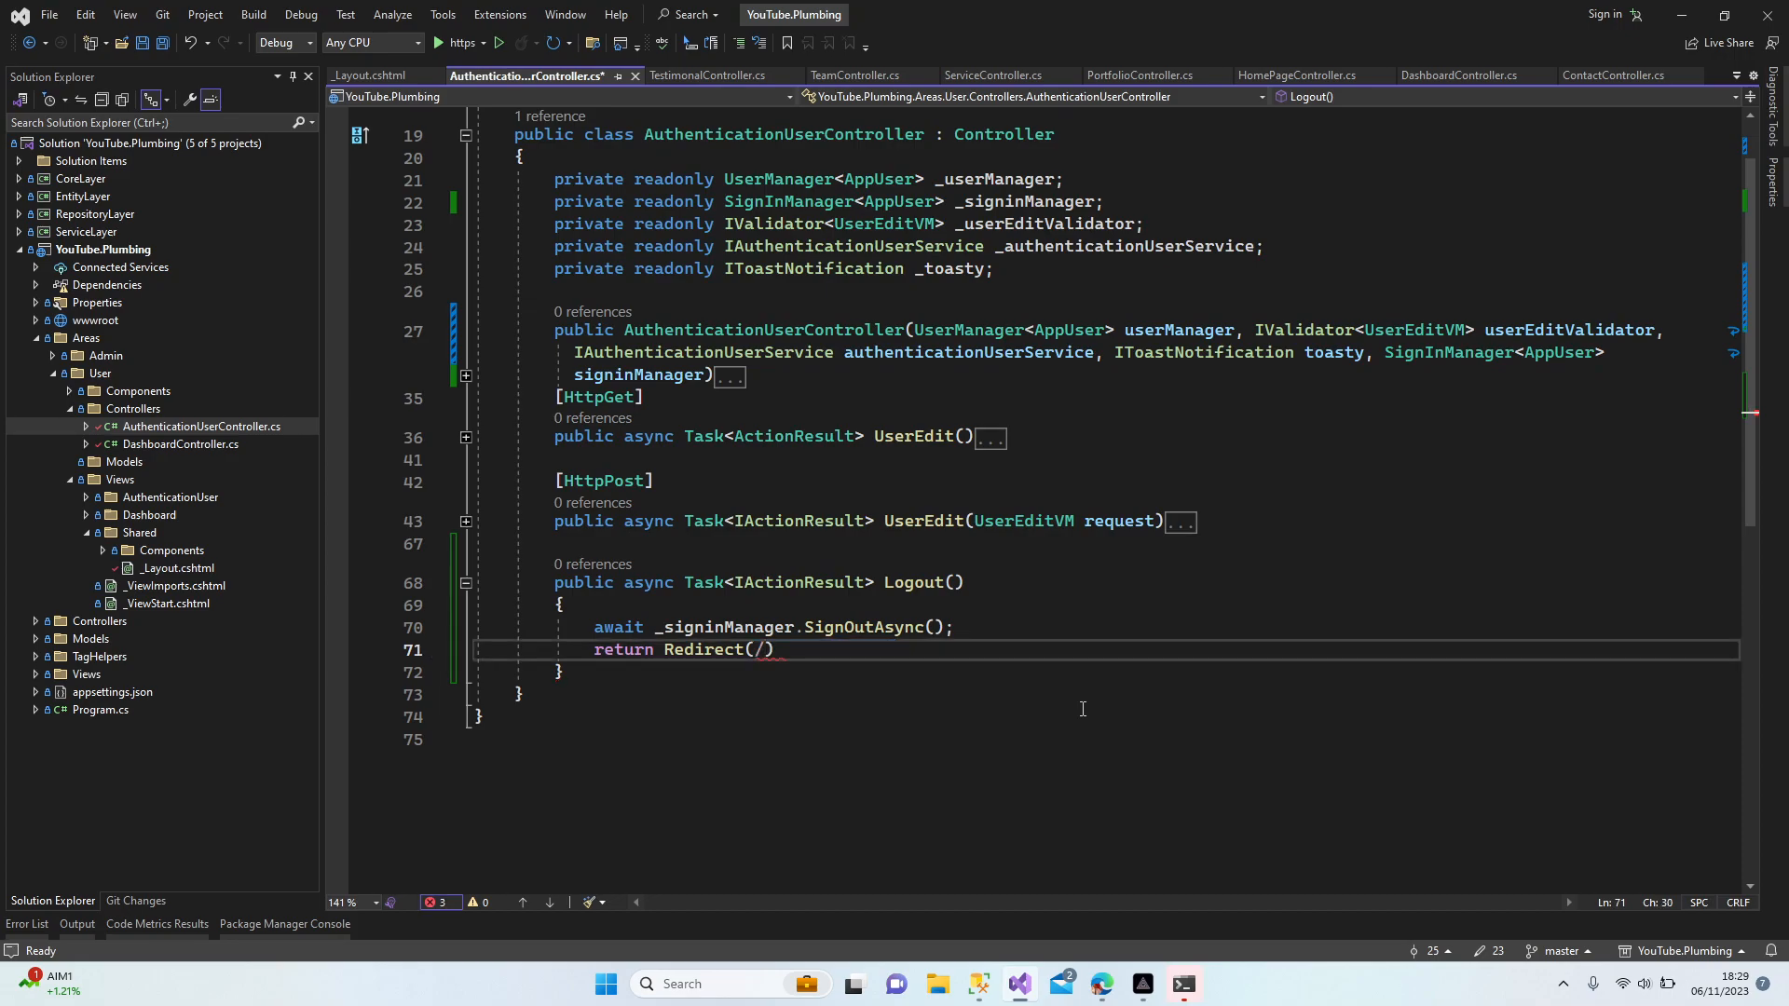
{"action": "type", "text": "\"\""}
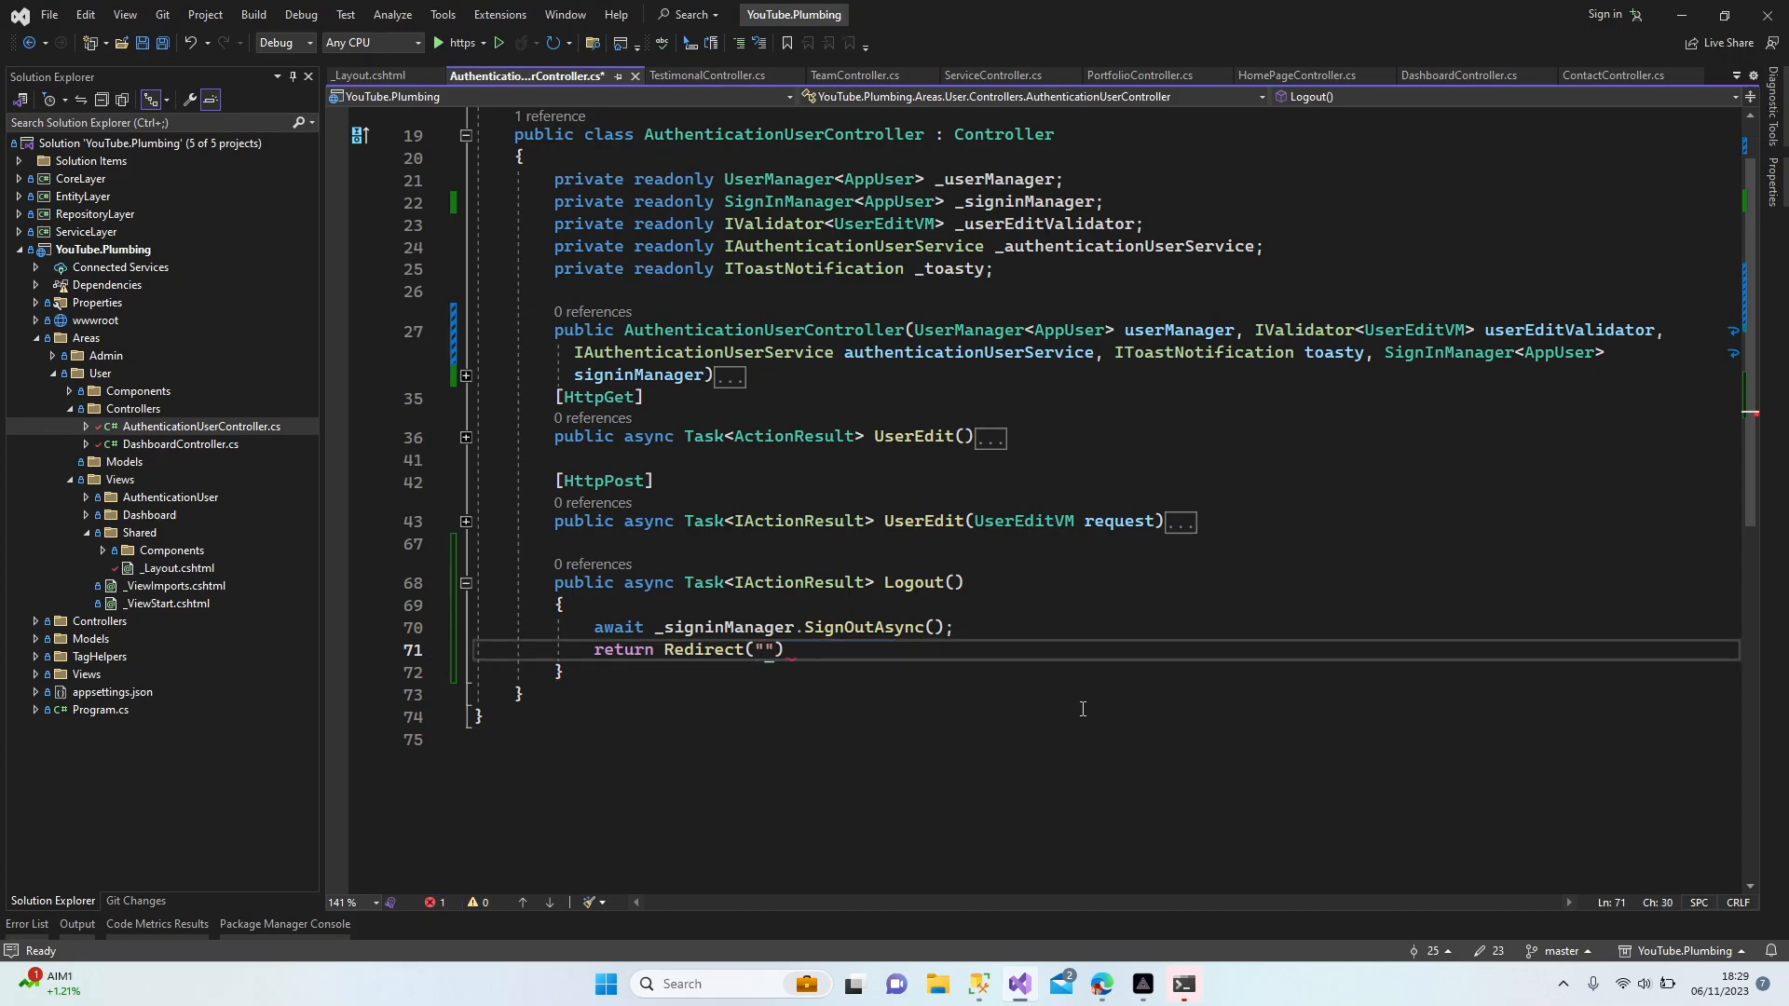
{"action": "type", "text": "/home"}
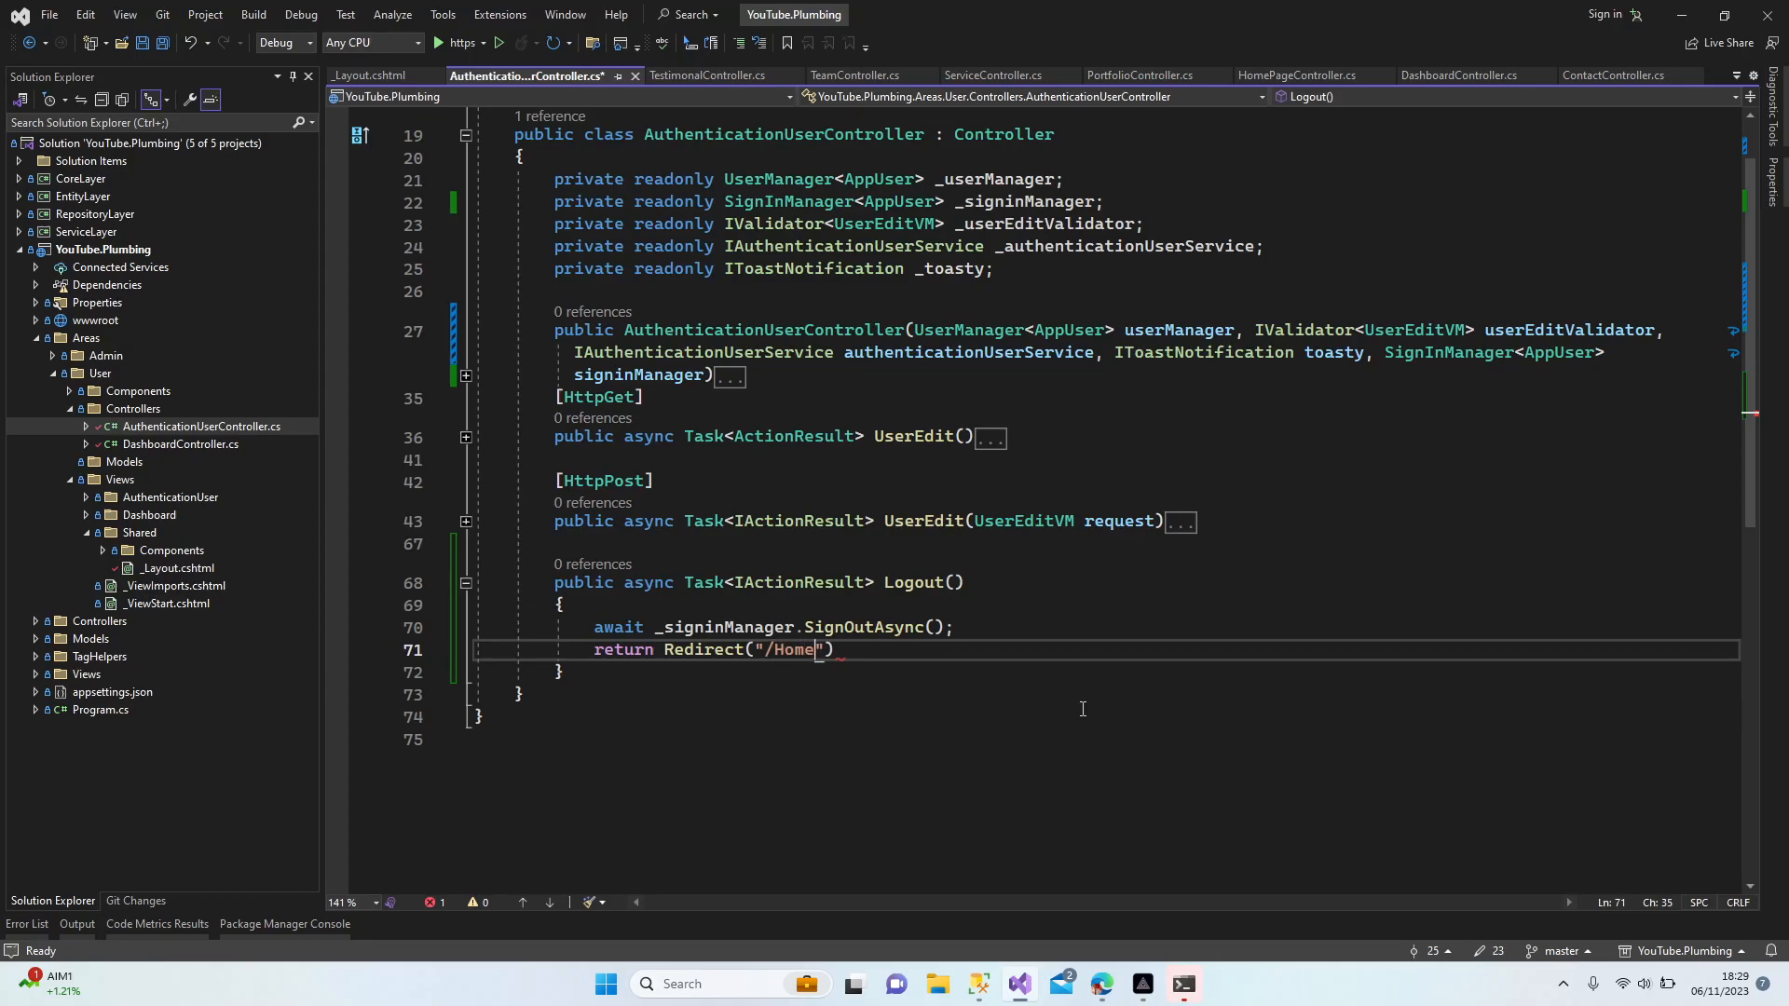
{"action": "type", "text": "/Index"}
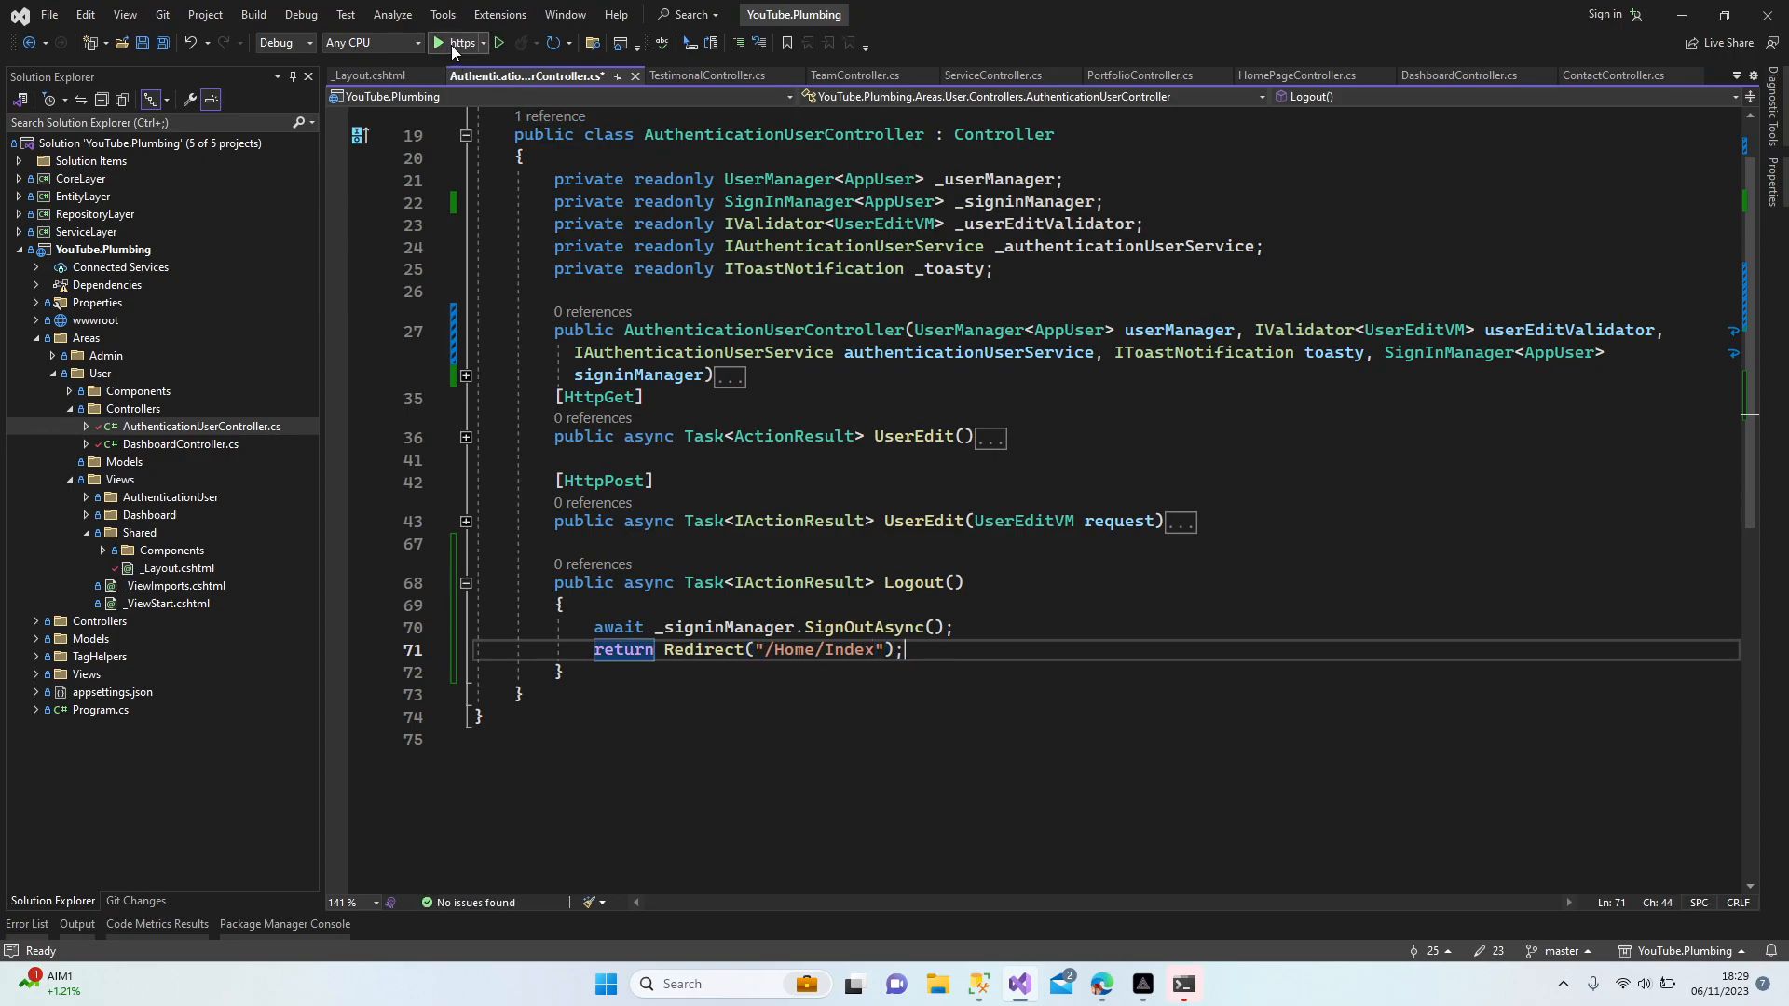
{"action": "left_click", "coordinate": [438, 42]}
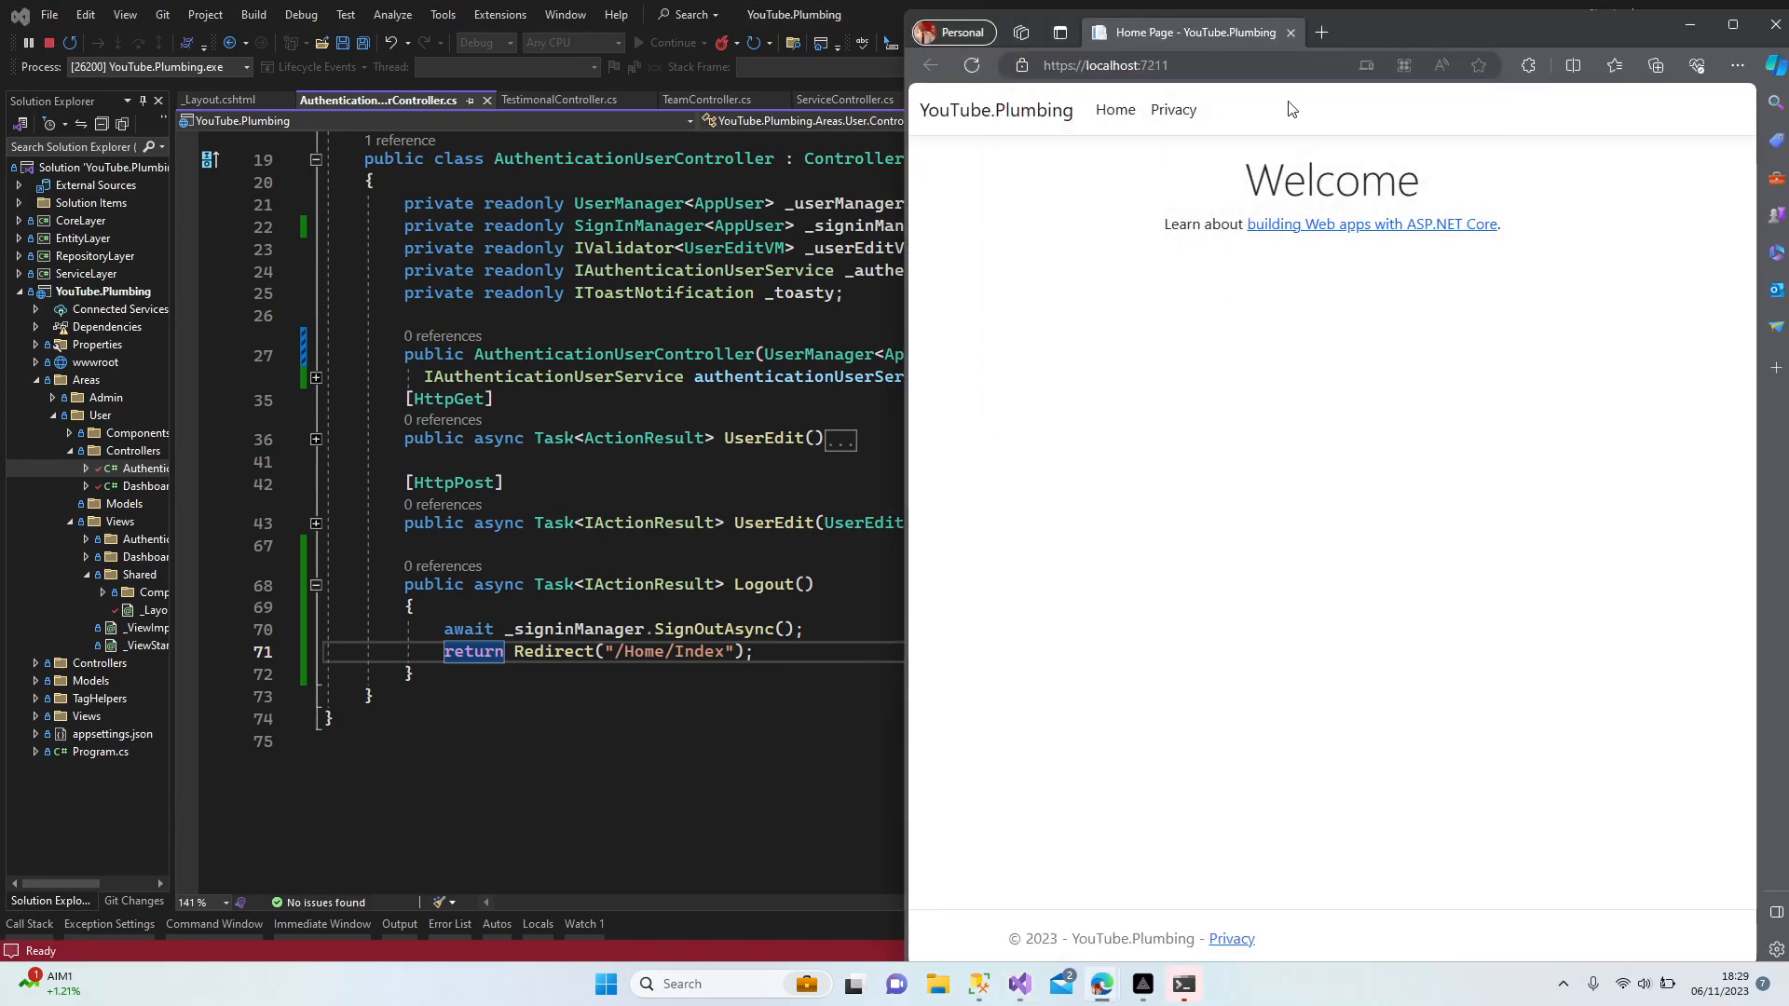
{"action": "left_click", "coordinate": [1107, 65]}
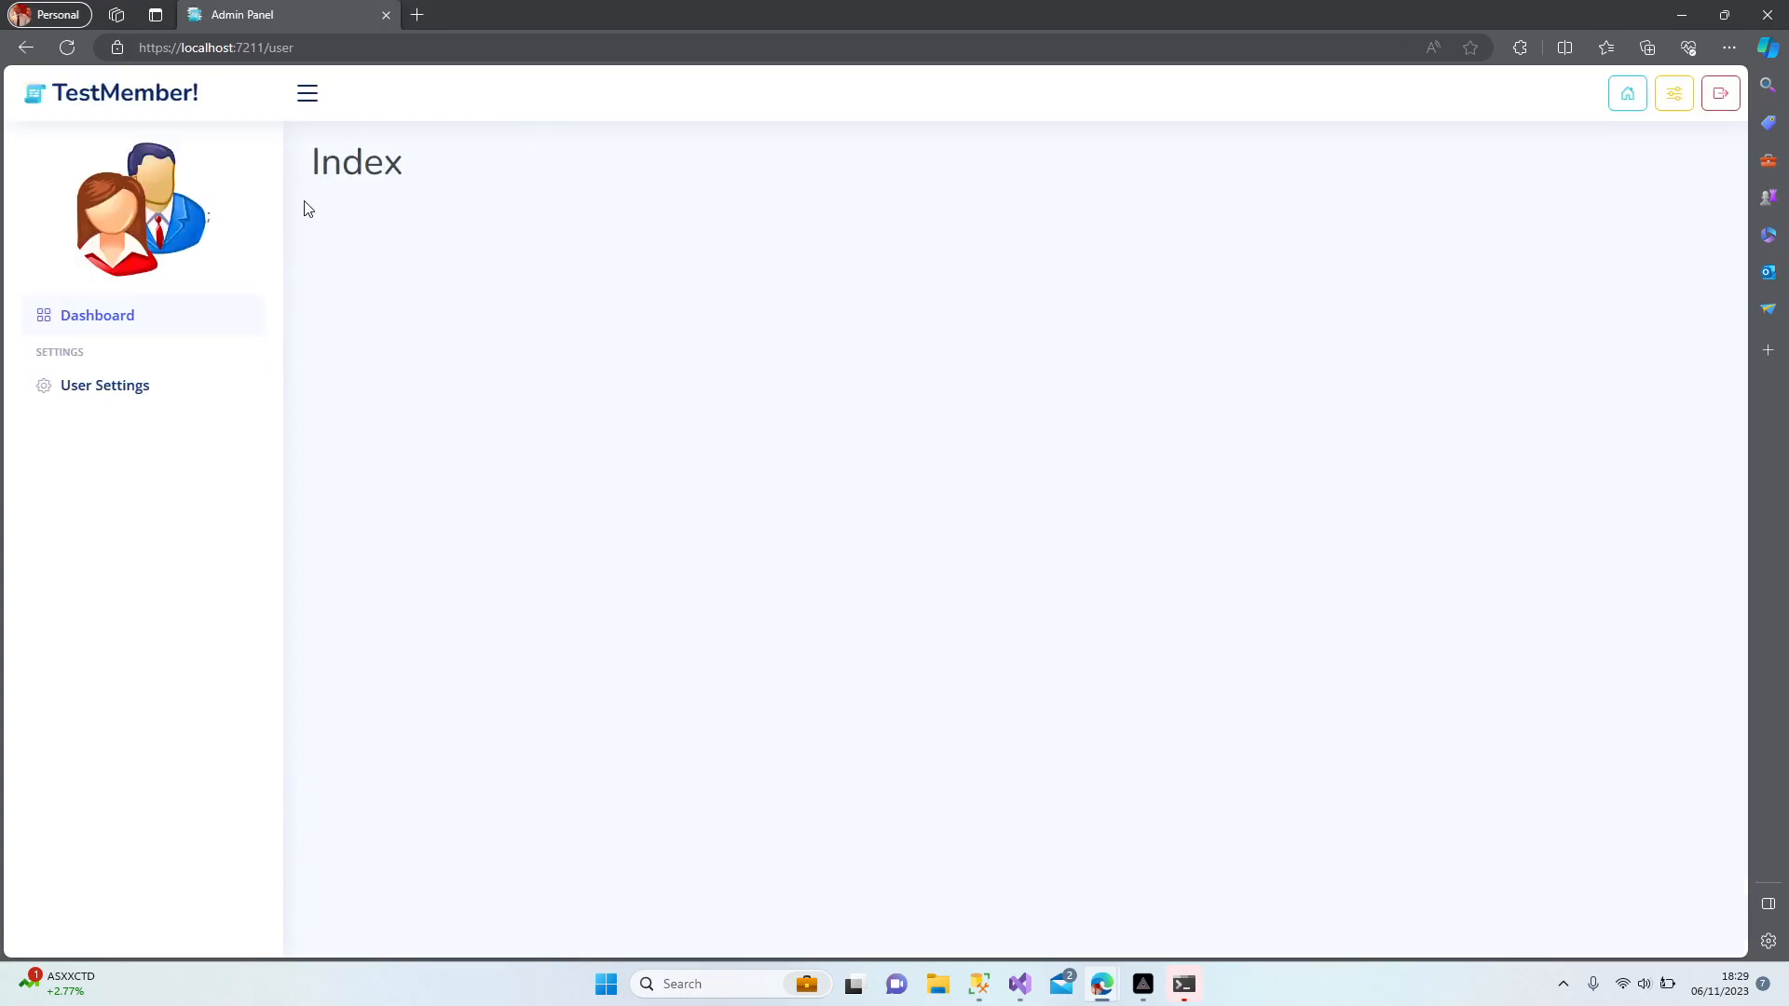
{"action": "mouse_move", "coordinate": [1720, 93]}
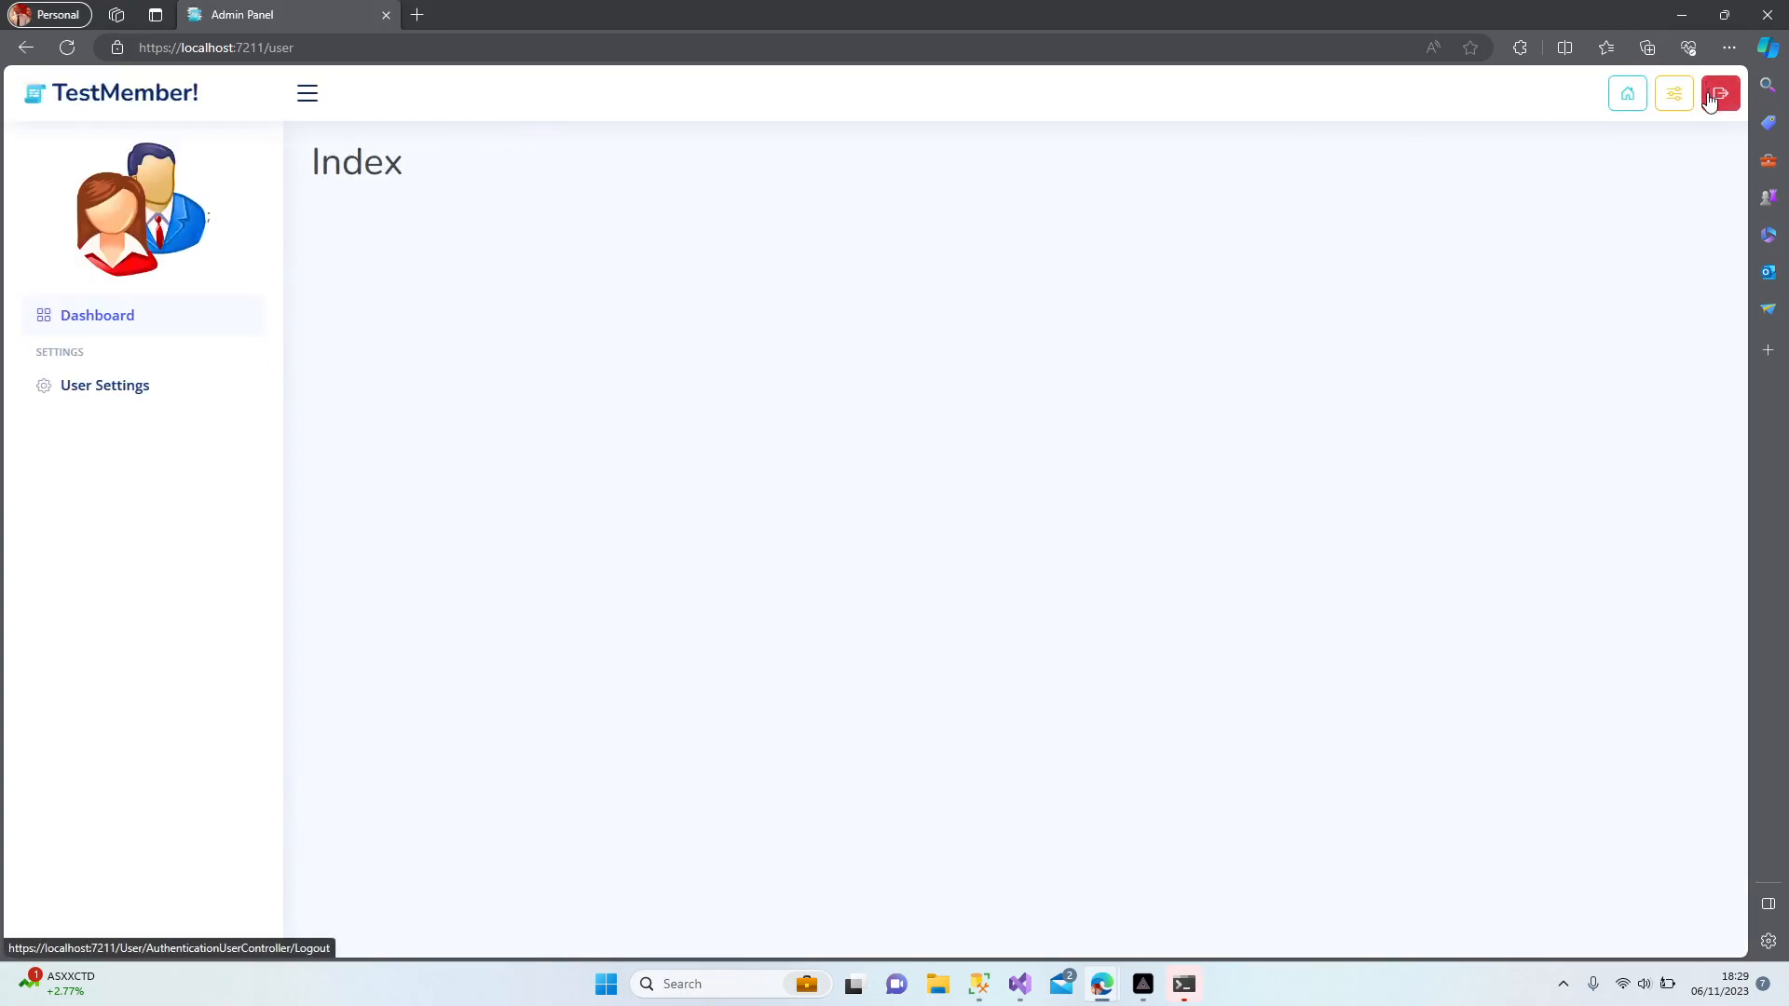
{"action": "left_click", "coordinate": [1720, 93]}
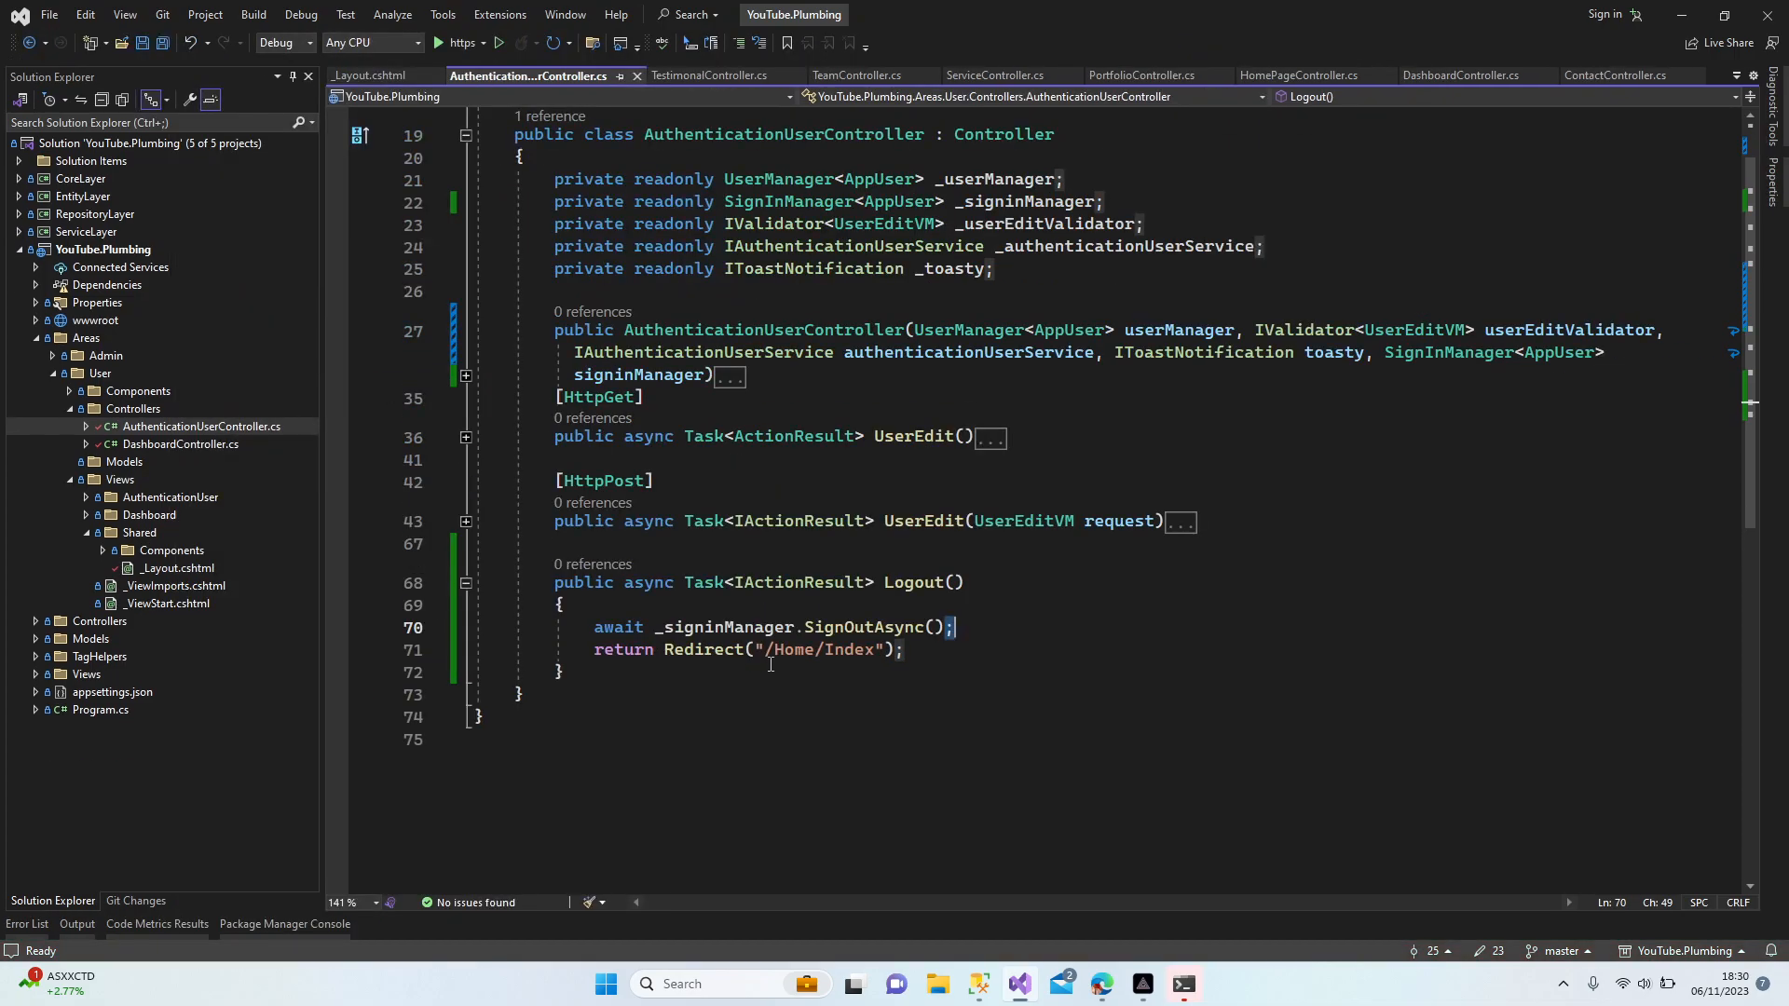
- Revert Logout to return RedirectToAction("Index", "Home");
{"action": "type", "text": "/h"}
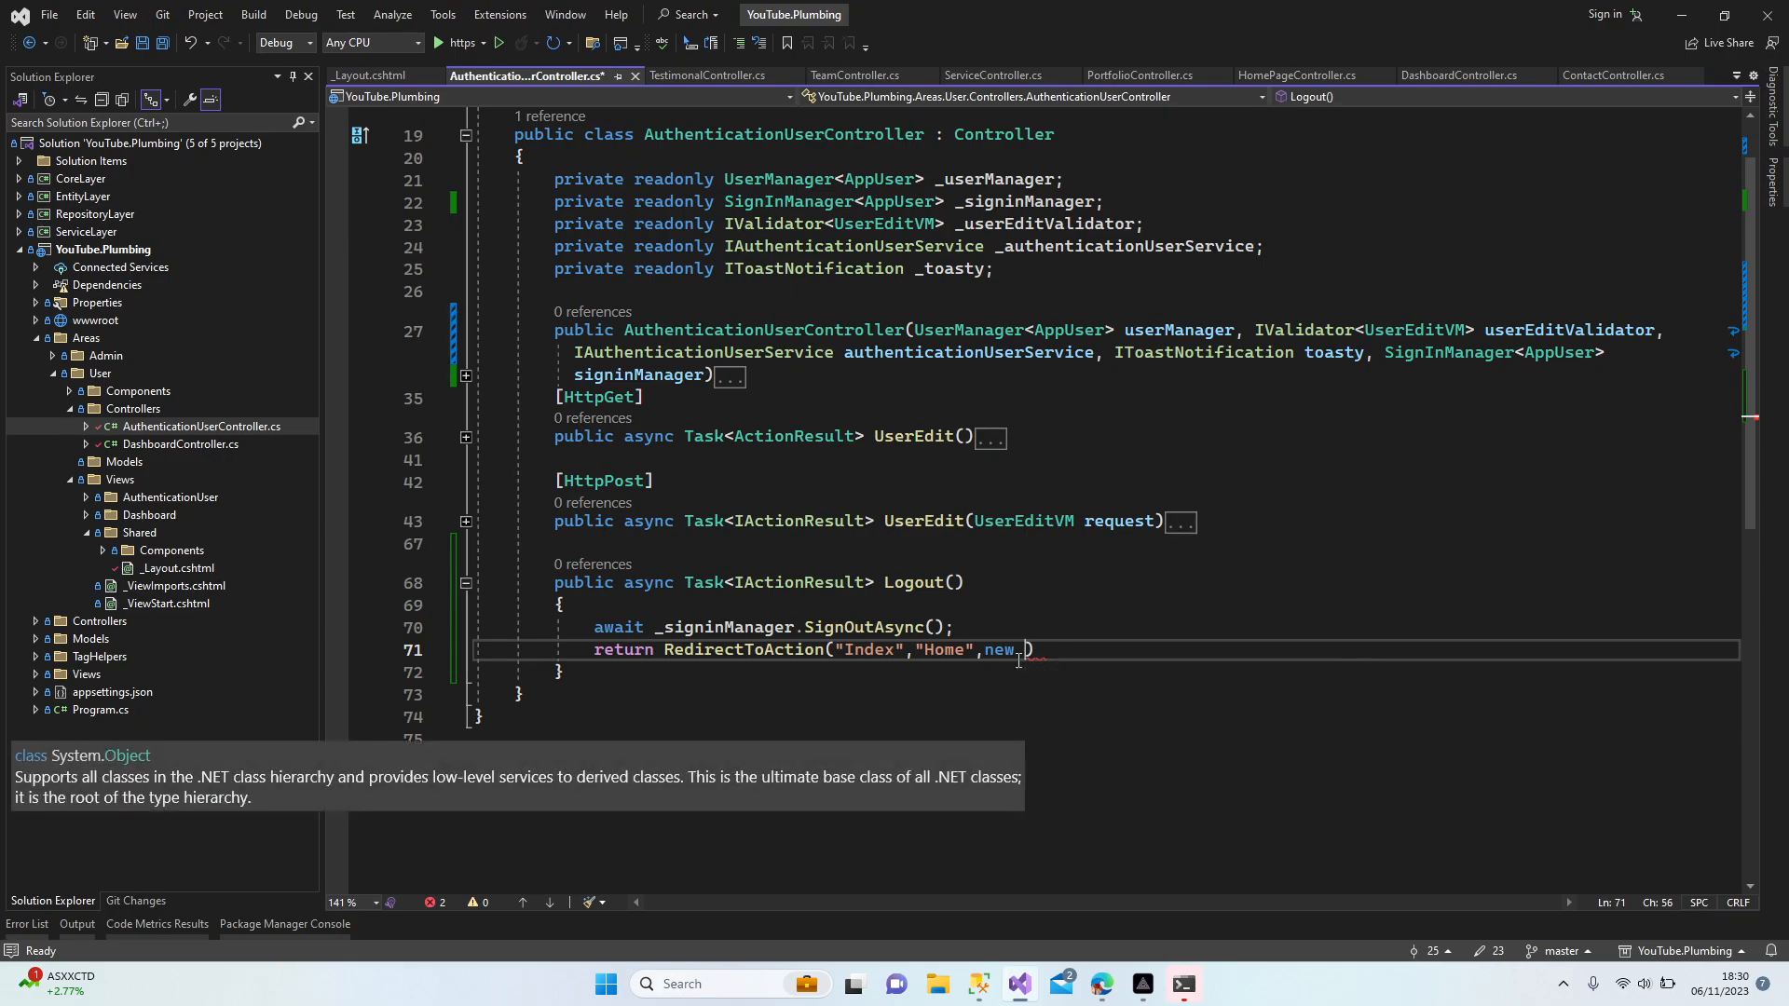
{"action": "type", "text": "AreaAttribute"}
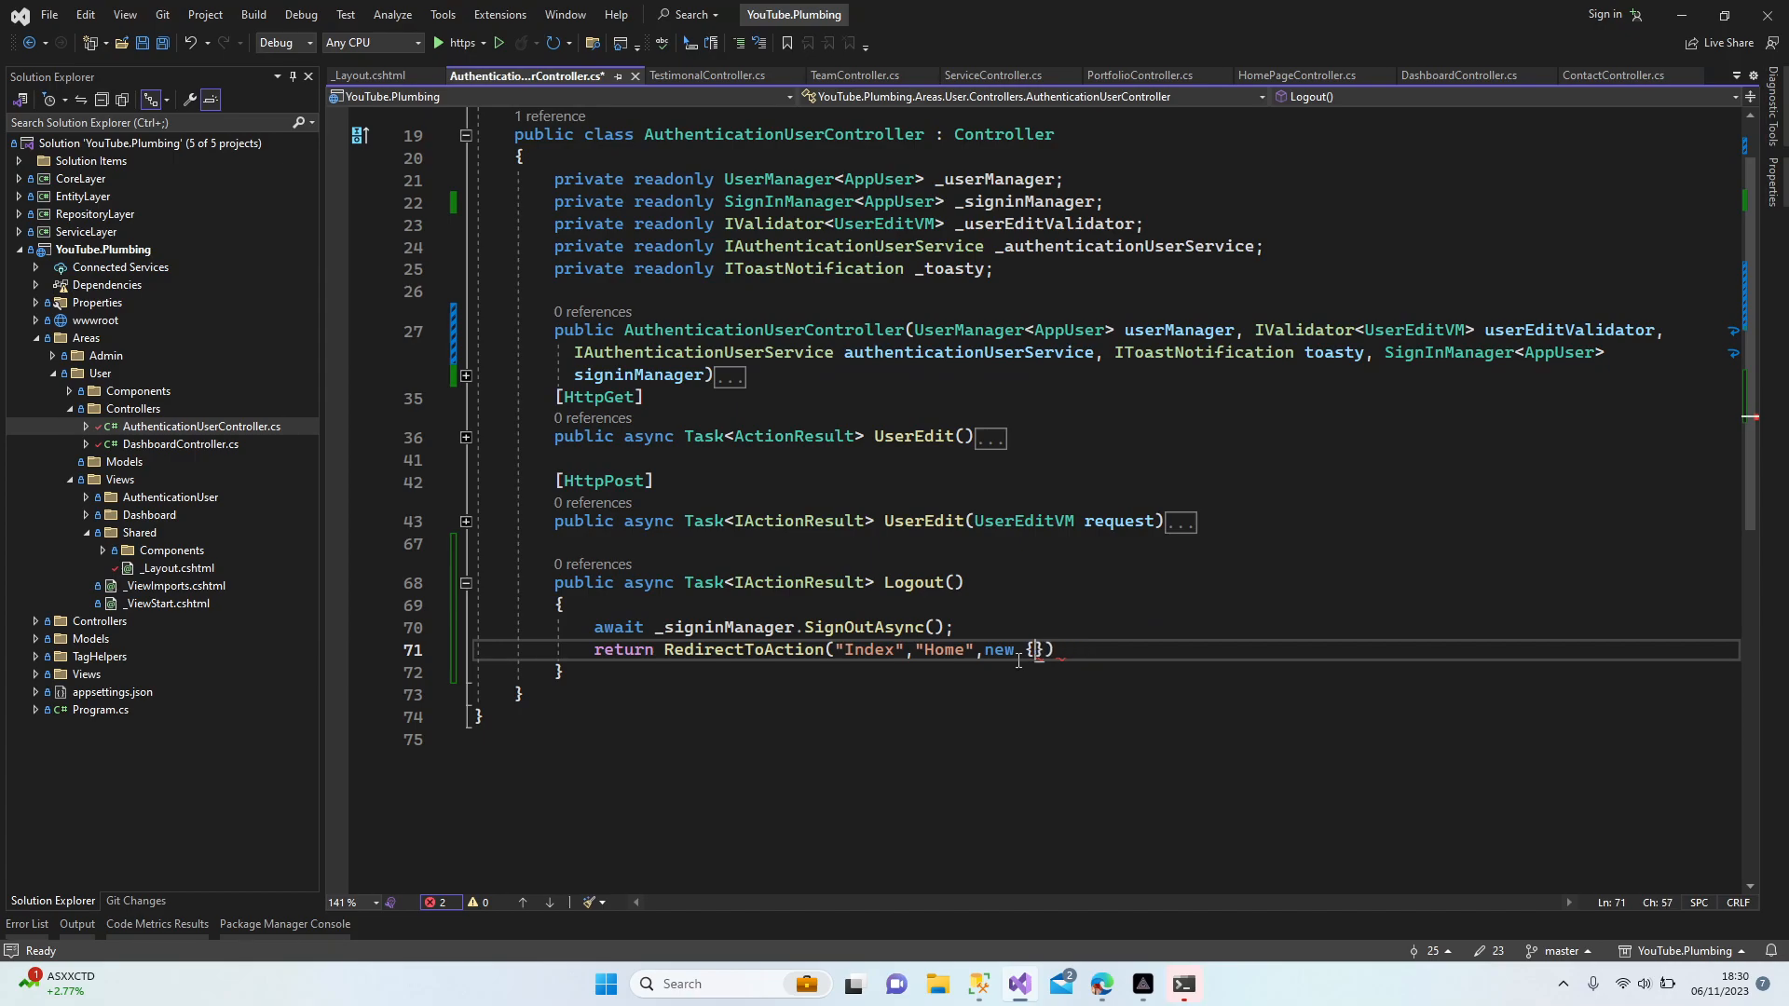
{"action": "type", "text": "Area"}
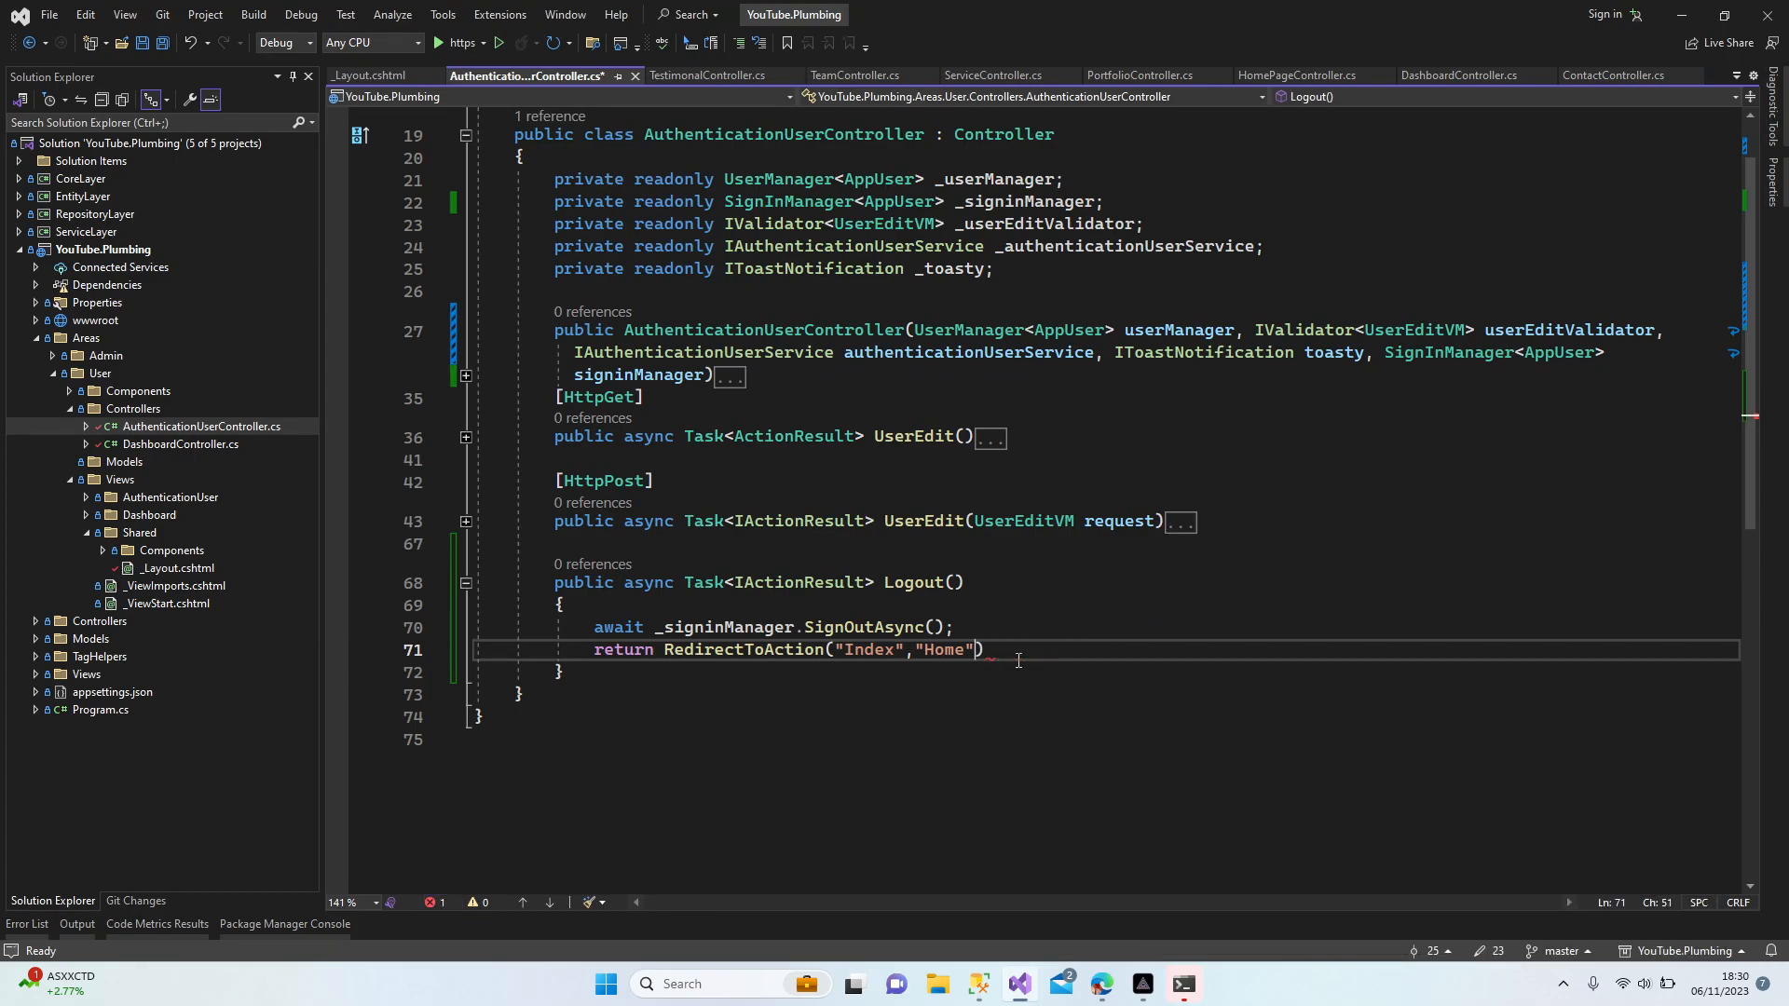
{"action": "type", "text": ";"}
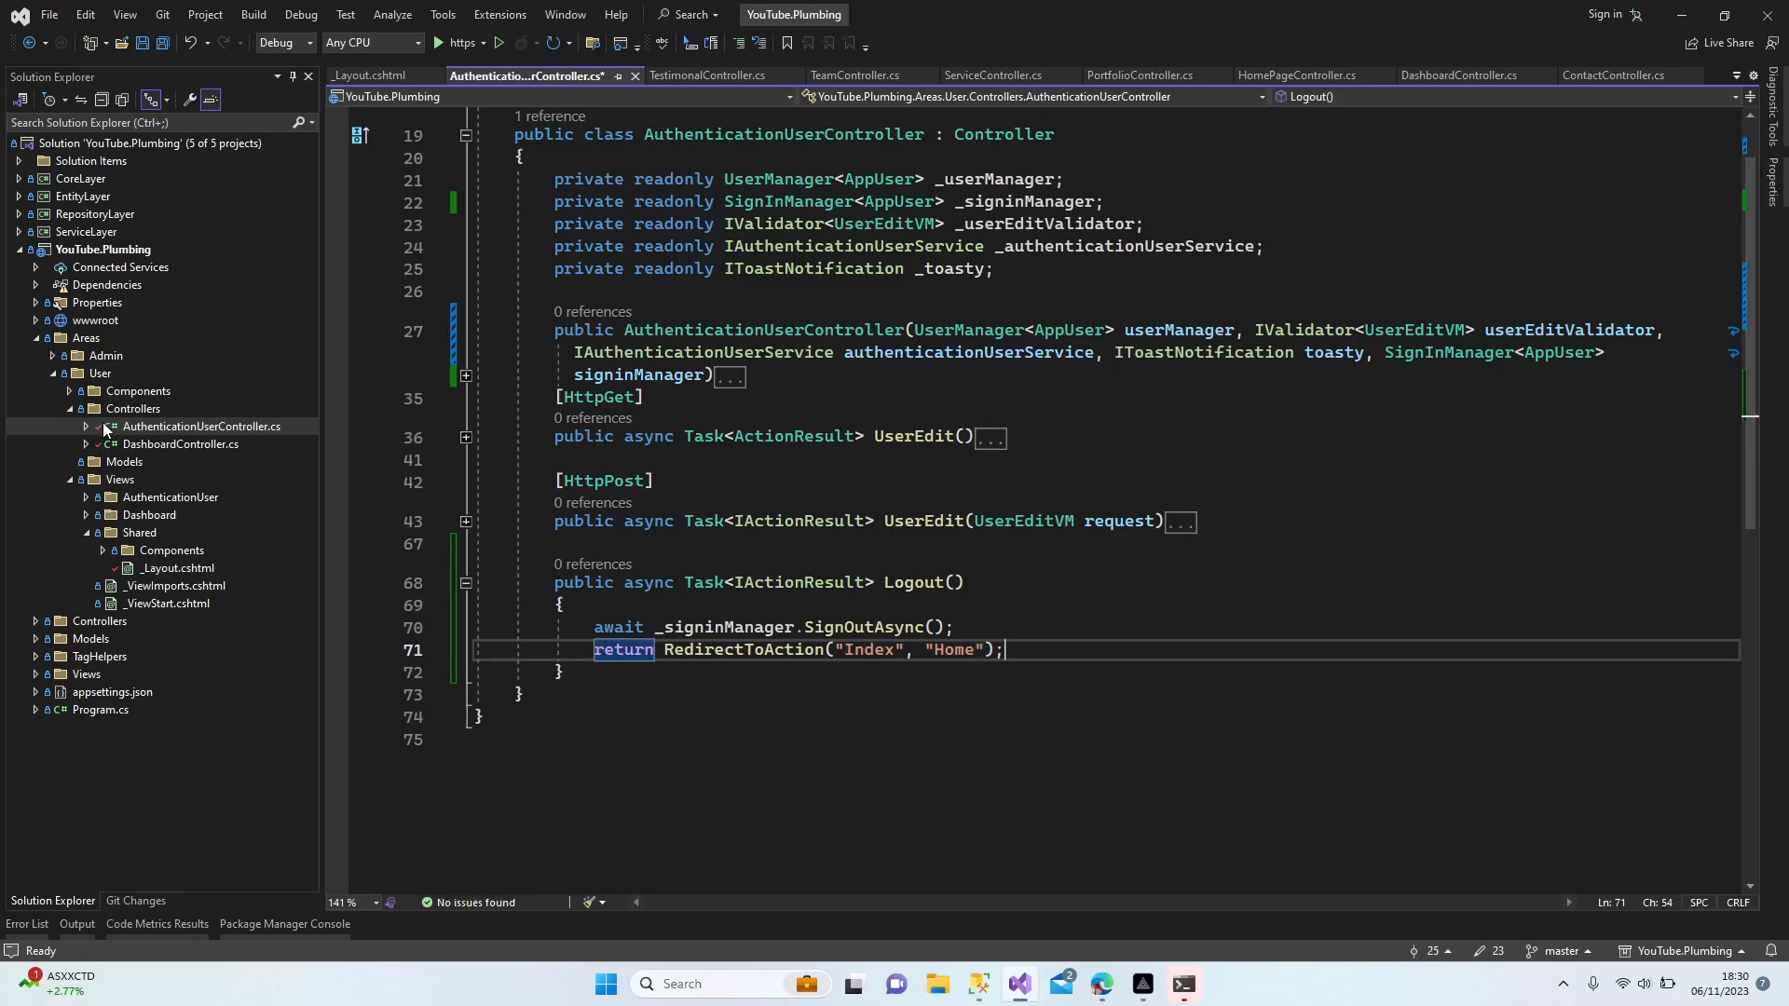
- Collapse the User area in Solution Explorer and open the root HomeController.cs
{"action": "left_click", "coordinate": [54, 373]}
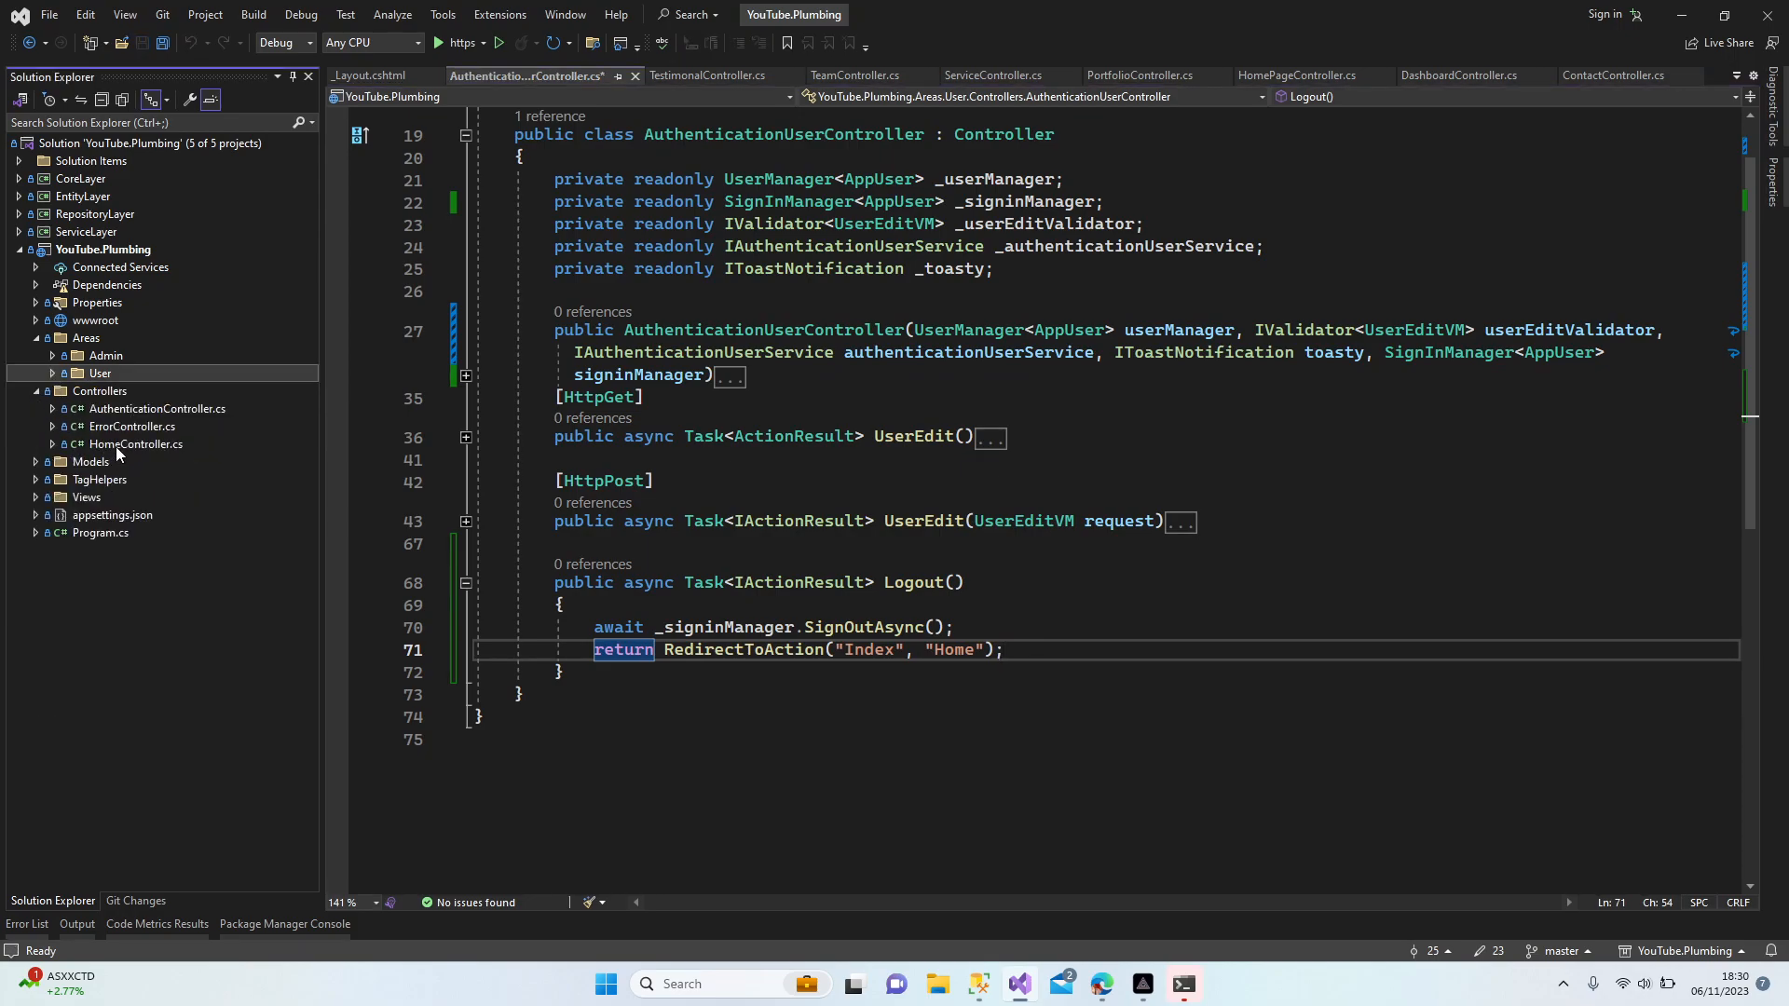
{"action": "double_click", "coordinate": [142, 443]}
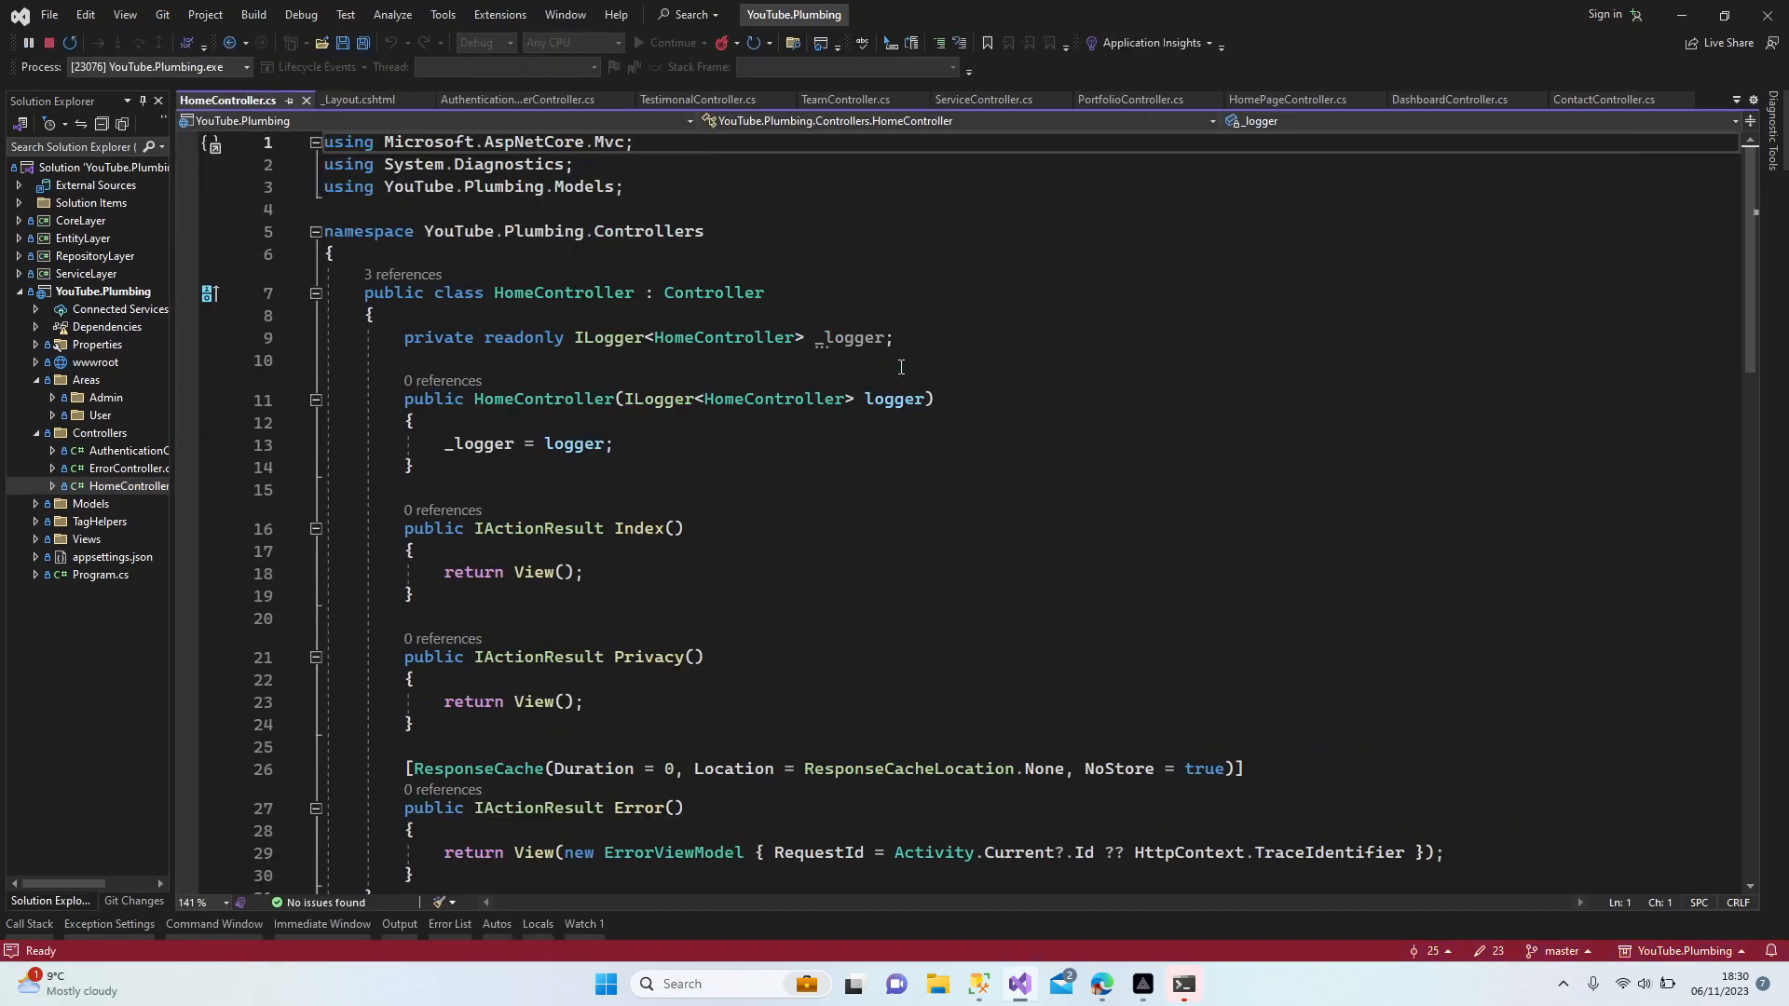
{"action": "mouse_move", "coordinate": [639, 195]}
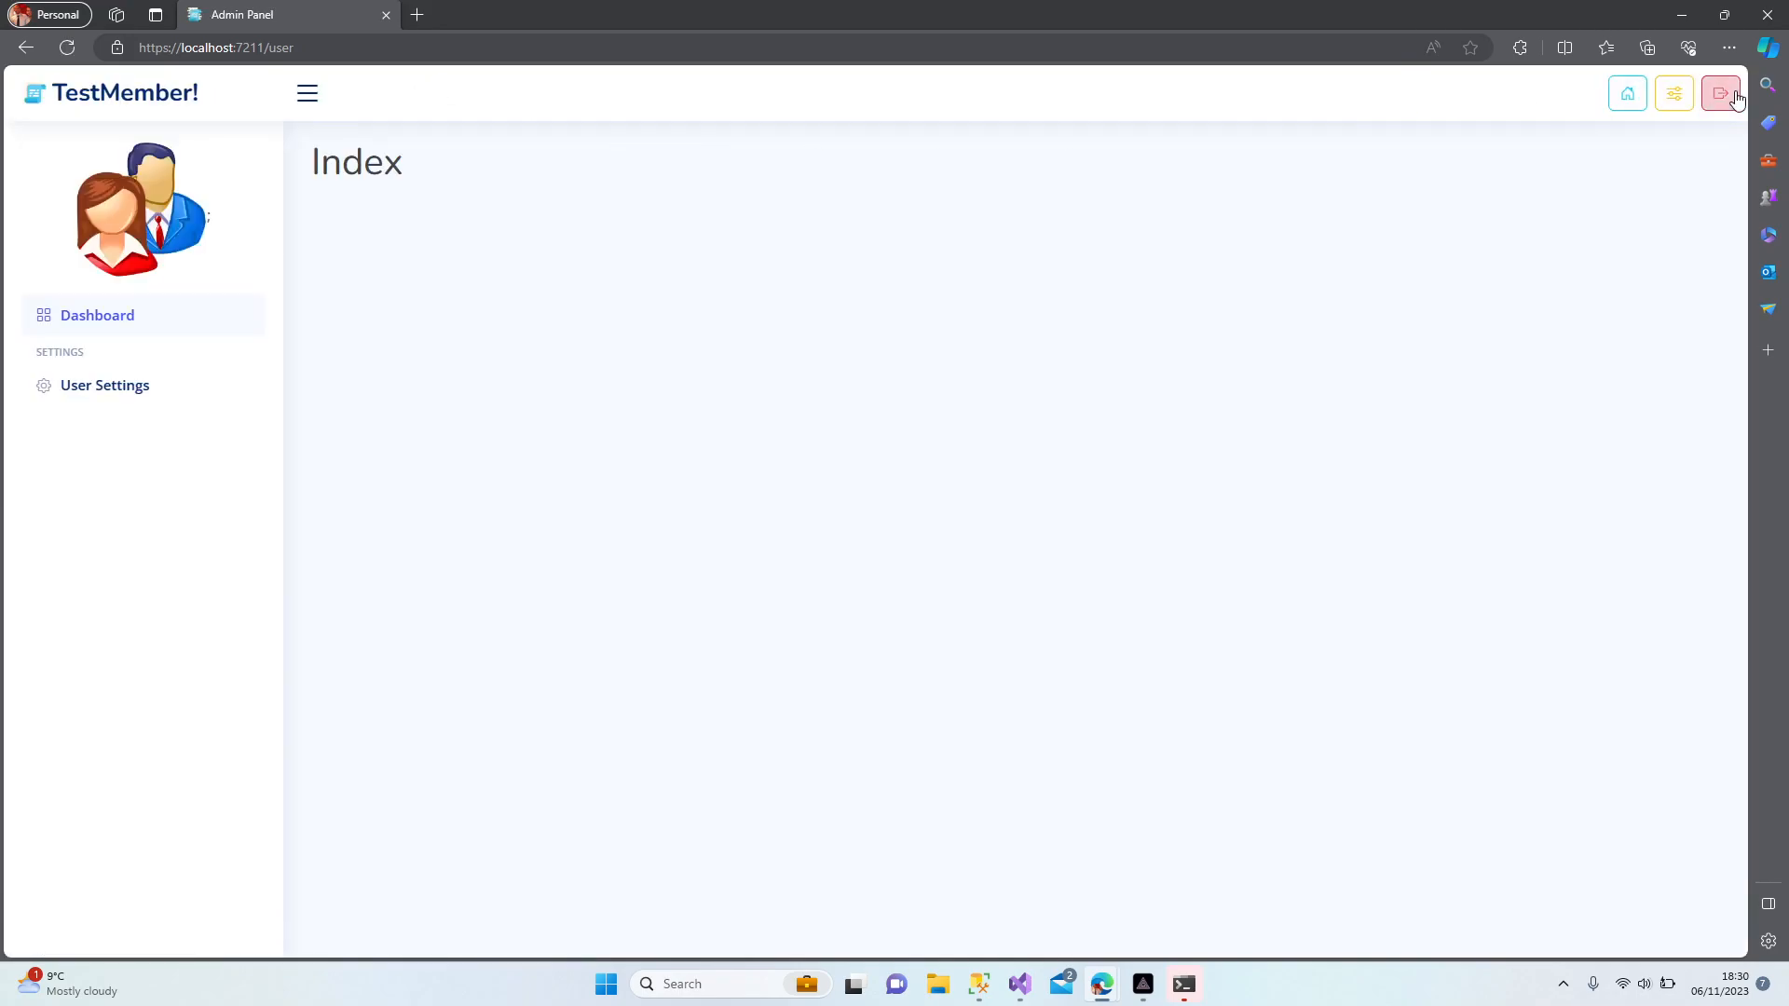
{"action": "left_click", "coordinate": [1720, 93]}
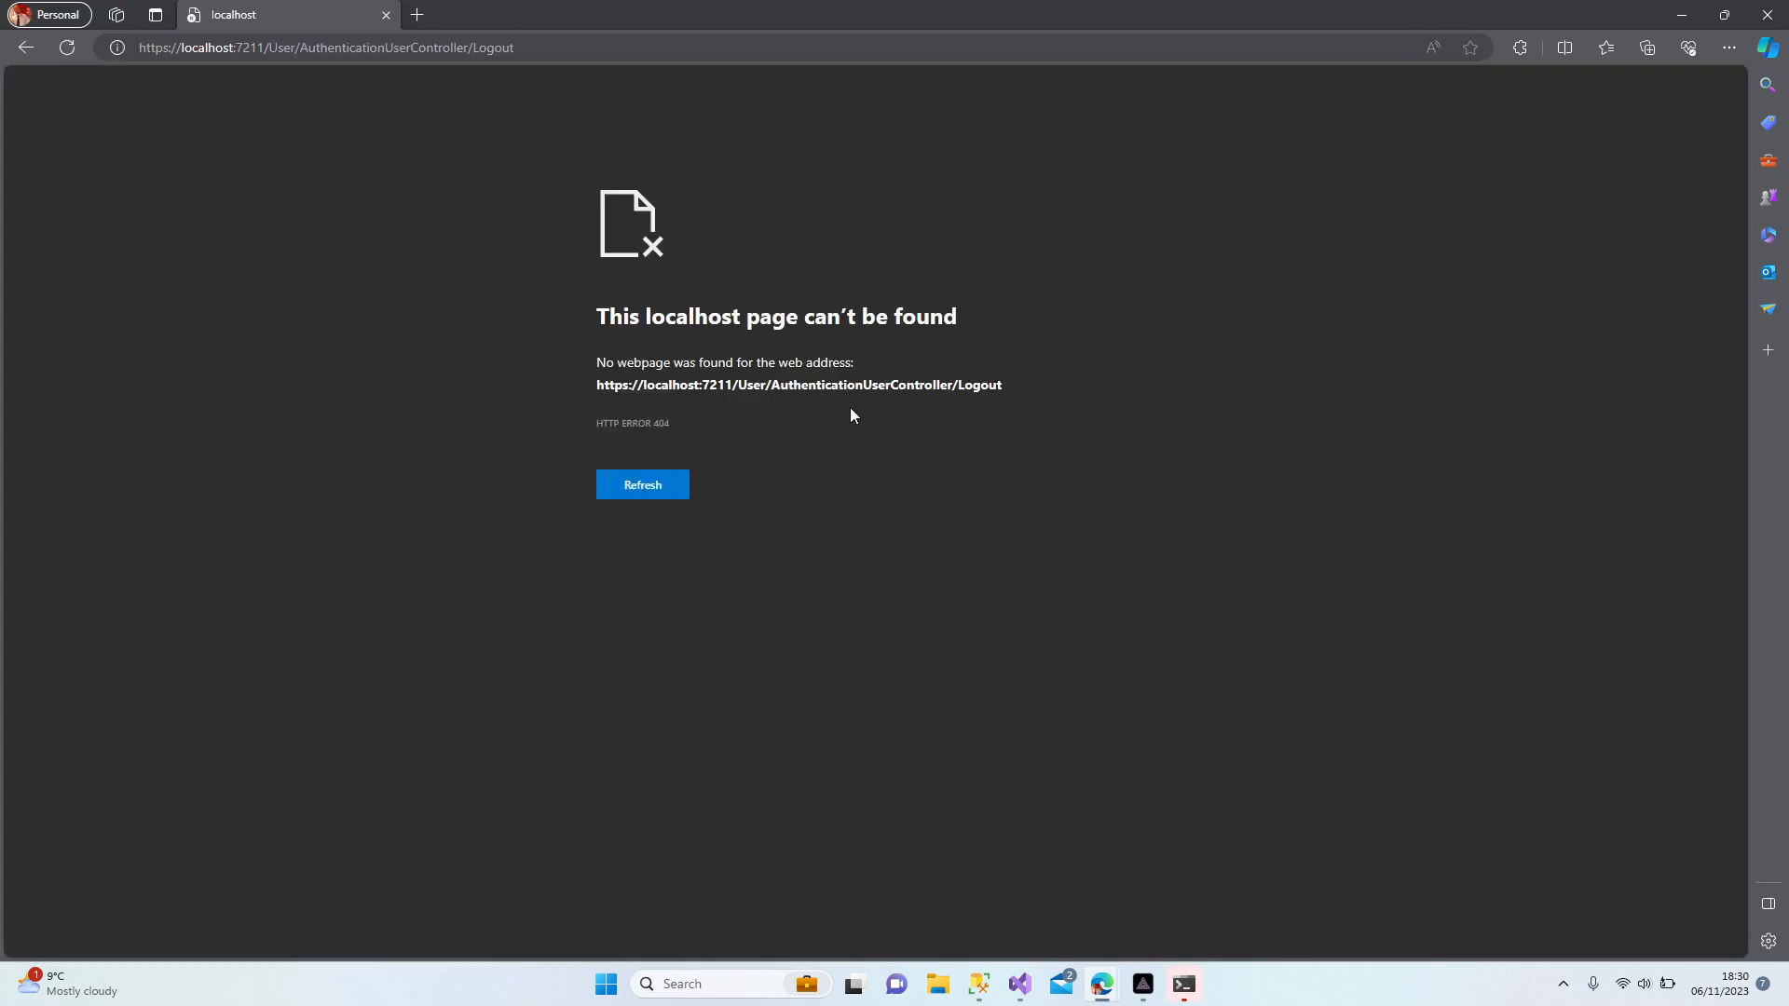
{"action": "mouse_move", "coordinate": [897, 410]}
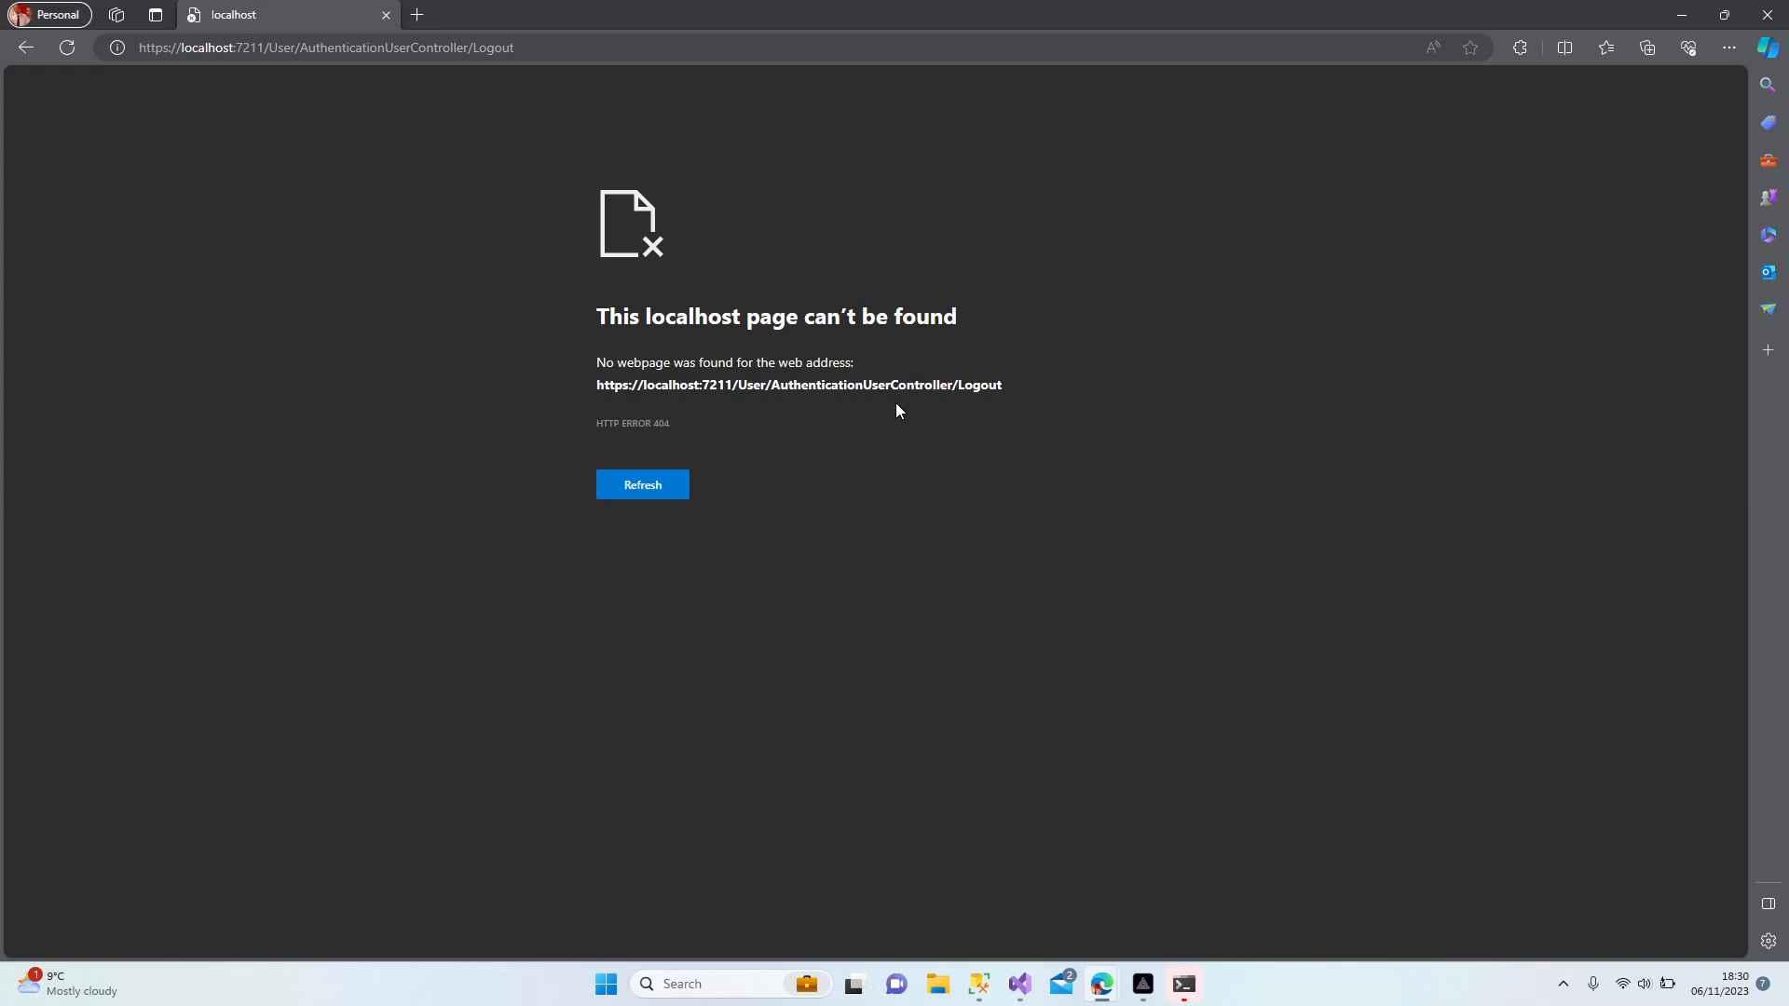
{"action": "mouse_move", "coordinate": [783, 408]}
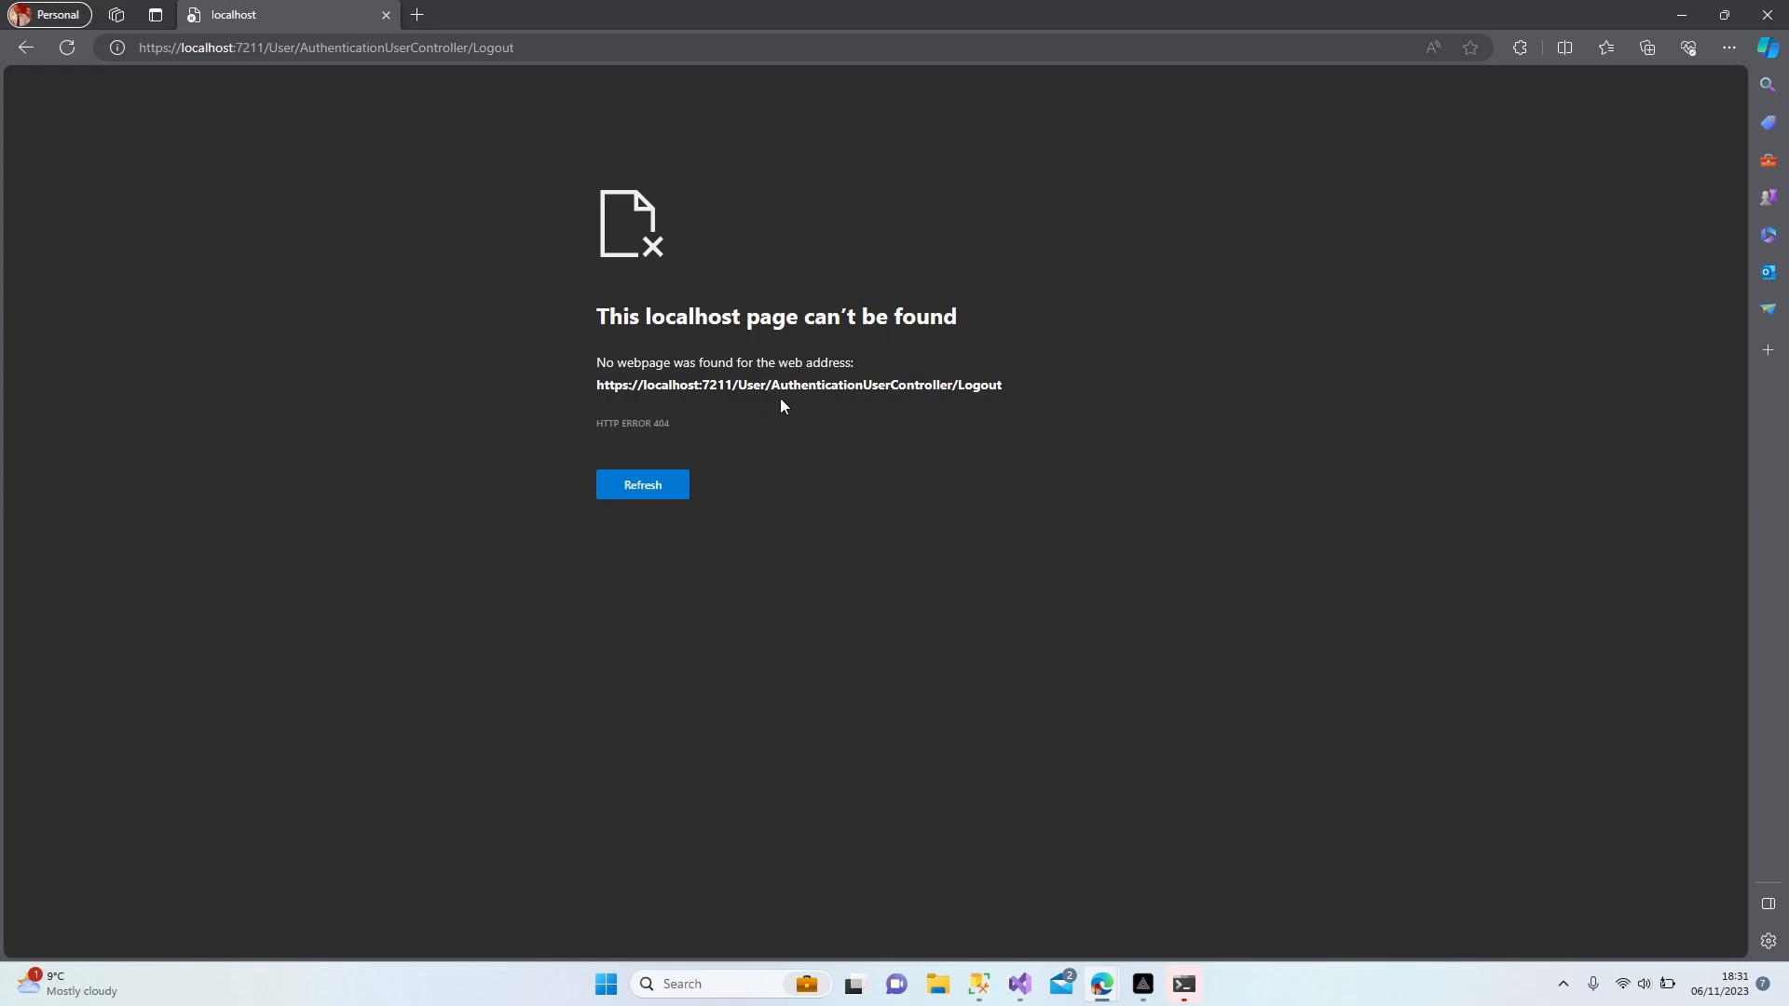
{"action": "mouse_move", "coordinate": [882, 405]}
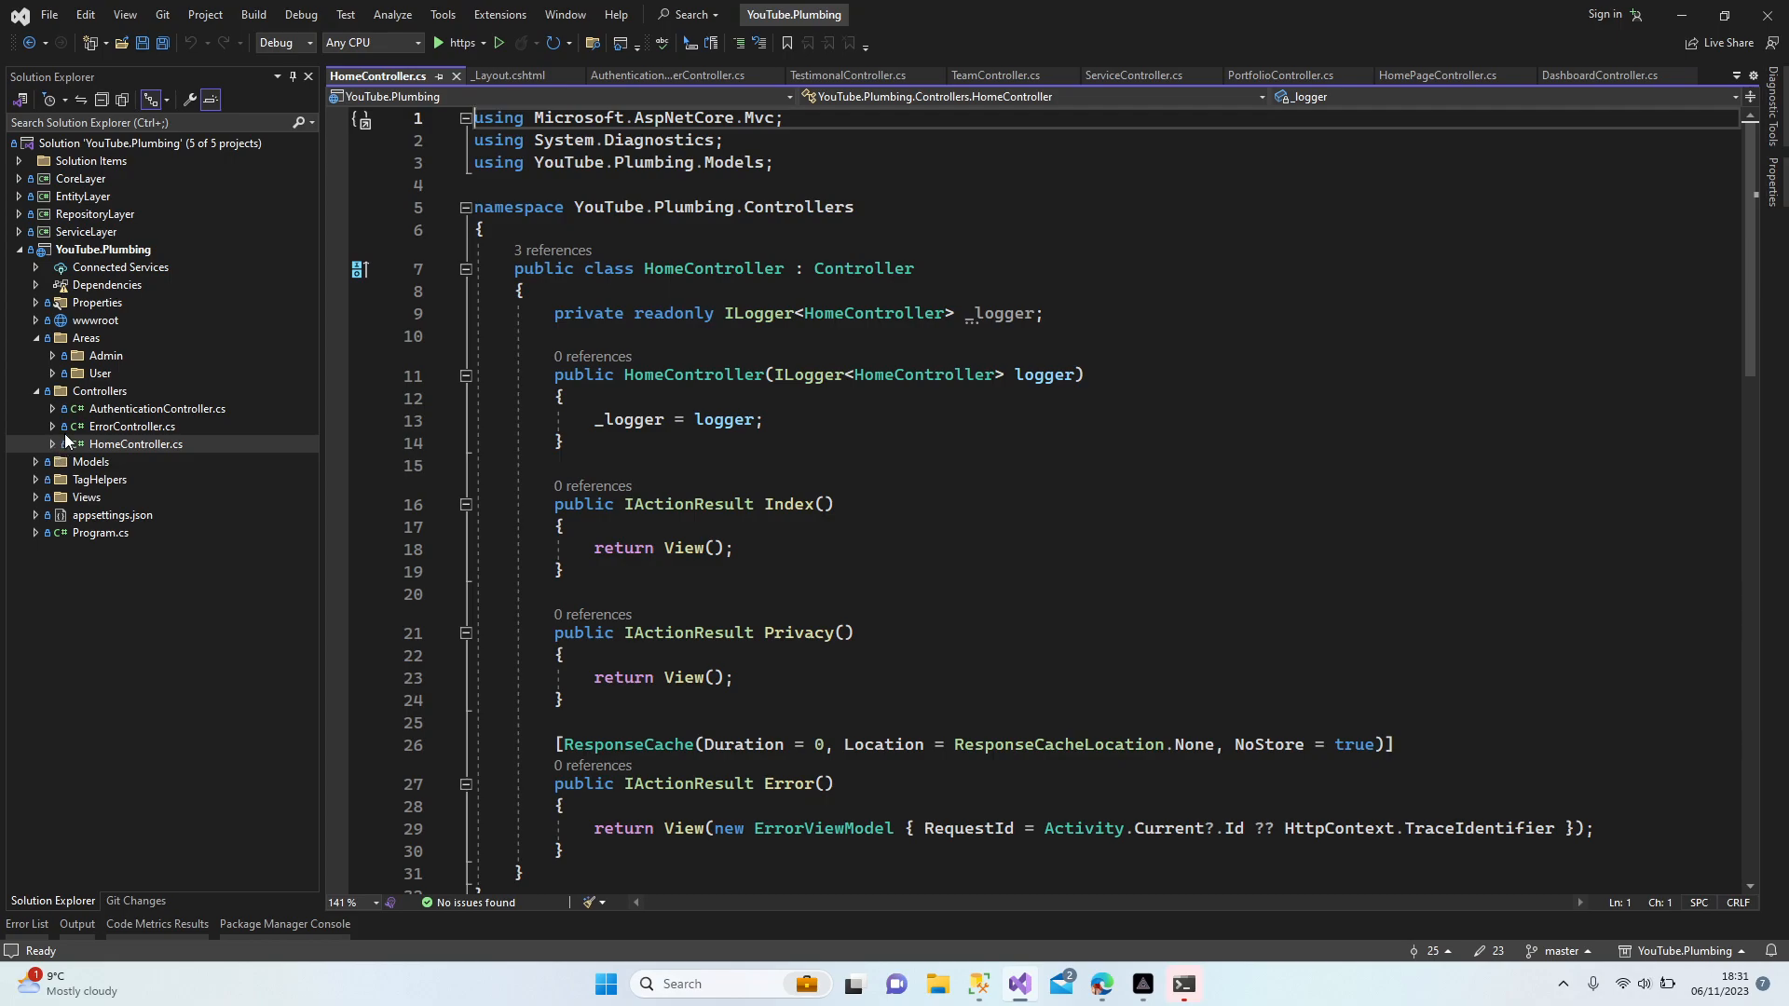
- Compare the layout's logout link against the User area's AuthenticationUserController Logout action
{"action": "left_click", "coordinate": [509, 75]}
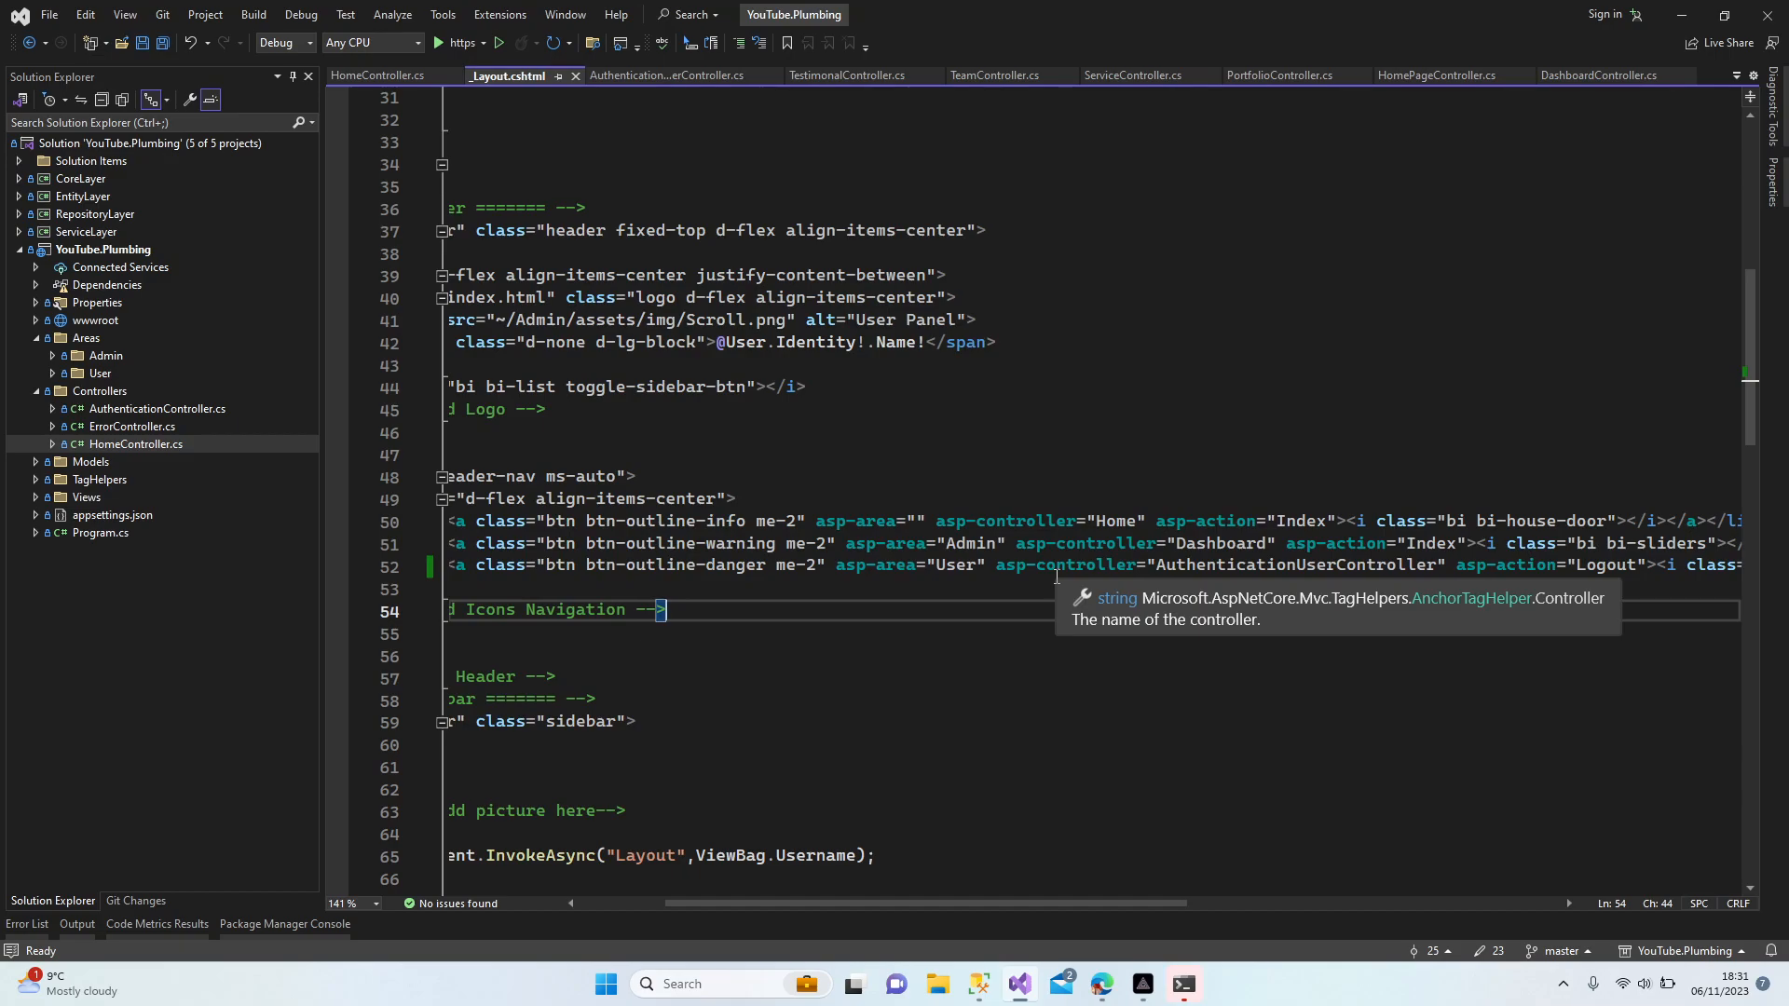
{"action": "mouse_move", "coordinate": [887, 564]}
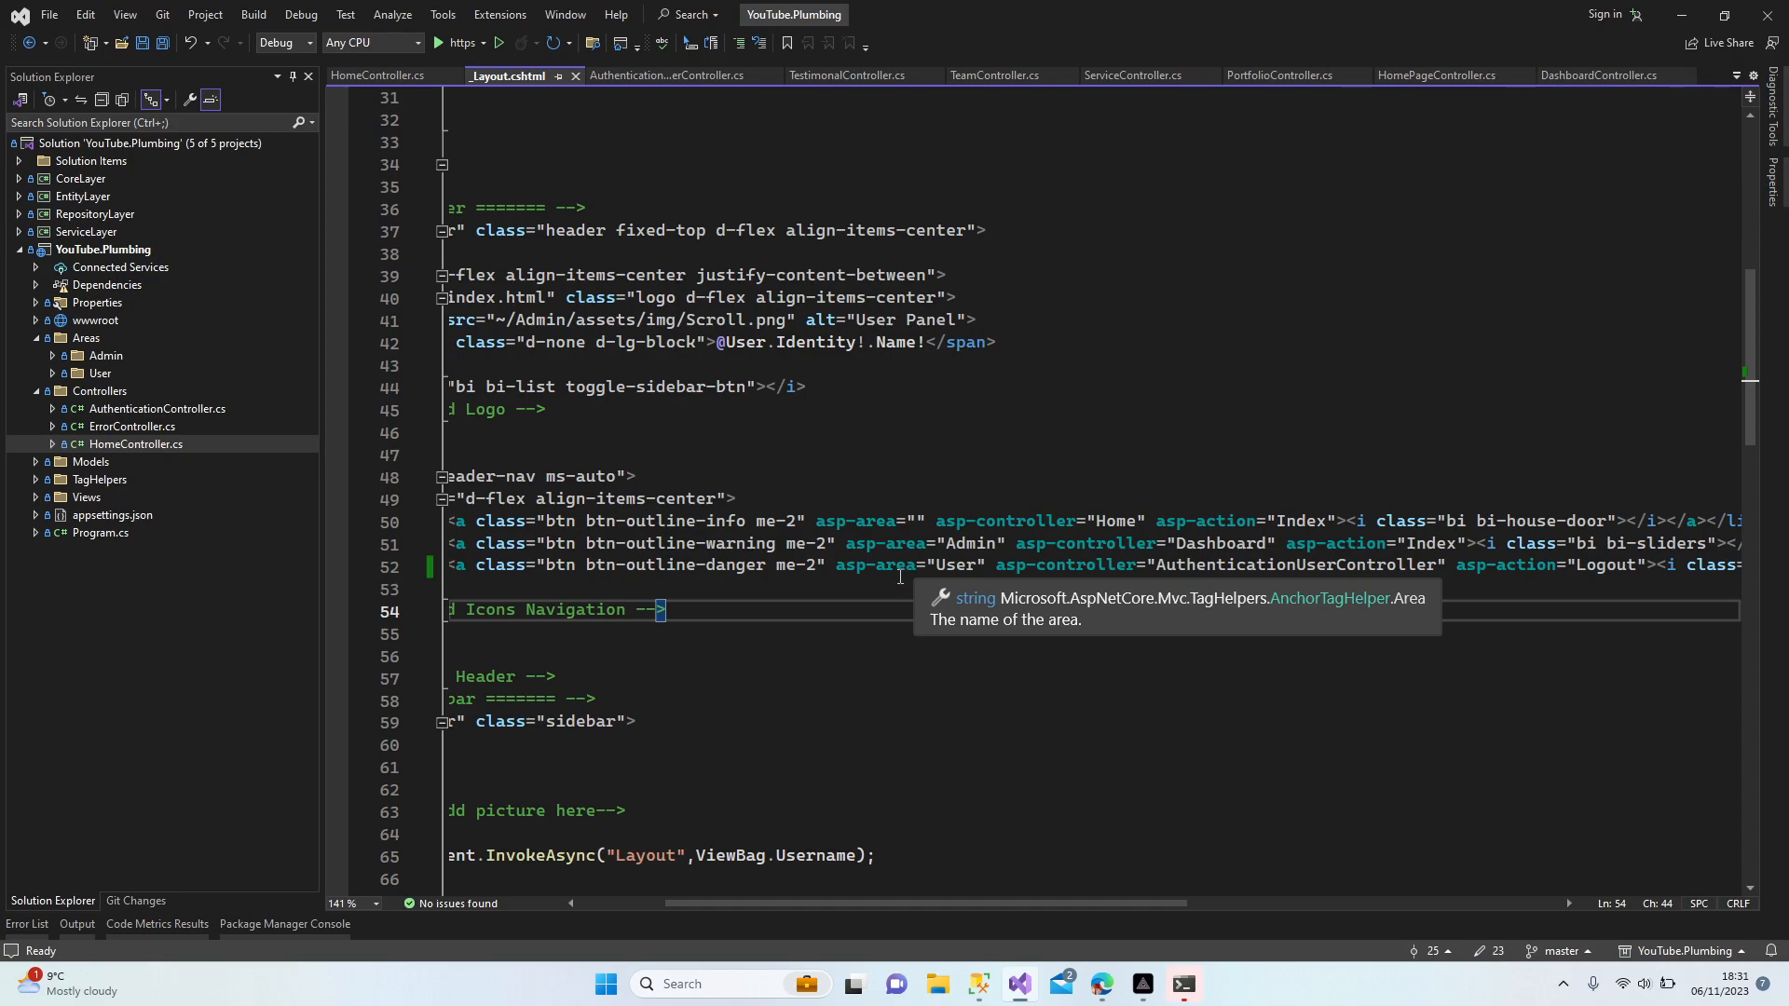
{"action": "left_click", "coordinate": [69, 372]}
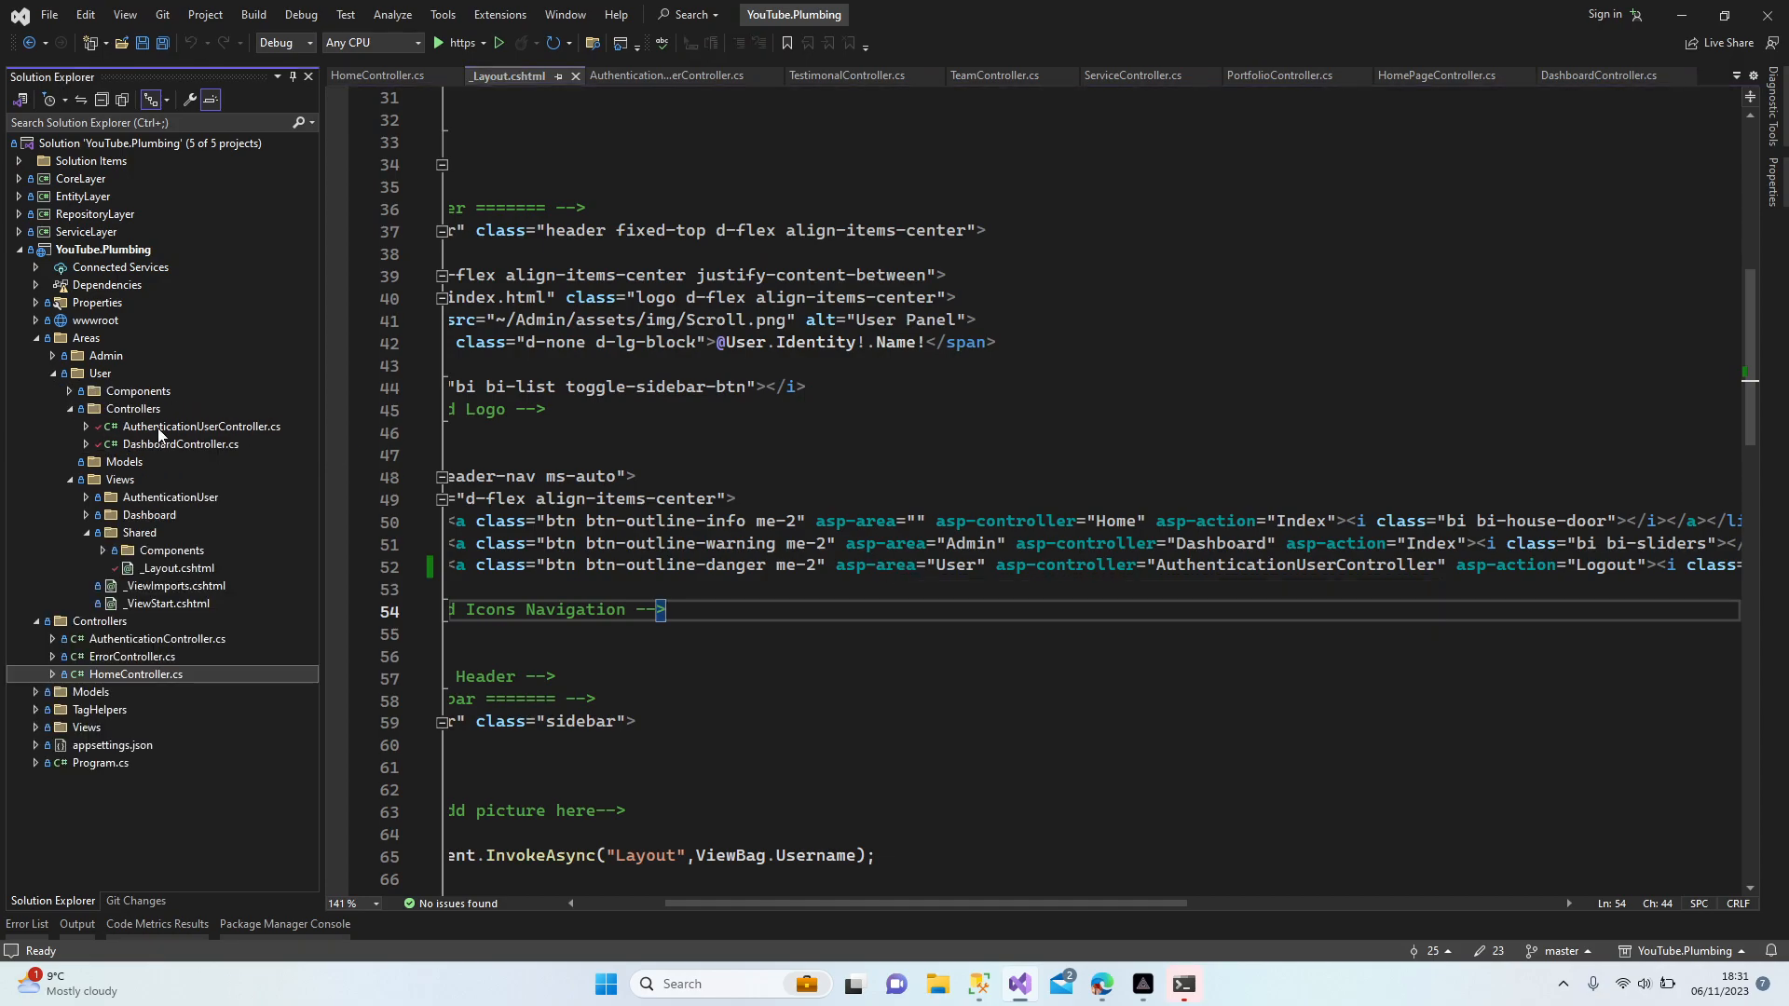
{"action": "mouse_move", "coordinate": [178, 444]}
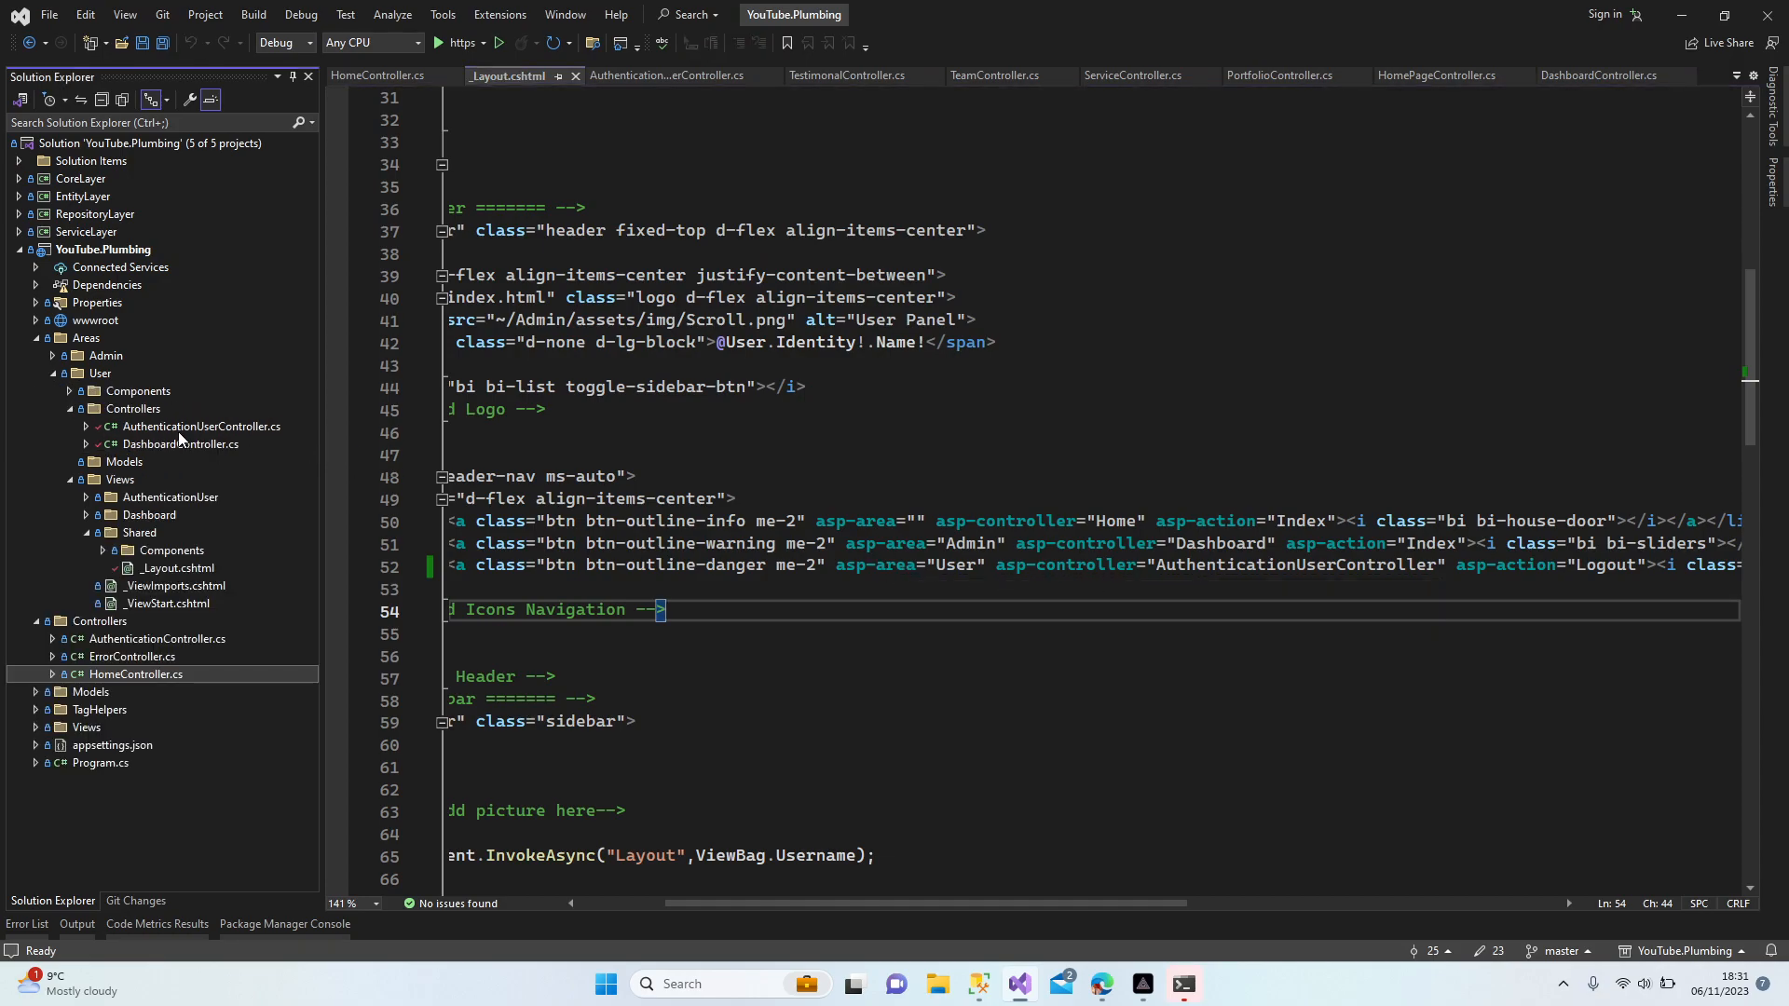
{"action": "double_click", "coordinate": [200, 425]}
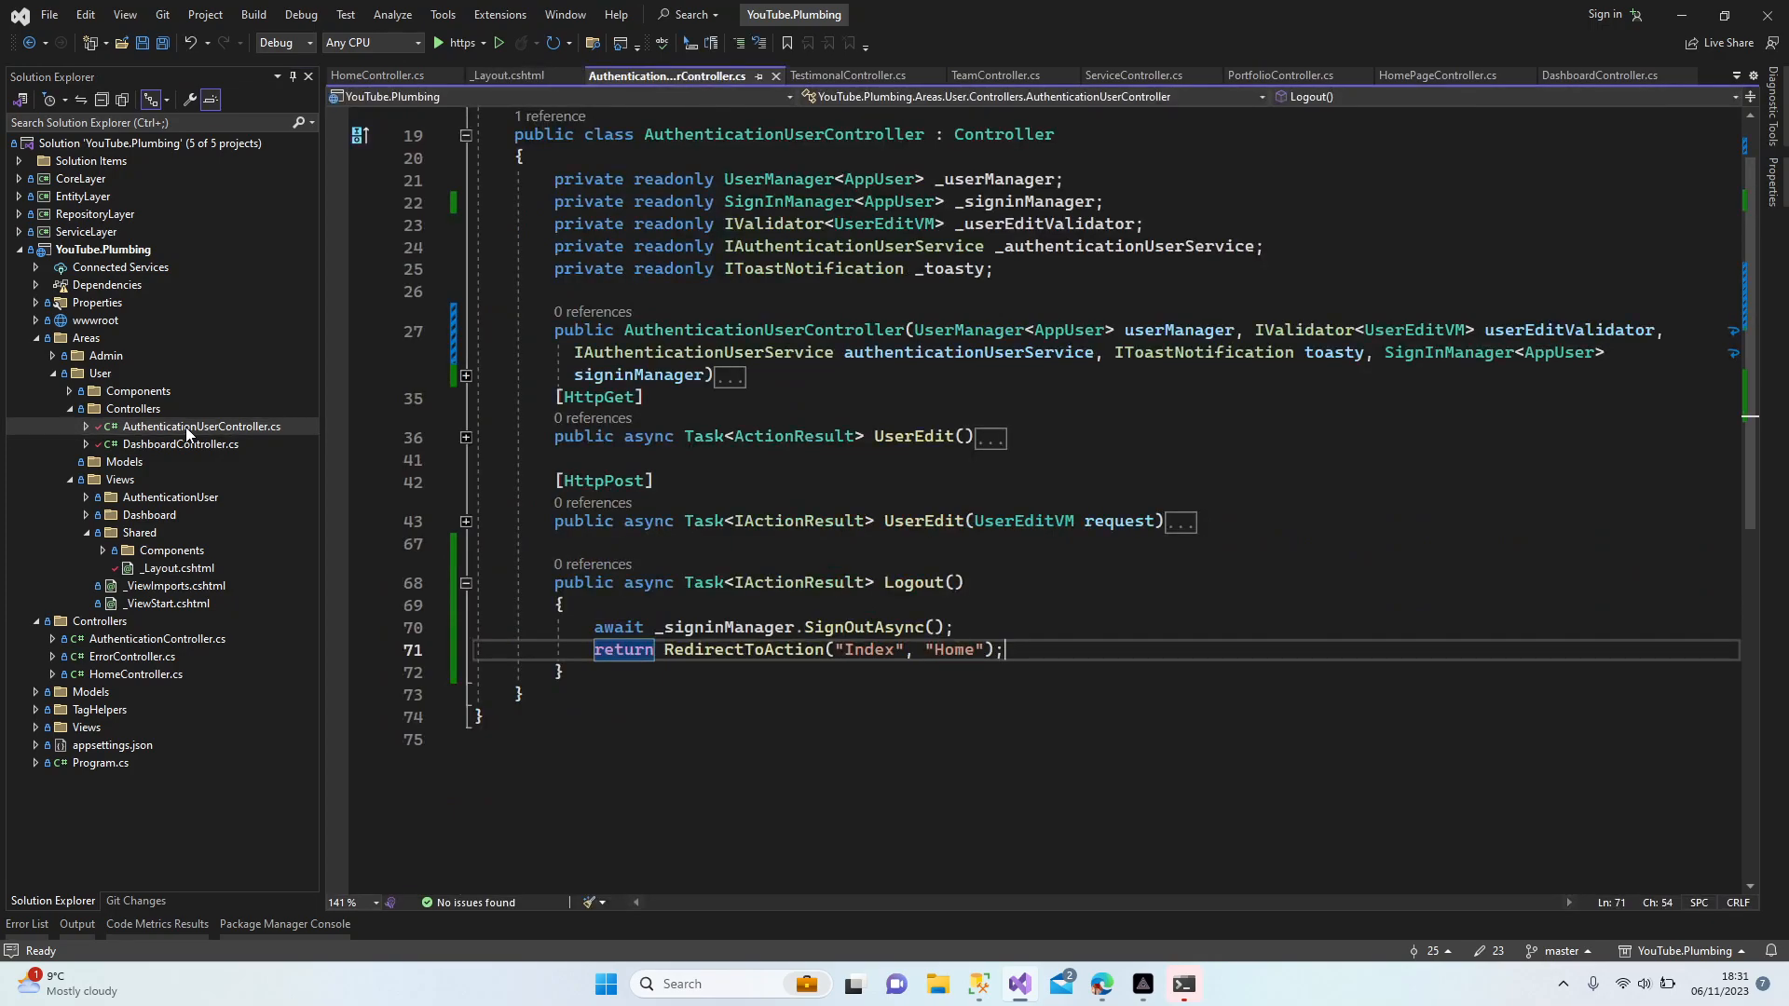
{"action": "mouse_move", "coordinate": [212, 439]}
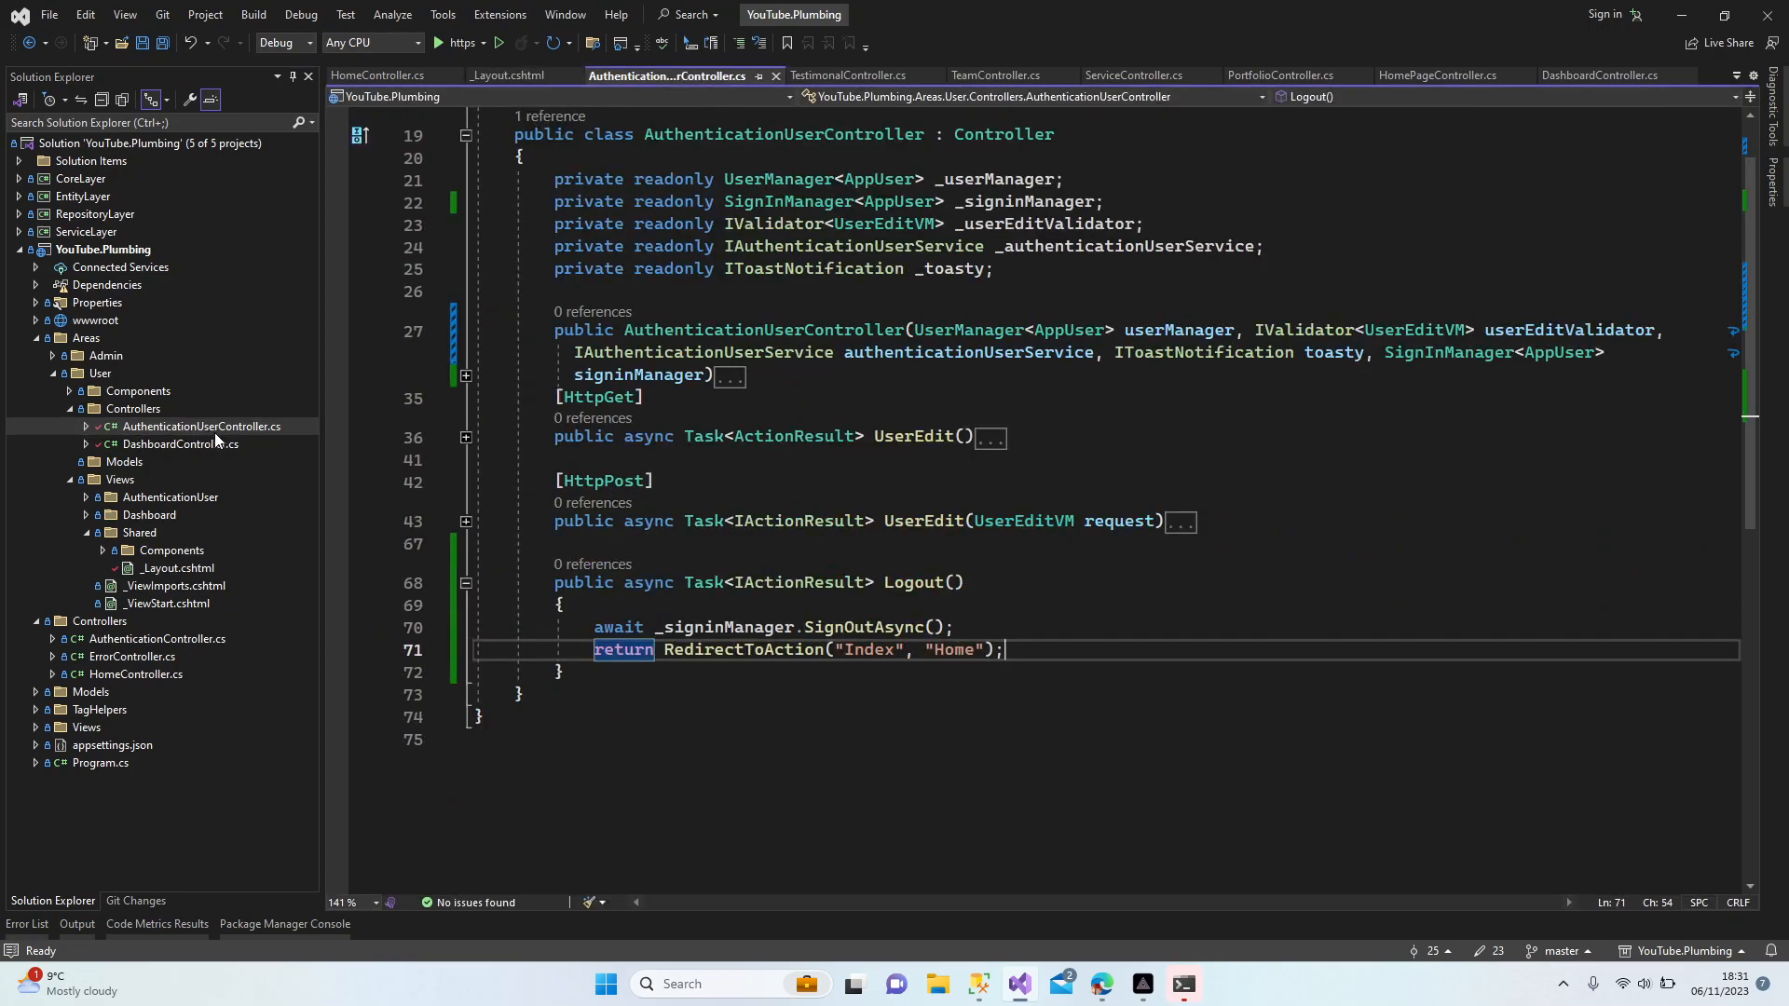
{"action": "left_click", "coordinate": [507, 75]}
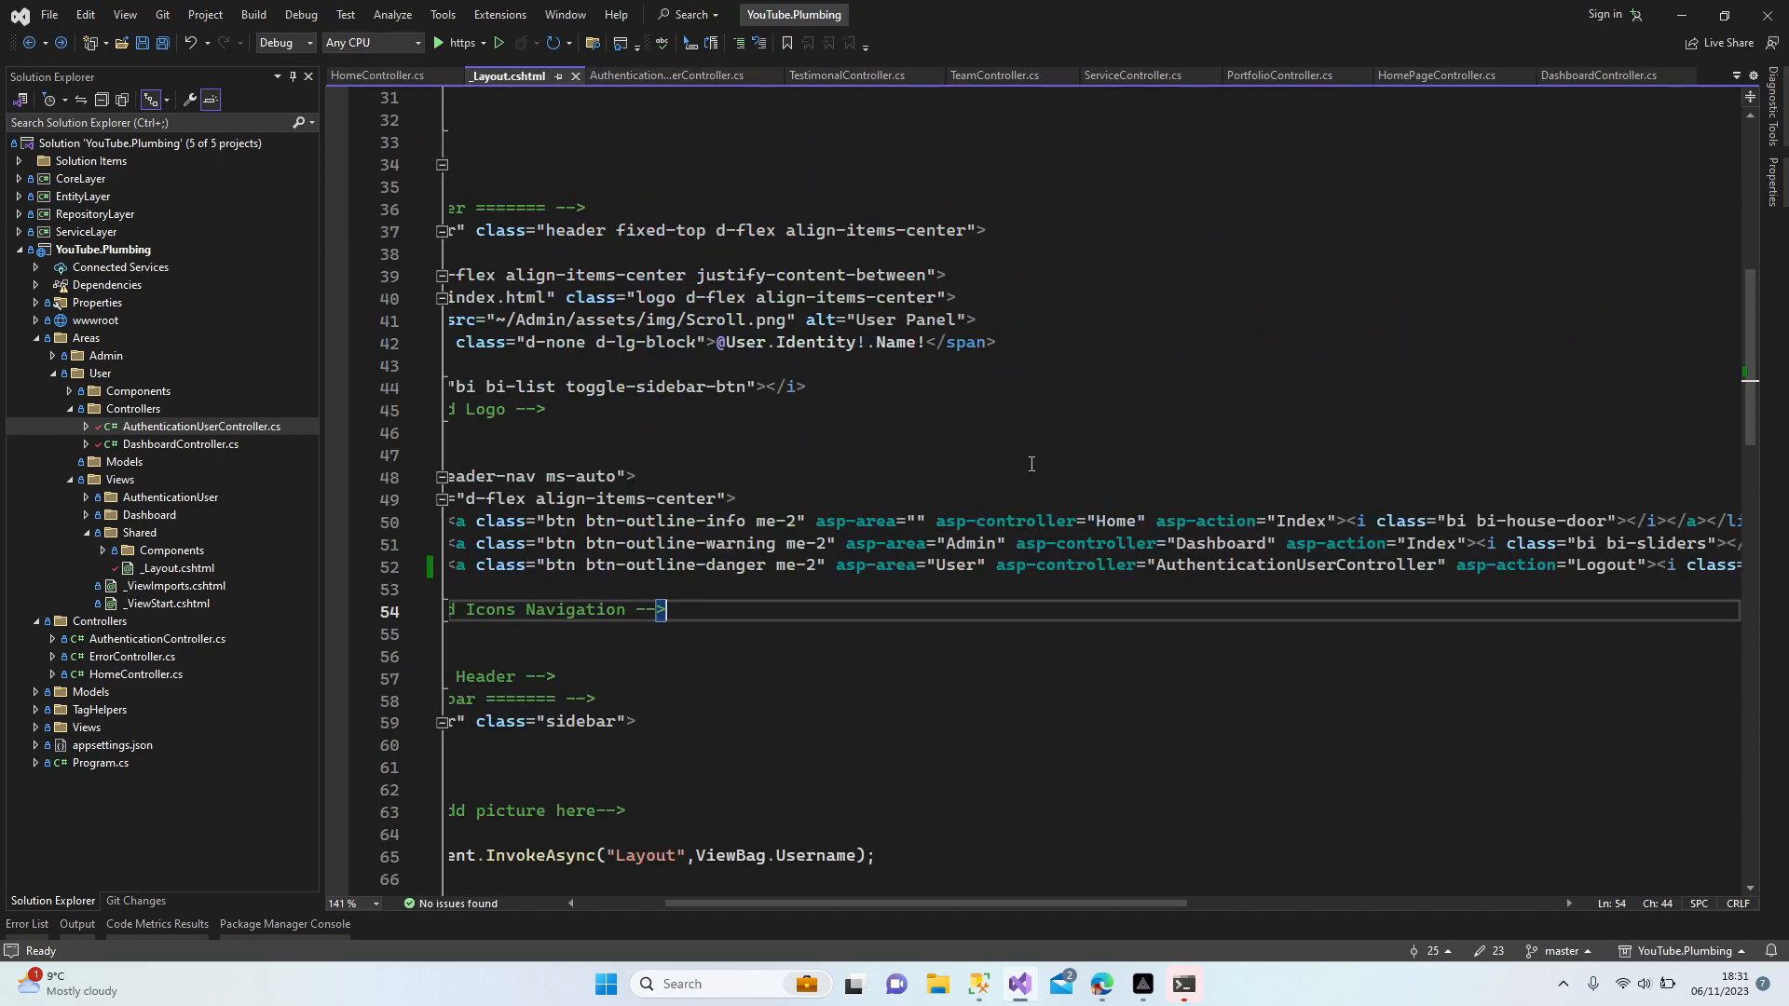
{"action": "mouse_move", "coordinate": [1584, 581]}
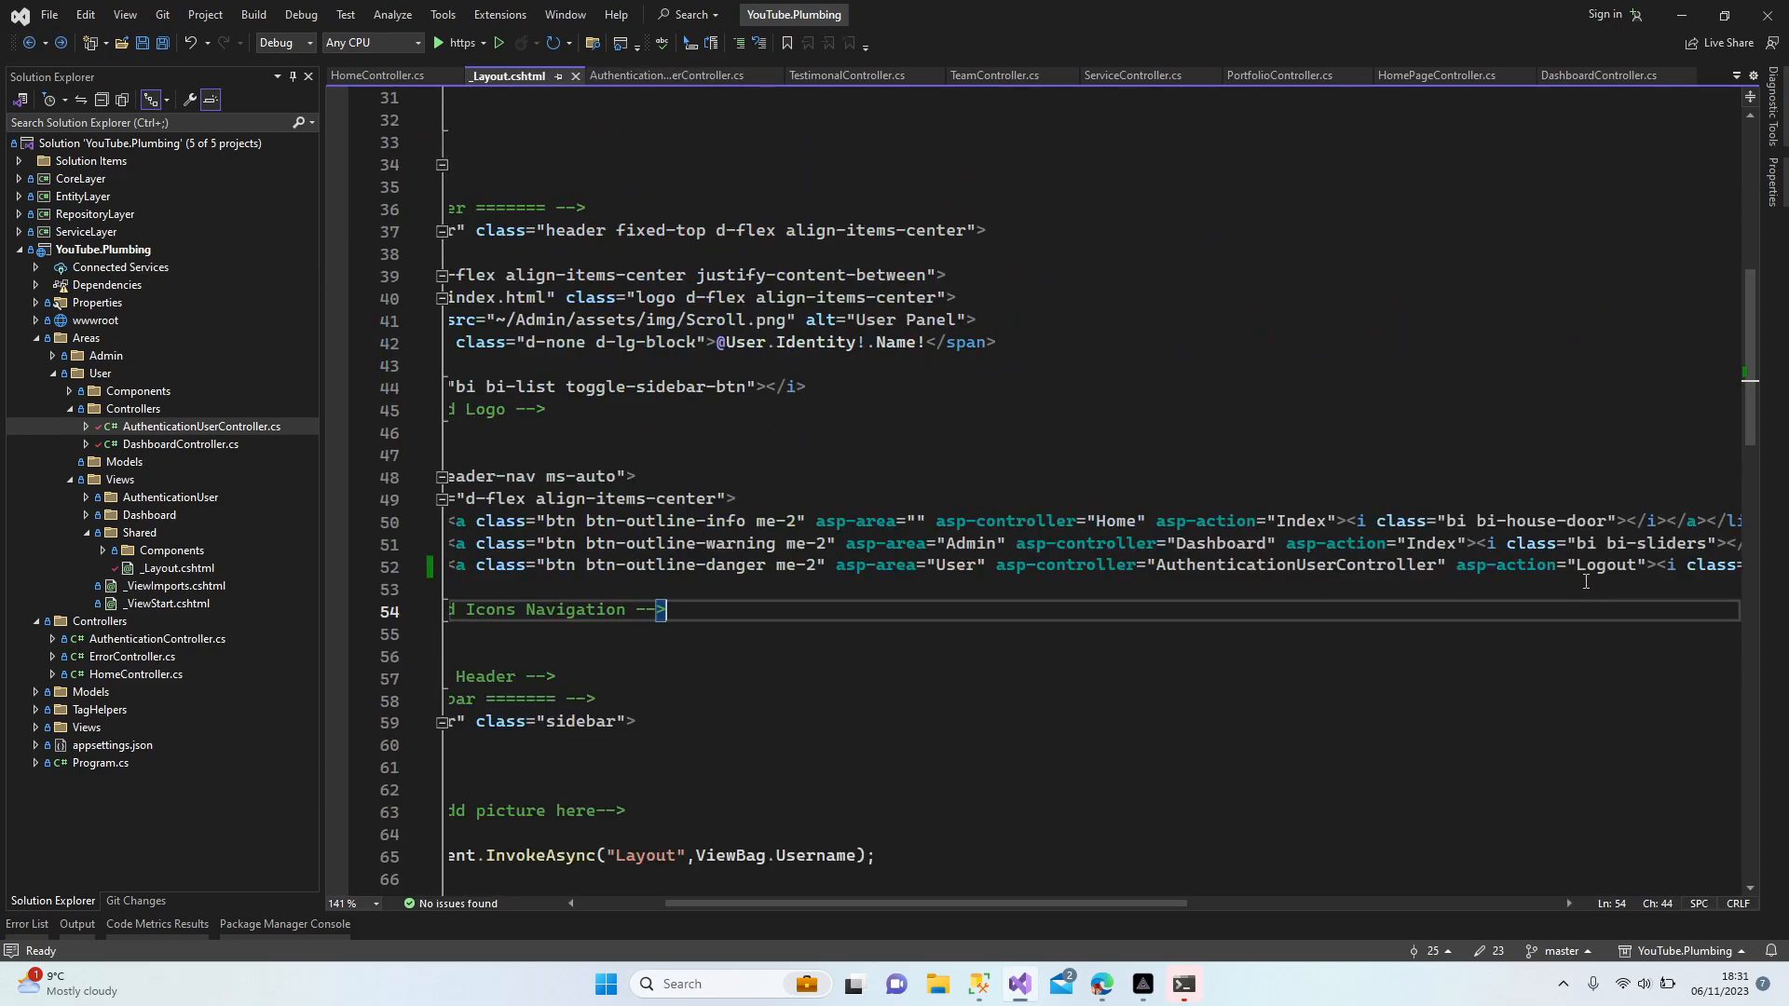
{"action": "mouse_move", "coordinate": [1474, 519]}
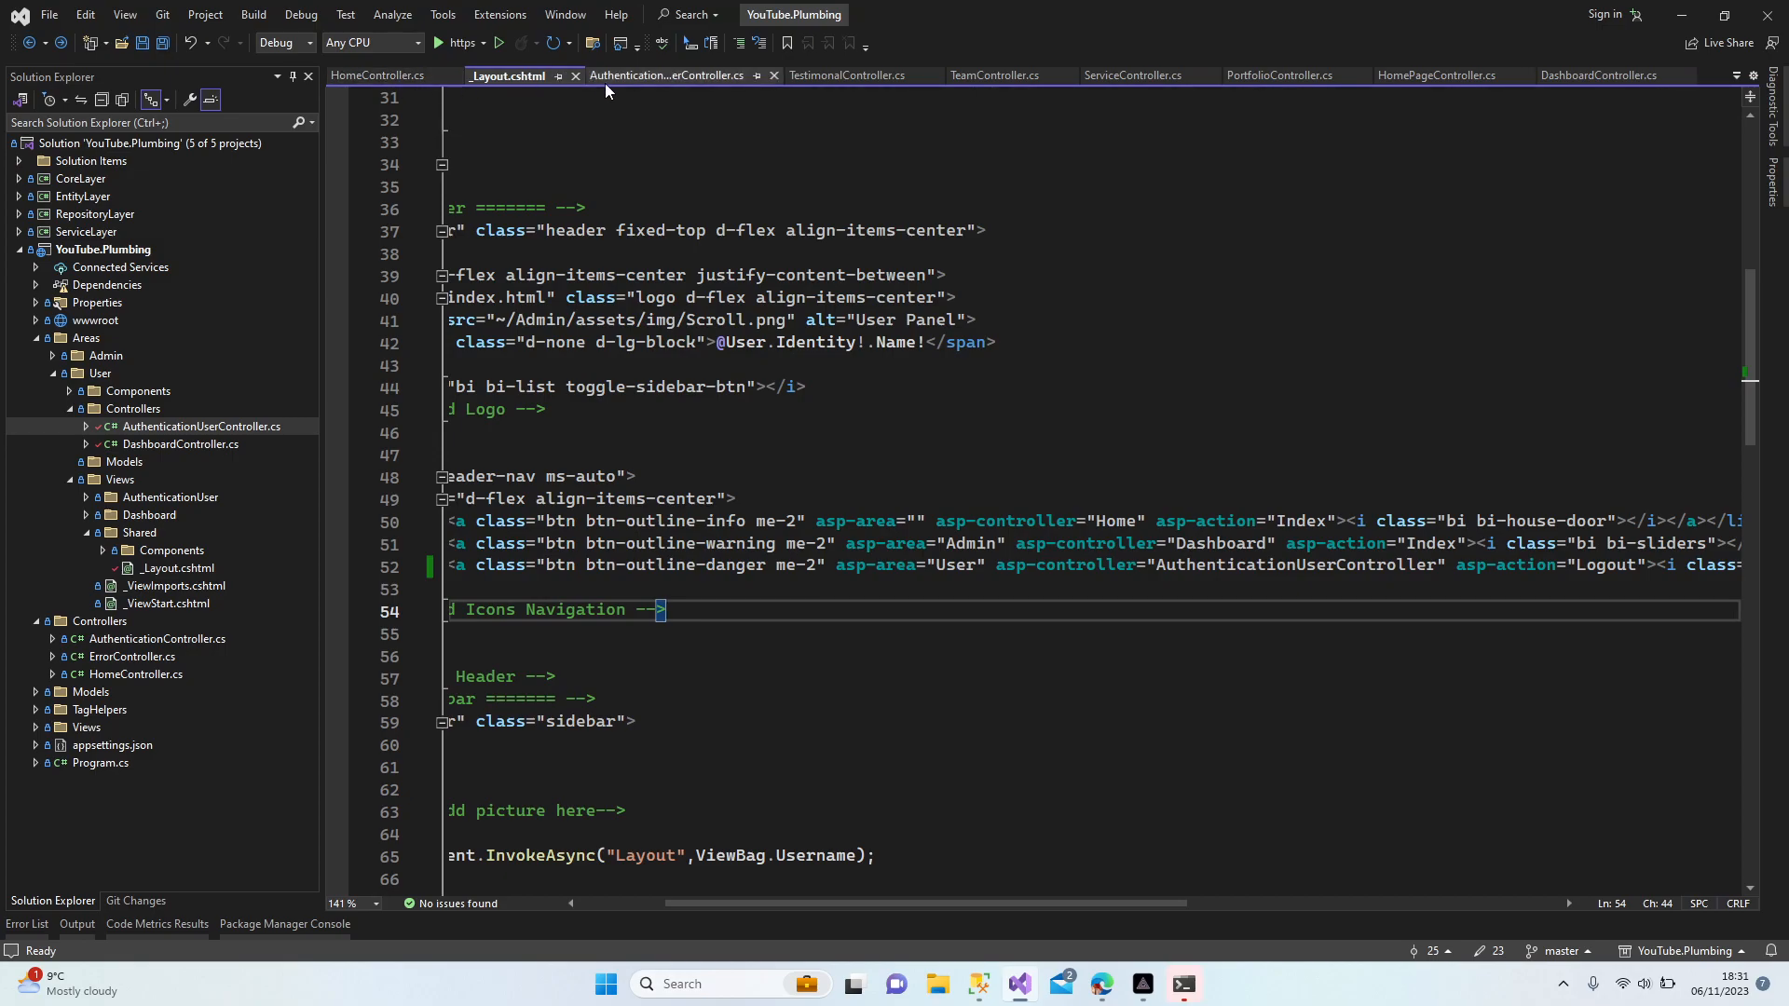
{"action": "left_click", "coordinate": [672, 75]}
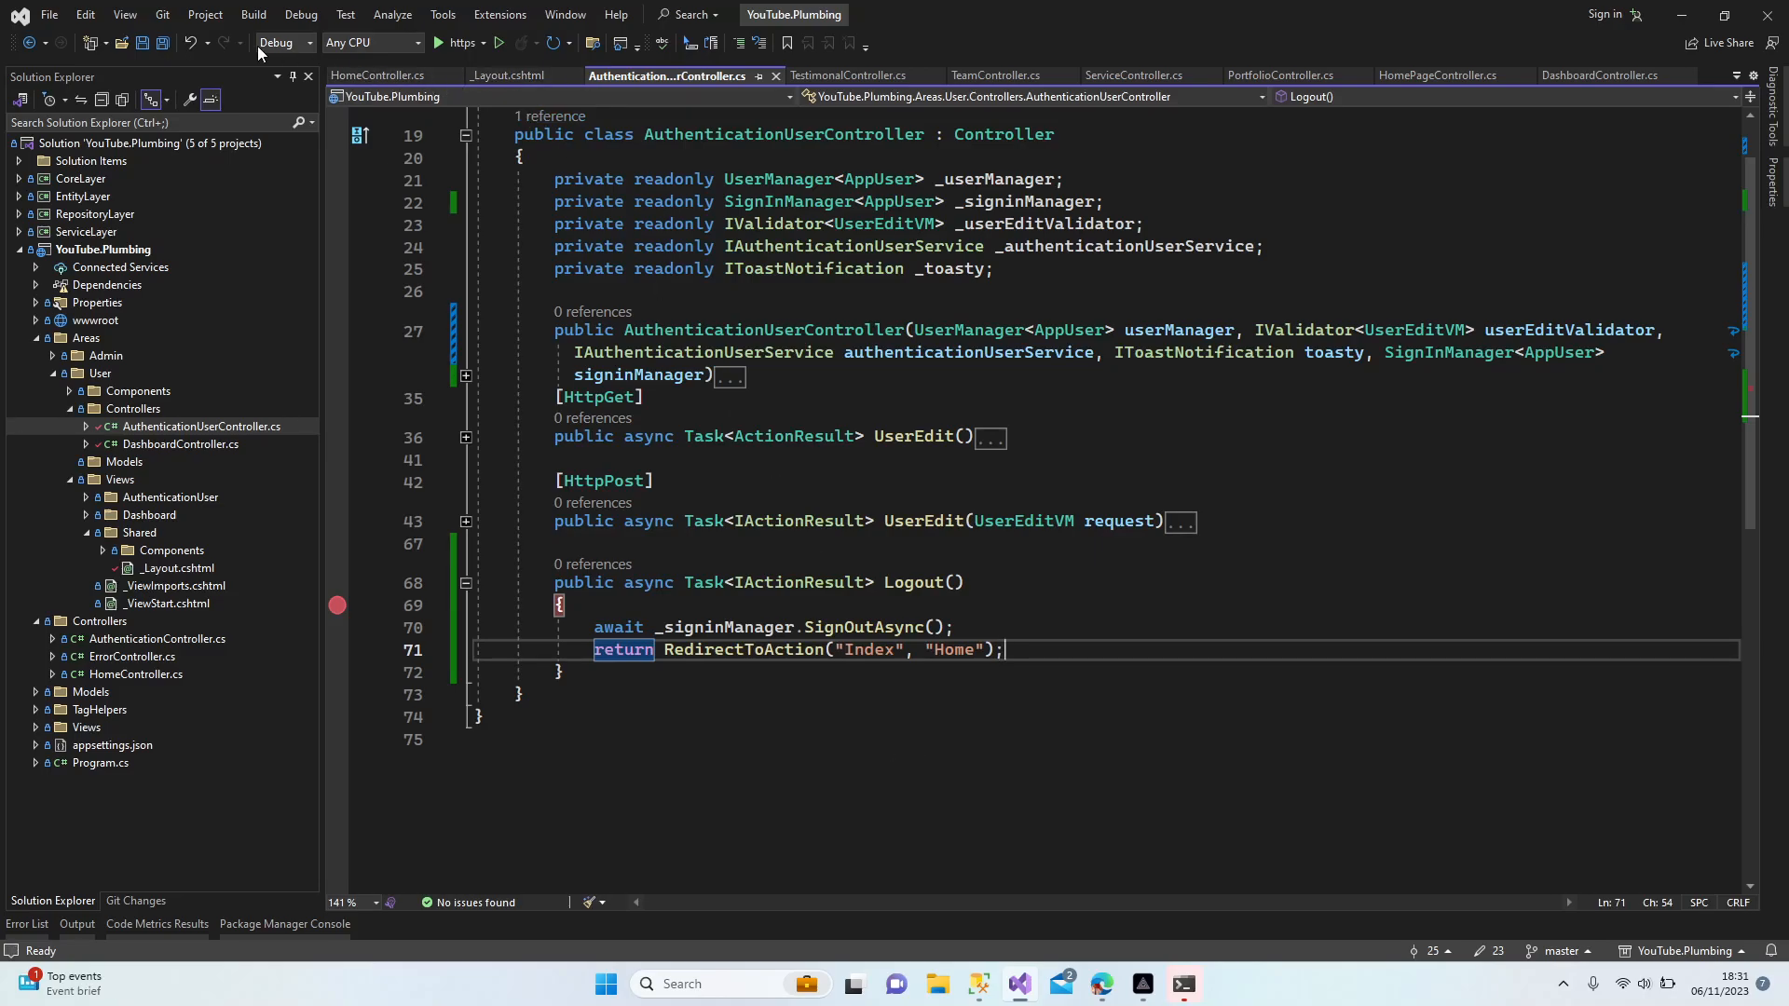
{"action": "left_click", "coordinate": [506, 75]}
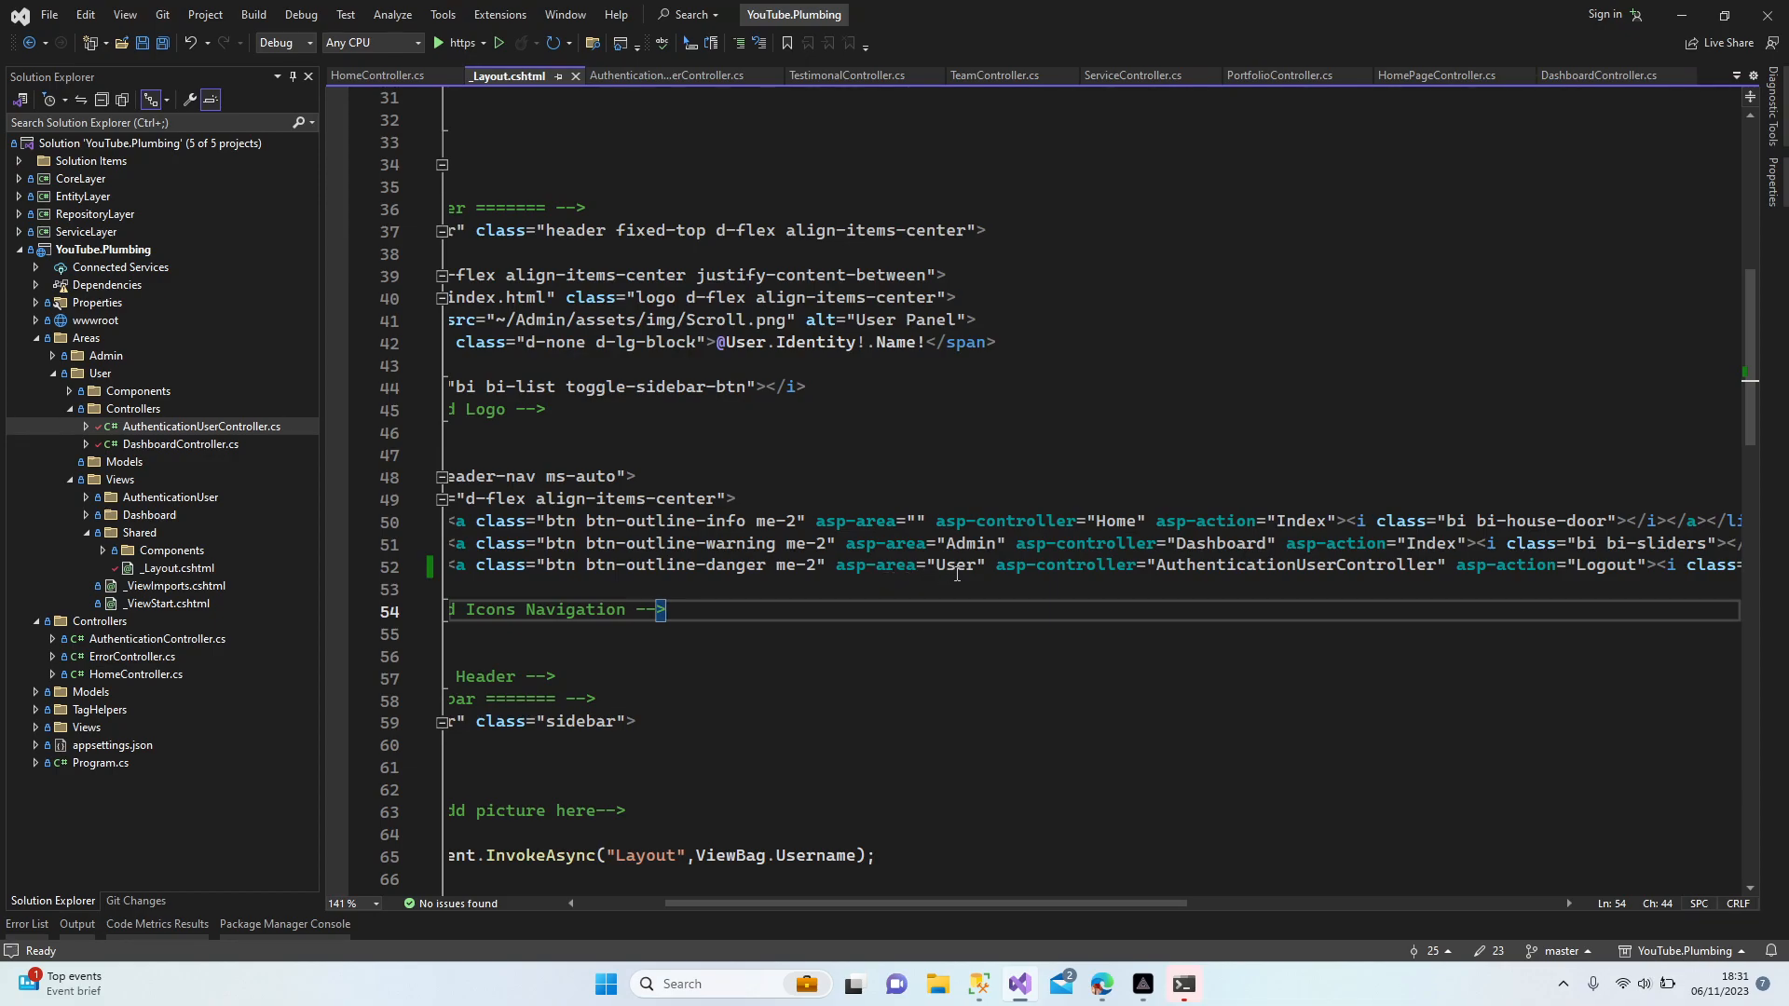
{"action": "mouse_move", "coordinate": [971, 580]}
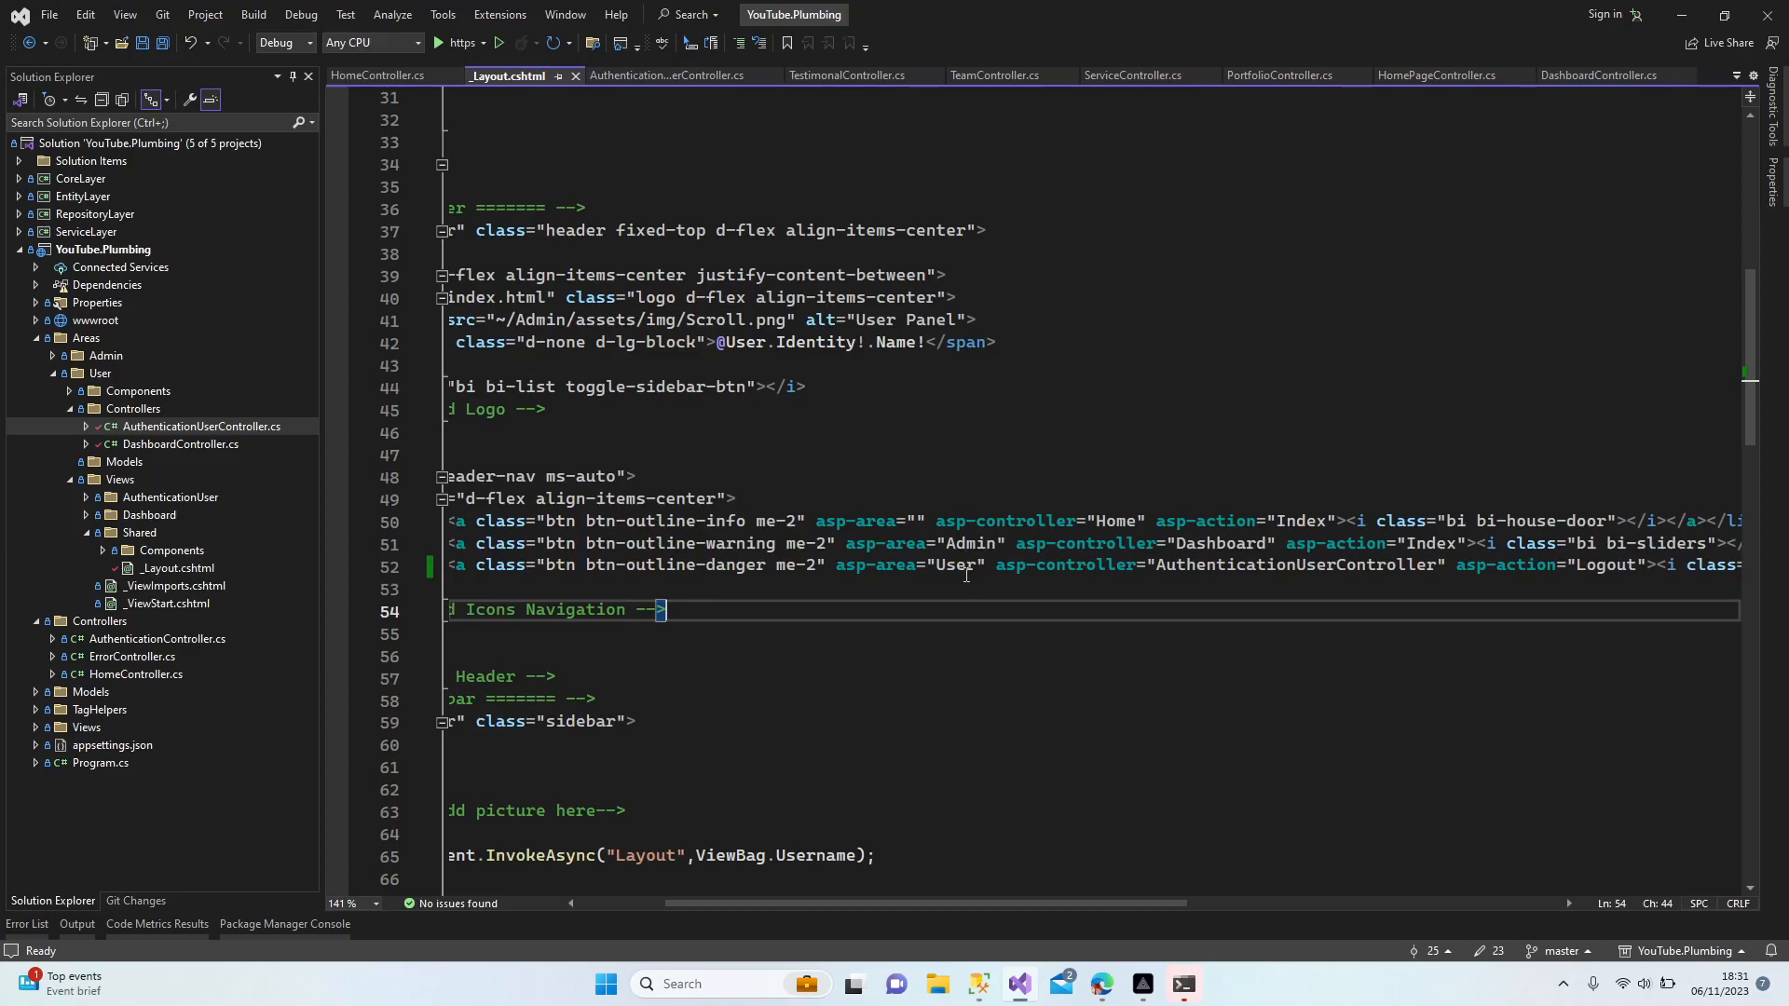
{"action": "mouse_move", "coordinate": [1195, 579]}
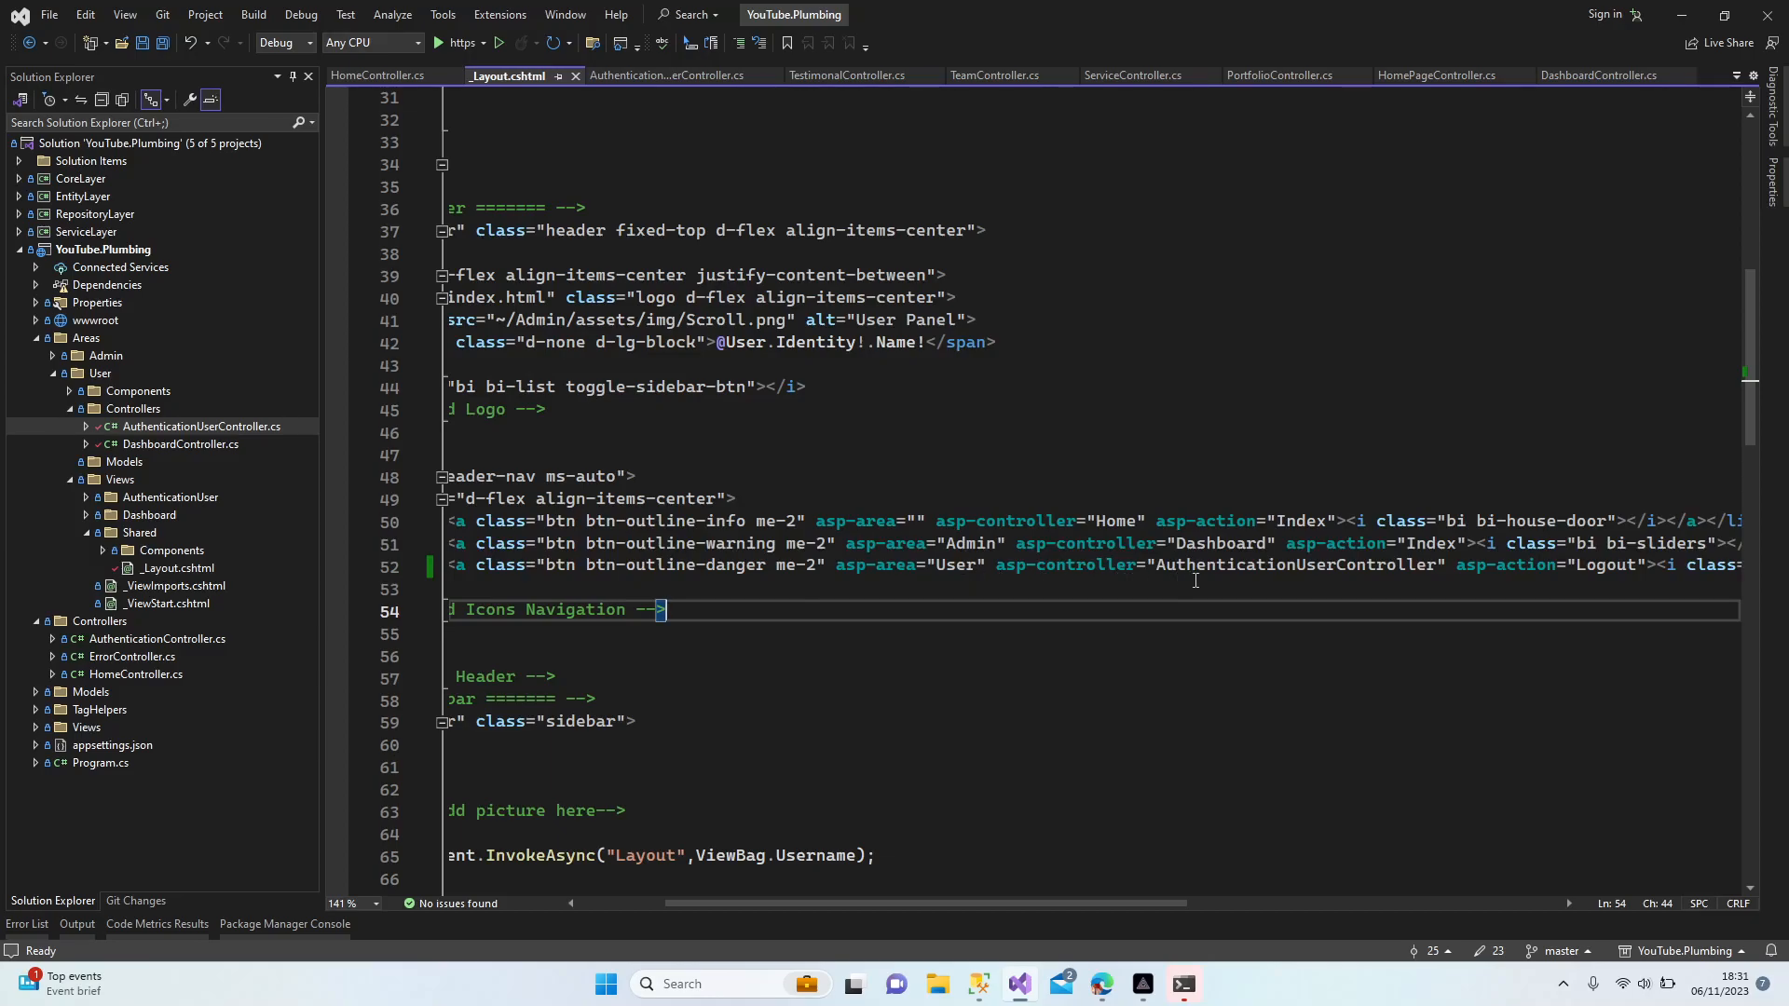
{"action": "mouse_move", "coordinate": [1254, 659]}
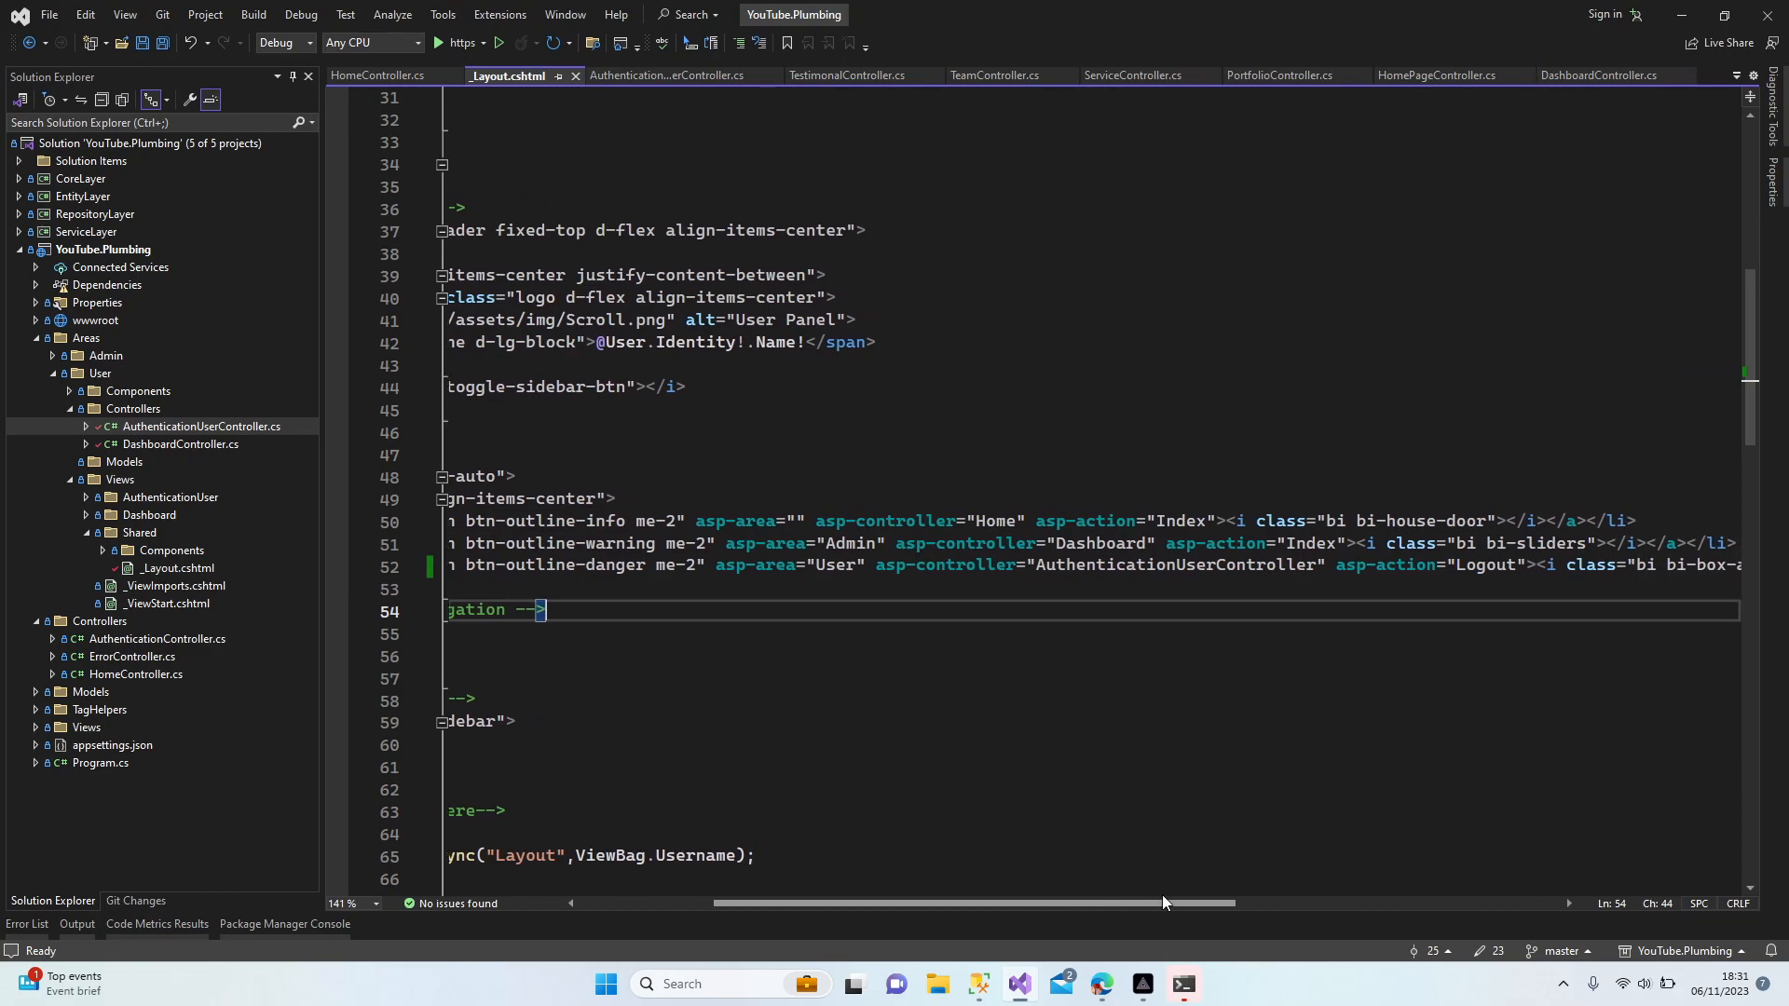
{"action": "scroll", "scroll_direction": "right", "scroll_amount": 3}
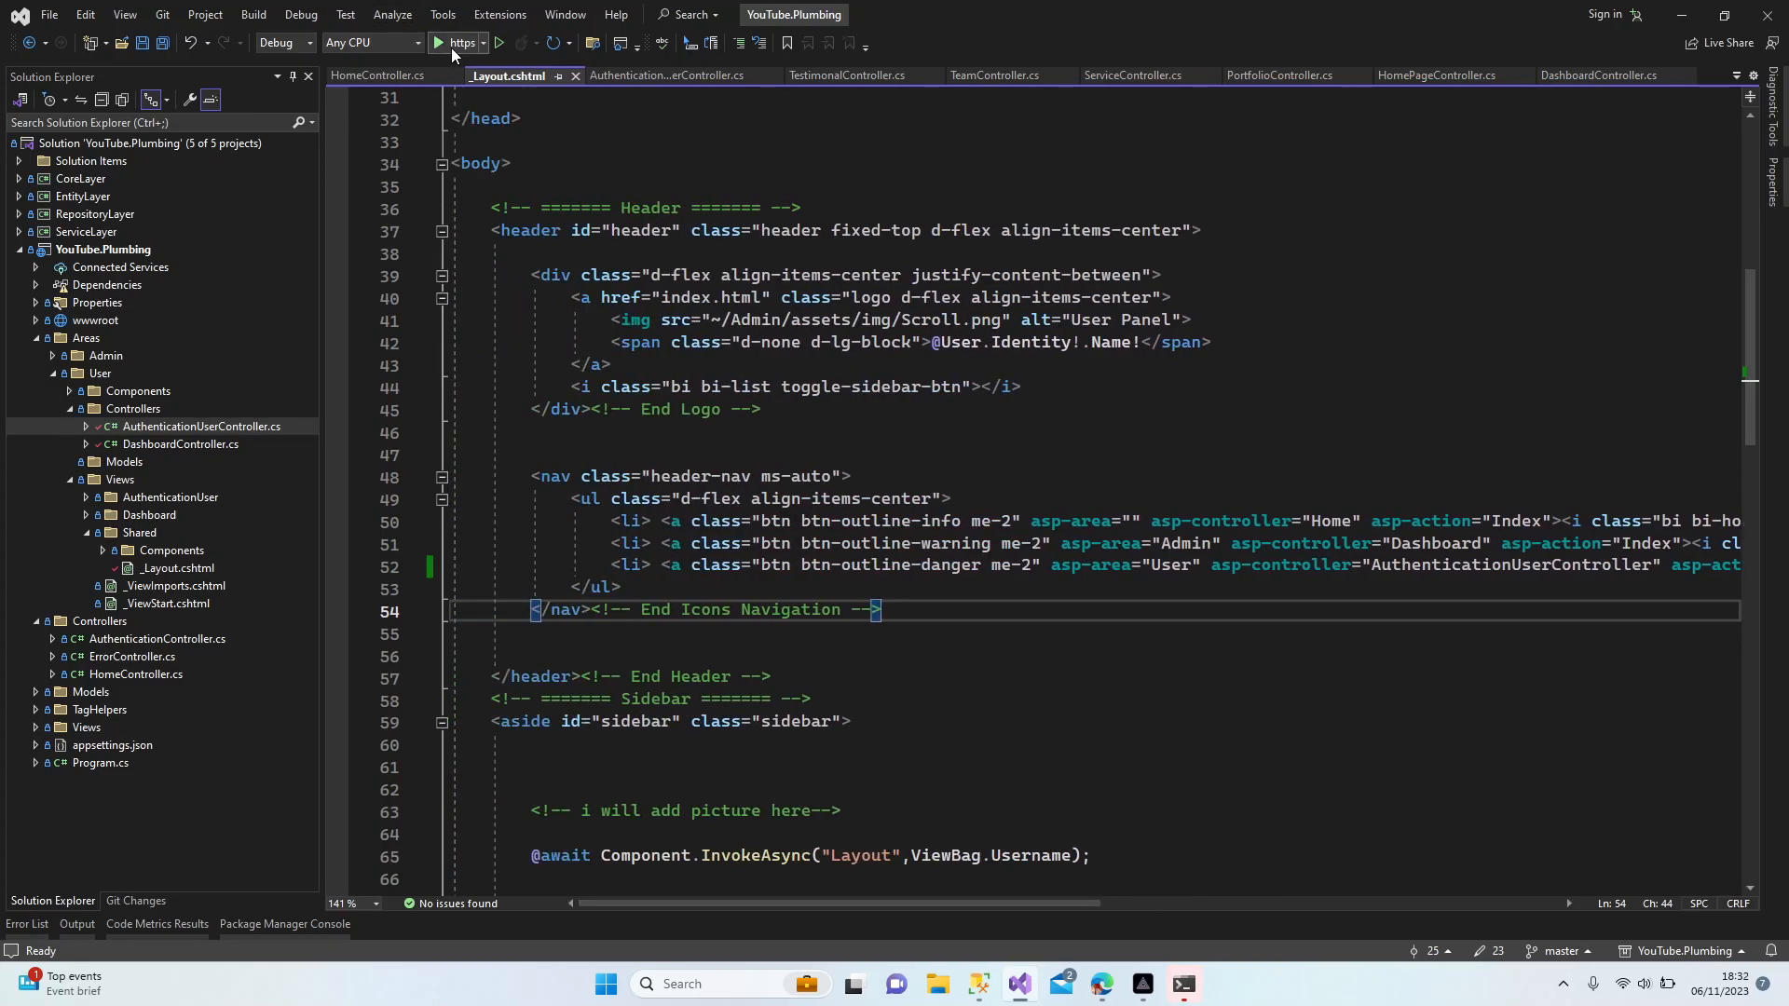
- Run the app, browse to localhost:7211/user and trigger the logout button
{"action": "left_click", "coordinate": [438, 43]}
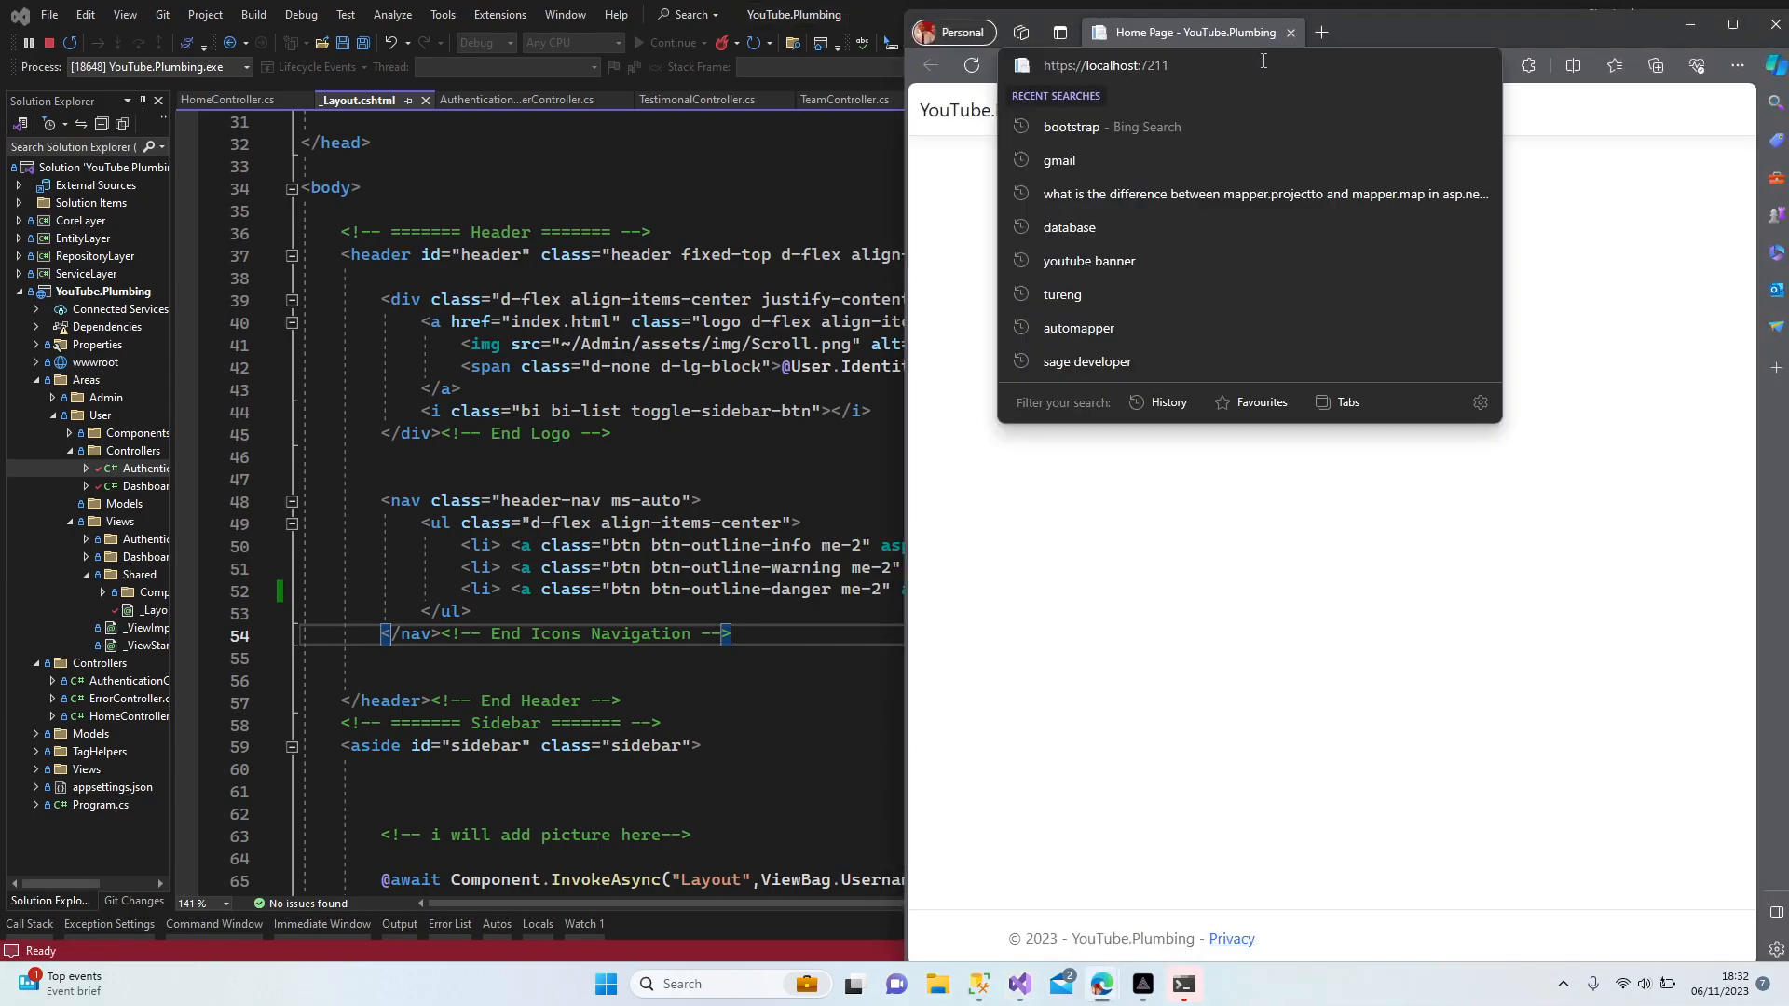
{"action": "type", "text": "user"}
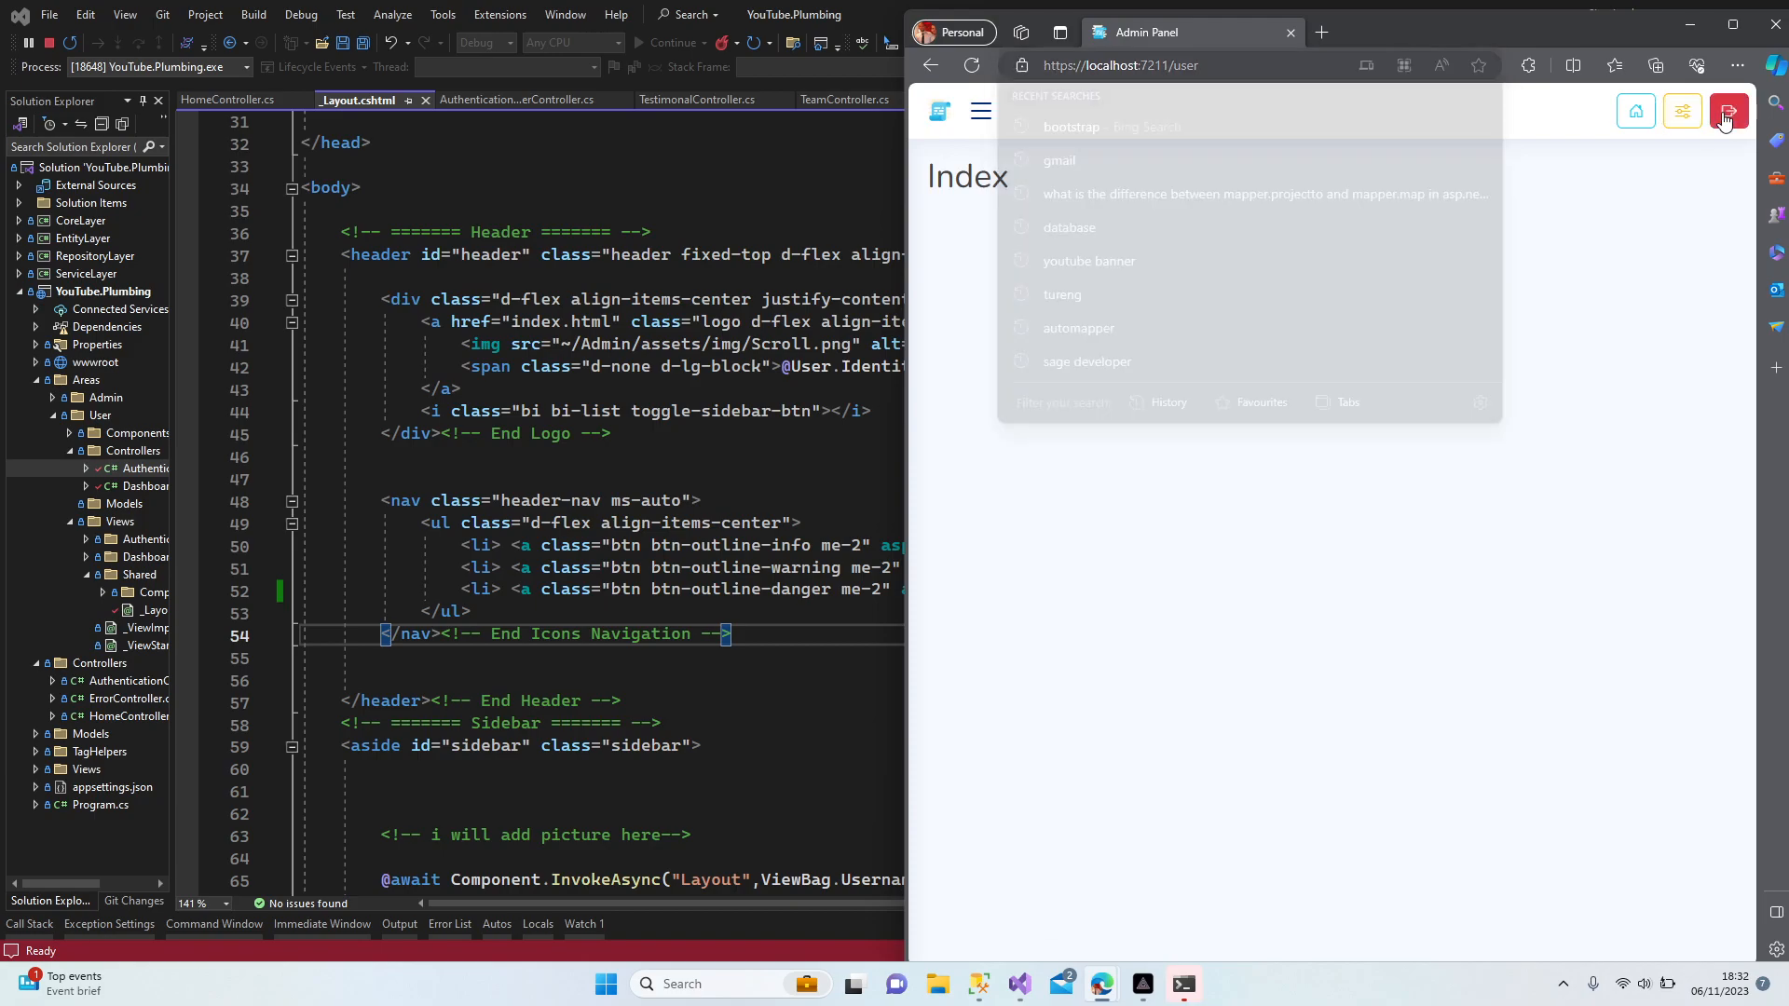
{"action": "left_click", "coordinate": [1727, 110]}
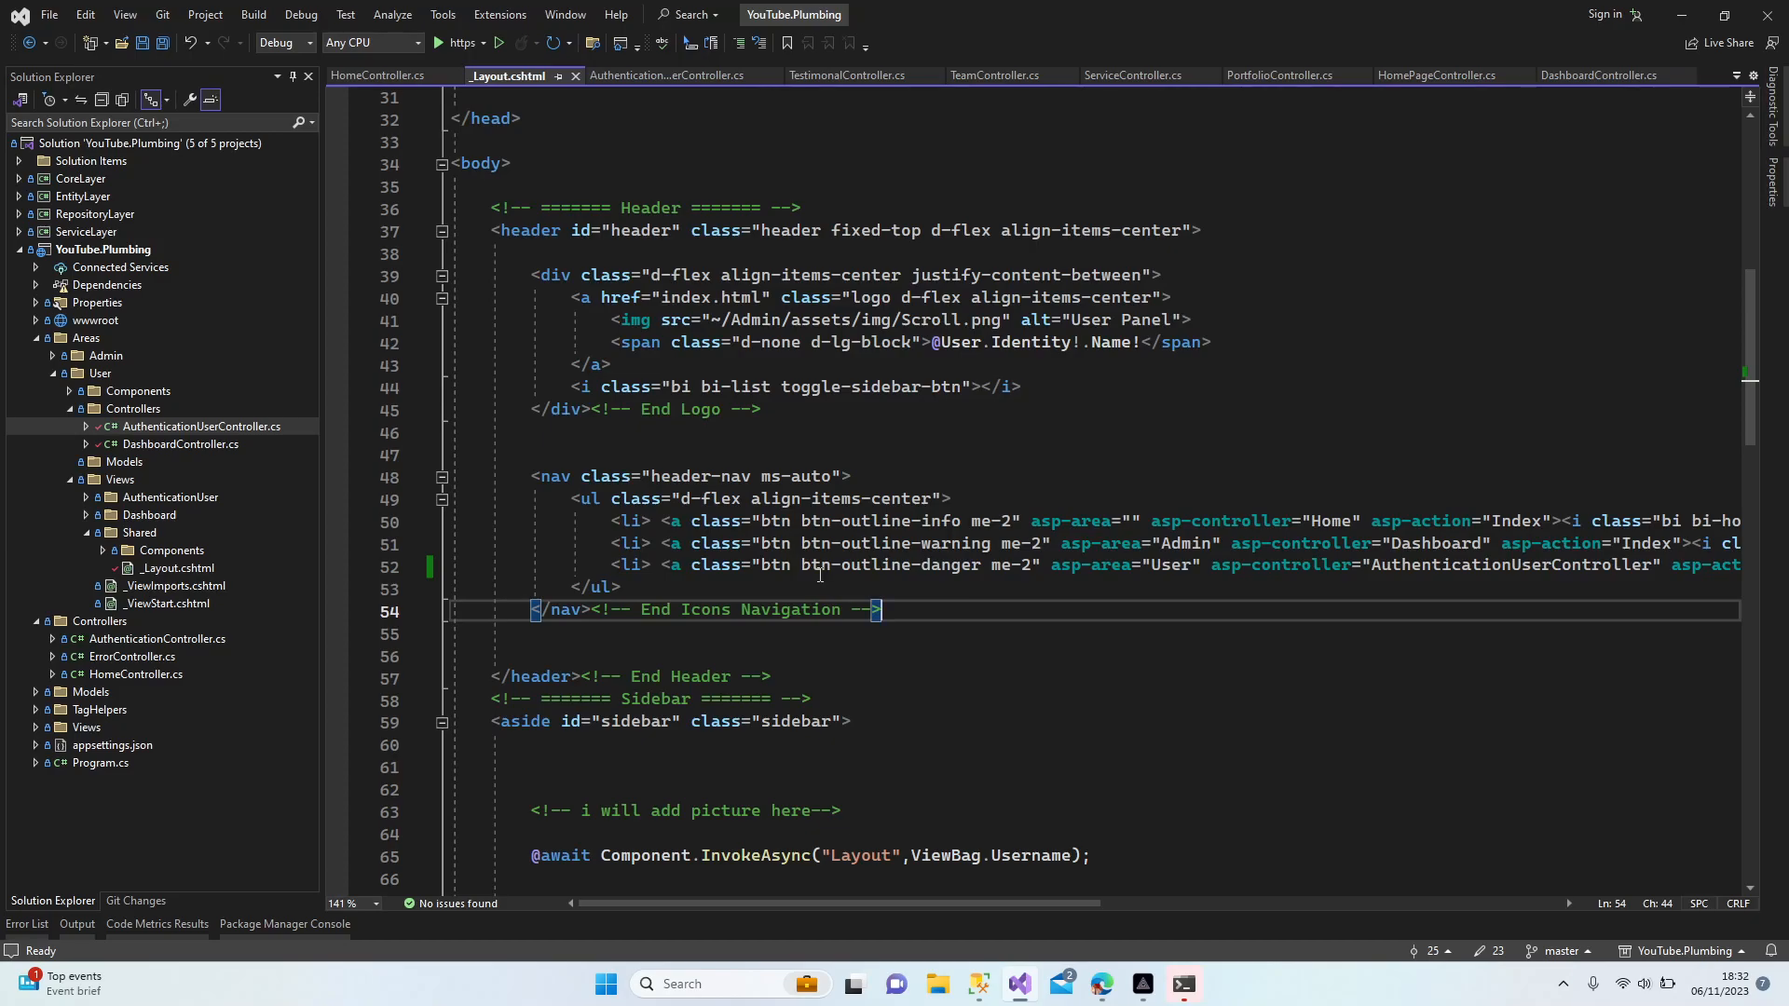
{"action": "mouse_move", "coordinate": [73, 421]}
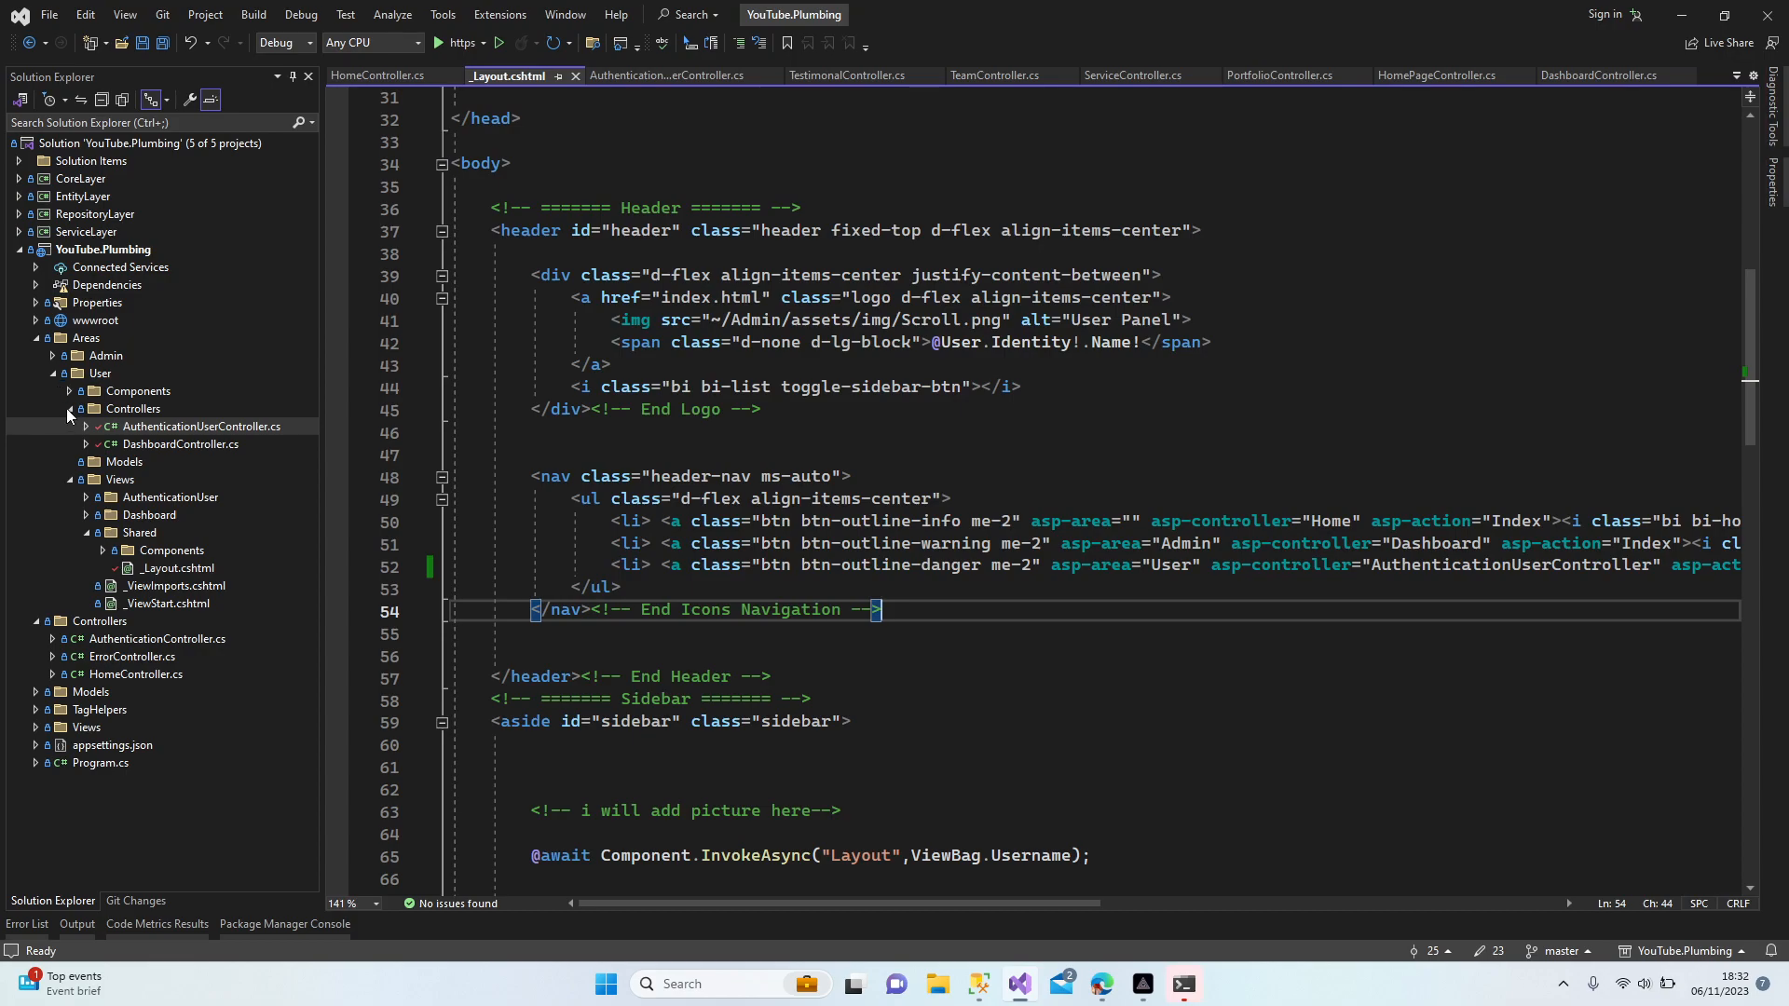
{"action": "mouse_move", "coordinate": [186, 434]}
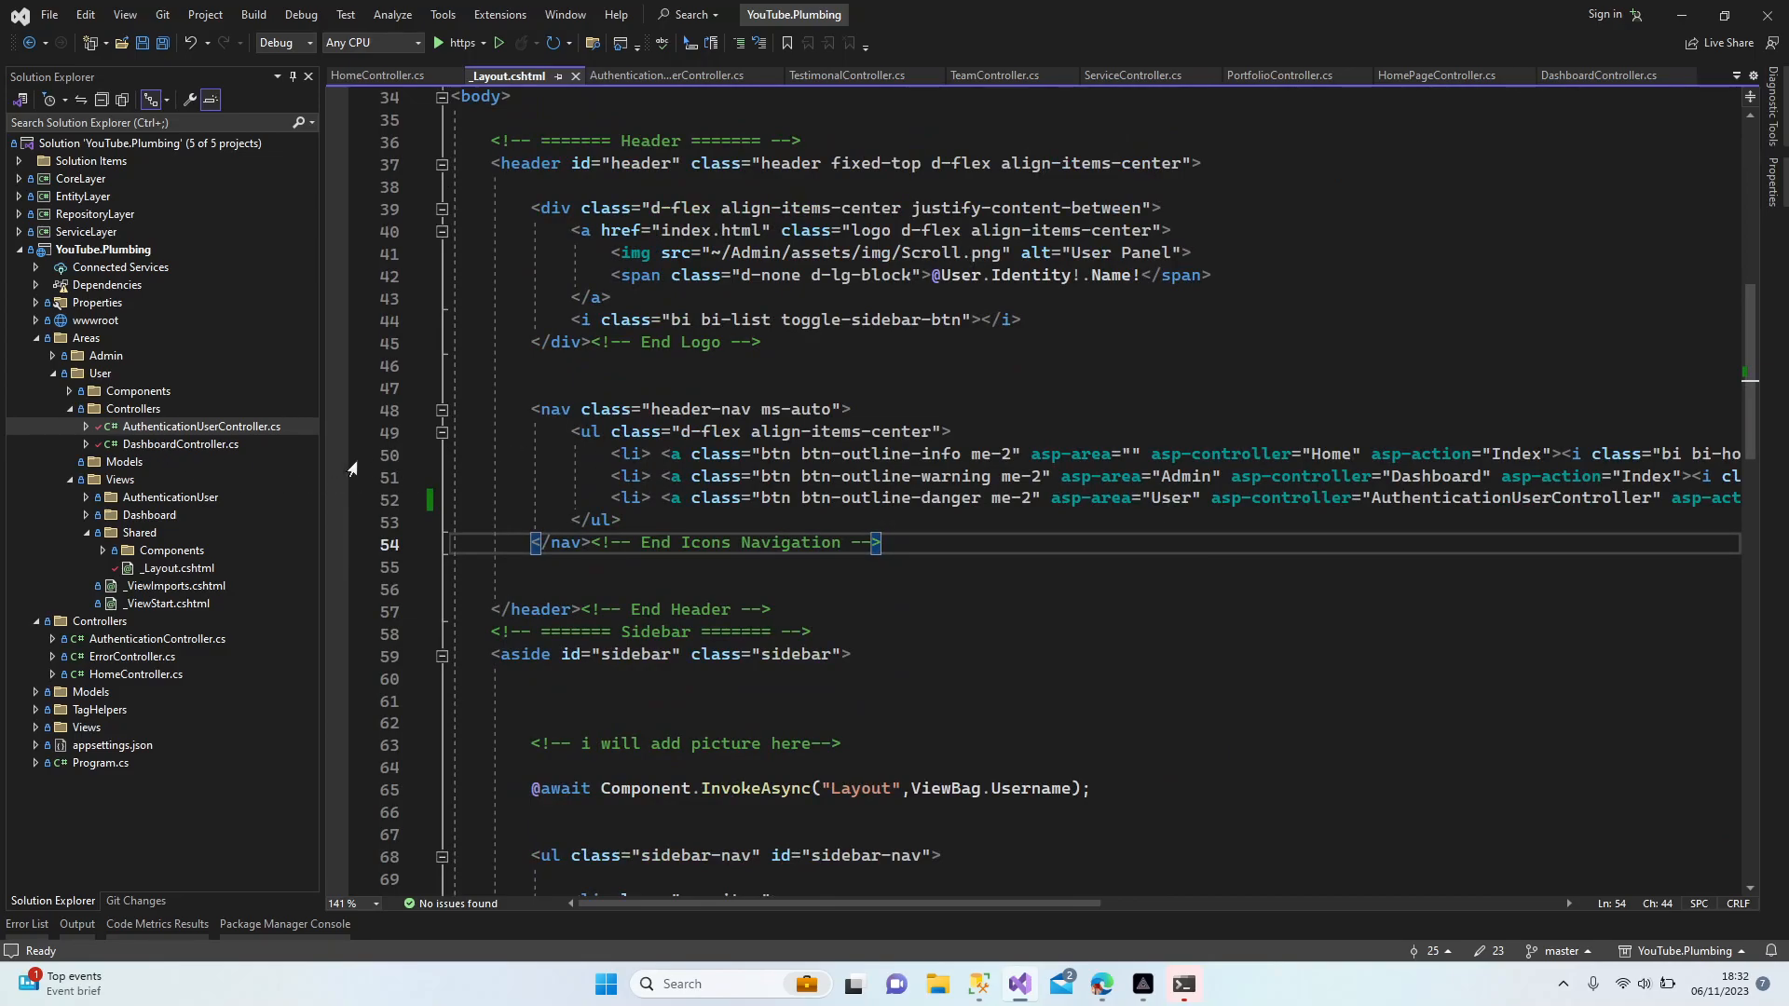
- After checking [Area("User")], set the logout link's asp-controller to "AuthenticationUser" and rerun
{"action": "left_click", "coordinate": [667, 74]}
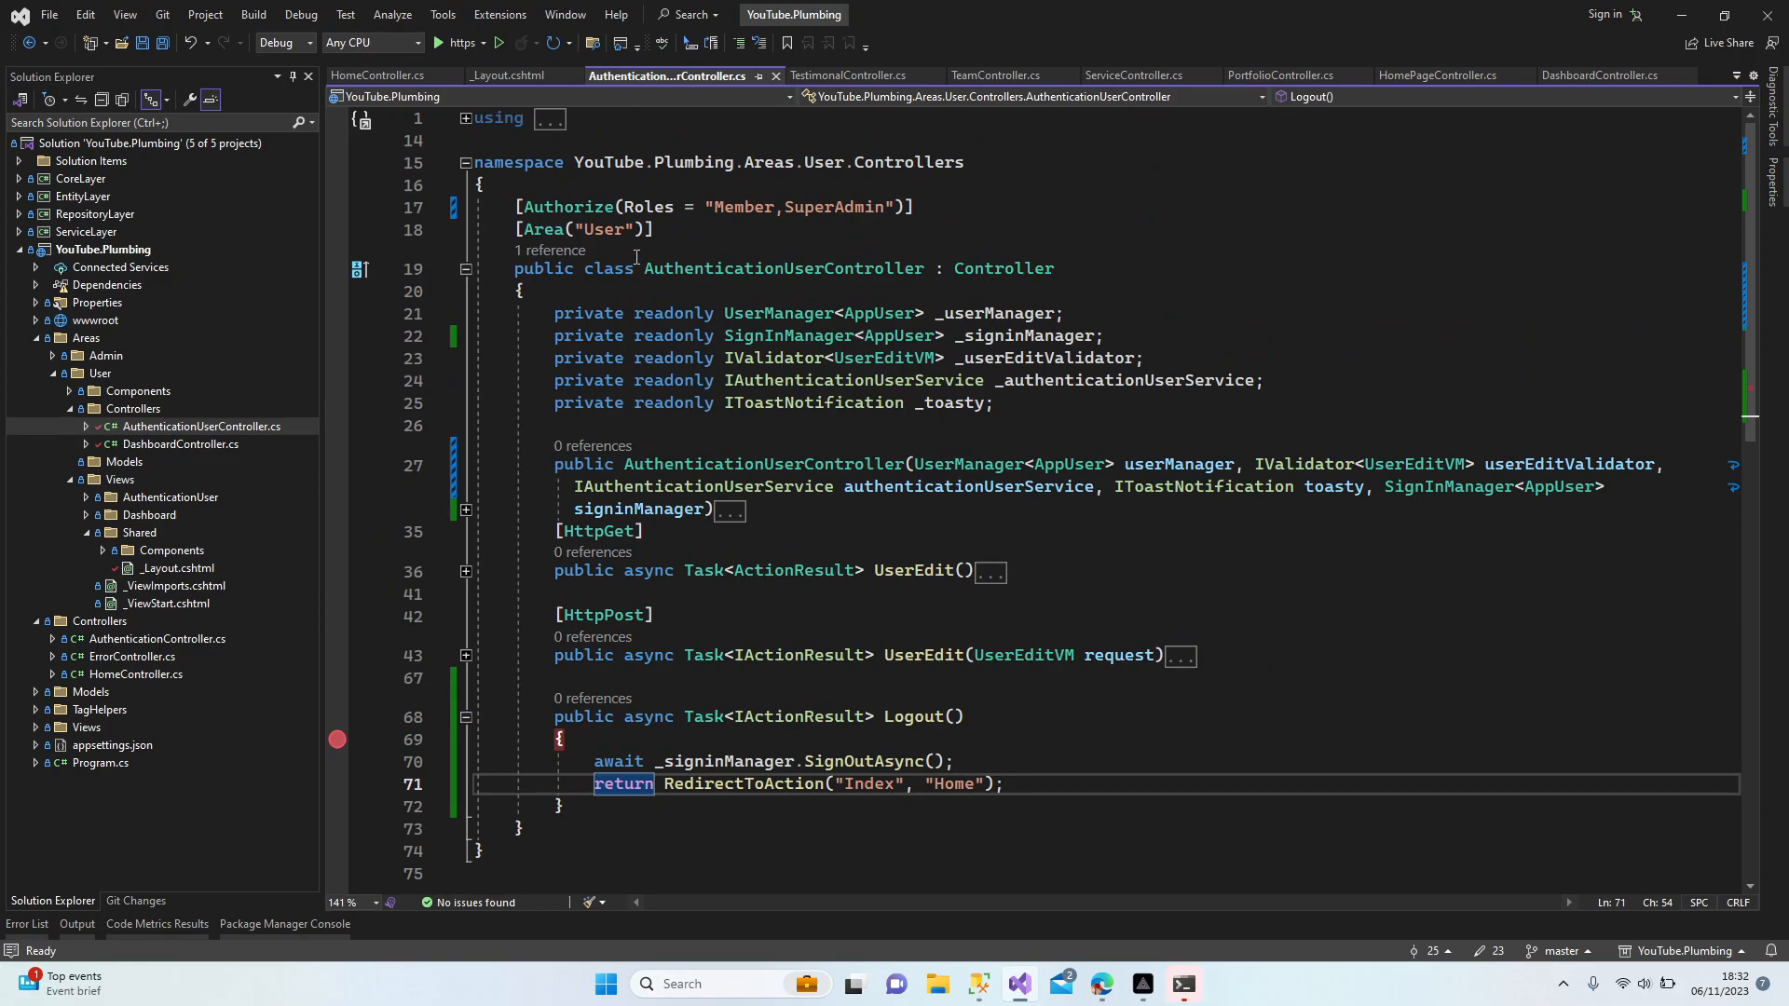
{"action": "mouse_move", "coordinate": [177, 447]}
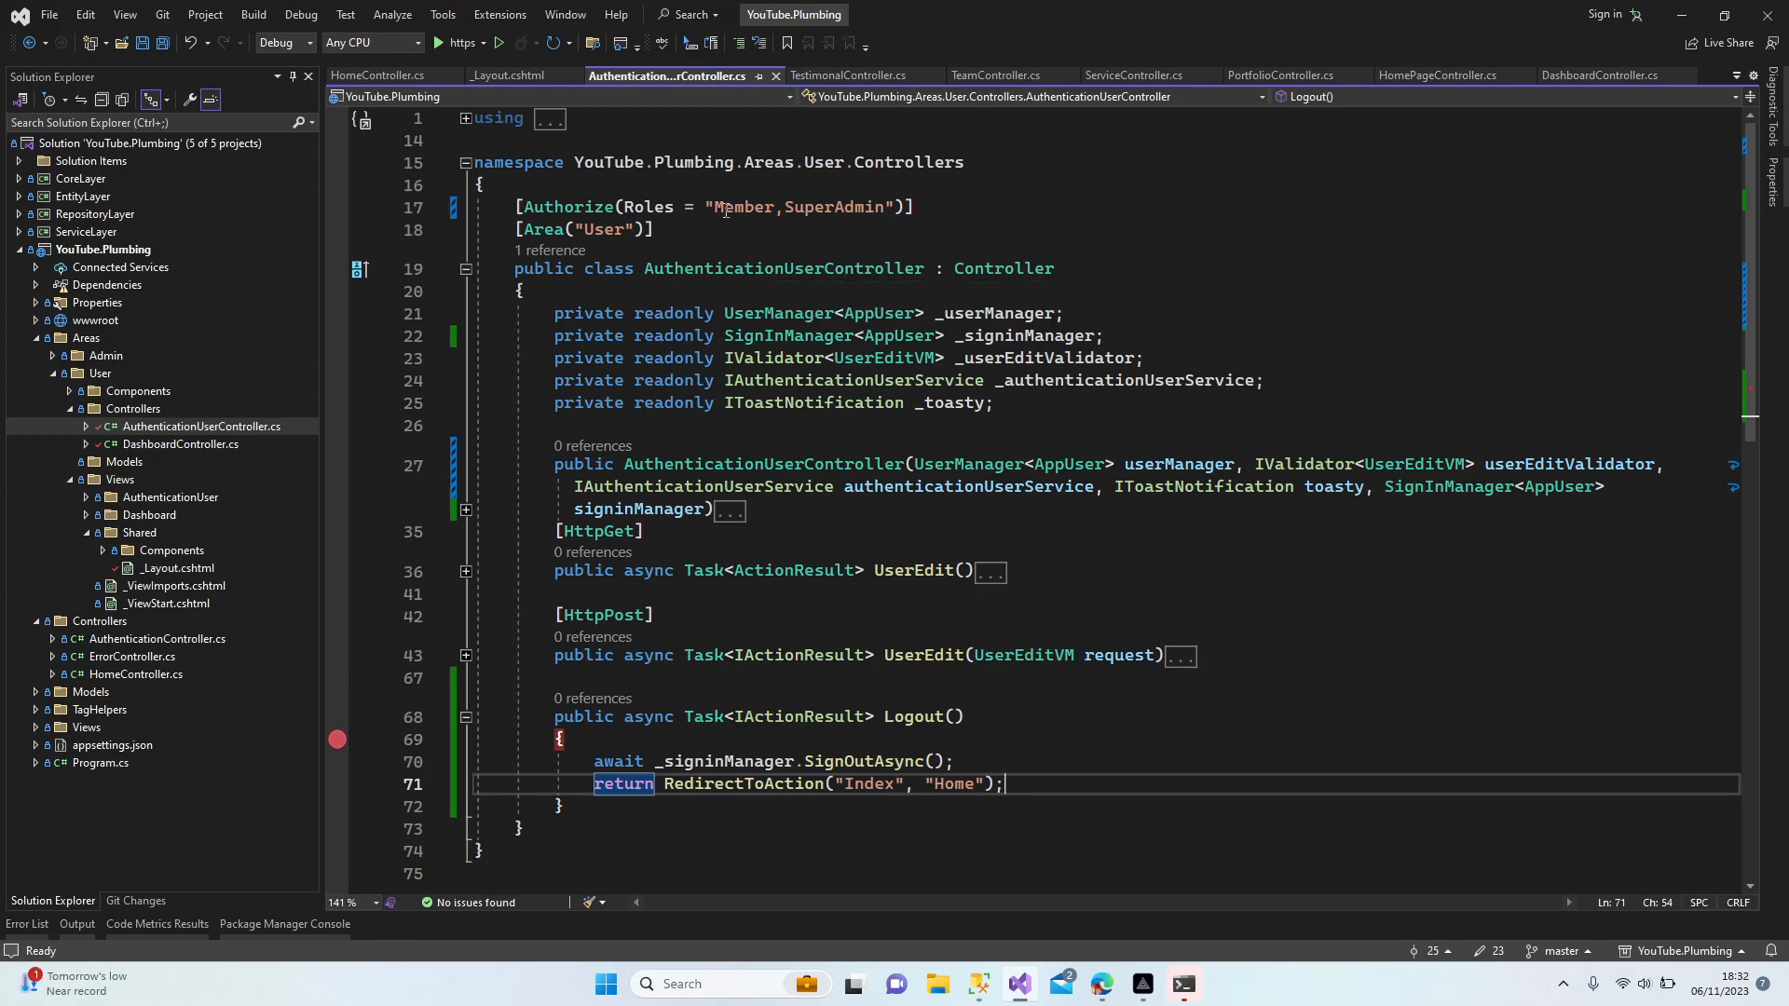
{"action": "left_click", "coordinate": [507, 74]}
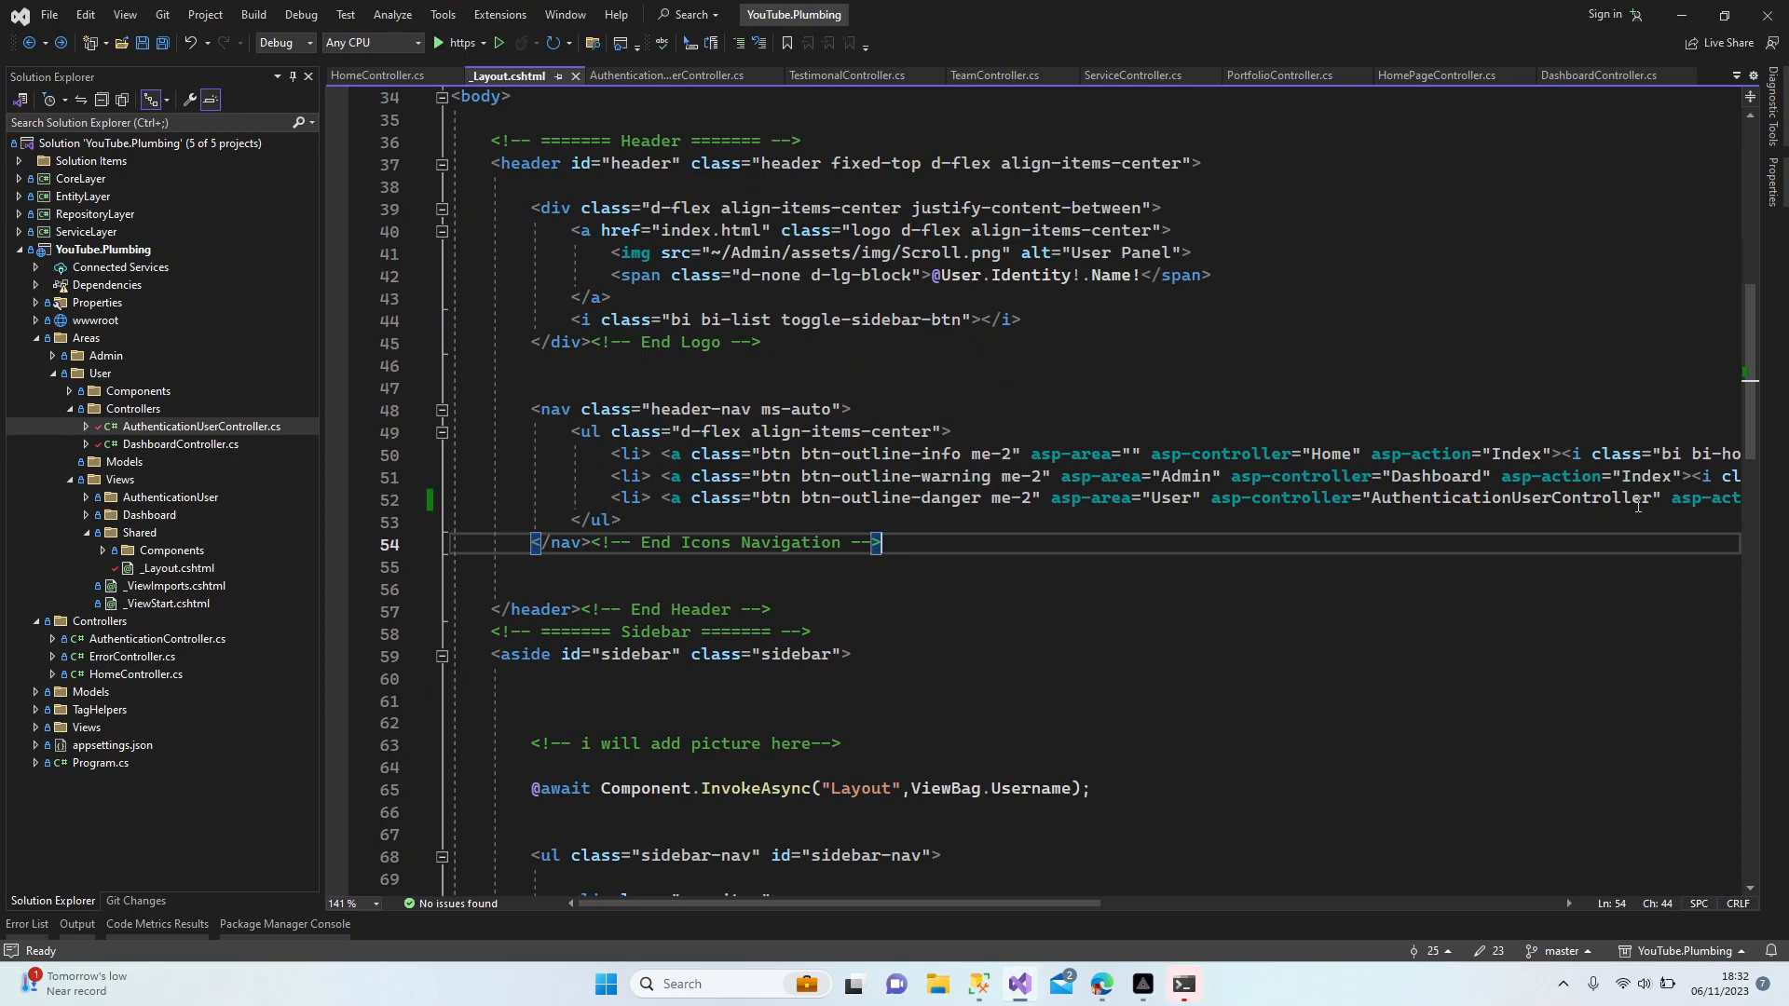
{"action": "double_click", "coordinate": [1594, 498]}
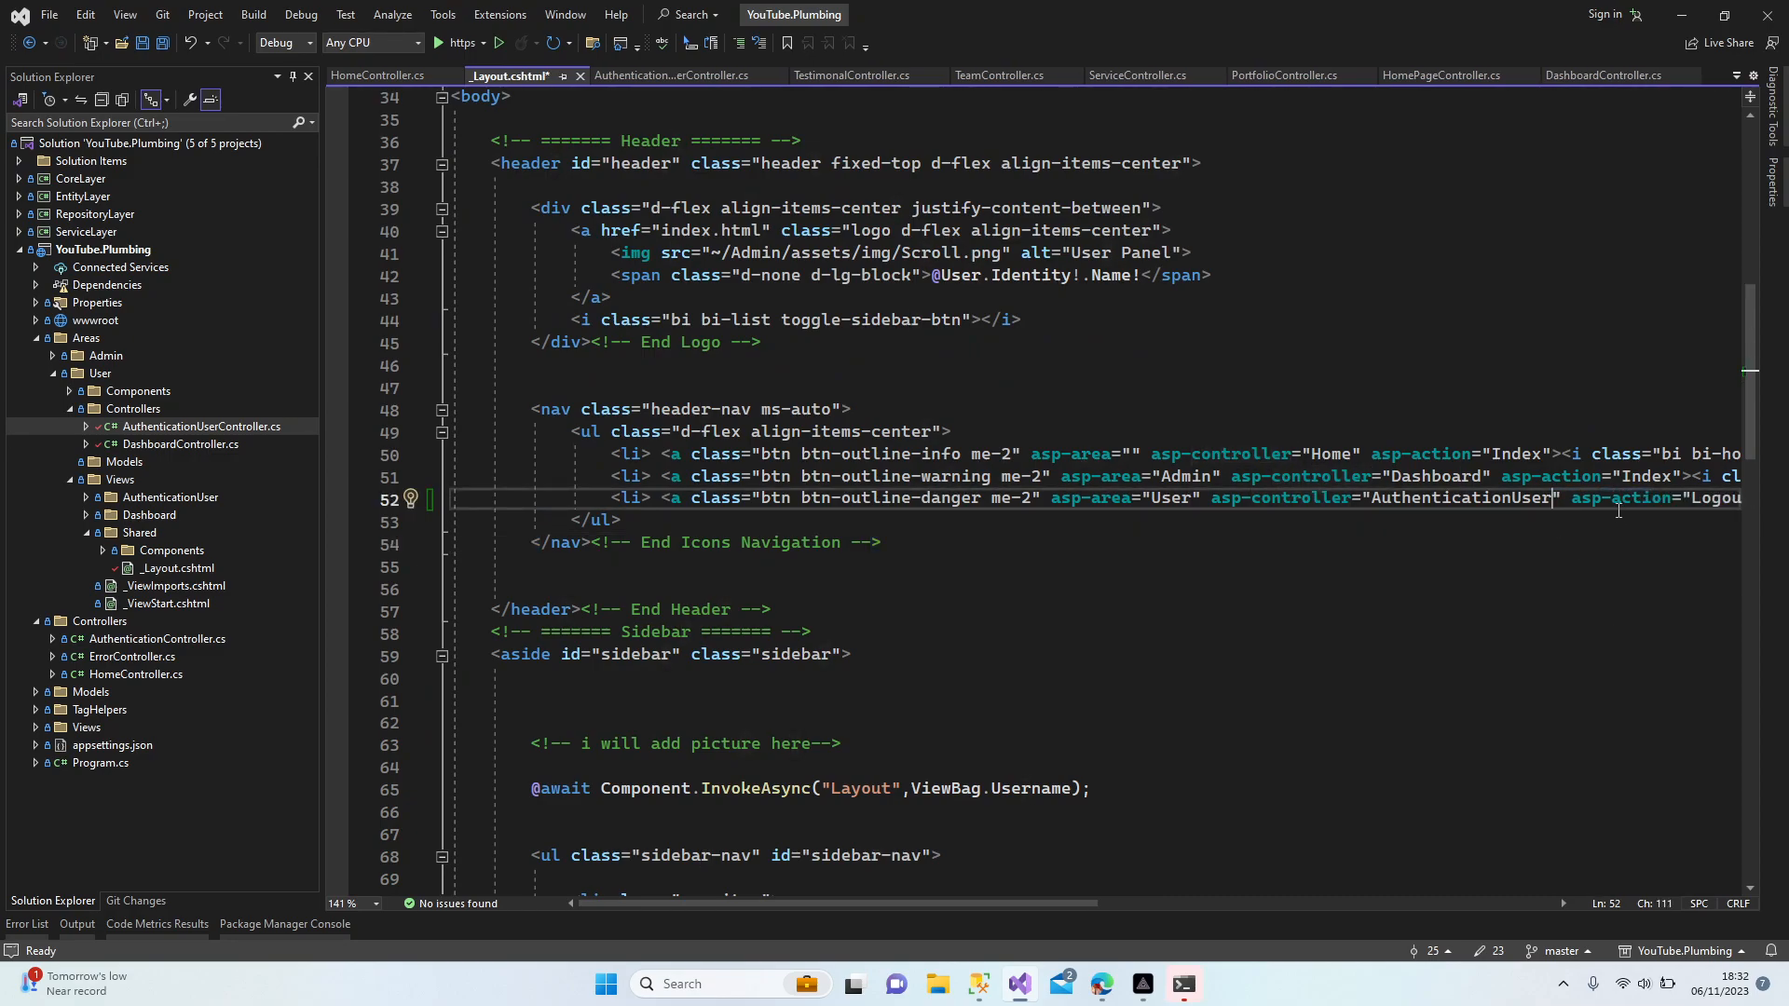
{"action": "left_click", "coordinate": [498, 43]}
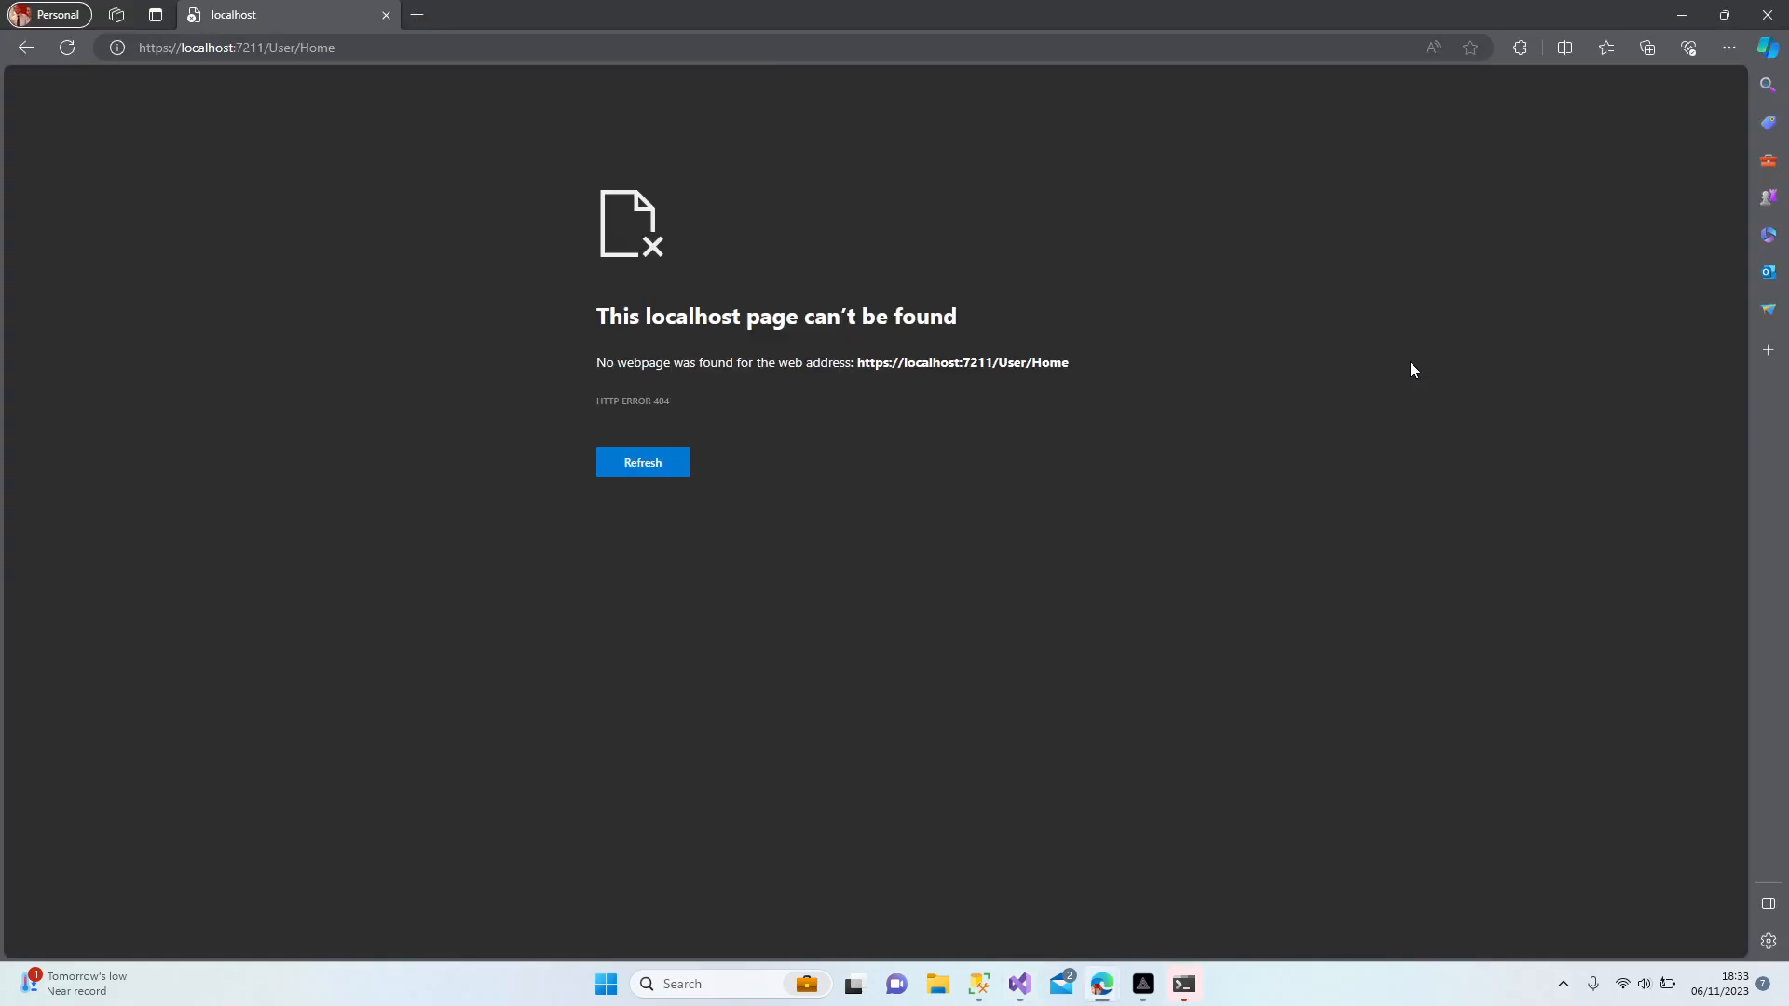
{"action": "mouse_move", "coordinate": [1023, 382]}
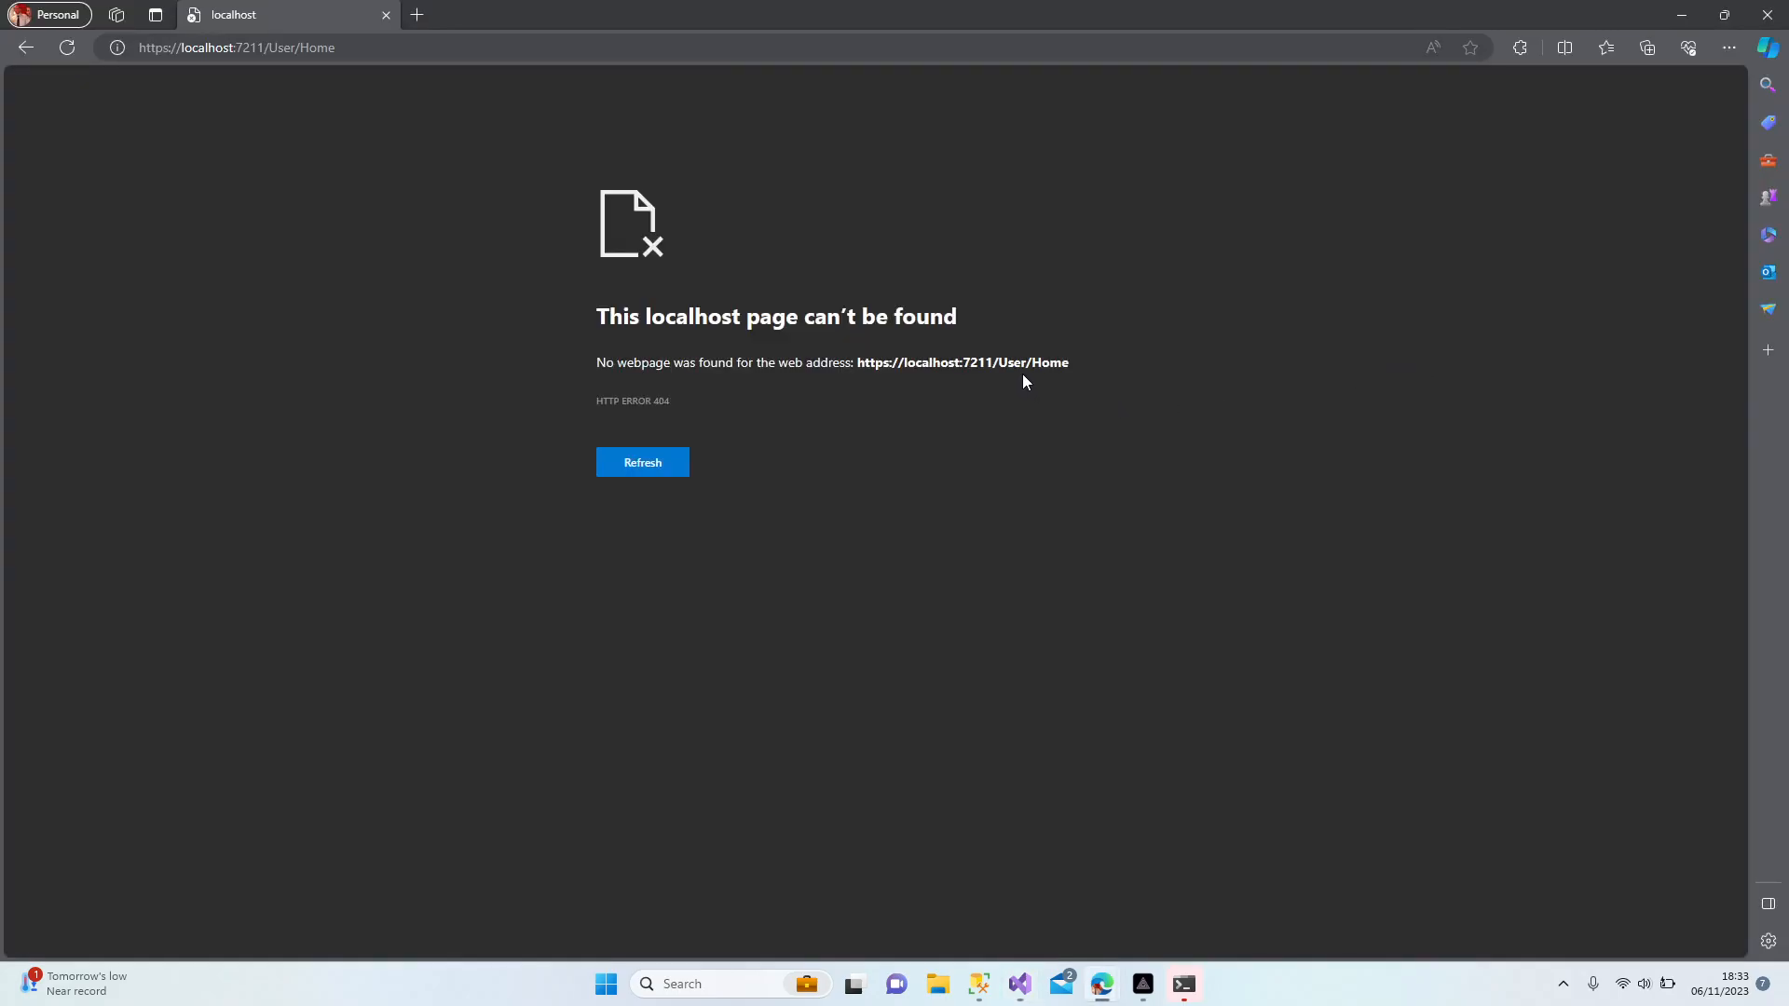
{"action": "mouse_move", "coordinate": [525, 184]}
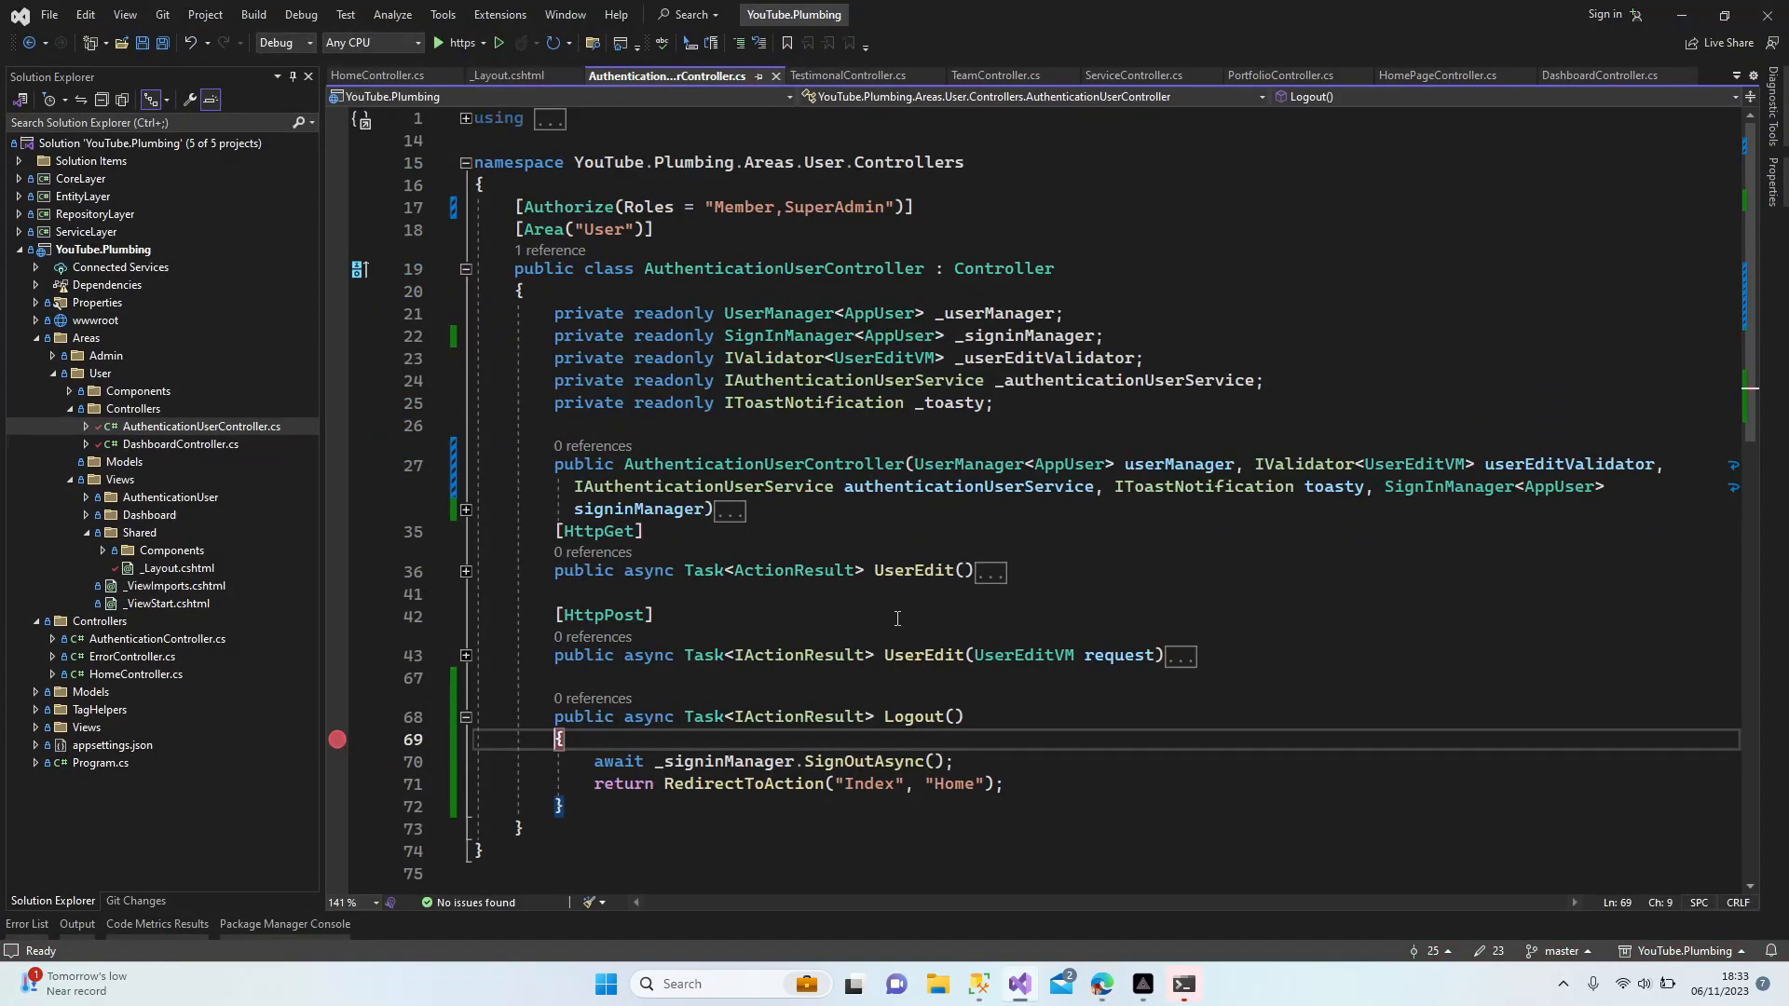
{"action": "mouse_move", "coordinate": [871, 785]}
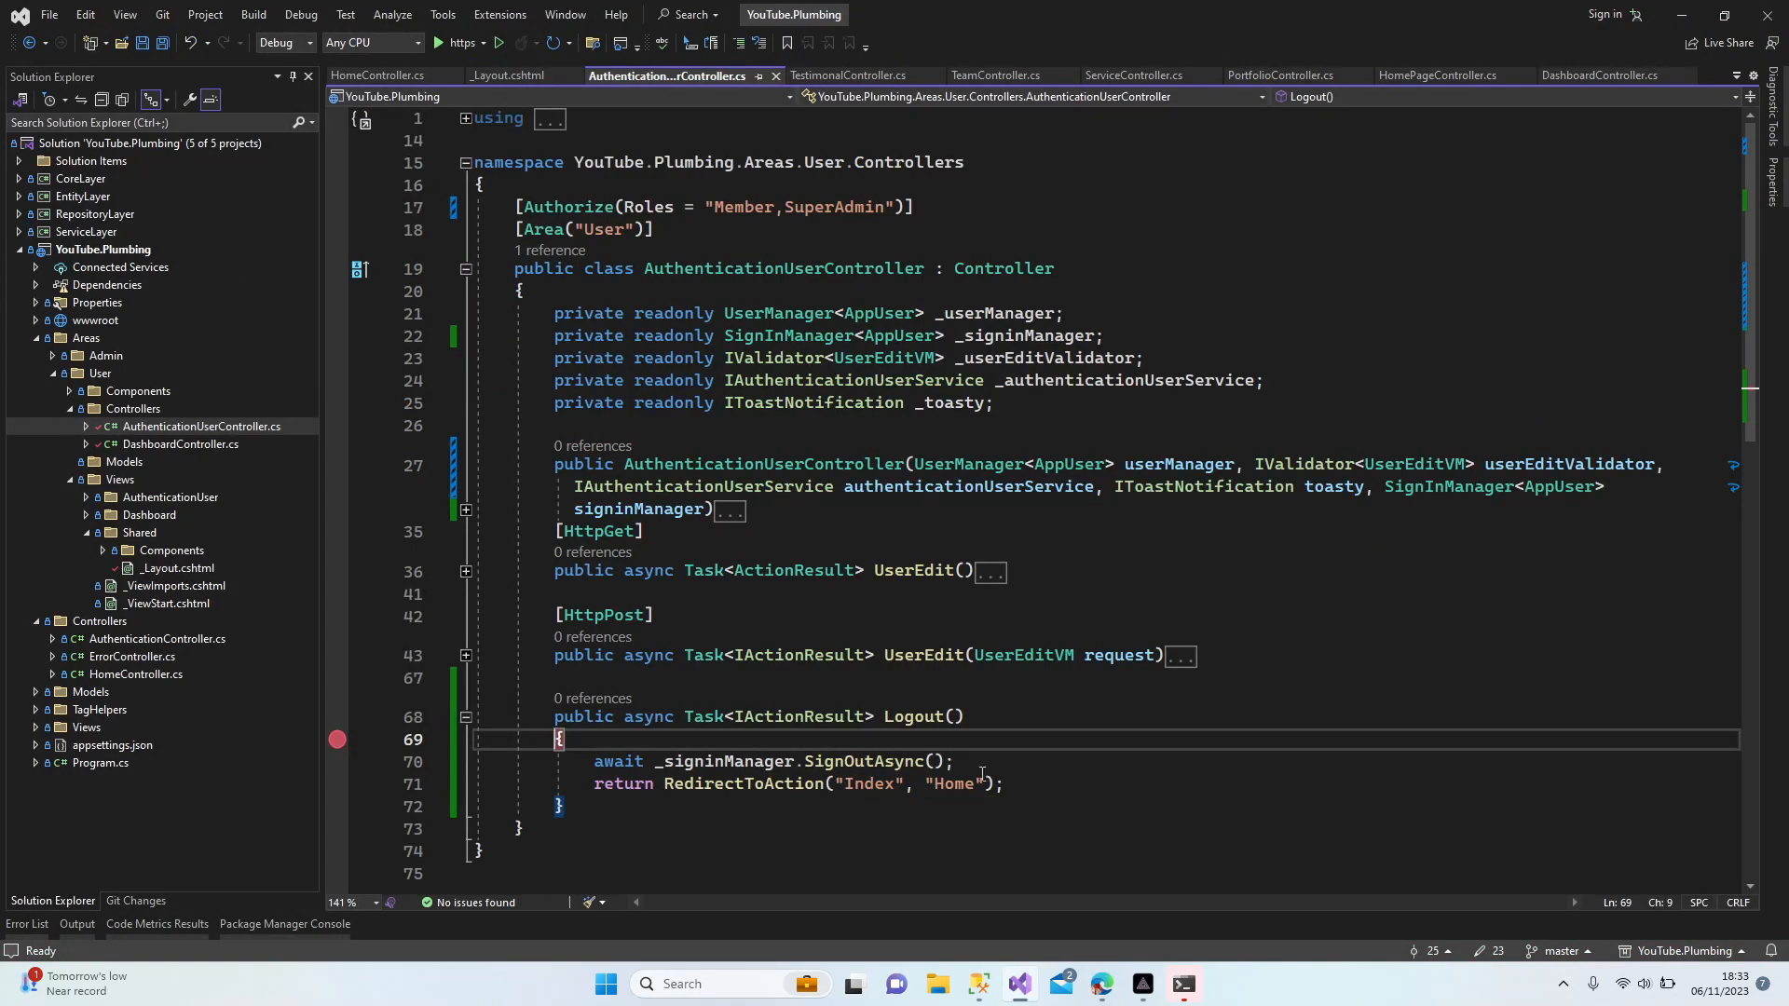
- Replace the RedirectToAction call in Logout with return Redirect("/Home/Index") after SignOutAsync
{"action": "double_click", "coordinate": [870, 784]}
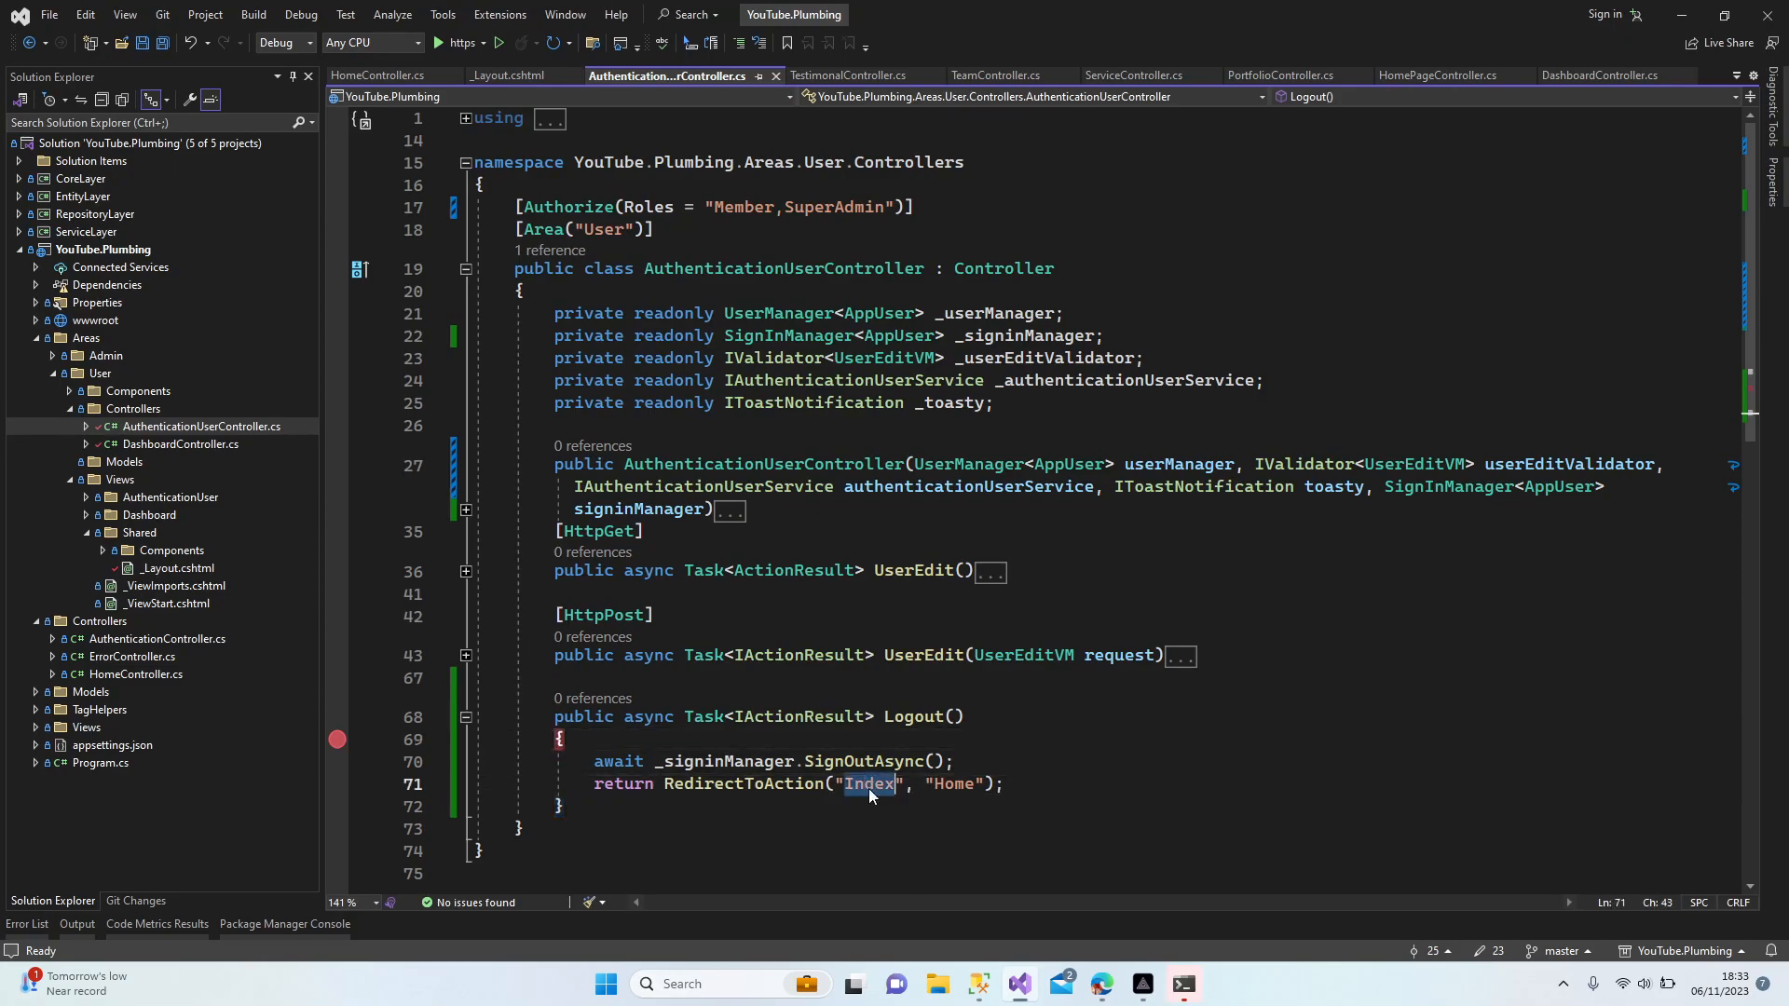
{"action": "mouse_move", "coordinate": [870, 784]}
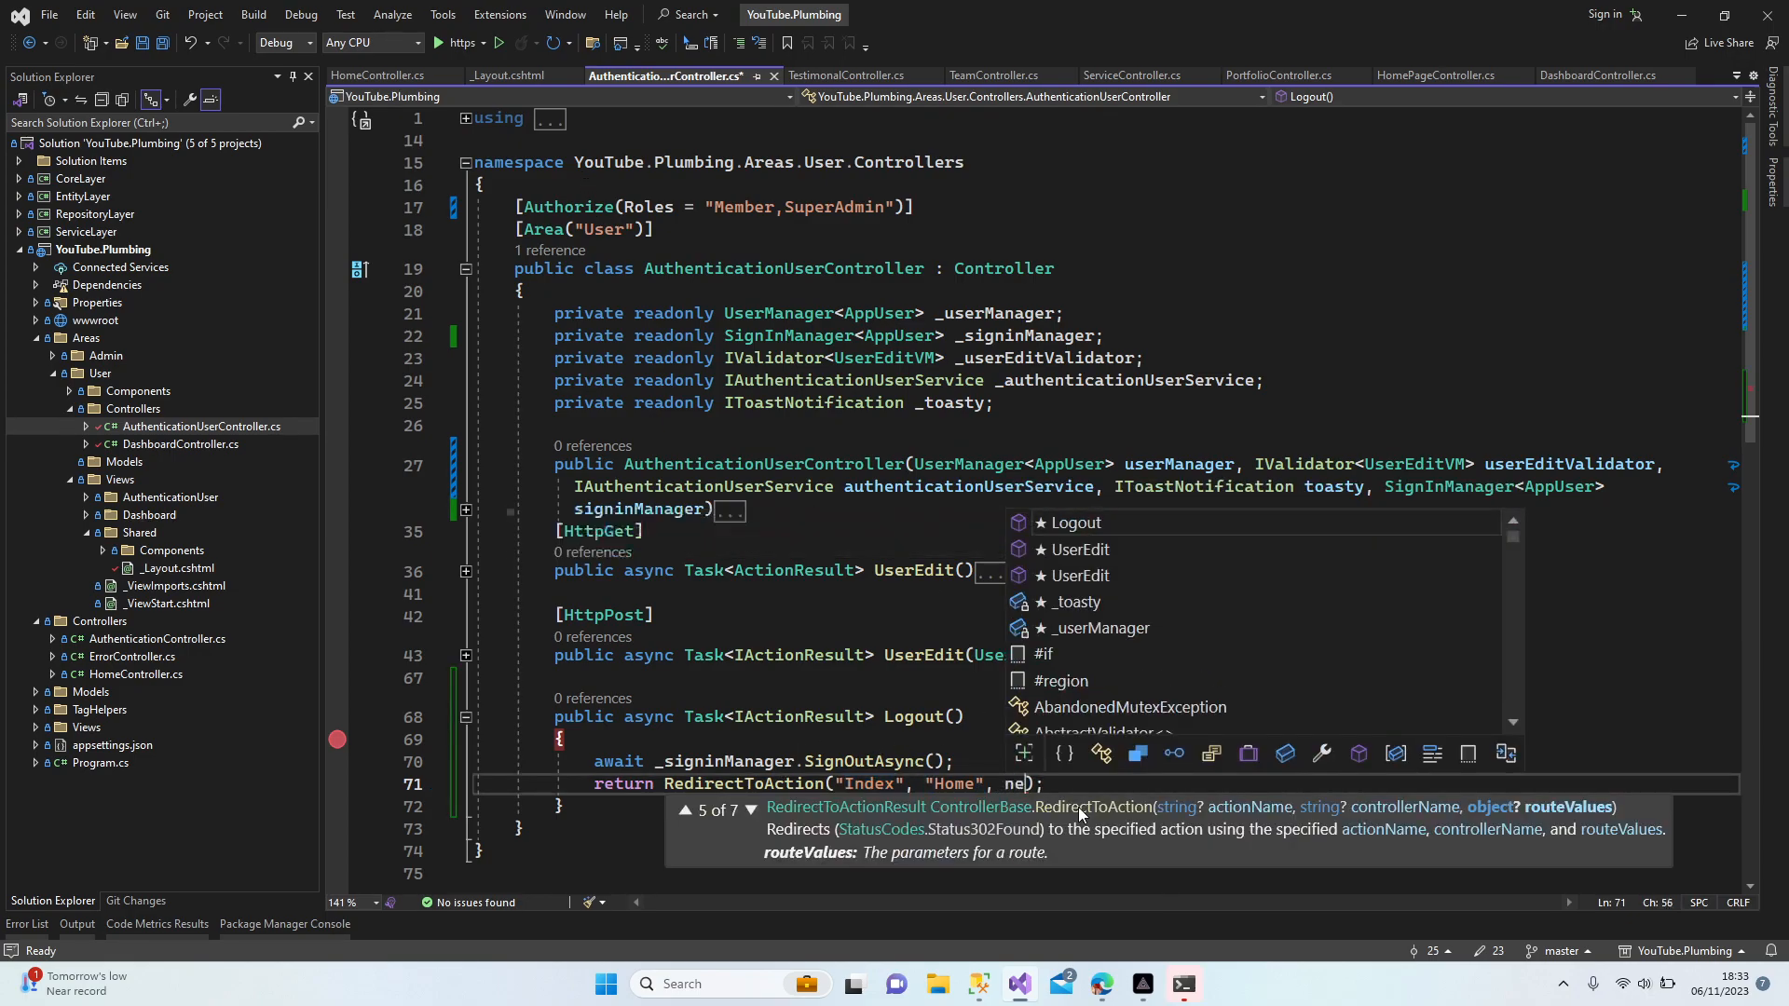
{"action": "type", "text": "new"}
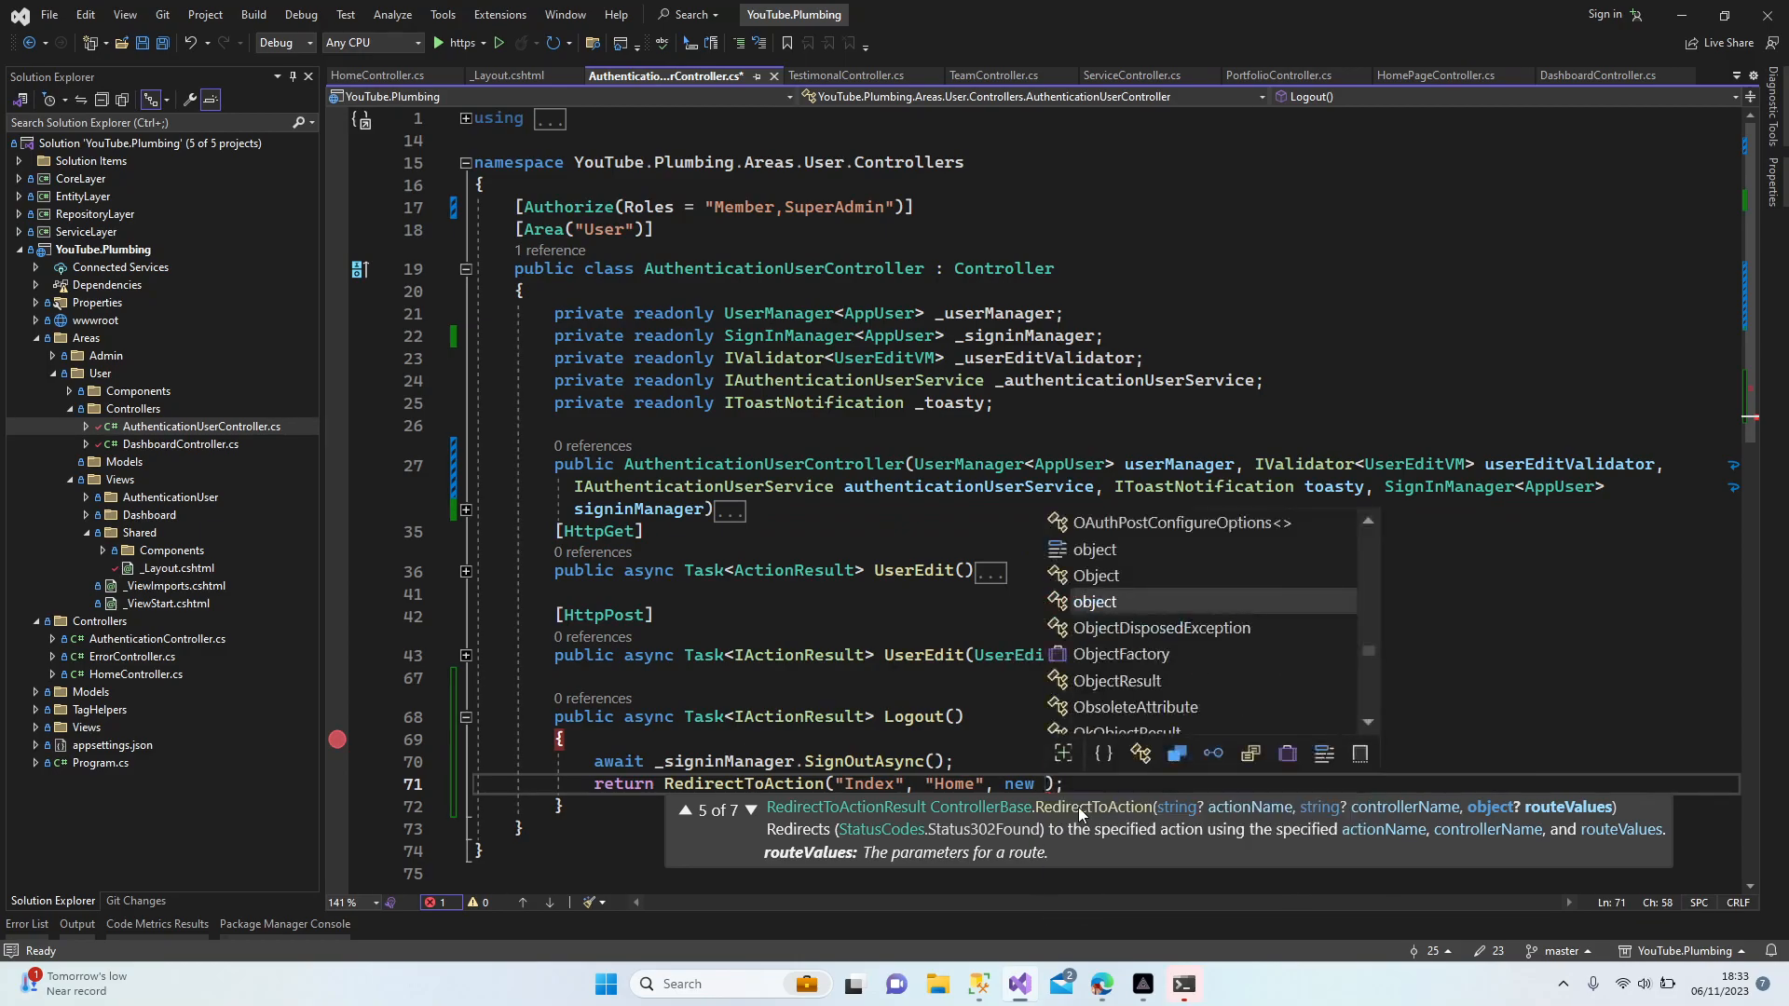
{"action": "type", "text": "area"}
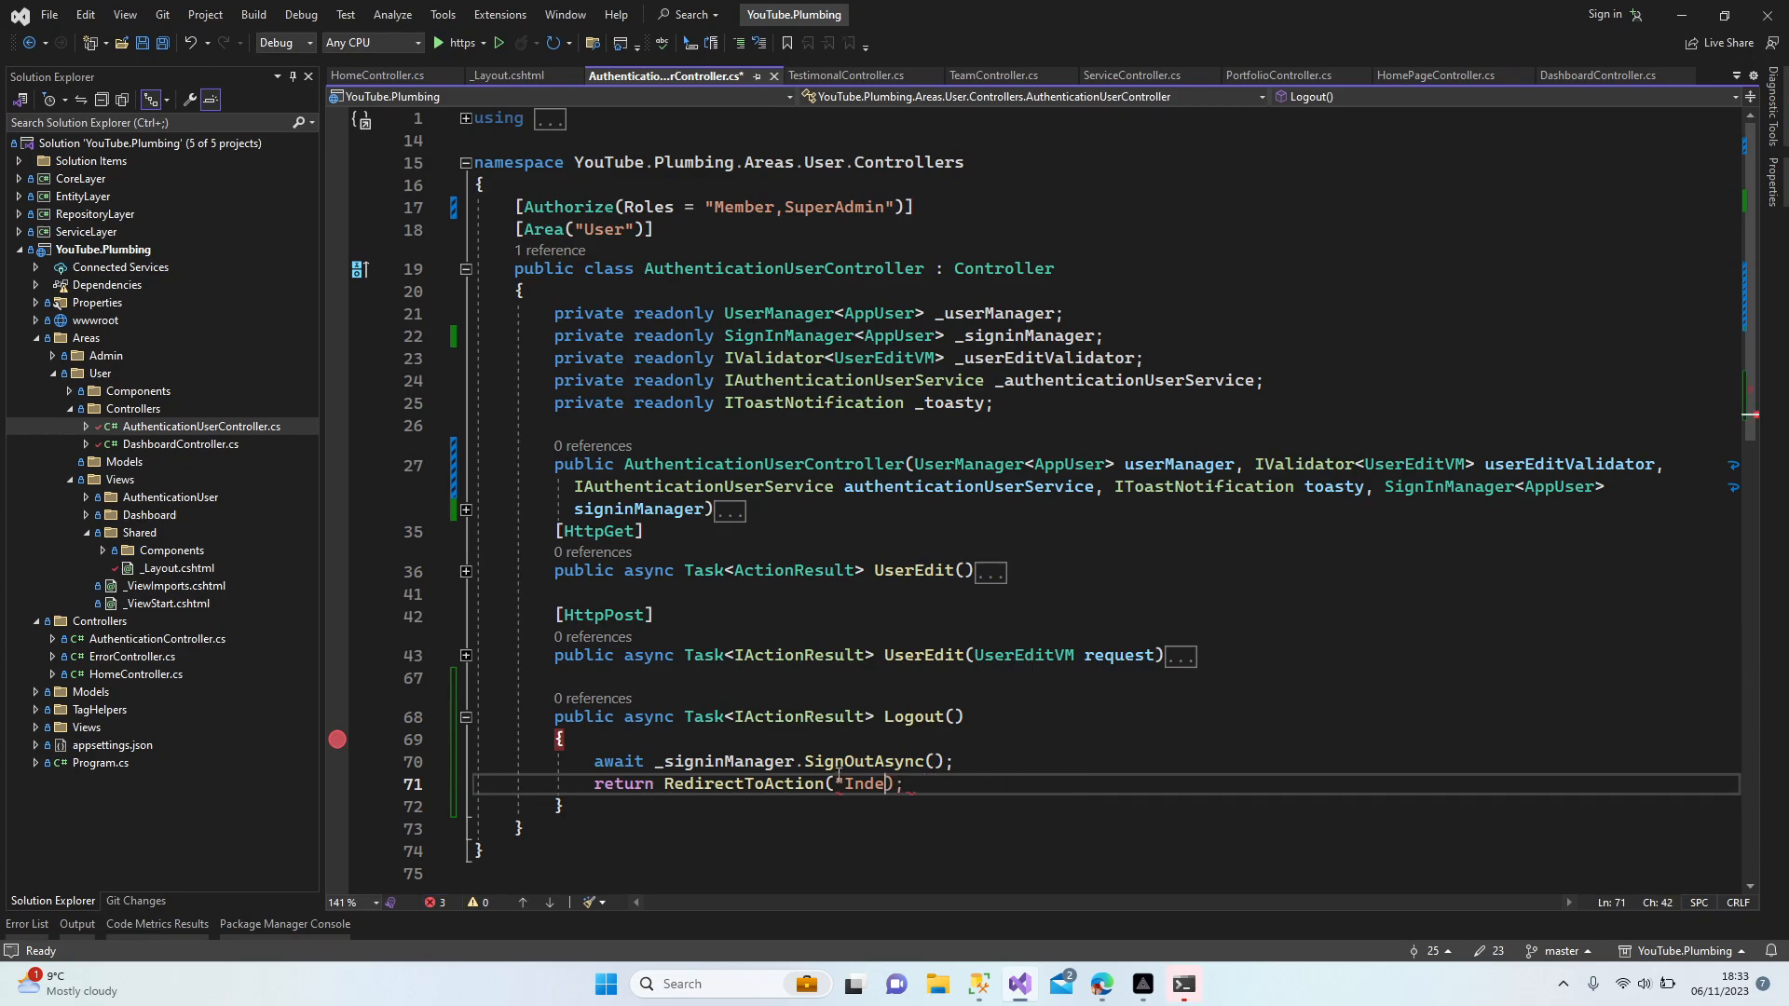
{"action": "double_click", "coordinate": [749, 784]}
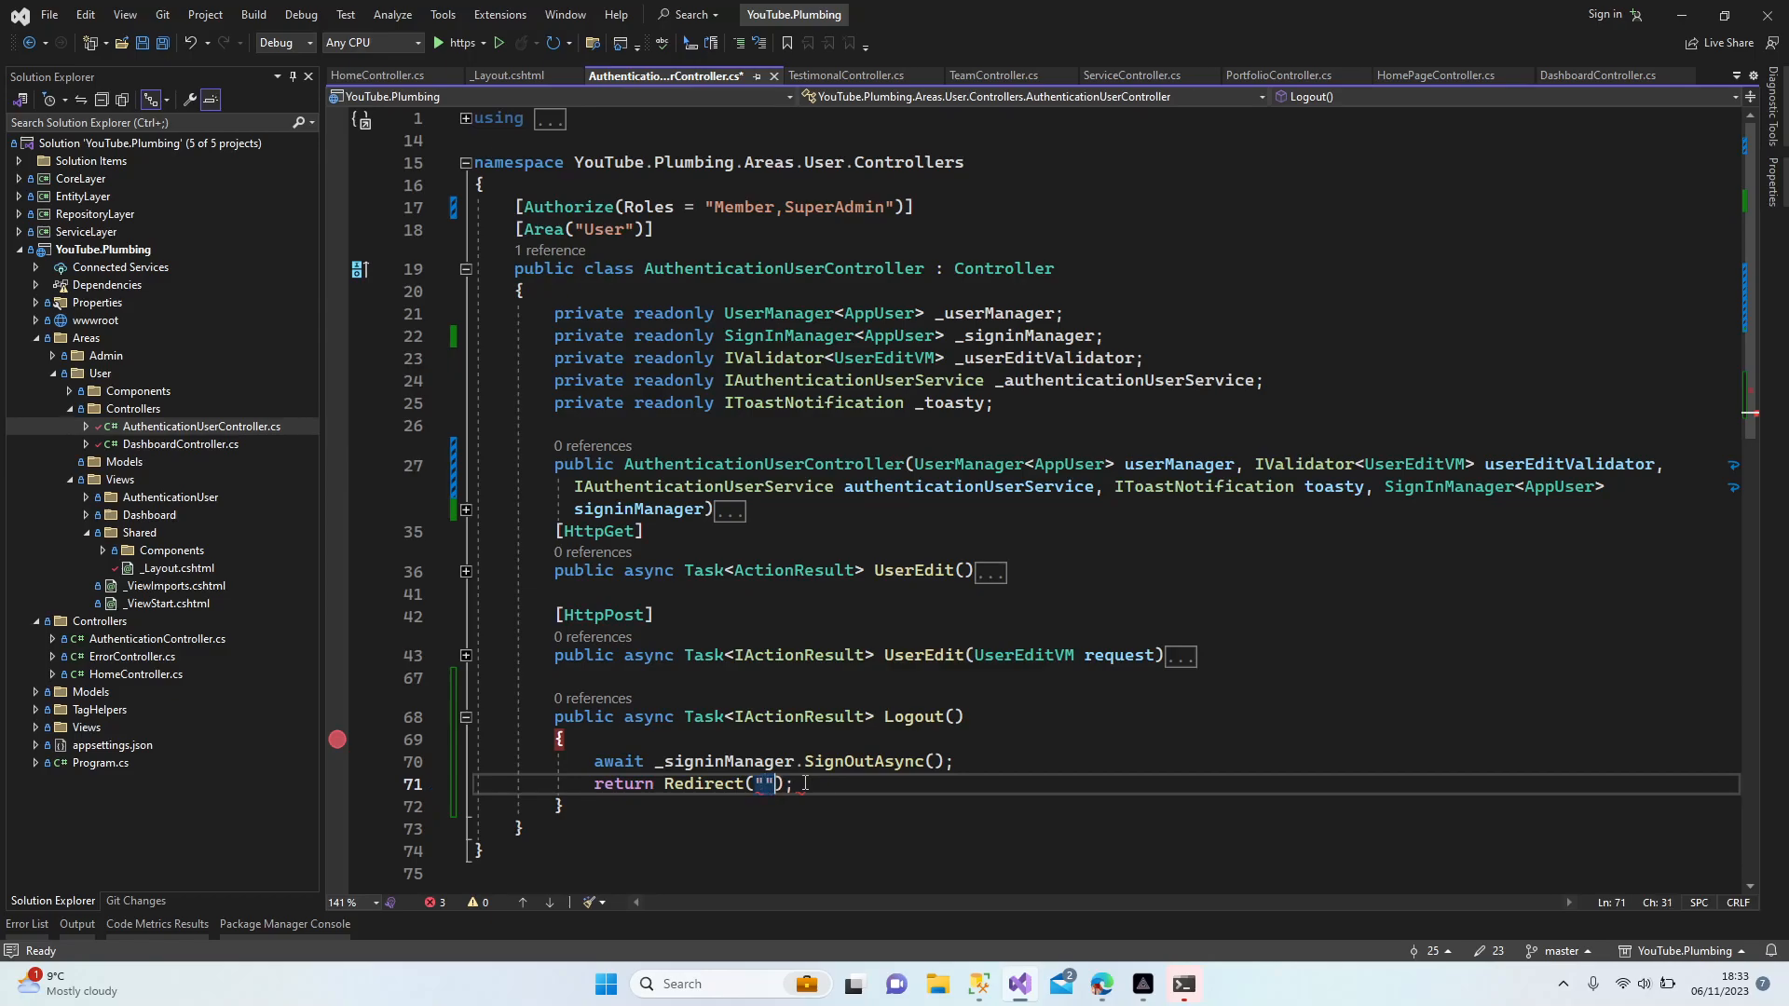
{"action": "type", "text": "/"}
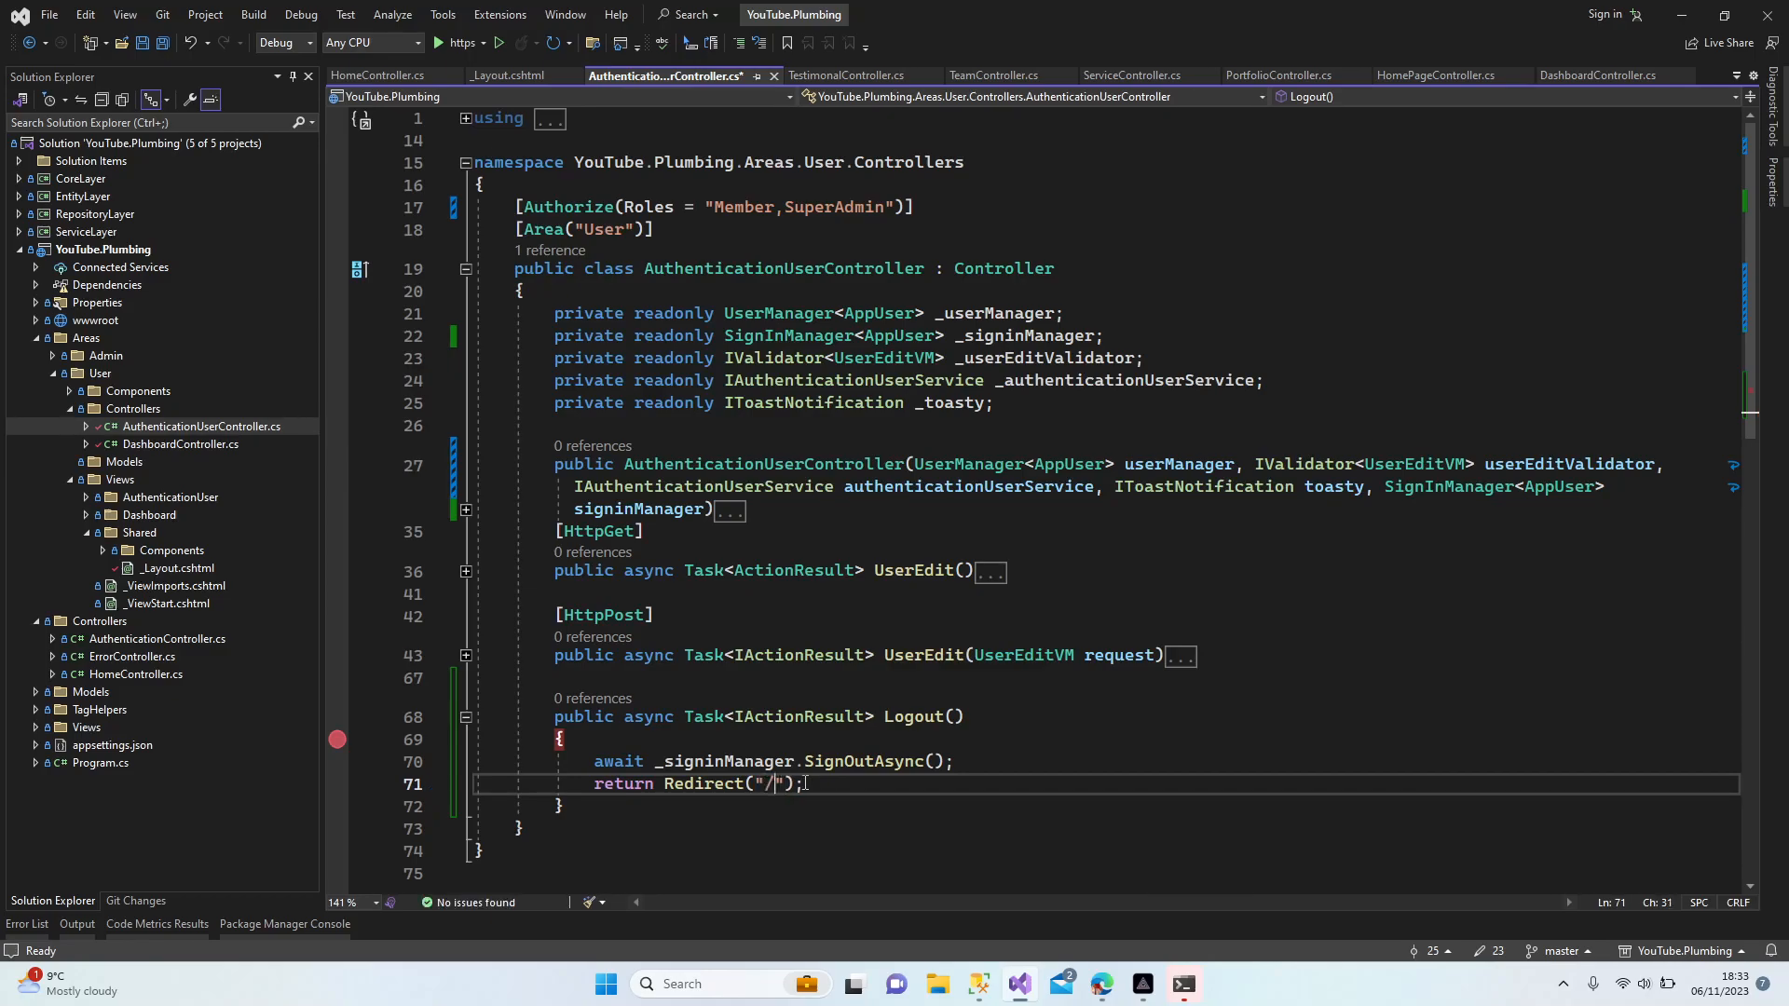
{"action": "type", "text": "Home/Index"}
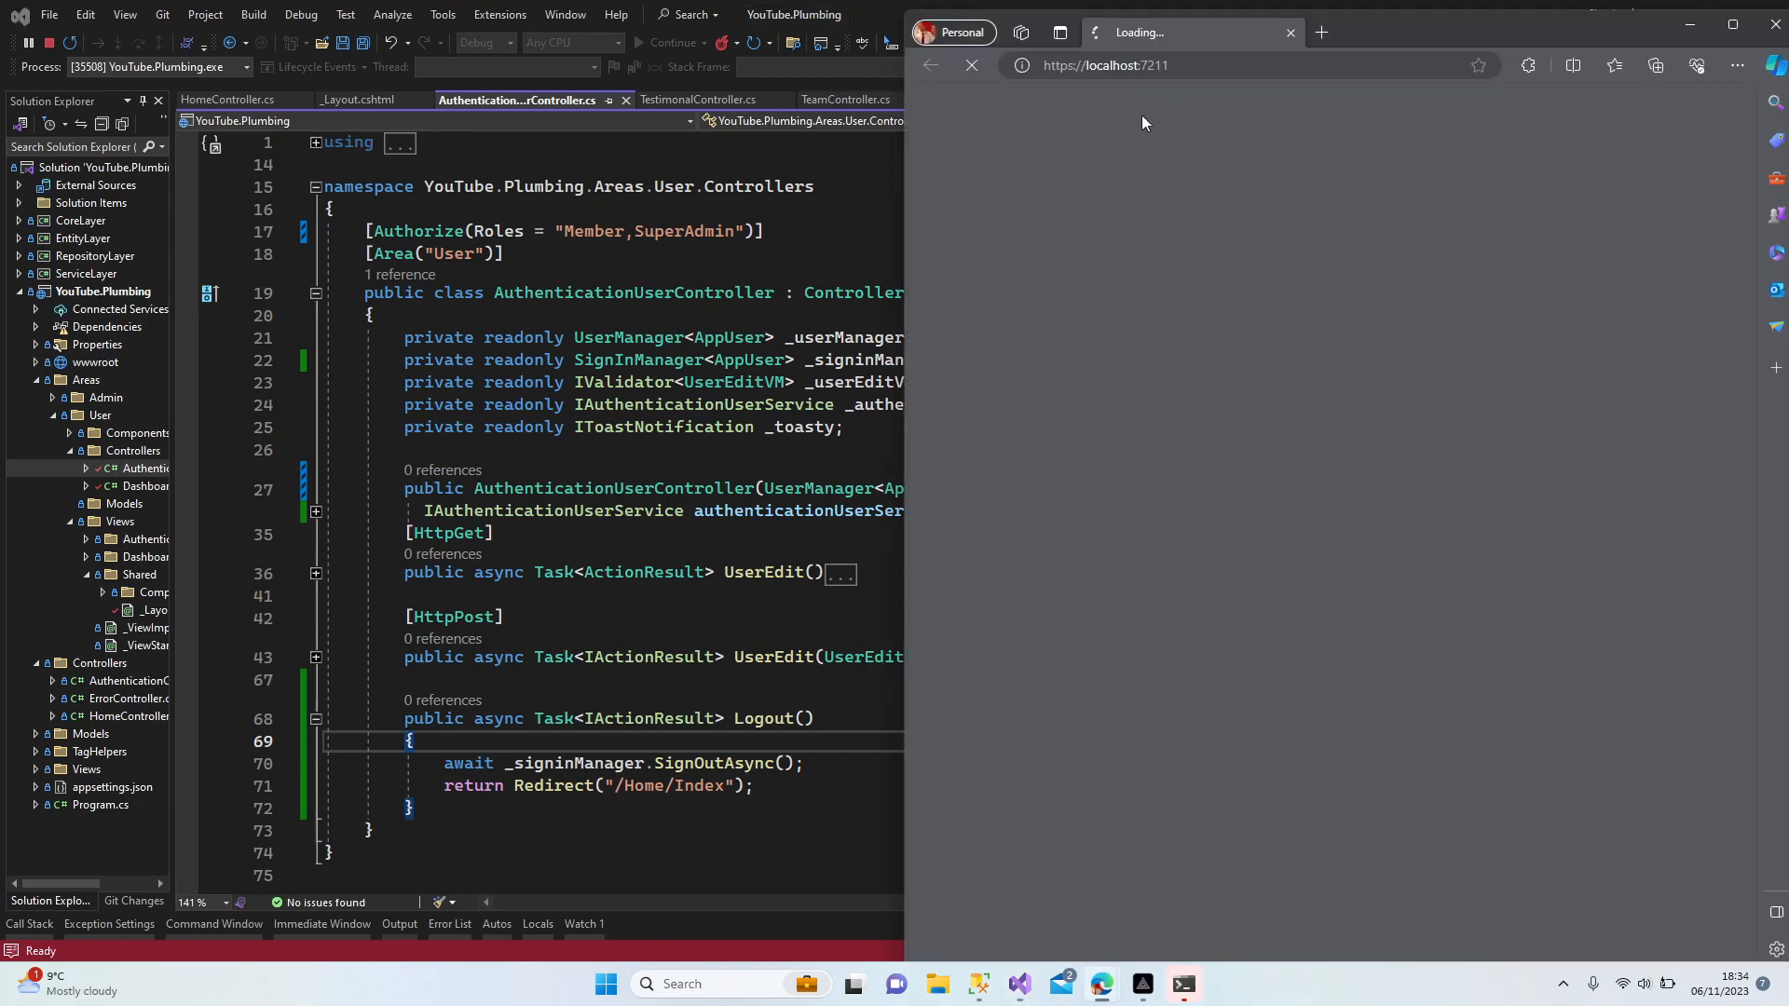
- Browse to /user, log in as the member, decline saving the password, and log out to /Home/Index
{"action": "type", "text": "/user"}
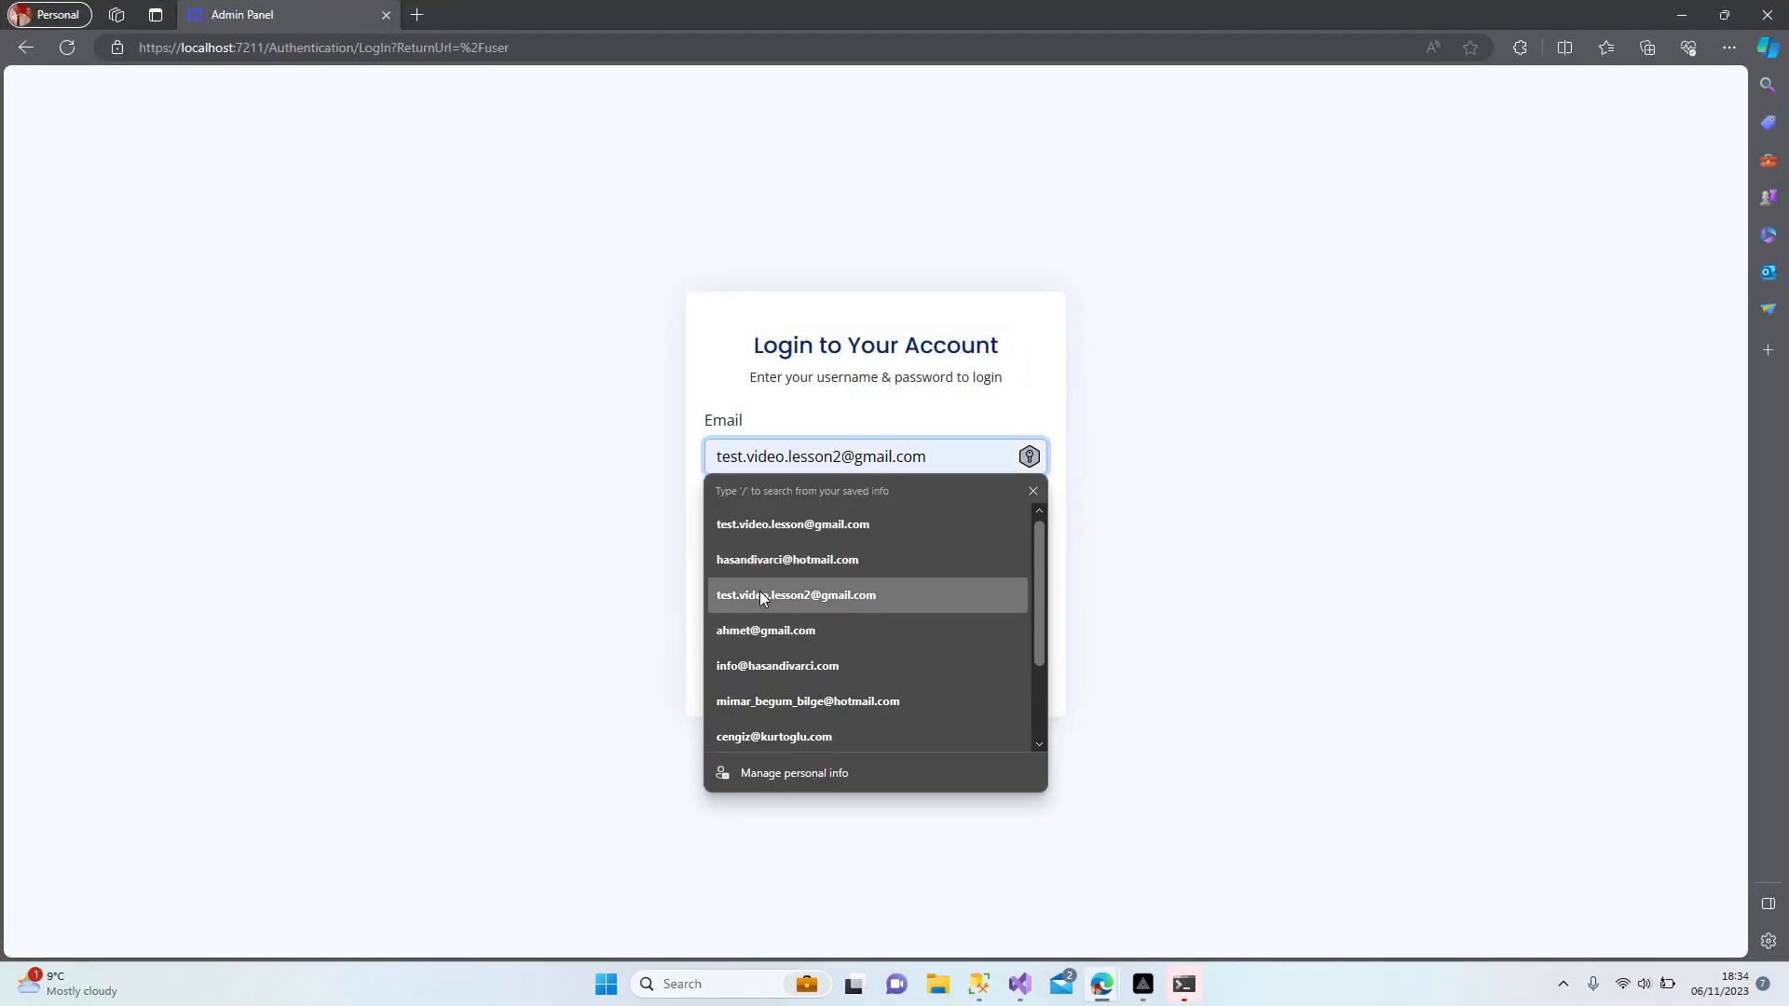
{"action": "mouse_move", "coordinate": [781, 606]}
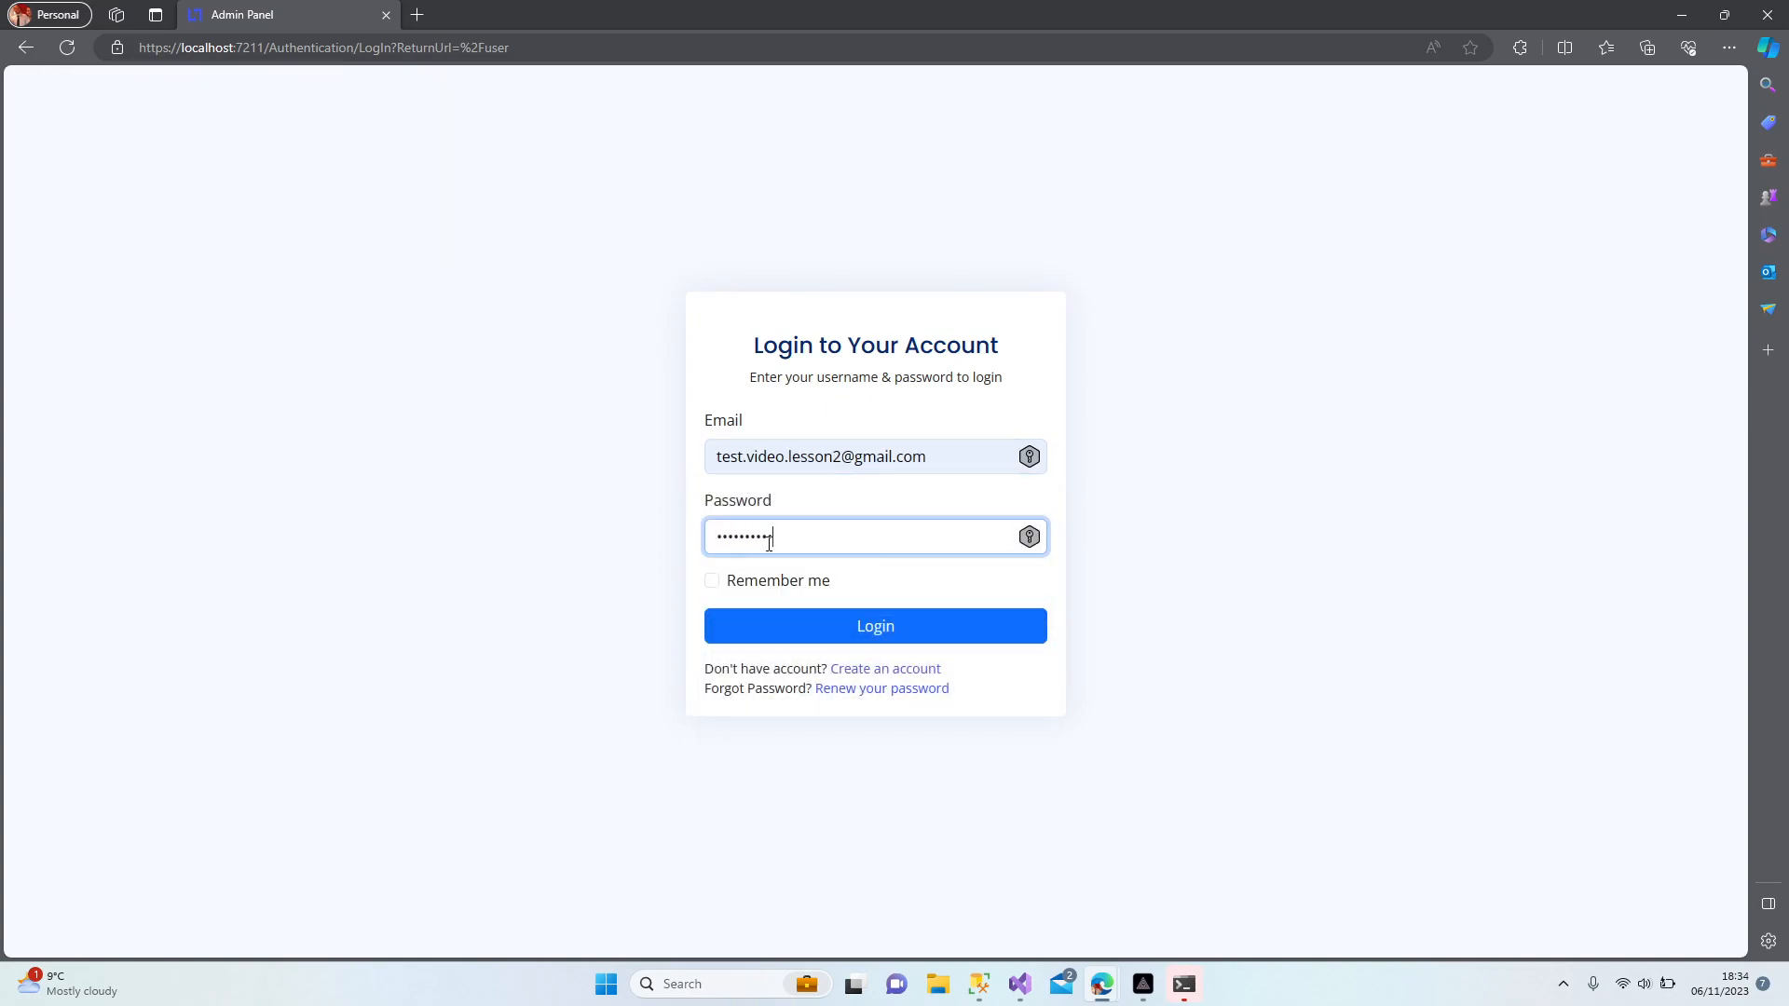
{"action": "left_click", "coordinate": [874, 626]}
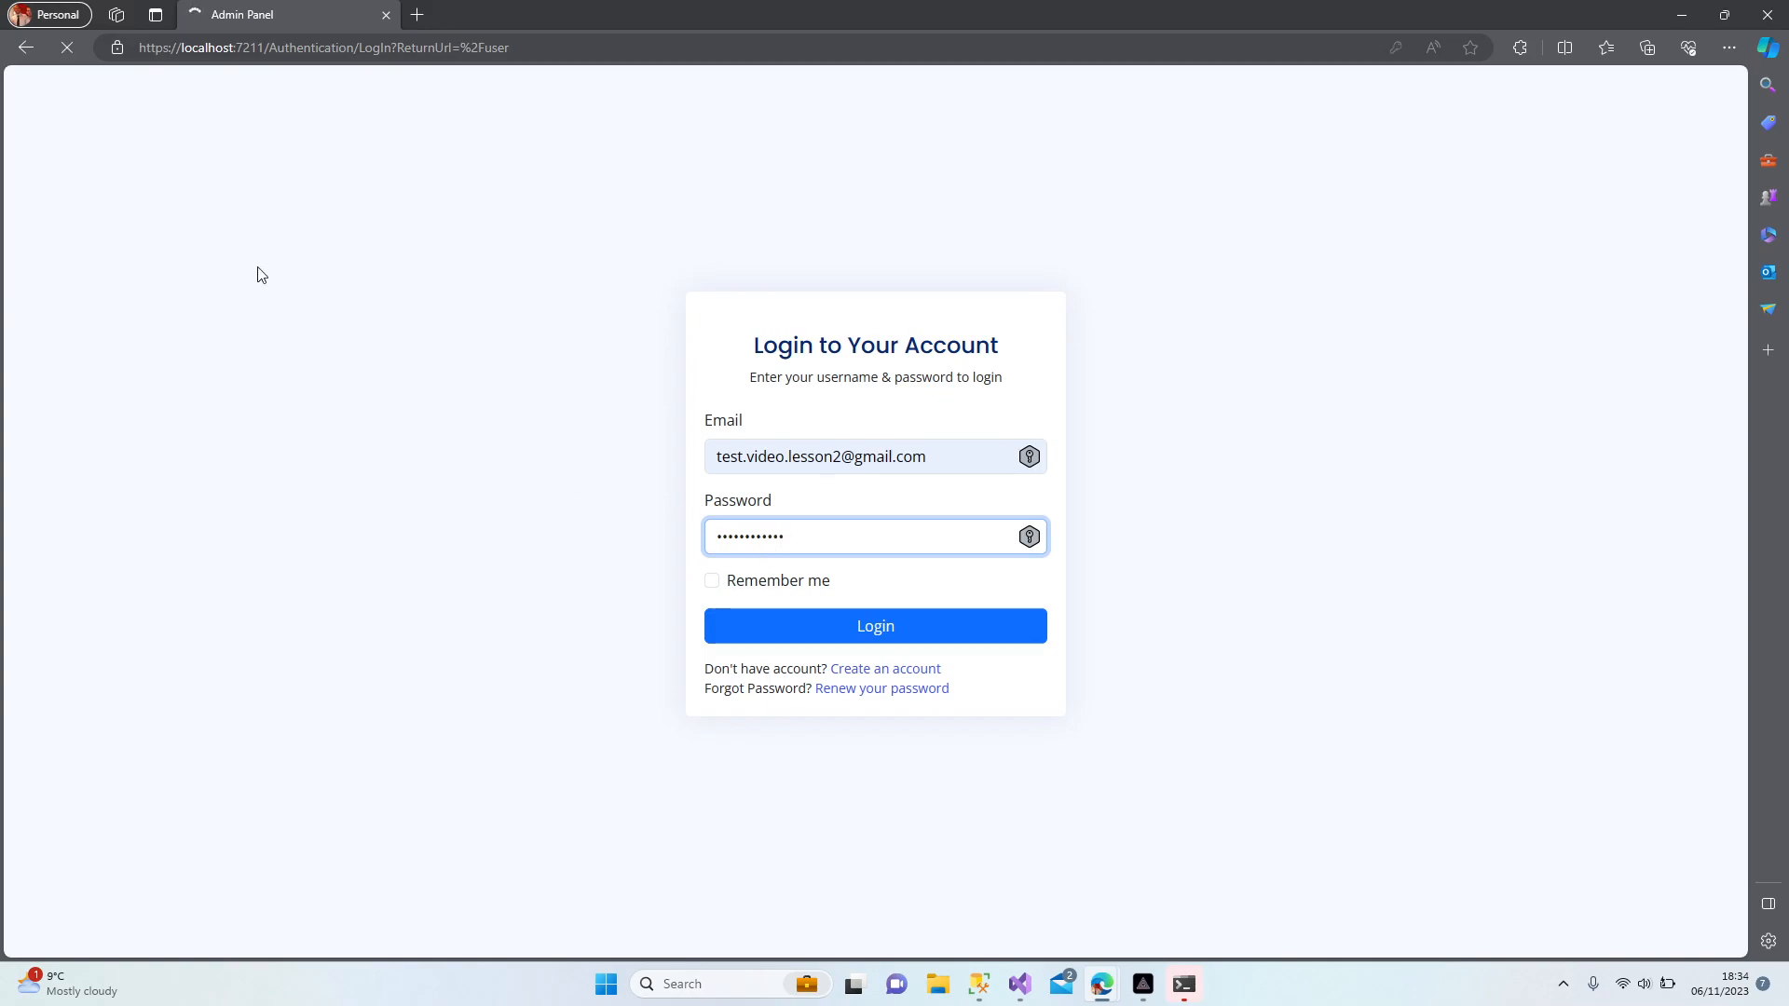
{"action": "left_click", "coordinate": [874, 626]}
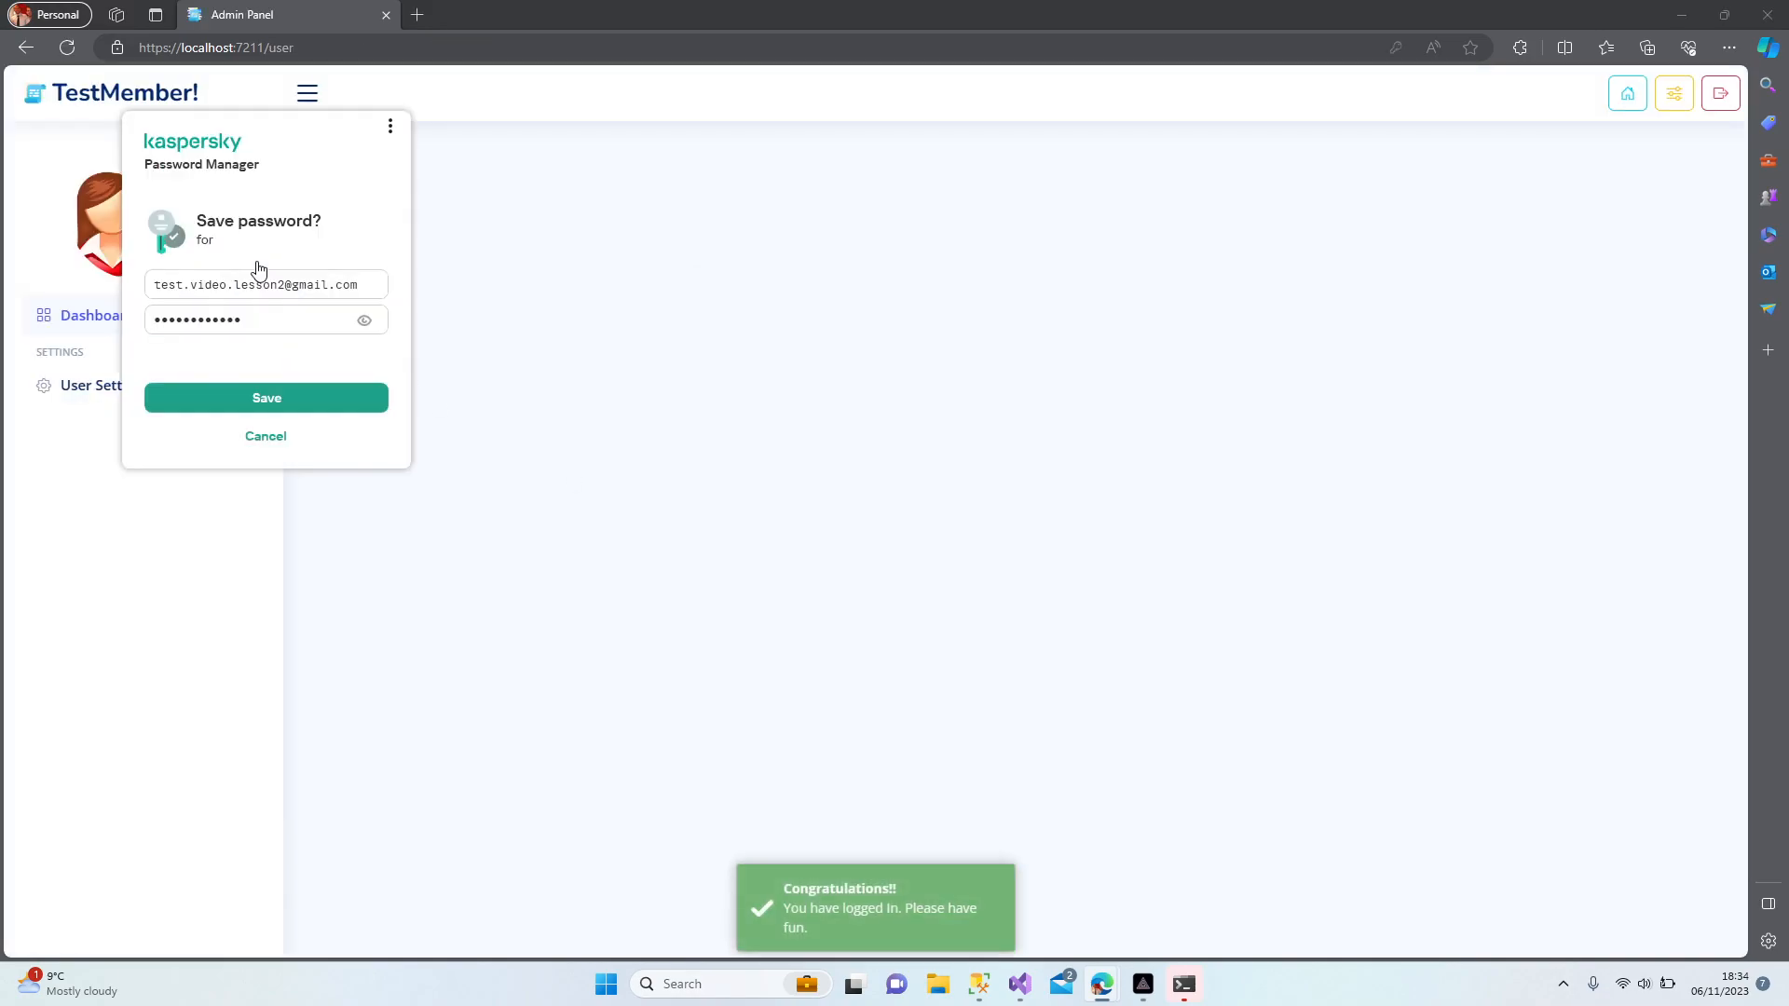
{"action": "left_click", "coordinate": [266, 436]}
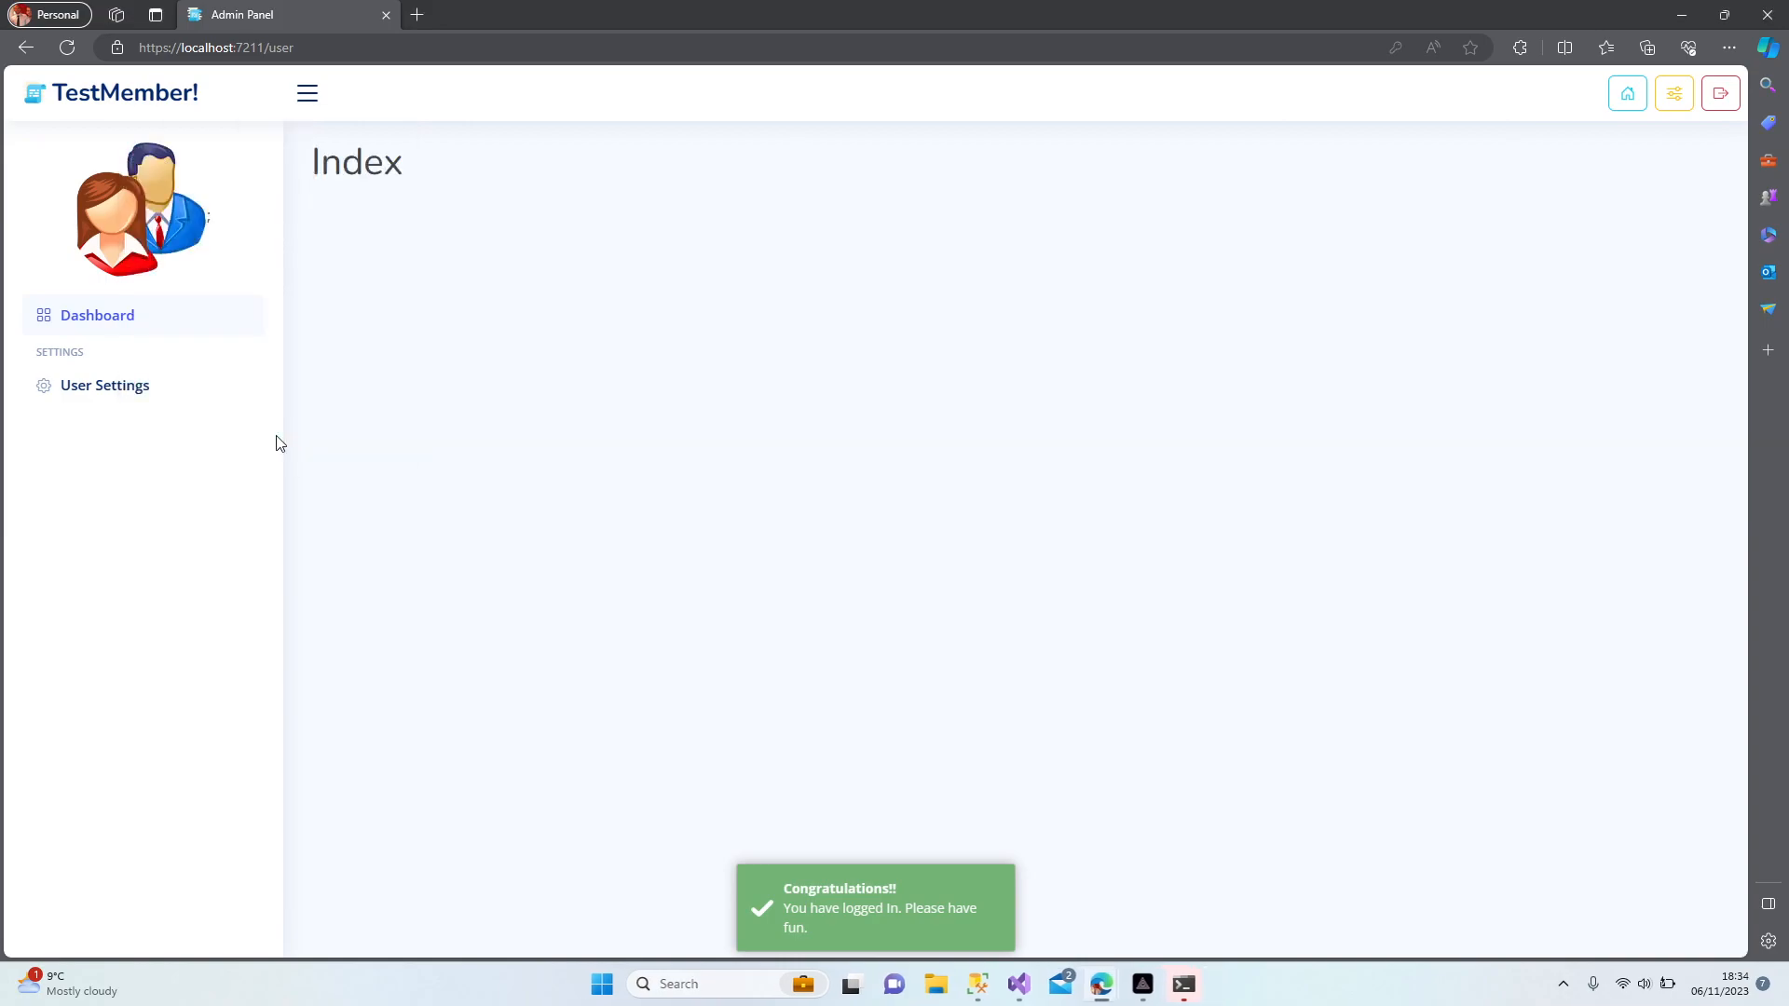
{"action": "mouse_move", "coordinate": [1720, 93]}
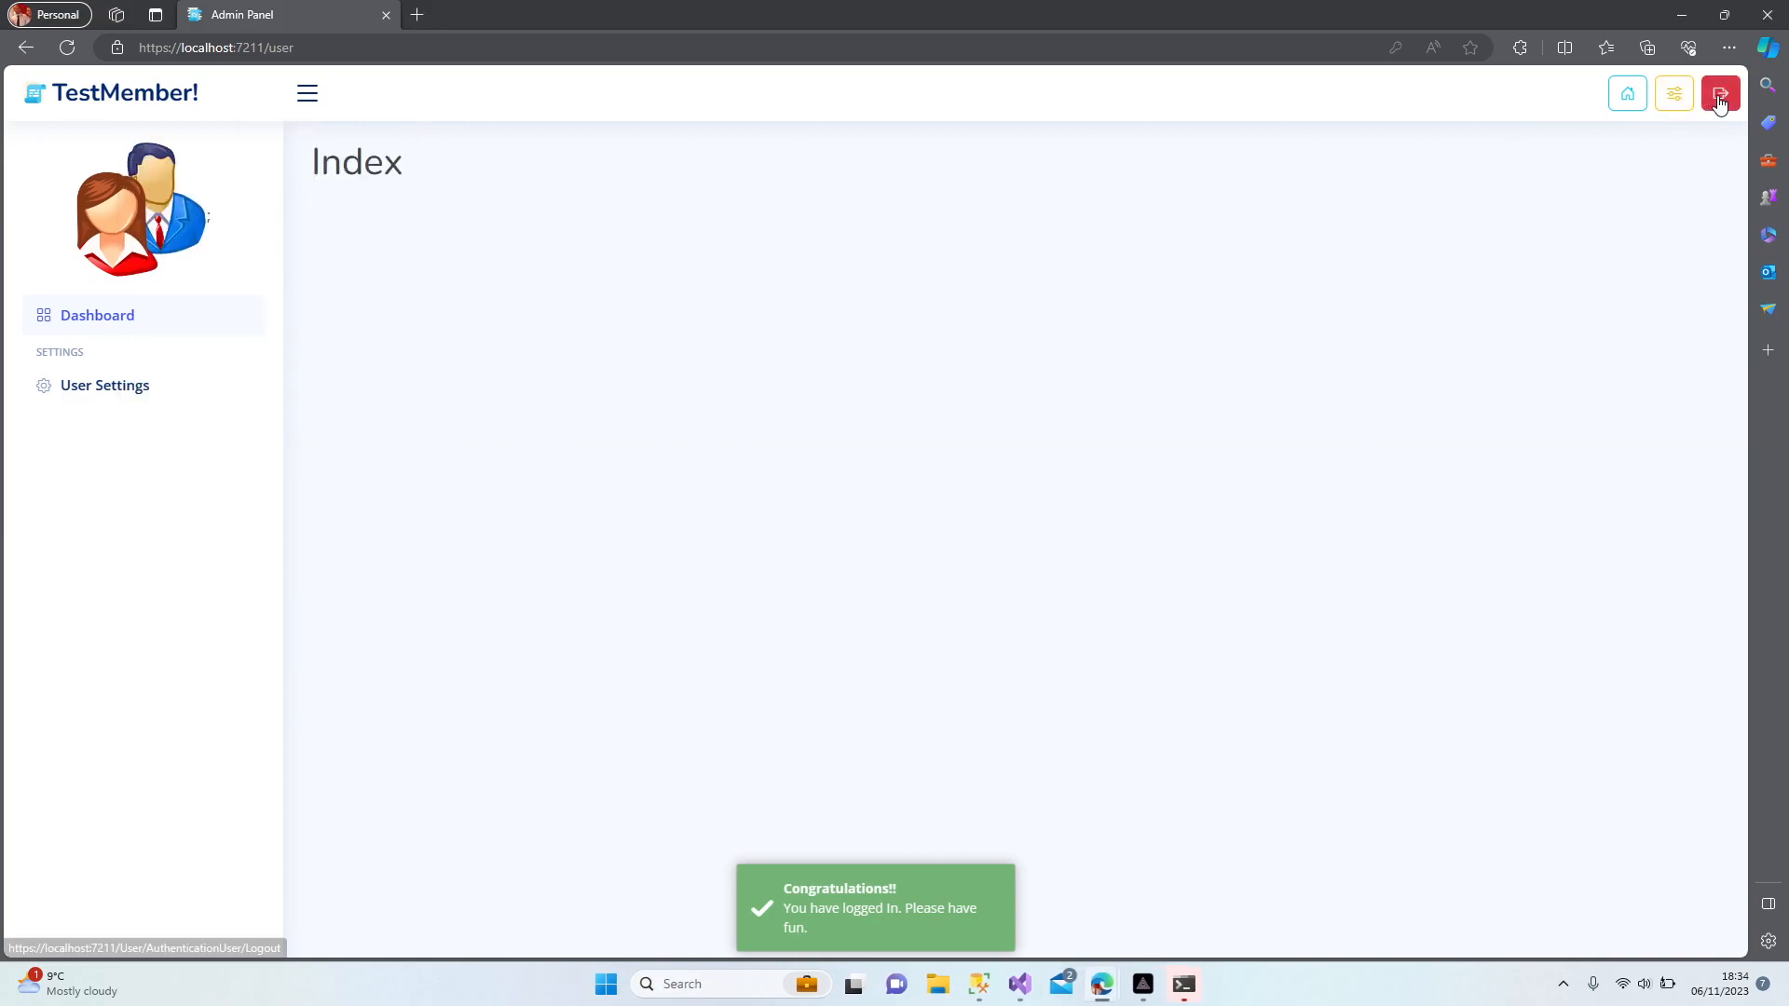
{"action": "left_click", "coordinate": [1720, 93]}
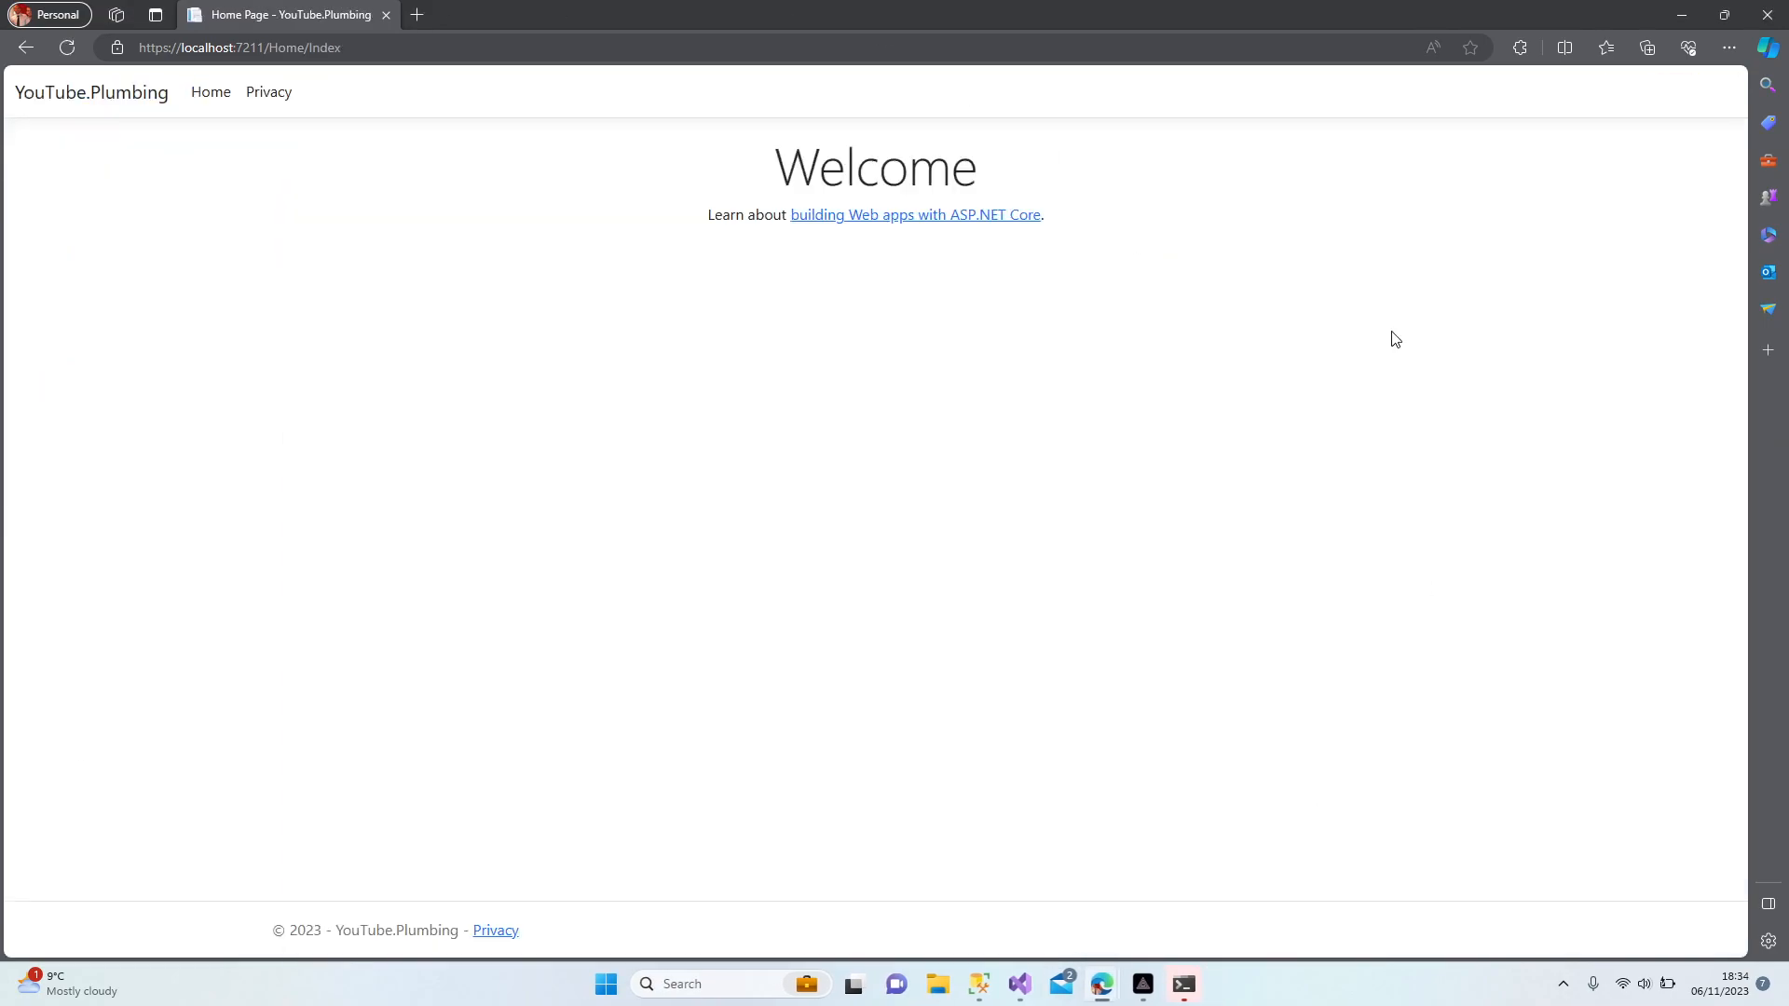
{"action": "mouse_move", "coordinate": [1767, 15]}
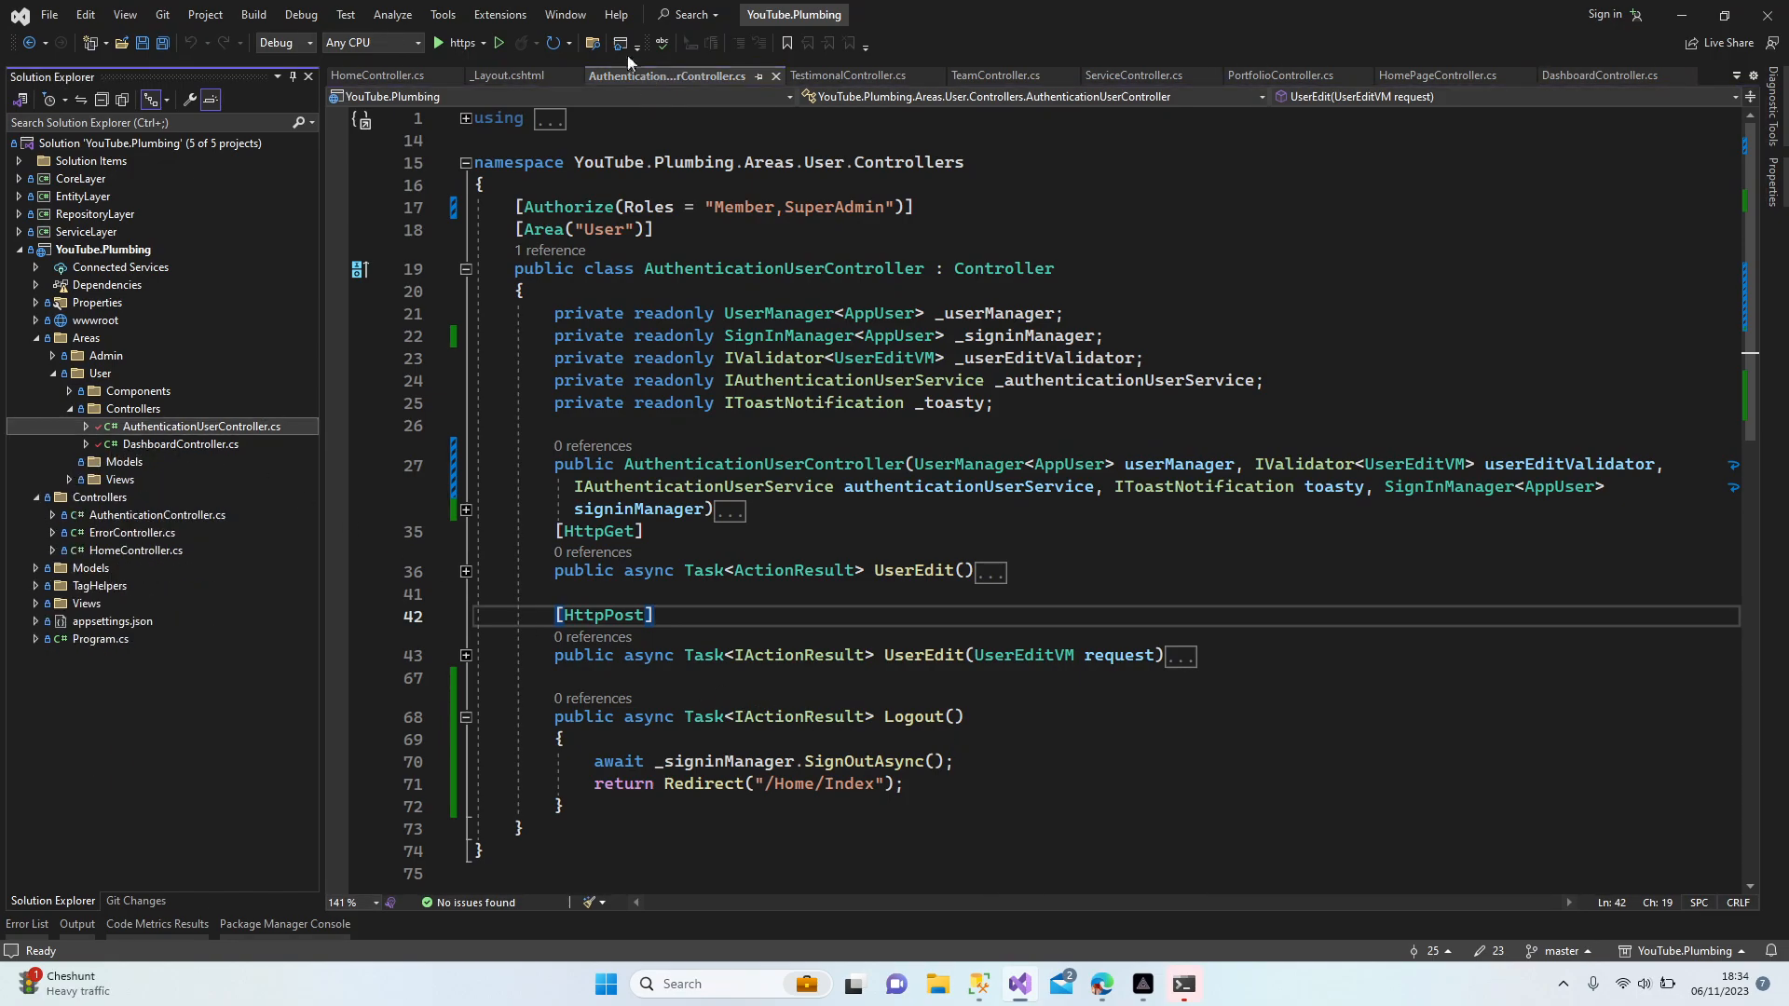
- Locate the Admin area's _Layout.cshtml and point its logout link to User/AuthenticationUser/Logout
{"action": "left_click", "coordinate": [507, 74]}
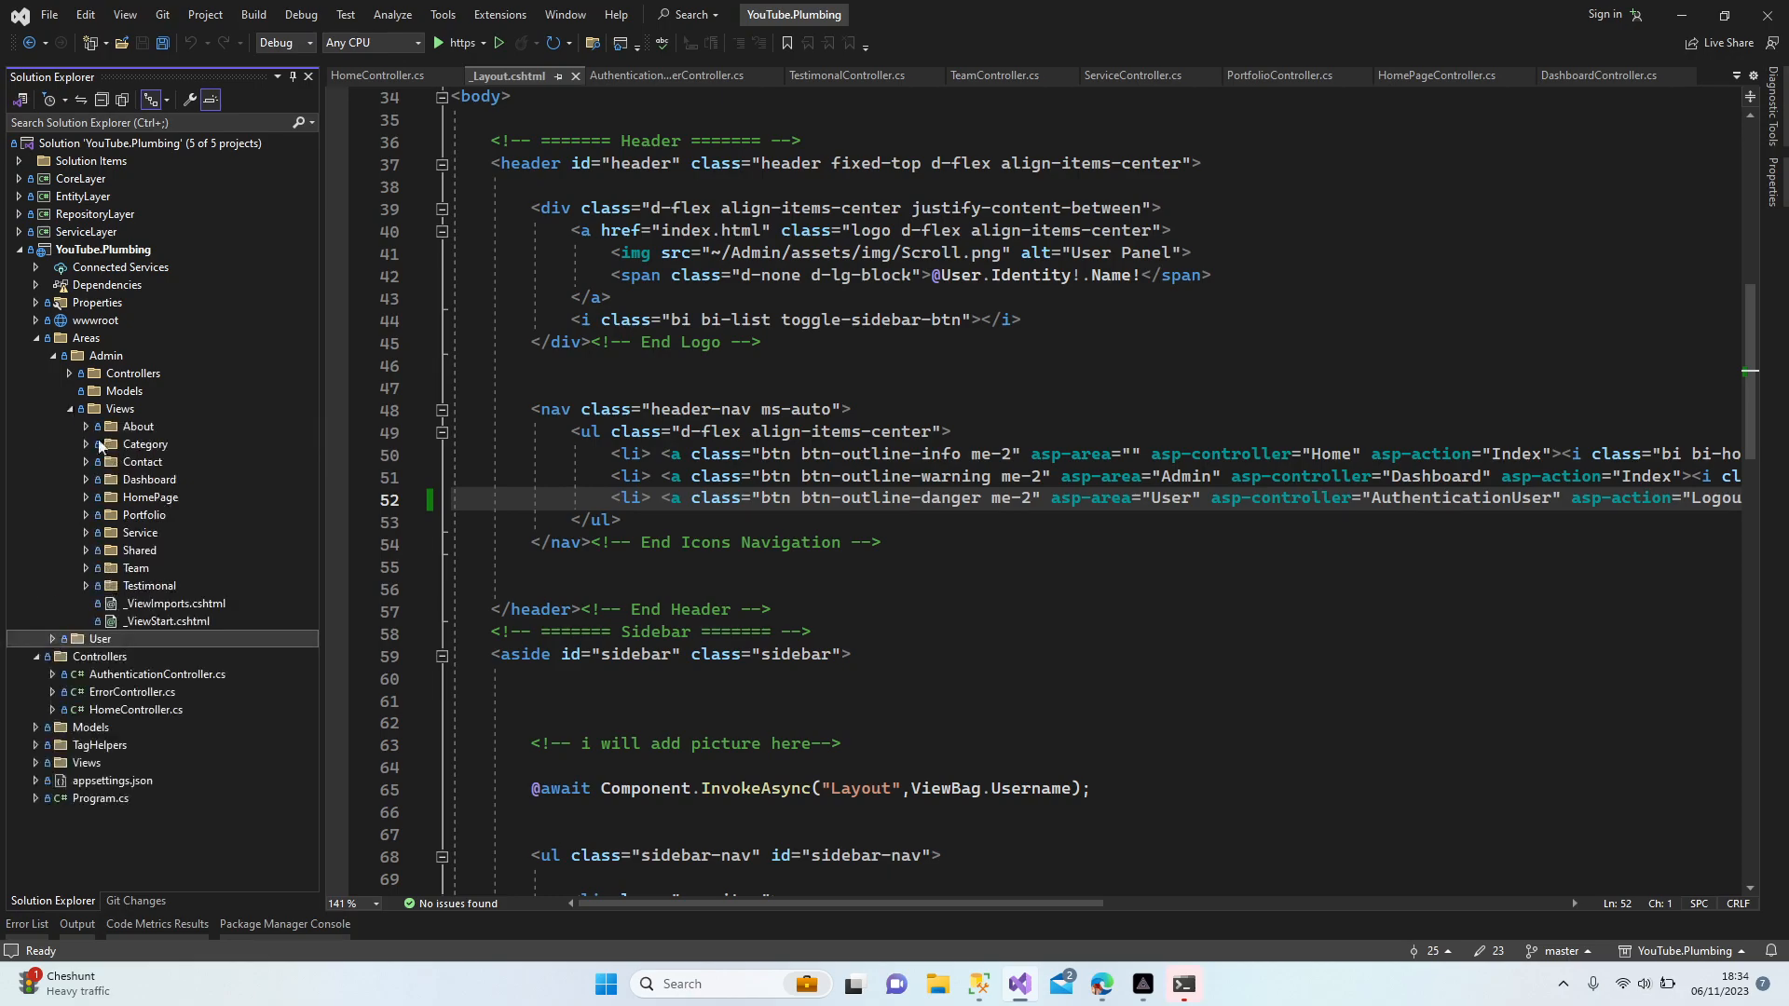
{"action": "left_click", "coordinate": [86, 550]}
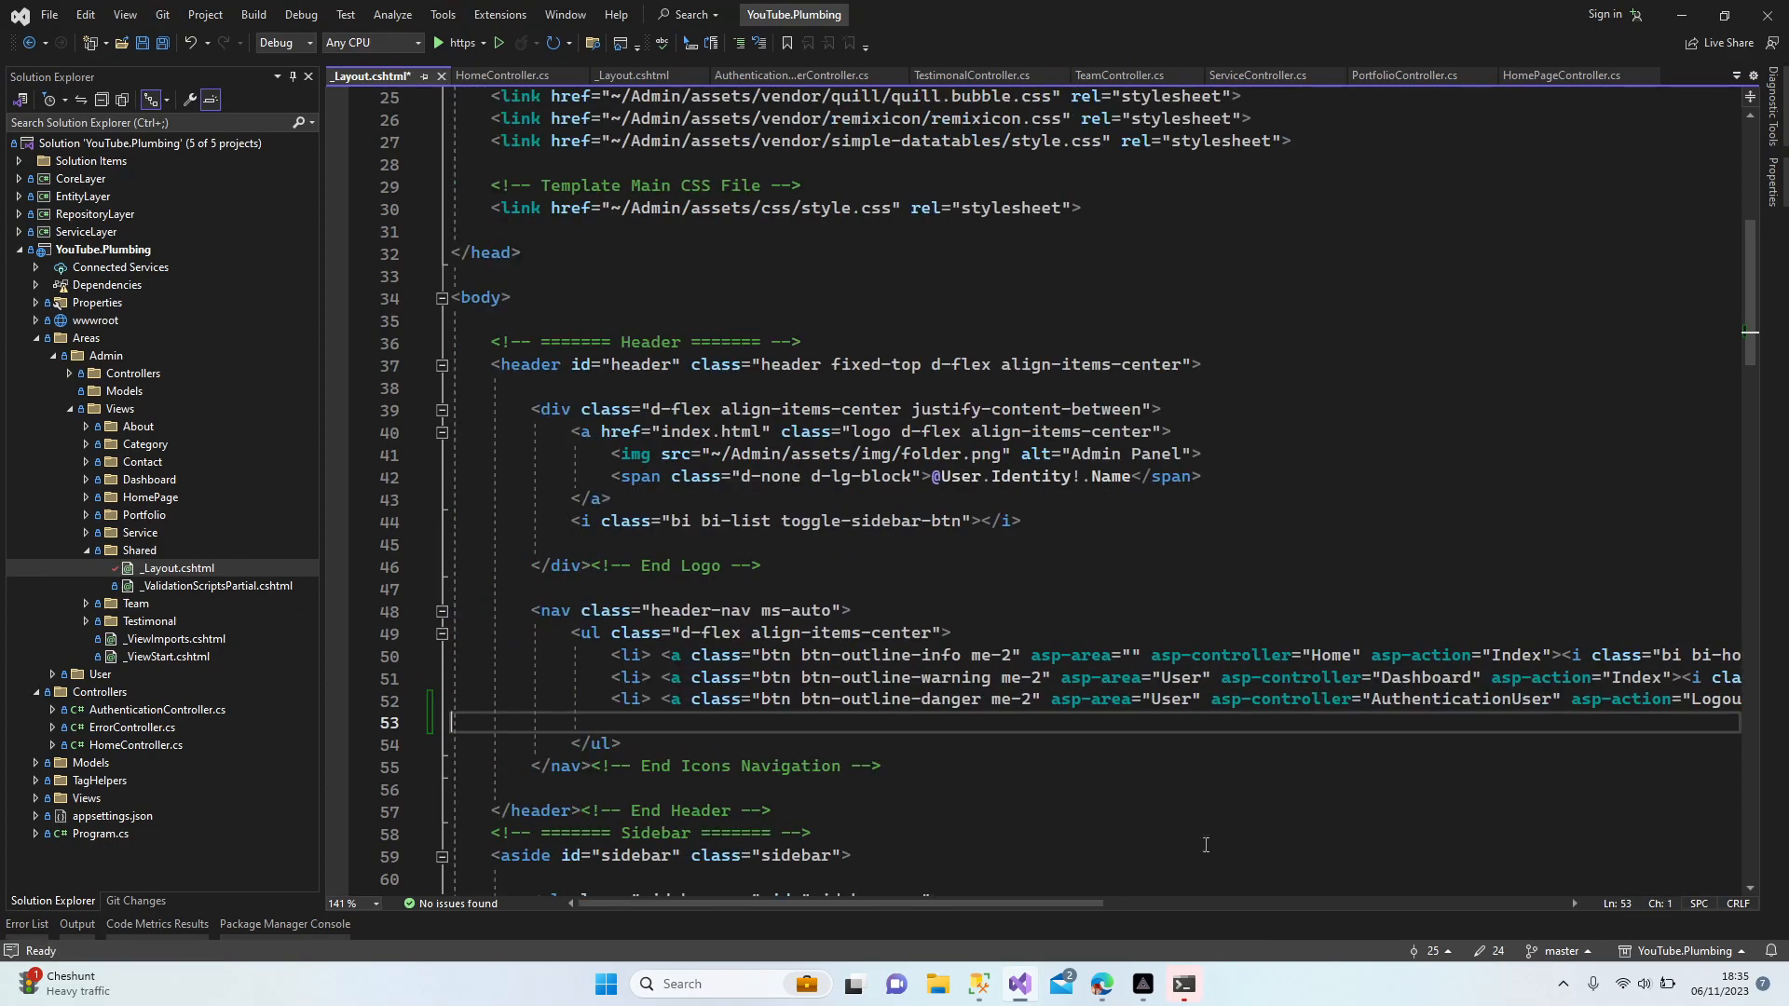
{"action": "mouse_move", "coordinate": [1468, 702]}
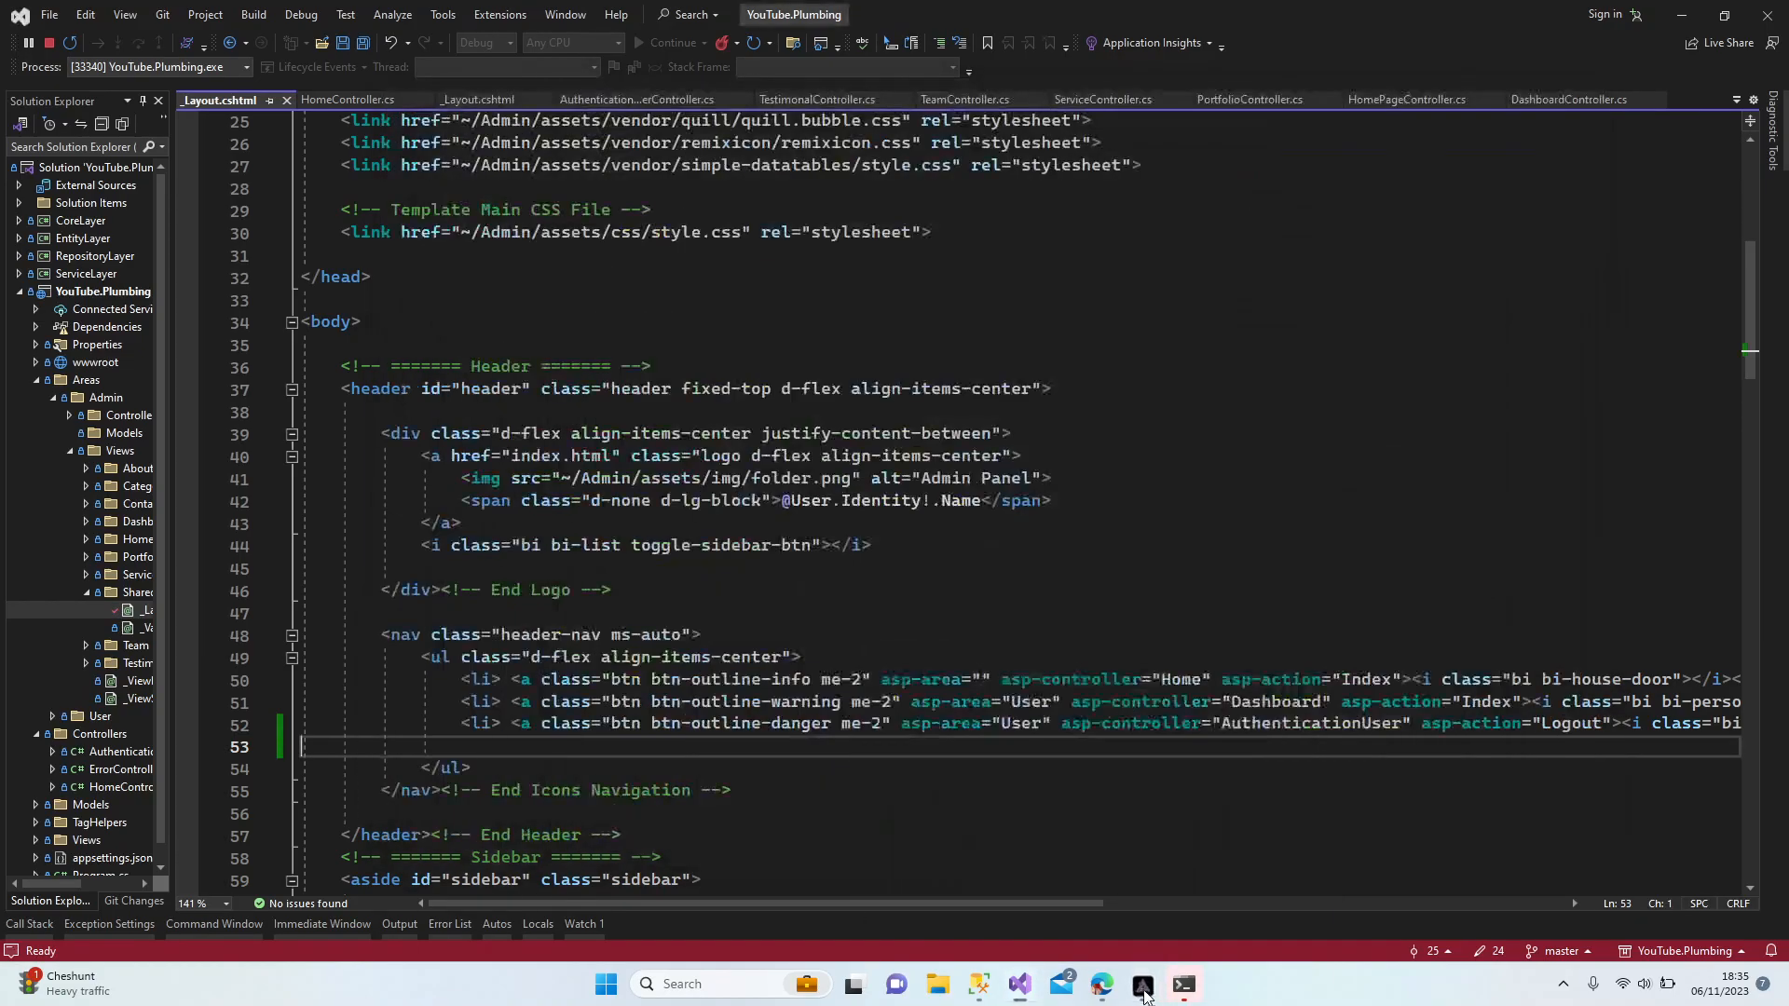
- Browse to /admin, log in with the admin email and password, then log out from the dashboard header
{"action": "left_click", "coordinate": [1099, 984]}
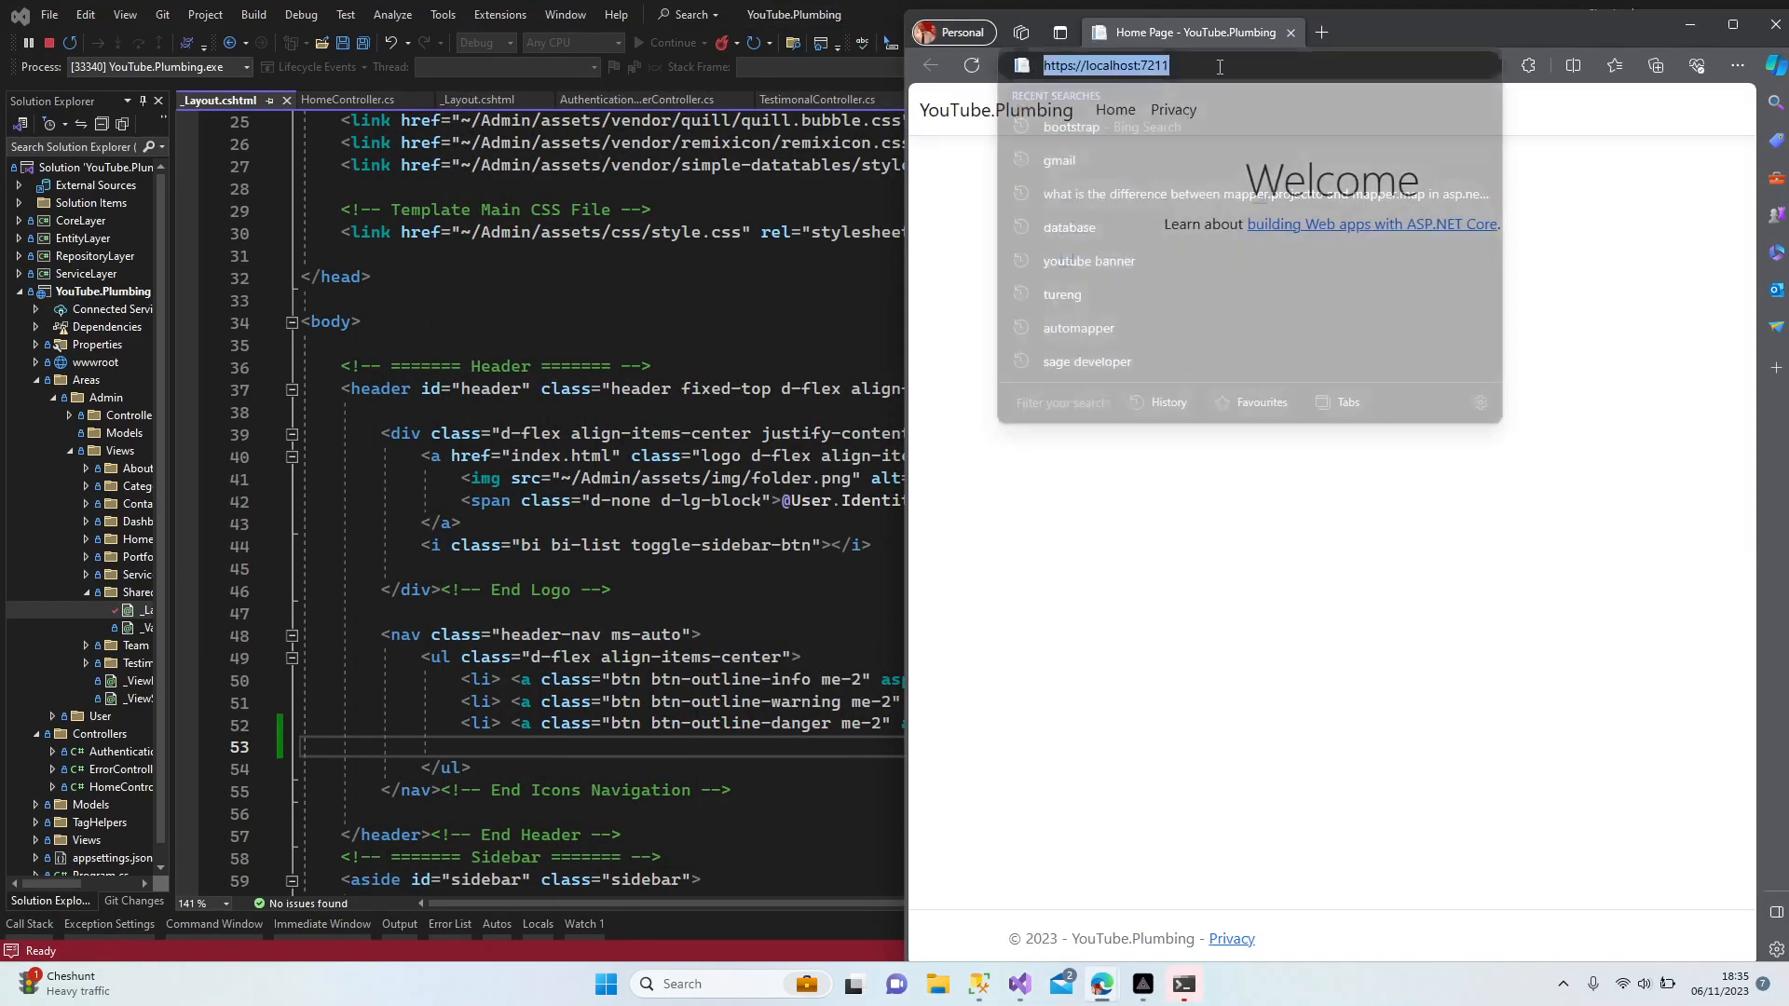
{"action": "type", "text": "admin"}
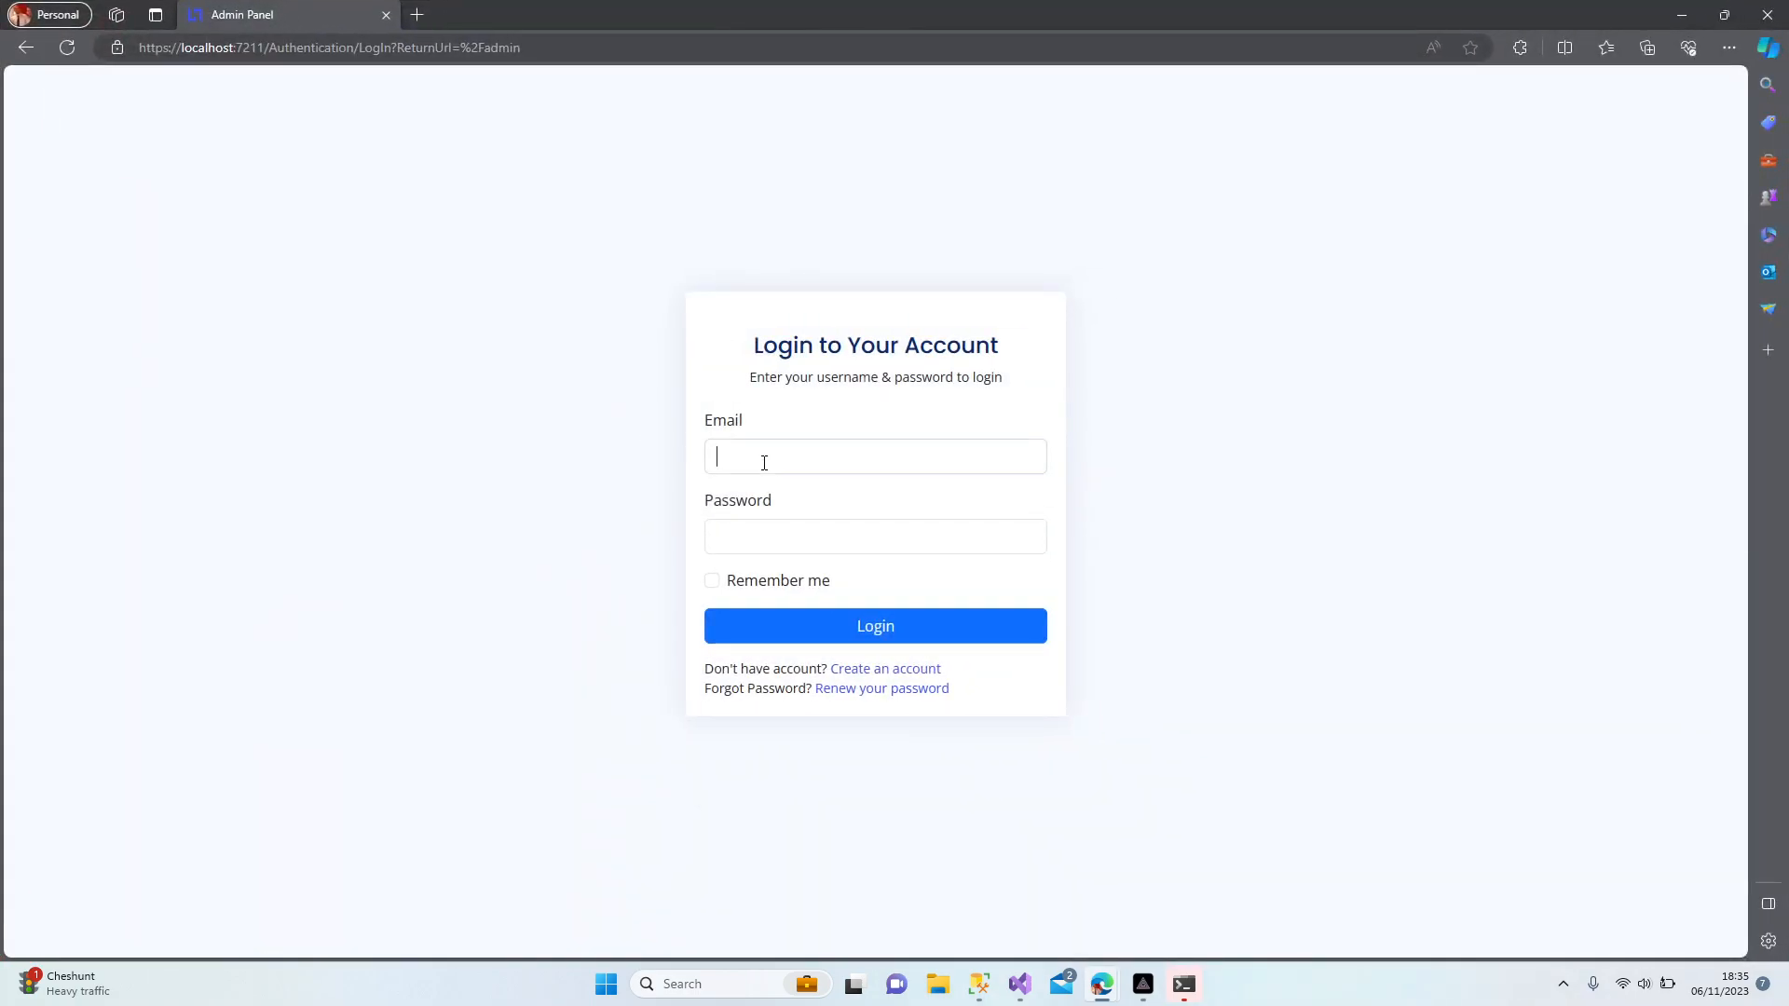
{"action": "left_click", "coordinate": [874, 537]}
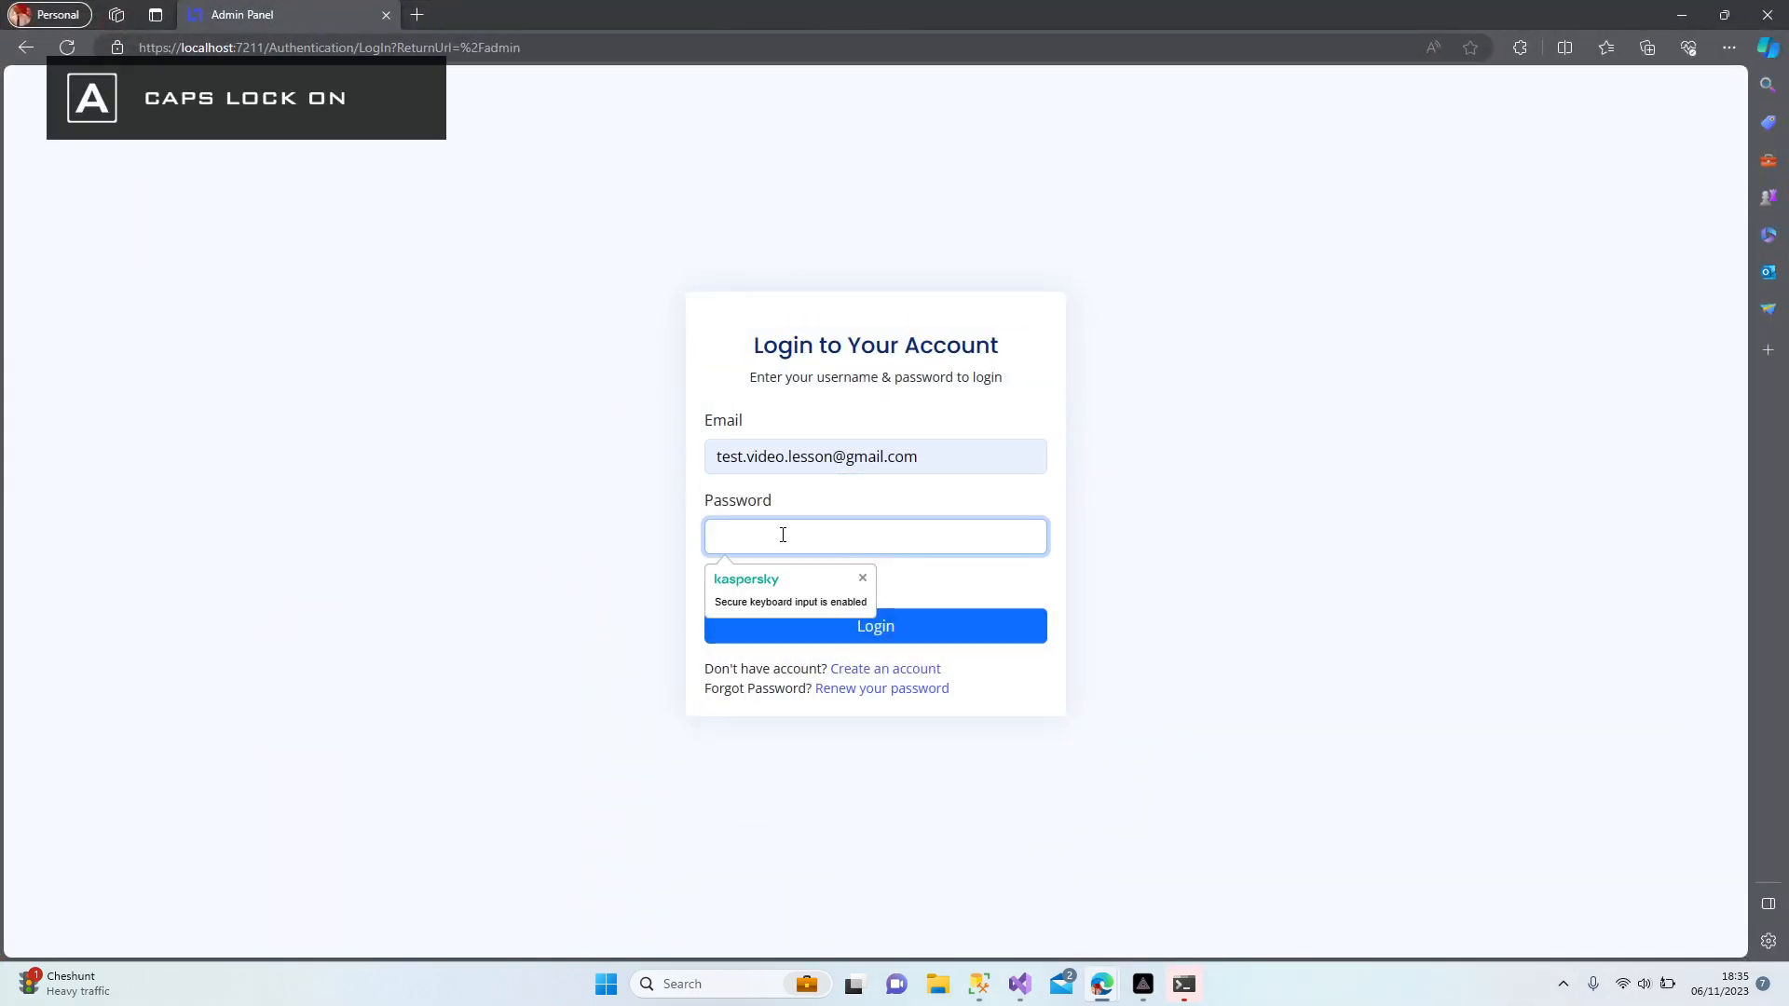
{"action": "type", "text": "••••"}
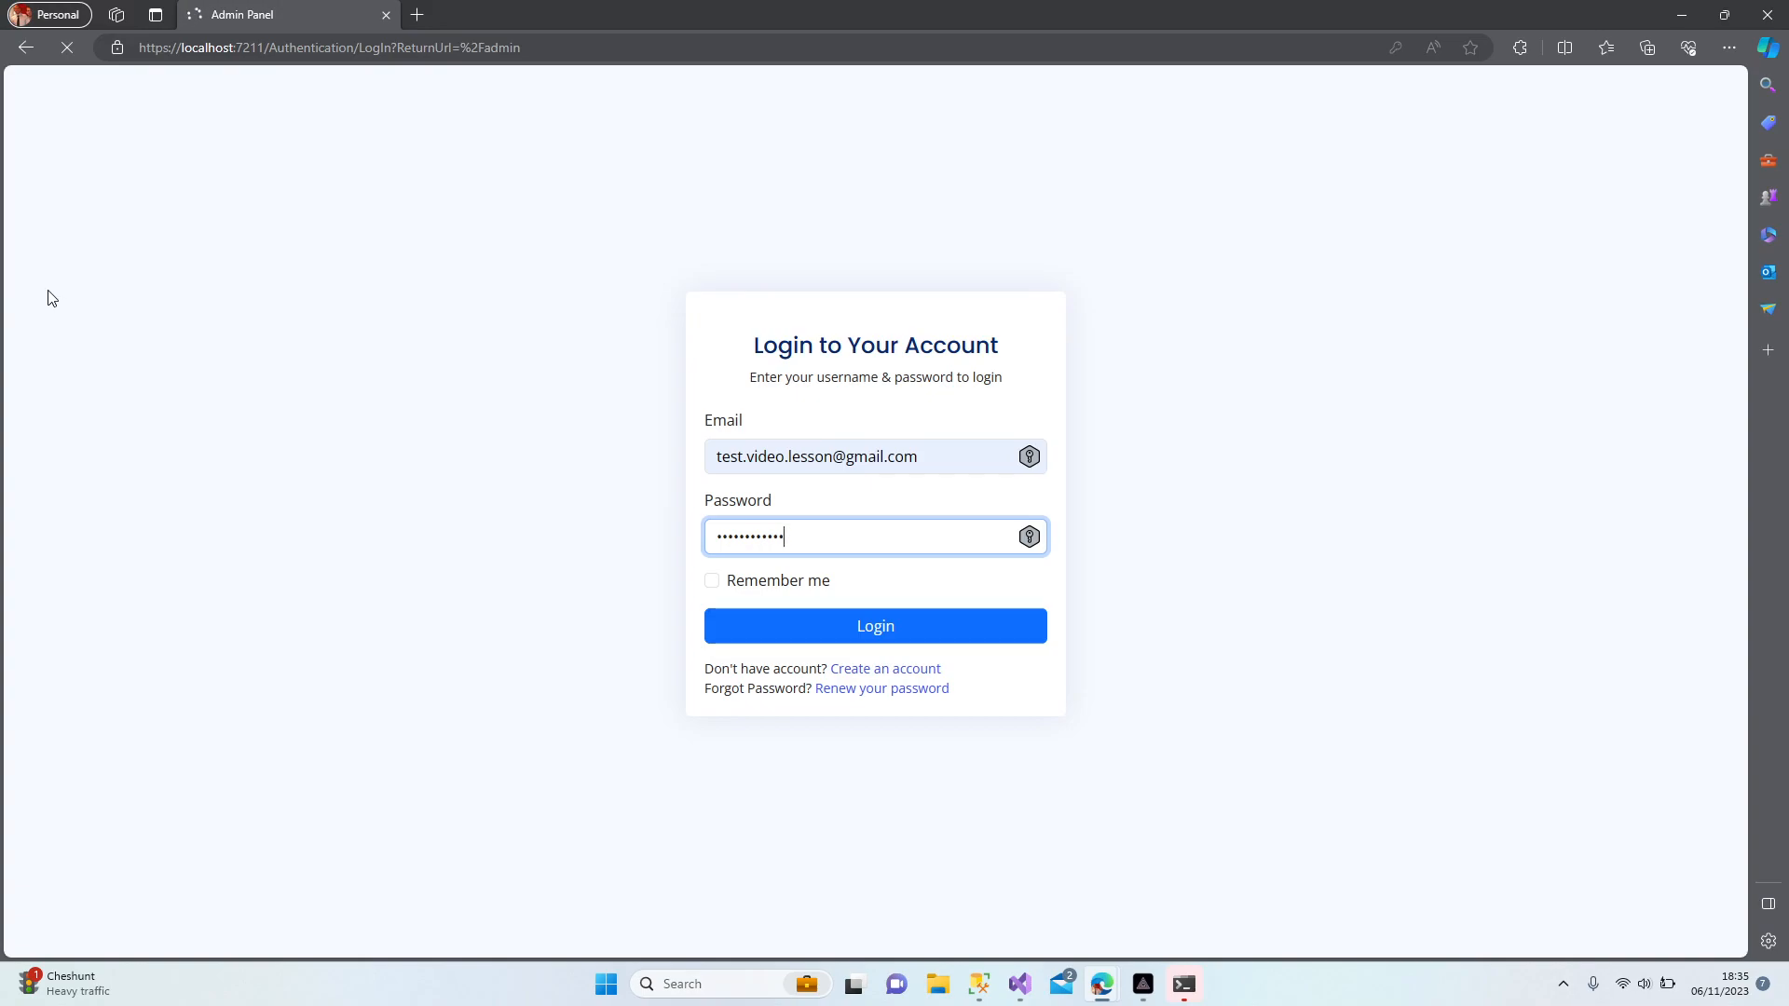
{"action": "left_click", "coordinate": [876, 626]}
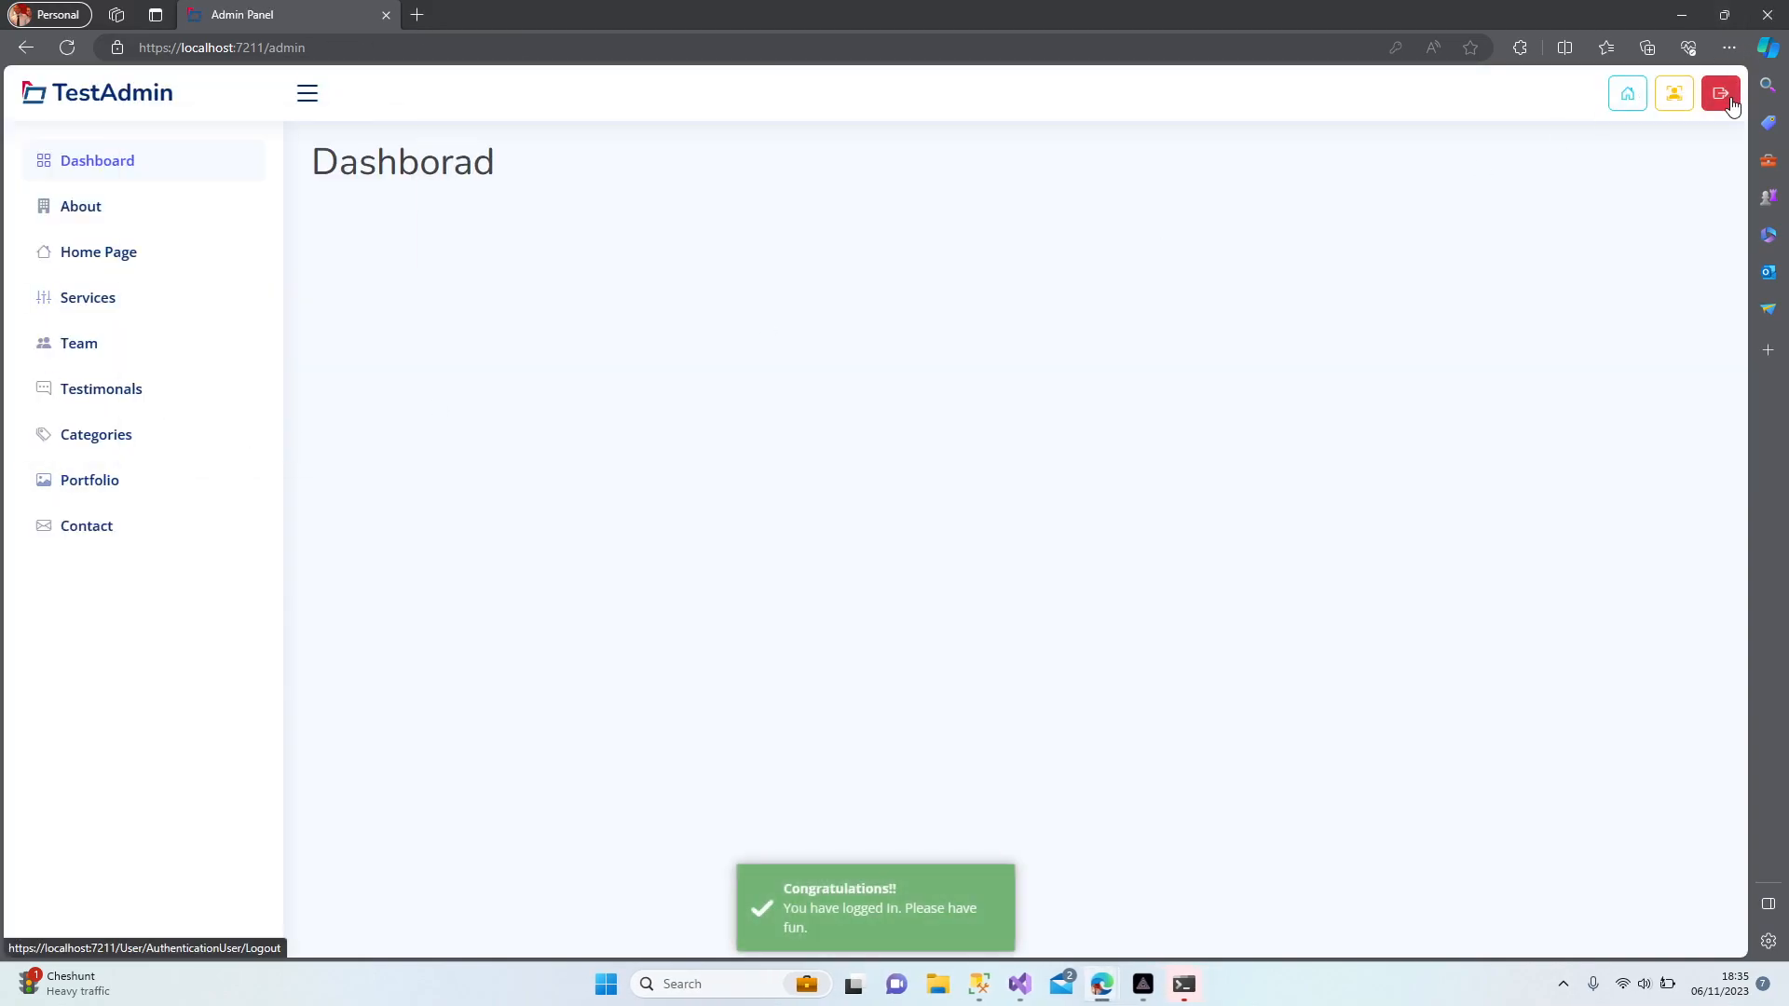
{"action": "left_click", "coordinate": [1720, 93]}
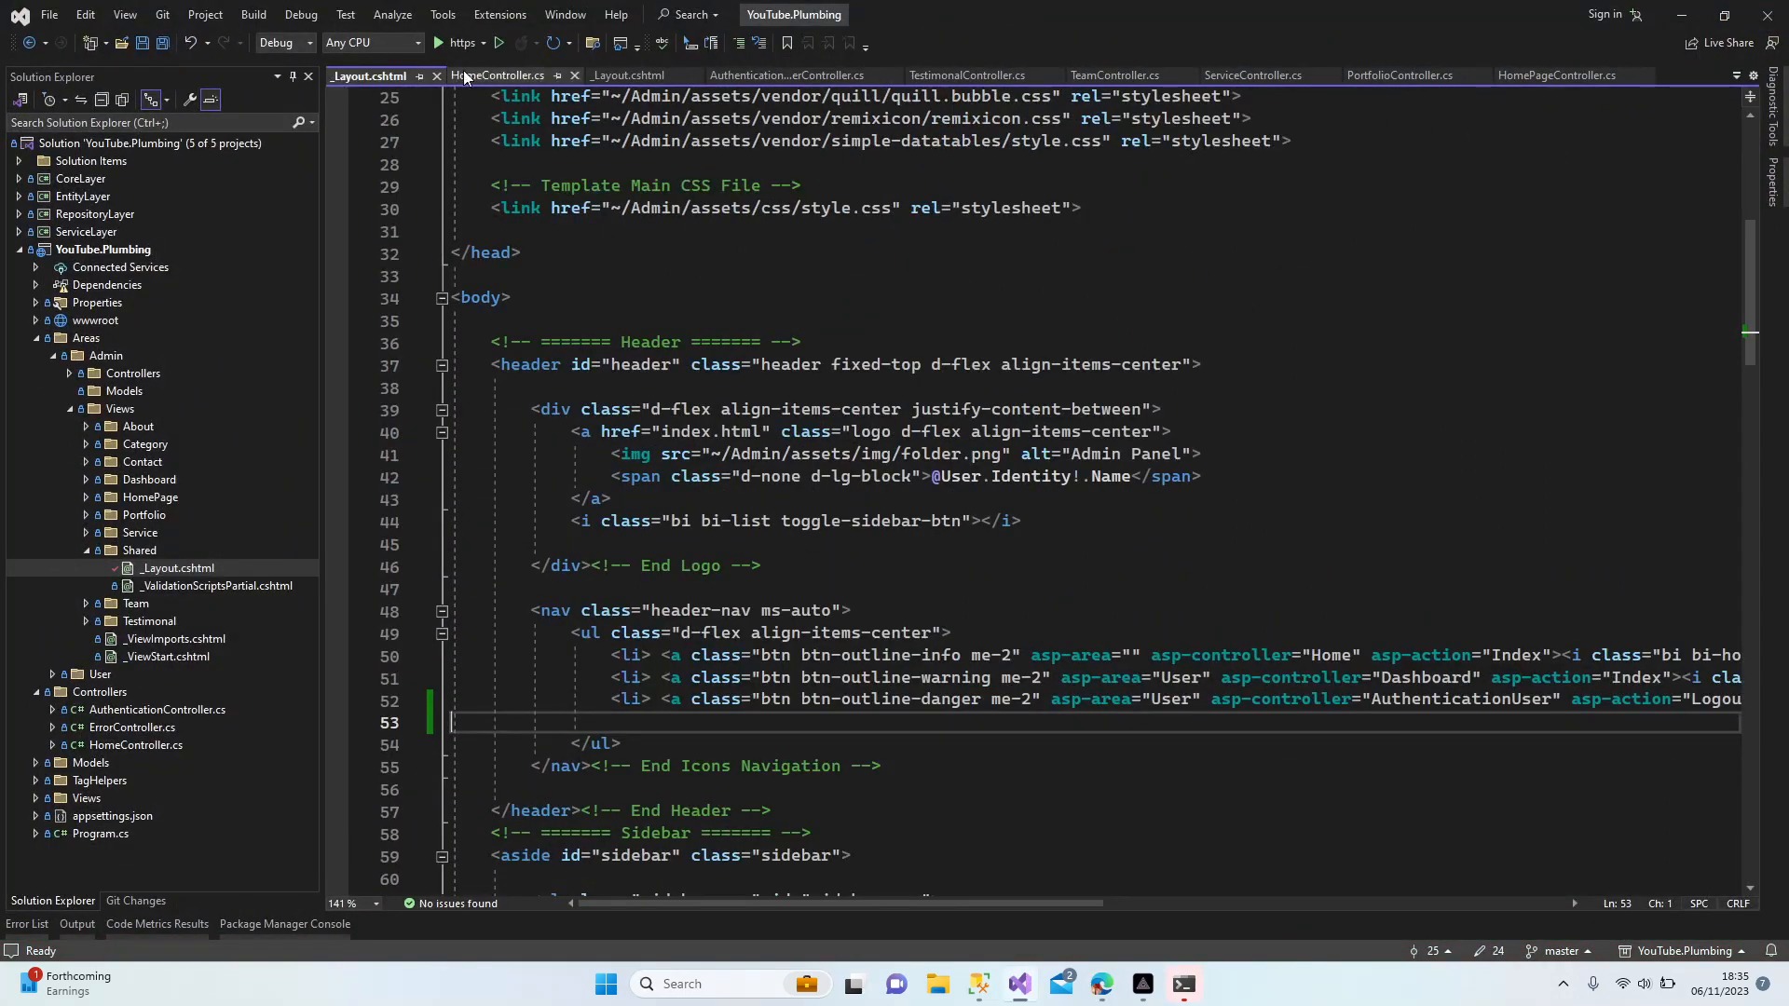
{"action": "mouse_move", "coordinate": [495, 74]}
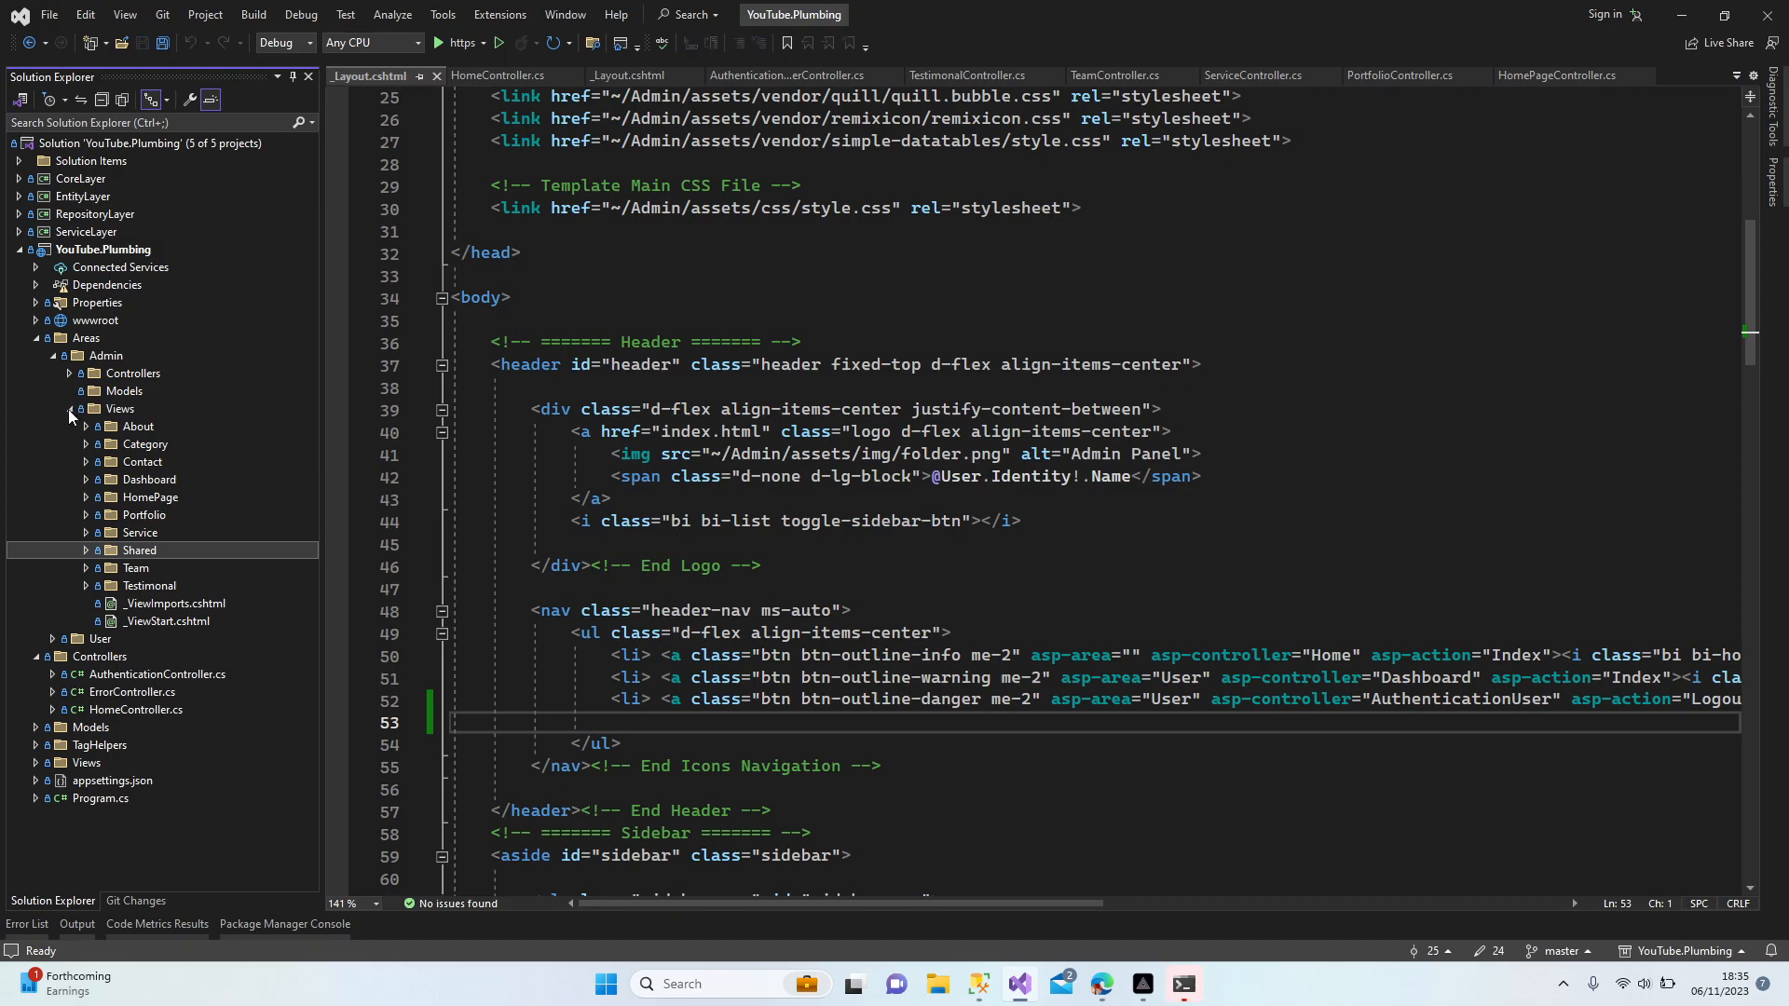
- Collapse the Admin Views folder and then the Areas node in Solution Explorer
{"action": "left_click", "coordinate": [69, 409]}
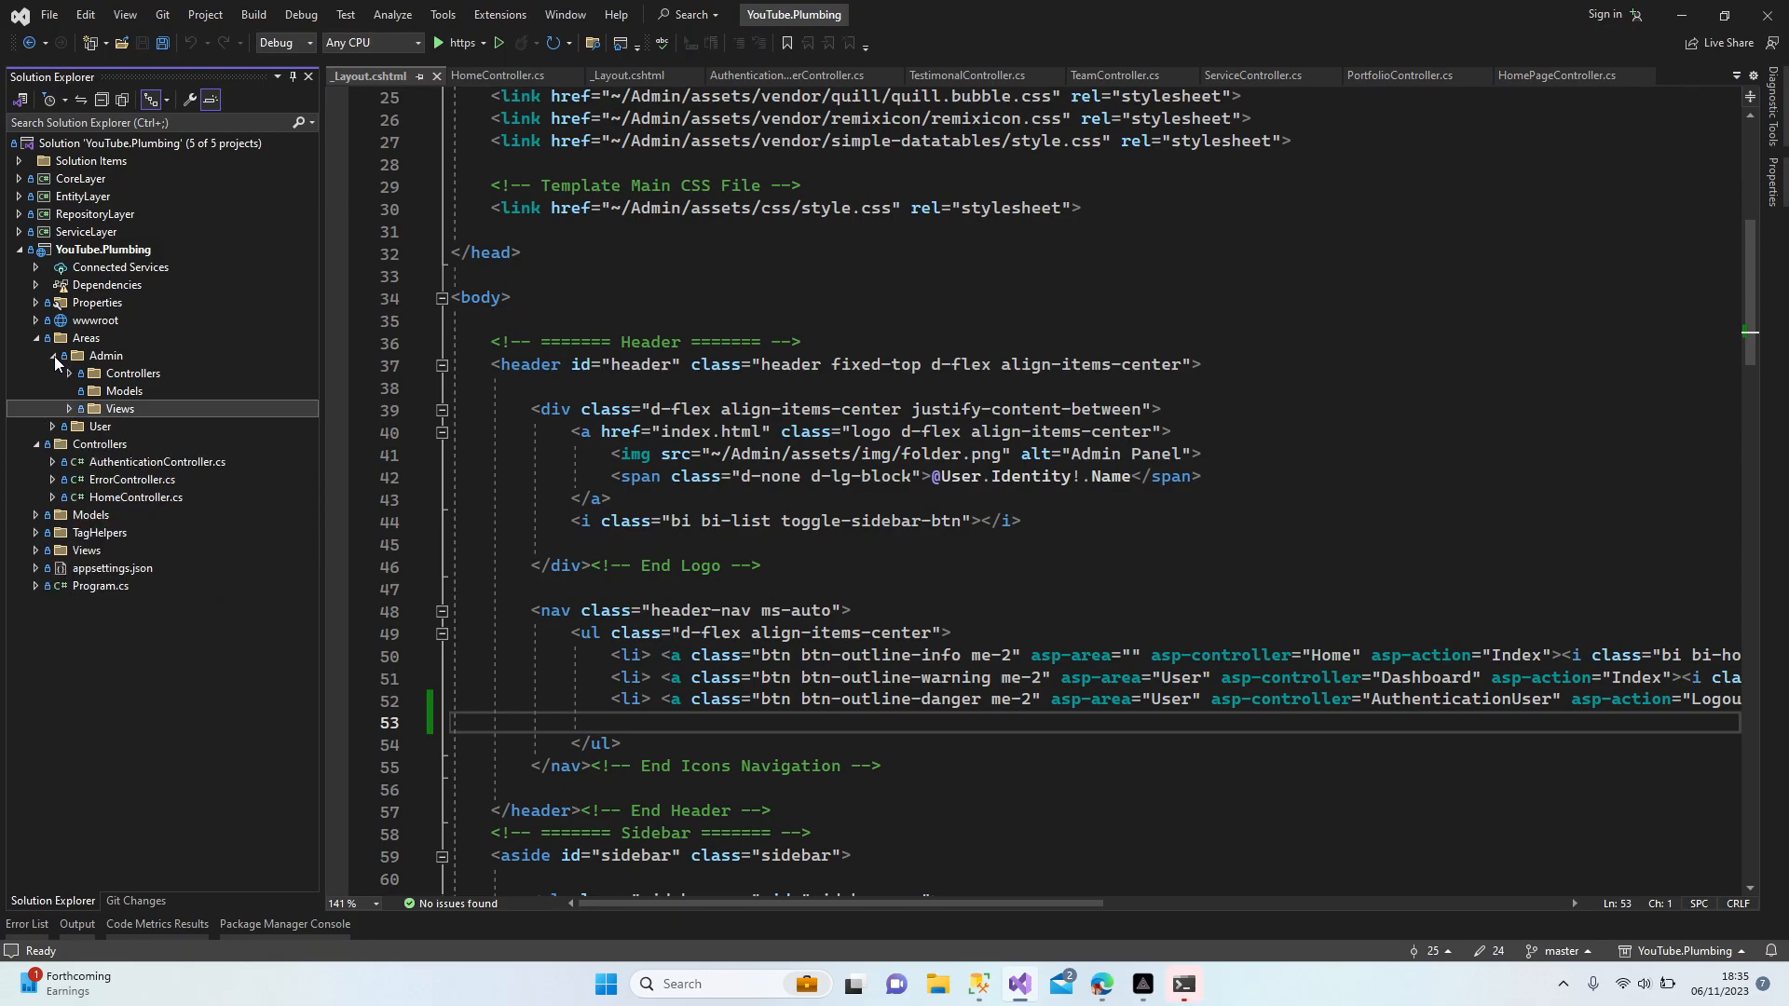
{"action": "left_click", "coordinate": [54, 354]}
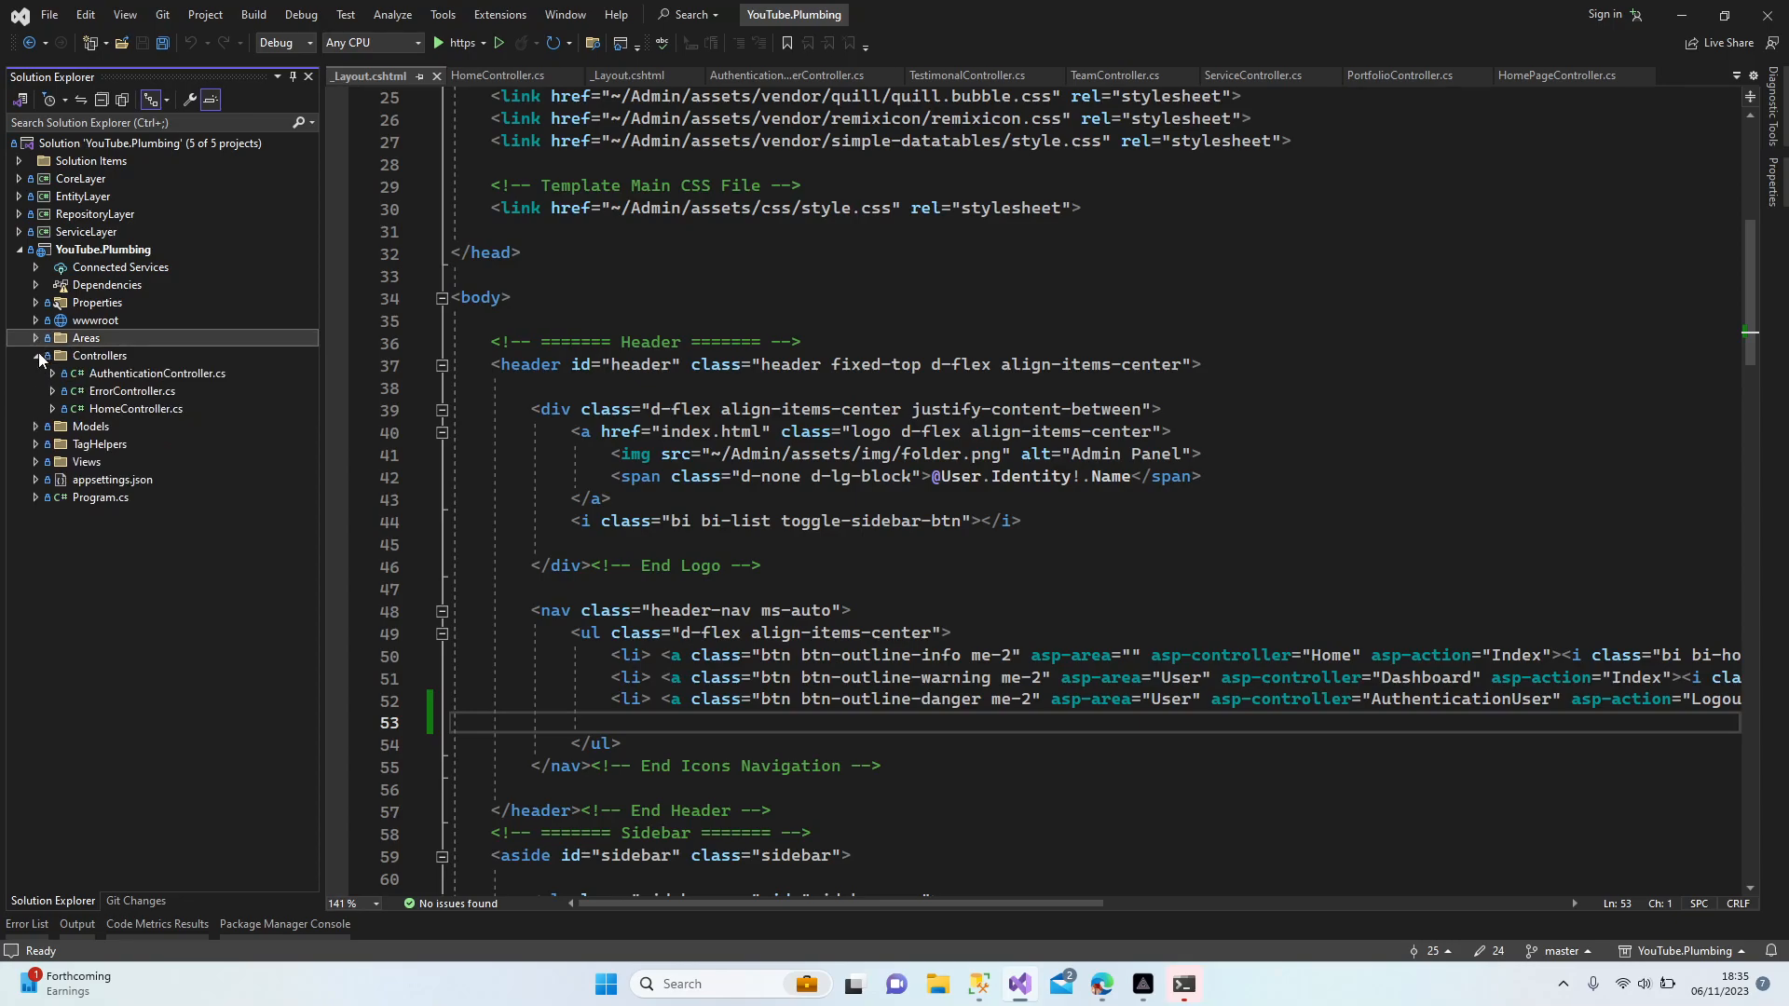